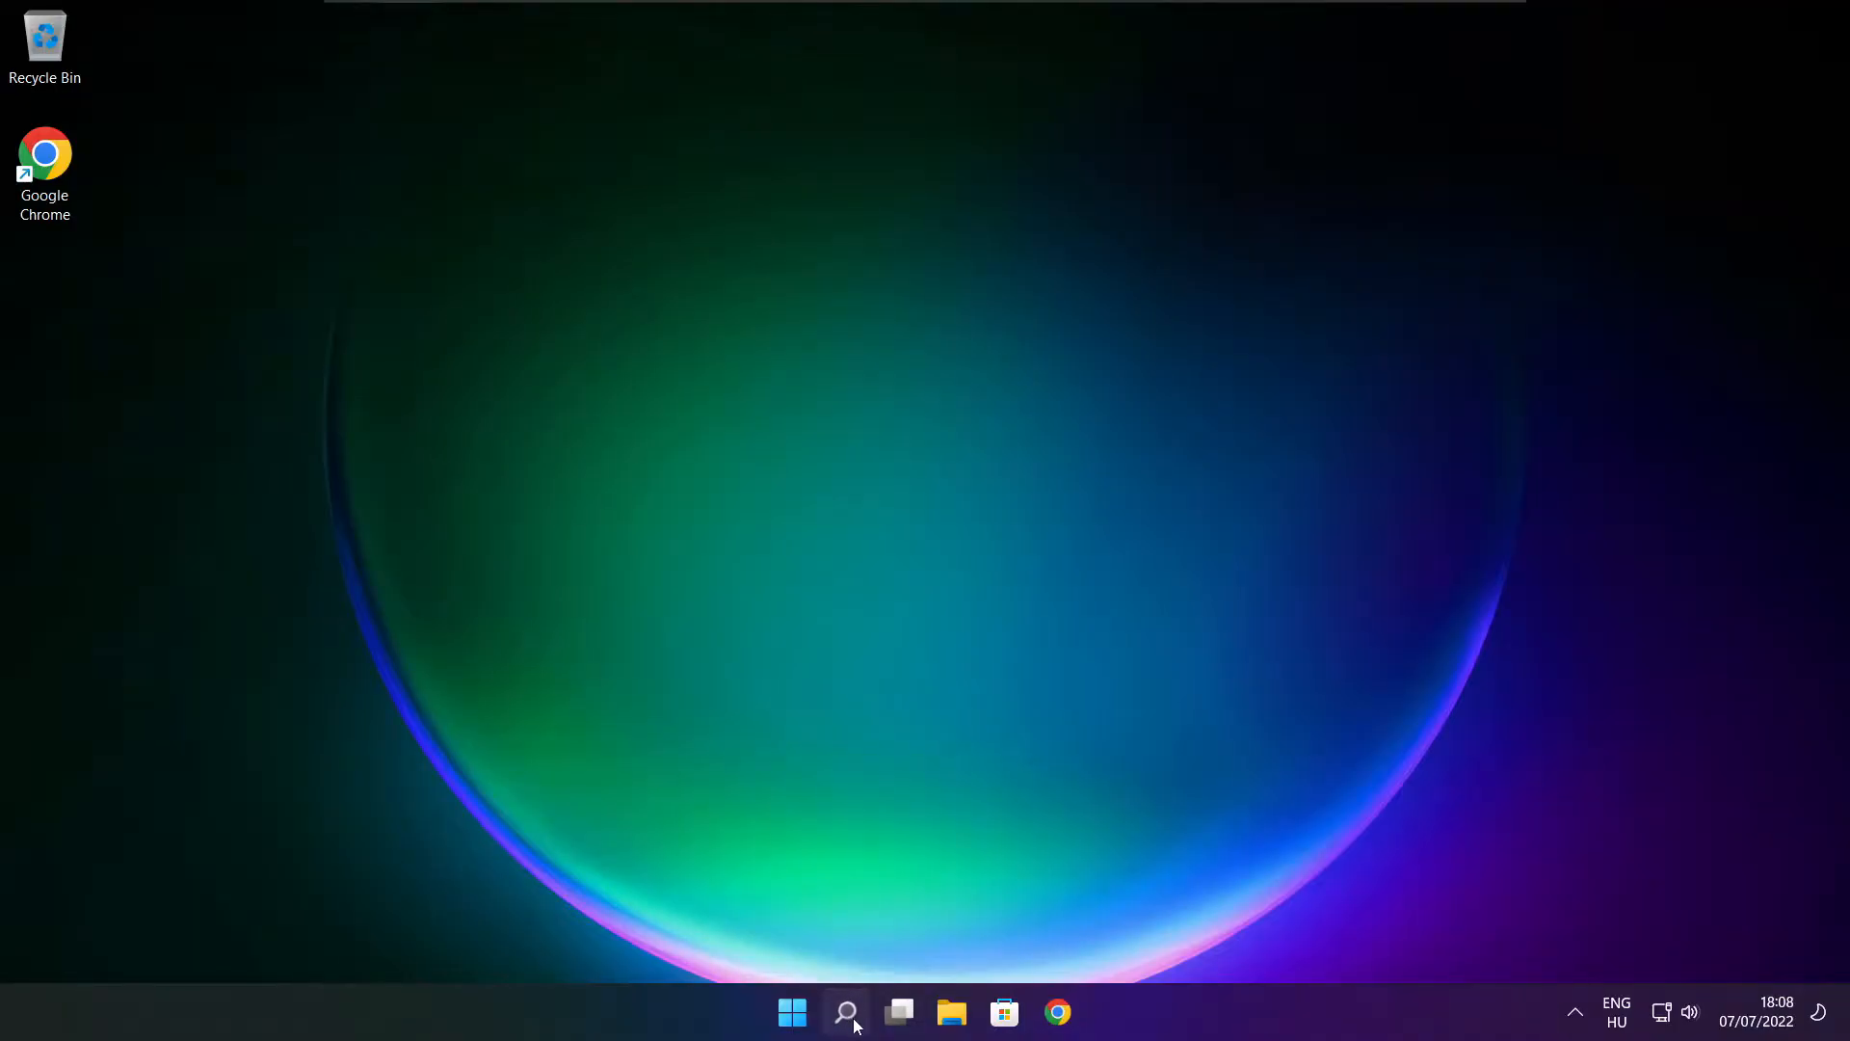
- Search Windows for "device manager" and launch Device Manager from the results
click(844, 1012)
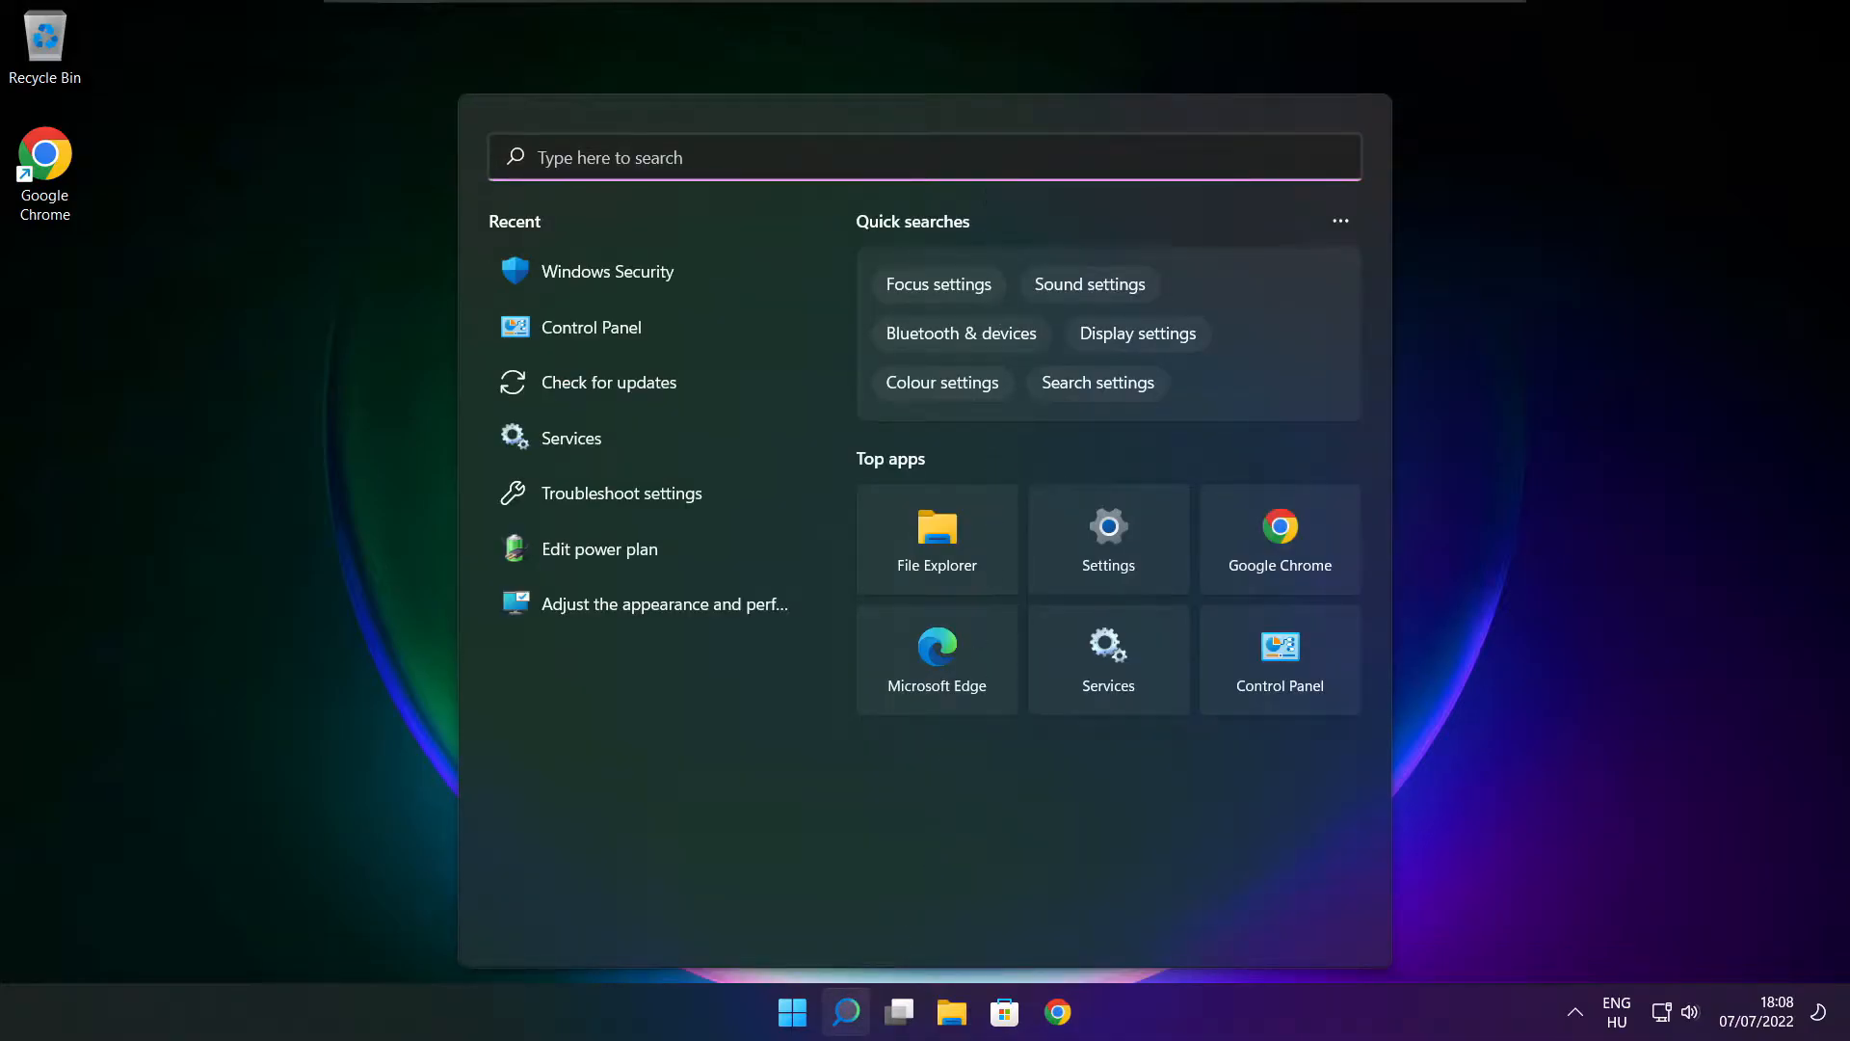
text(device Manager)
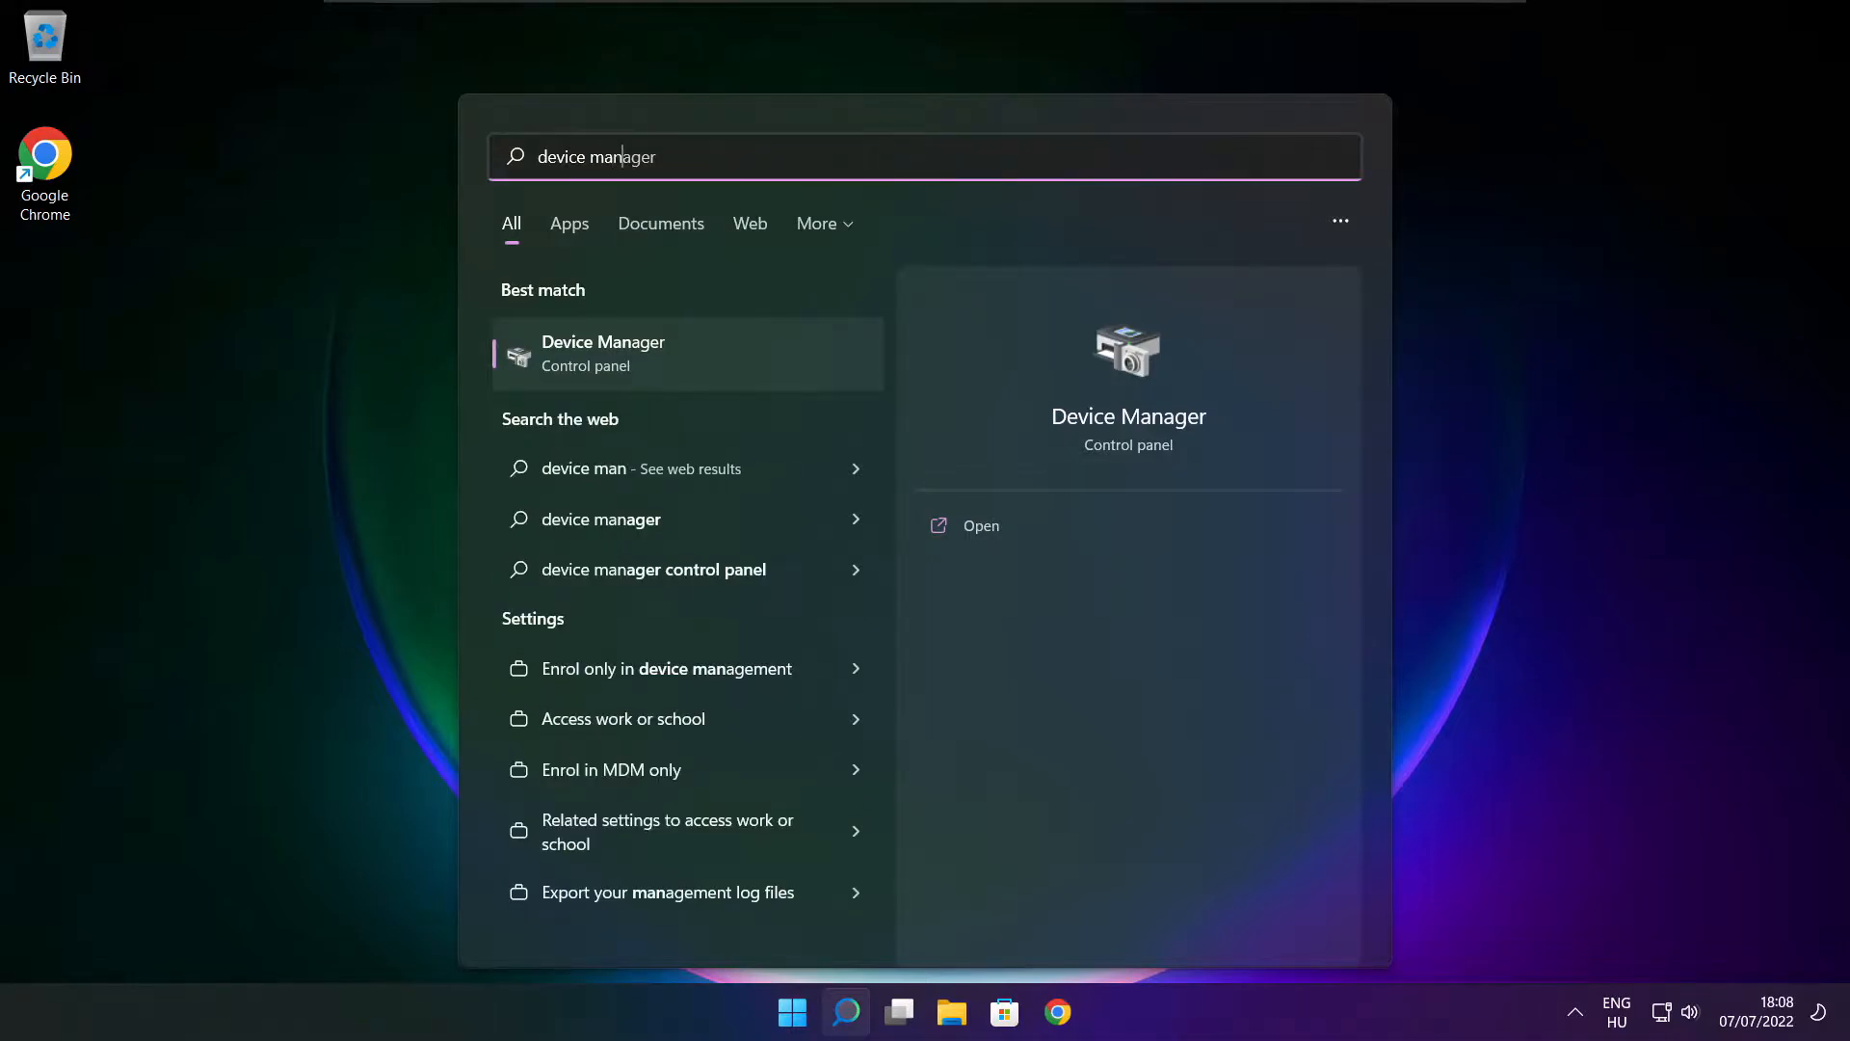
text(ager)
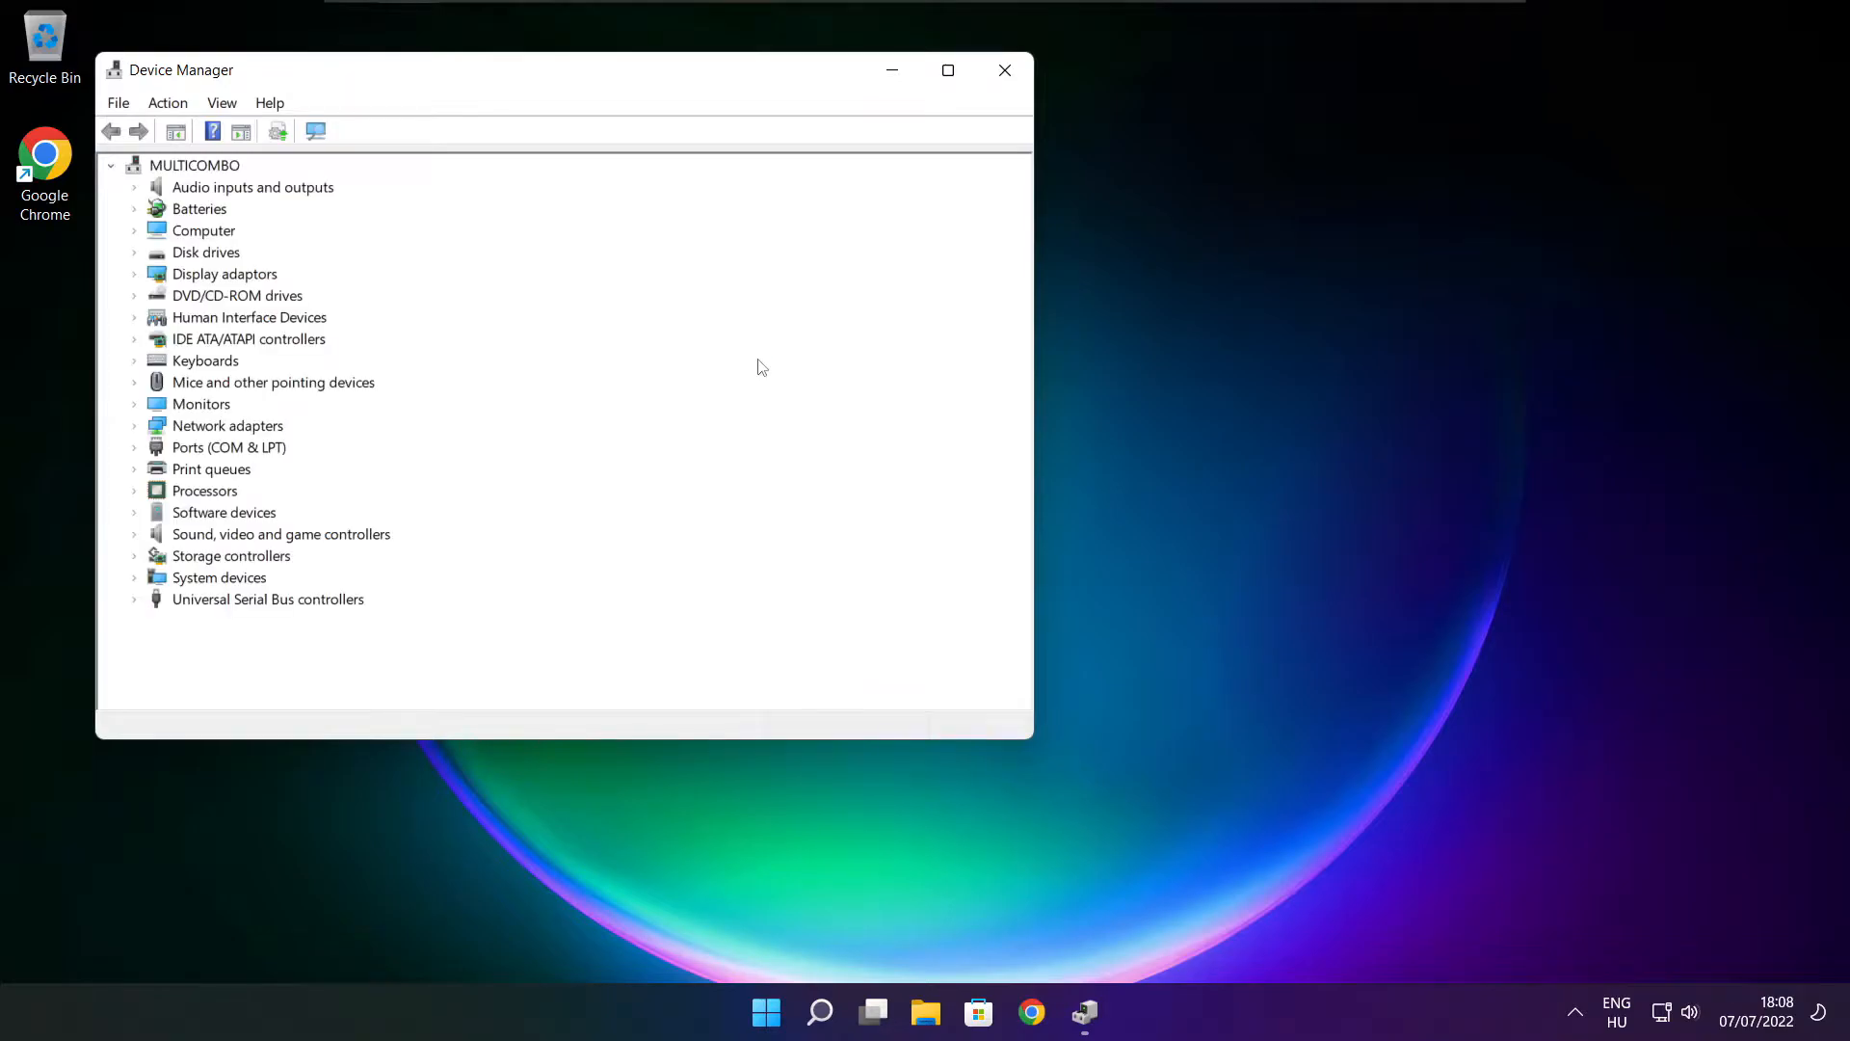
- Maximize Device Manager and locate the VMware SVGA 3D adaptor under Display adaptors
click(948, 69)
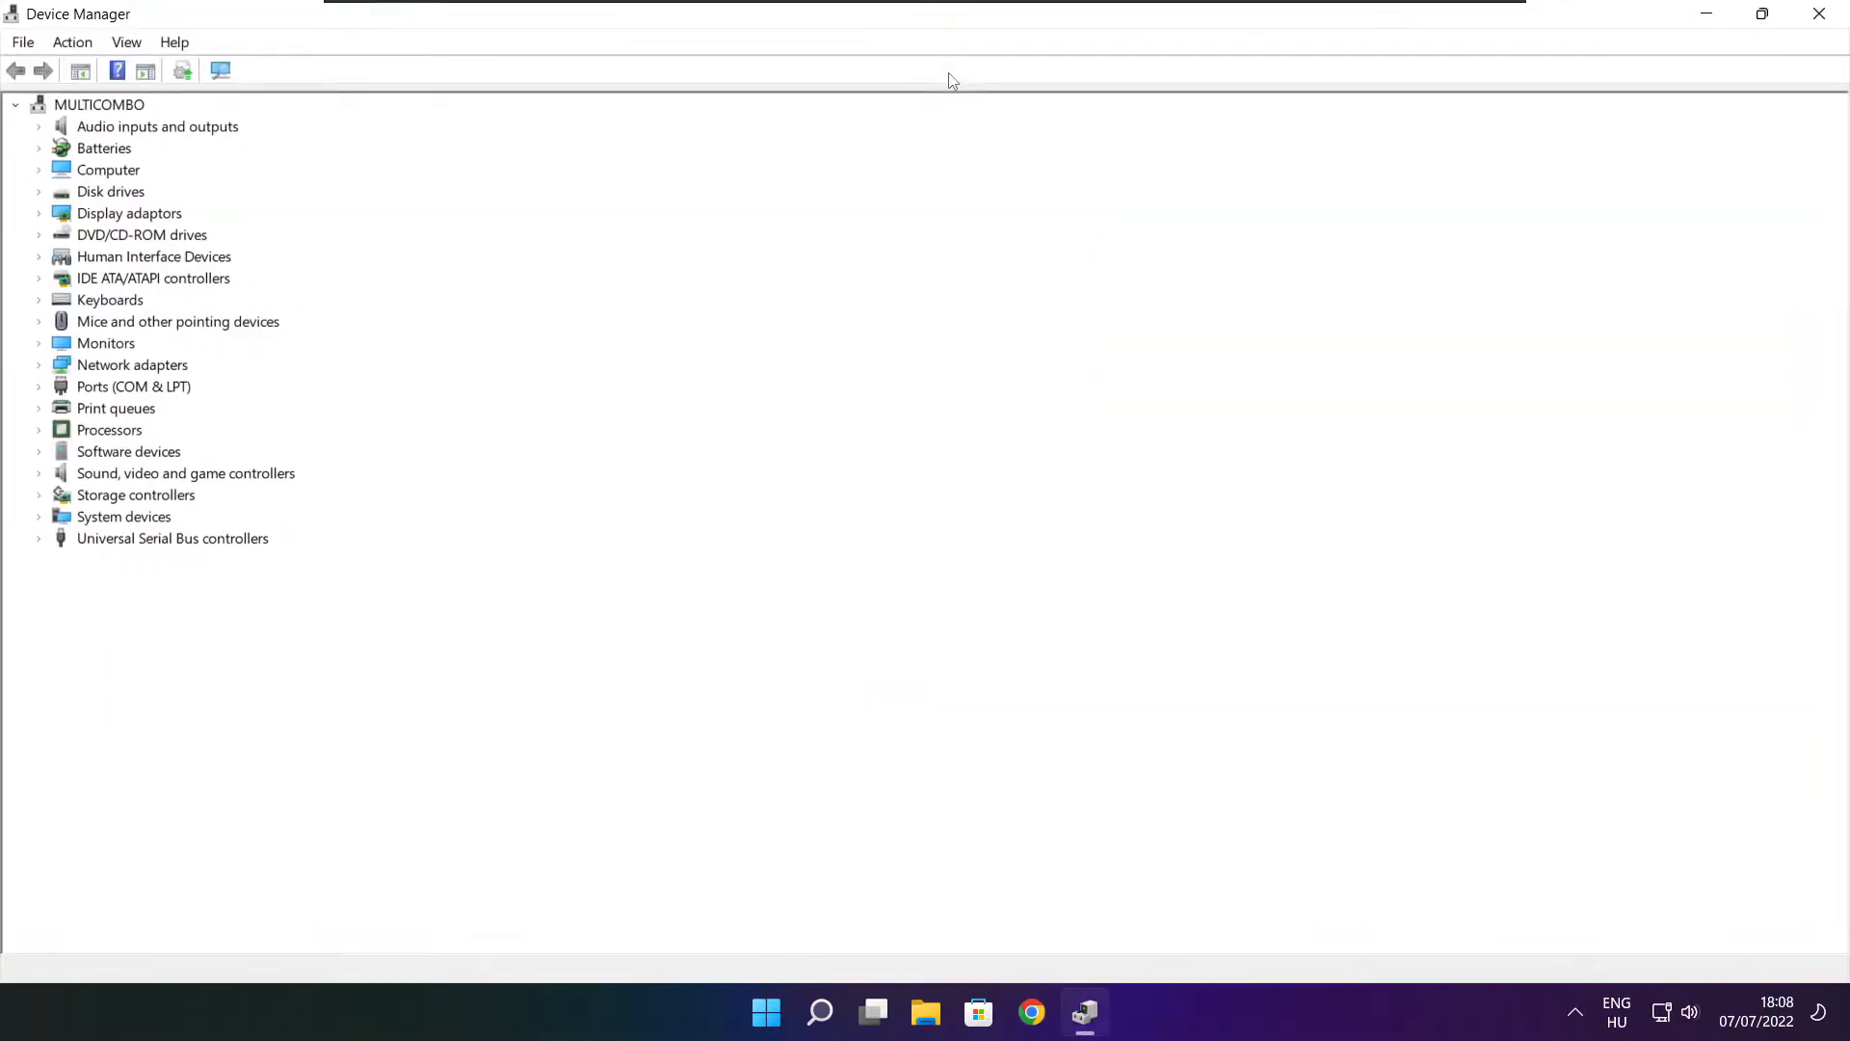
click(130, 212)
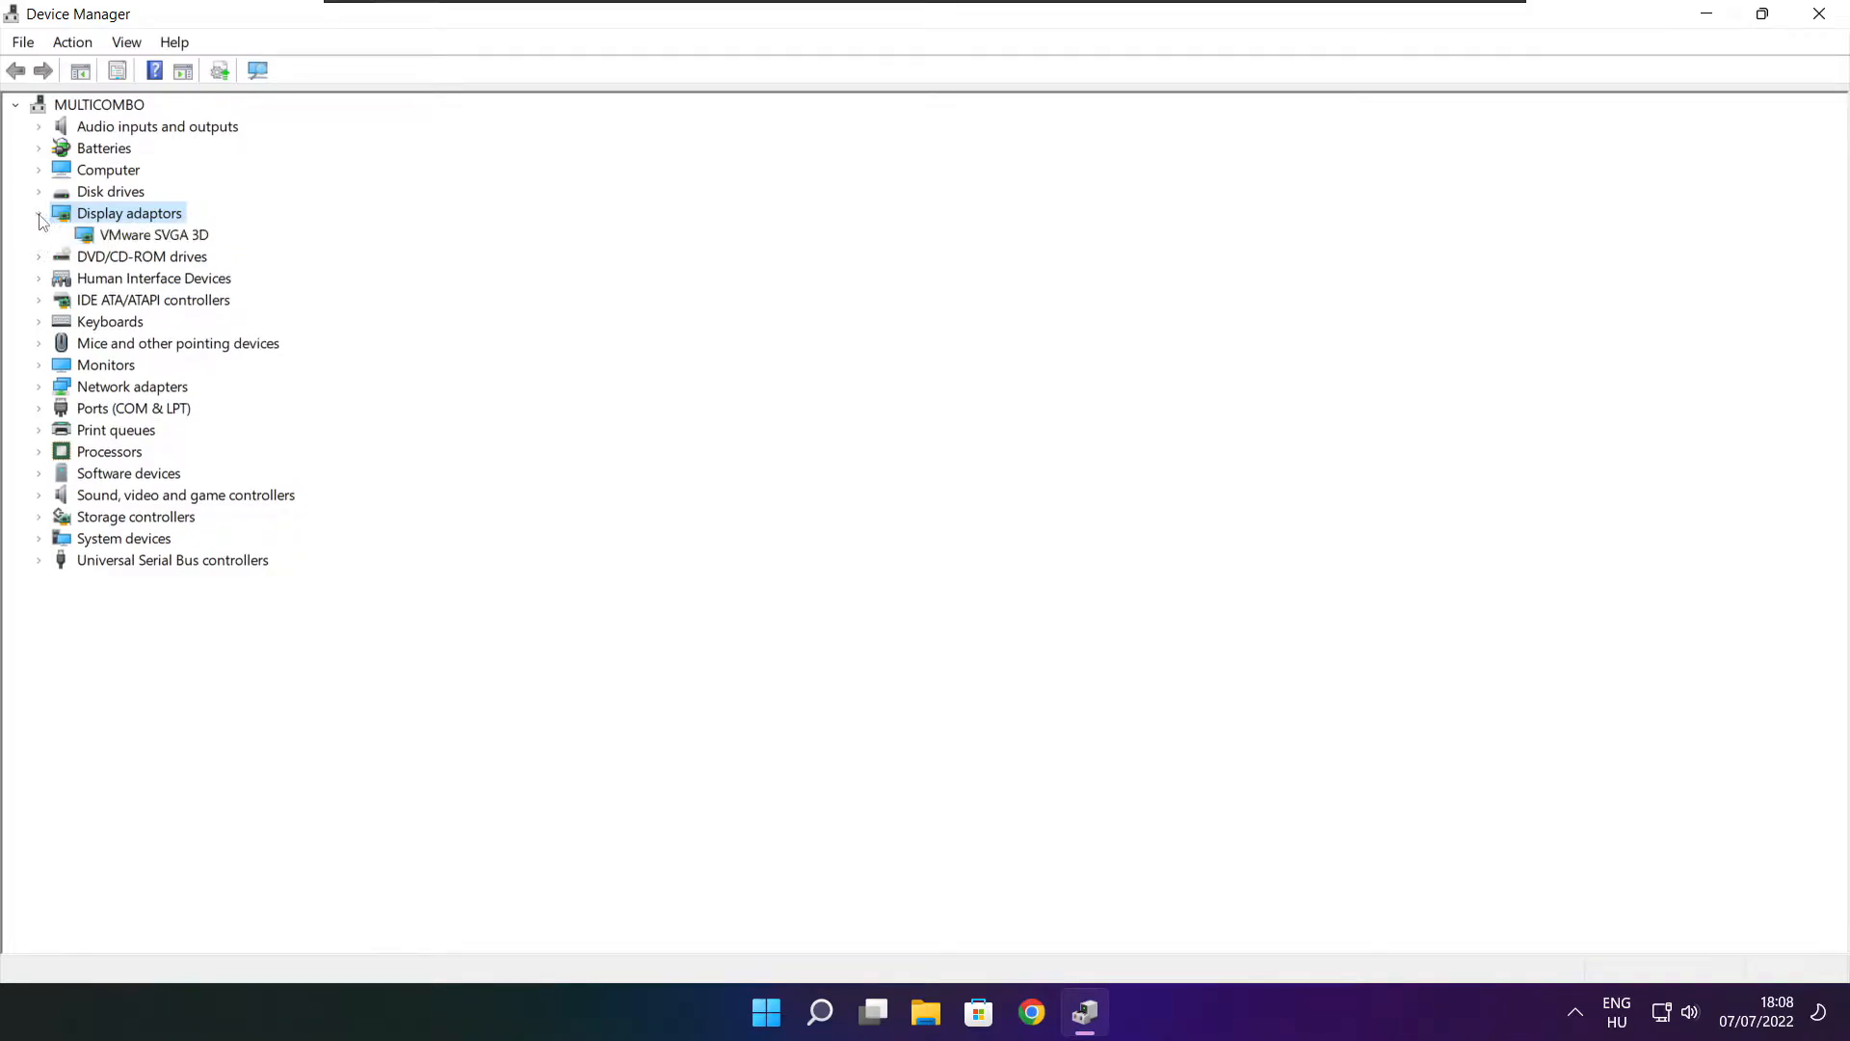
click(155, 233)
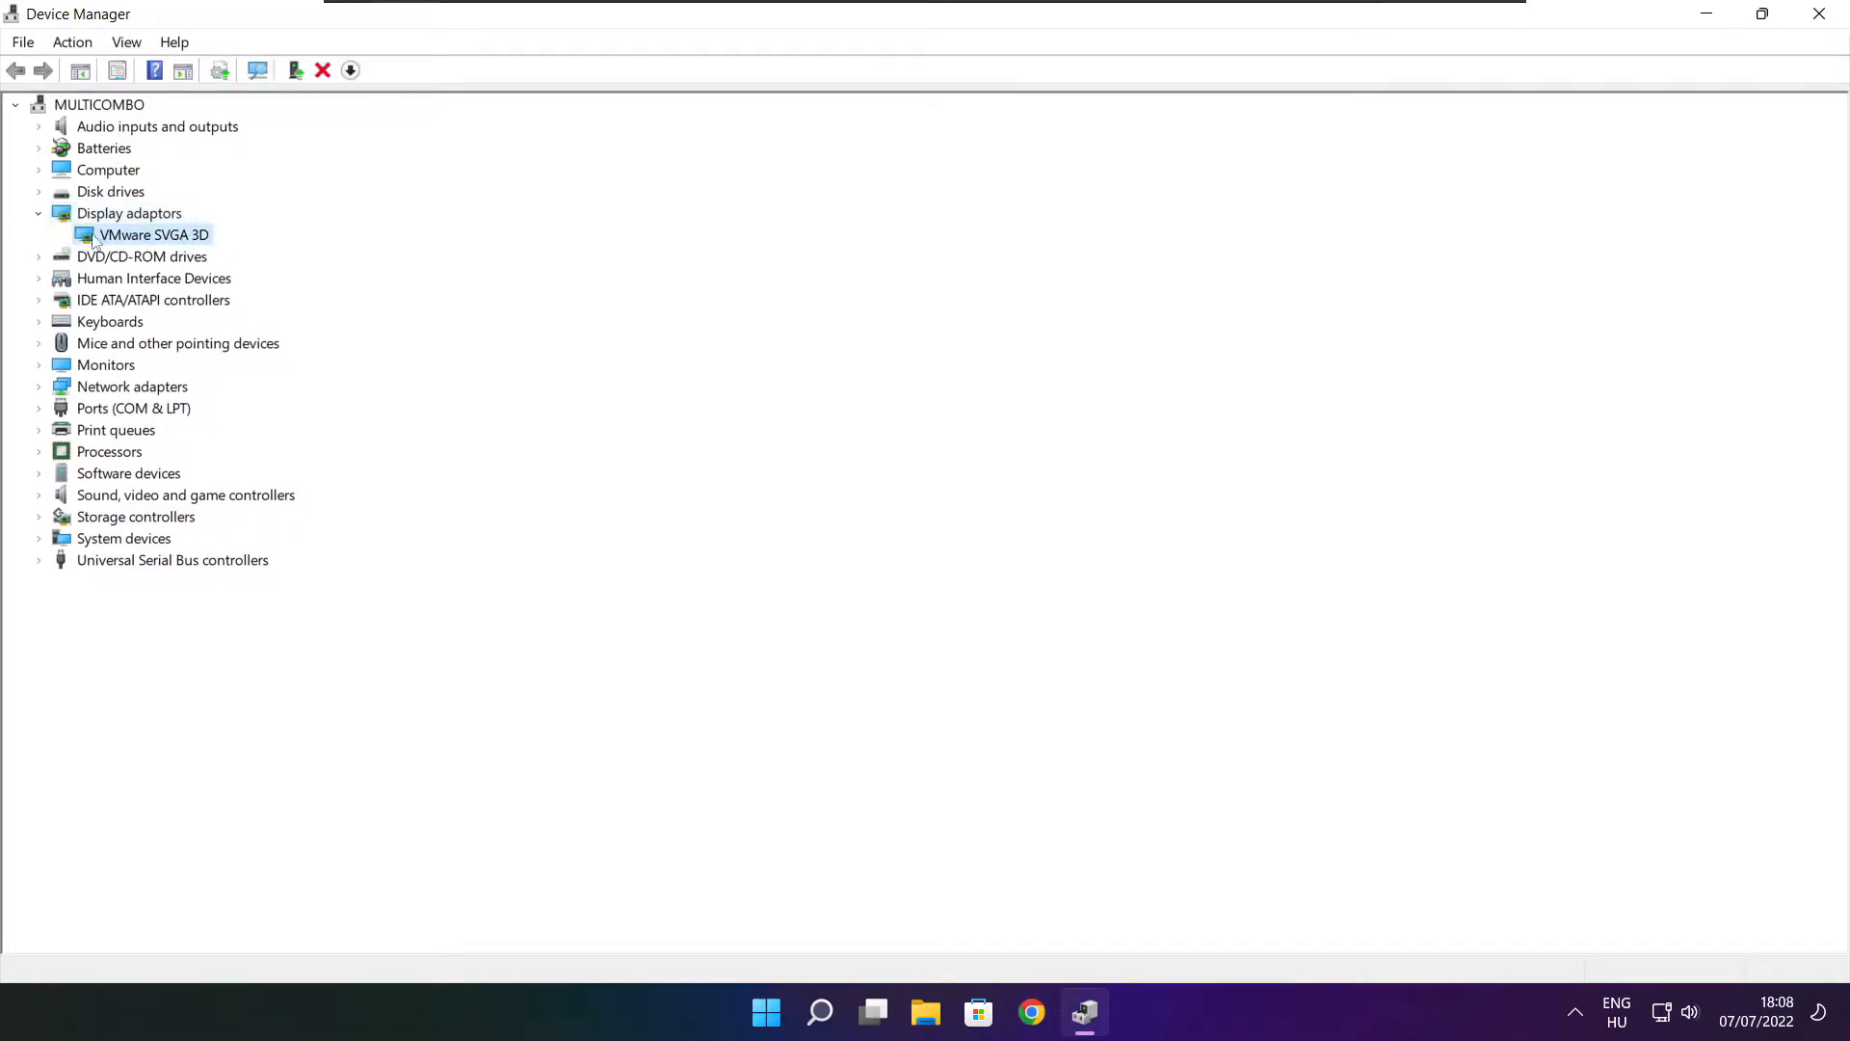
right_click(154, 235)
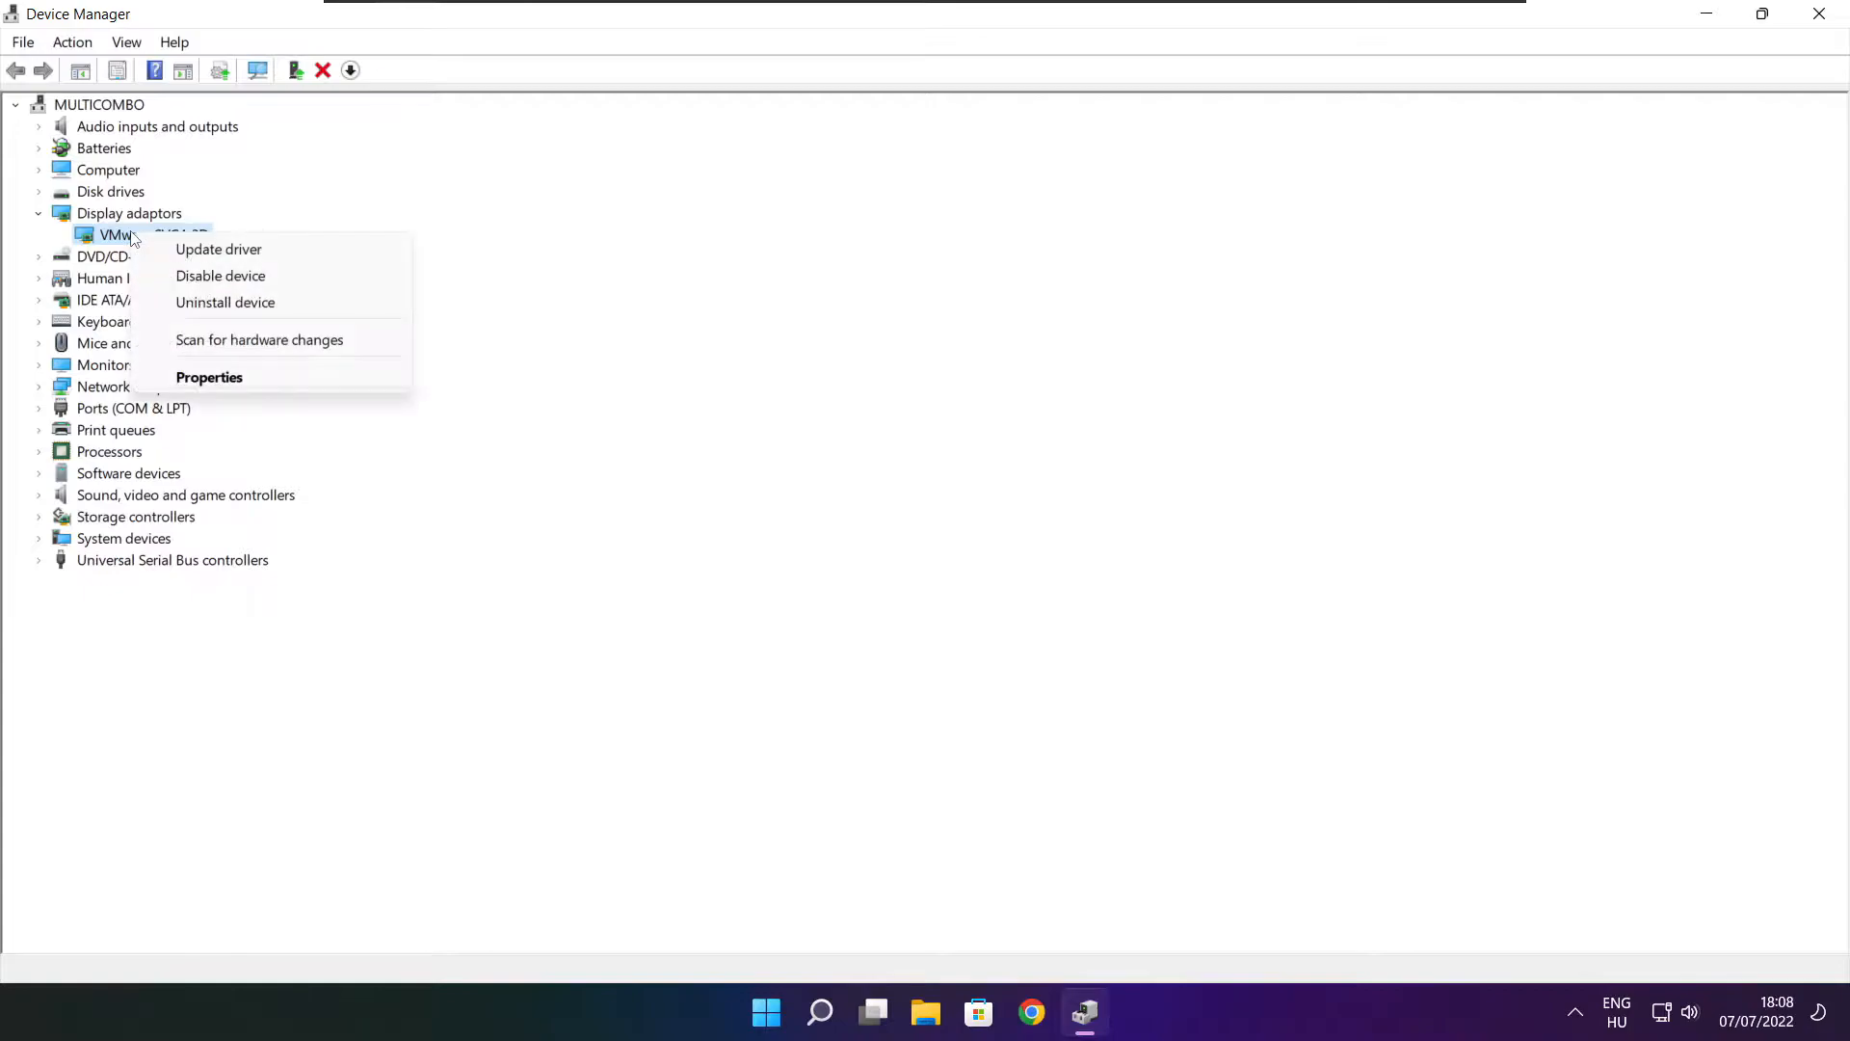
mouse_move(218, 249)
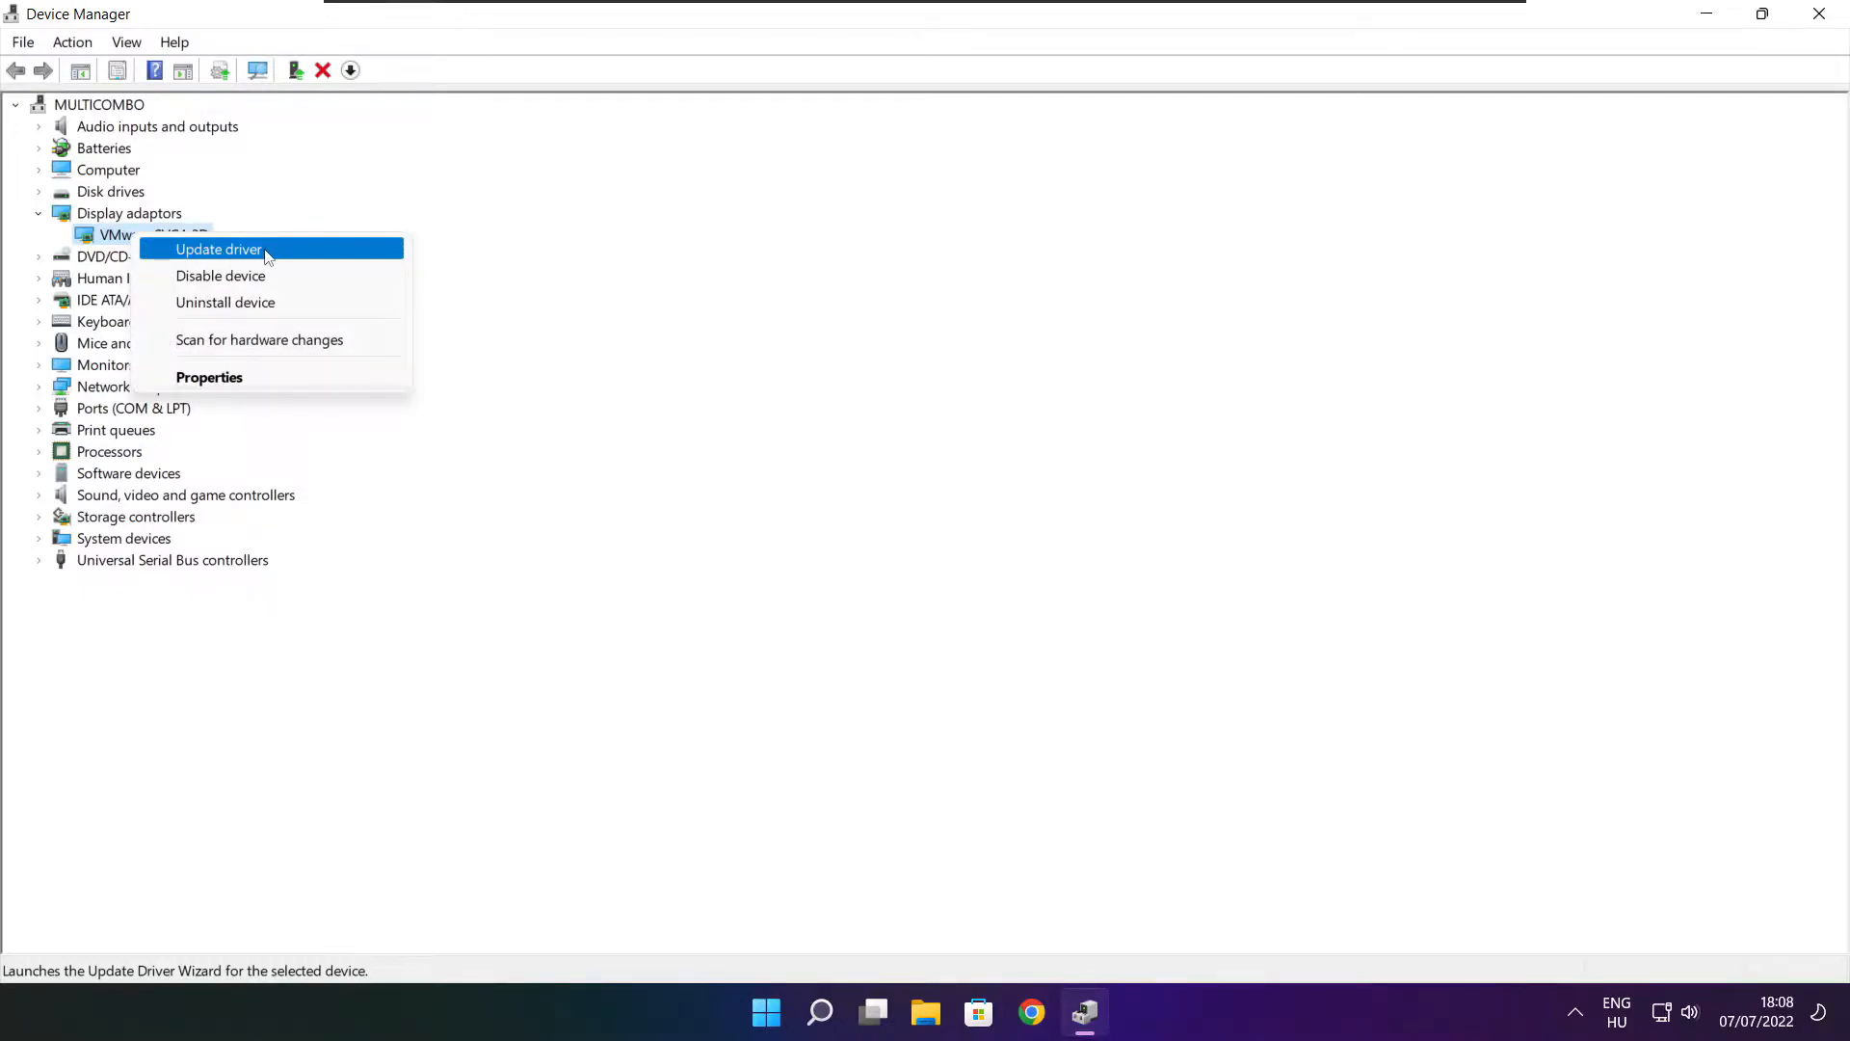
- Run an automatic driver search for VMware SVGA 3D and dismiss the best-driver-installed result
click(218, 249)
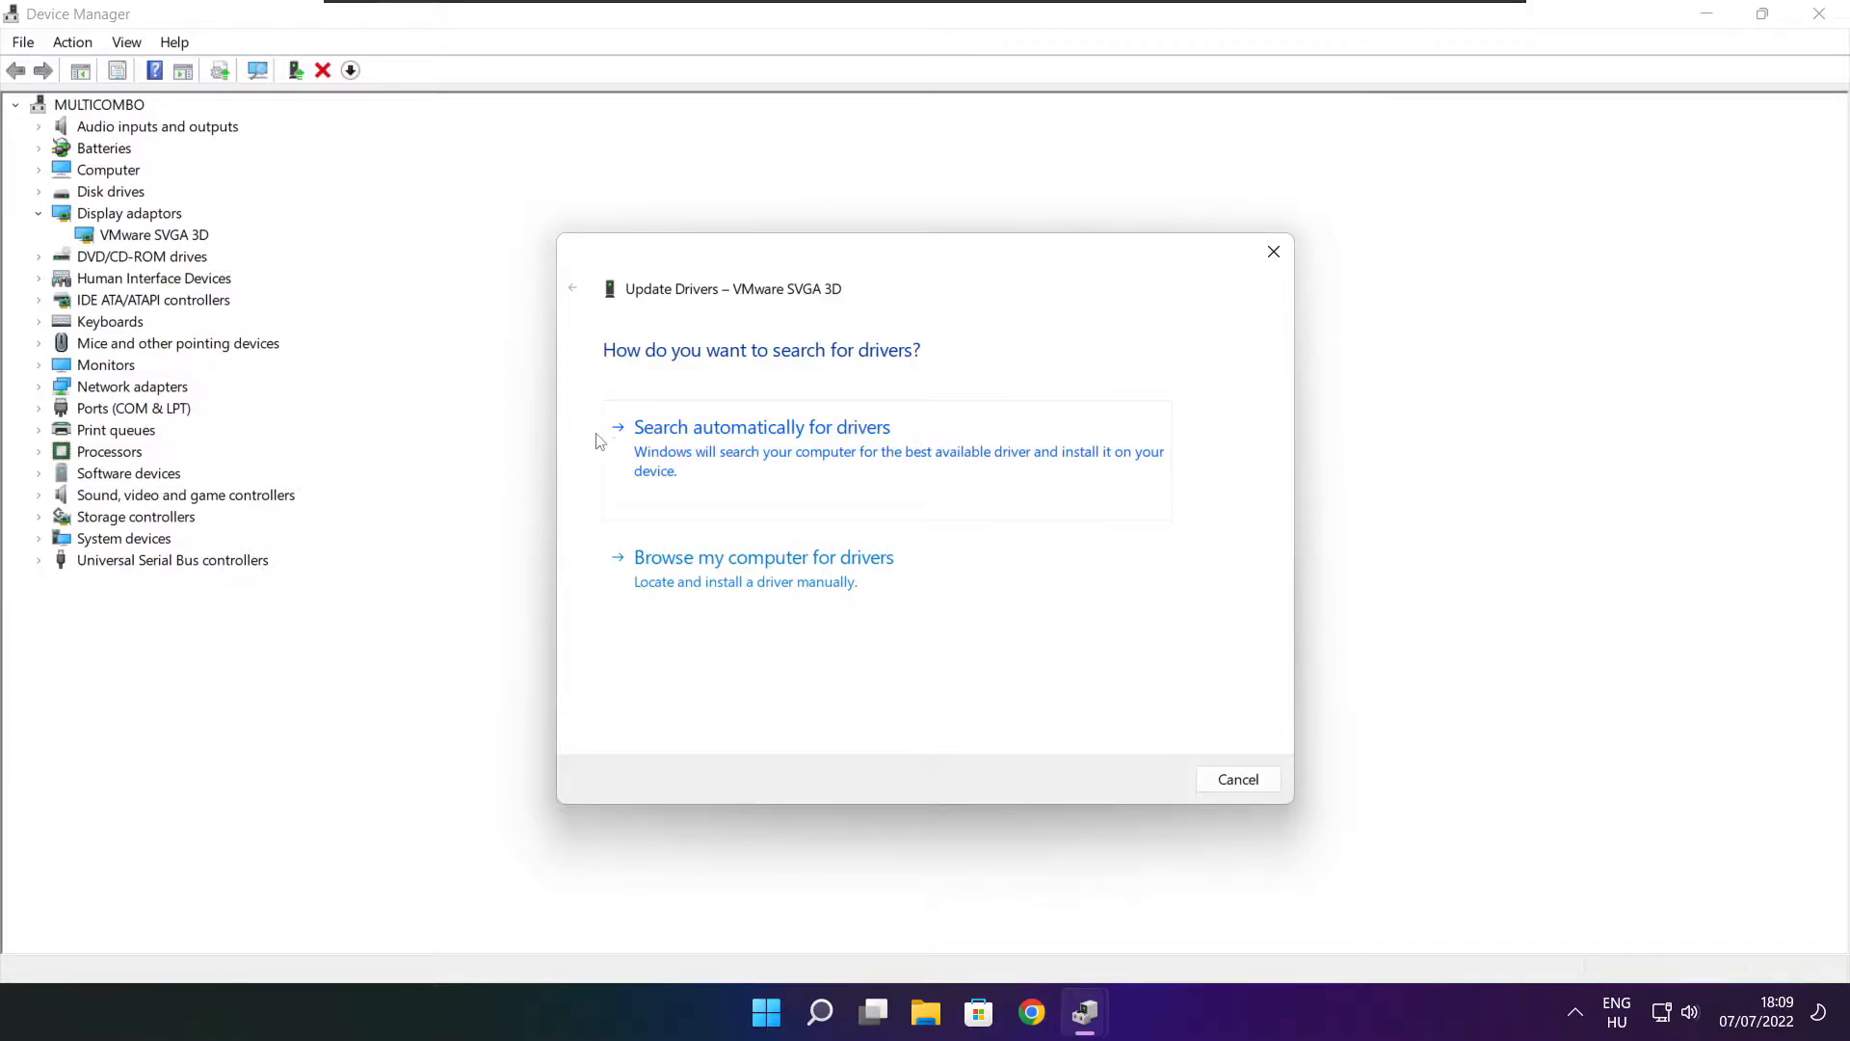
mouse_move(848, 464)
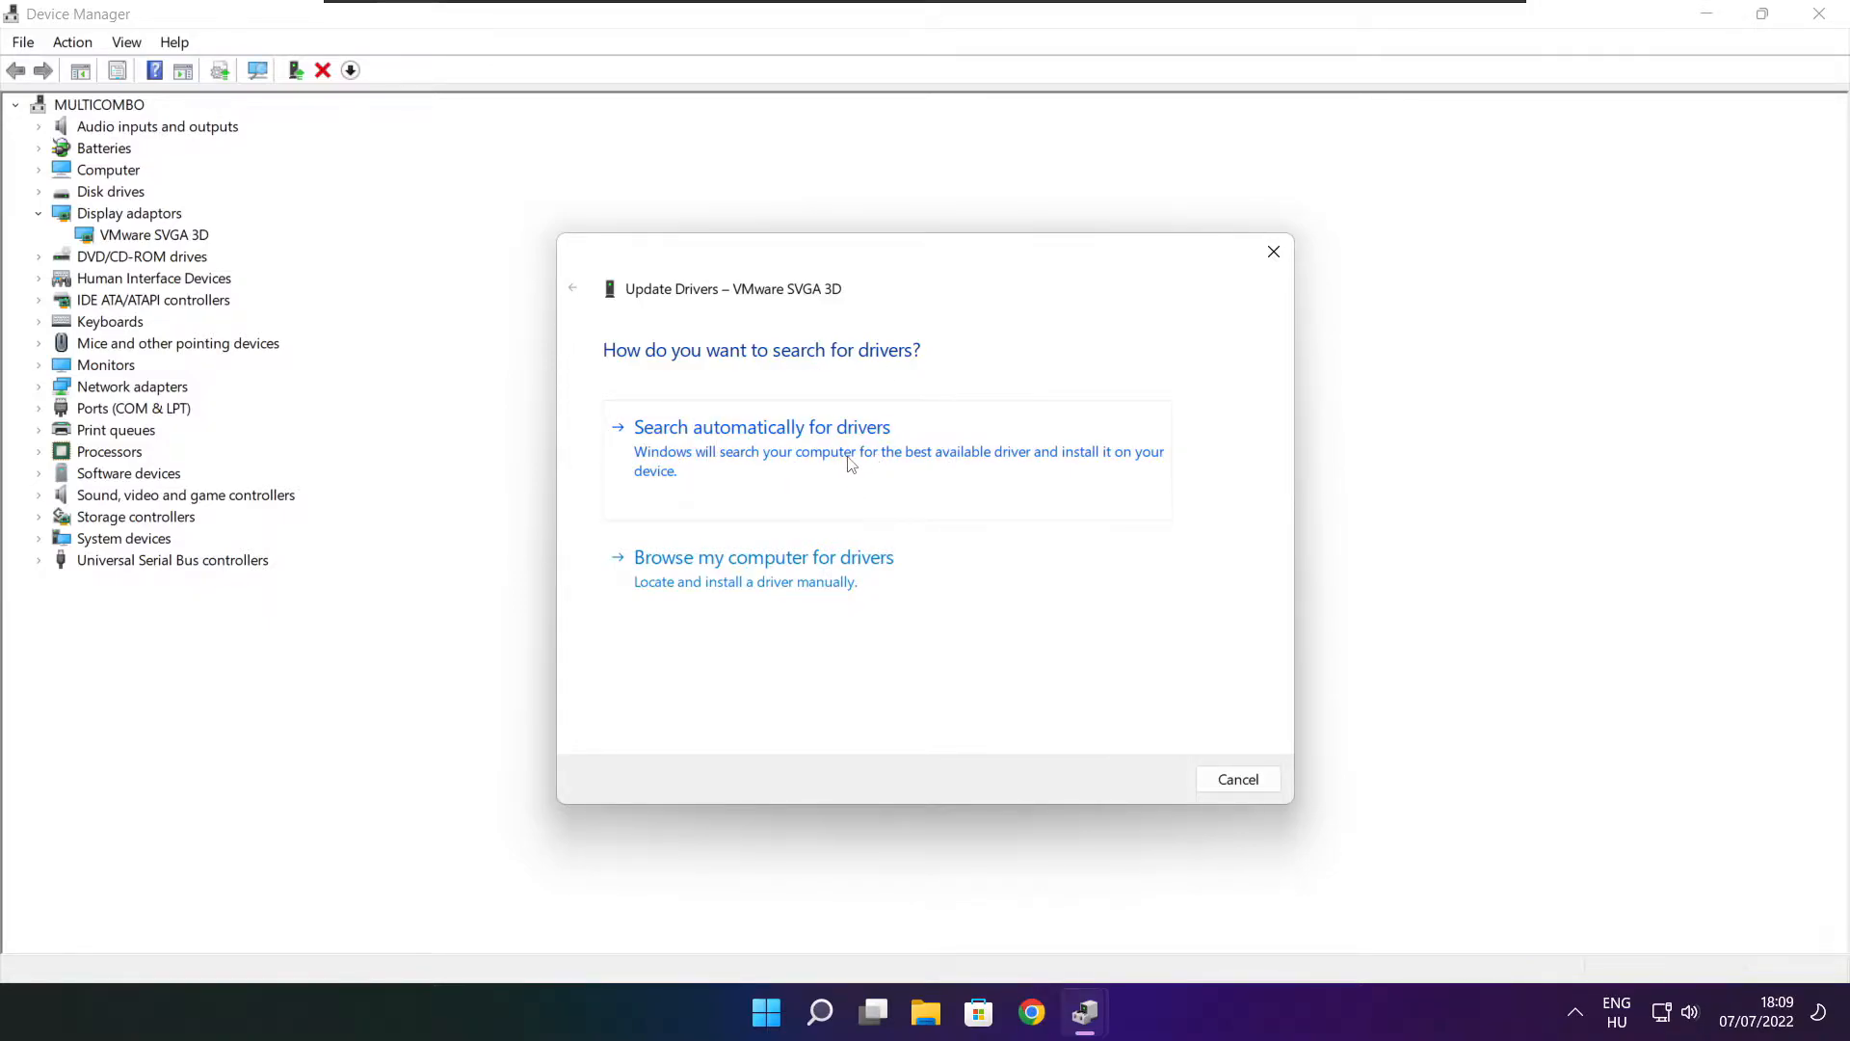
click(762, 425)
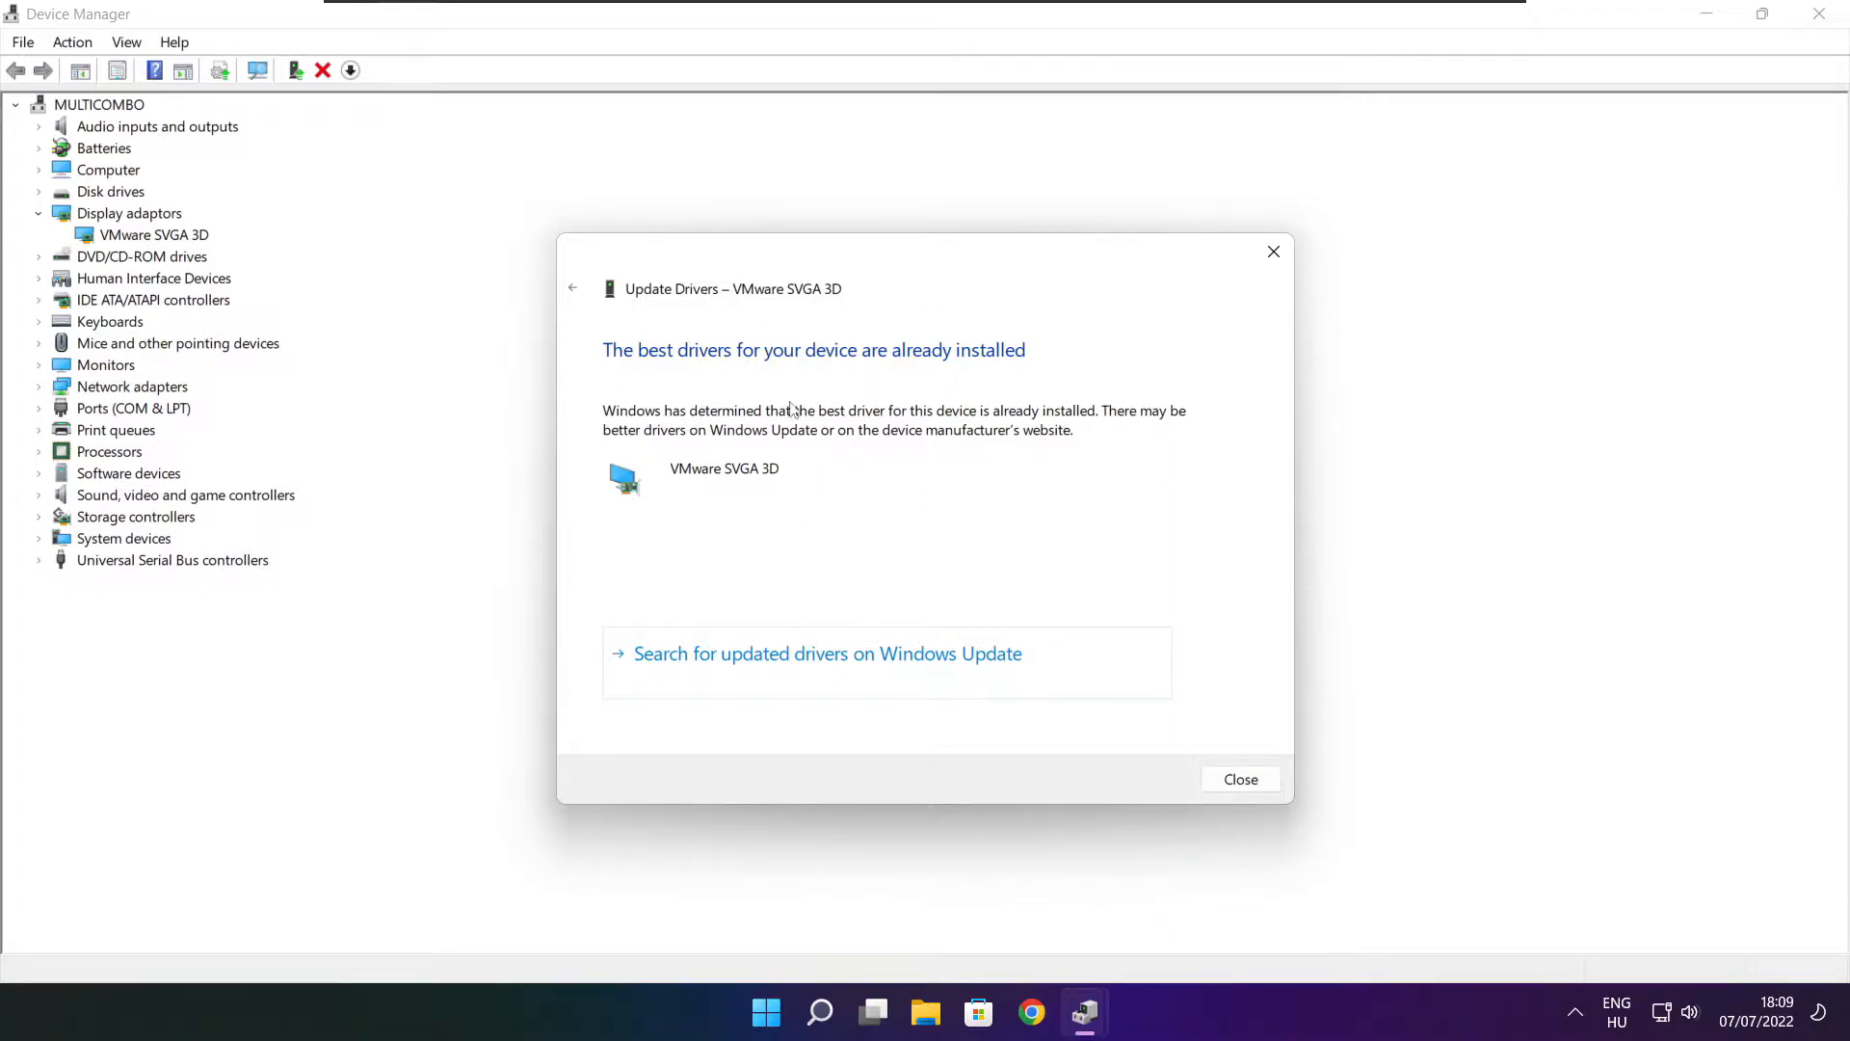
mouse_move(1239, 778)
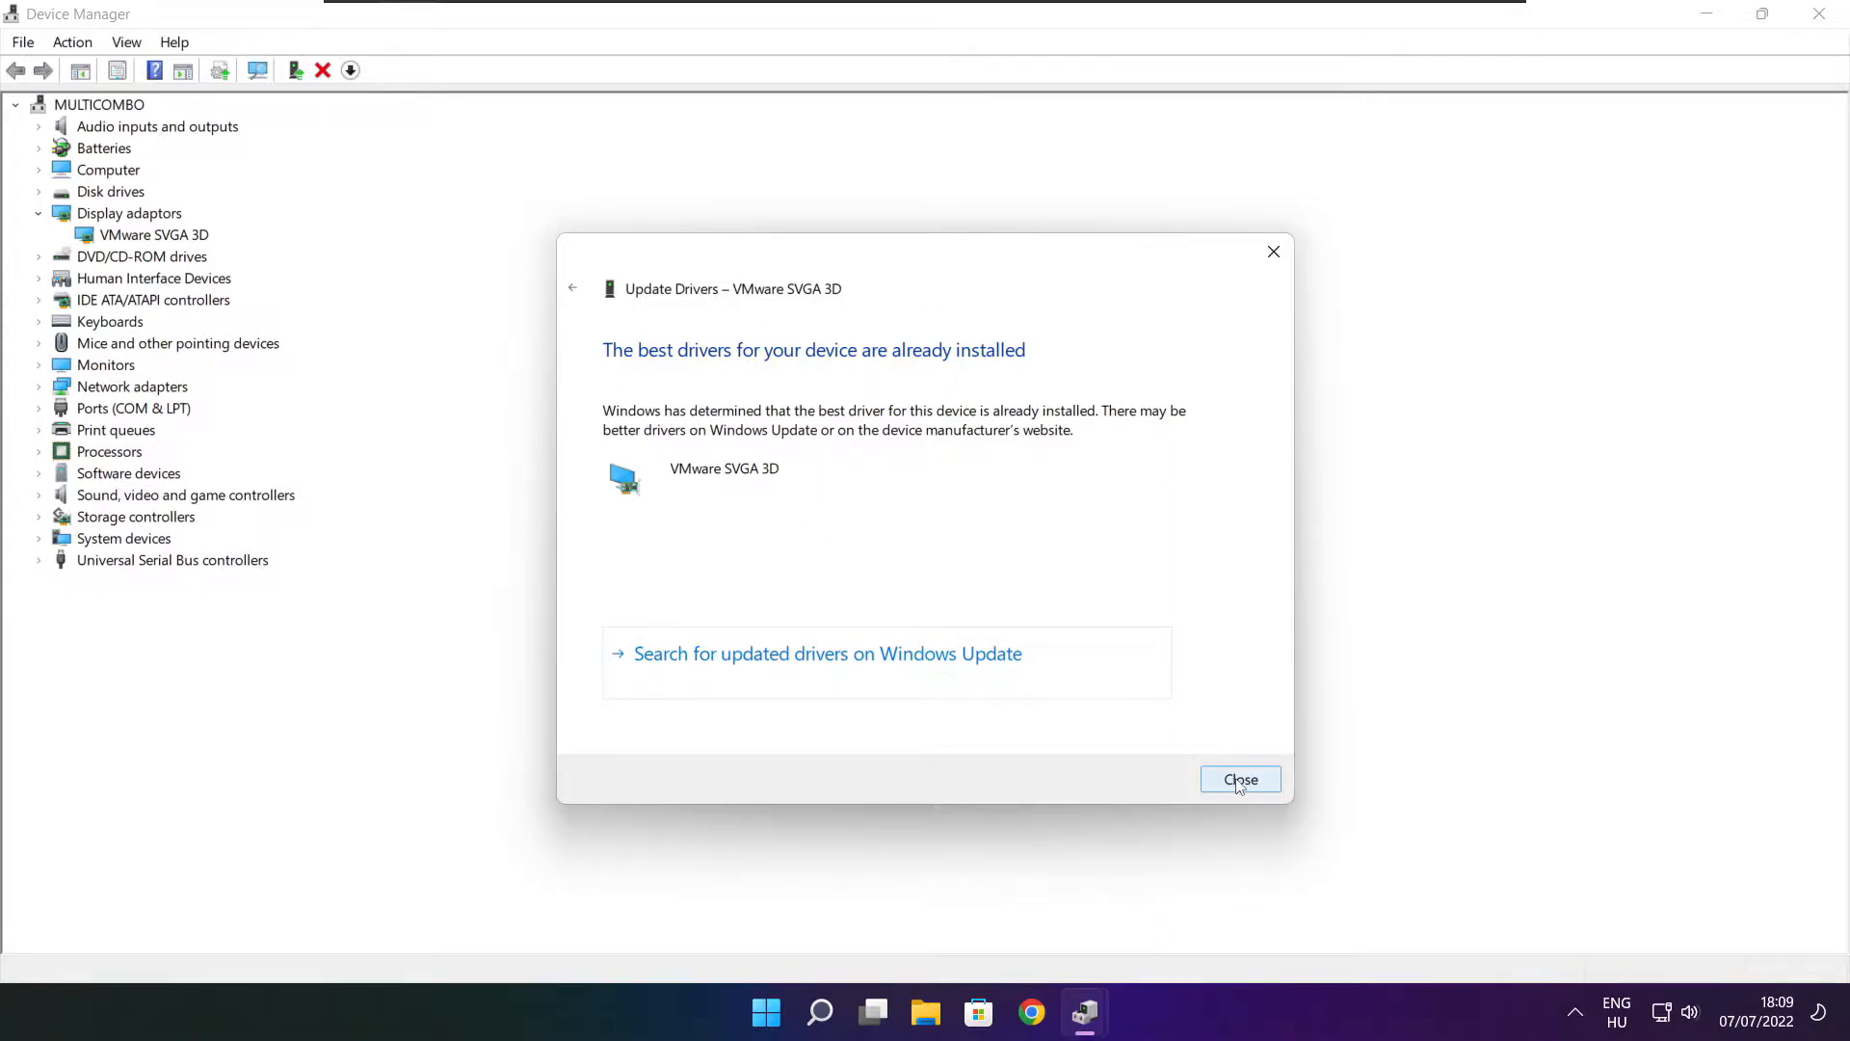
click(1239, 779)
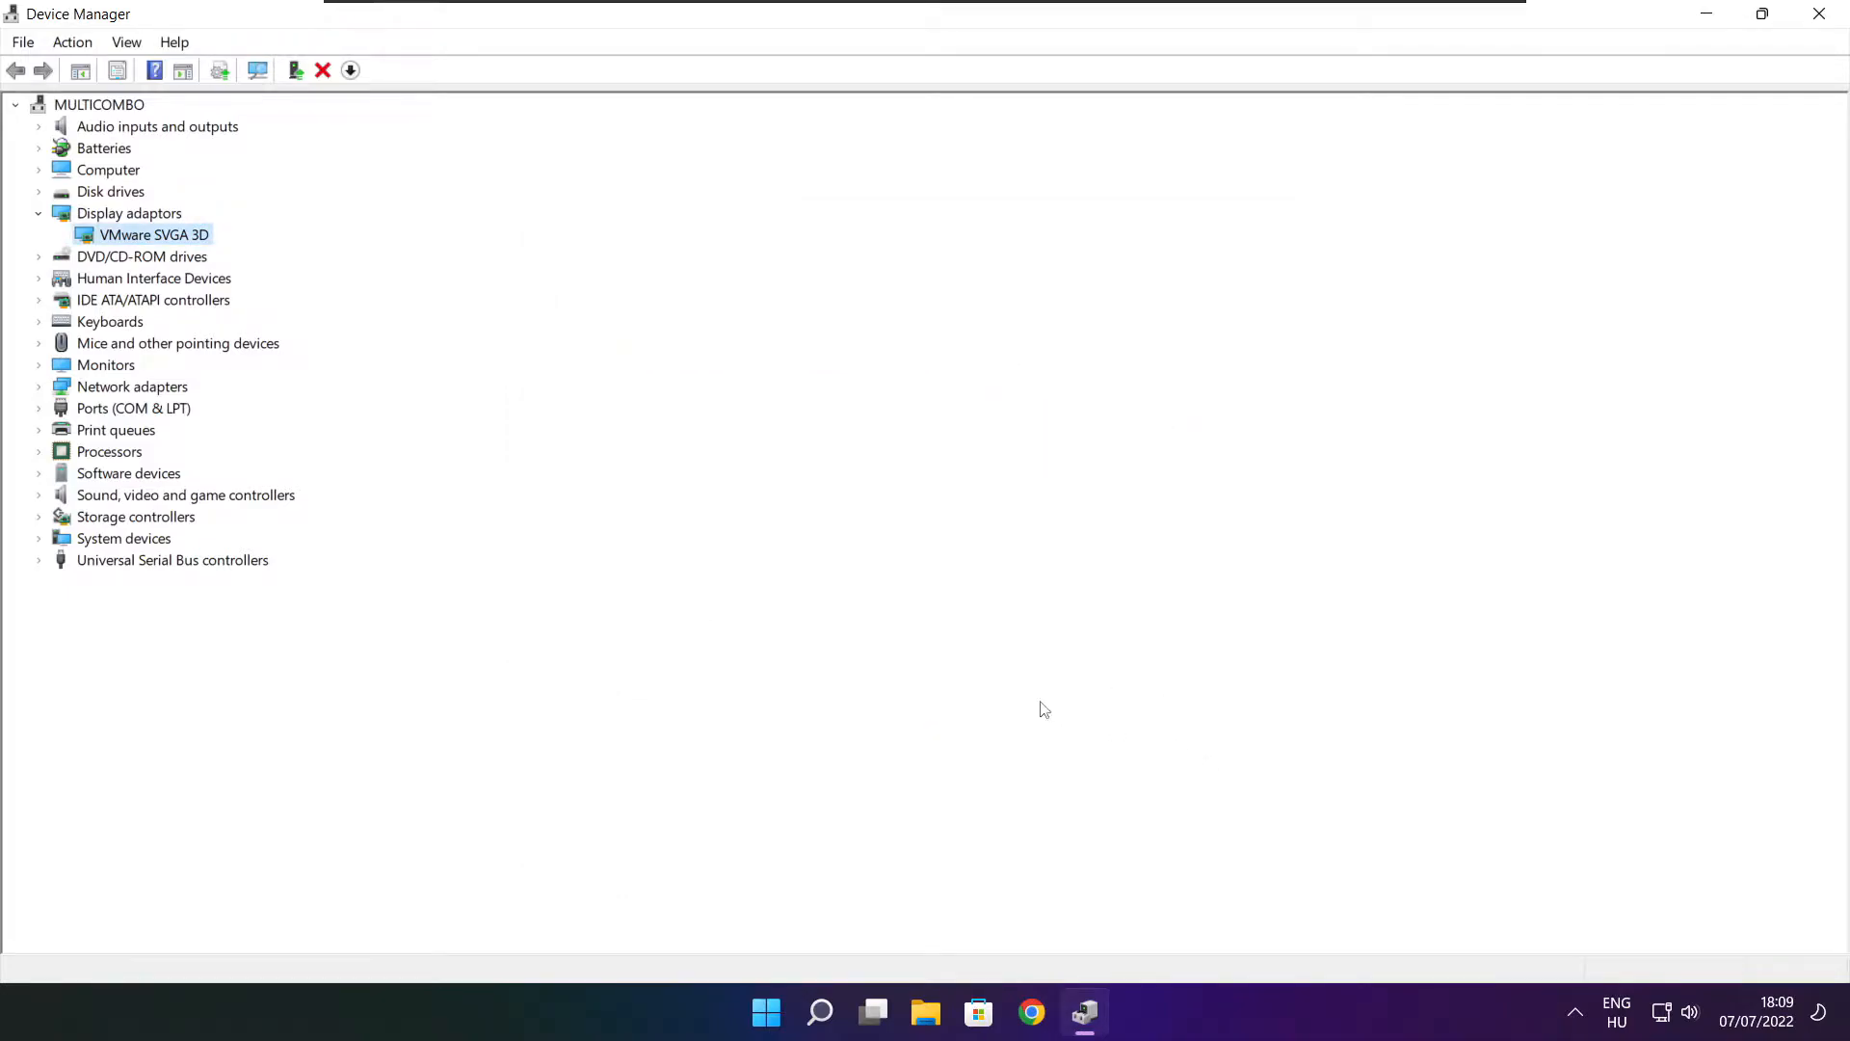
mouse_move(85, 505)
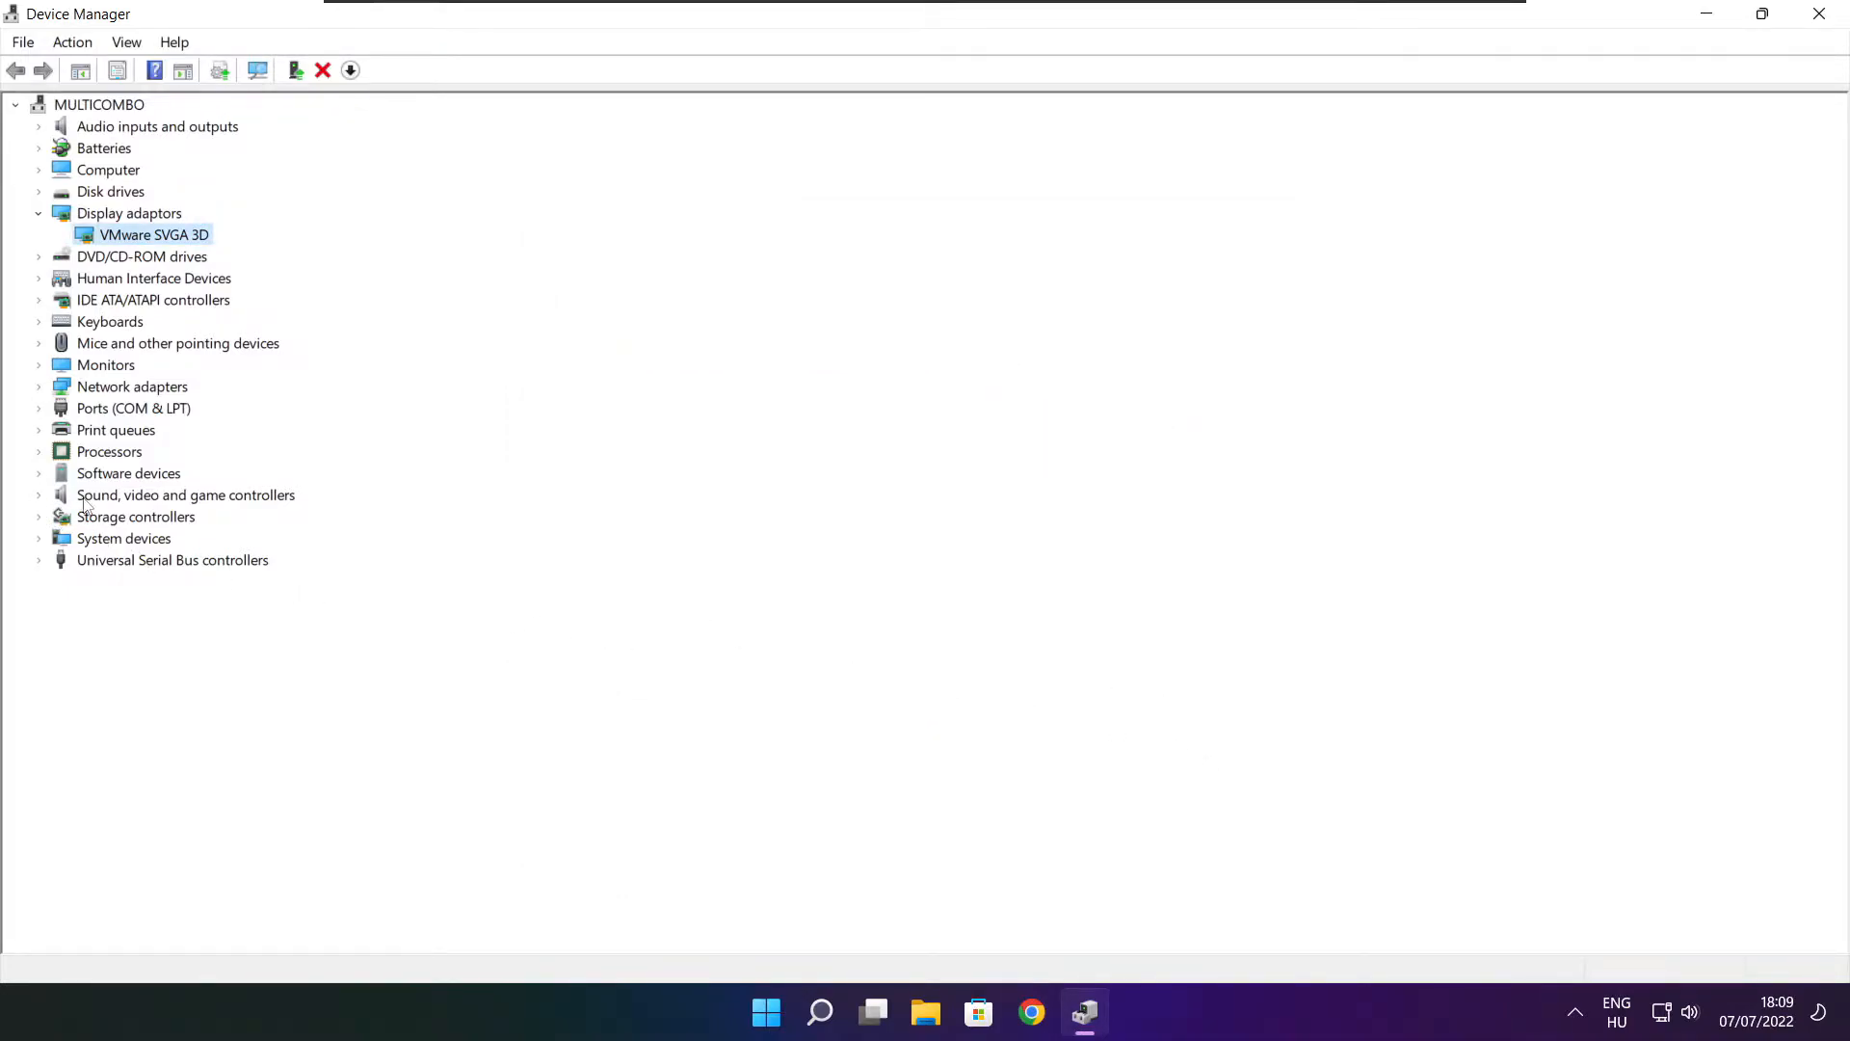
- Locate the High Definition Audio Device under Sound, video and game controllers
click(185, 495)
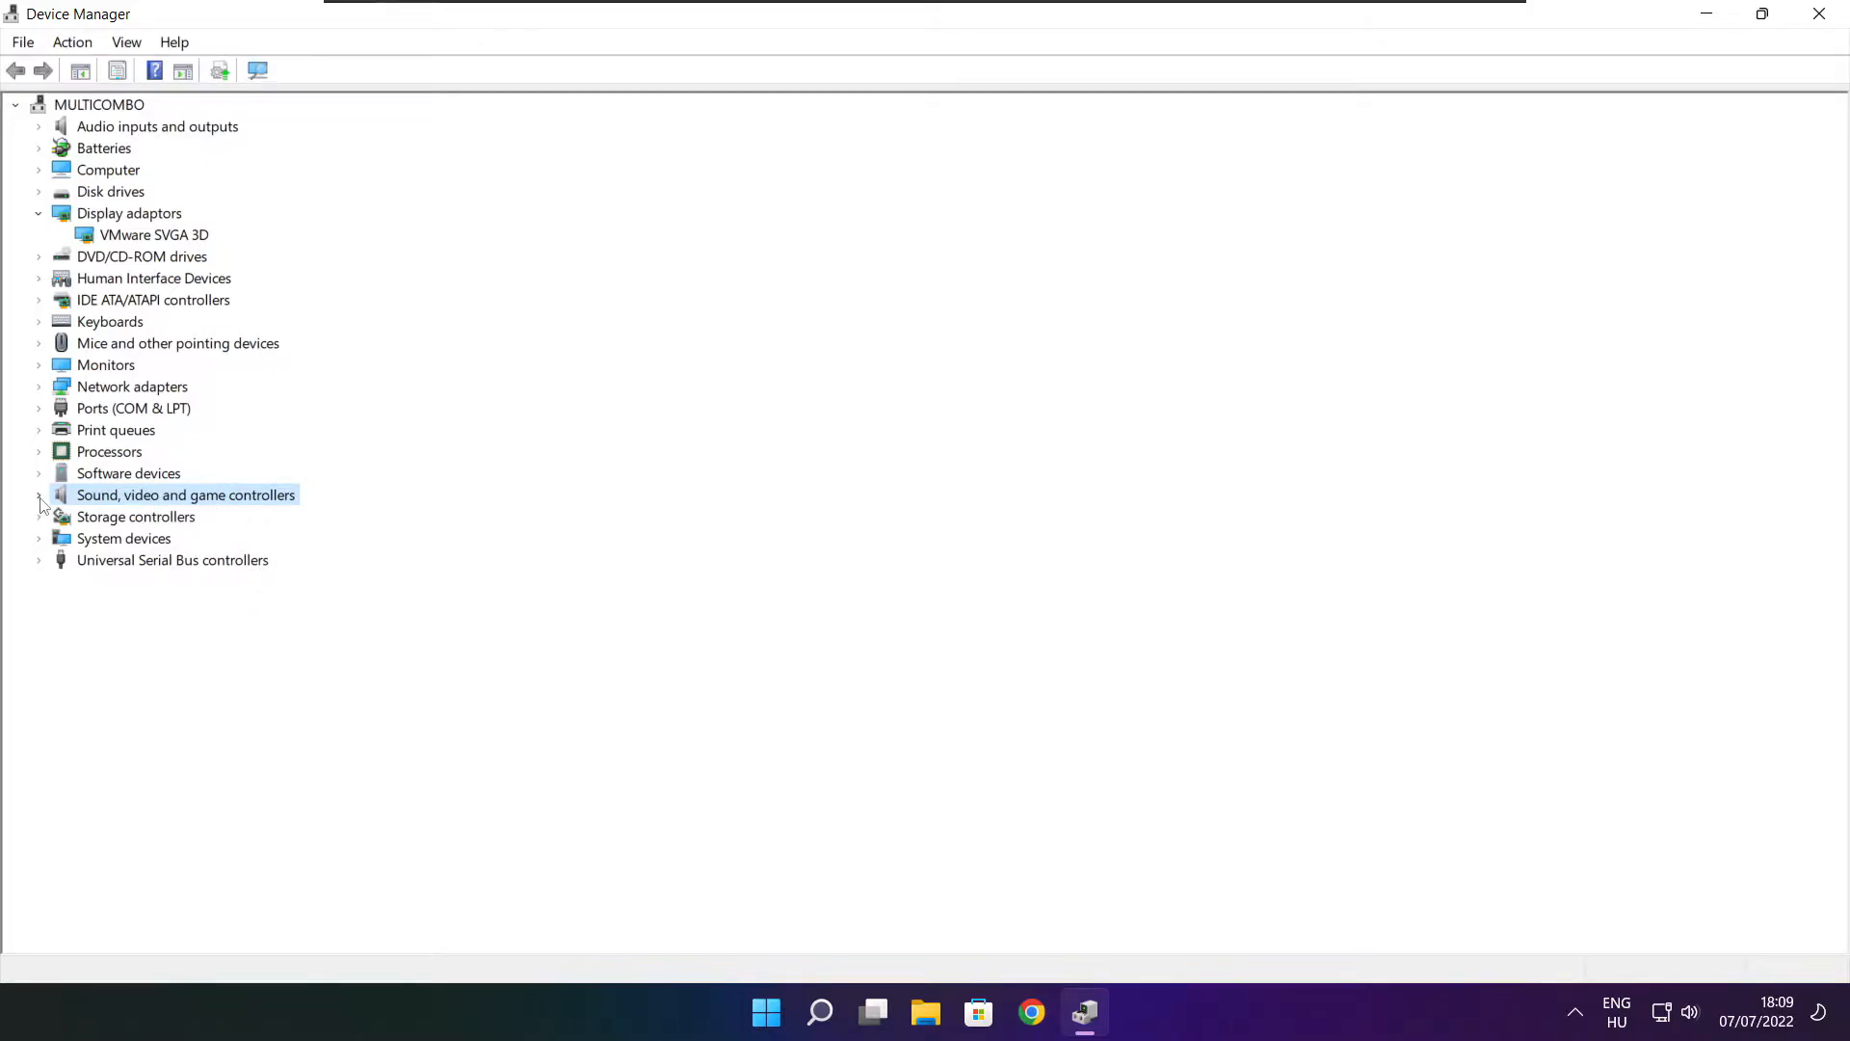
click(38, 495)
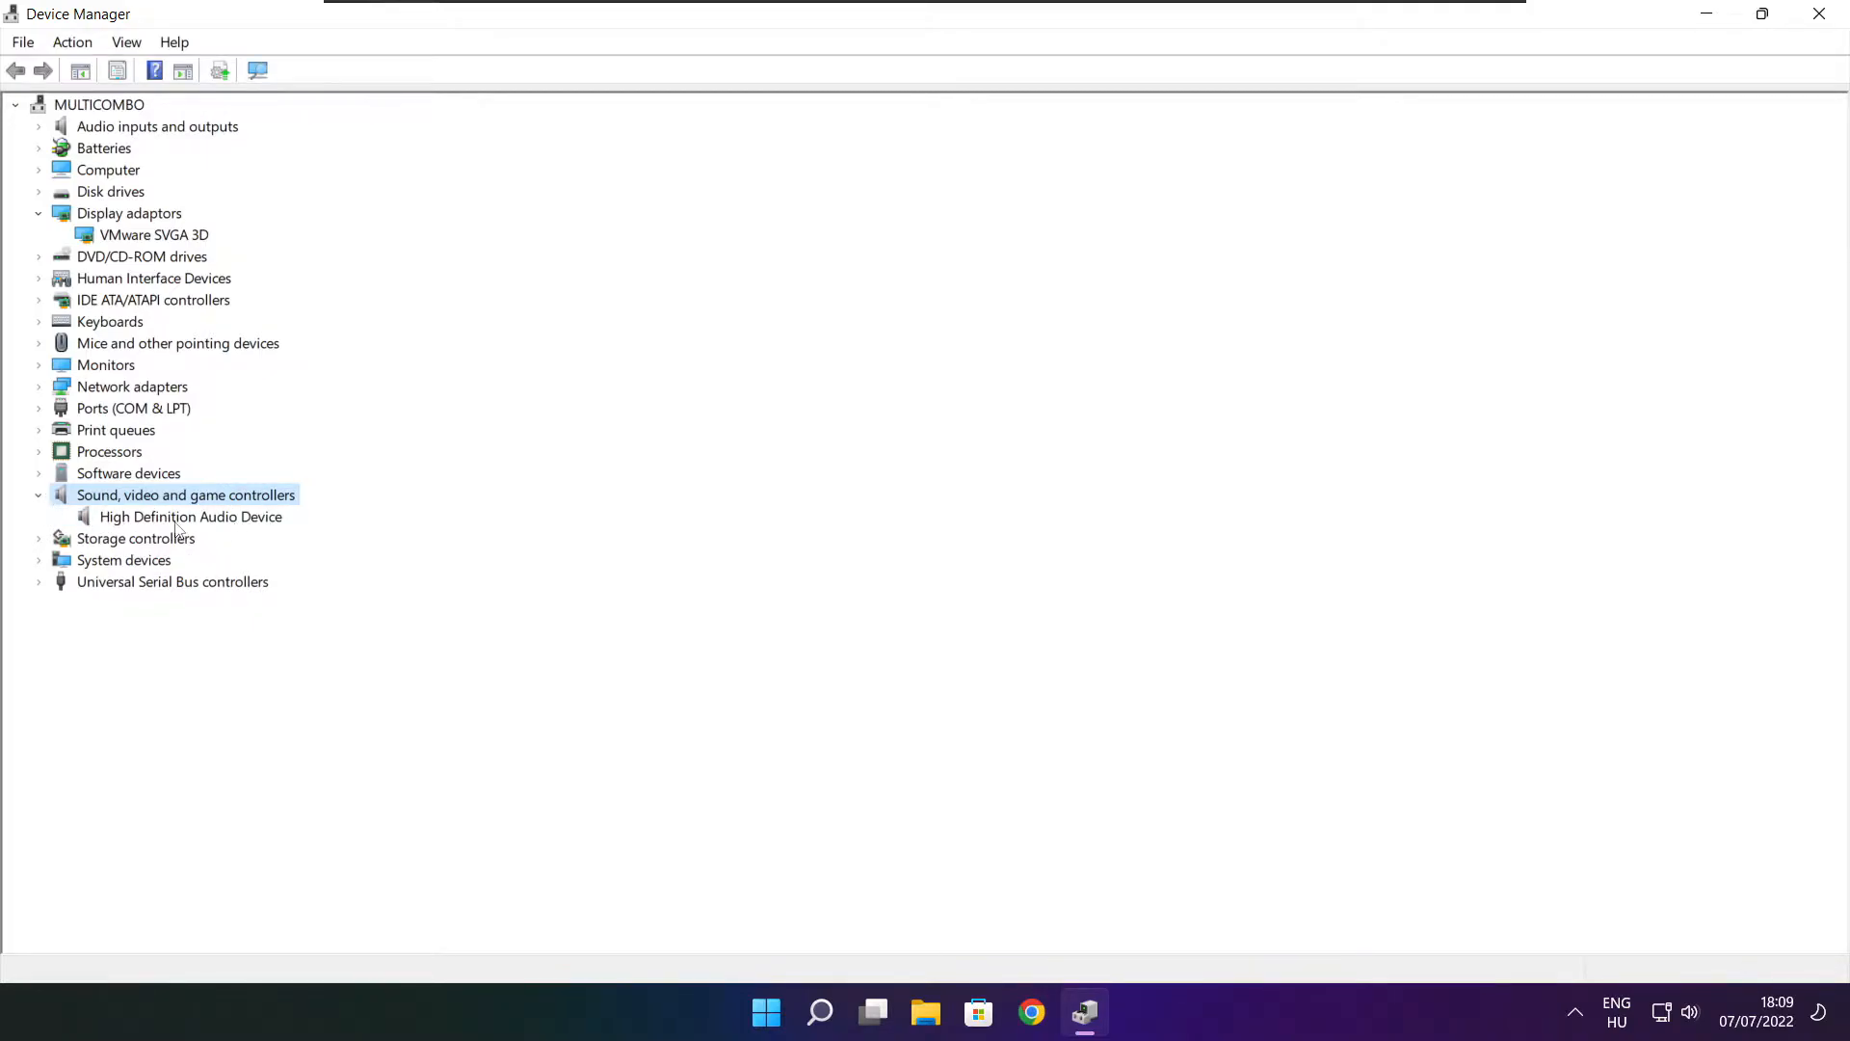
click(191, 516)
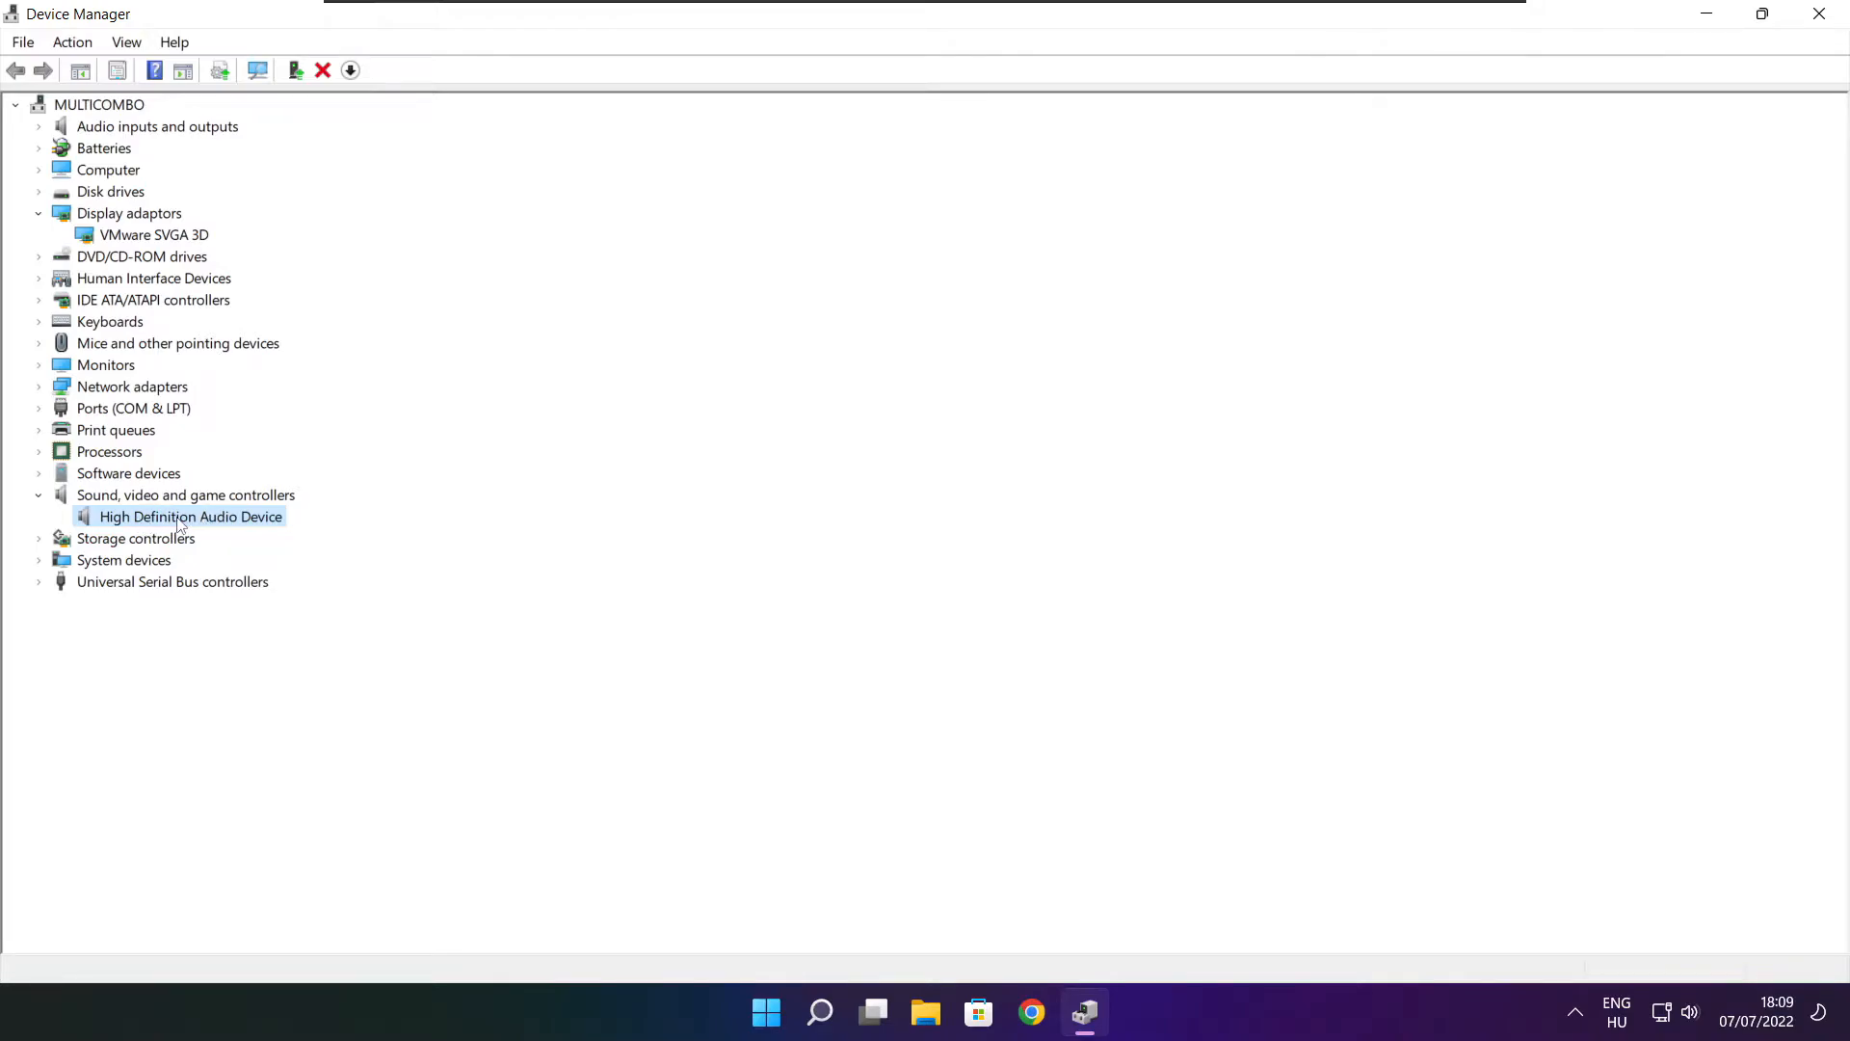
right_click(191, 517)
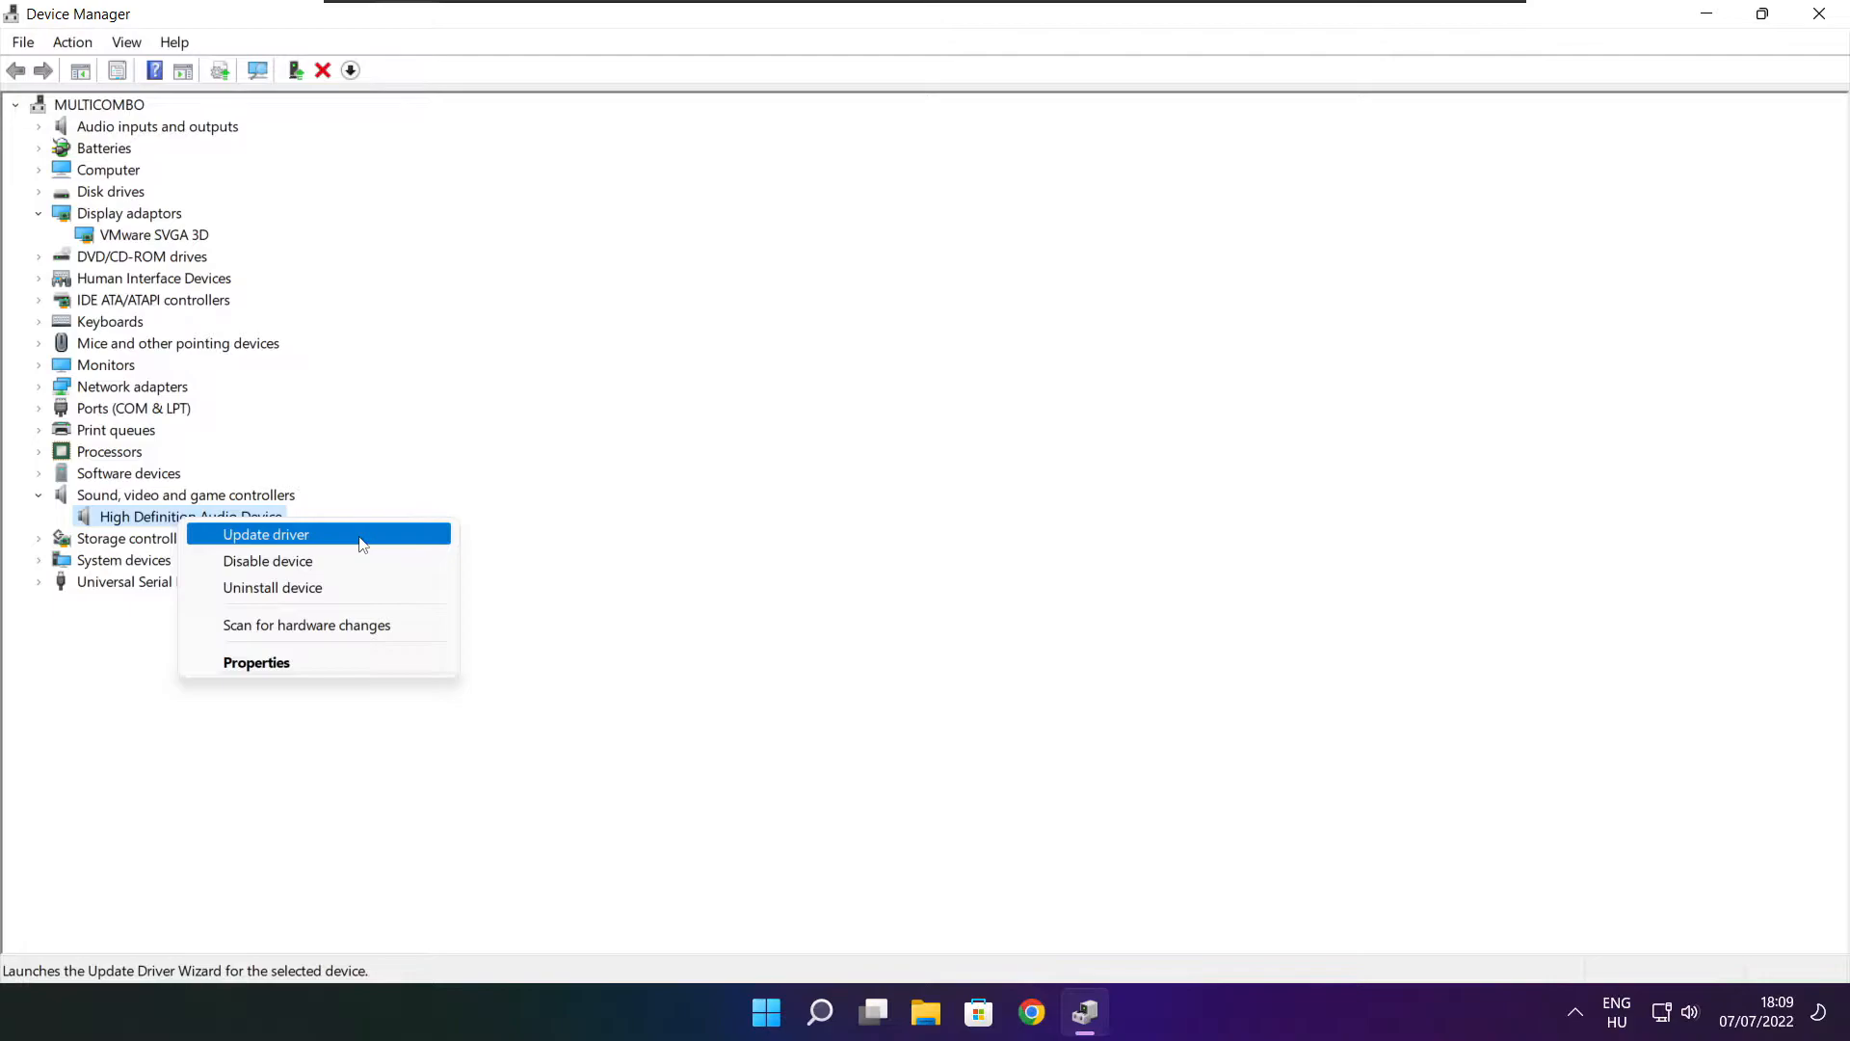
- Run an automatic driver search for the audio device, dismiss the result and close Device Manager
click(264, 534)
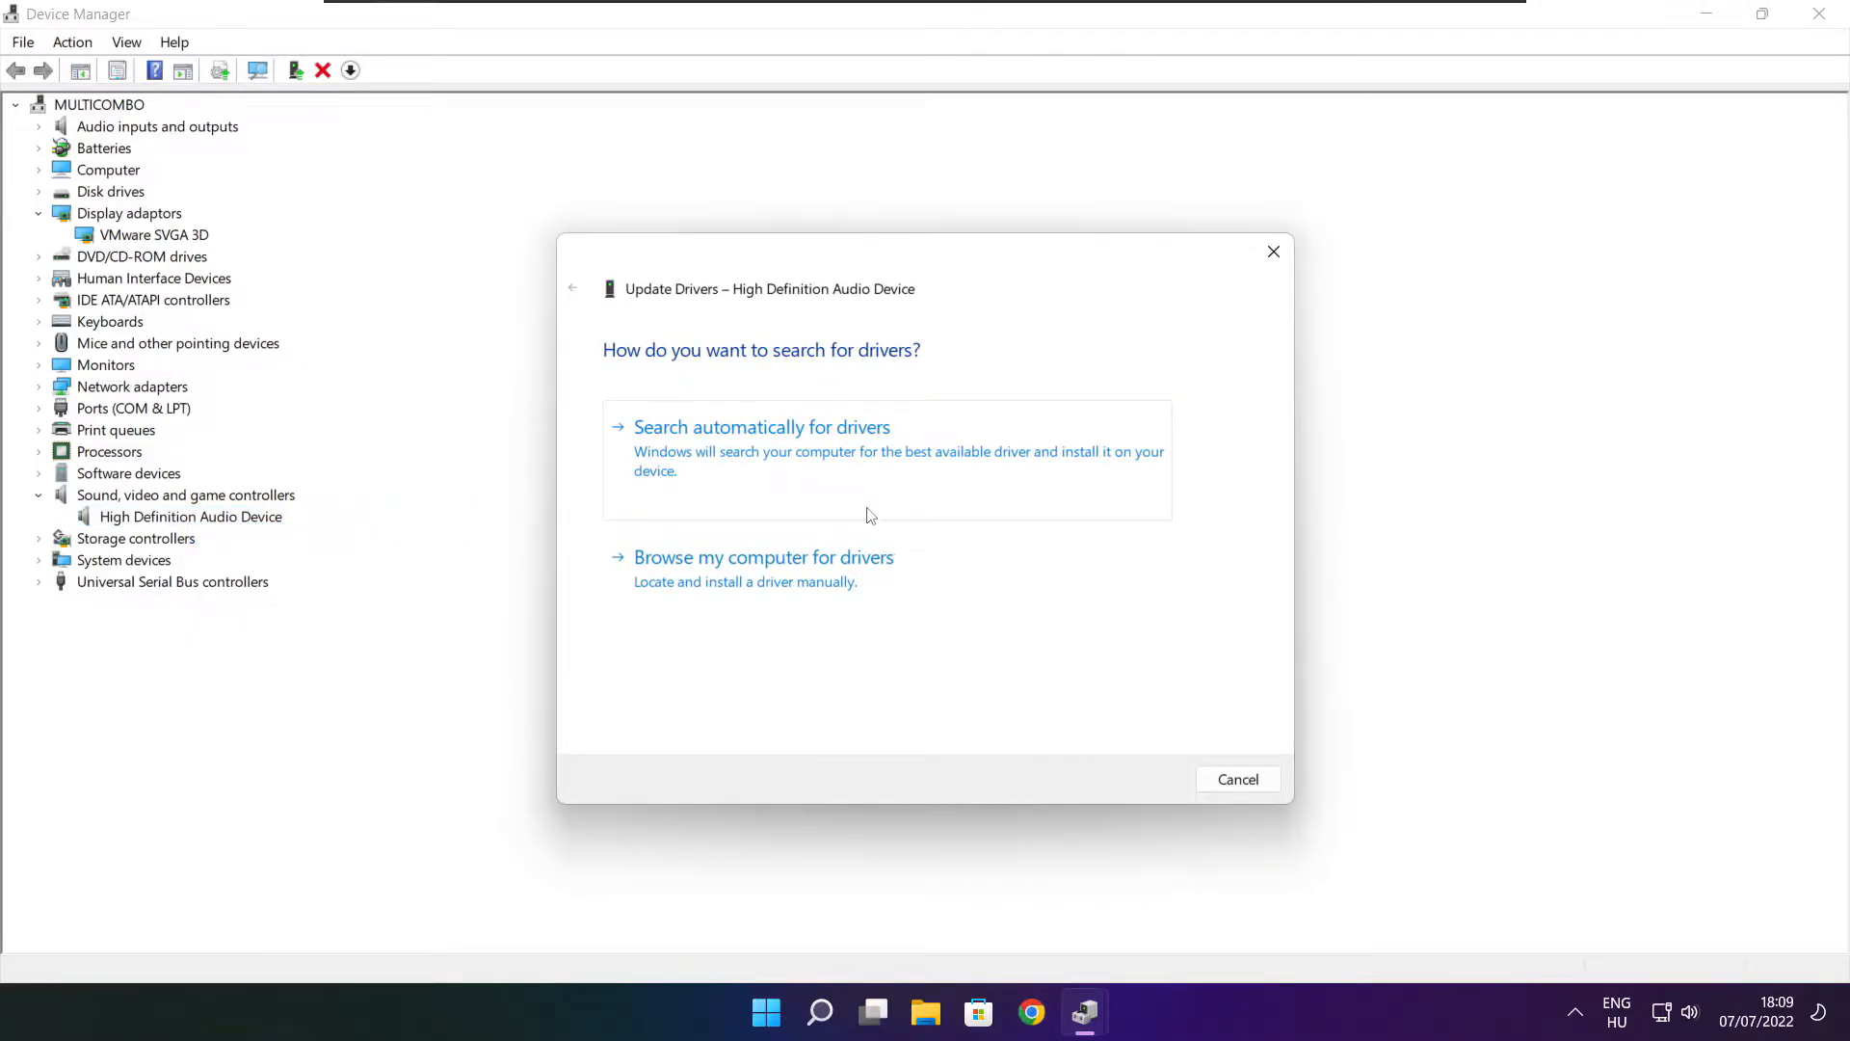
mouse_move(802, 459)
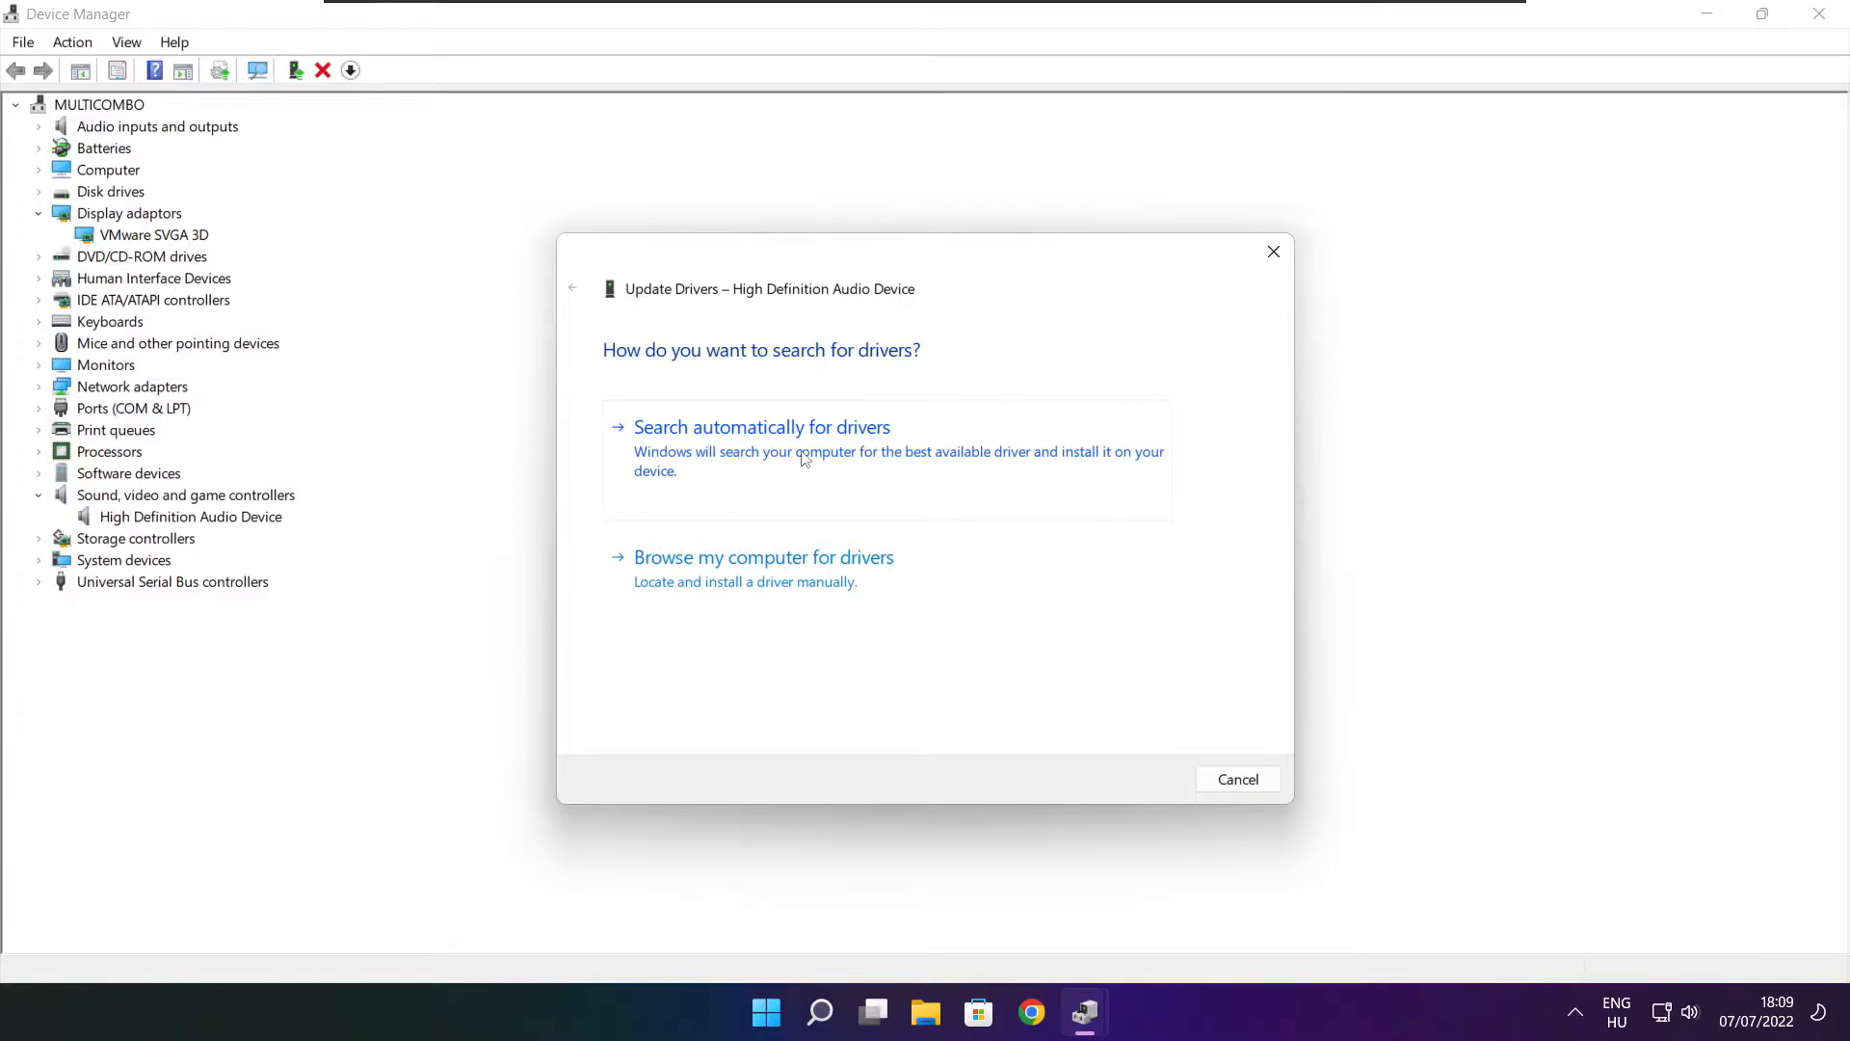
click(761, 426)
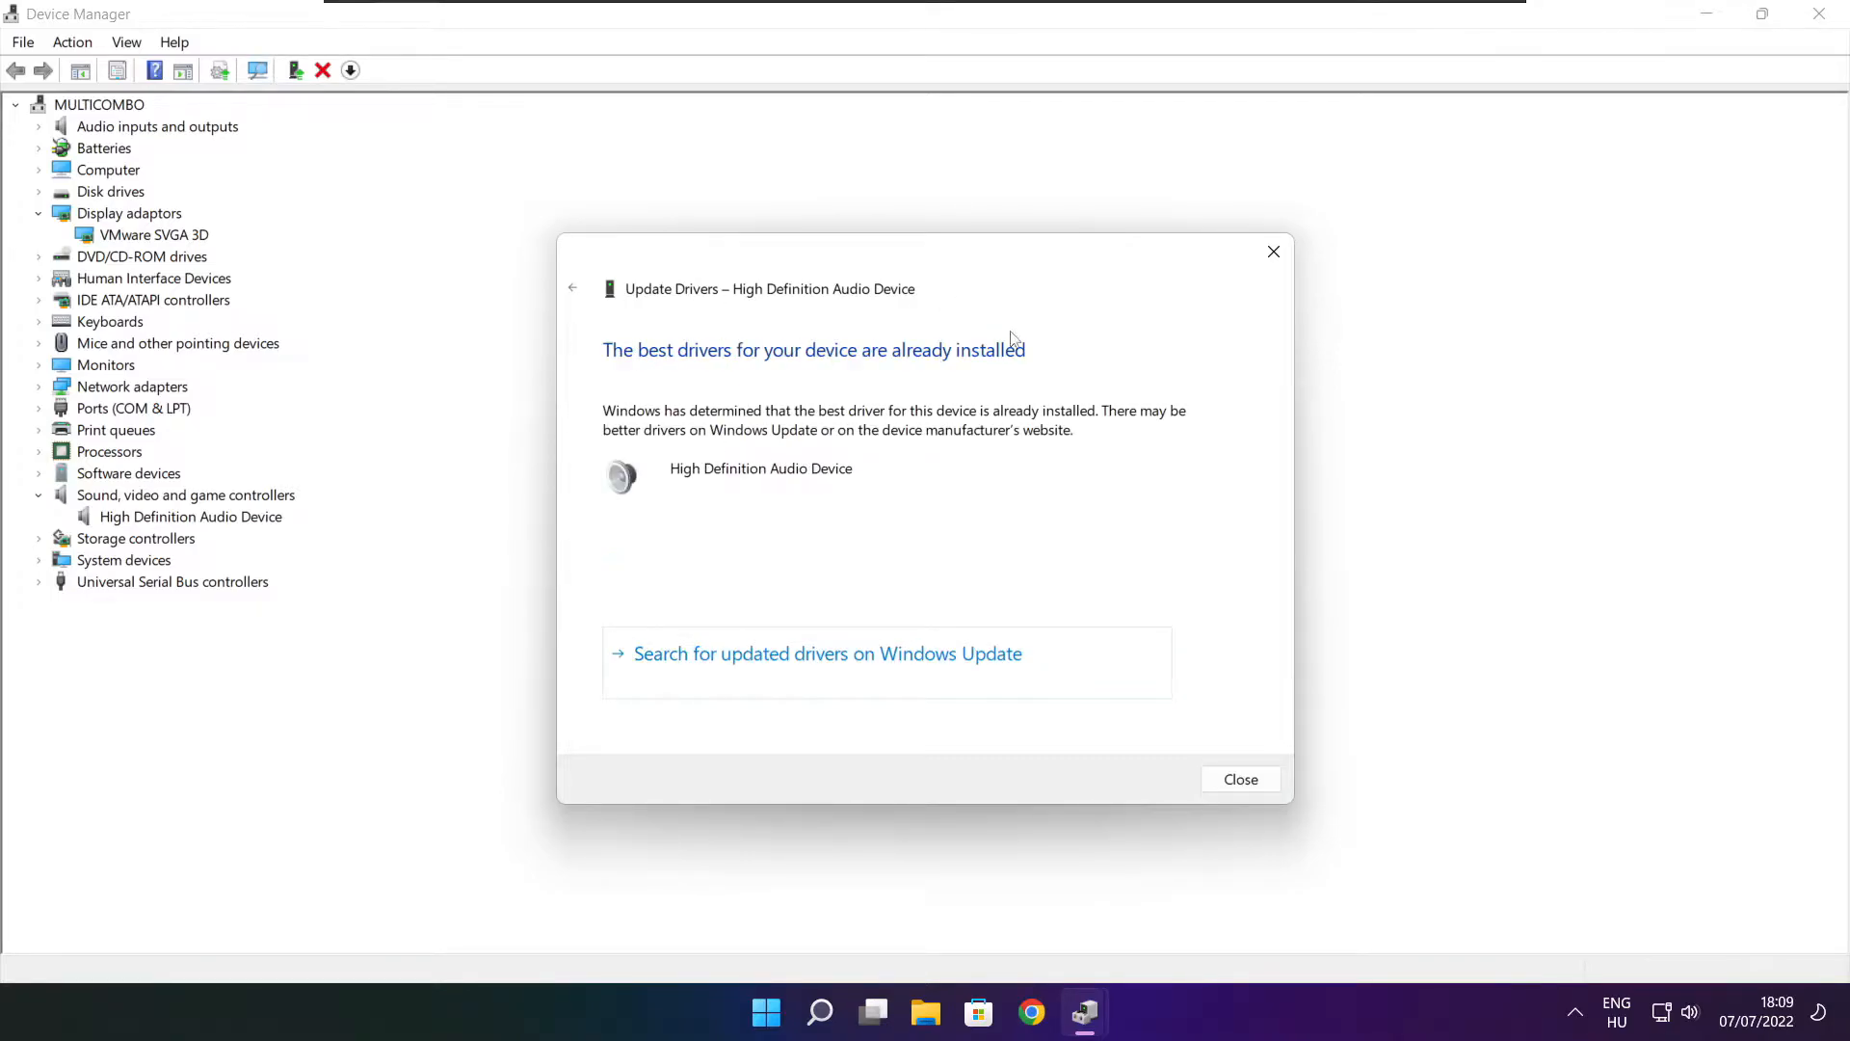
mouse_move(1000, 402)
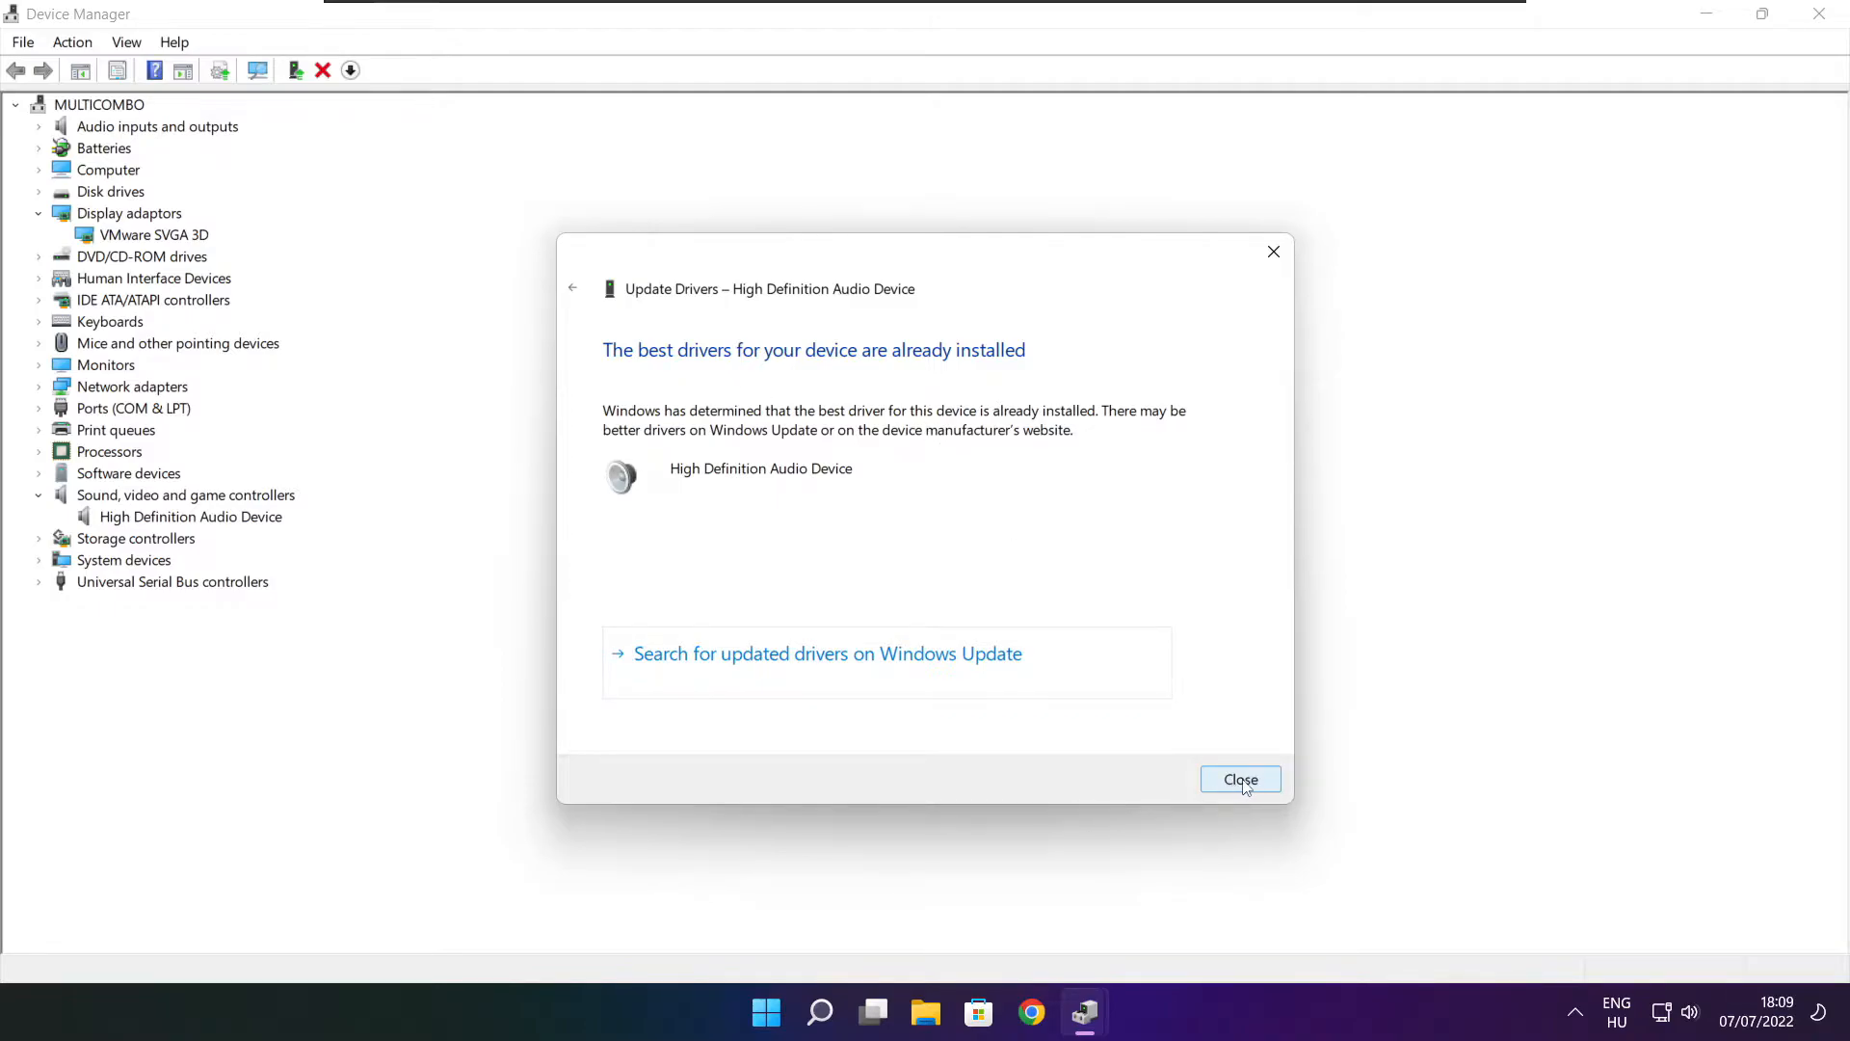
click(1239, 778)
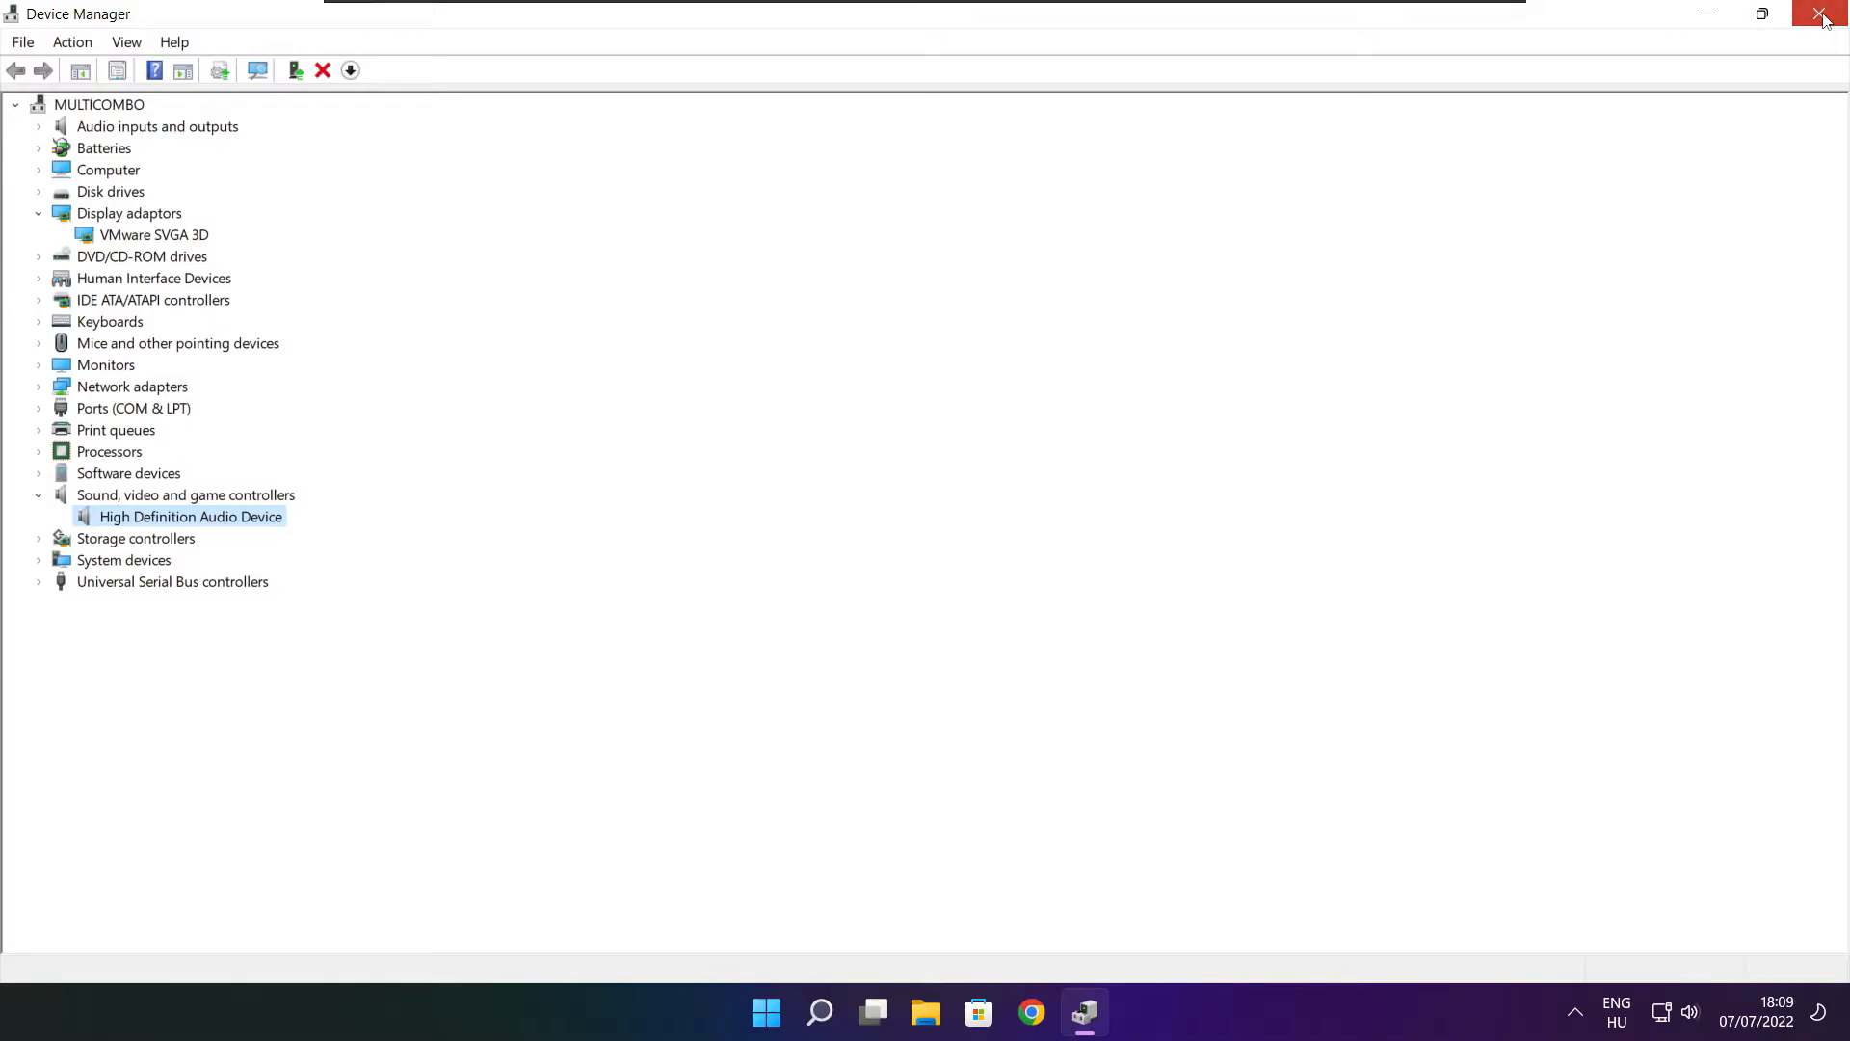
click(1821, 13)
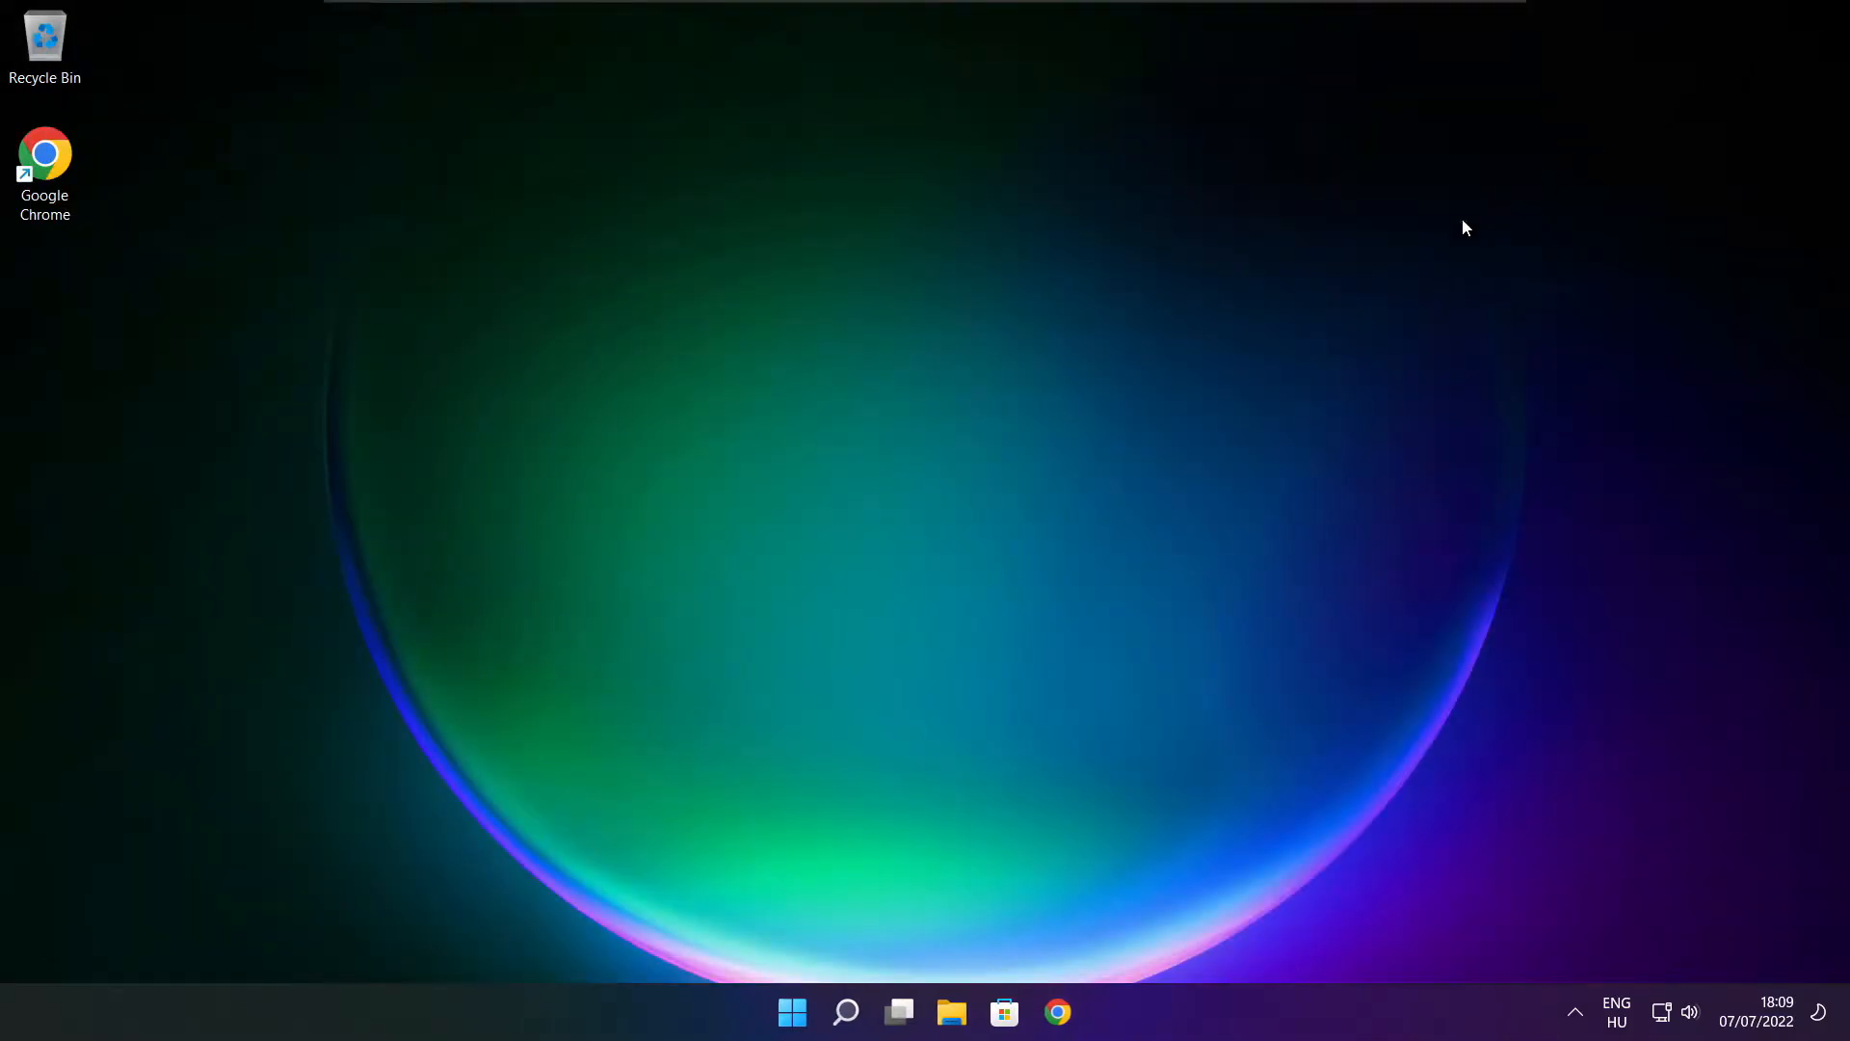
- Search Windows for "edit power plan" to reach the power plan settings
click(844, 1012)
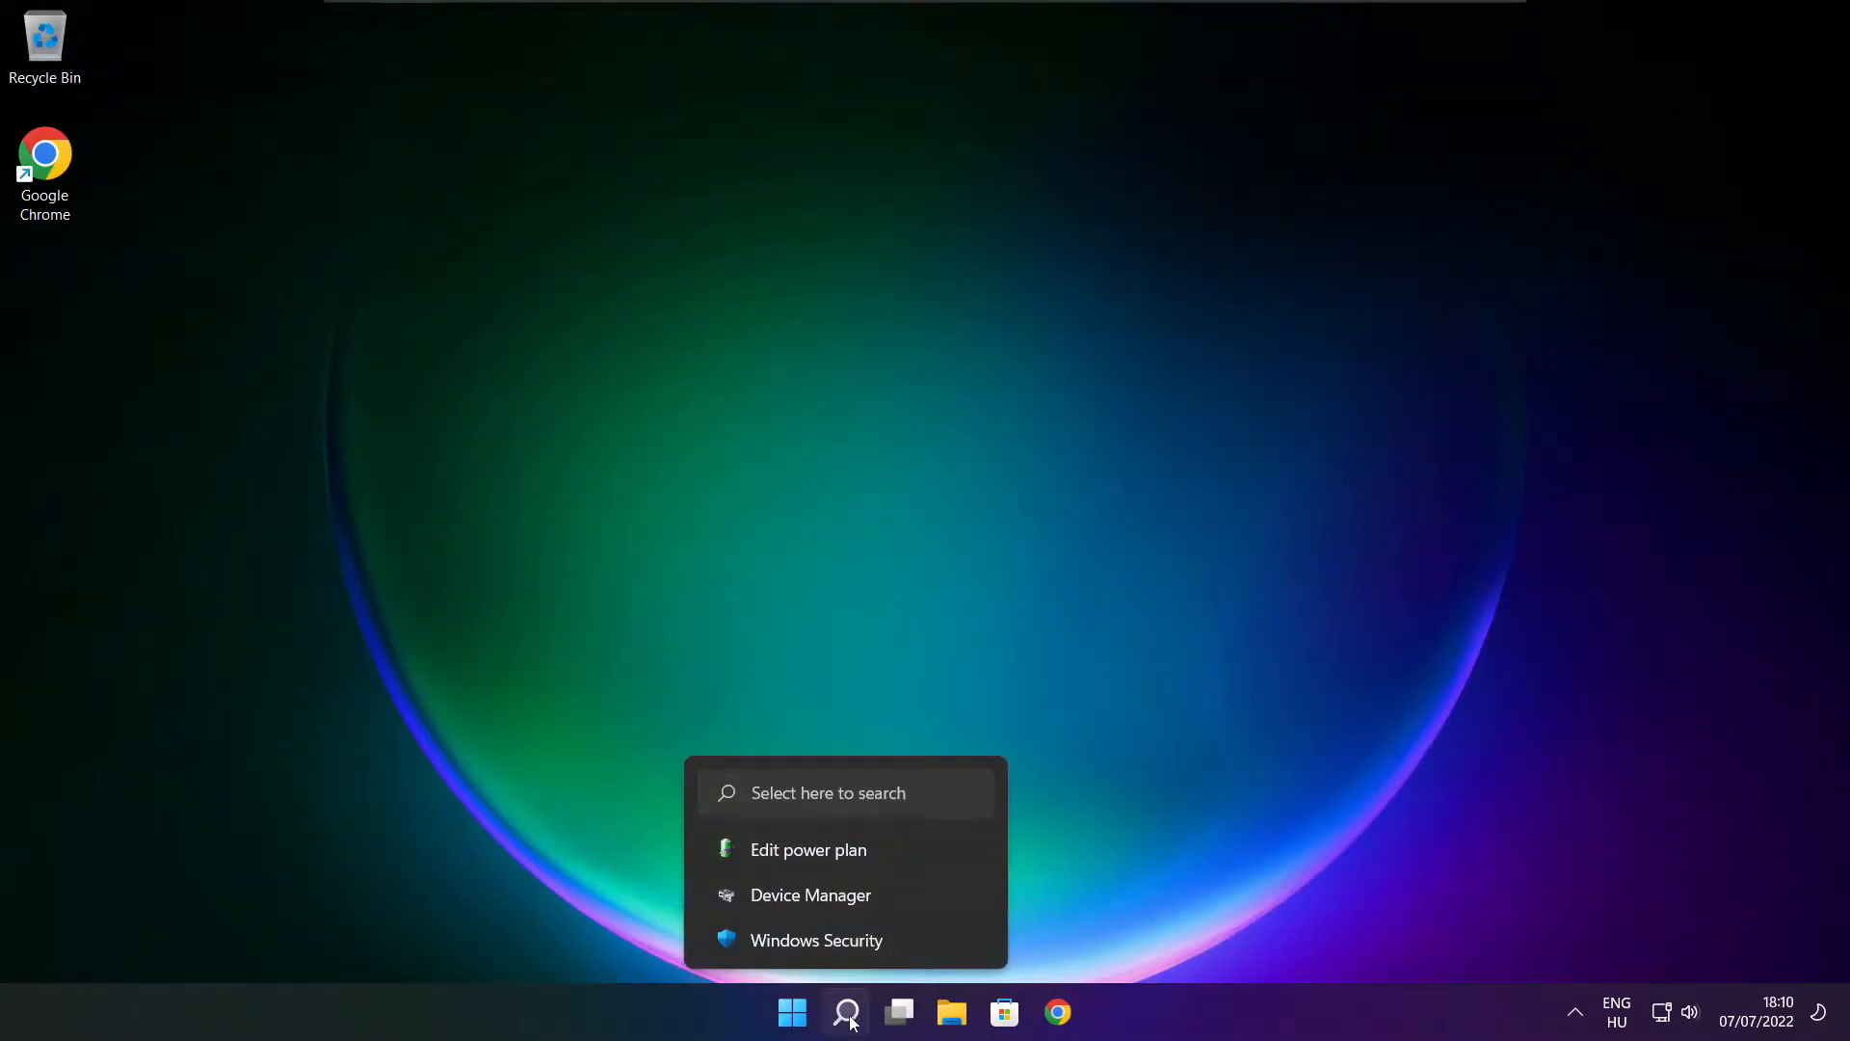
click(845, 1012)
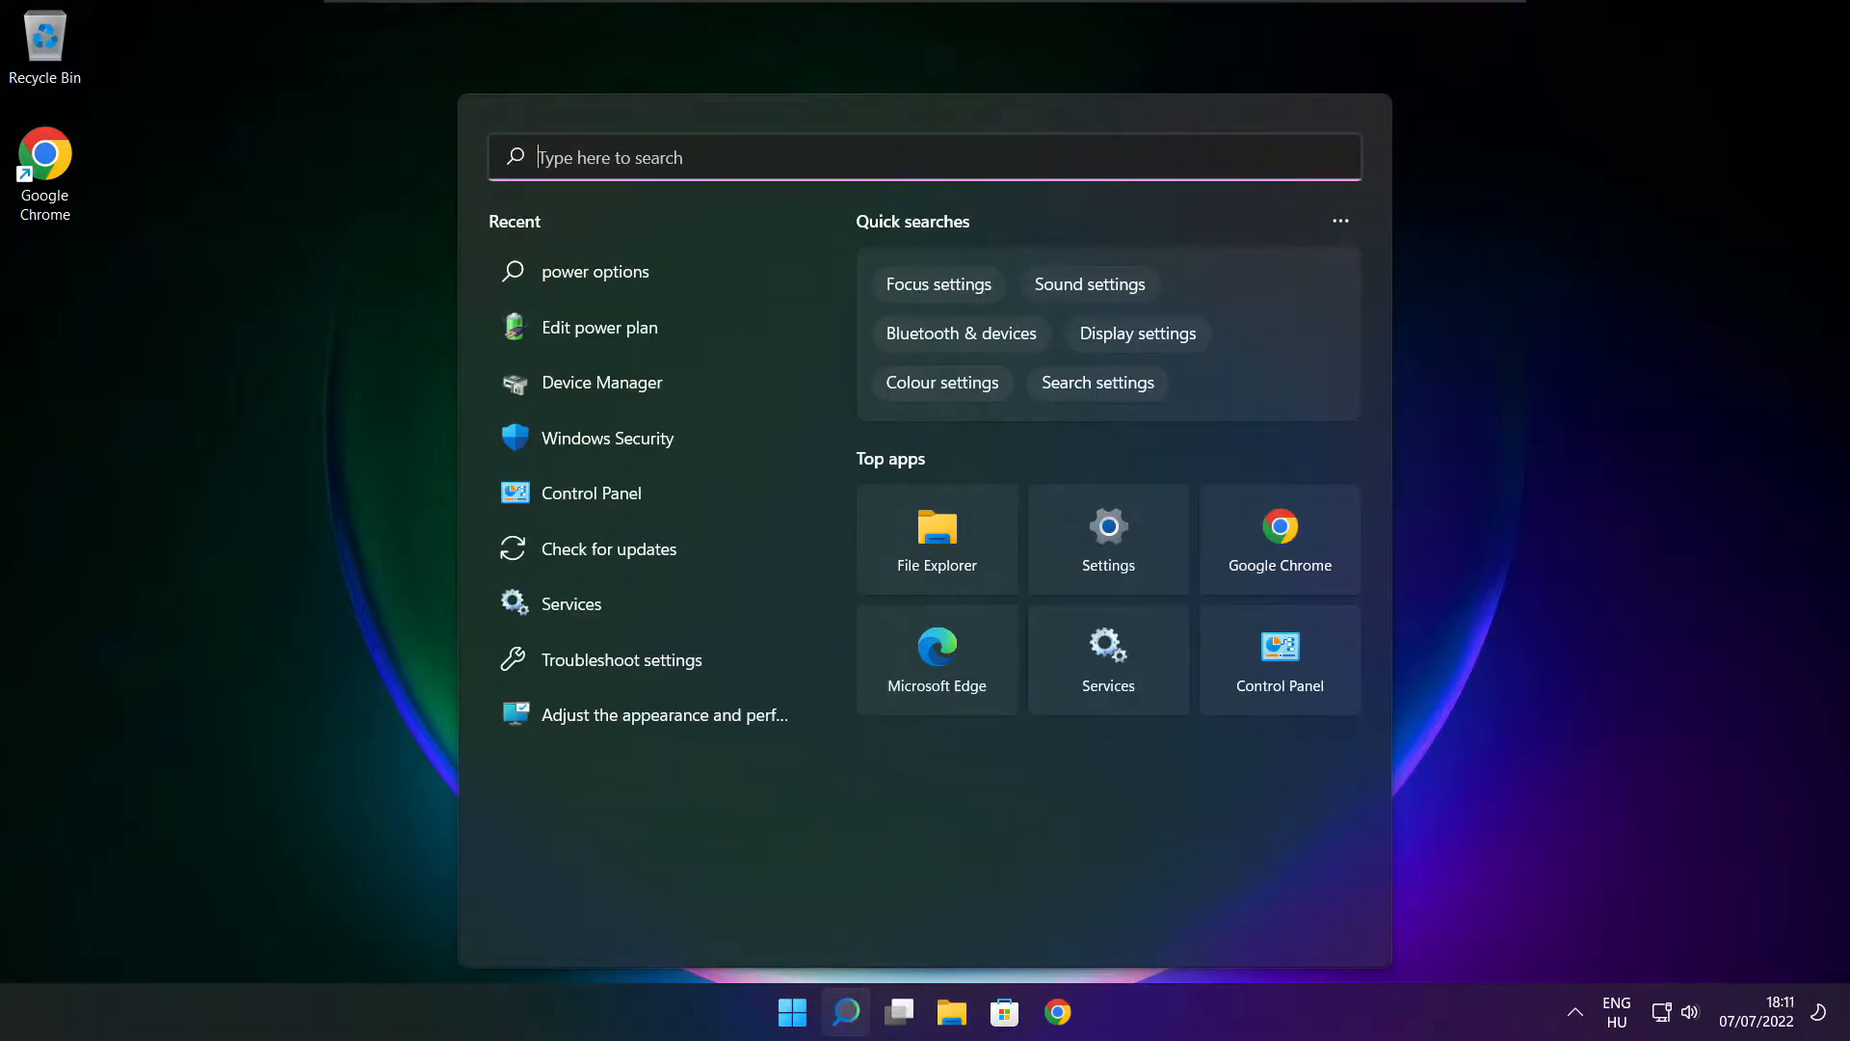
text(edit power plan)
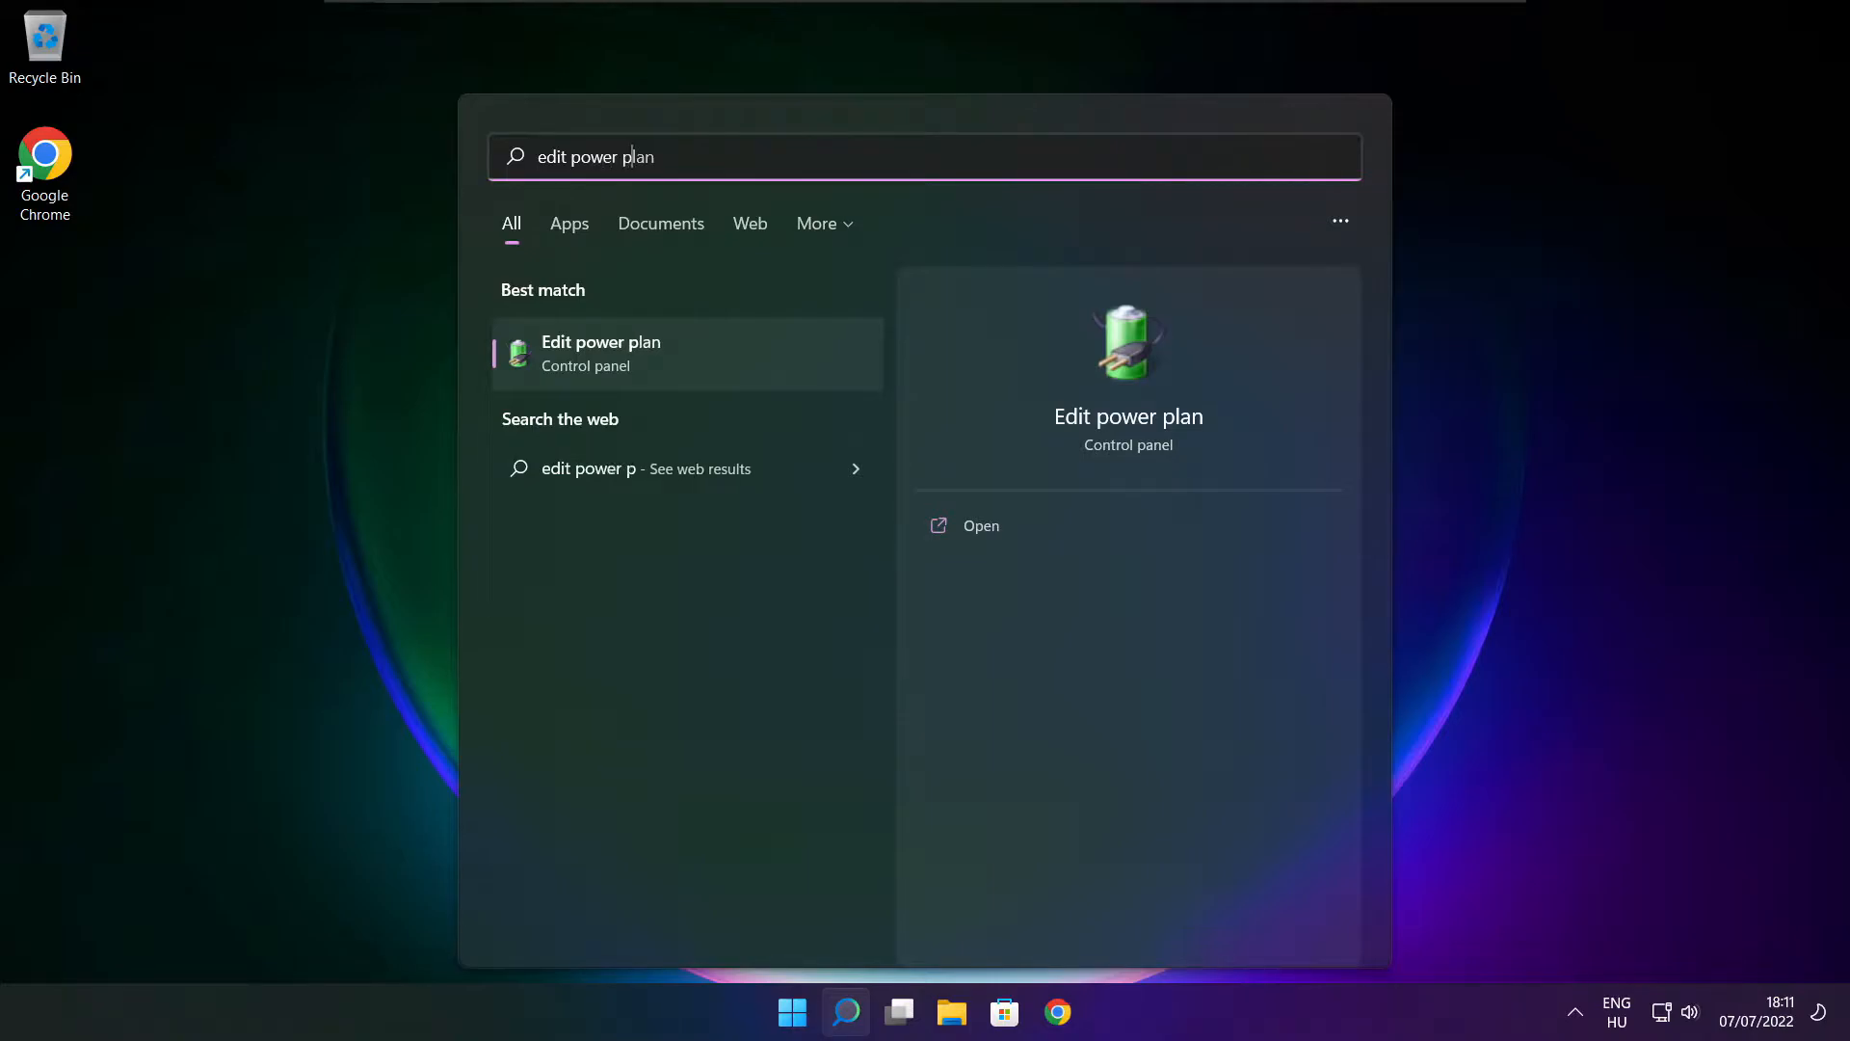
text(lan)
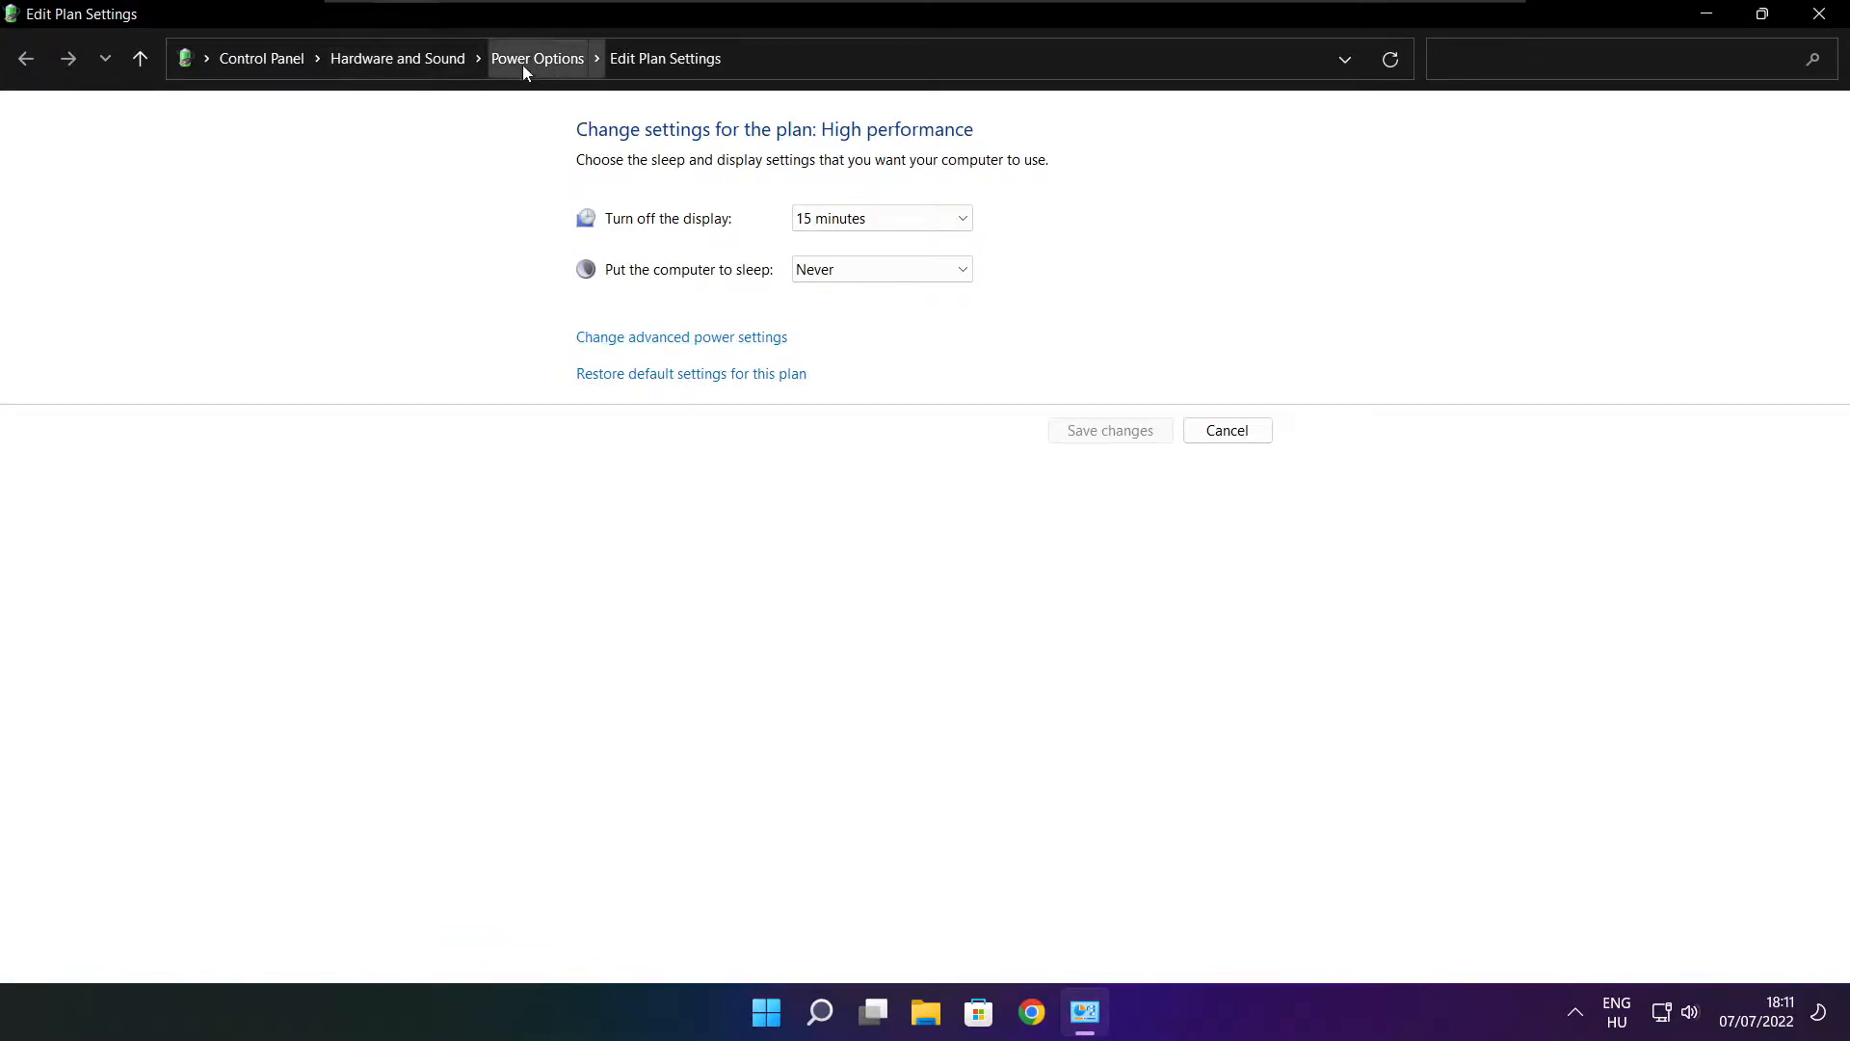
mouse_move(559, 77)
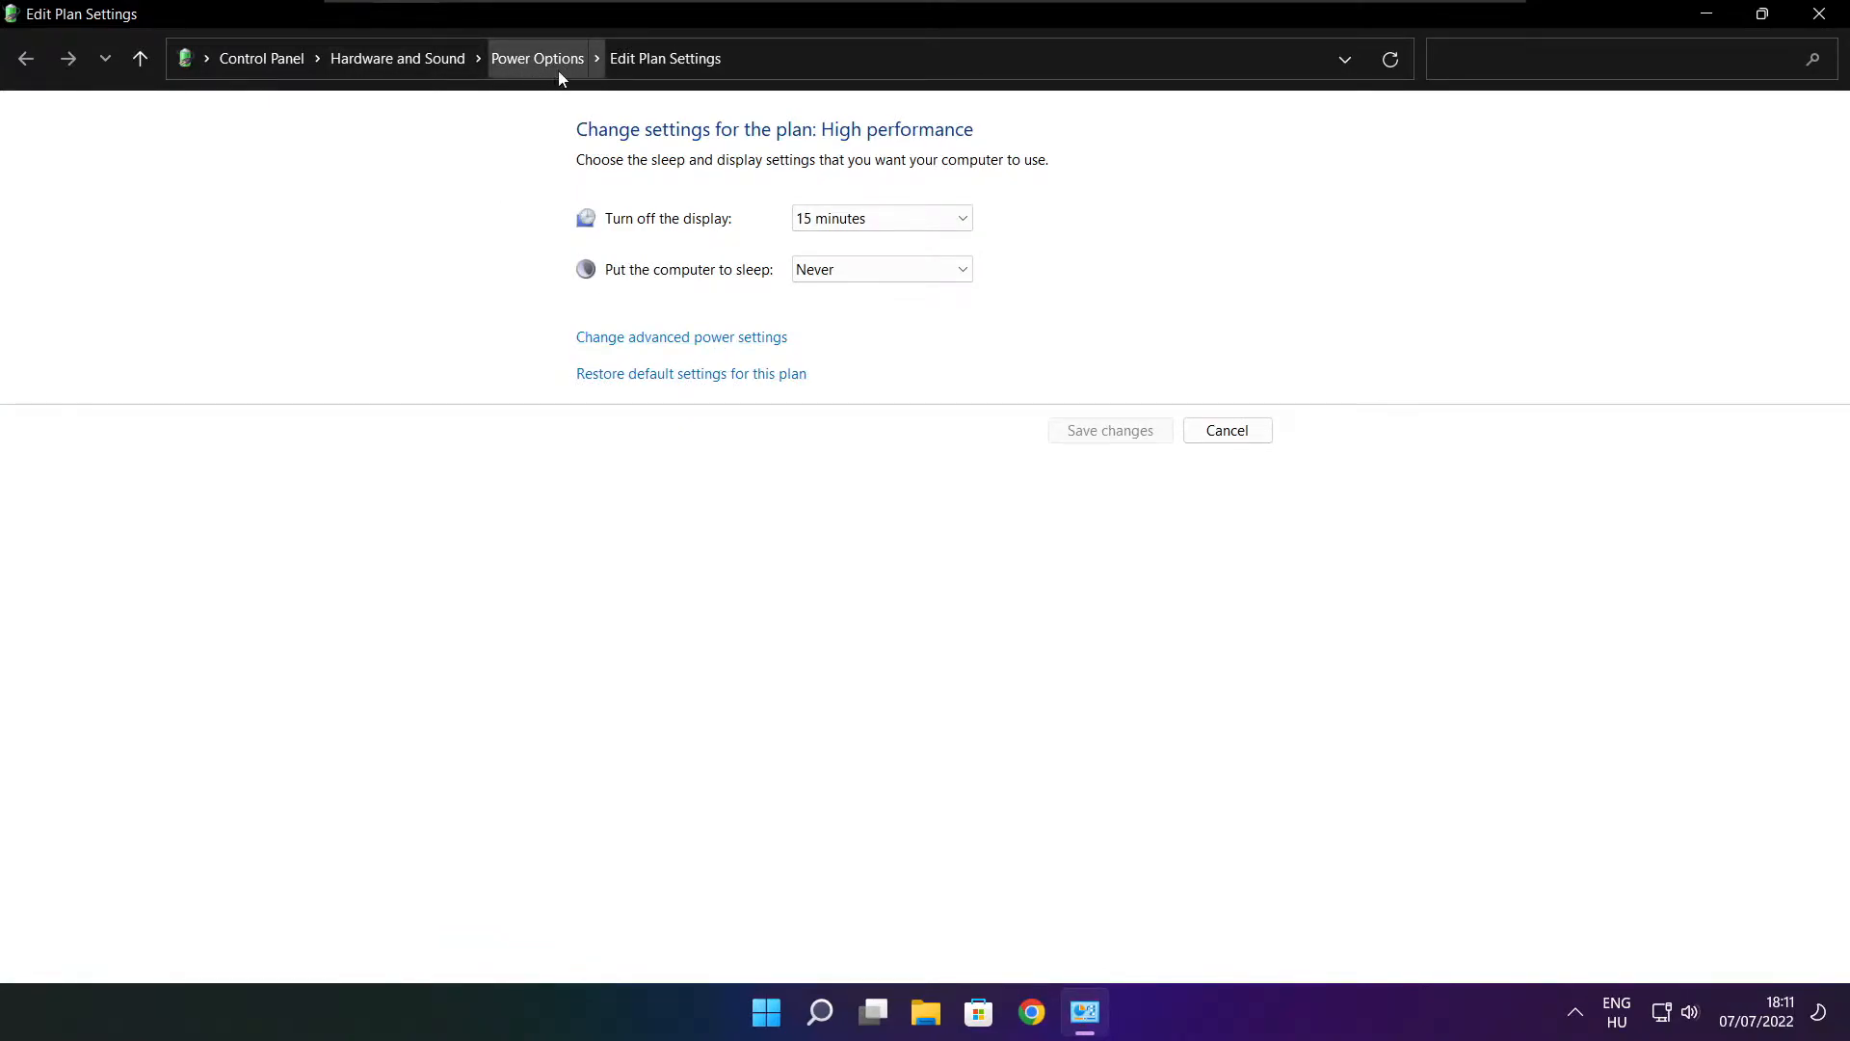
- Make High performance the active power plan in Power Options and close the window
click(538, 58)
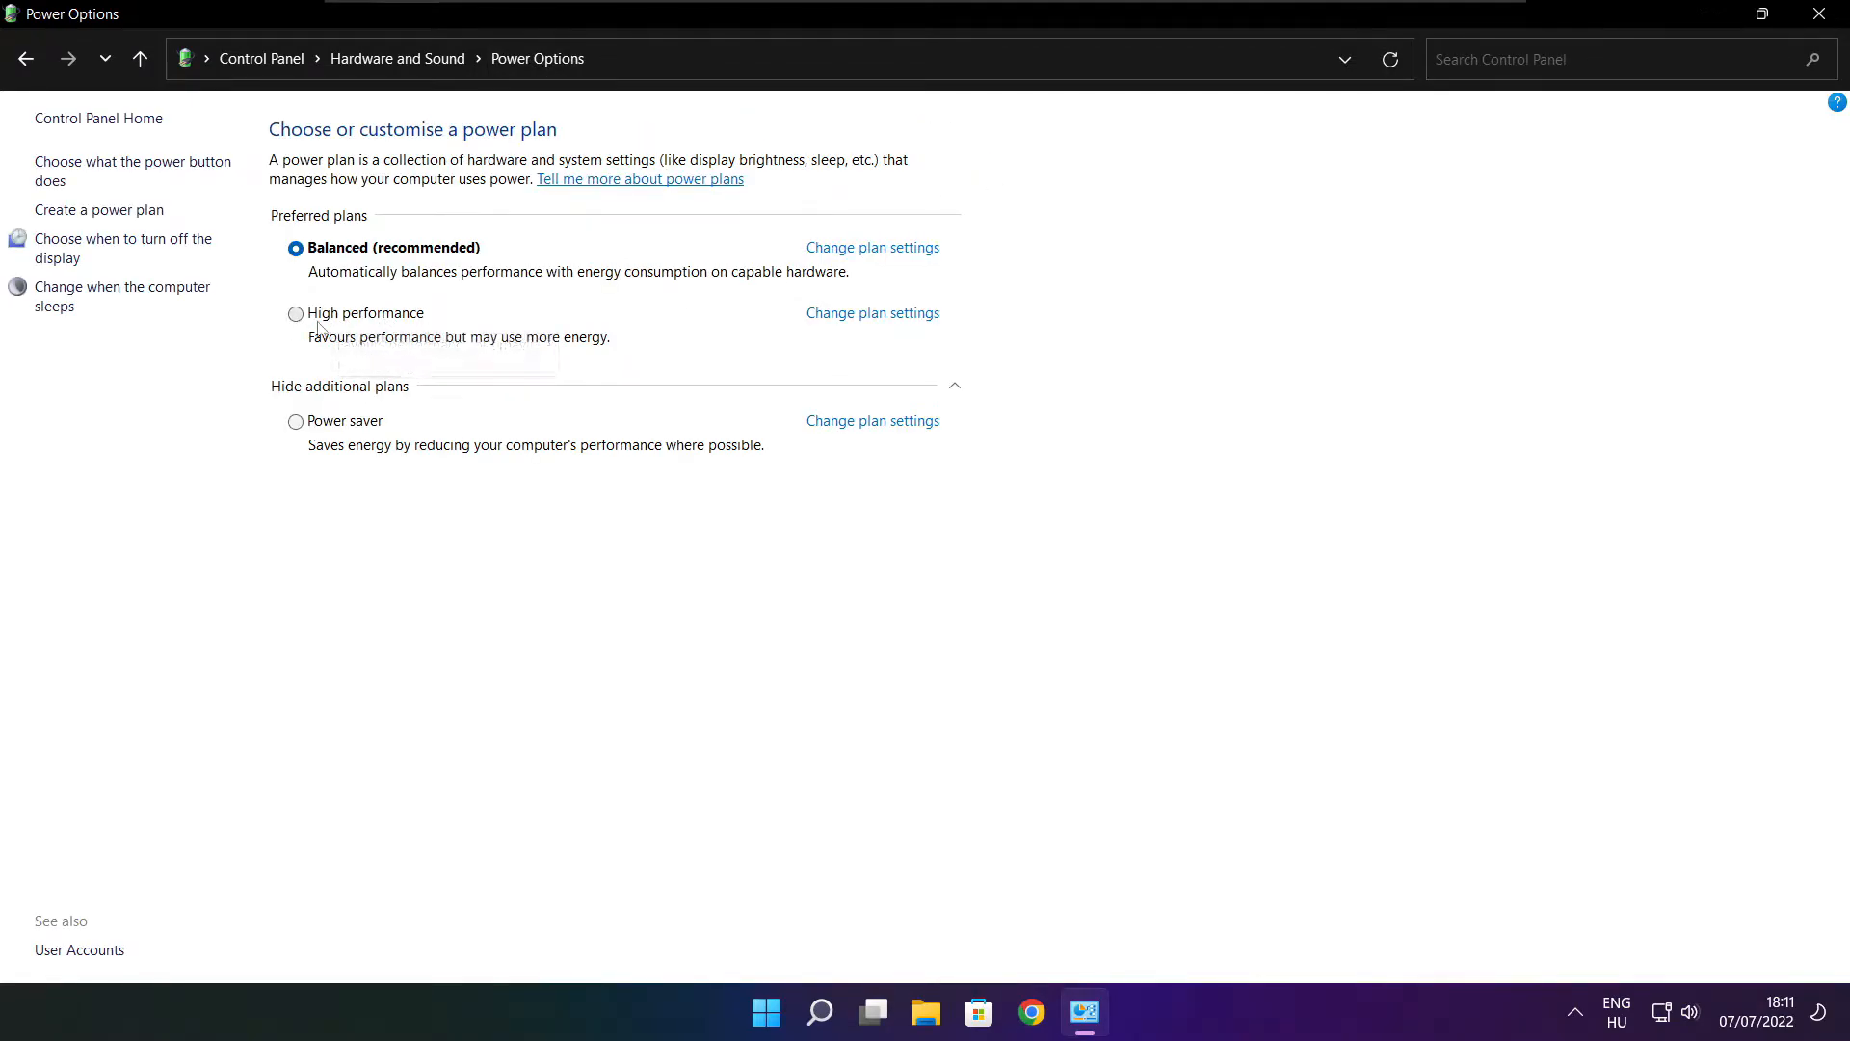
click(295, 312)
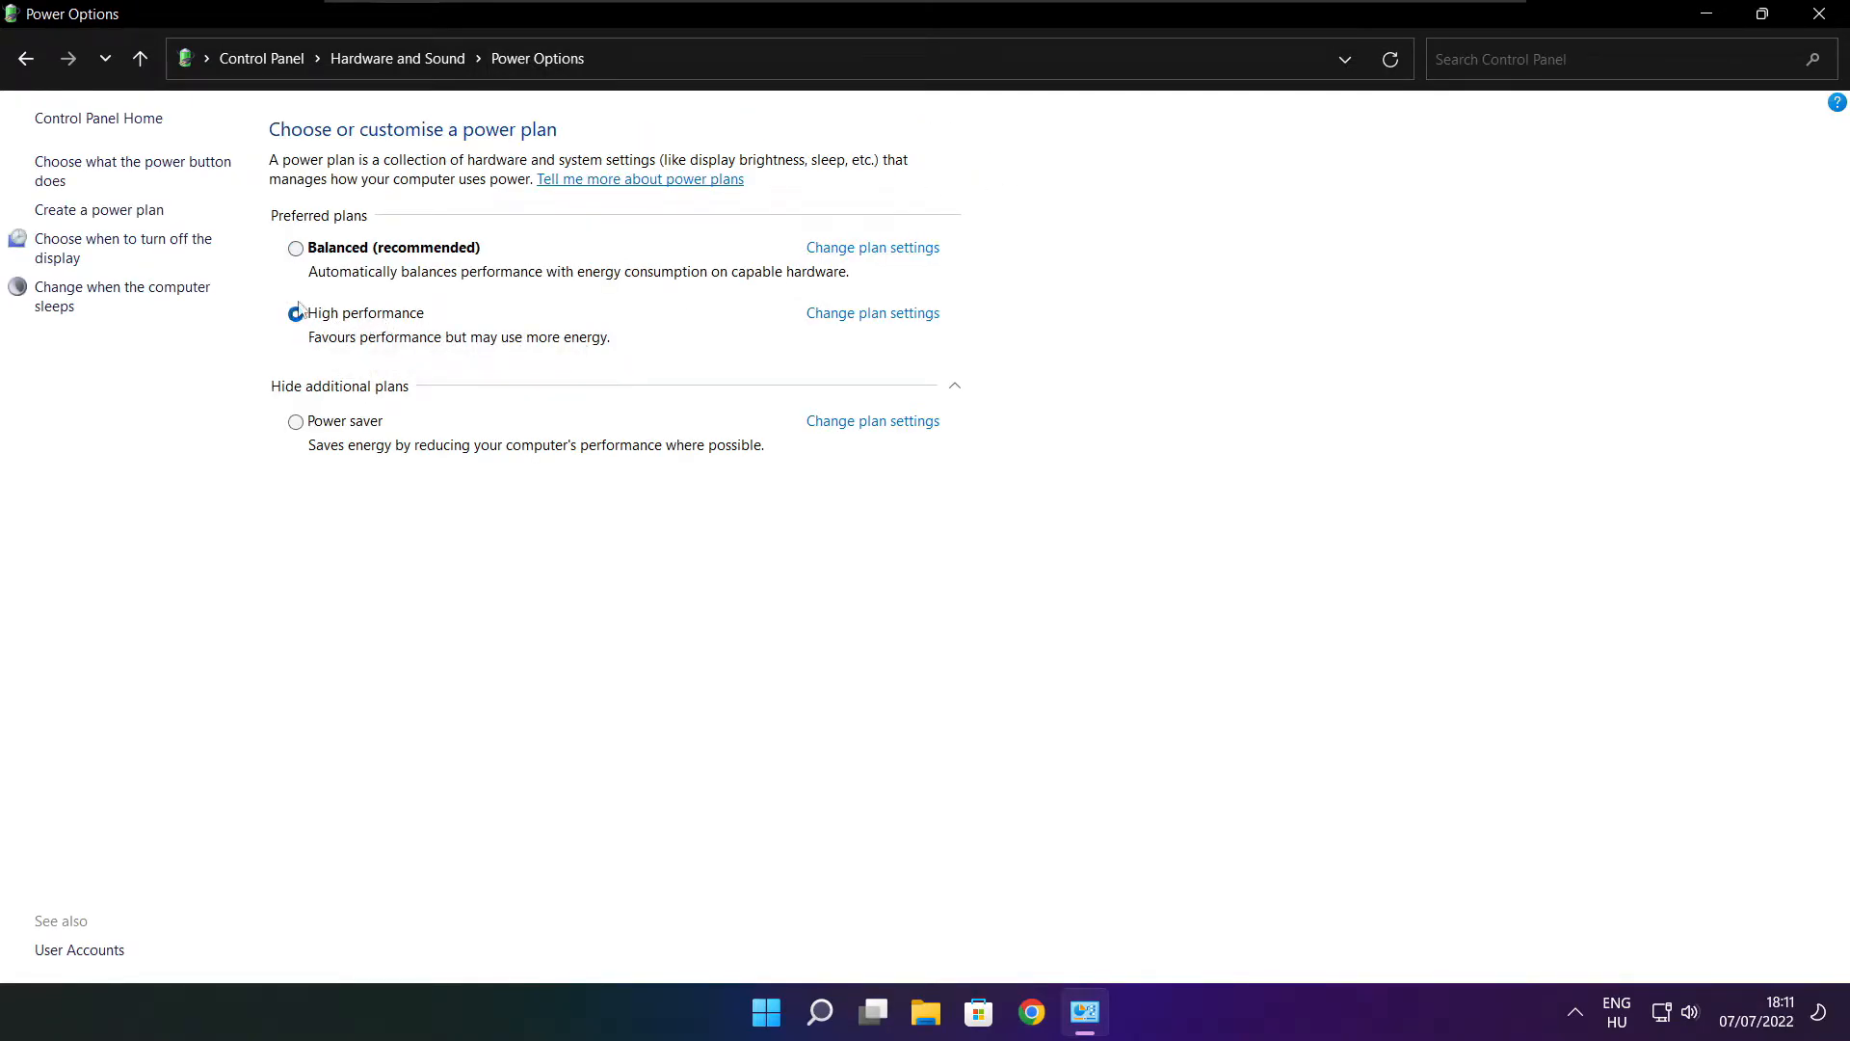
click(295, 312)
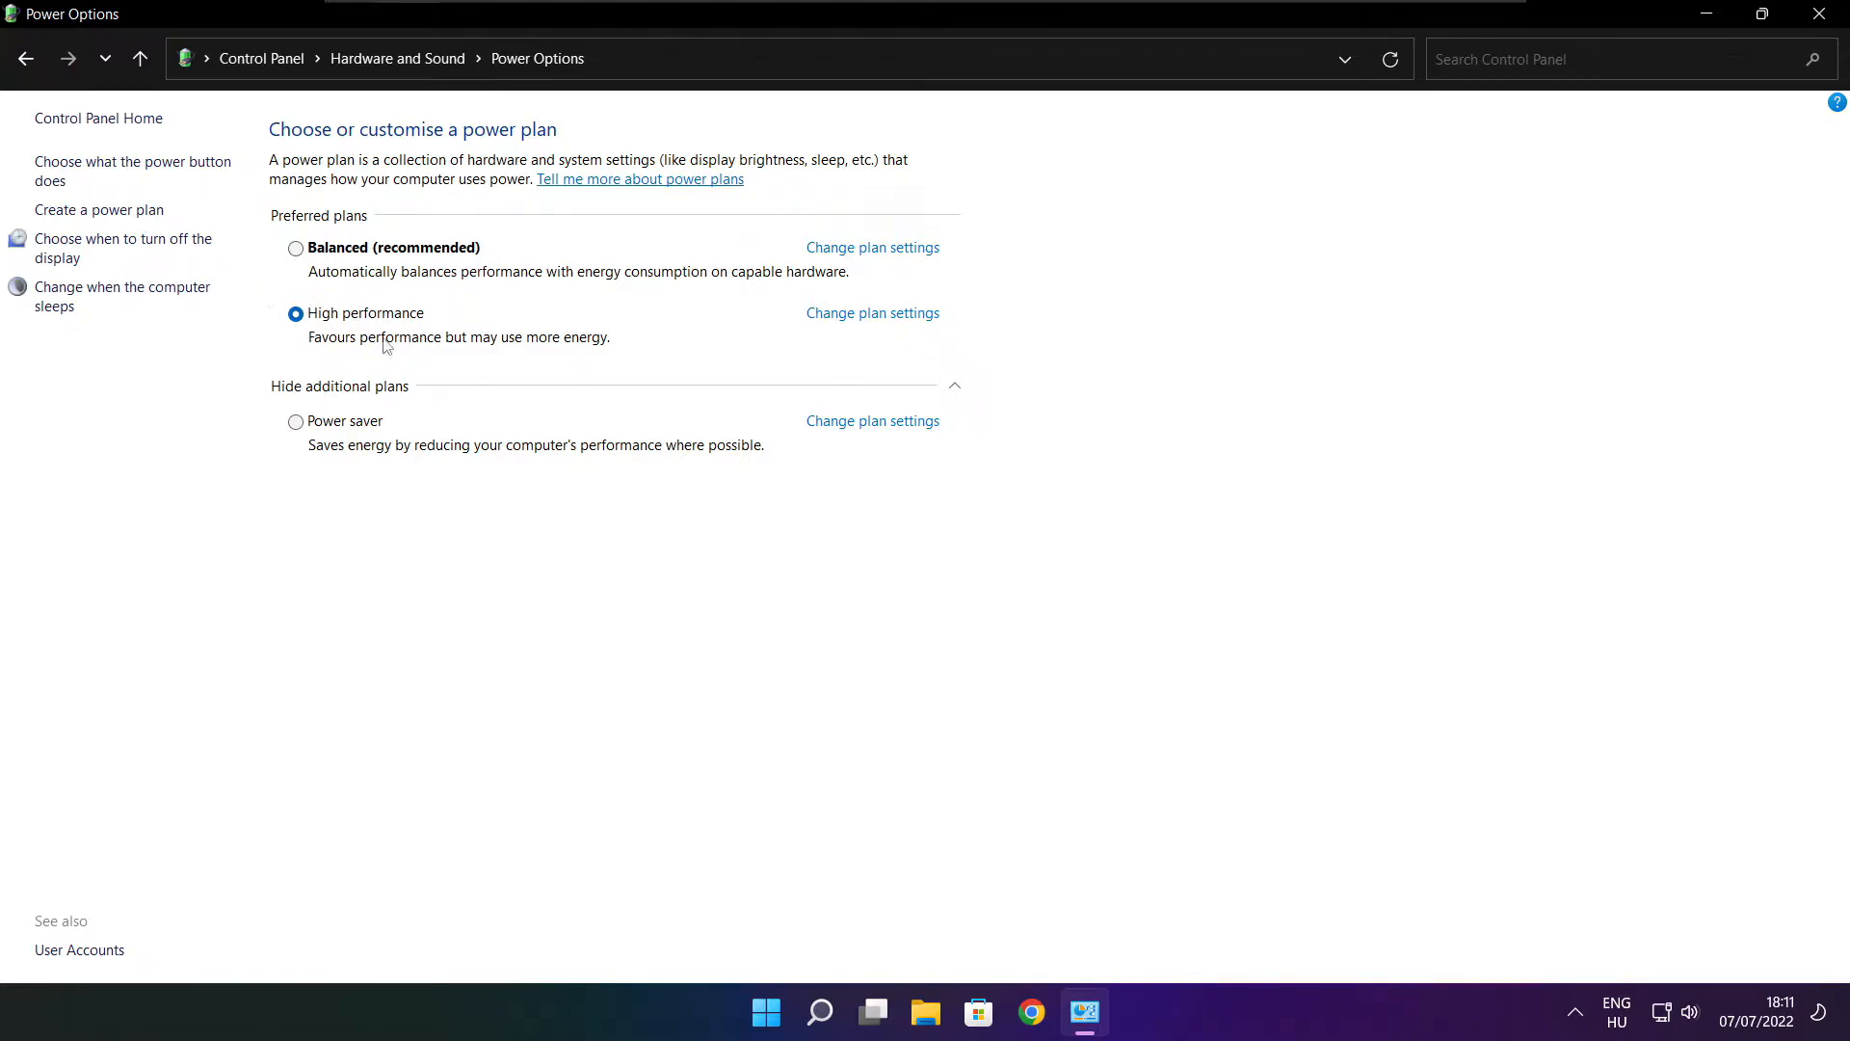
mouse_move(1826, 14)
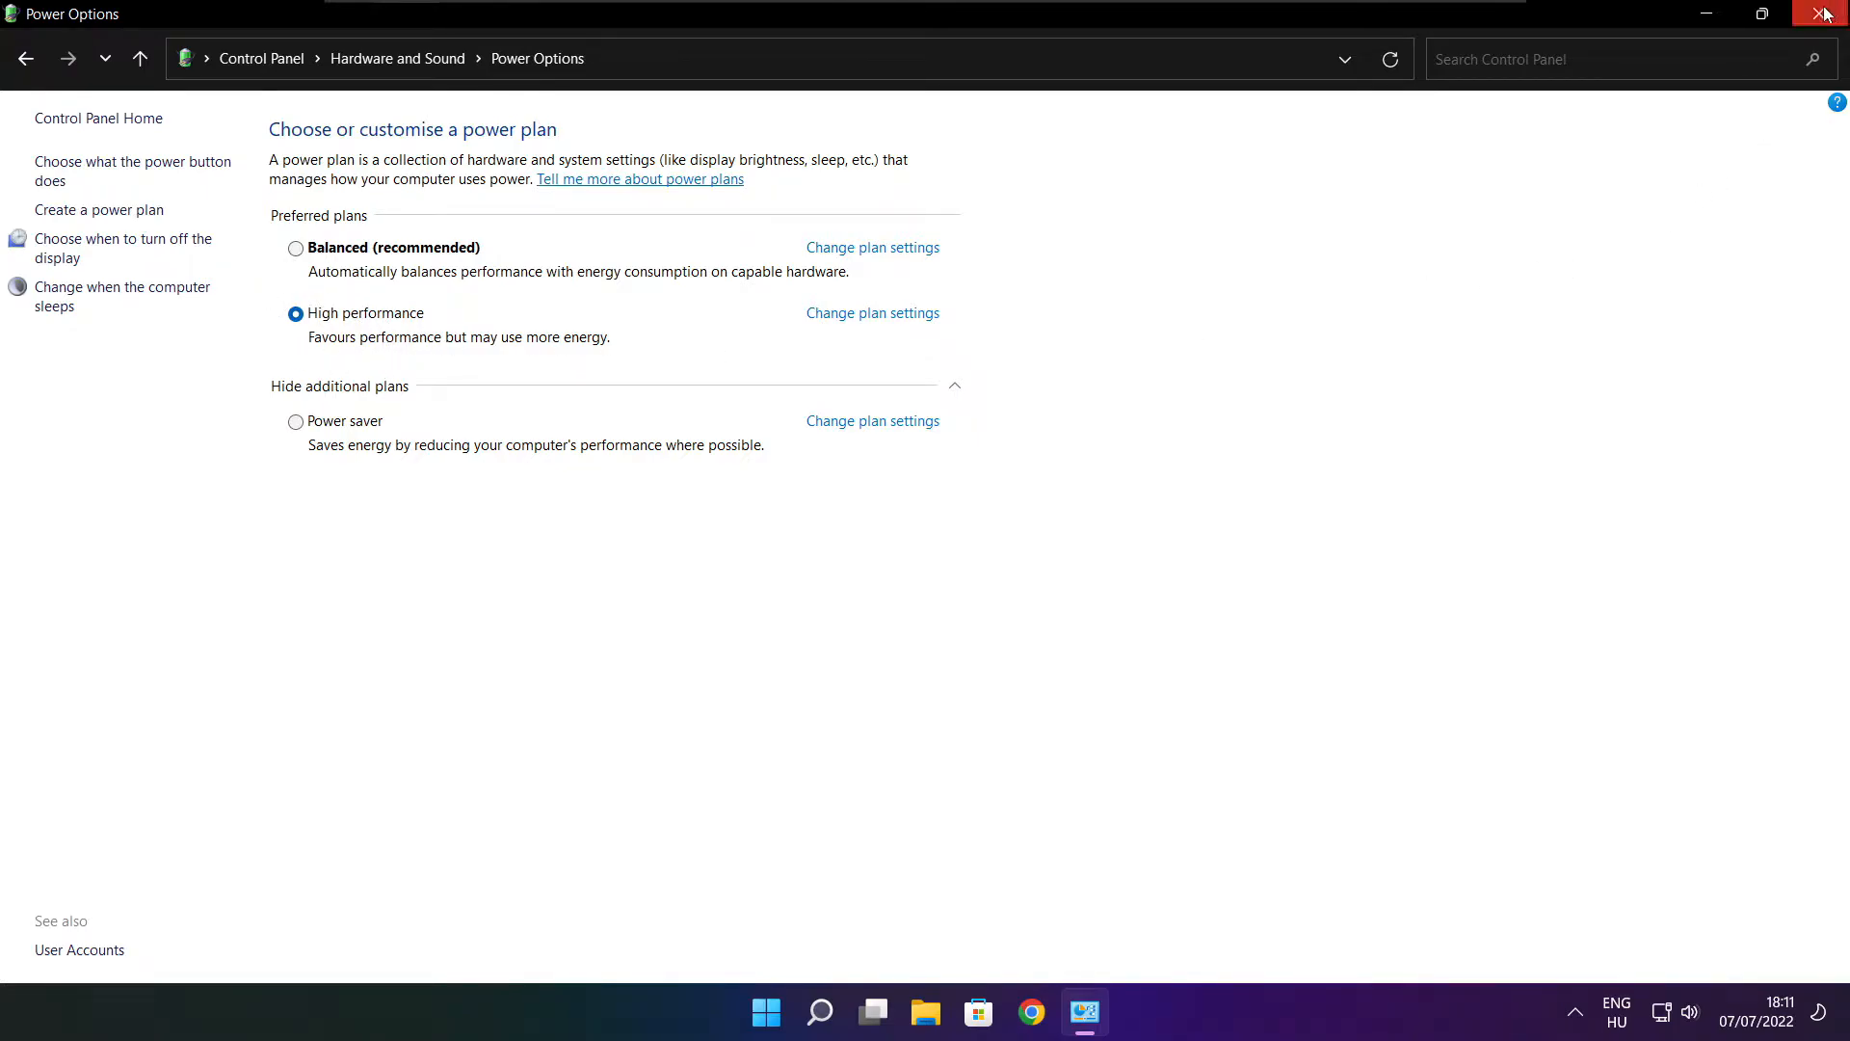
click(1827, 14)
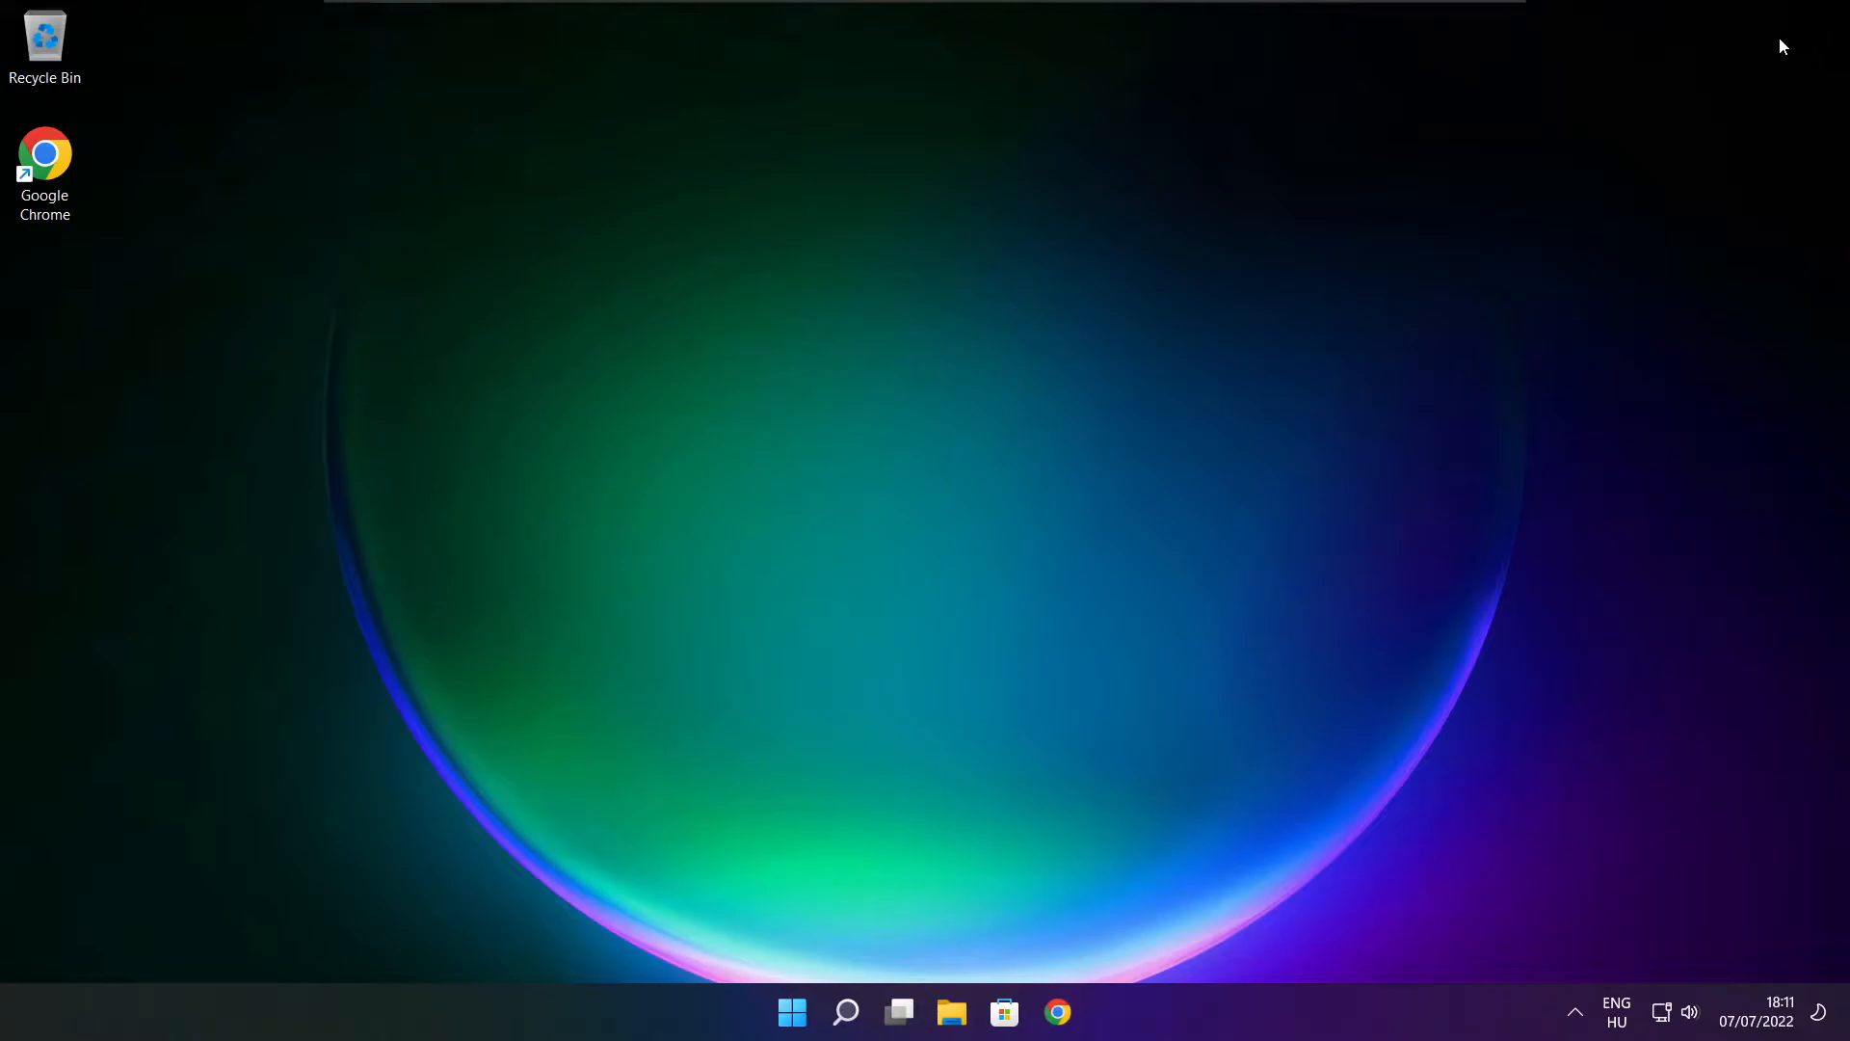
- Search Windows for "game mode settings"
click(844, 1012)
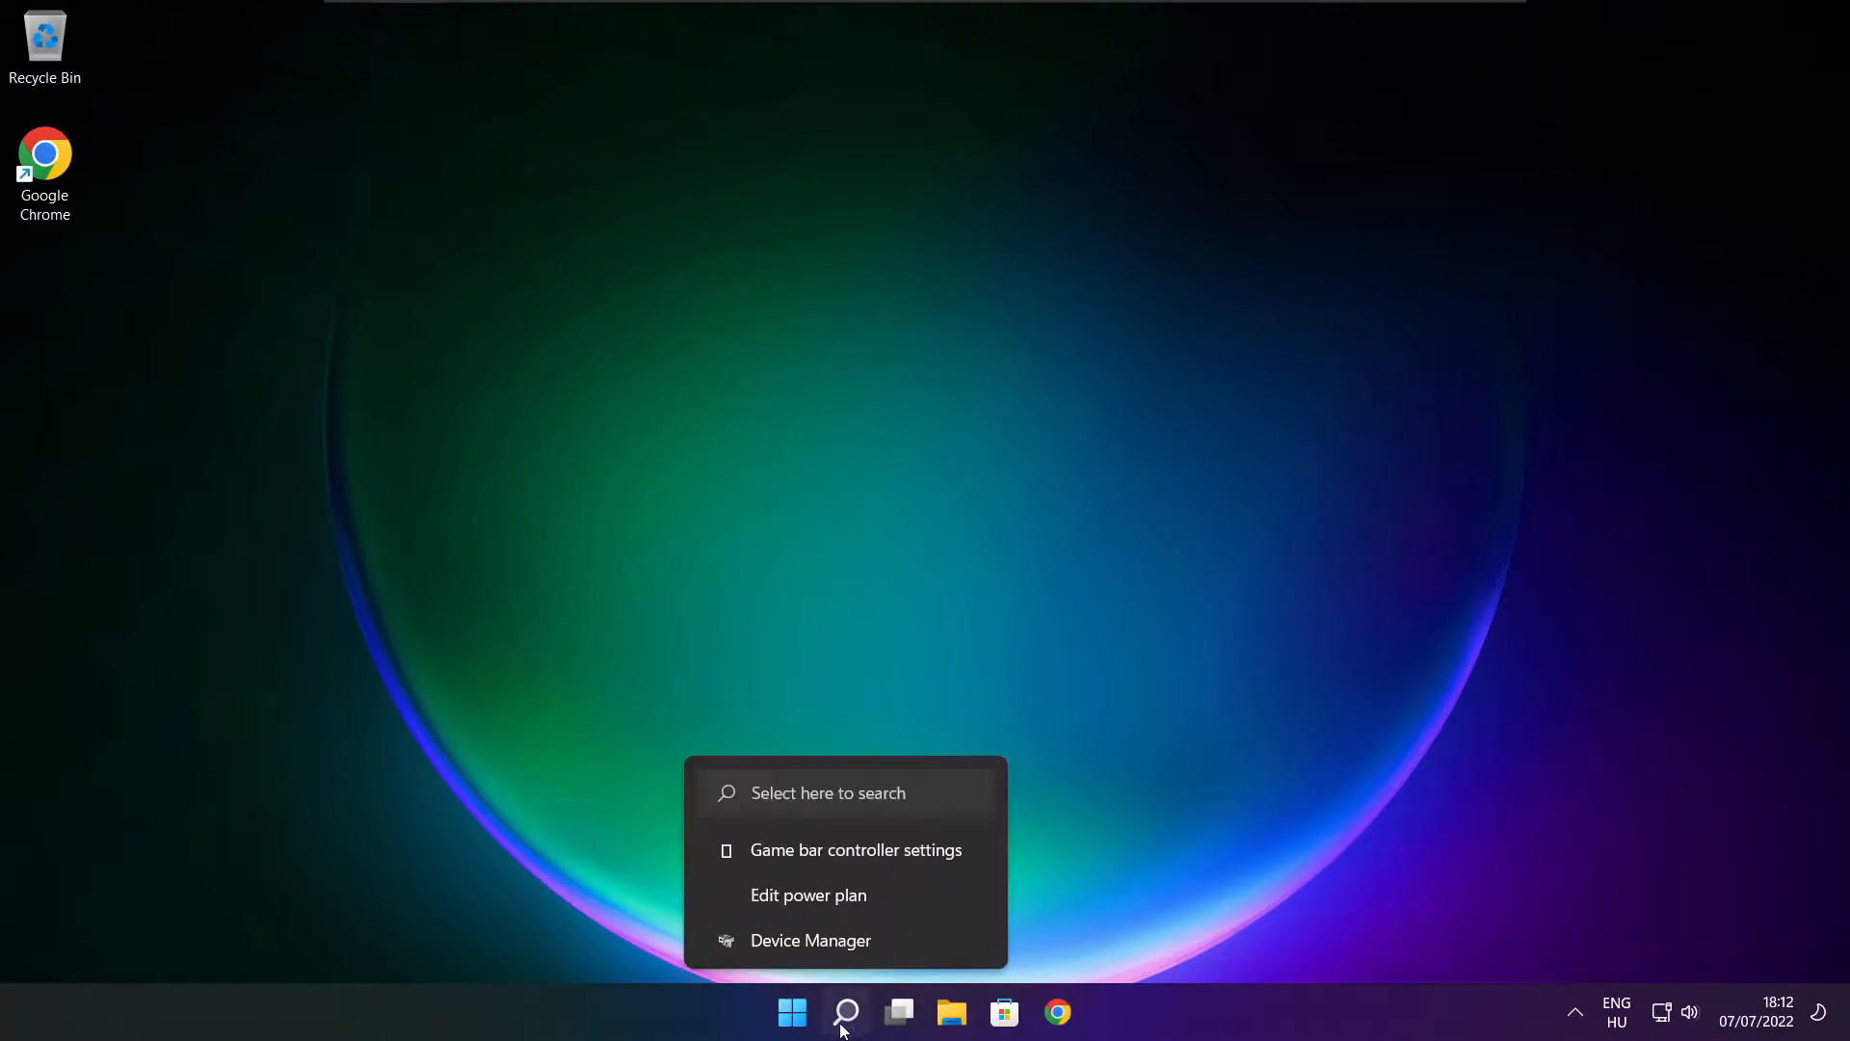
click(844, 1012)
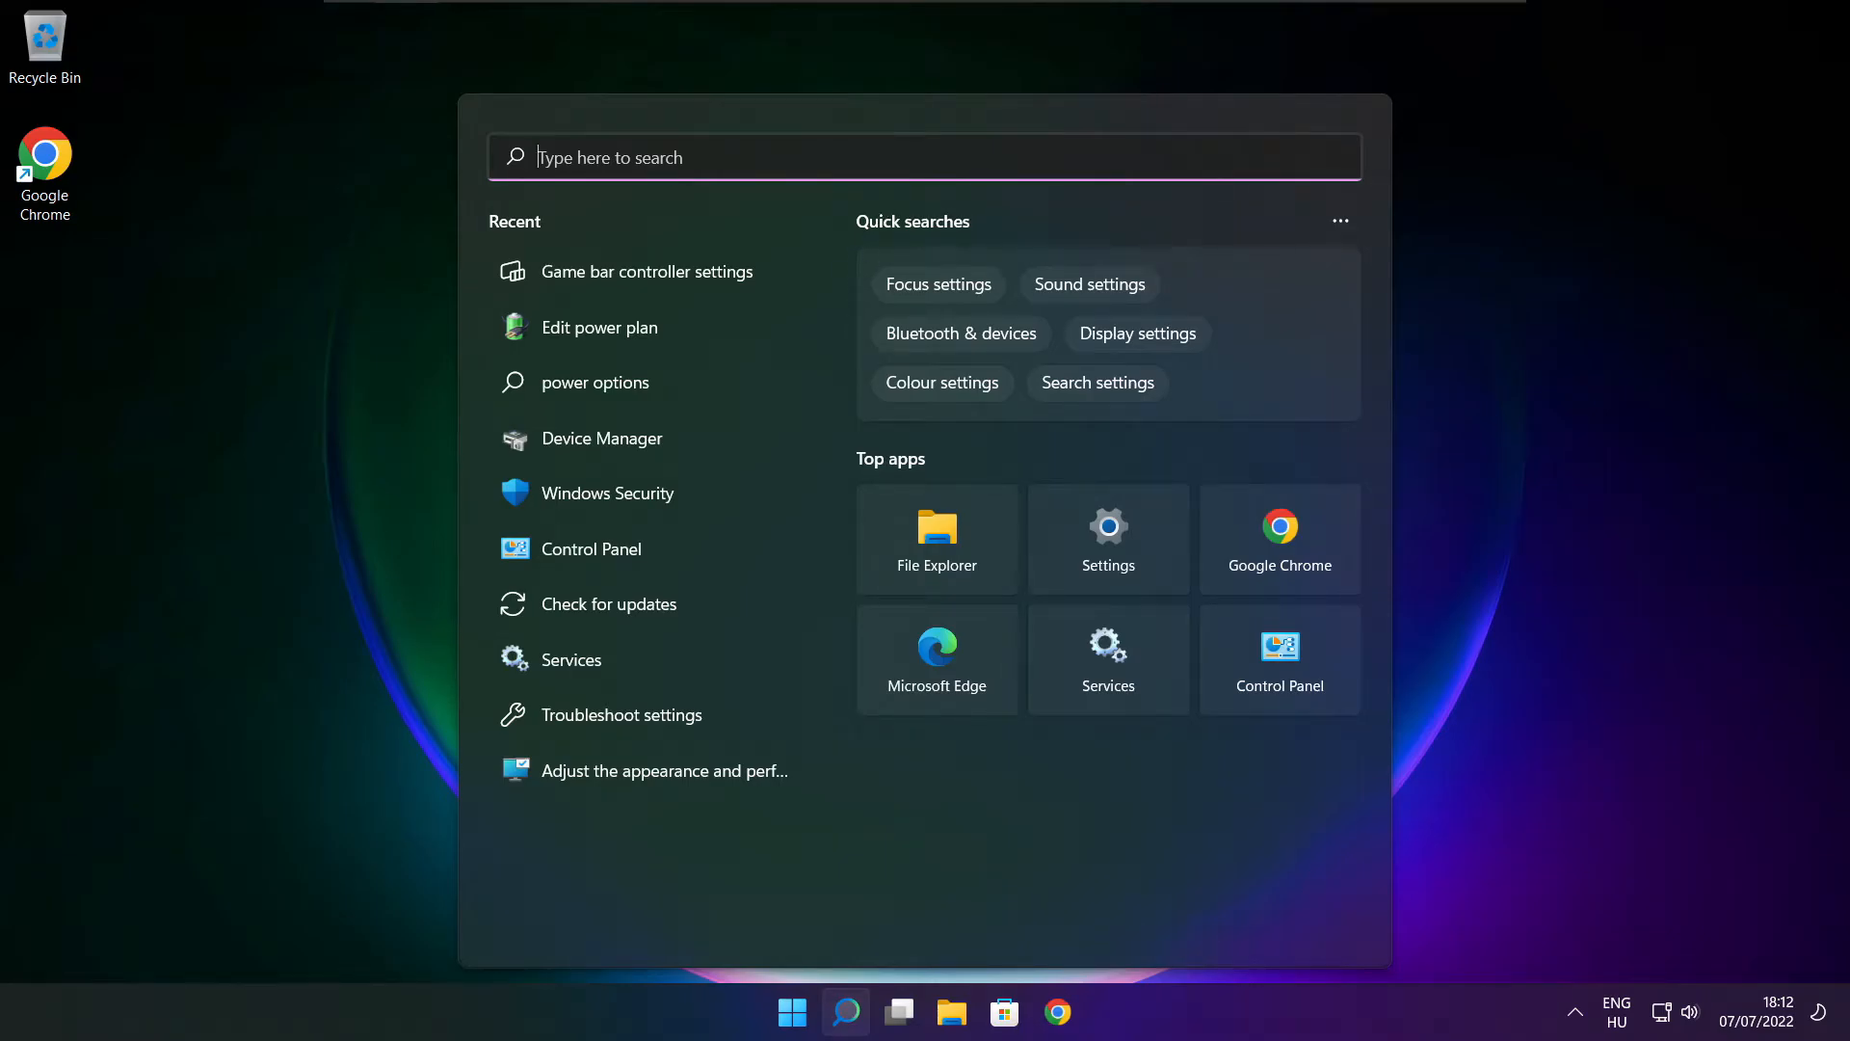
text(game mode settings)
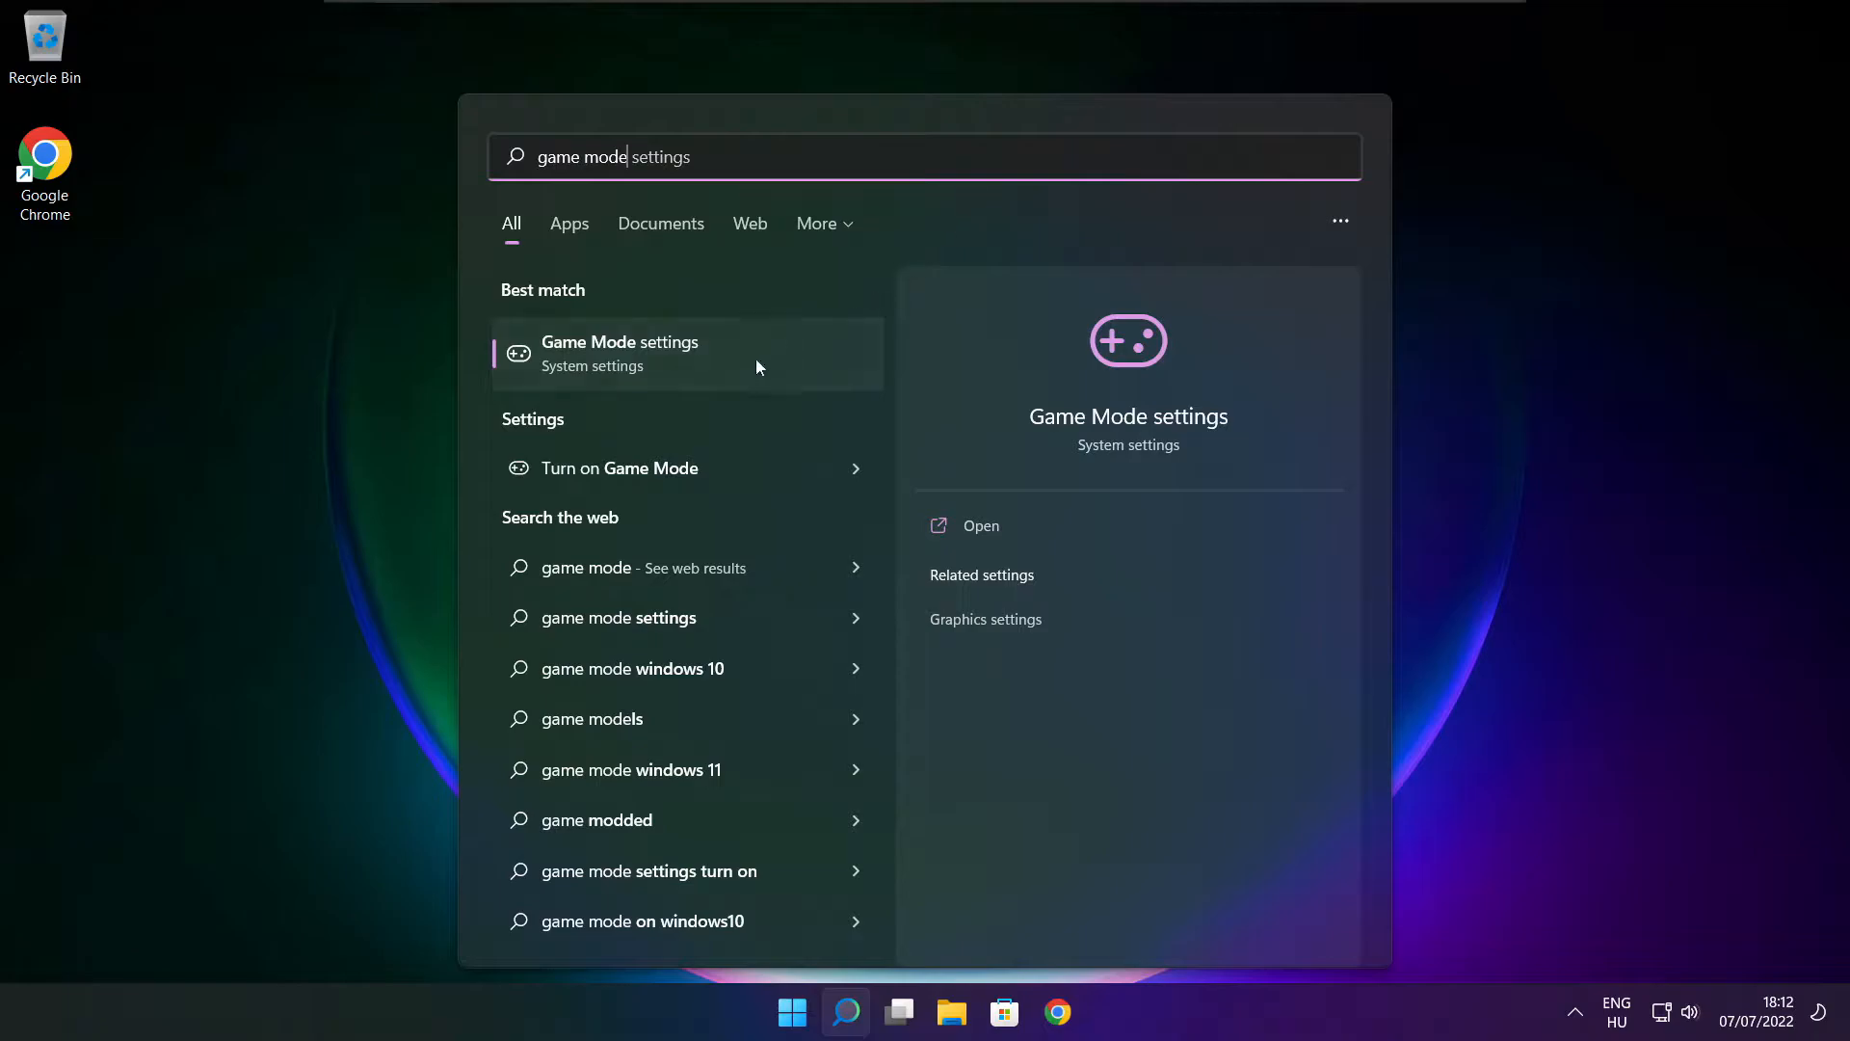
mouse_move(680, 370)
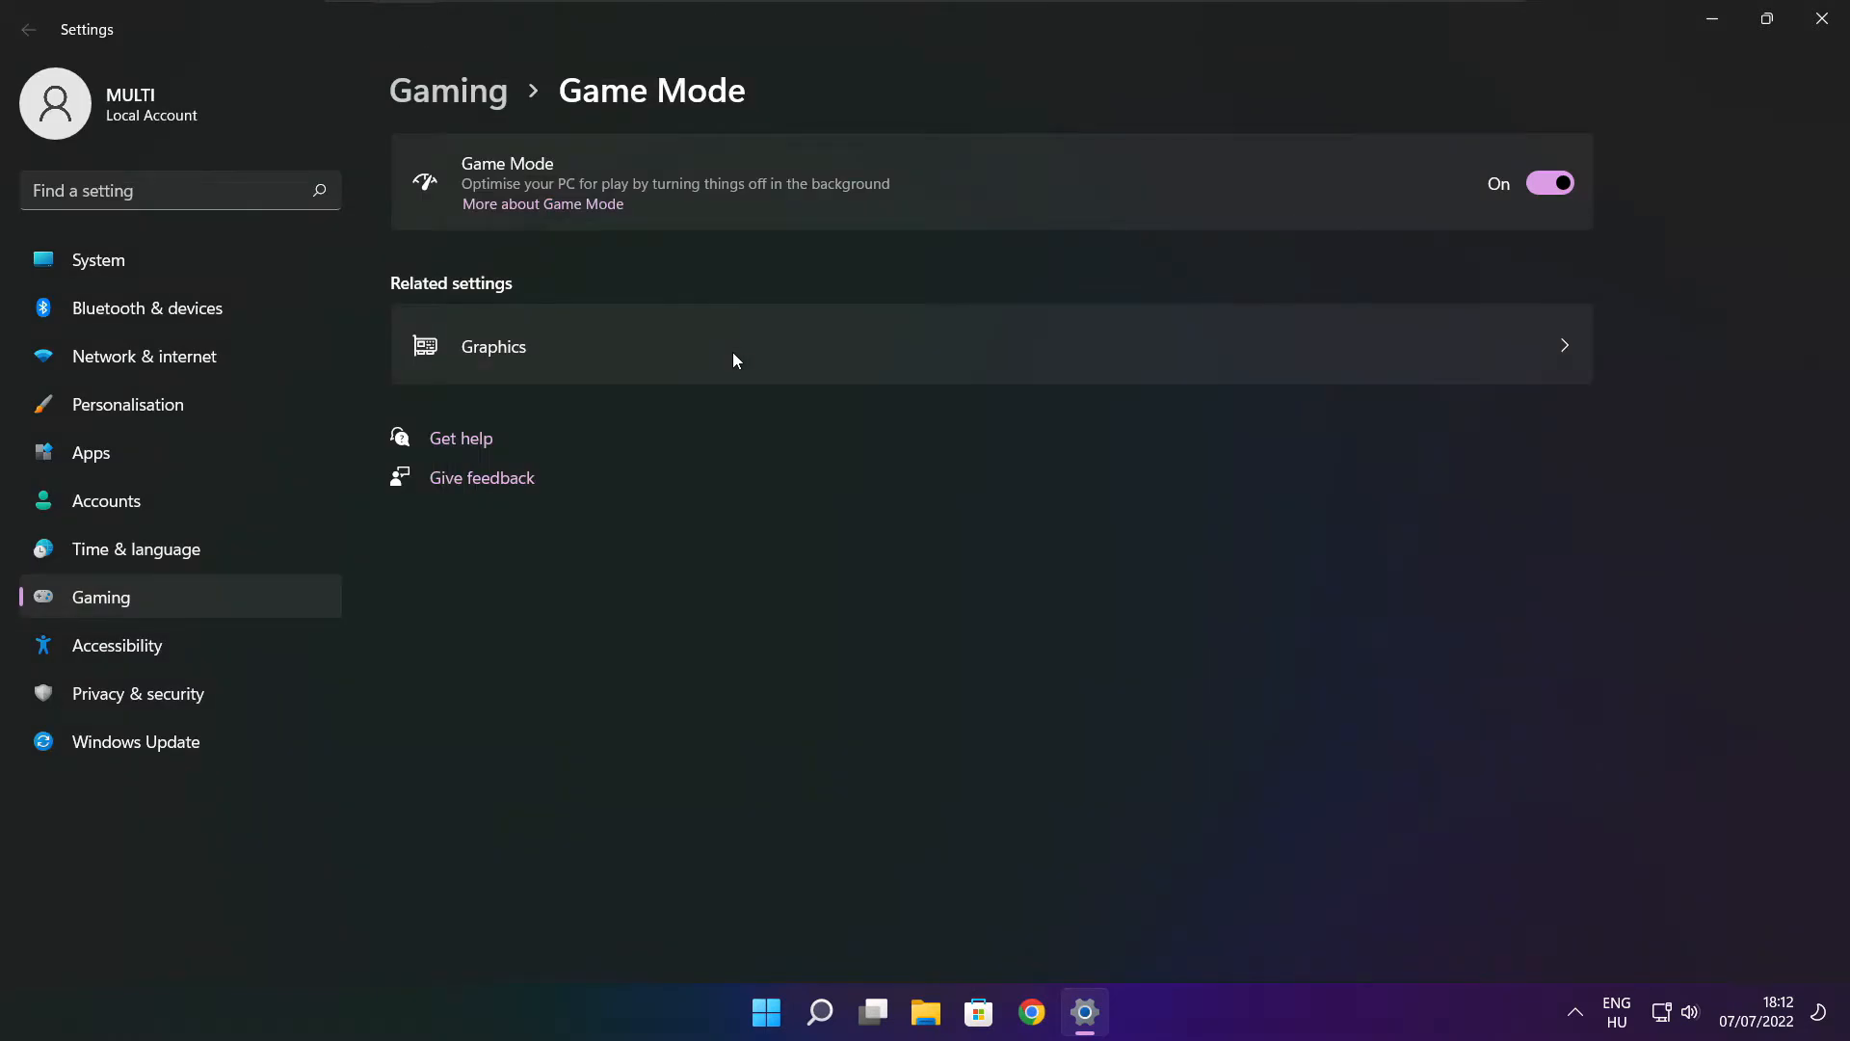
mouse_move(501, 179)
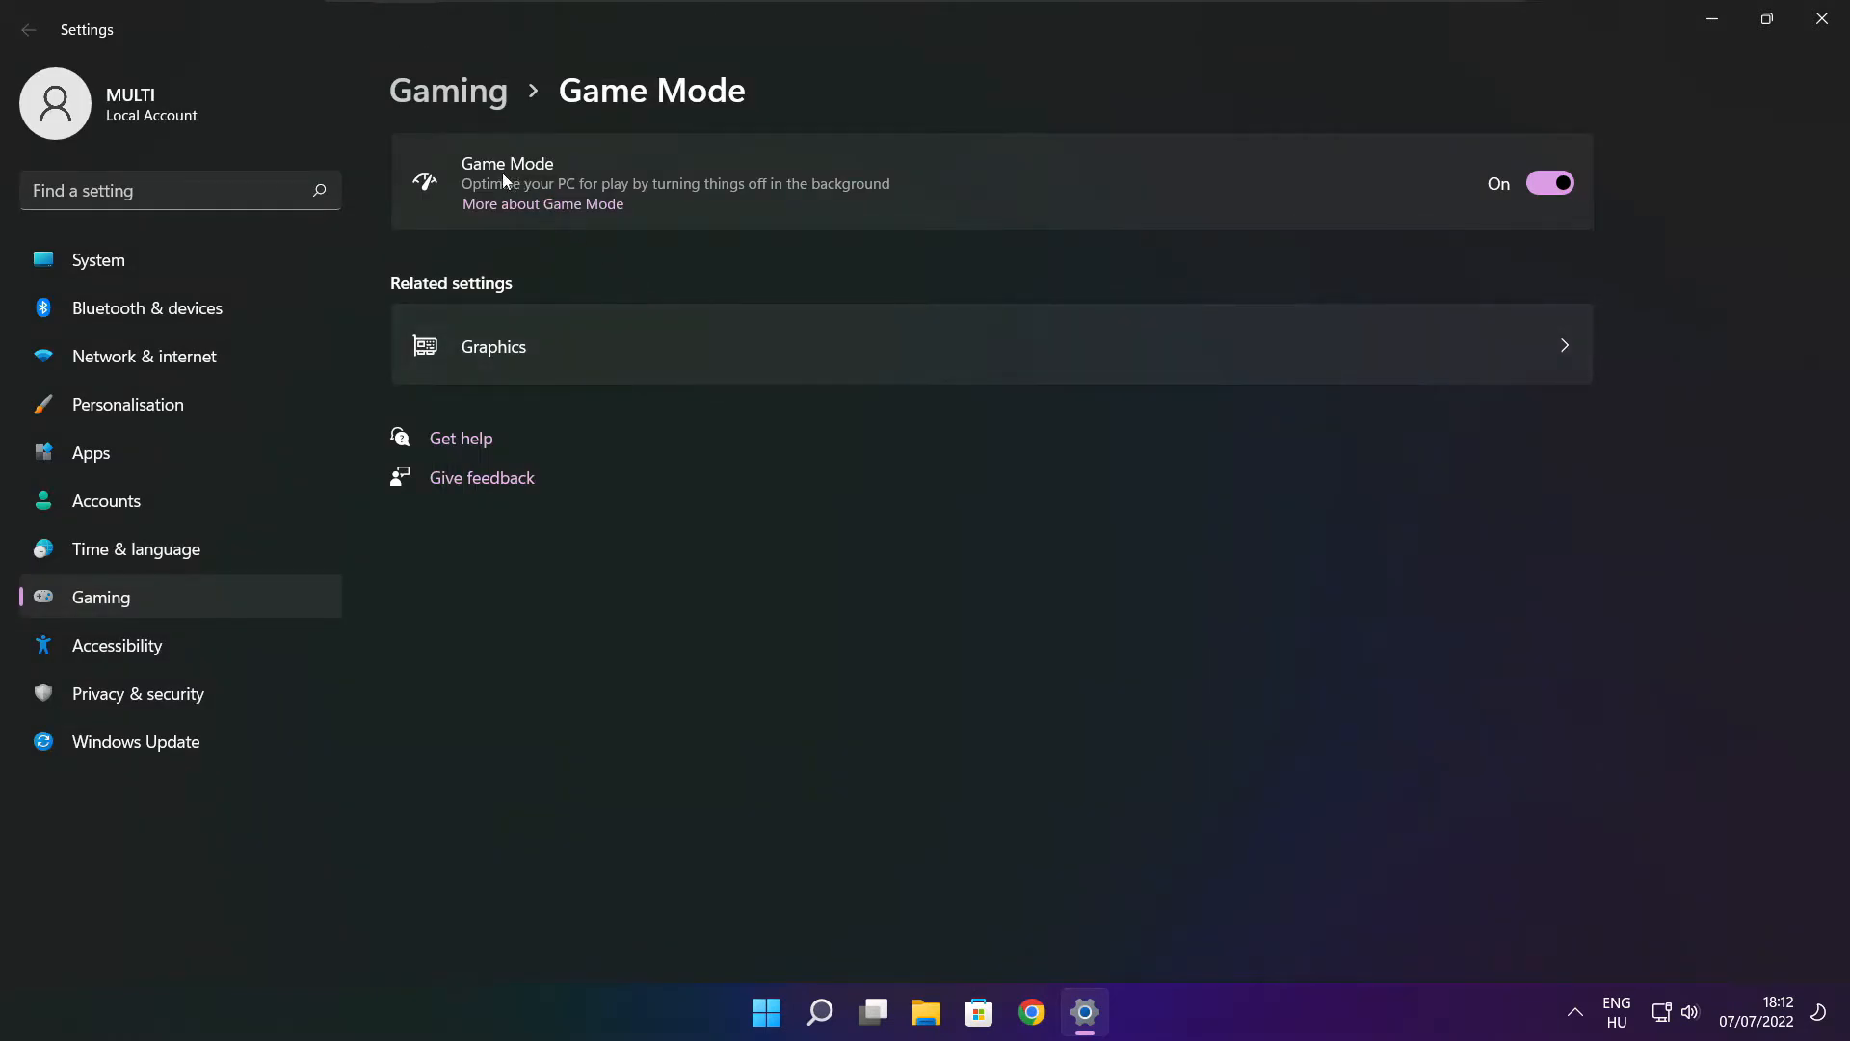
- Toggle Game Mode off and back on so it ends up enabled
click(1550, 183)
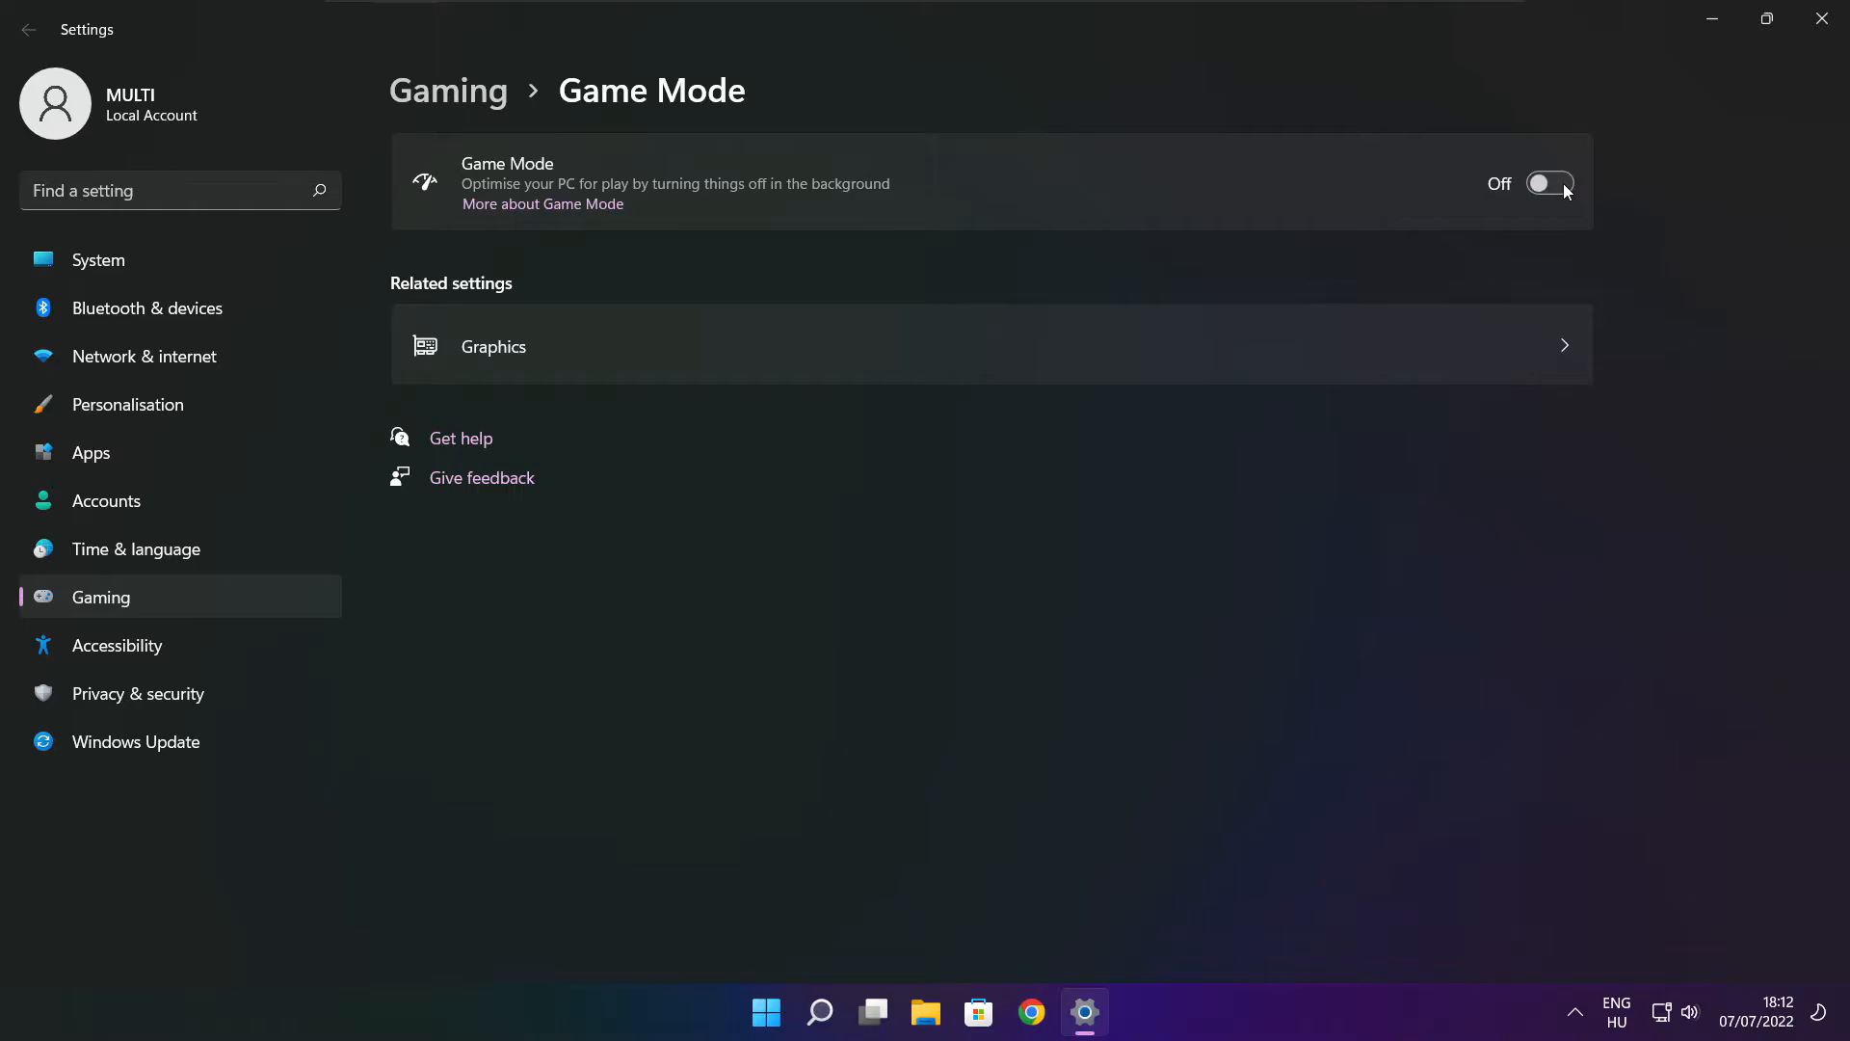
click(1549, 183)
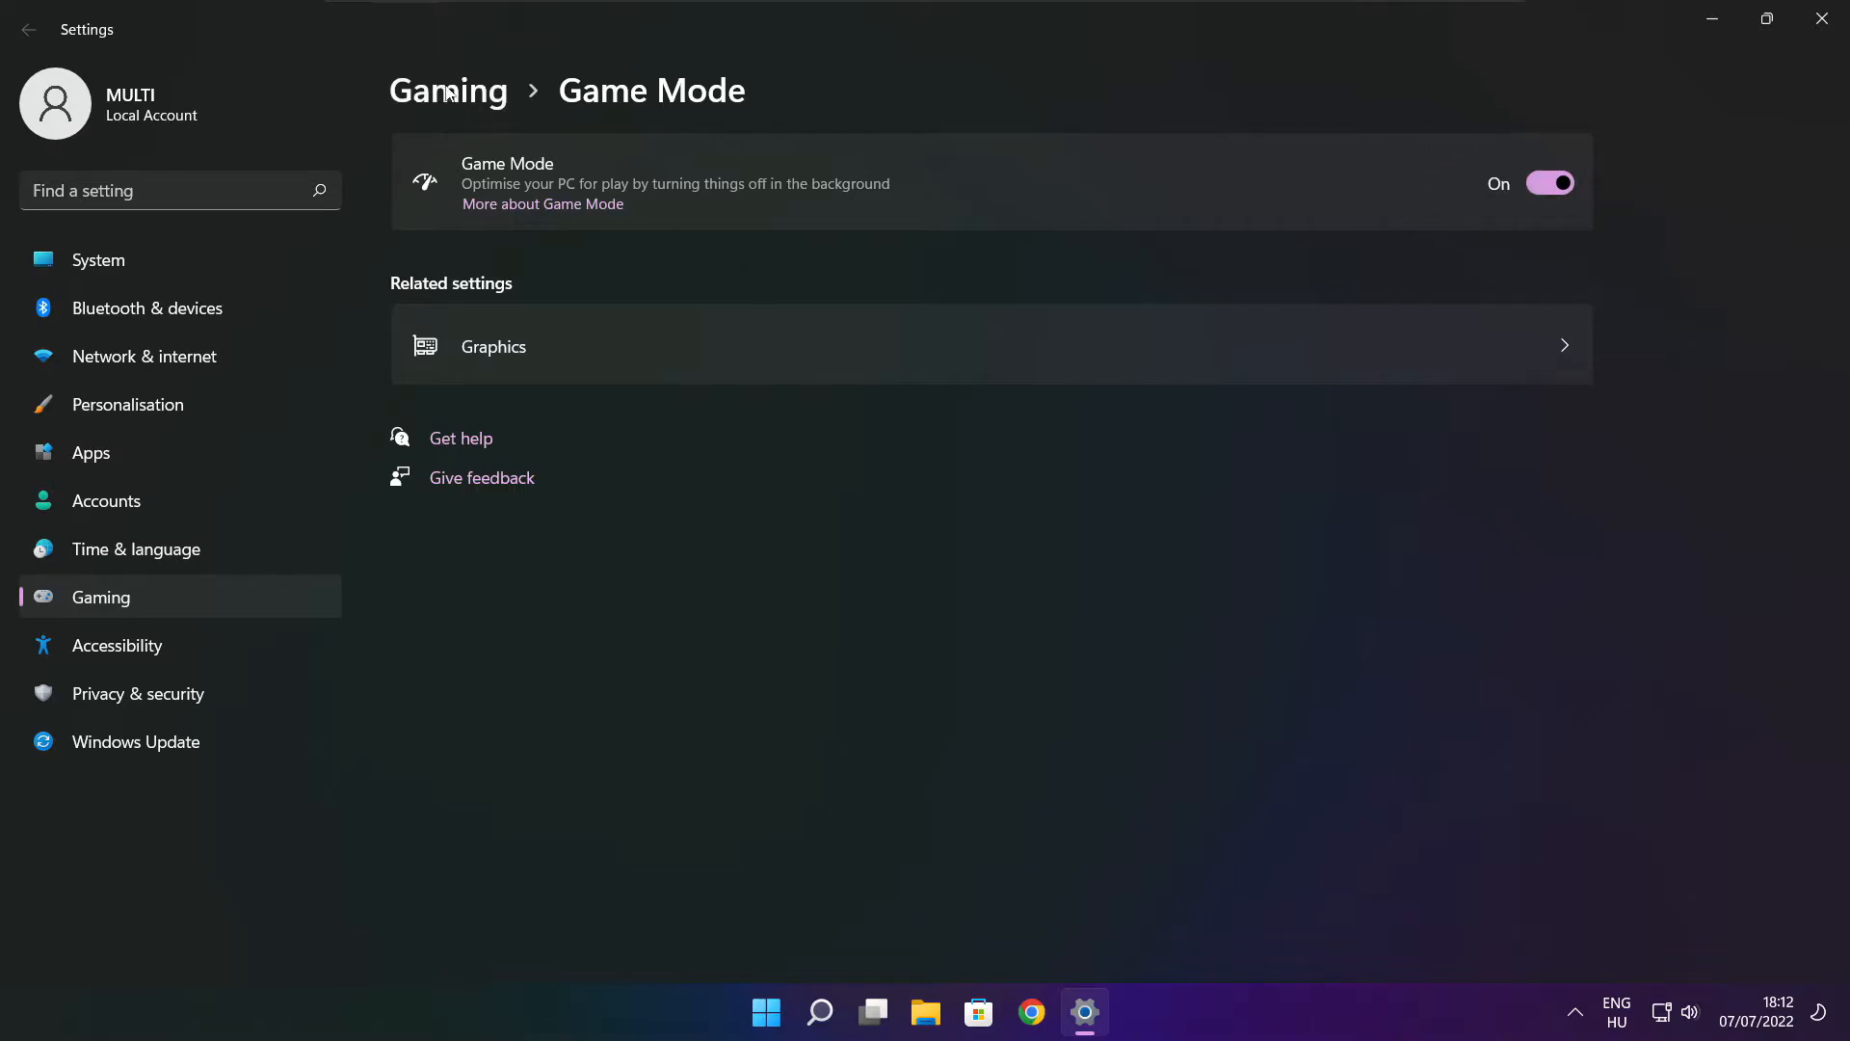
mouse_move(459, 104)
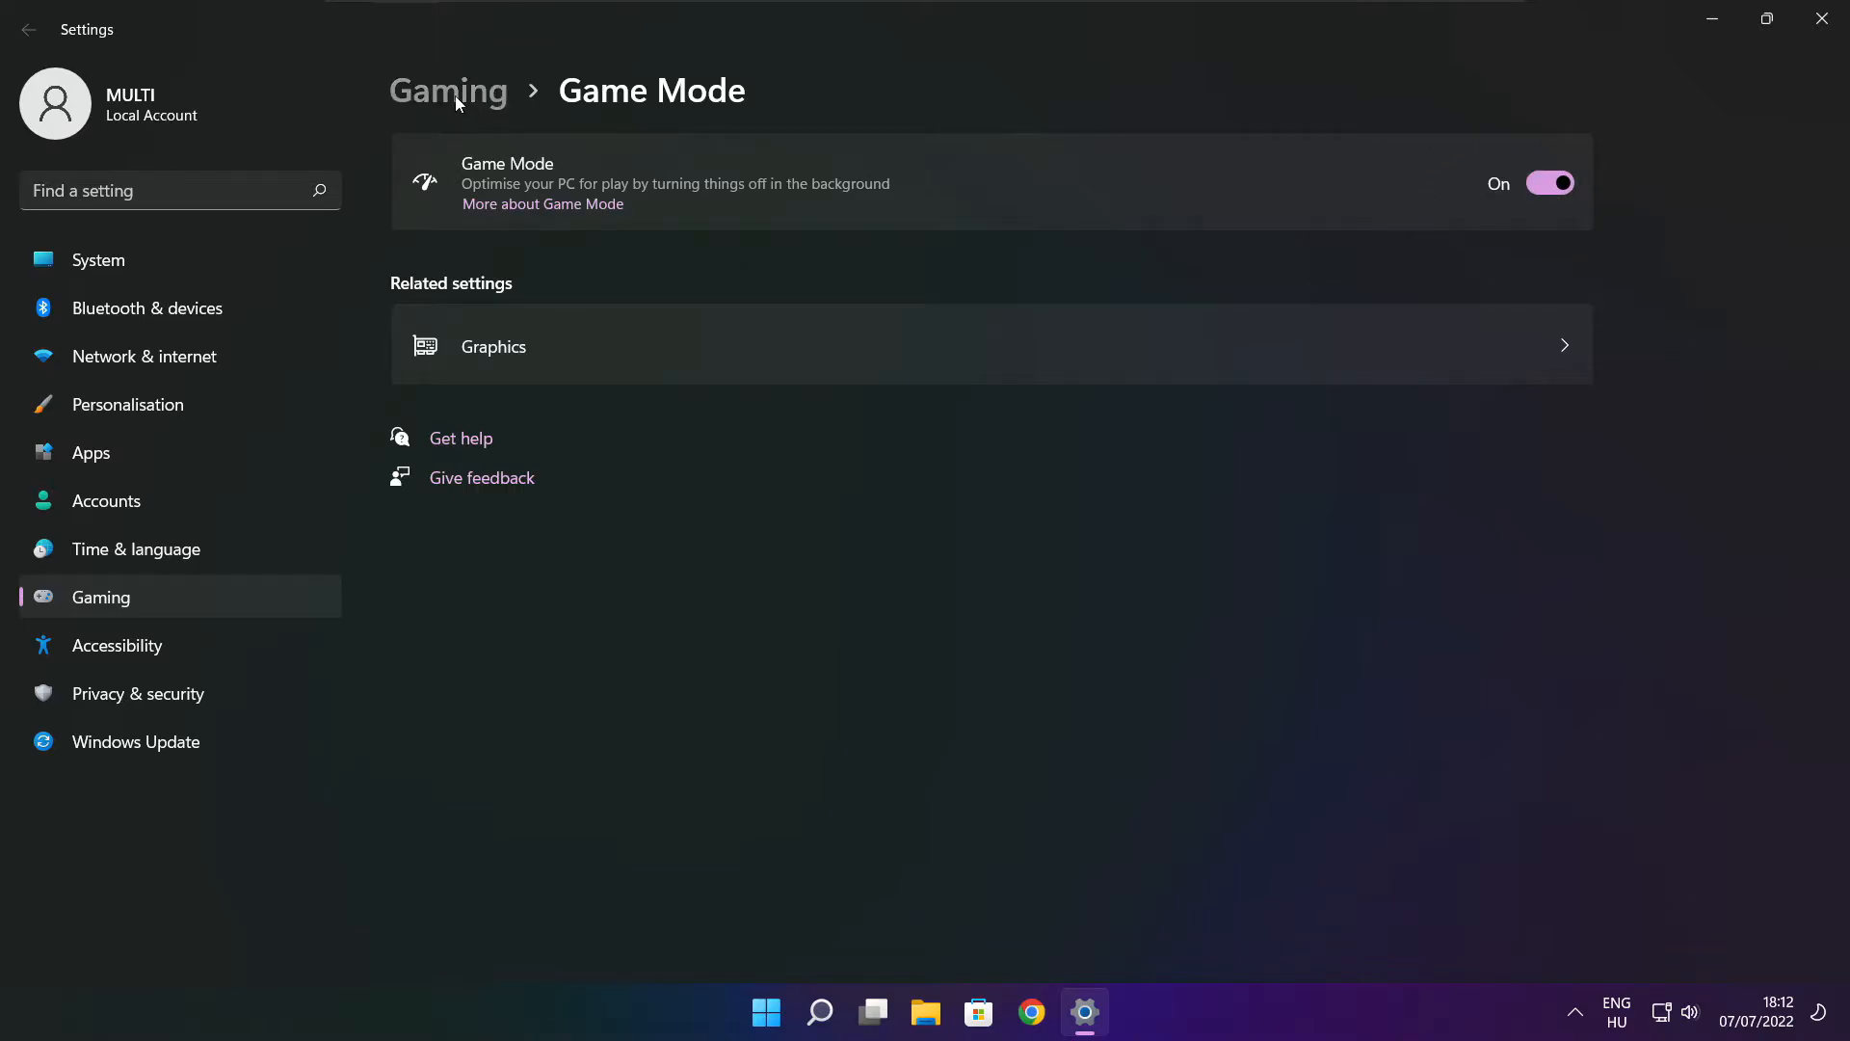
- Turn off the Xbox Game Bar controller-button option under Gaming and close Settings
click(447, 90)
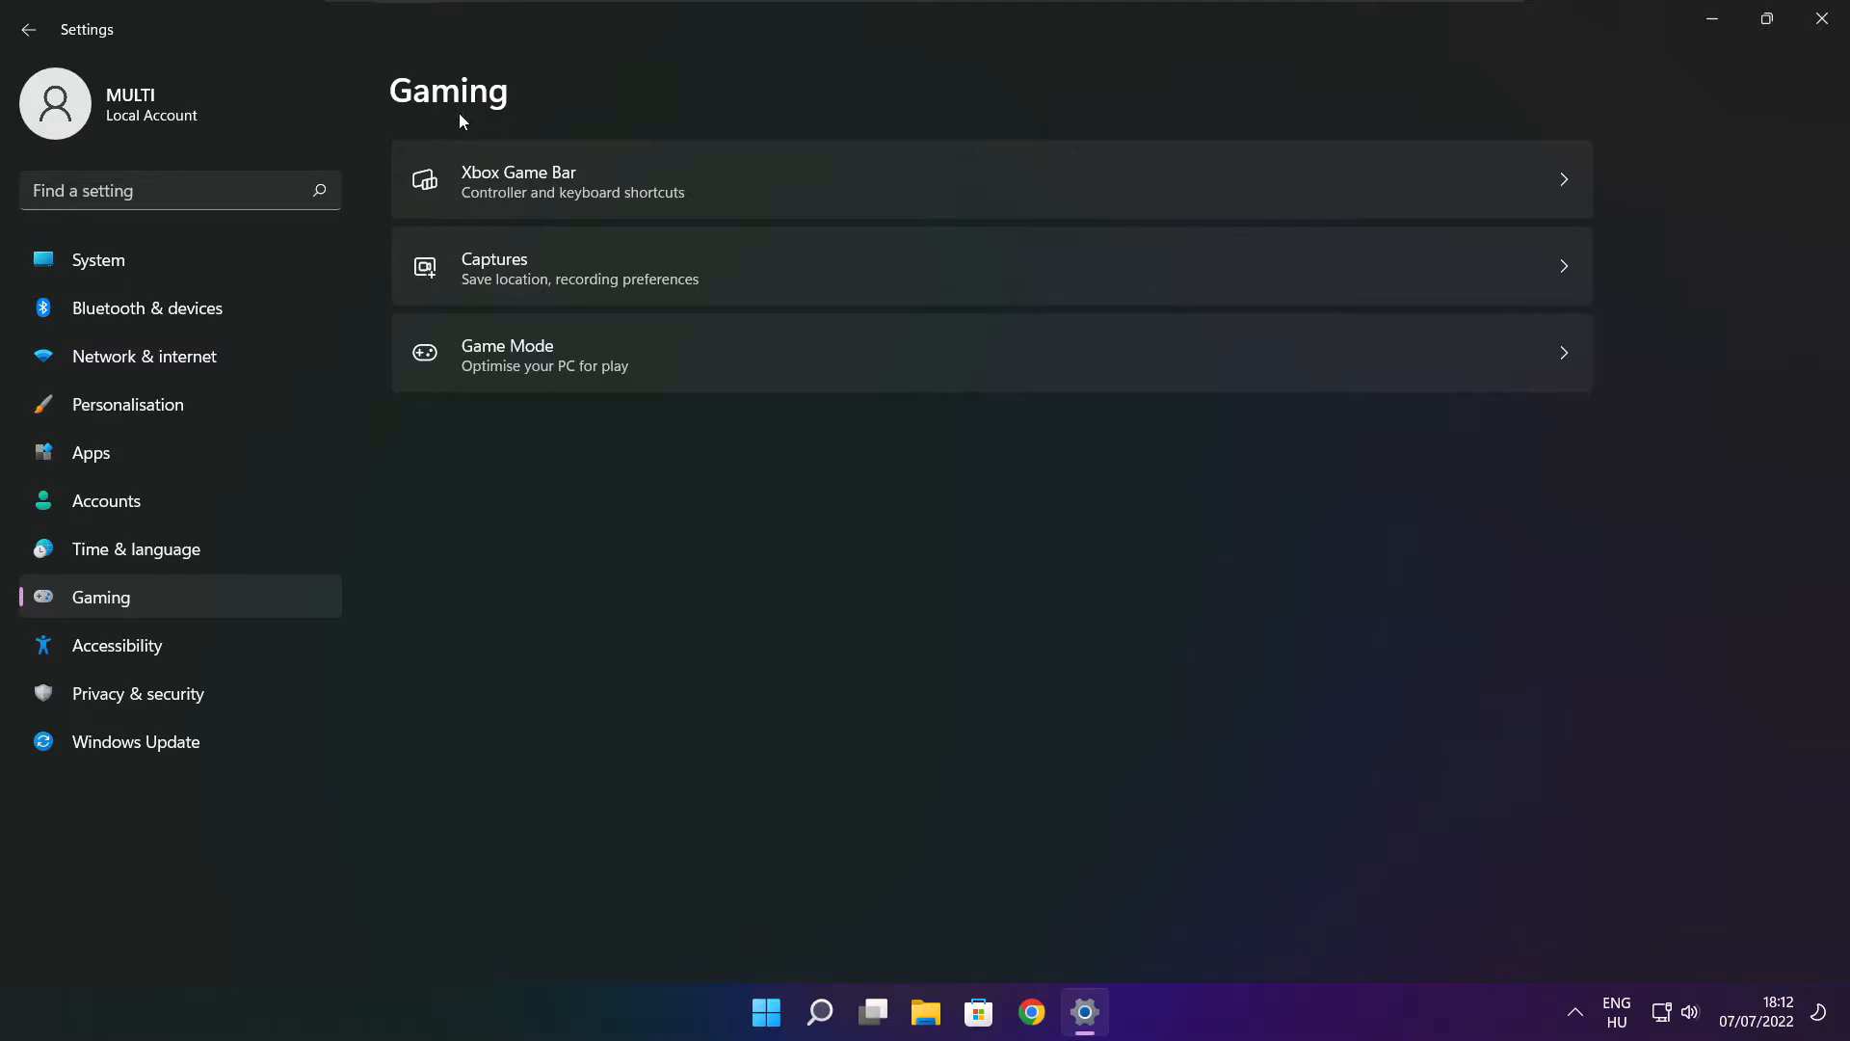
mouse_move(756, 202)
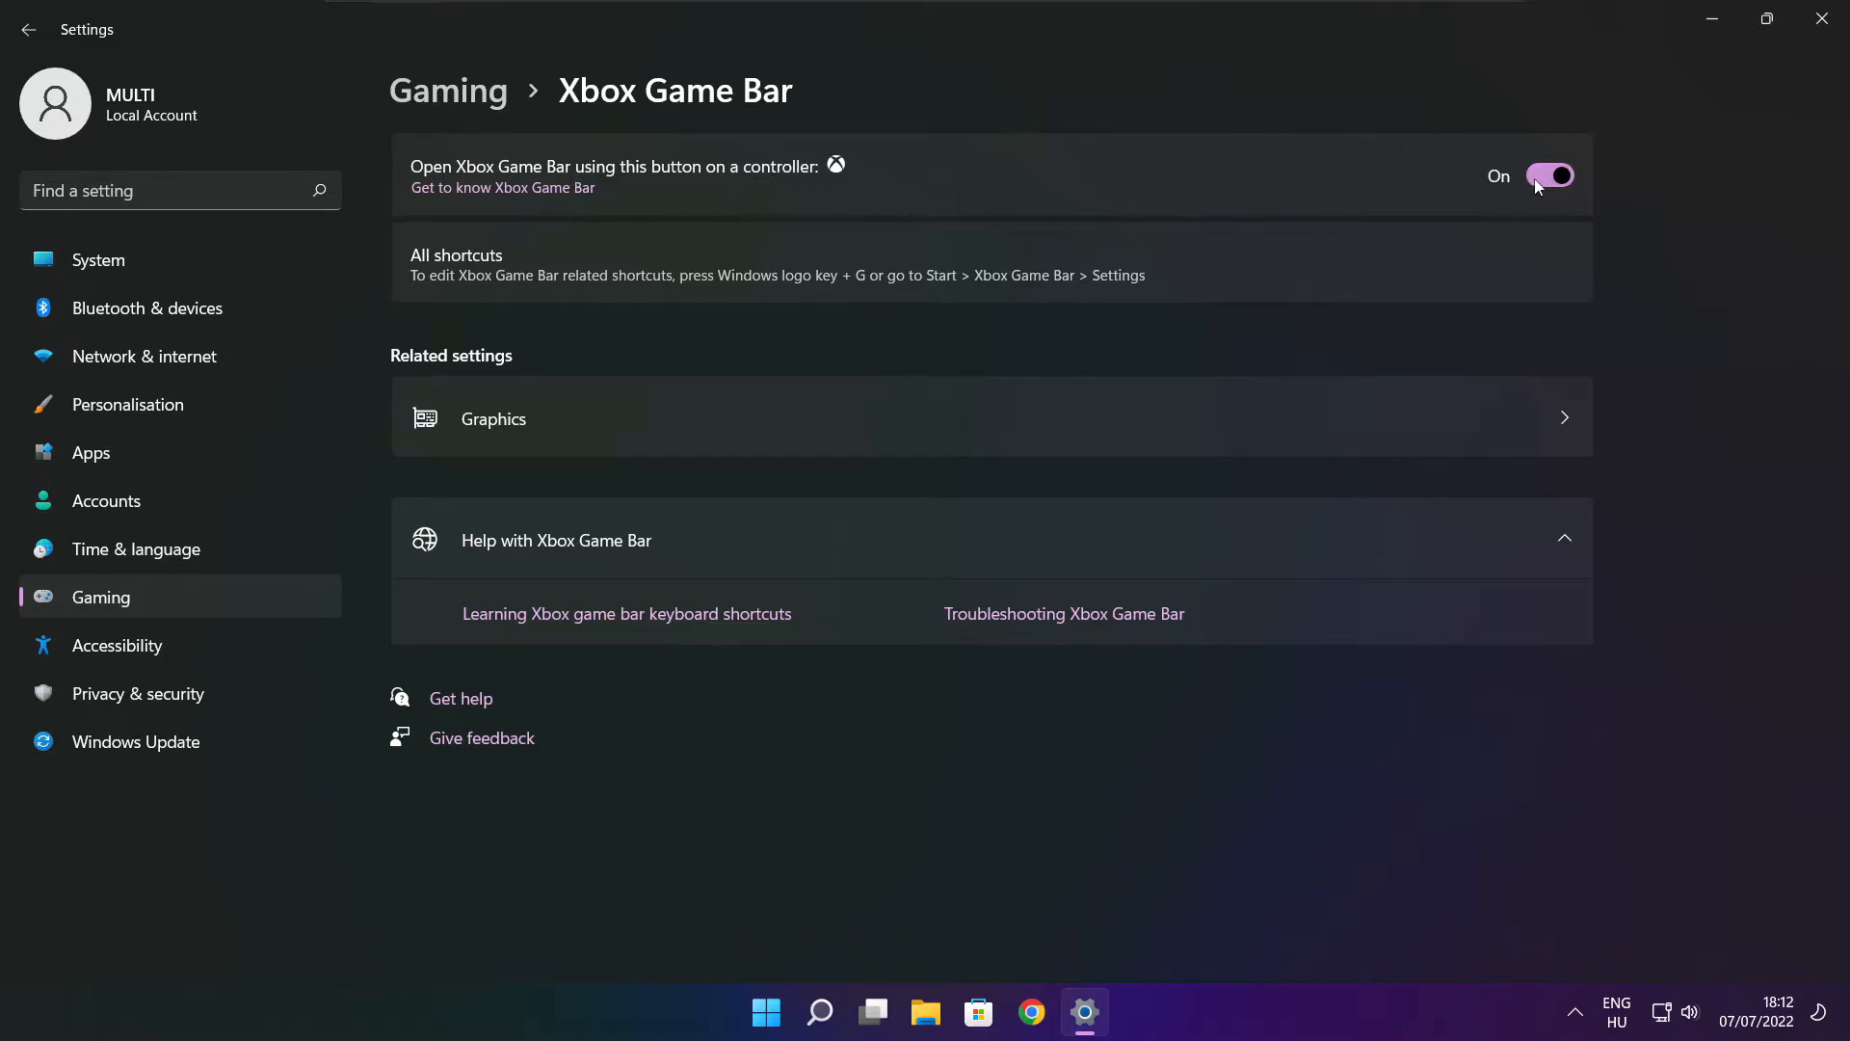
click(1550, 175)
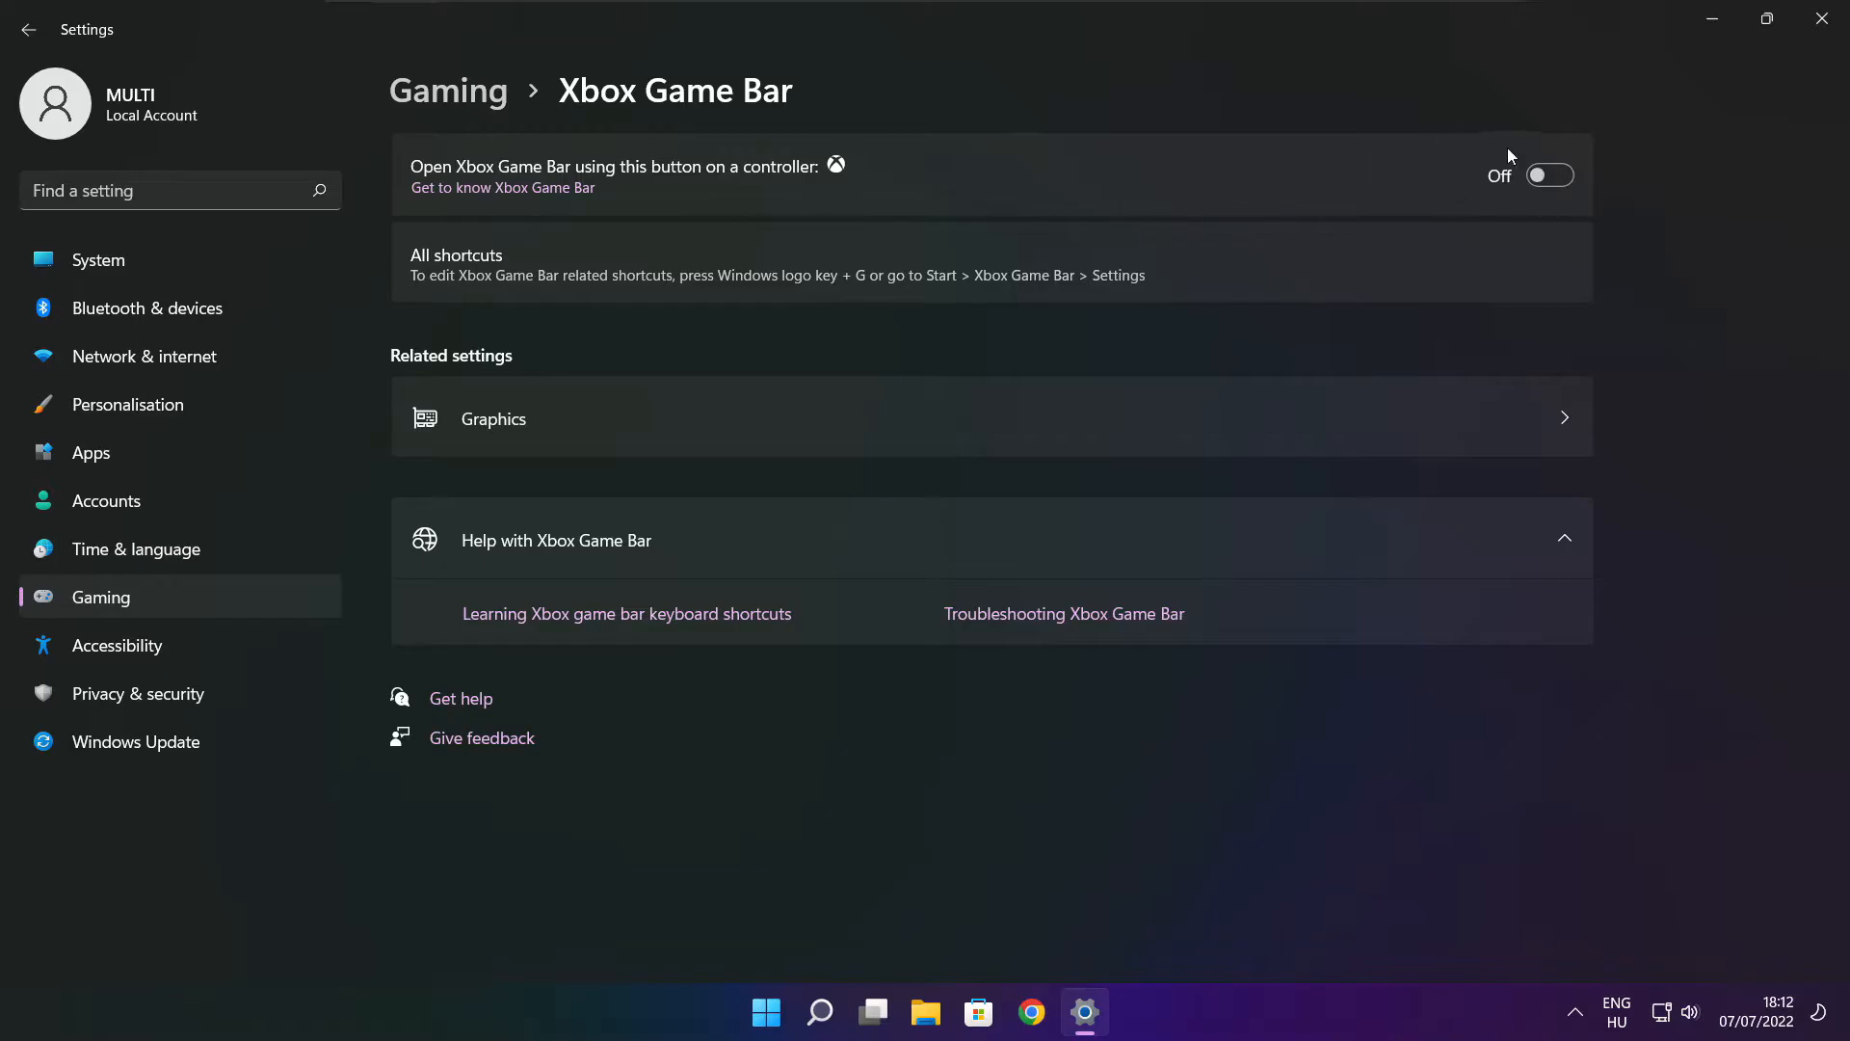
mouse_move(1822, 19)
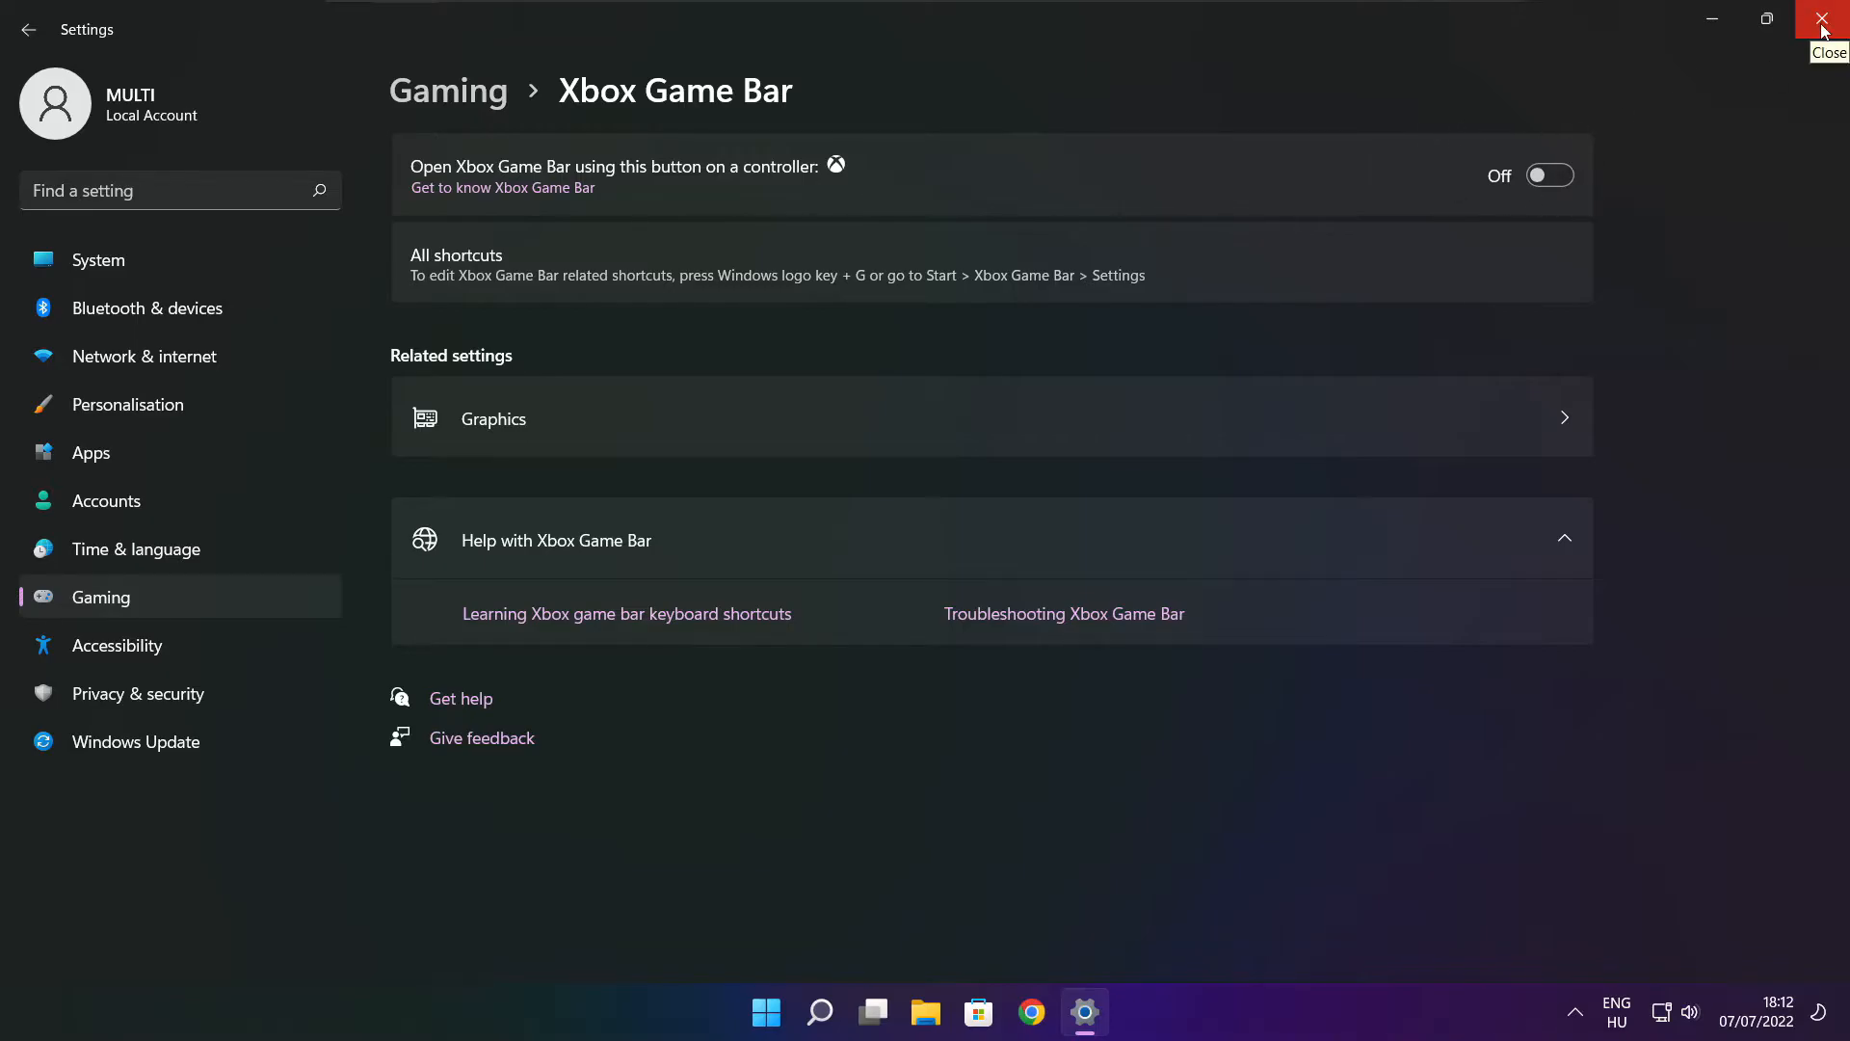
click(1821, 19)
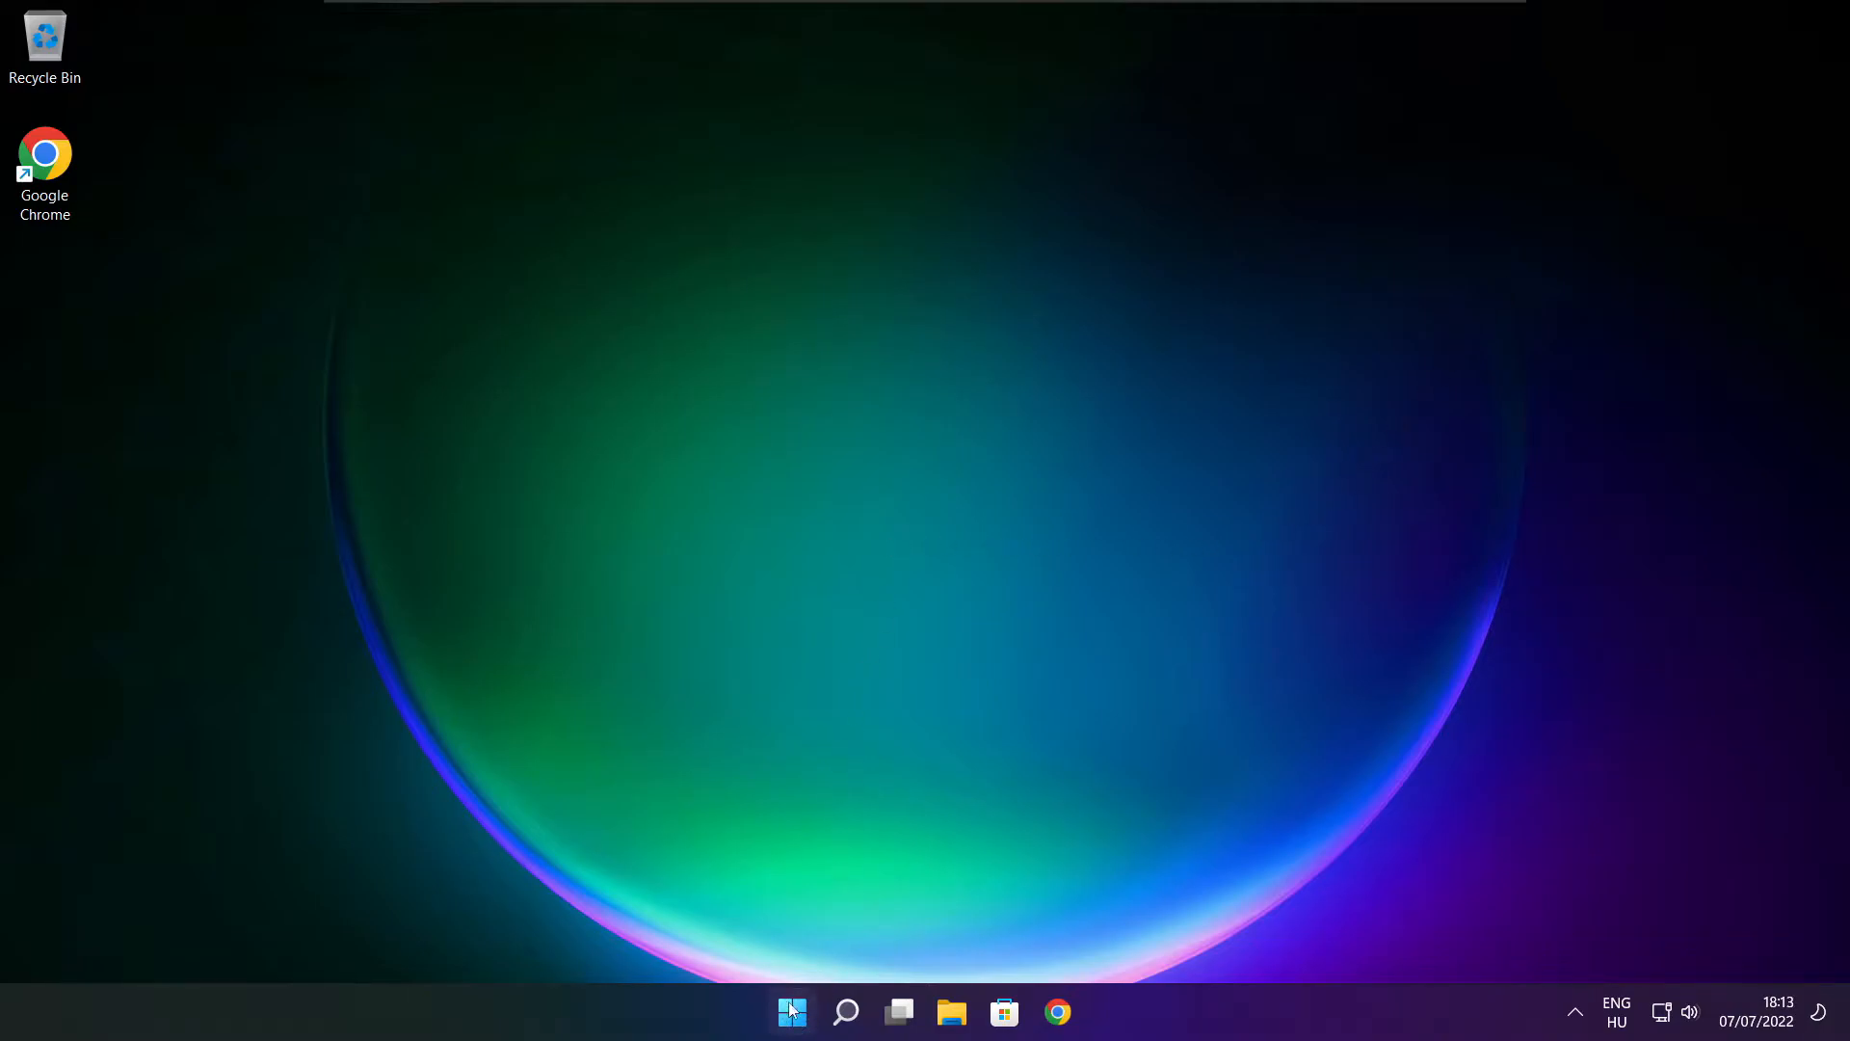
- Launch Task Manager from the Start button's quick link menu
right_click(792, 1012)
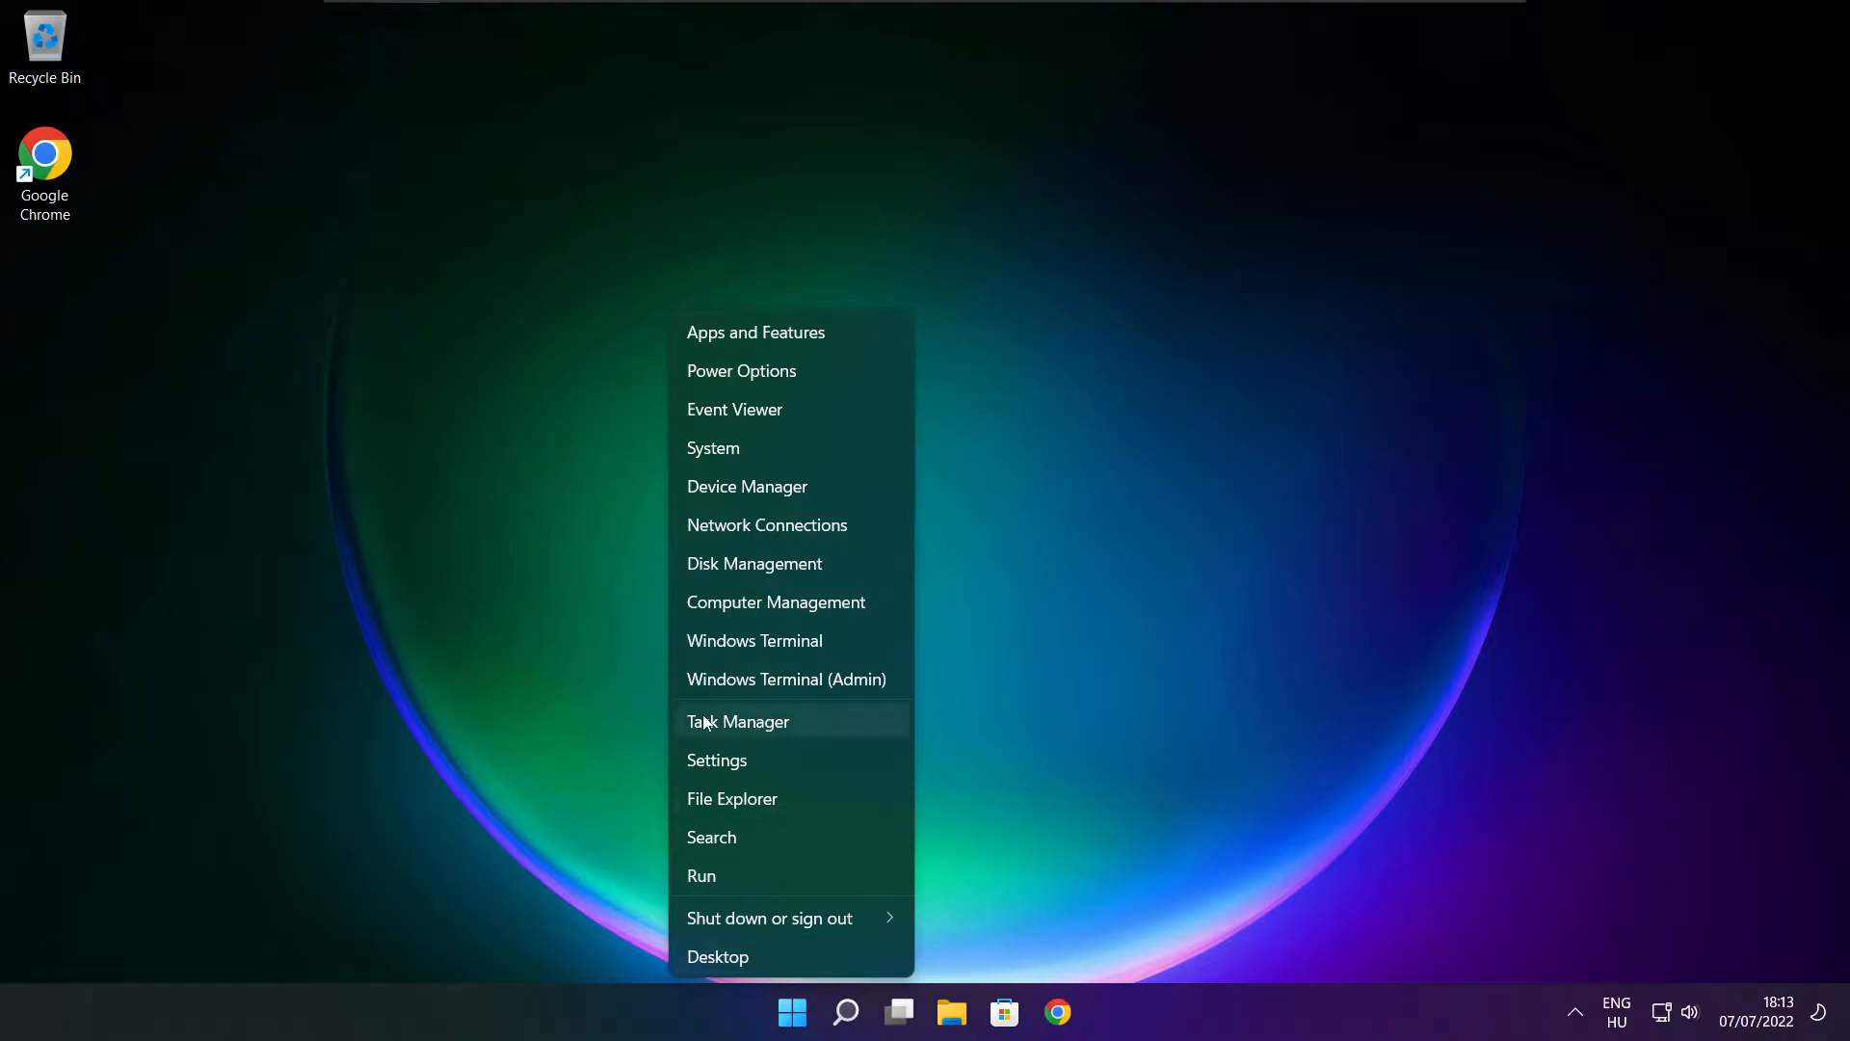
mouse_move(799, 723)
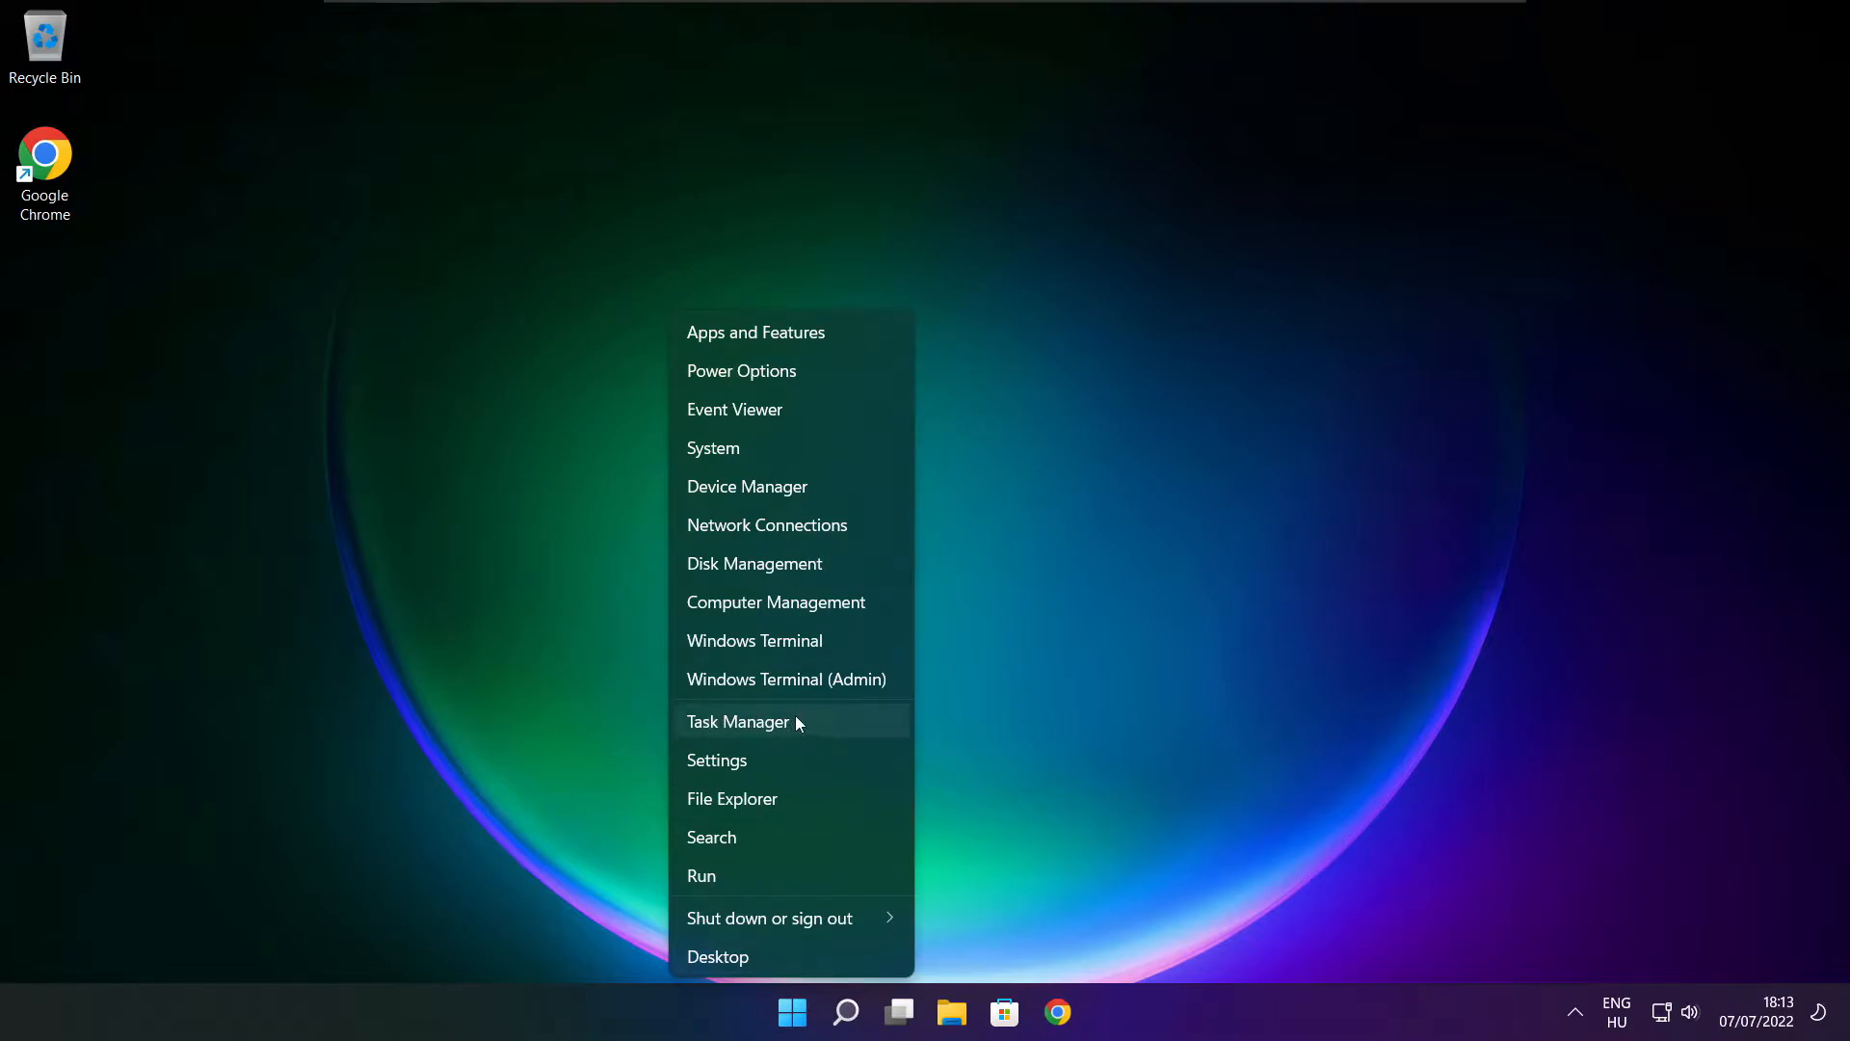
click(738, 721)
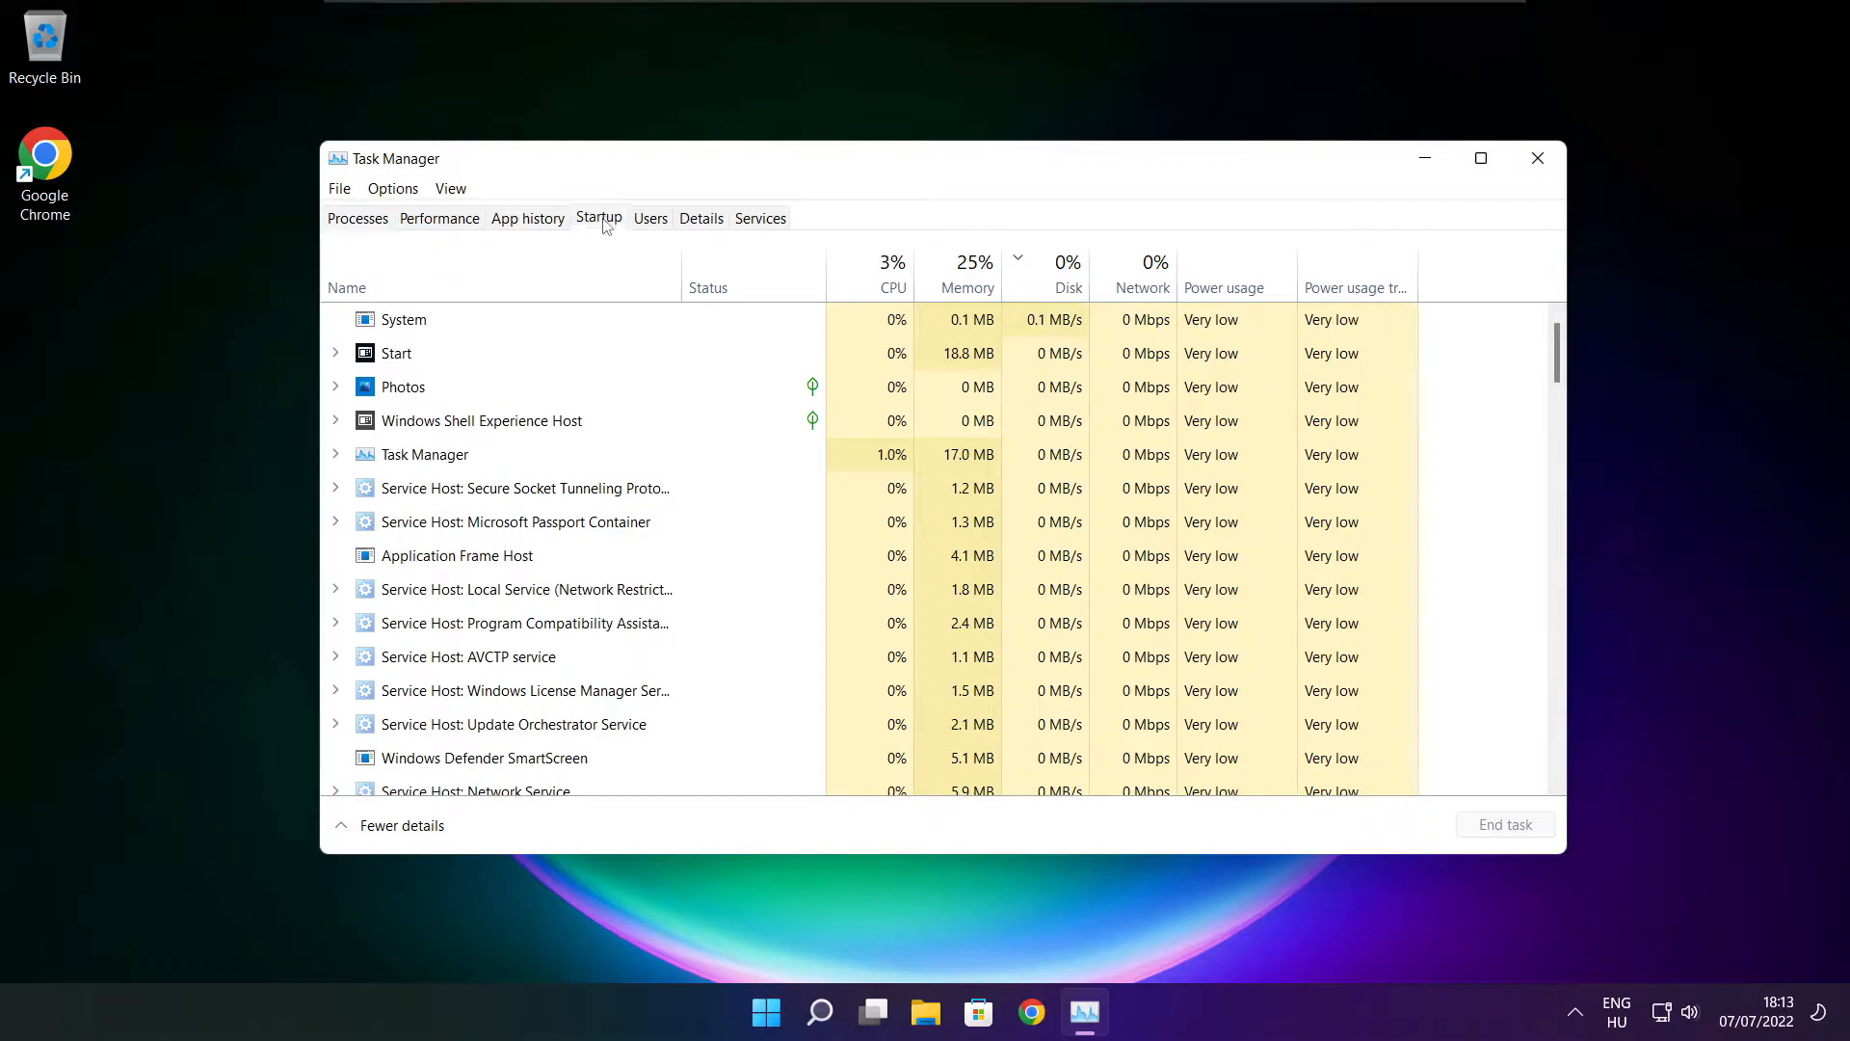
- Disable Cortana, Microsoft Edge, Microsoft Teams and Terminal as startup apps, then close Task Manager
click(597, 217)
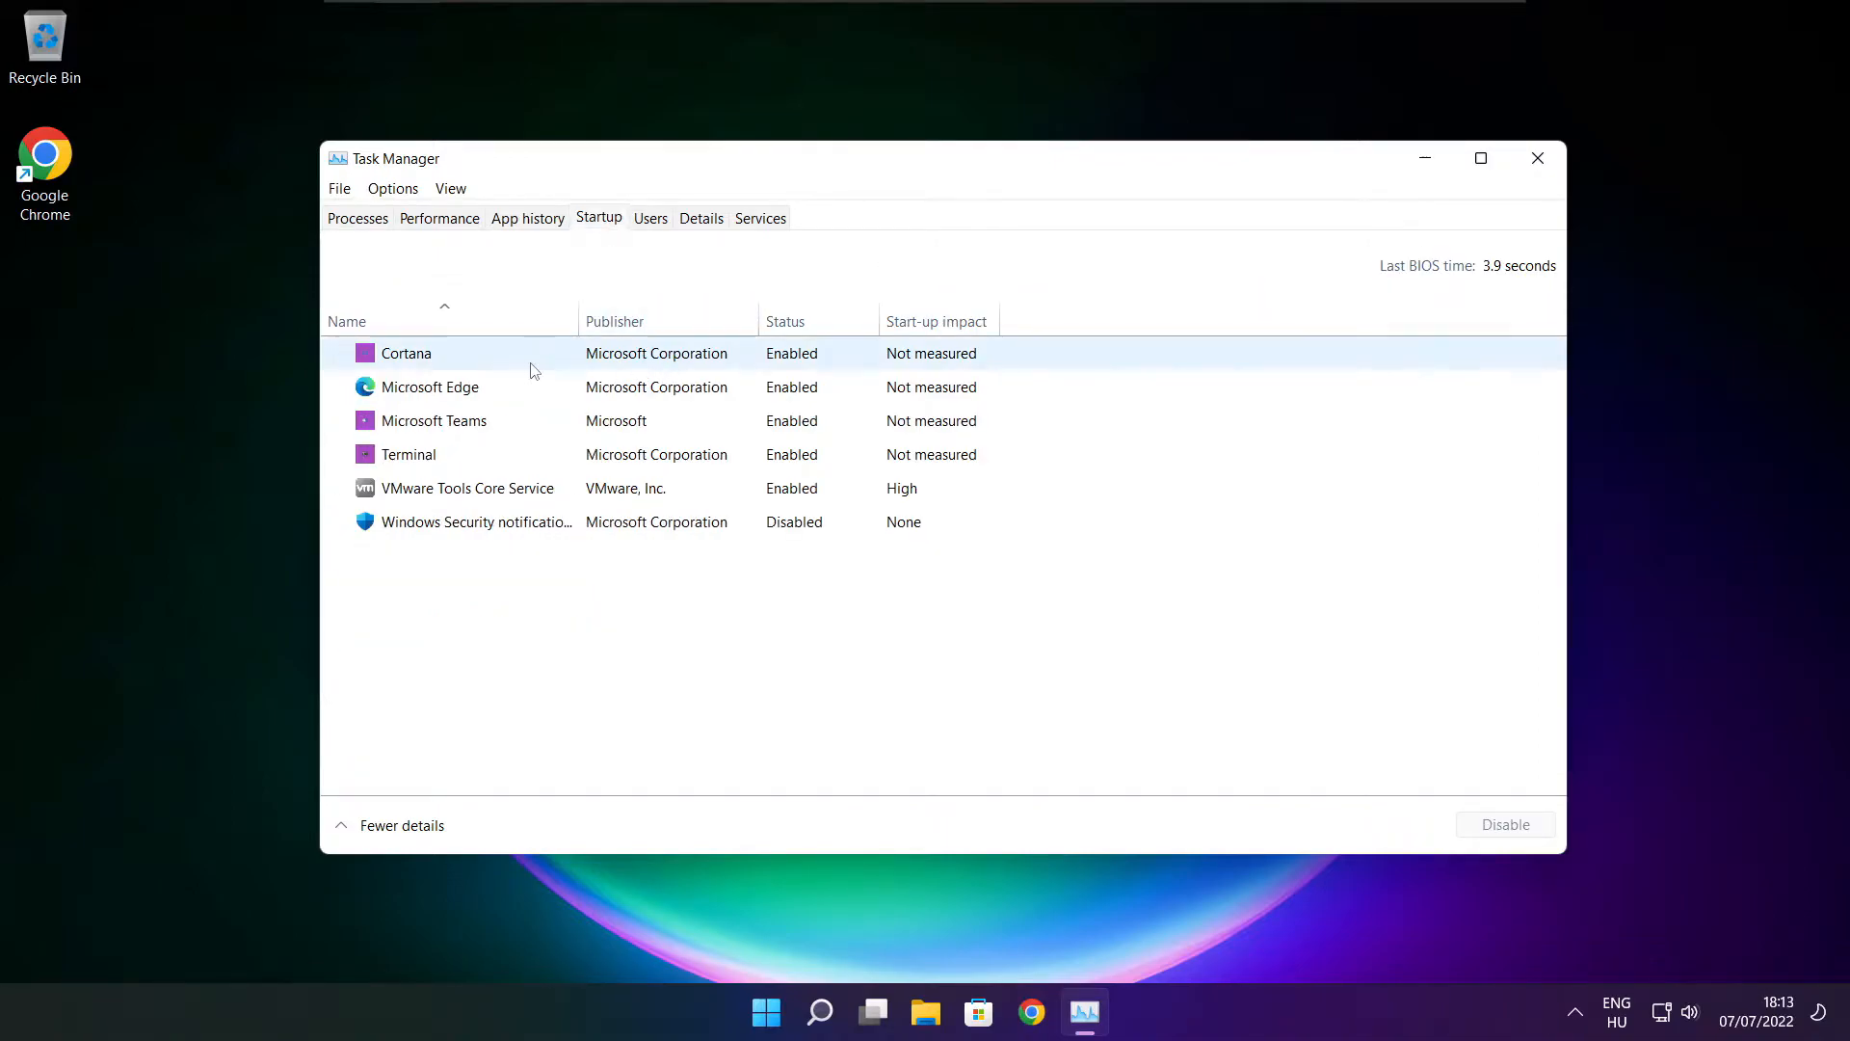
click(406, 353)
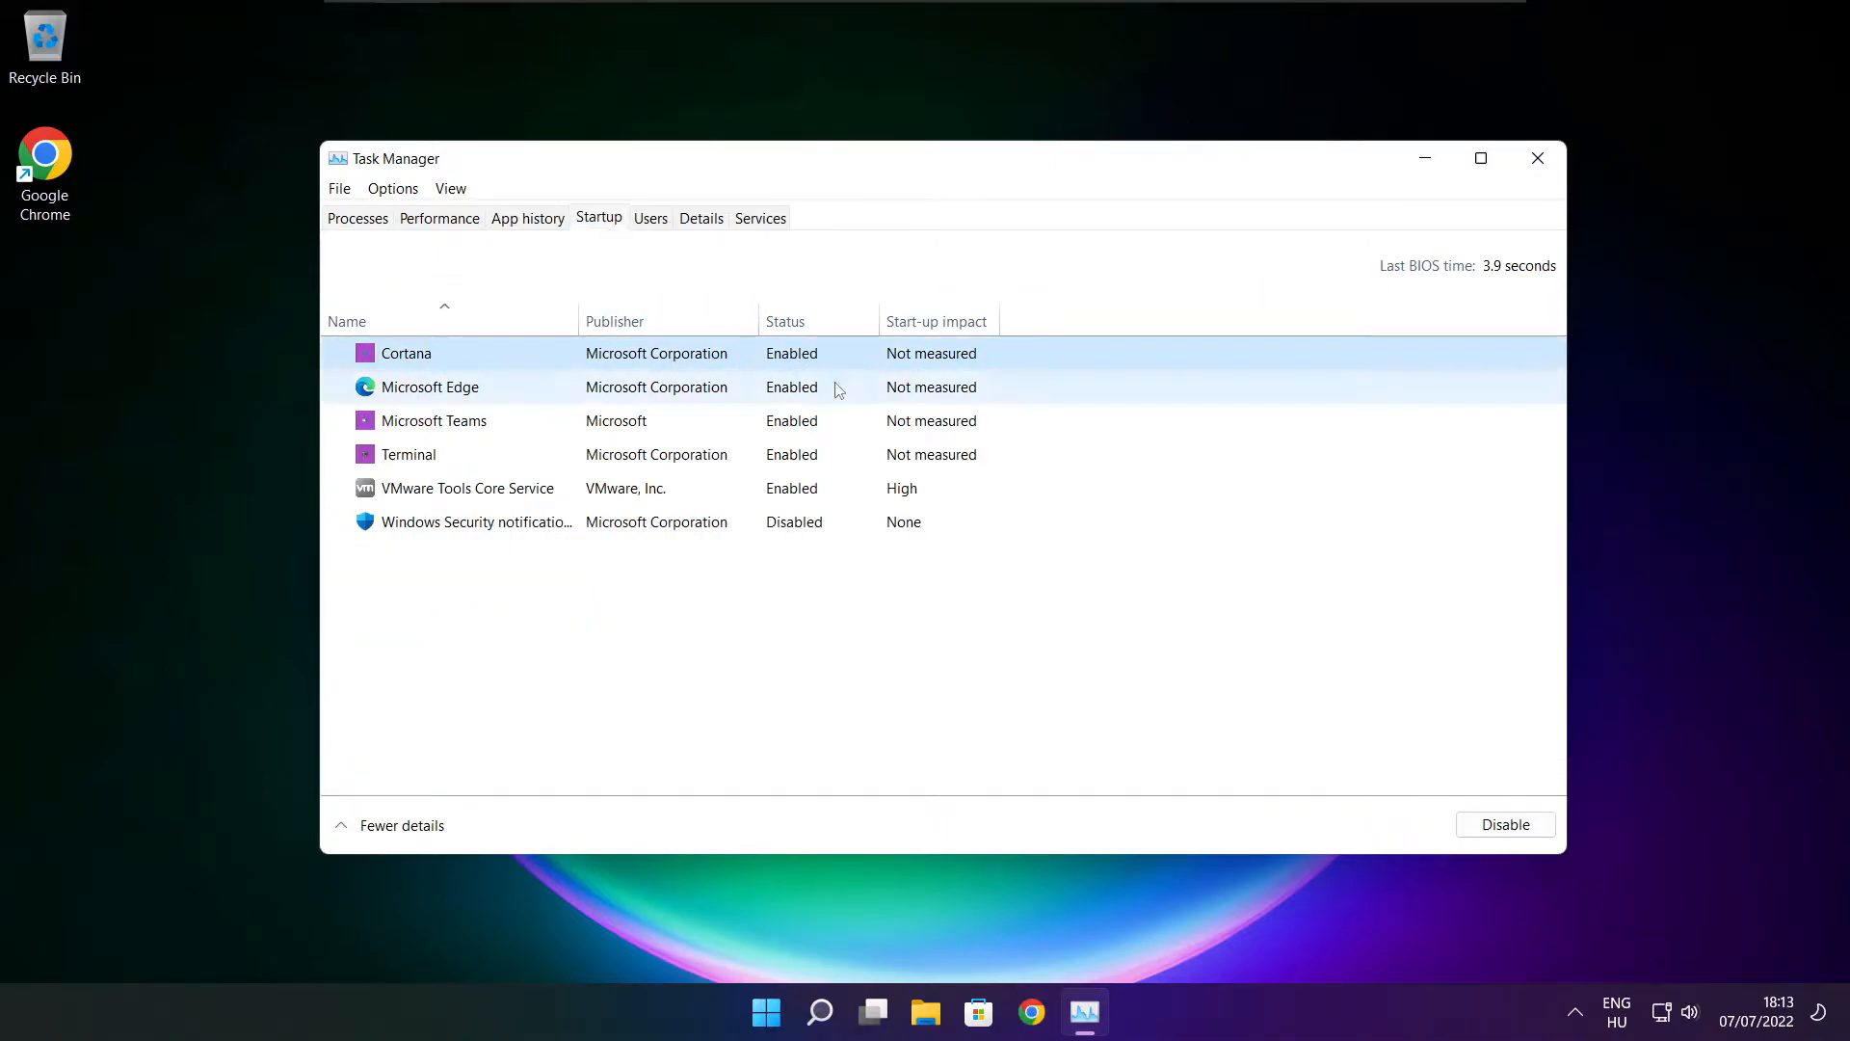
click(1505, 823)
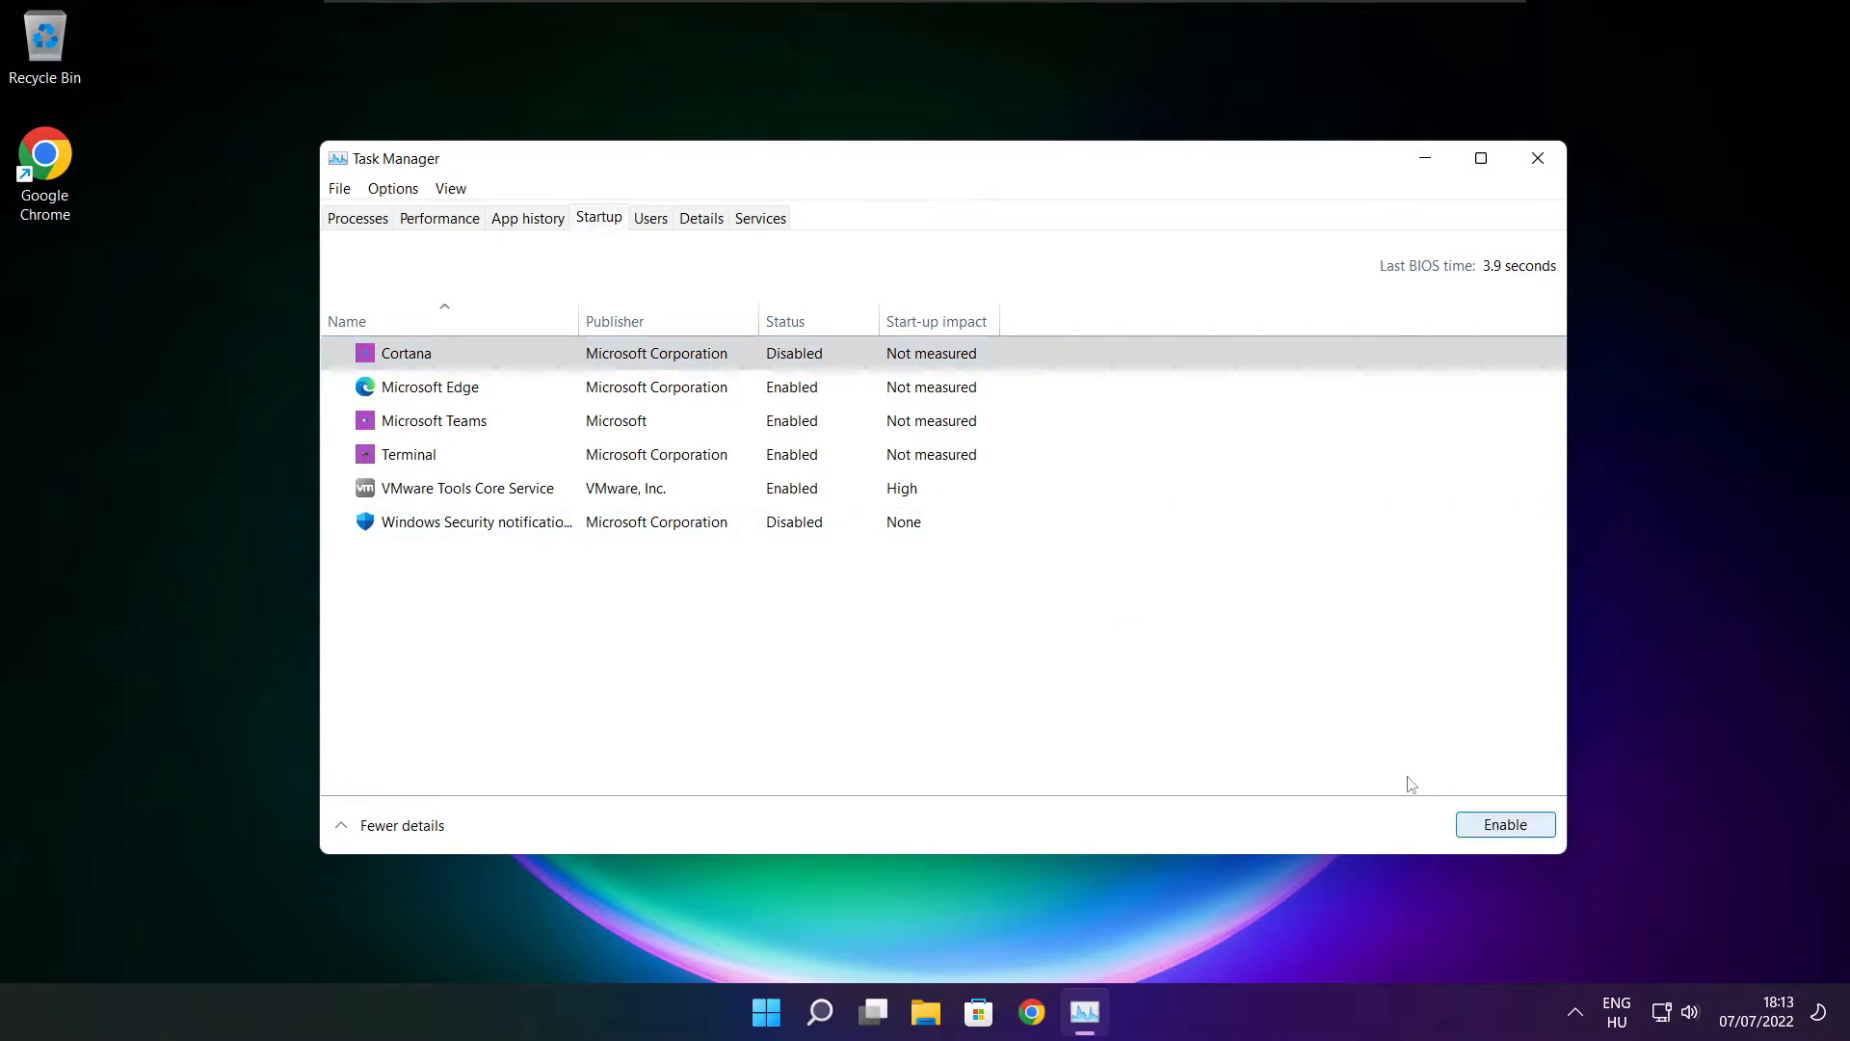
click(430, 387)
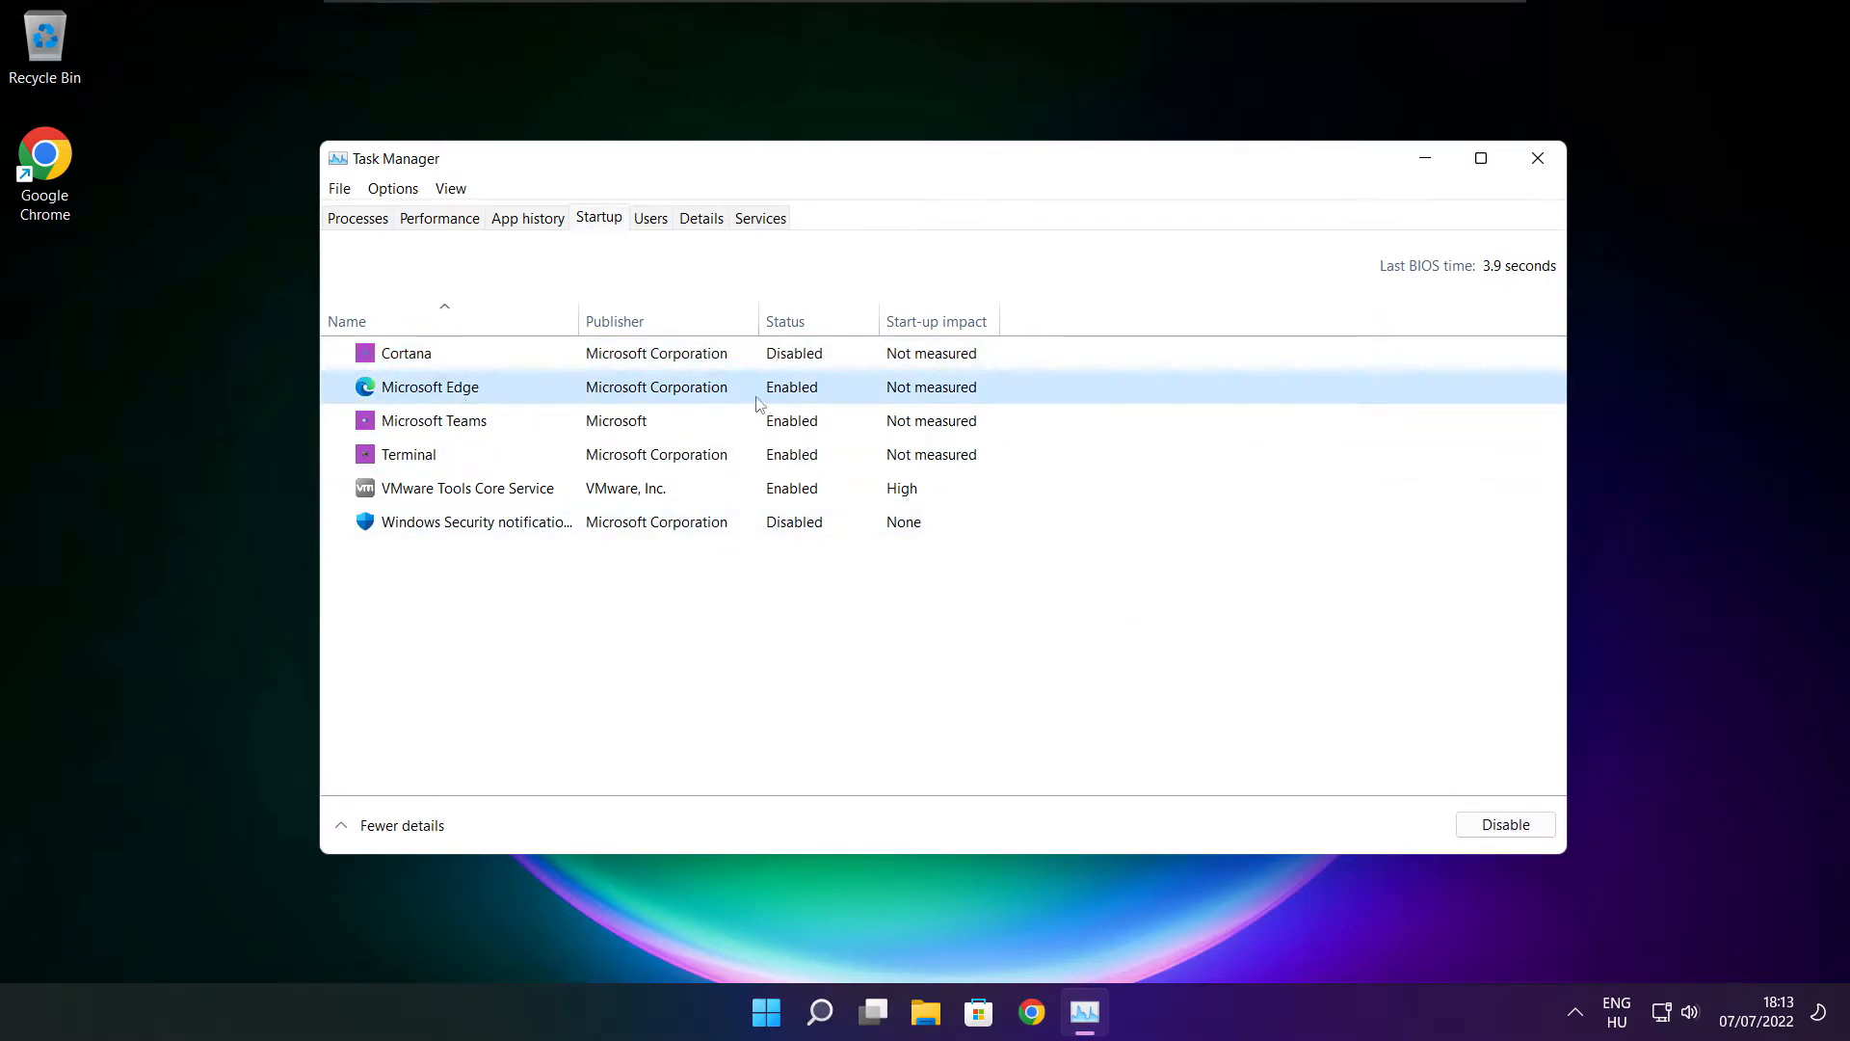
mouse_move(1461, 834)
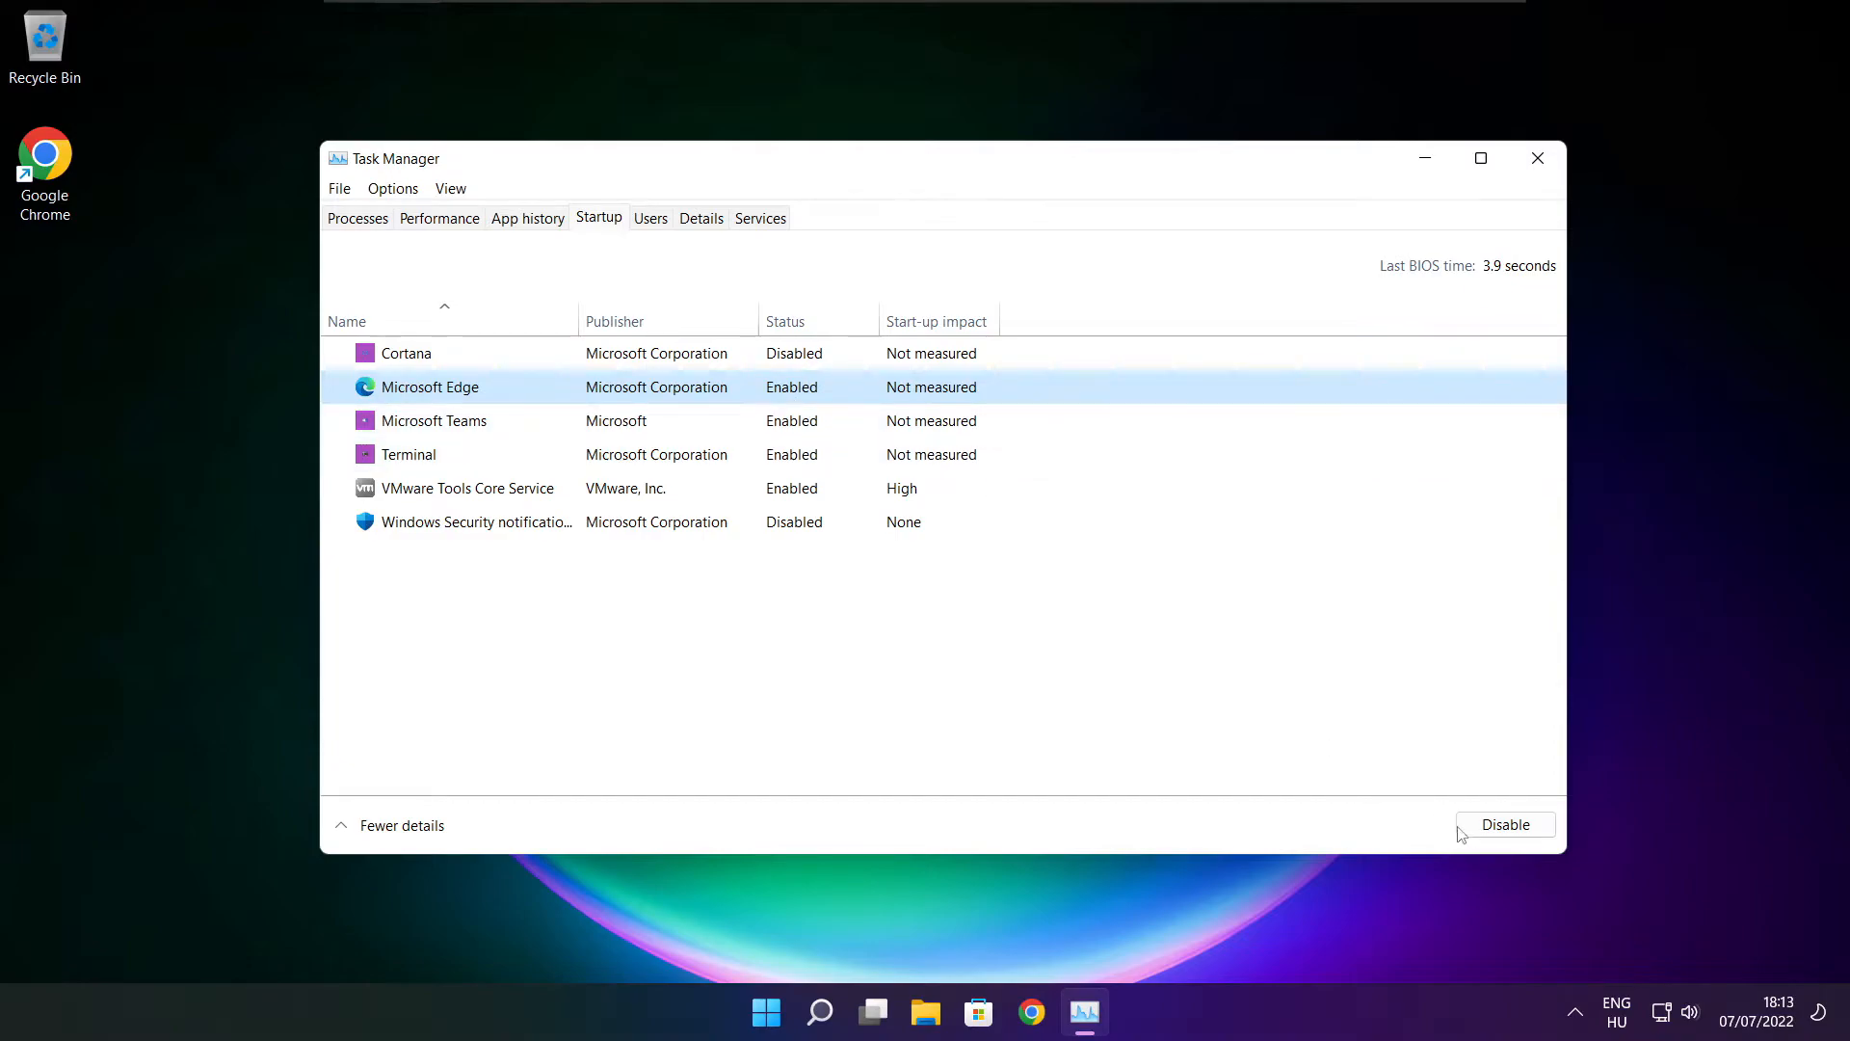
click(1505, 823)
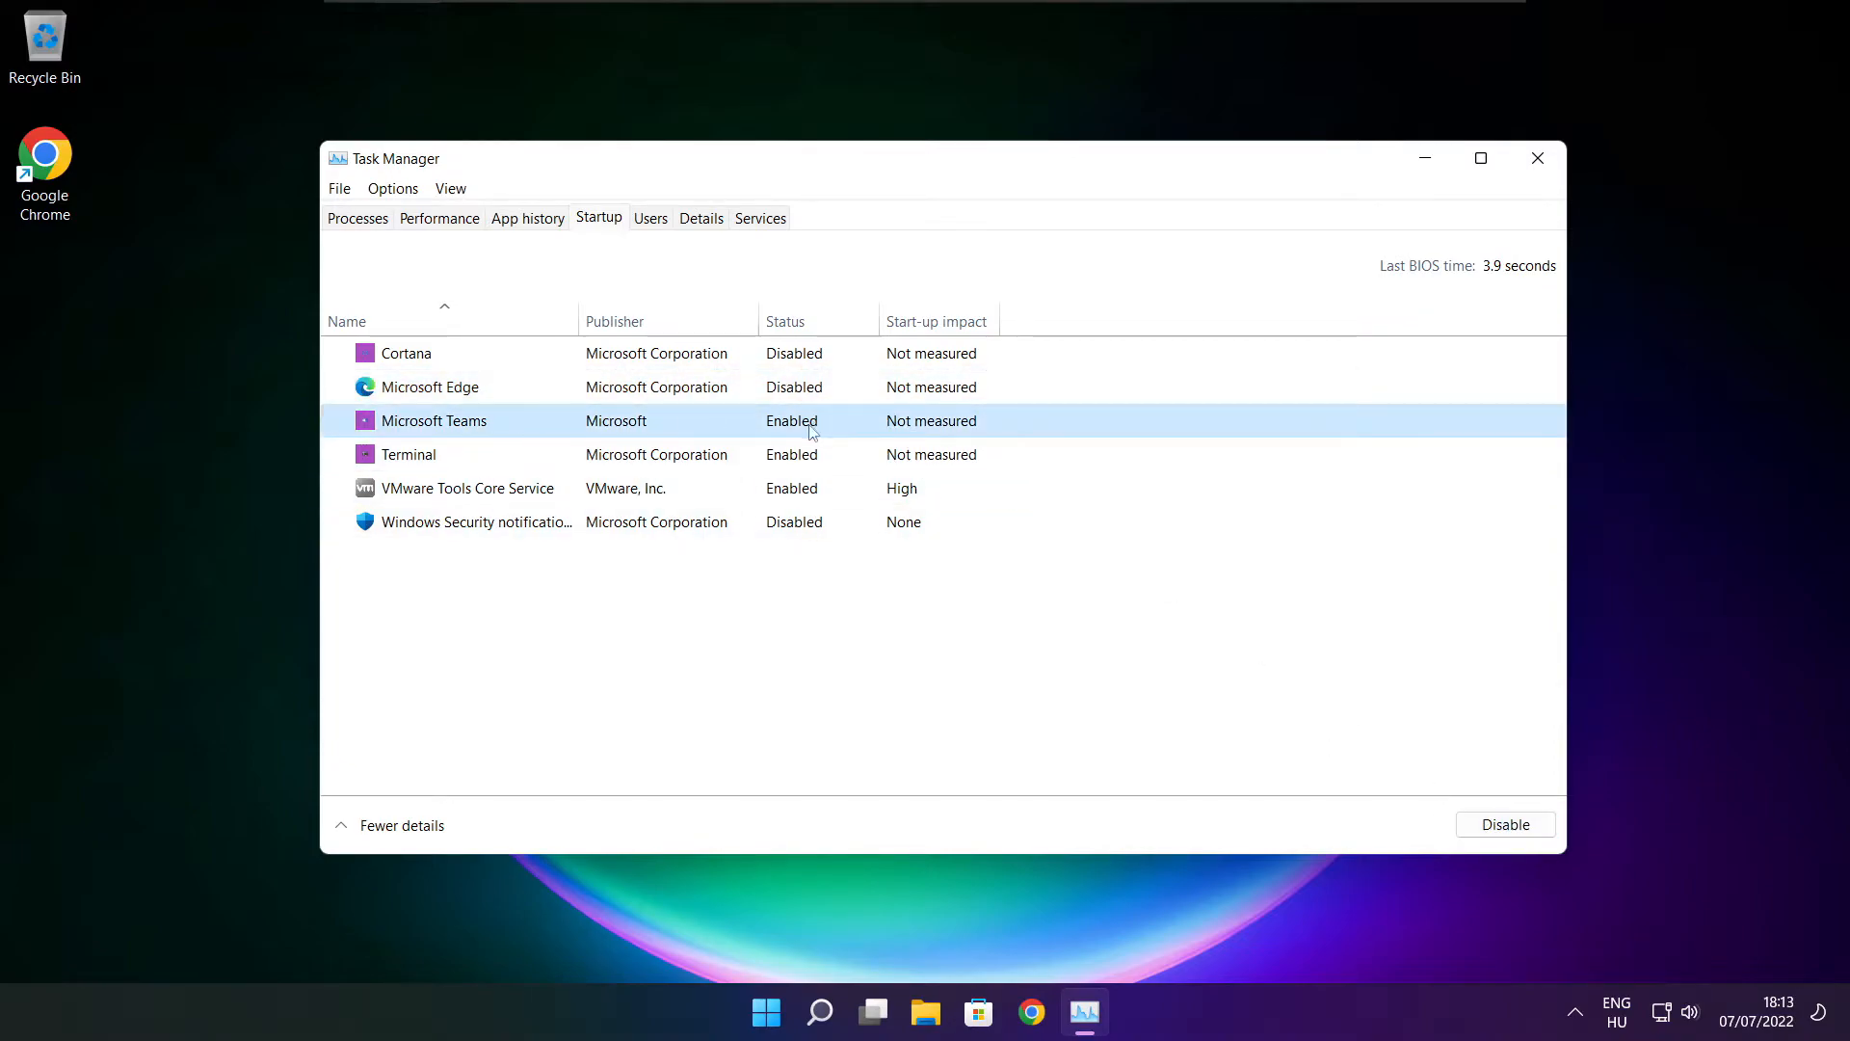
click(1506, 823)
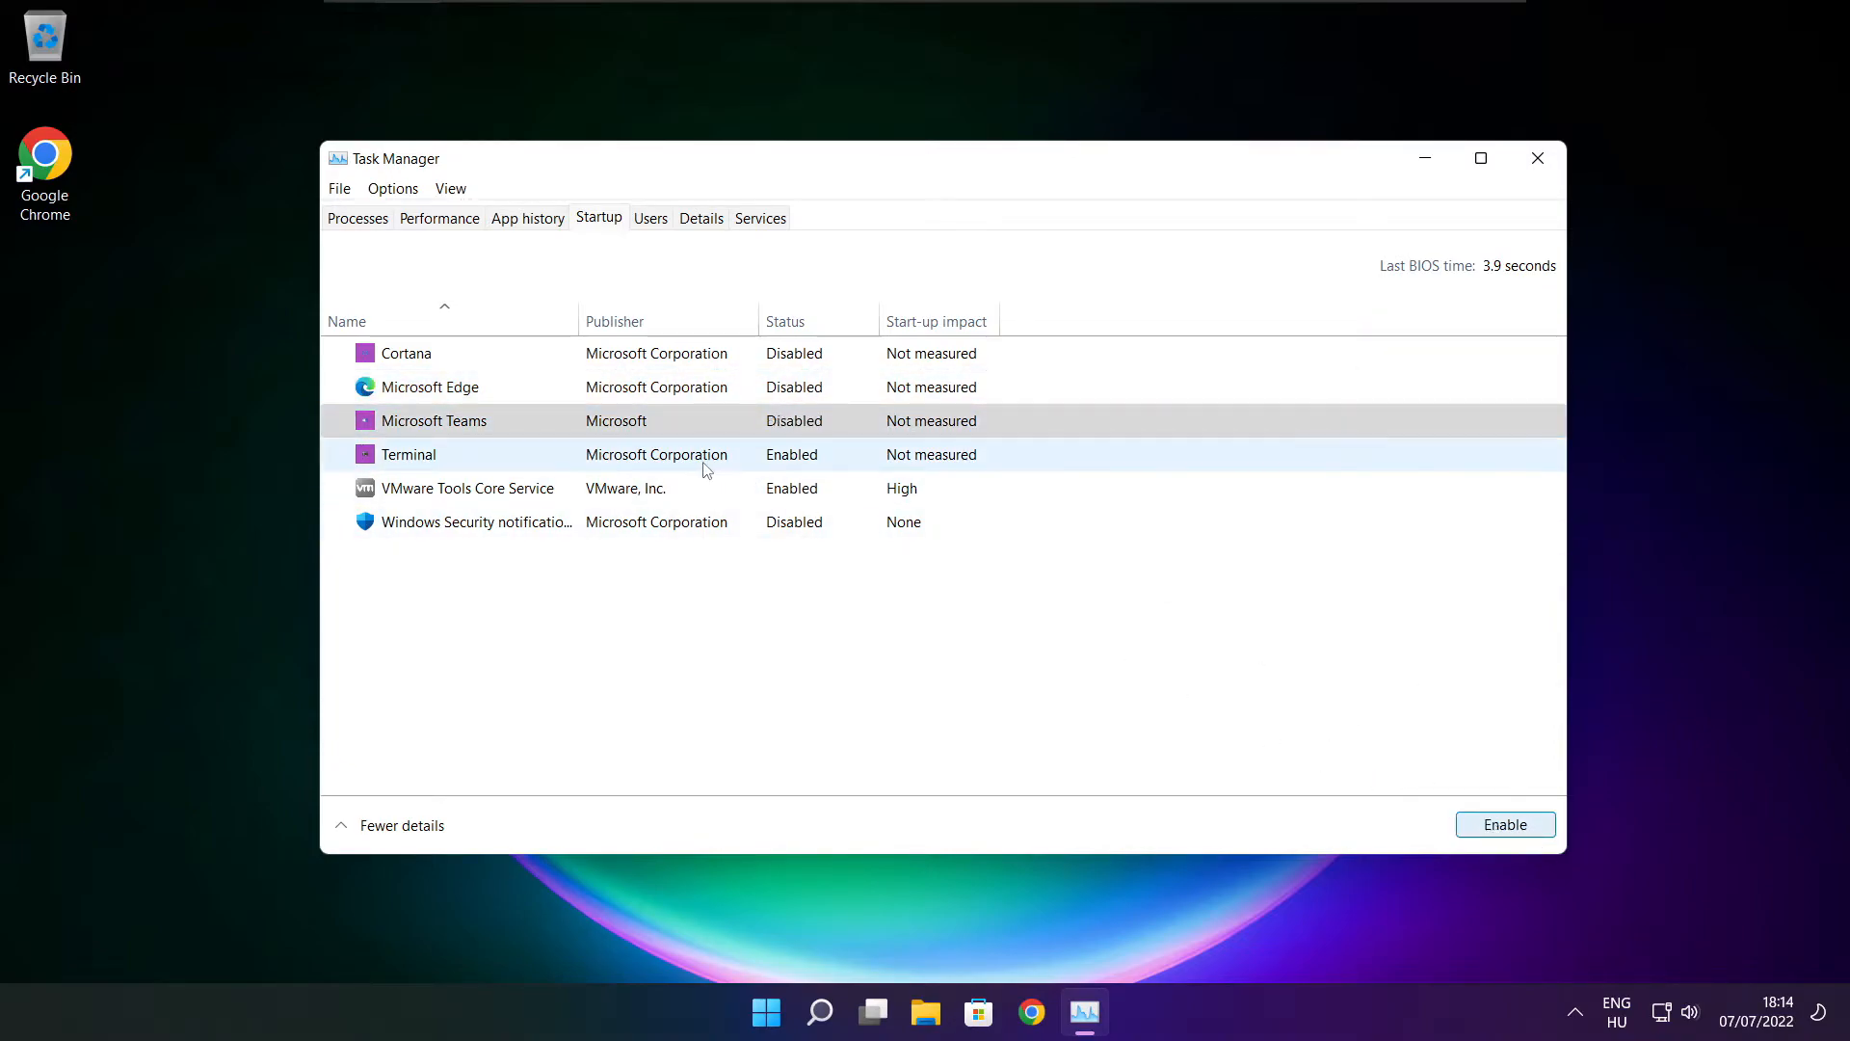
click(407, 455)
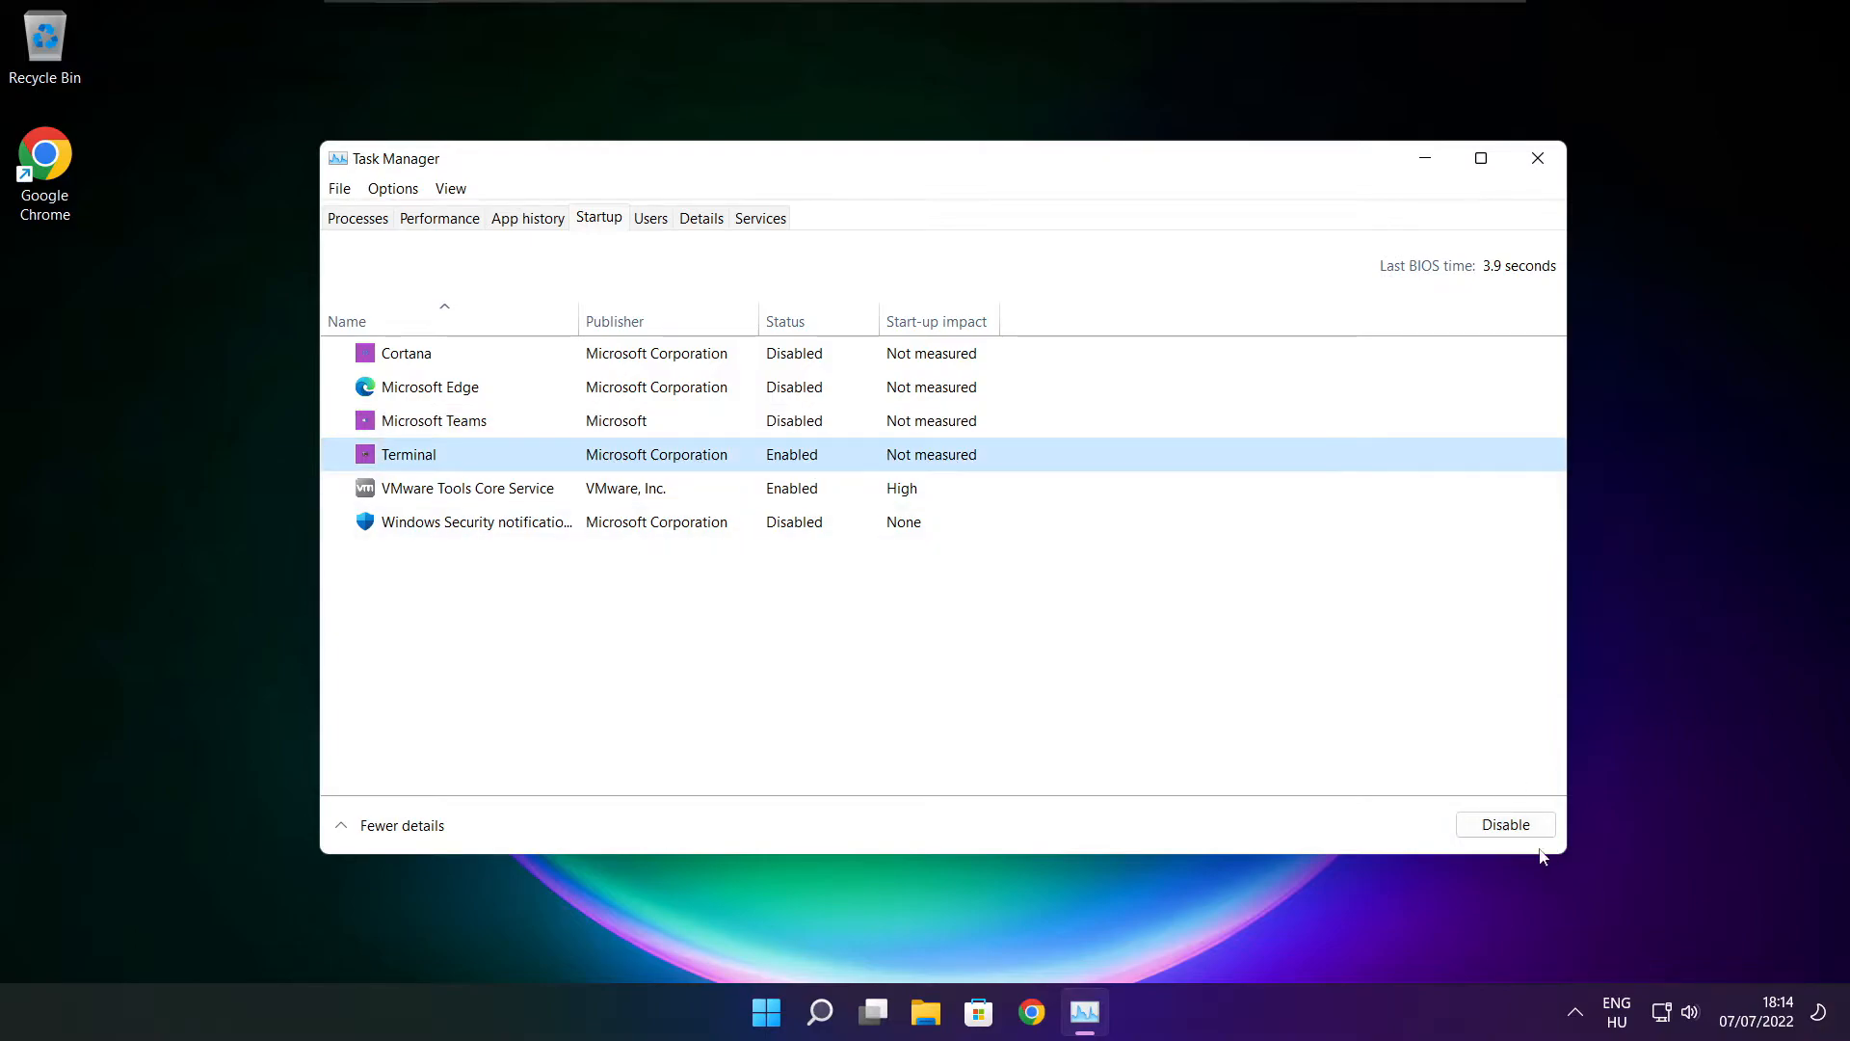
click(1505, 823)
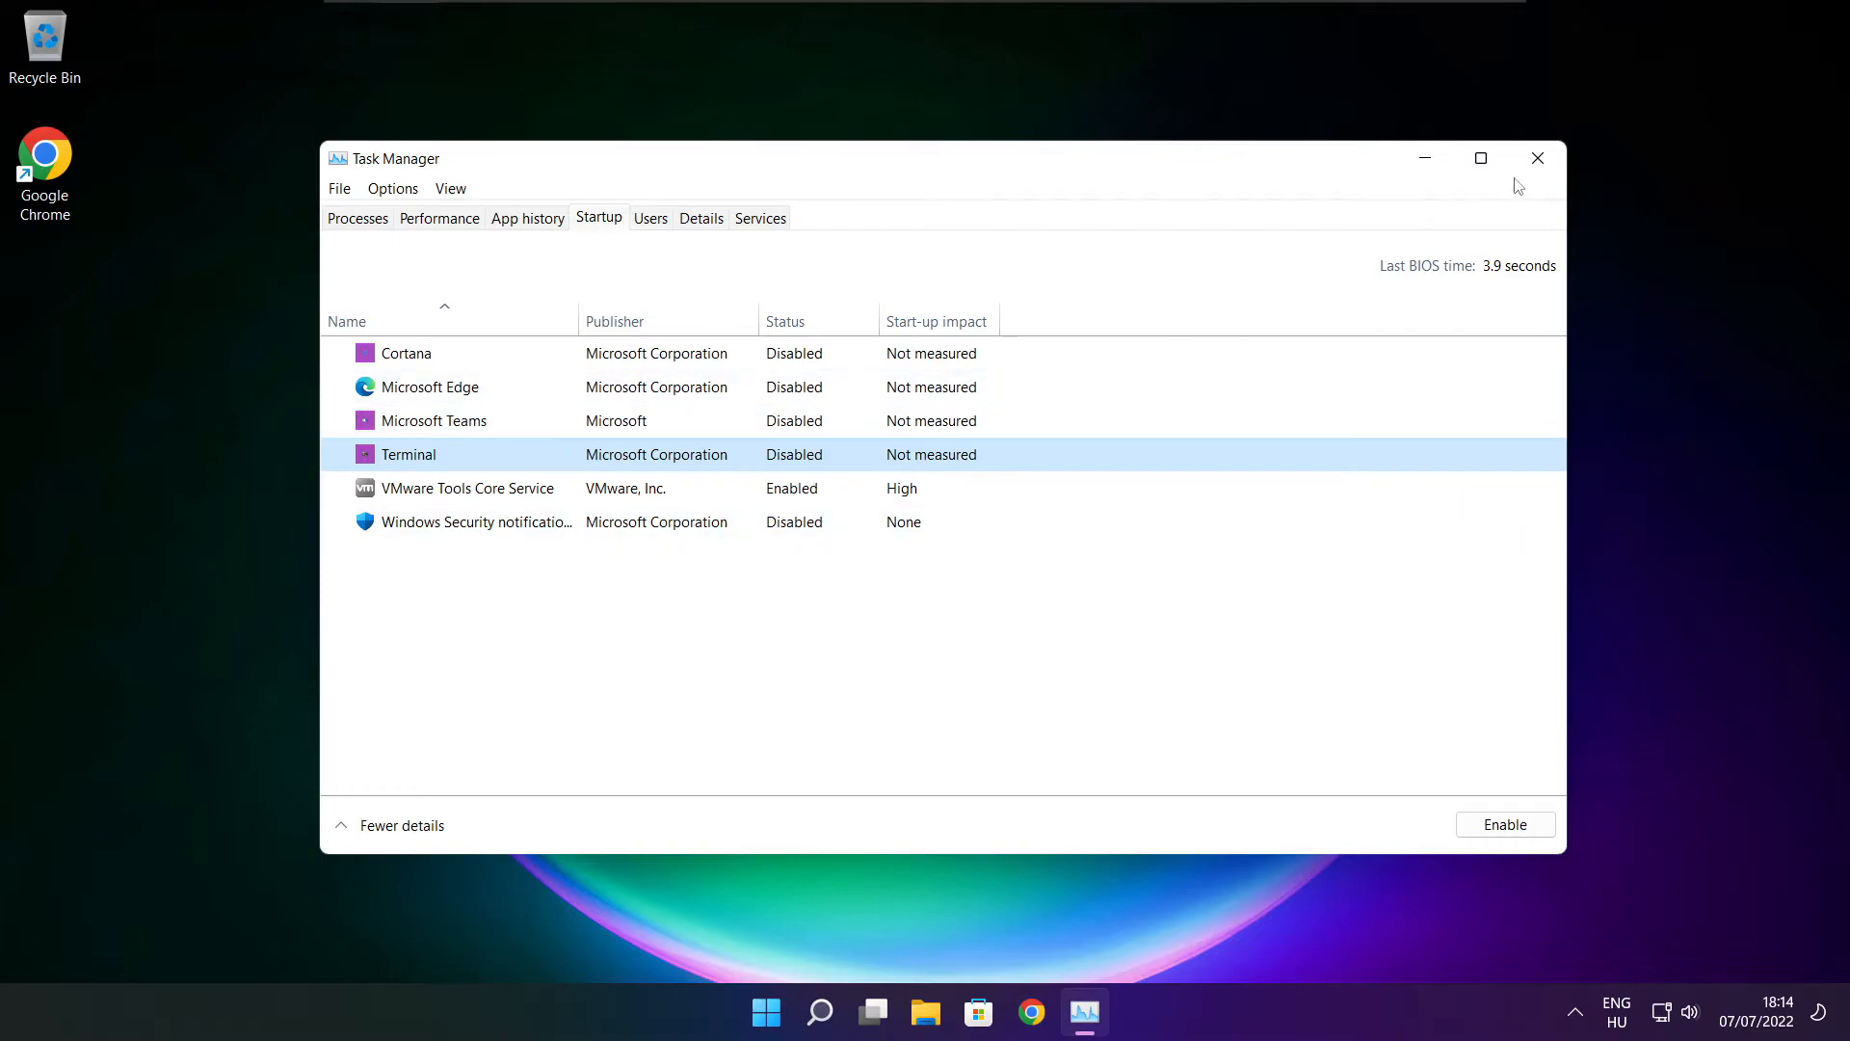
click(1538, 156)
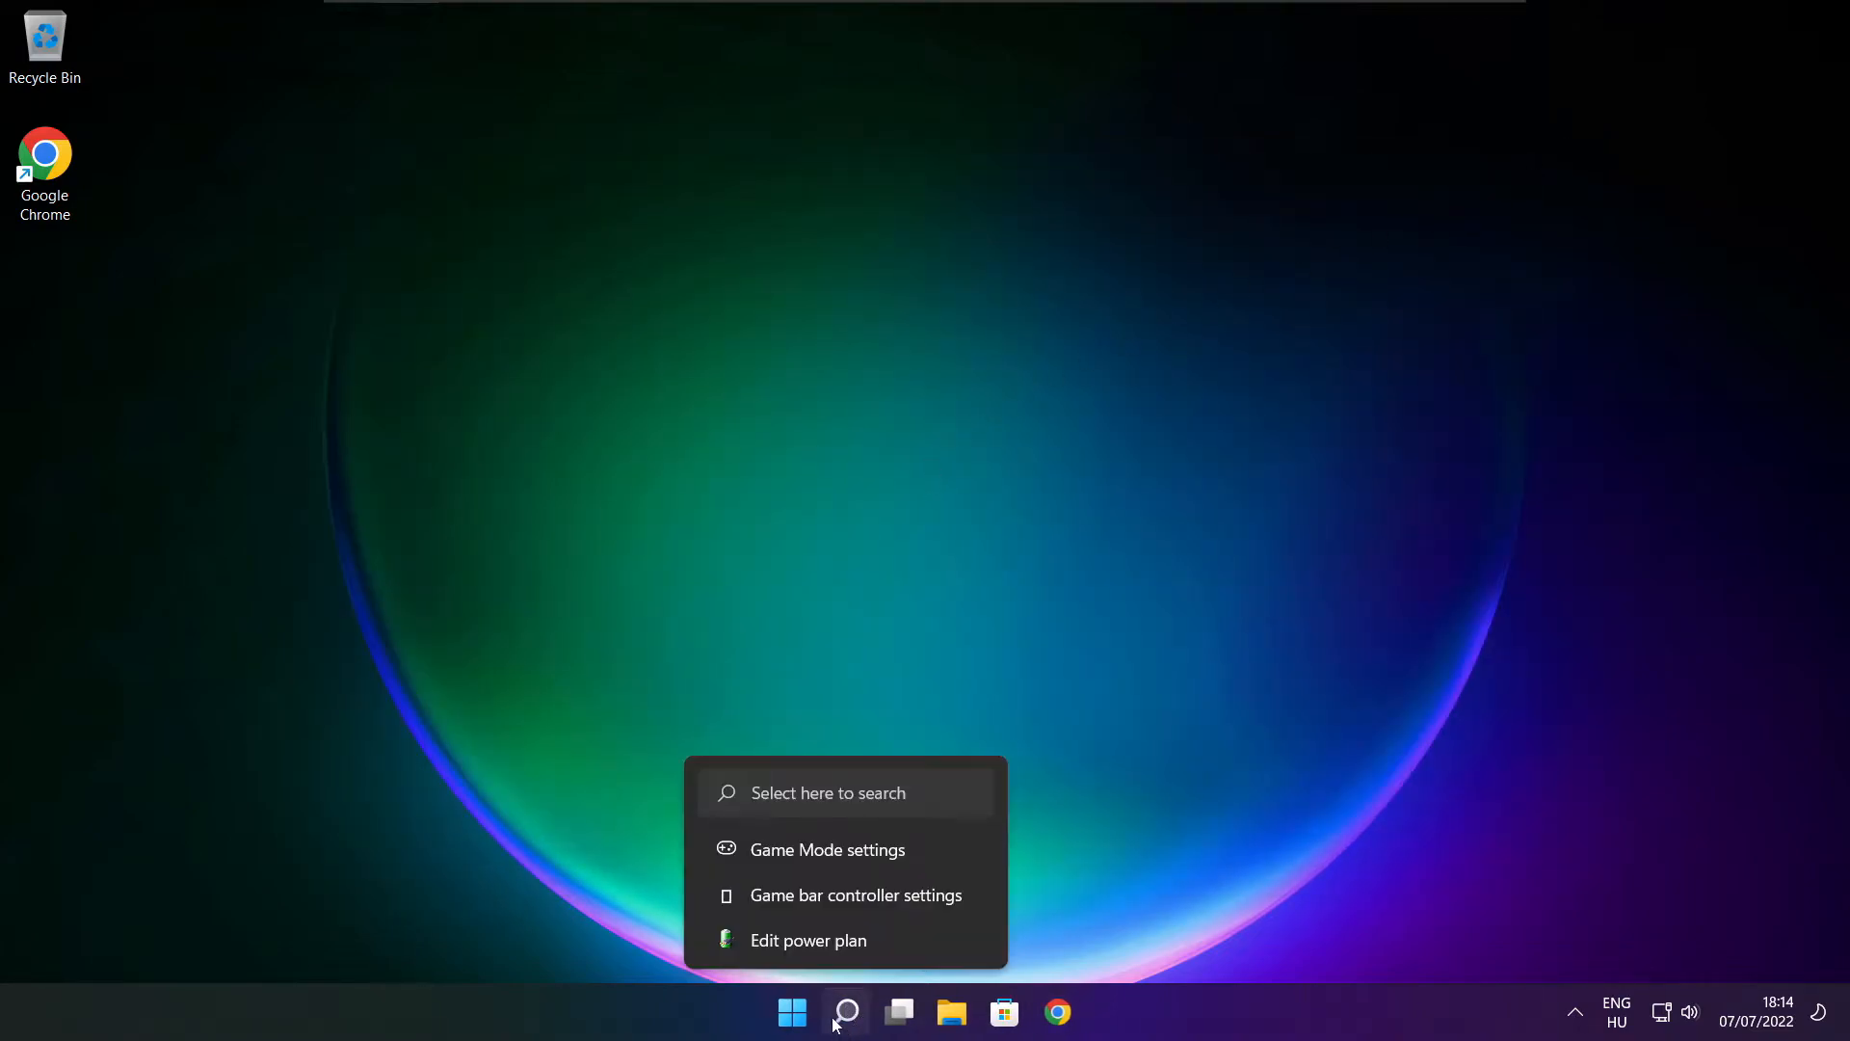
- Search Windows for "optimise" and launch Defragment and Optimise Drives
click(844, 1012)
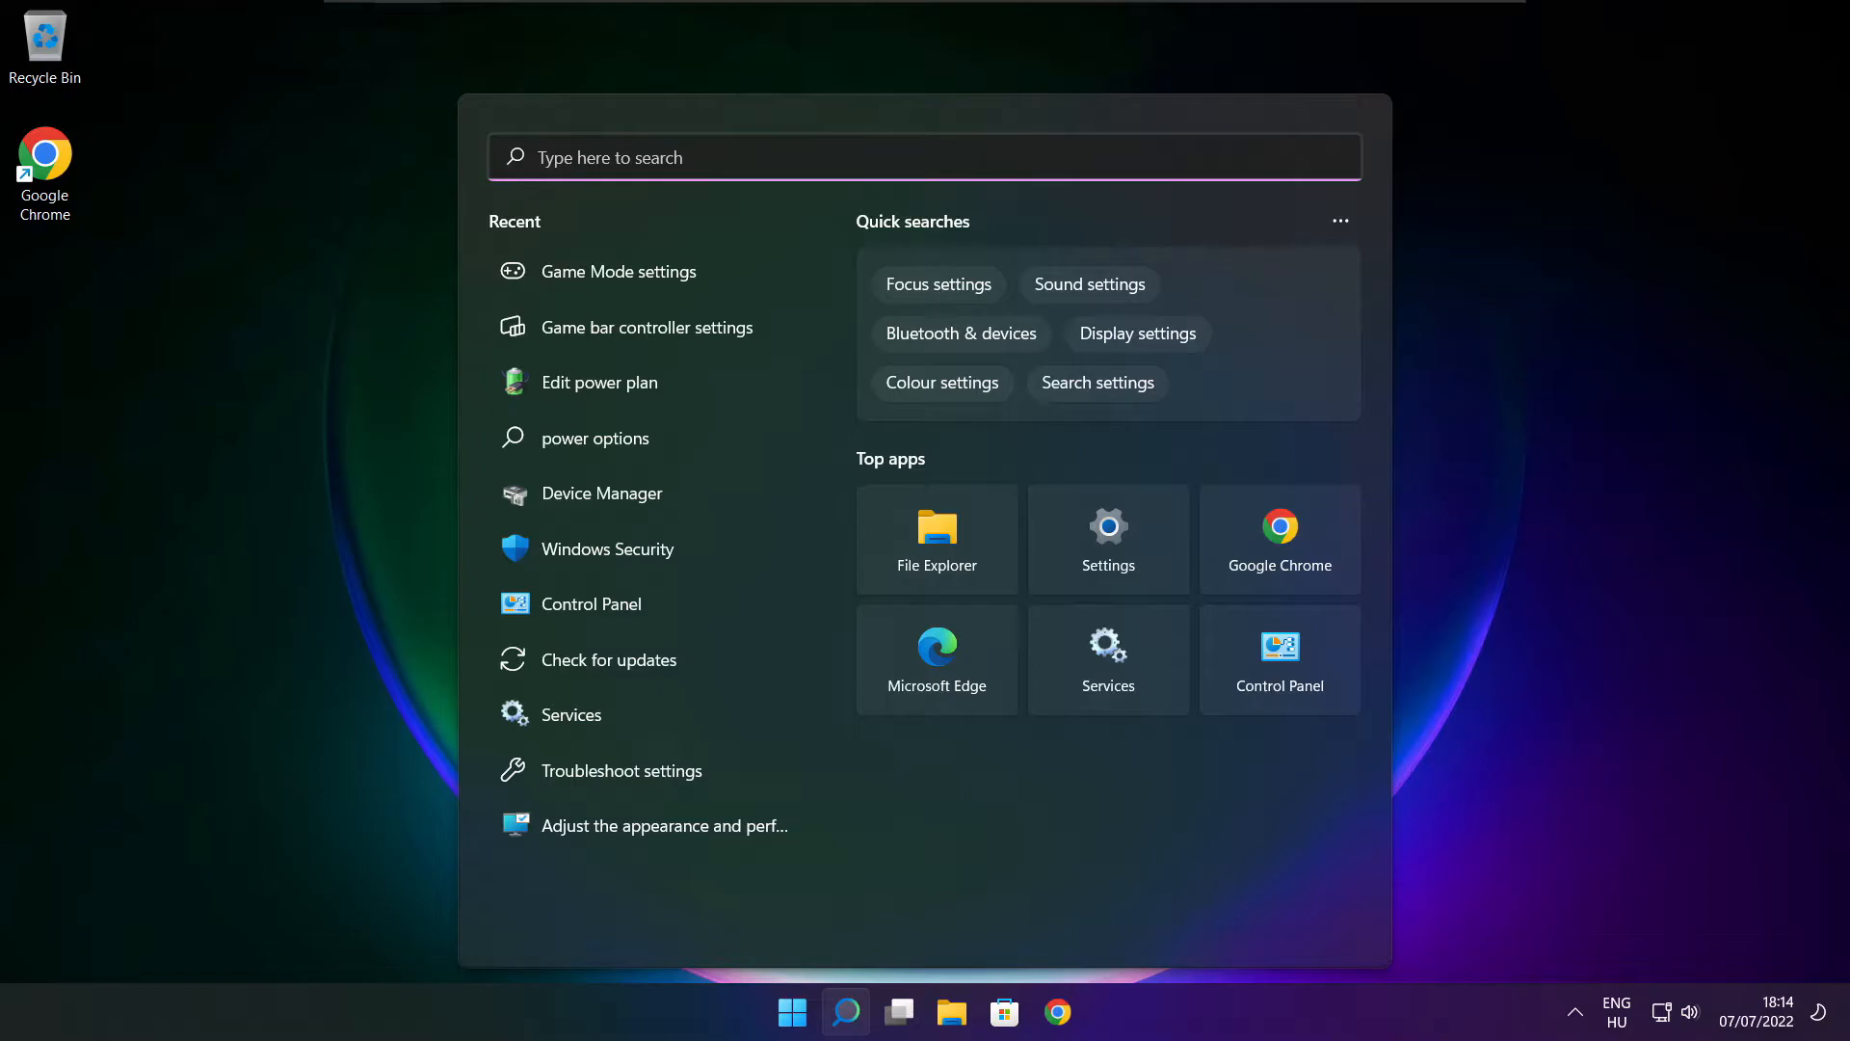
text(optim)
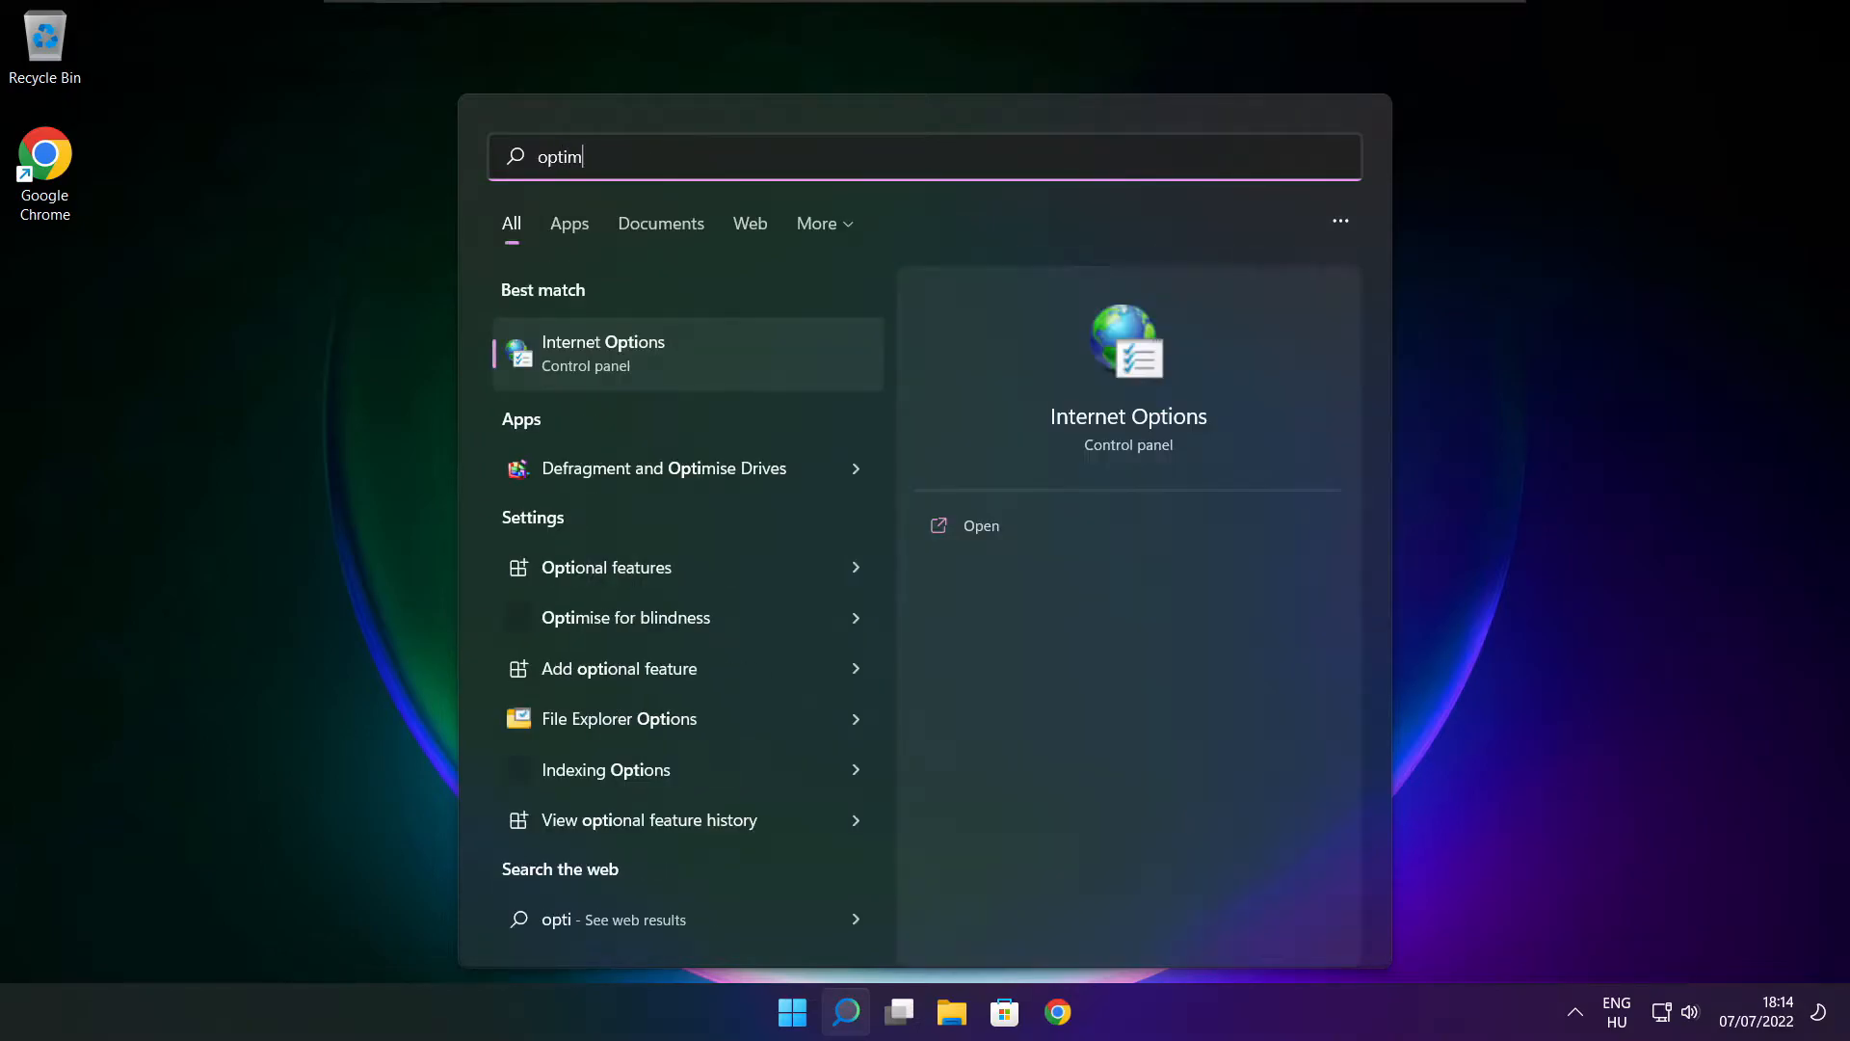
text(ise)
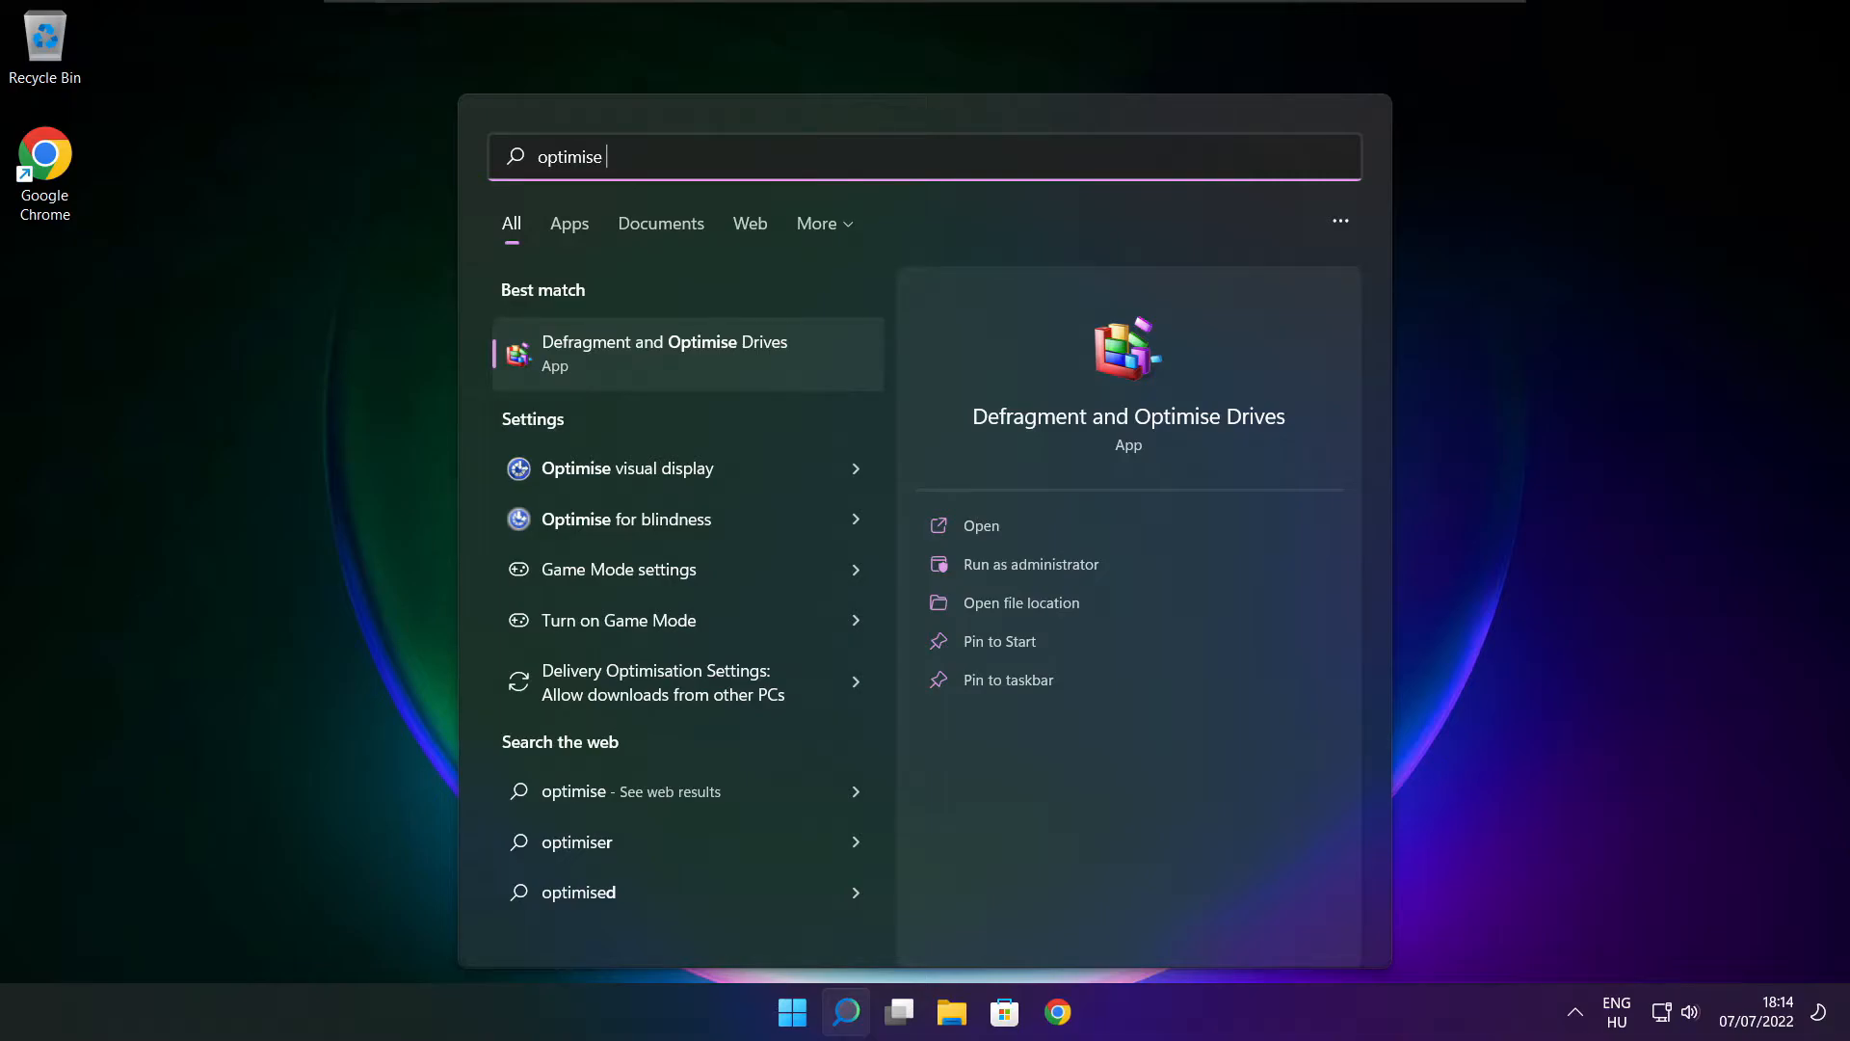
mouse_move(629, 368)
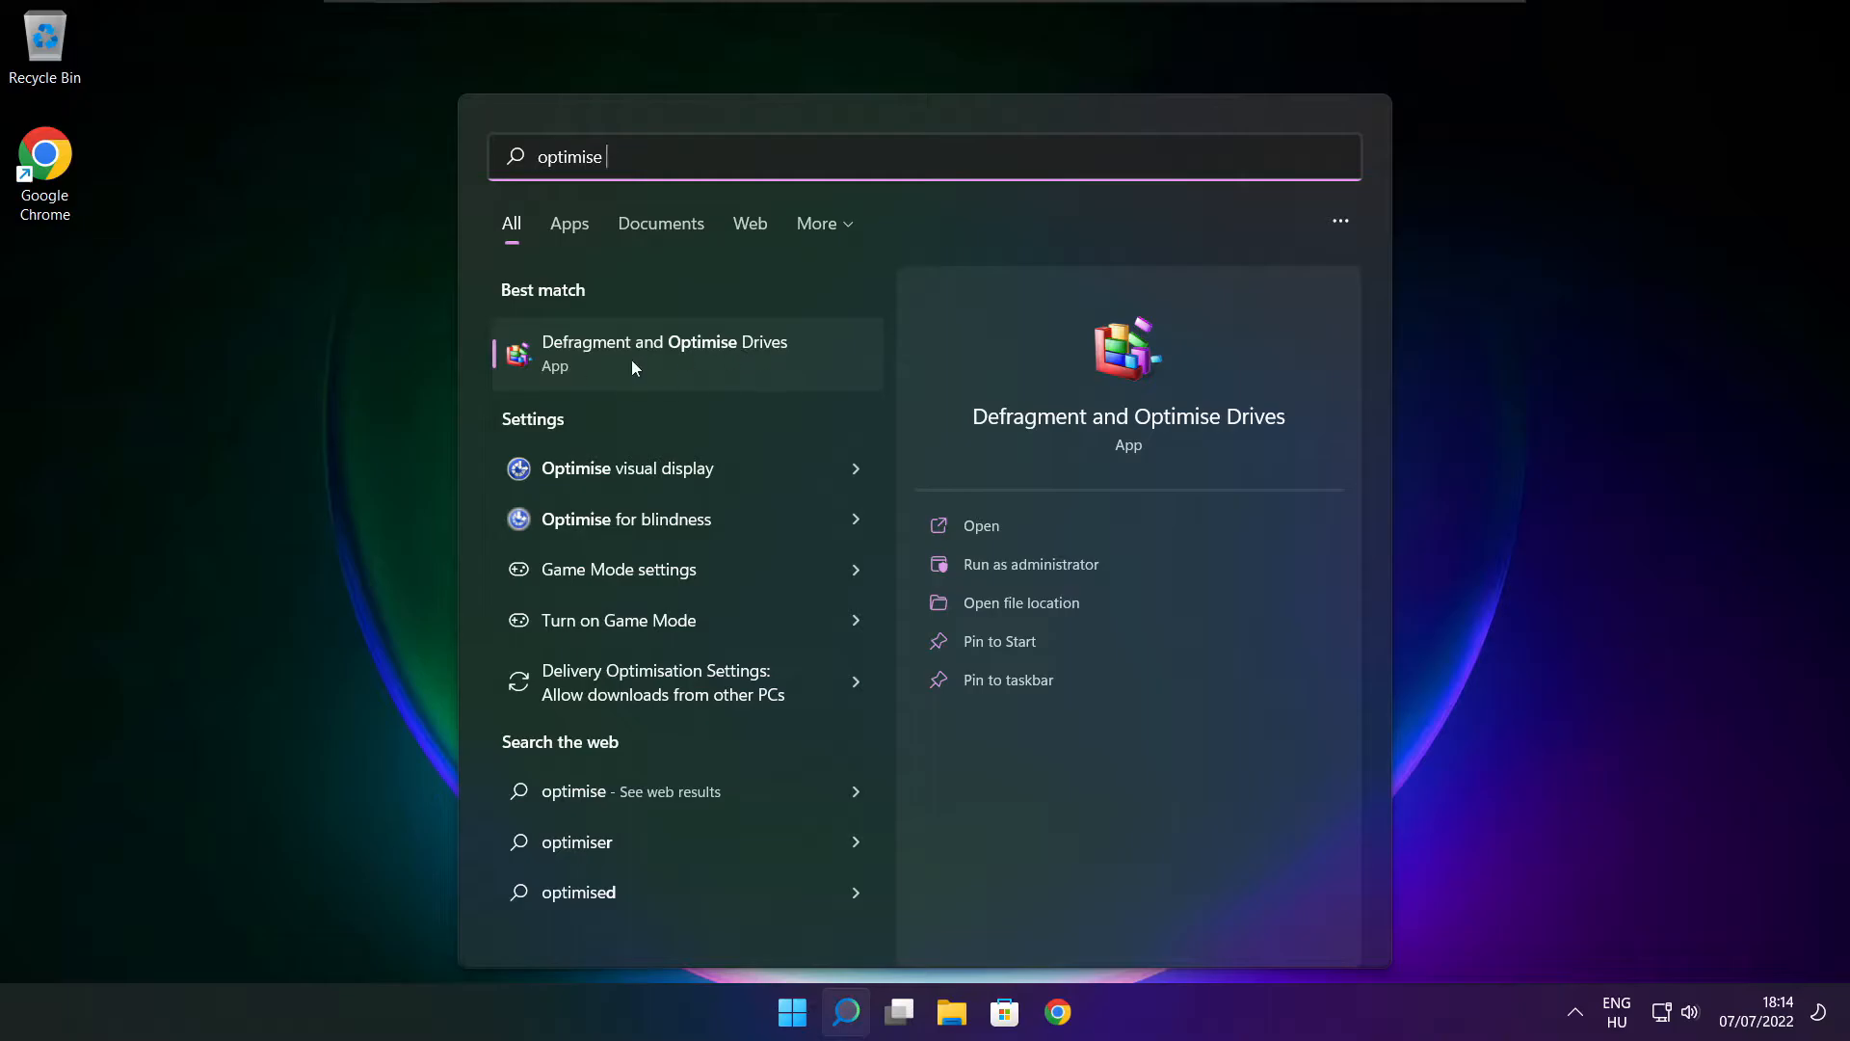
click(981, 525)
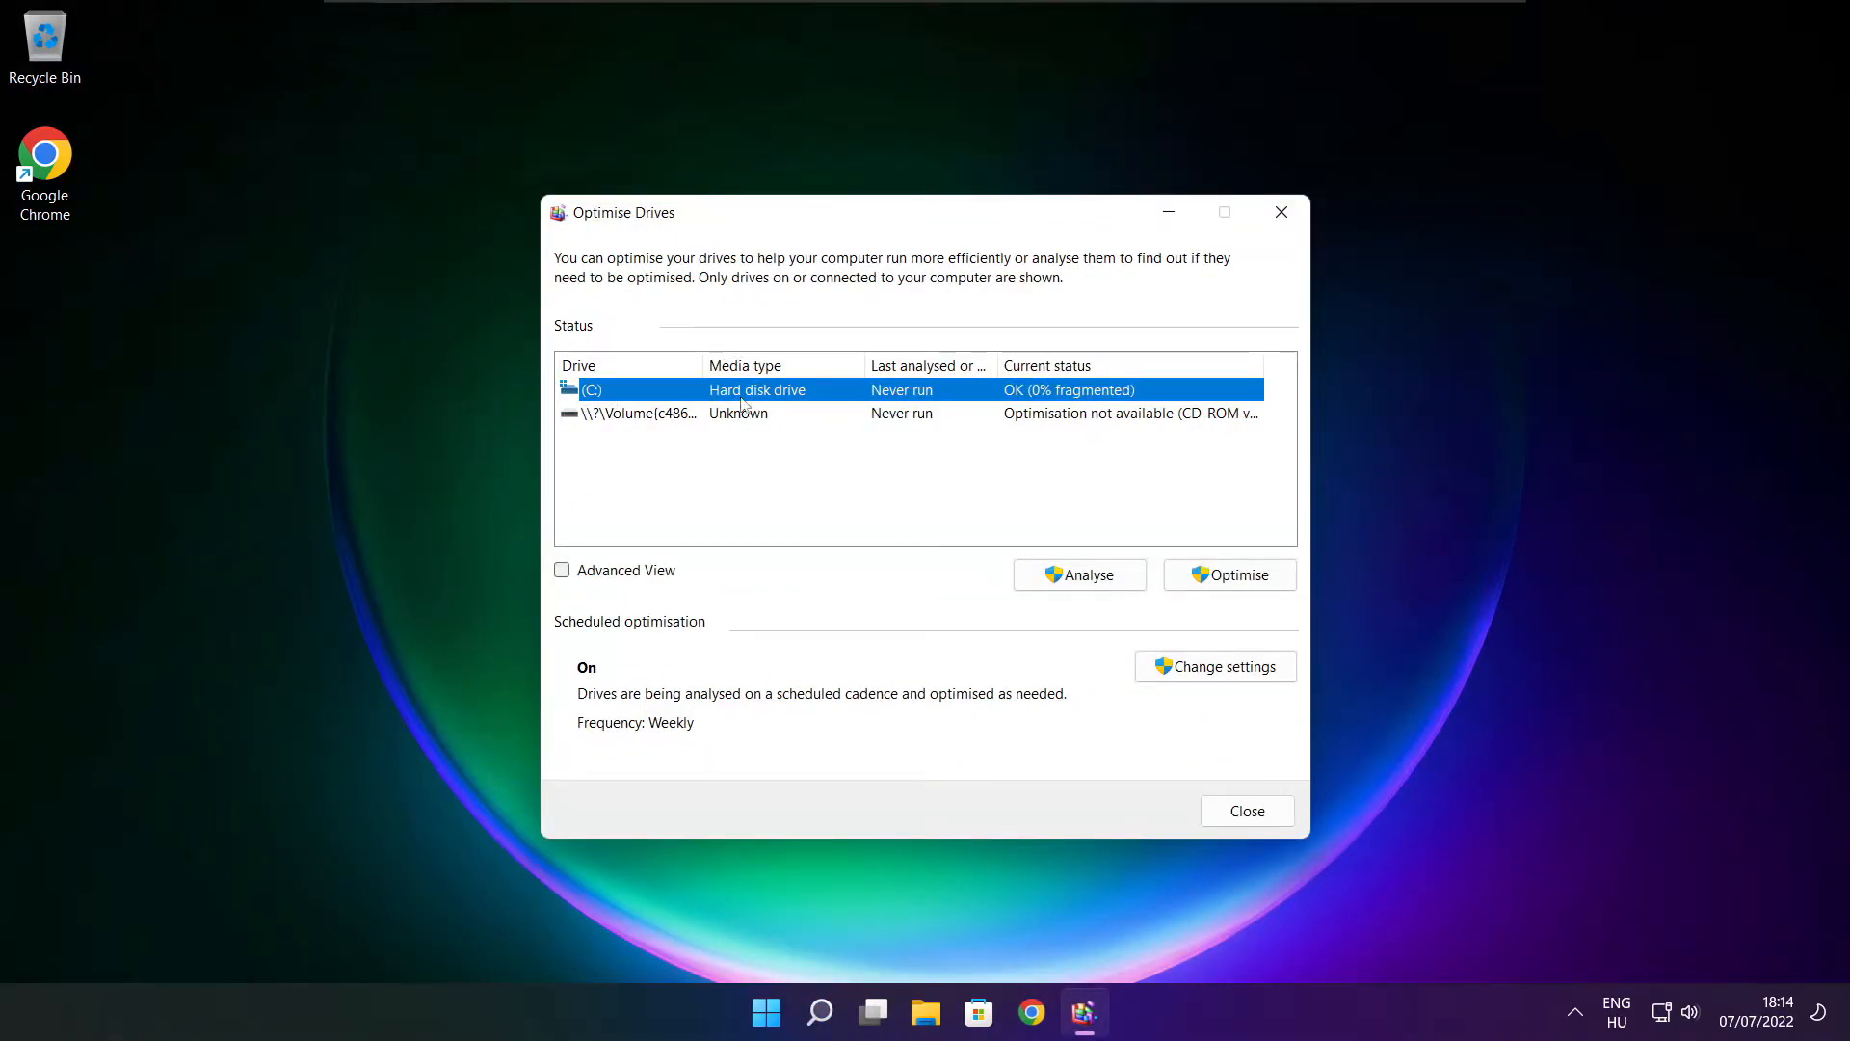
- Analyse drive C: (9% fragmented), start its optimisation, then close Optimise Drives
click(1078, 574)
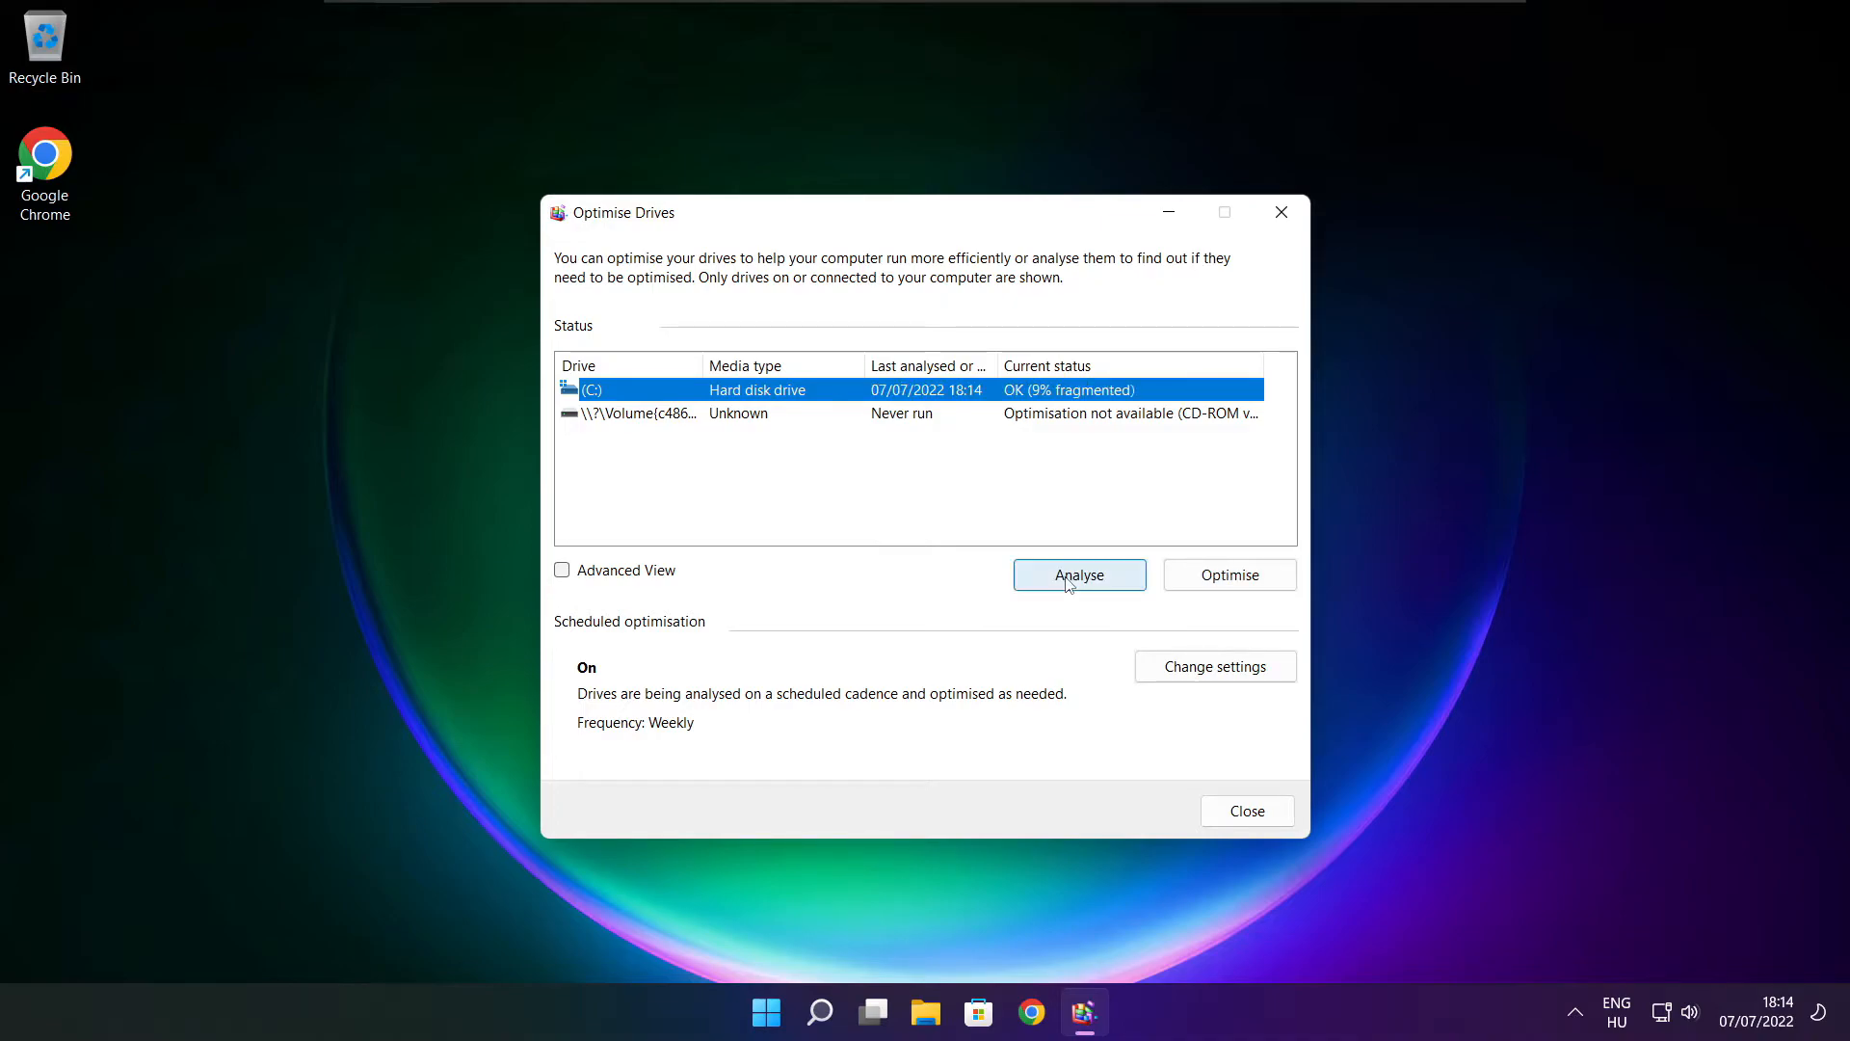
mouse_move(1150, 544)
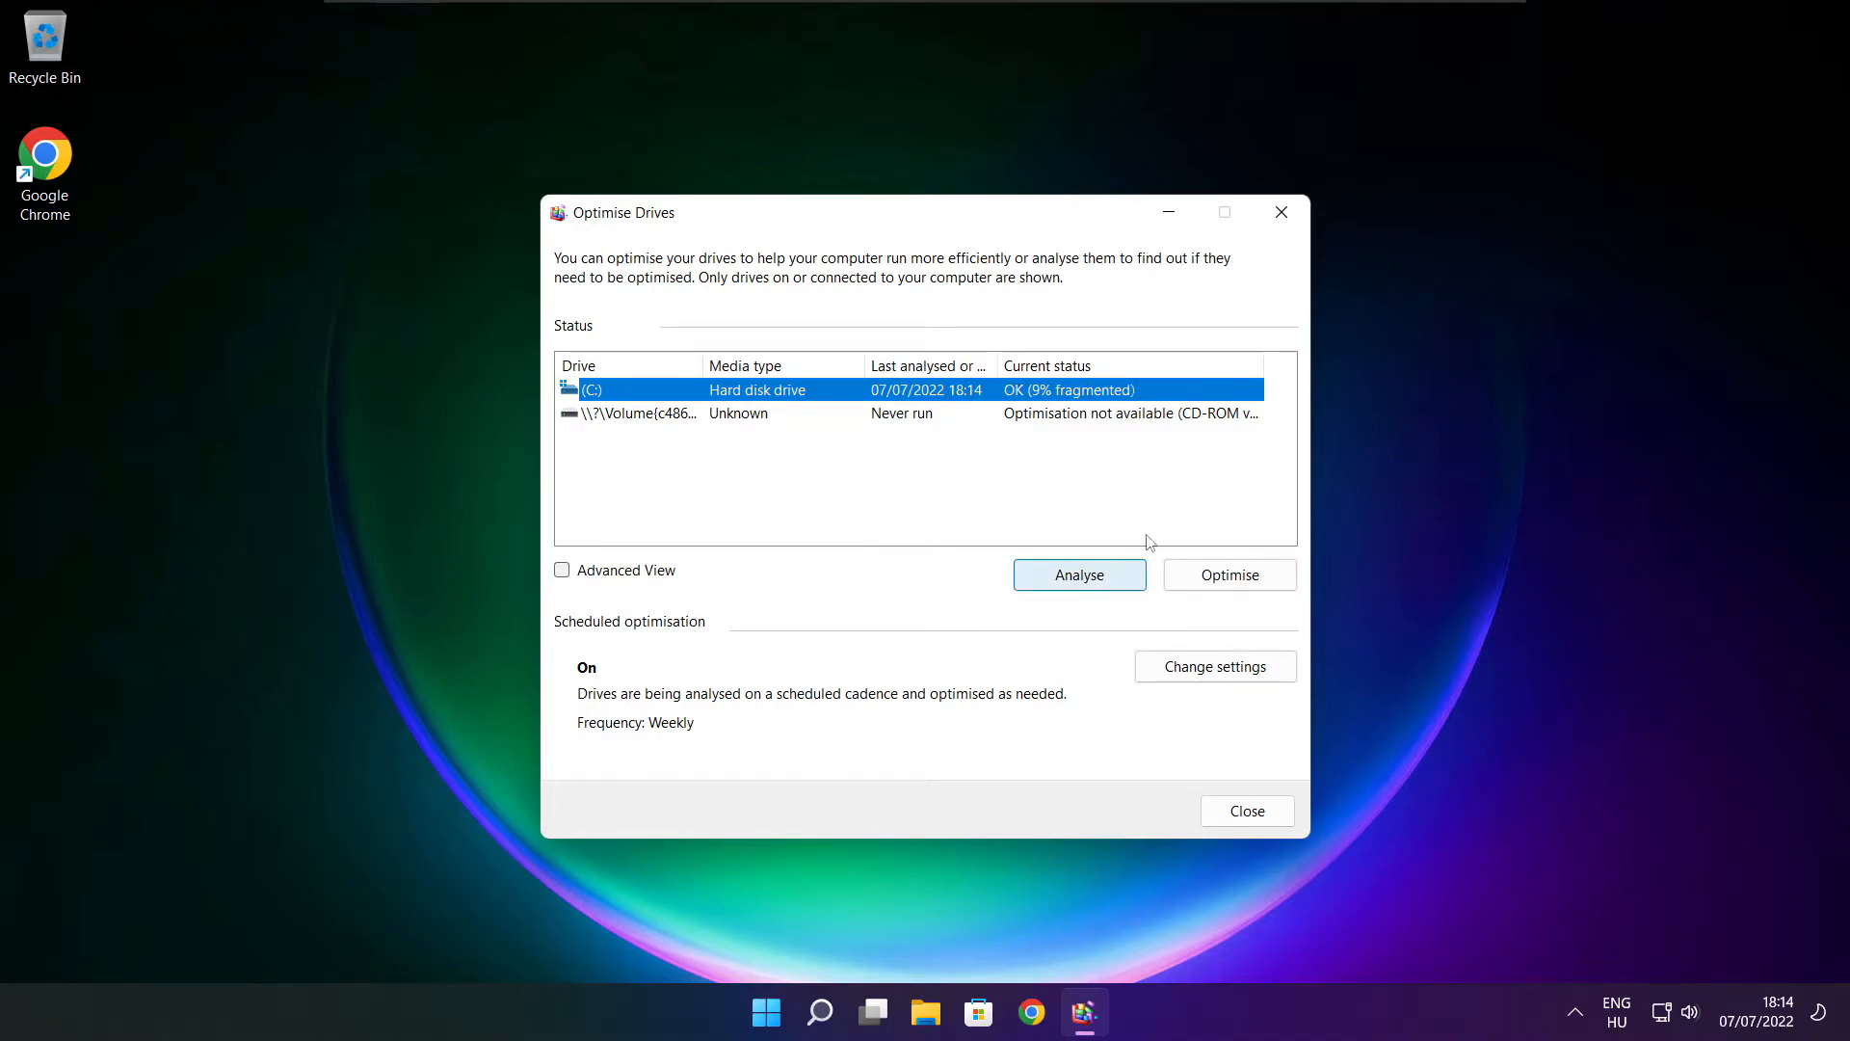
click(1077, 575)
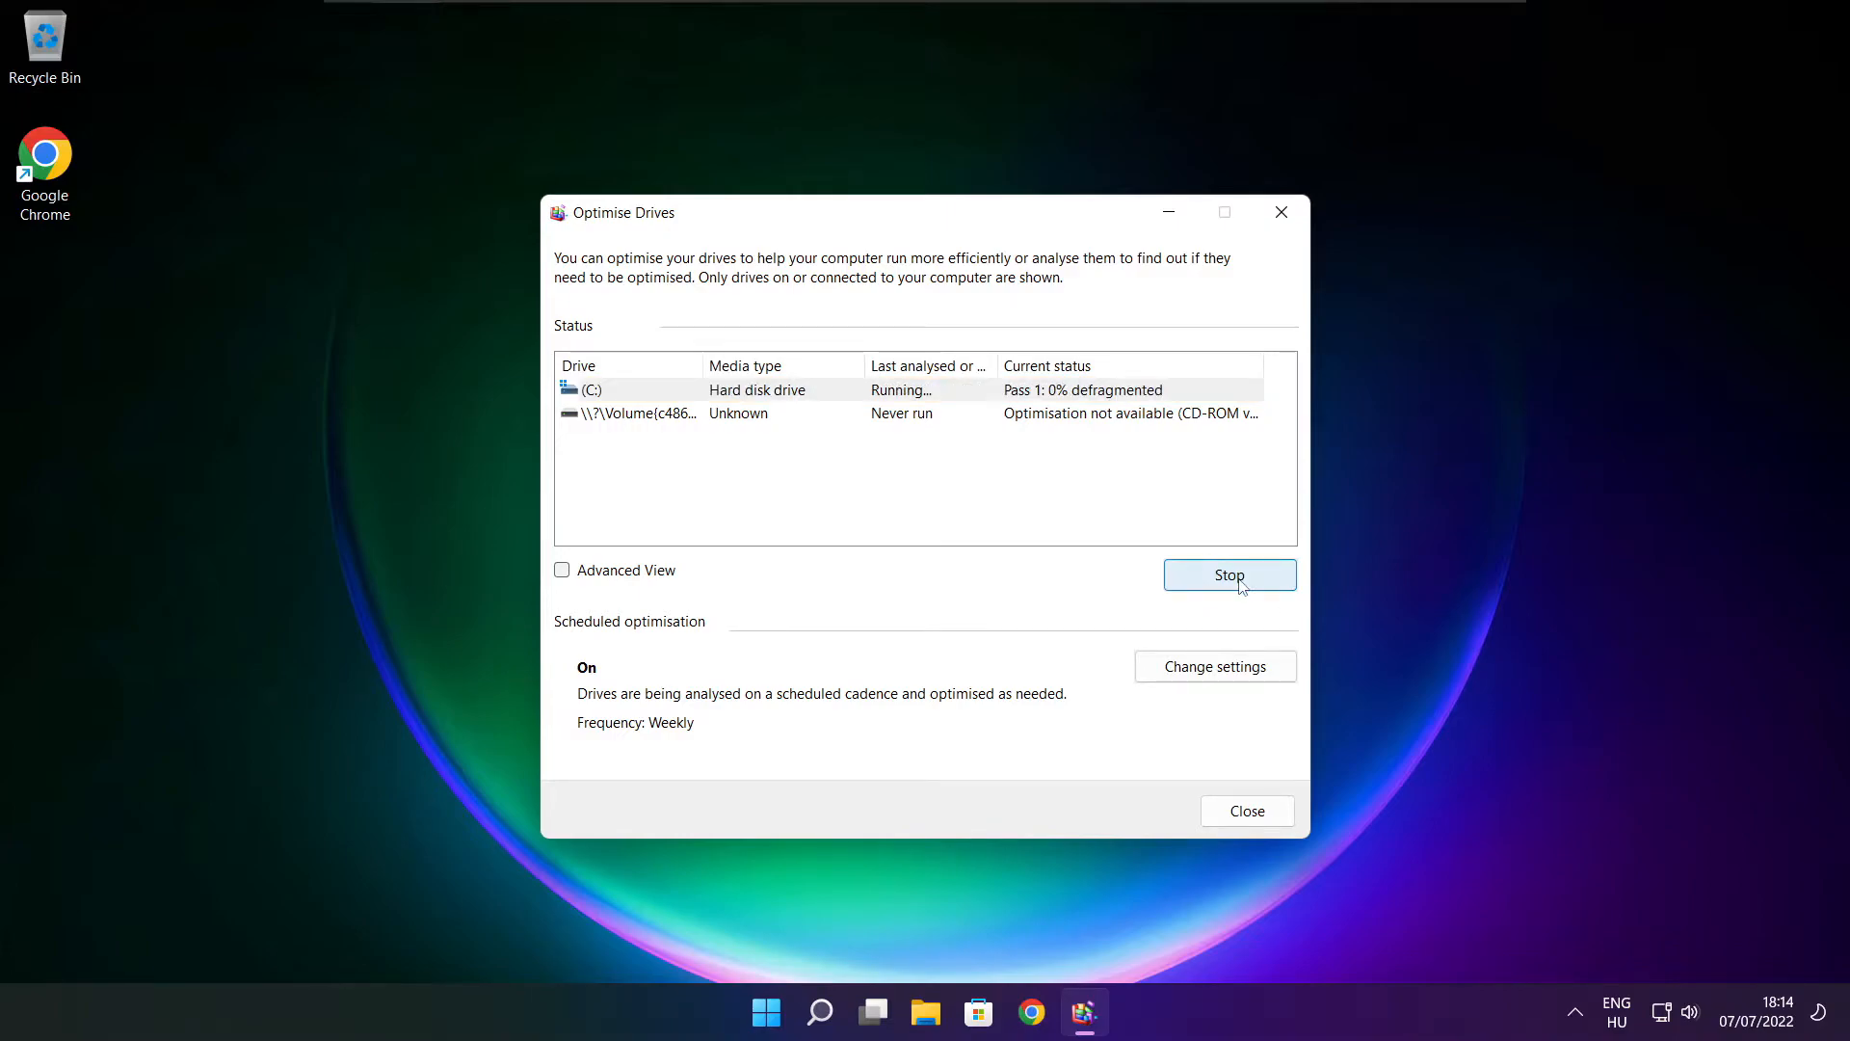
mouse_move(971, 567)
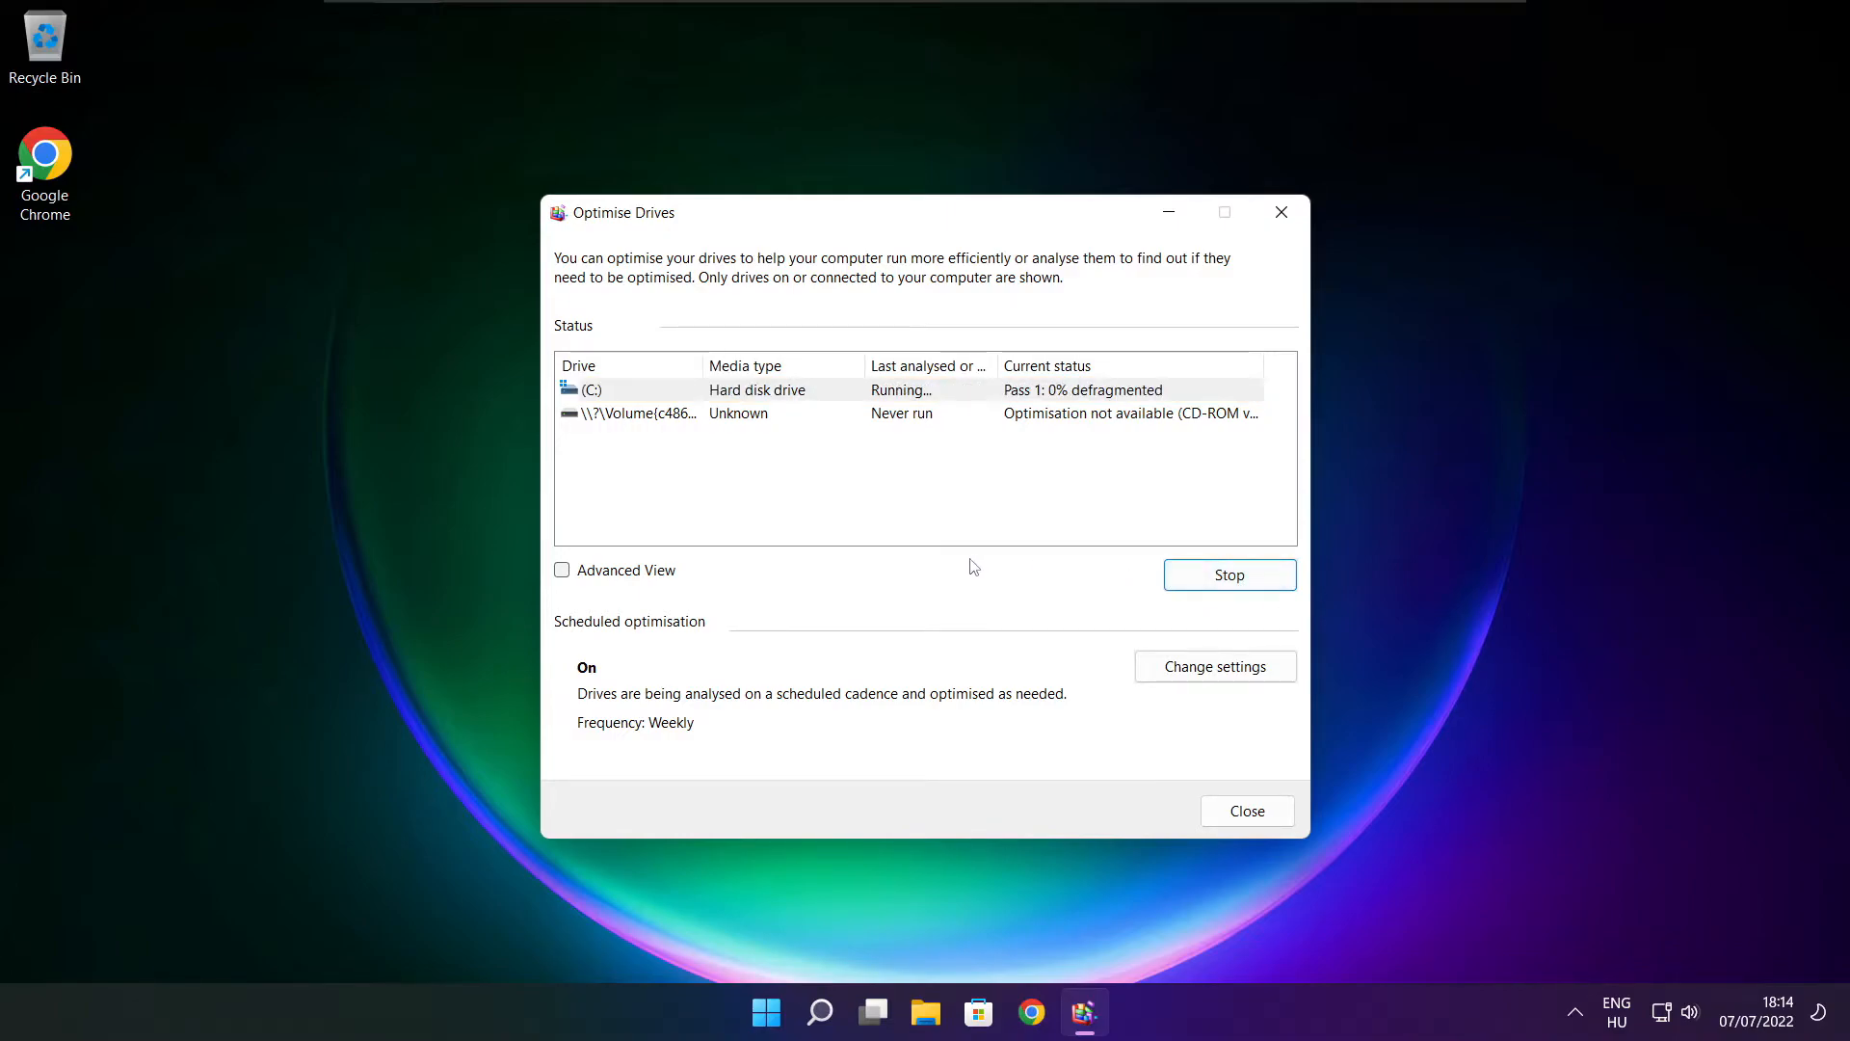
click(1246, 812)
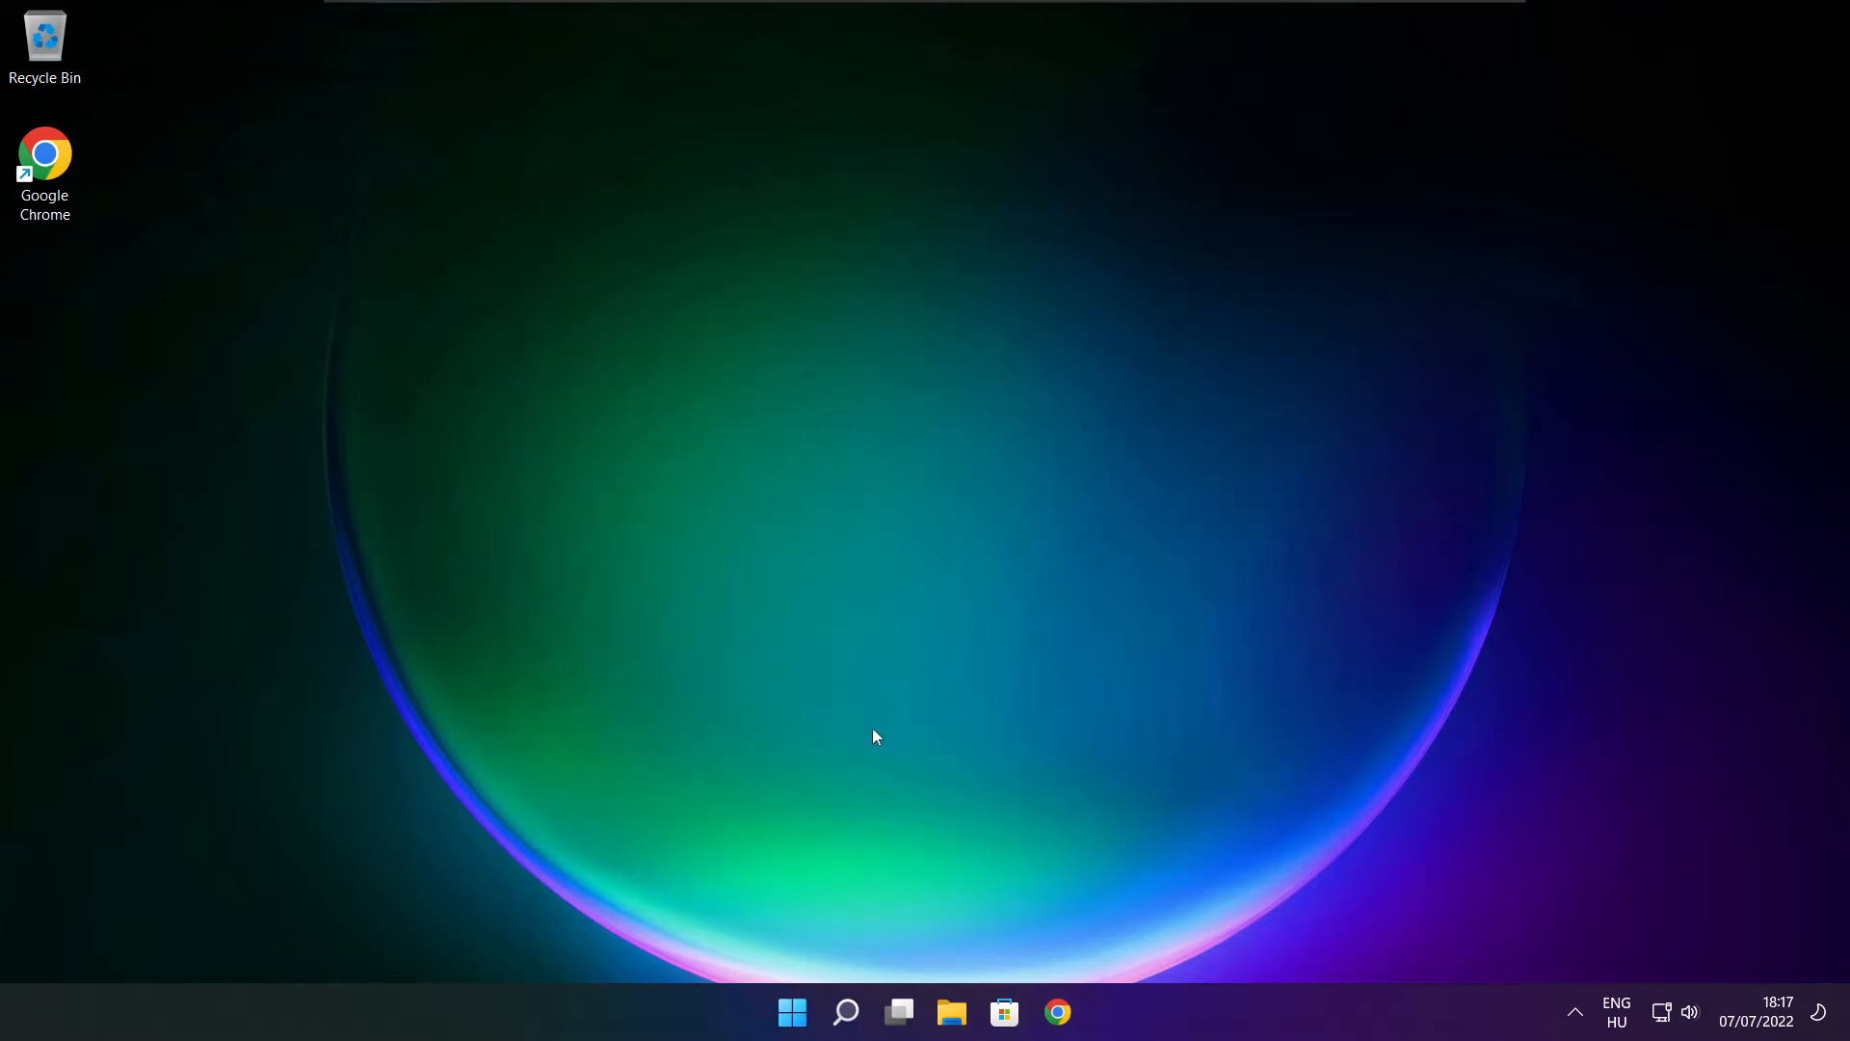
click(844, 1012)
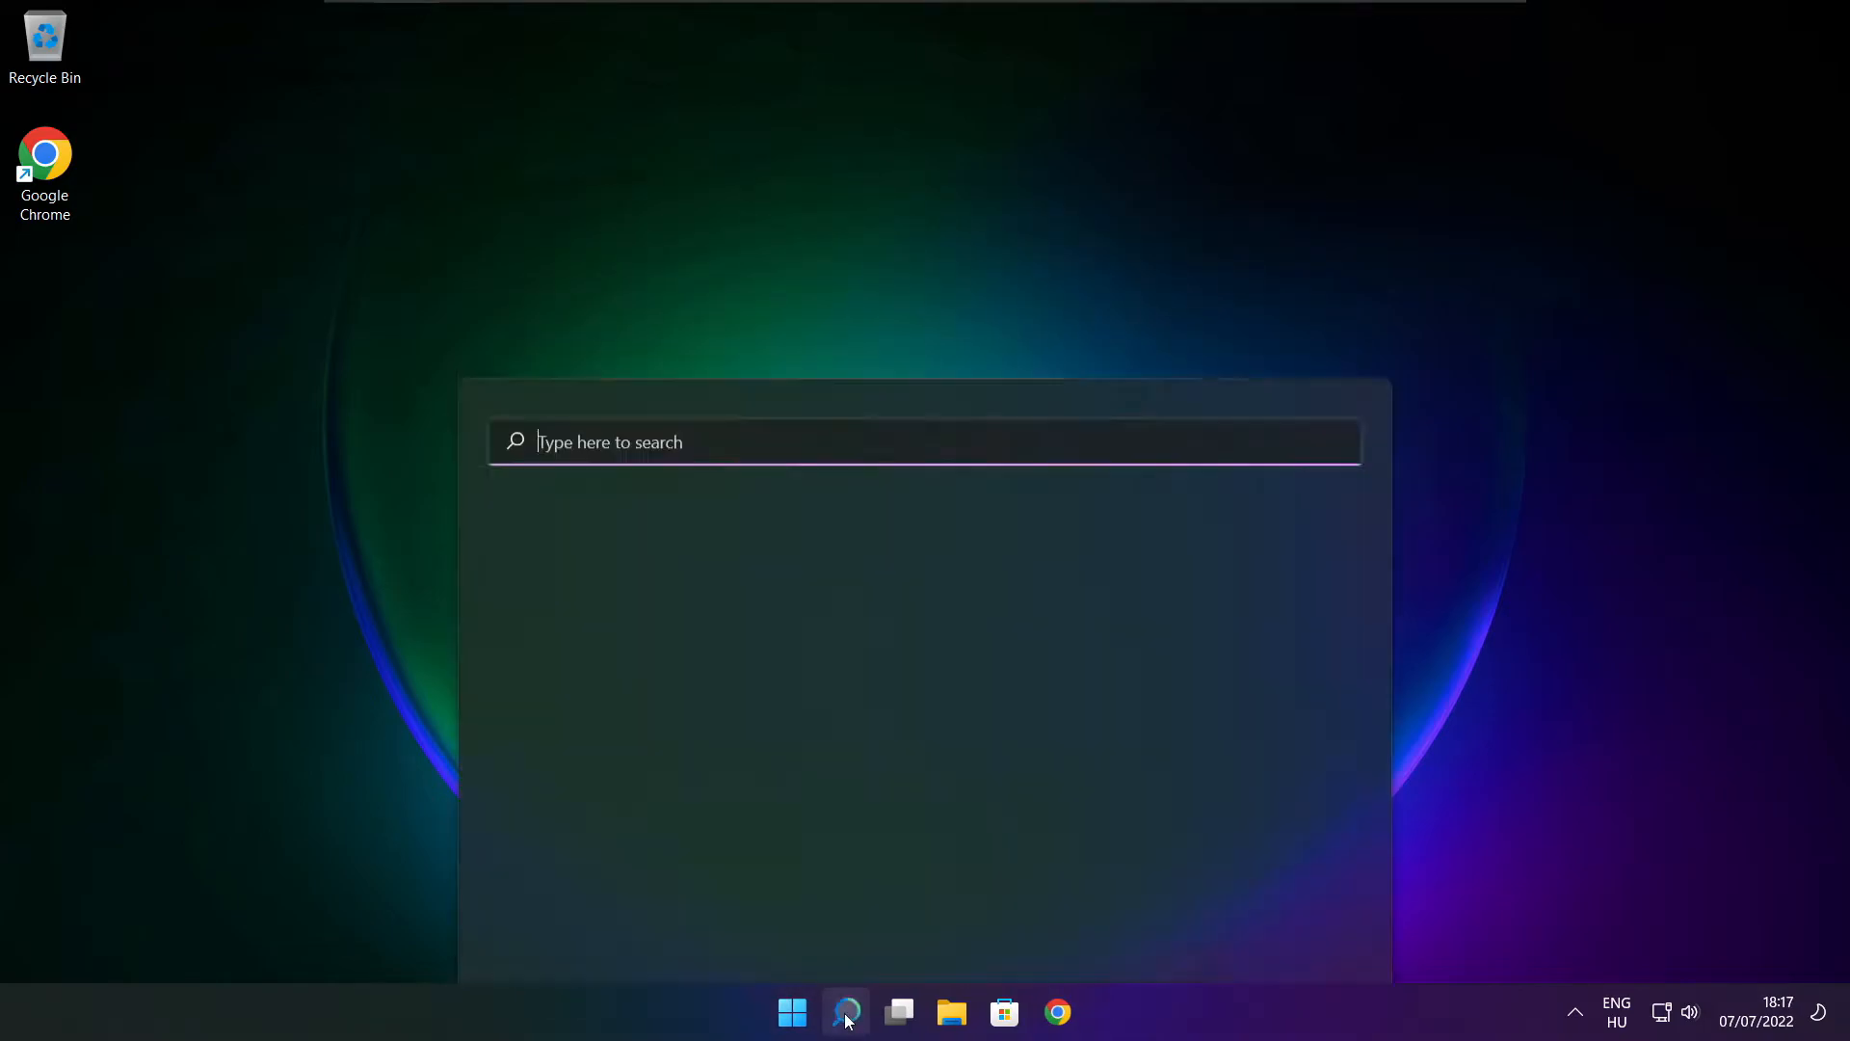
click(845, 1012)
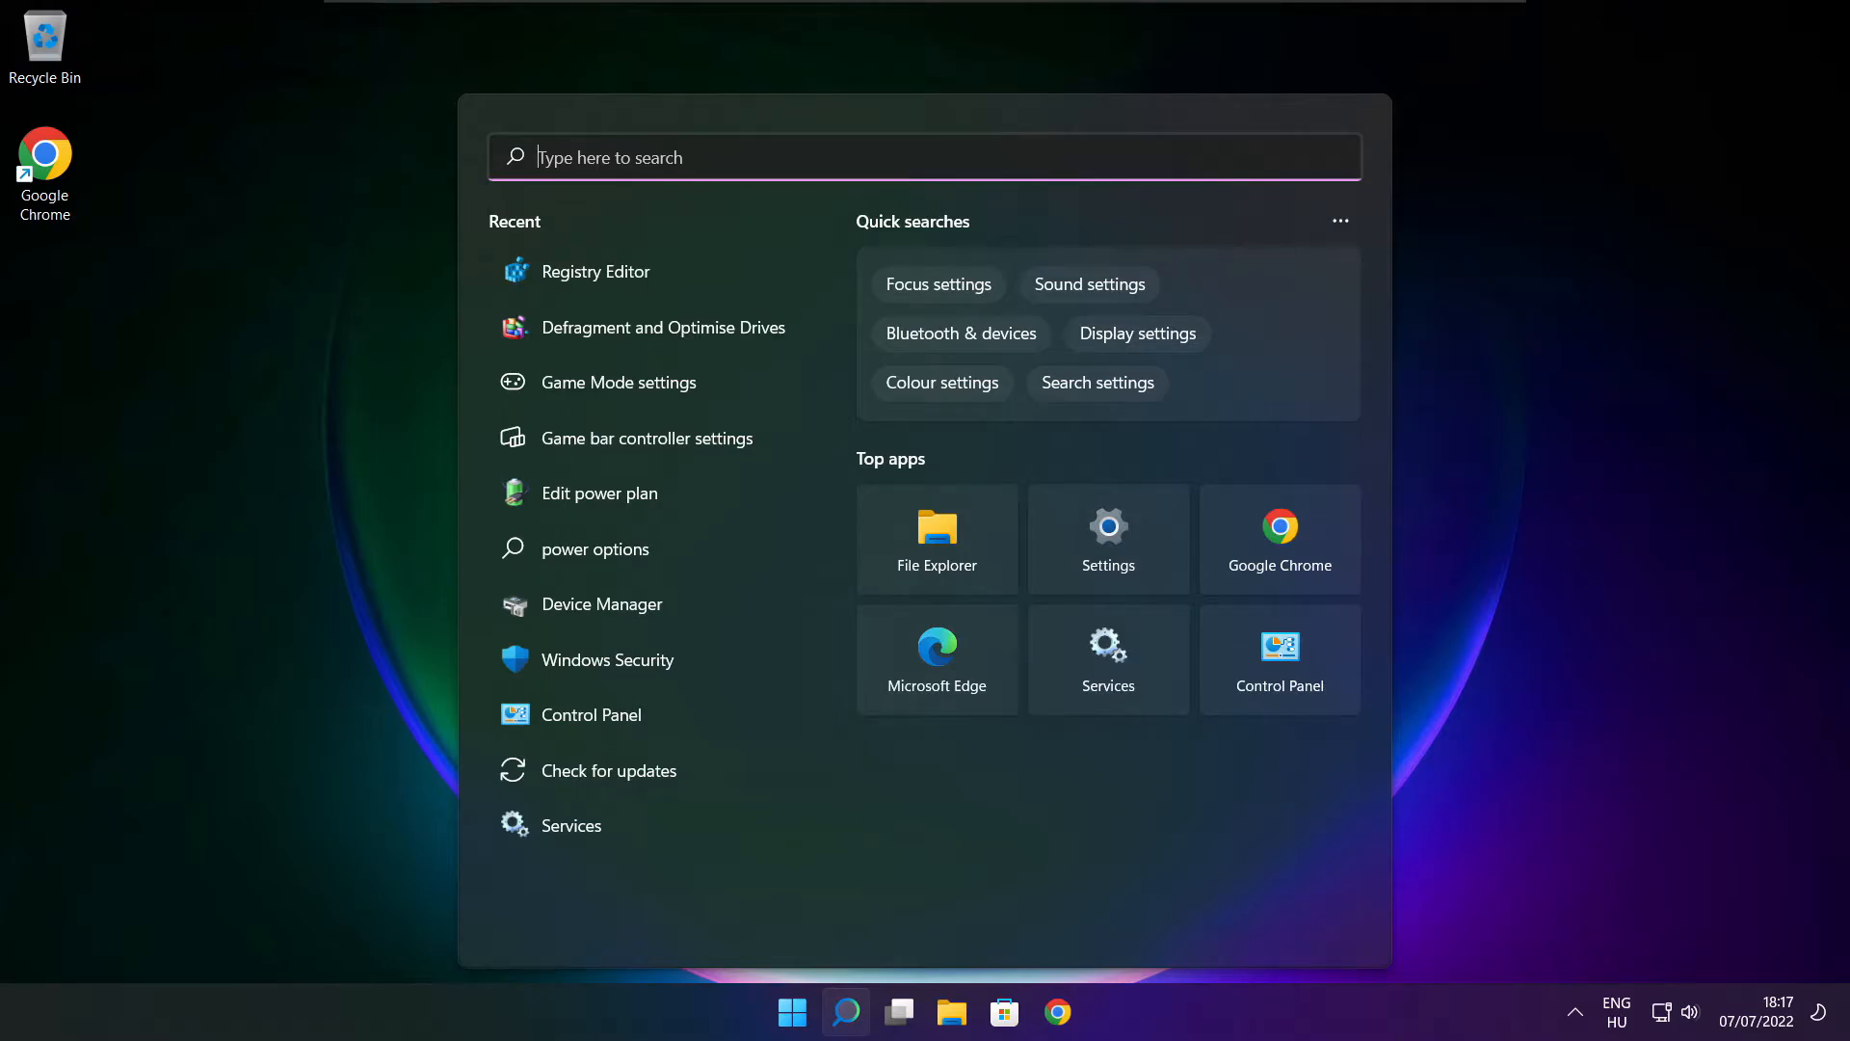
text(updates)
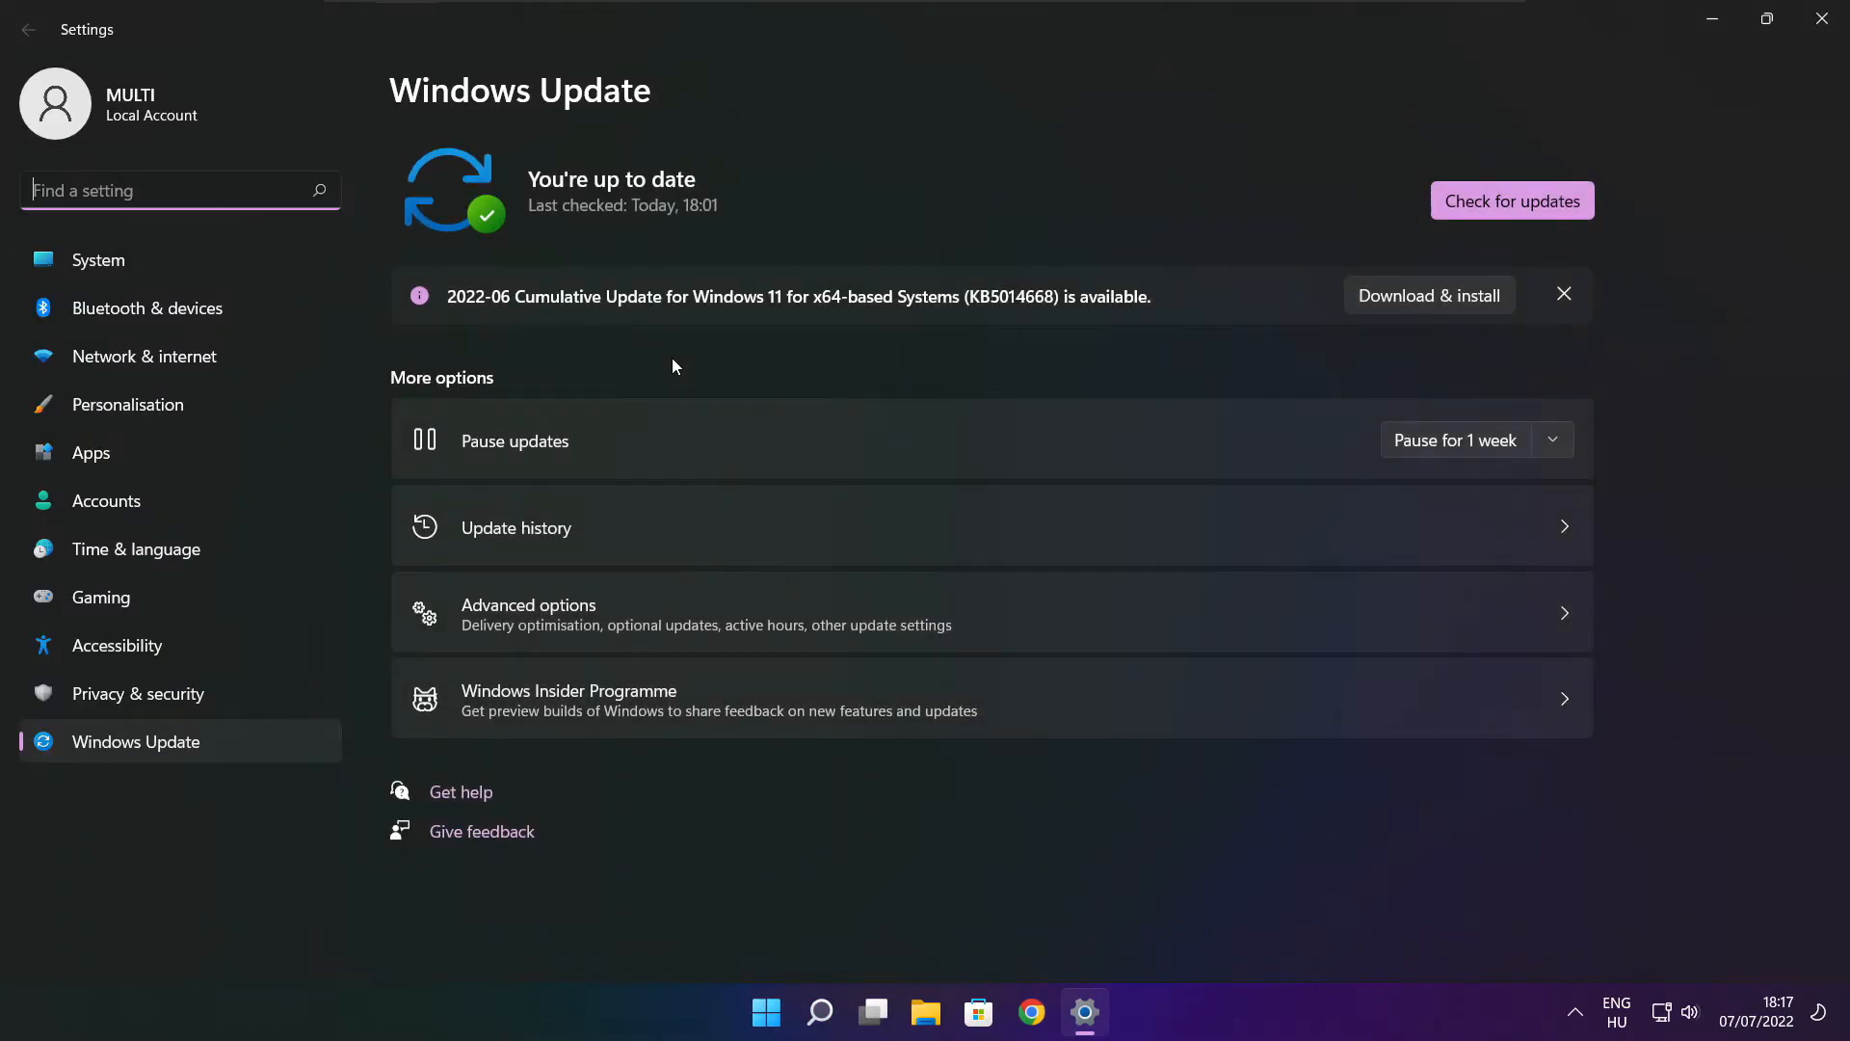
mouse_move(1511, 199)
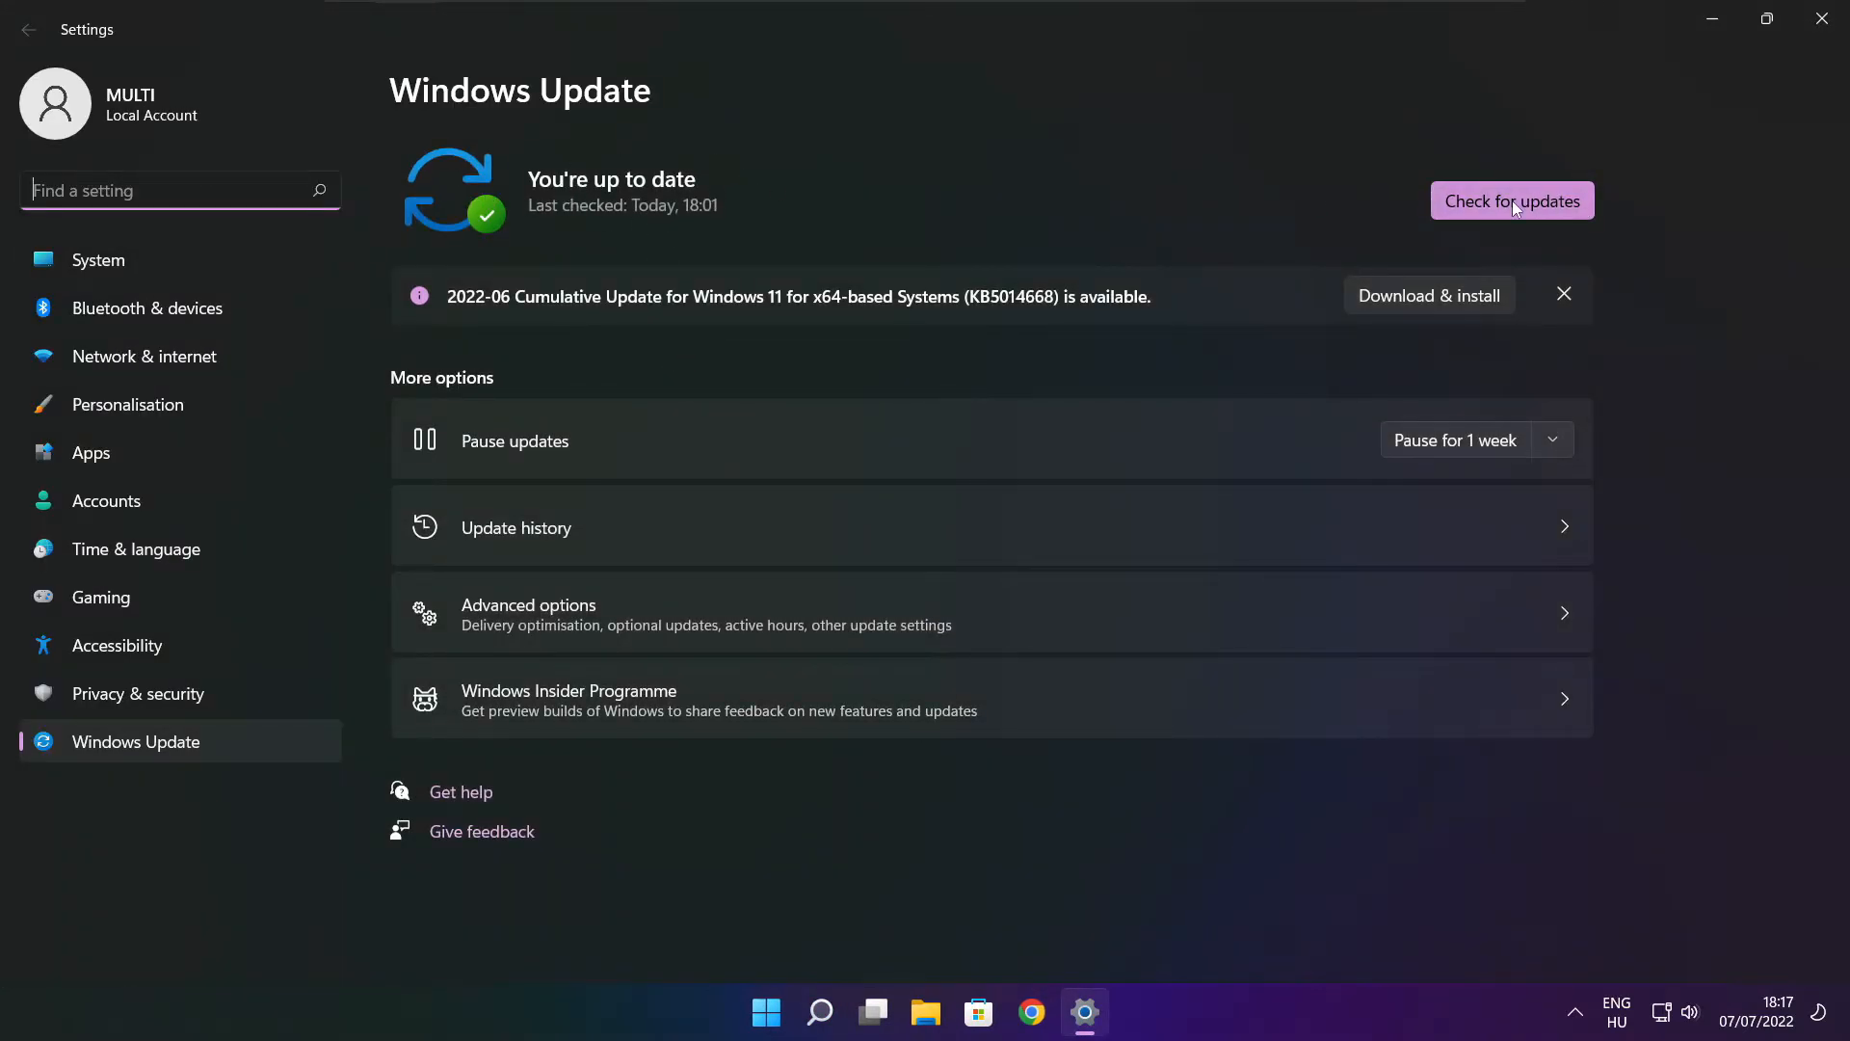
click(1511, 201)
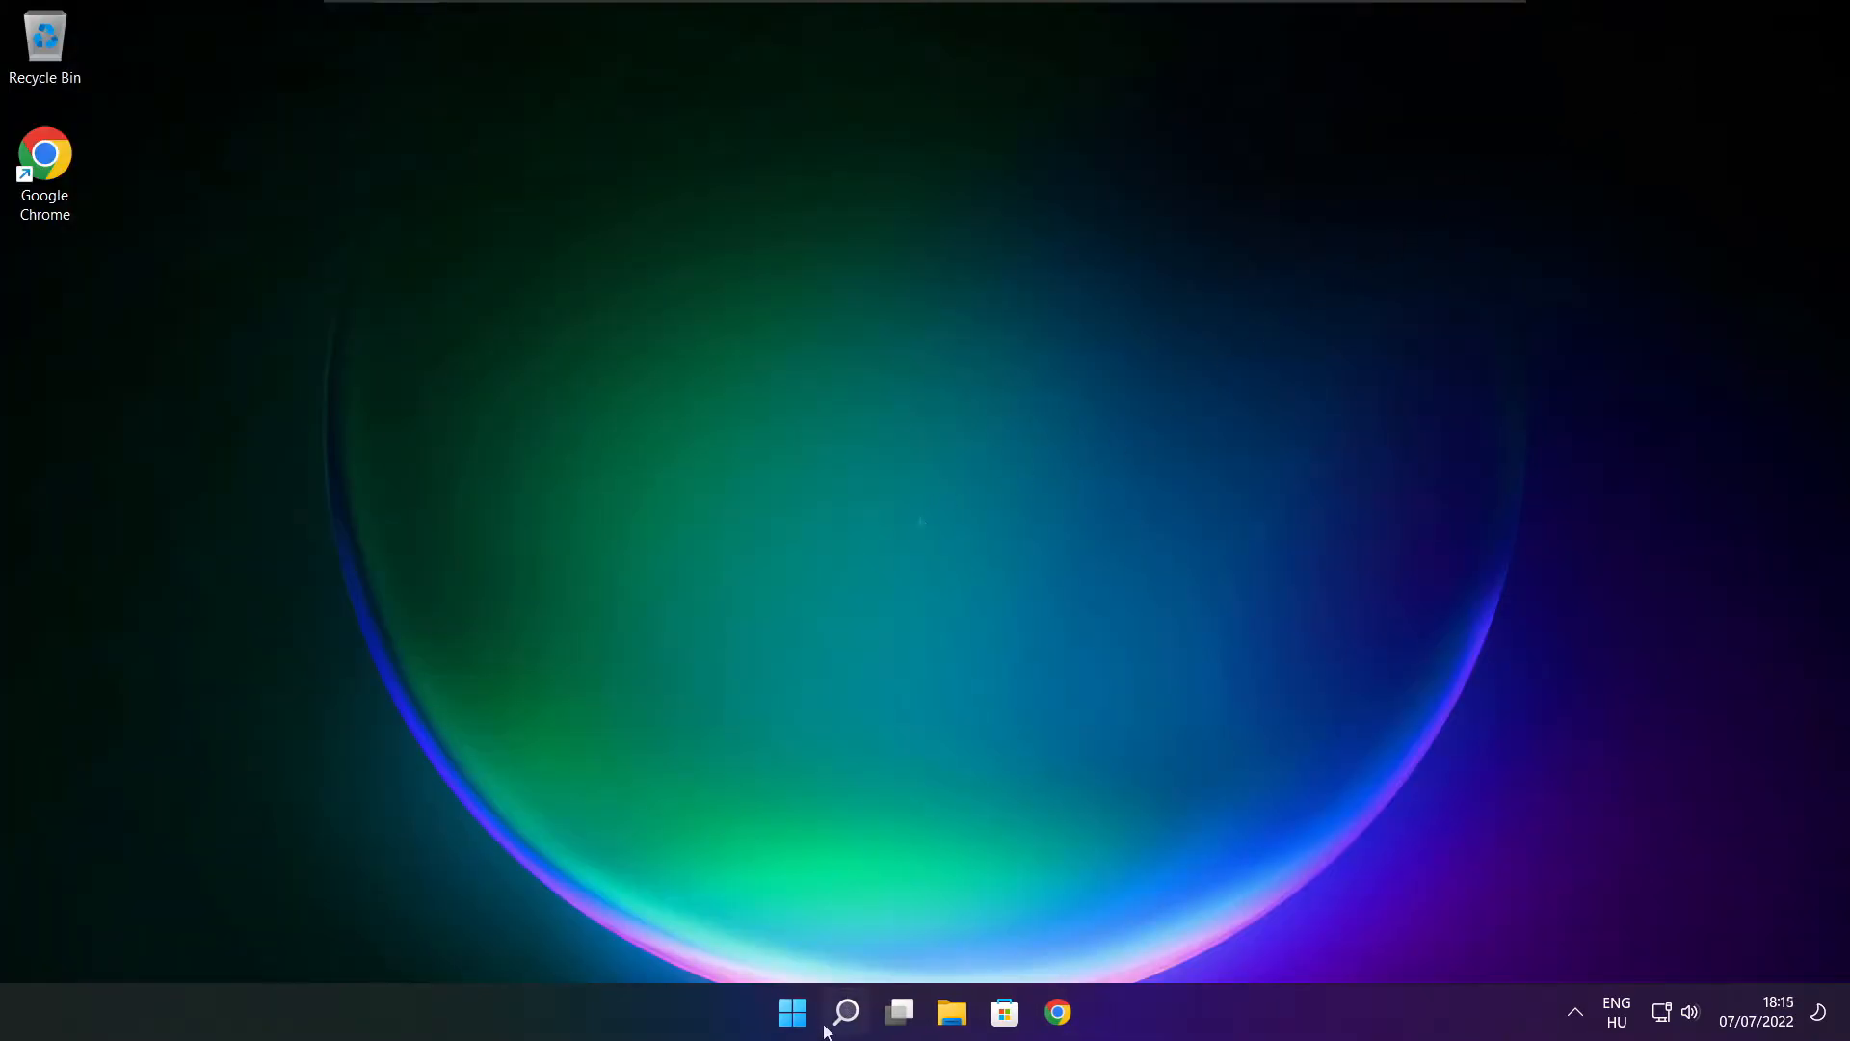
- Search Windows for Registry Editor so it shows as the best match
click(844, 1011)
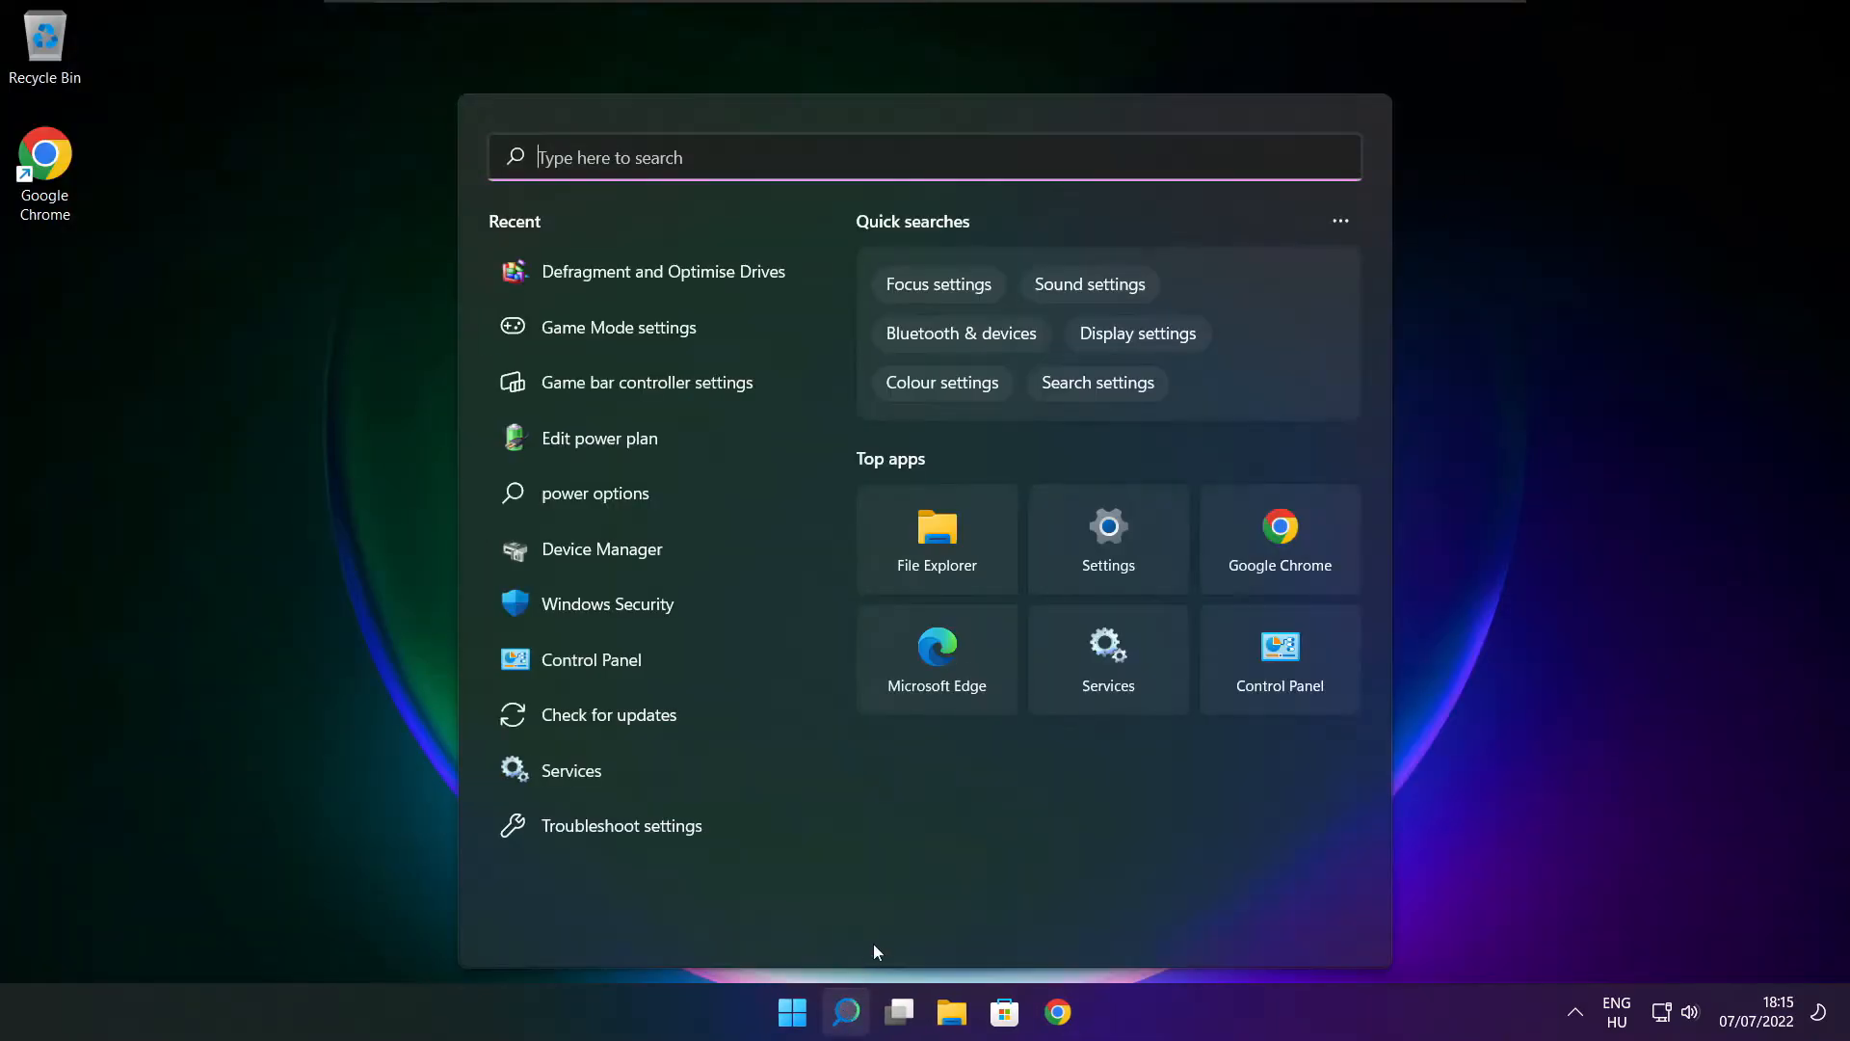
text(run)
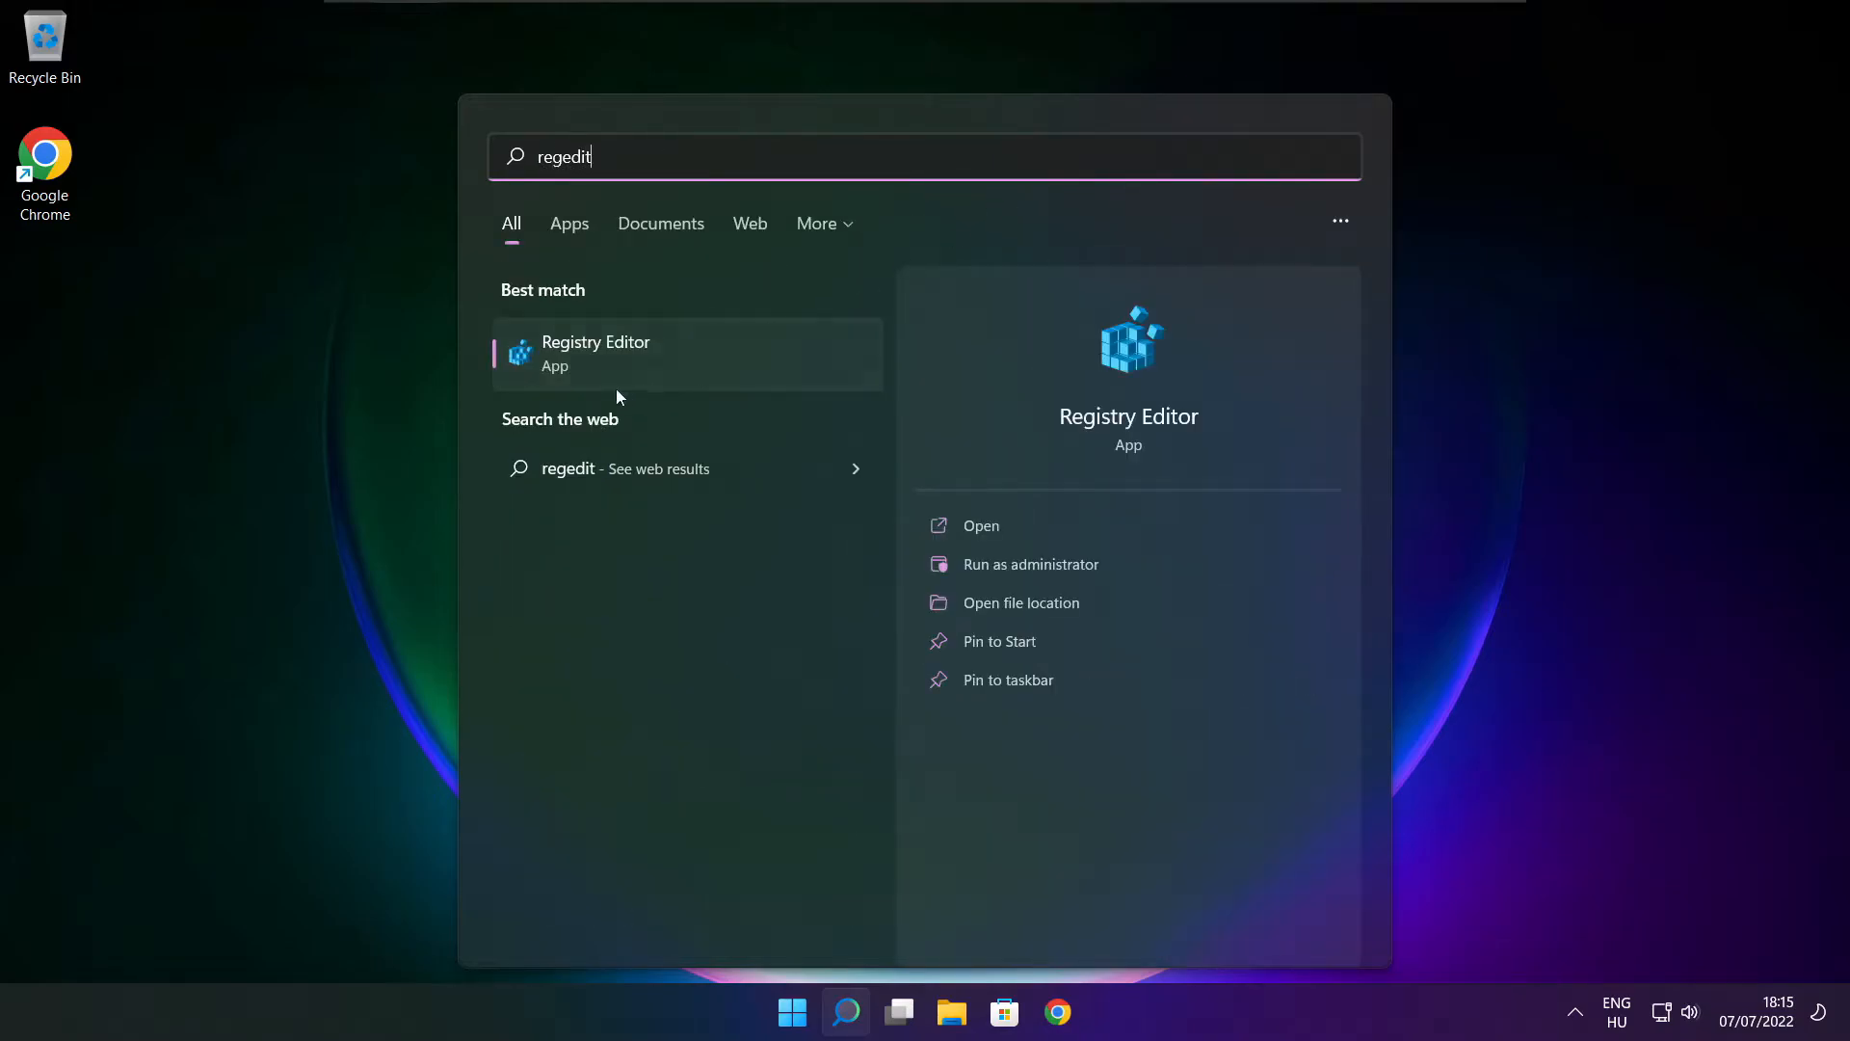
mouse_move(677, 362)
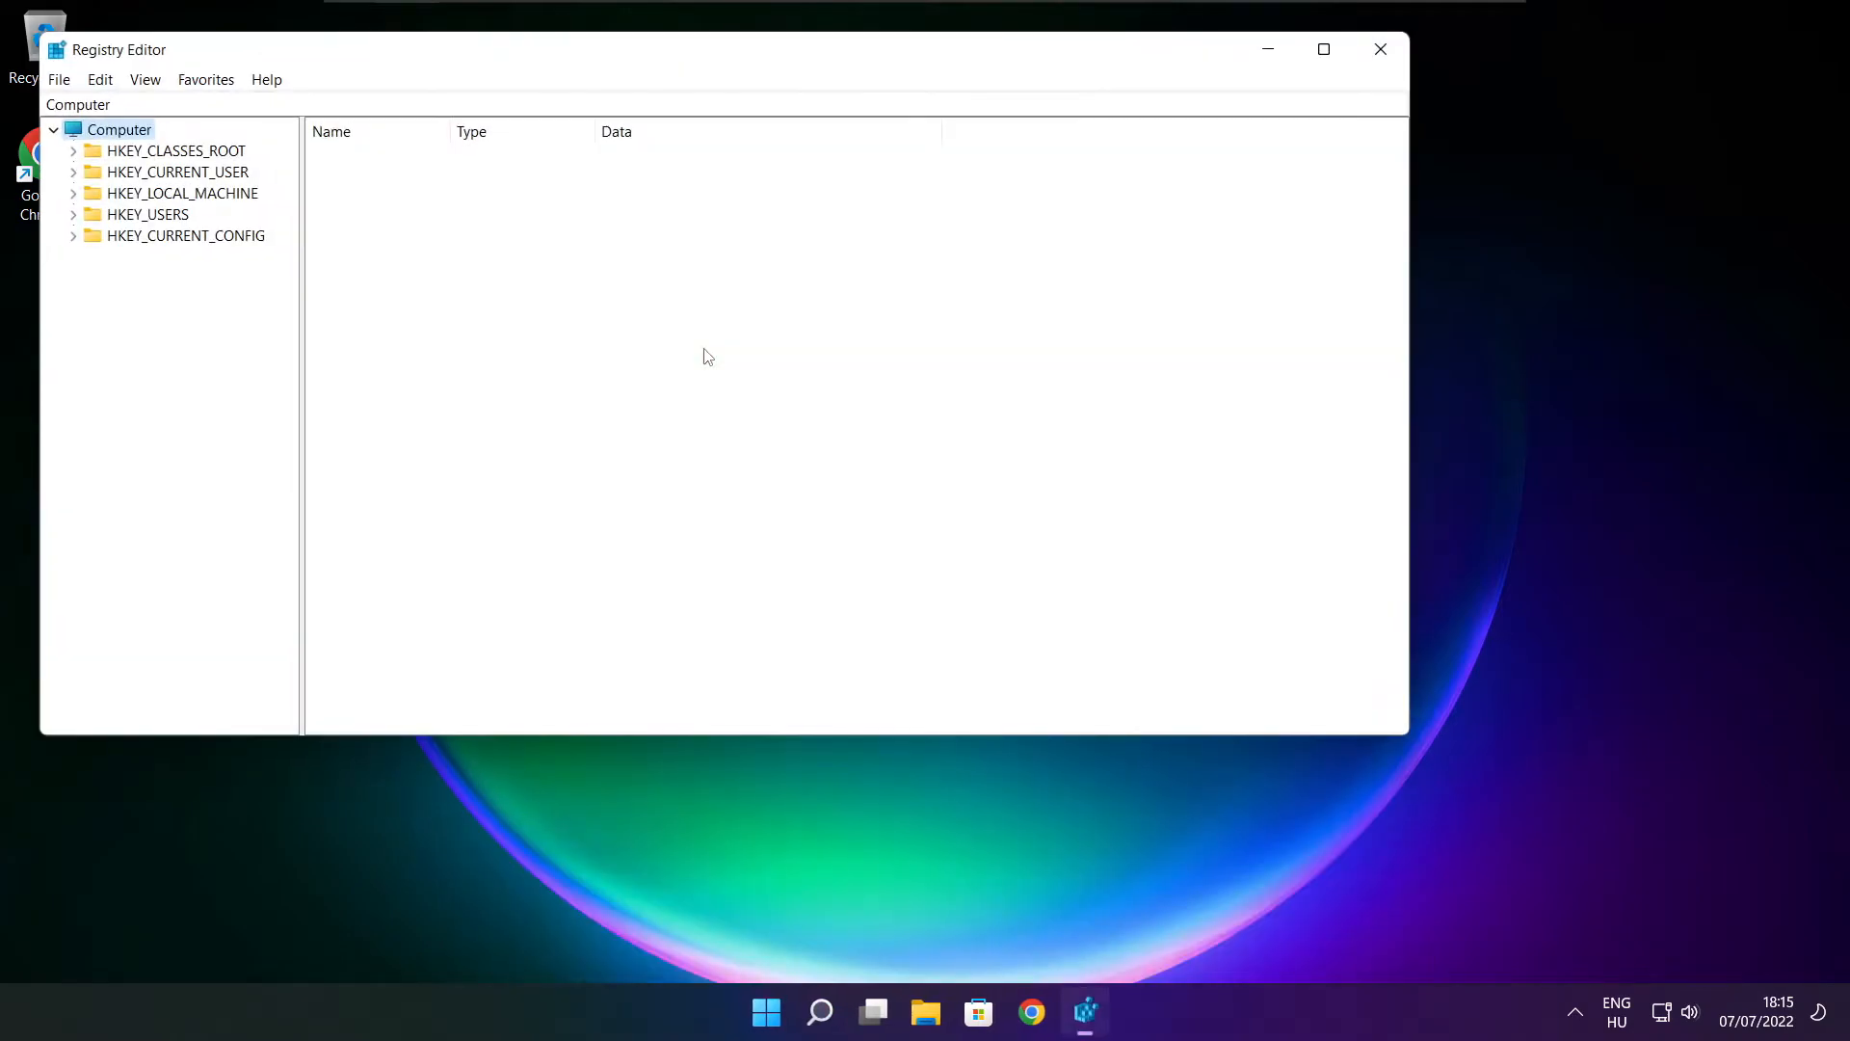
- Navigate the tree to HKEY_CURRENT_USER\System\GameConfigStore and show its values
drag(707, 50, 719, 141)
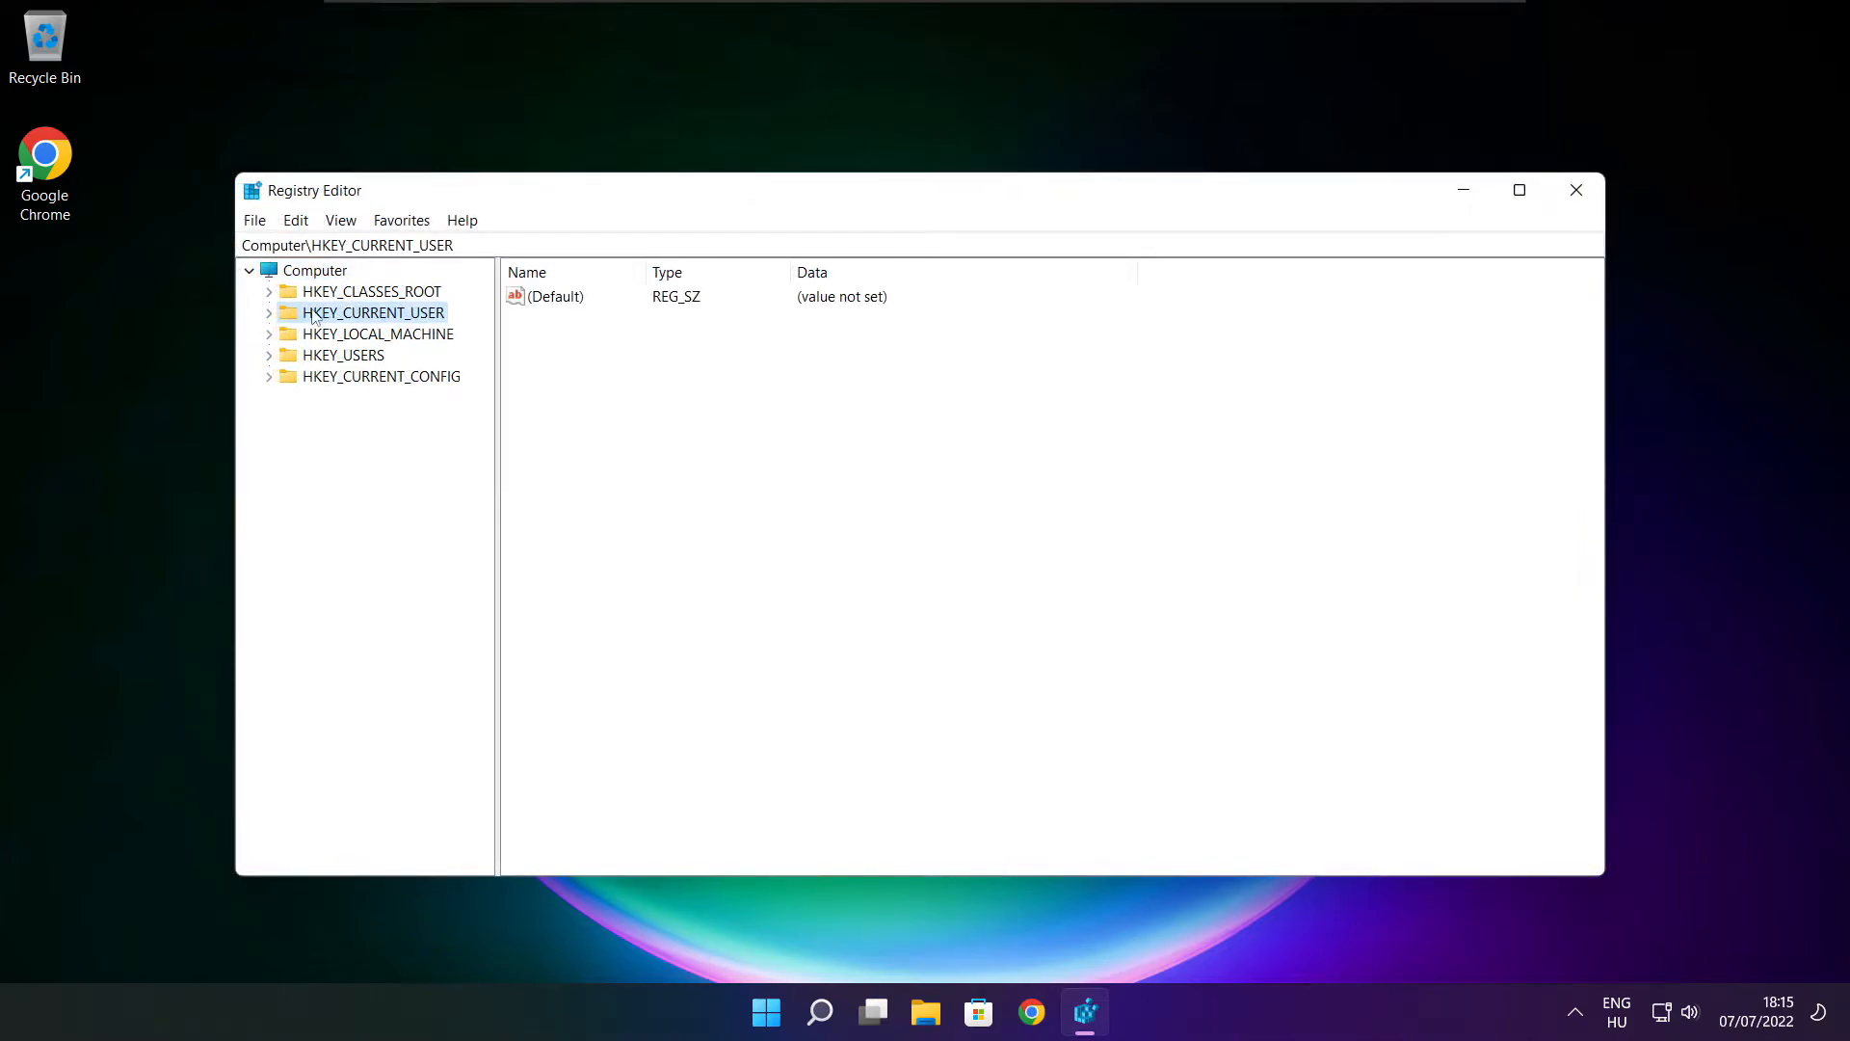
click(270, 312)
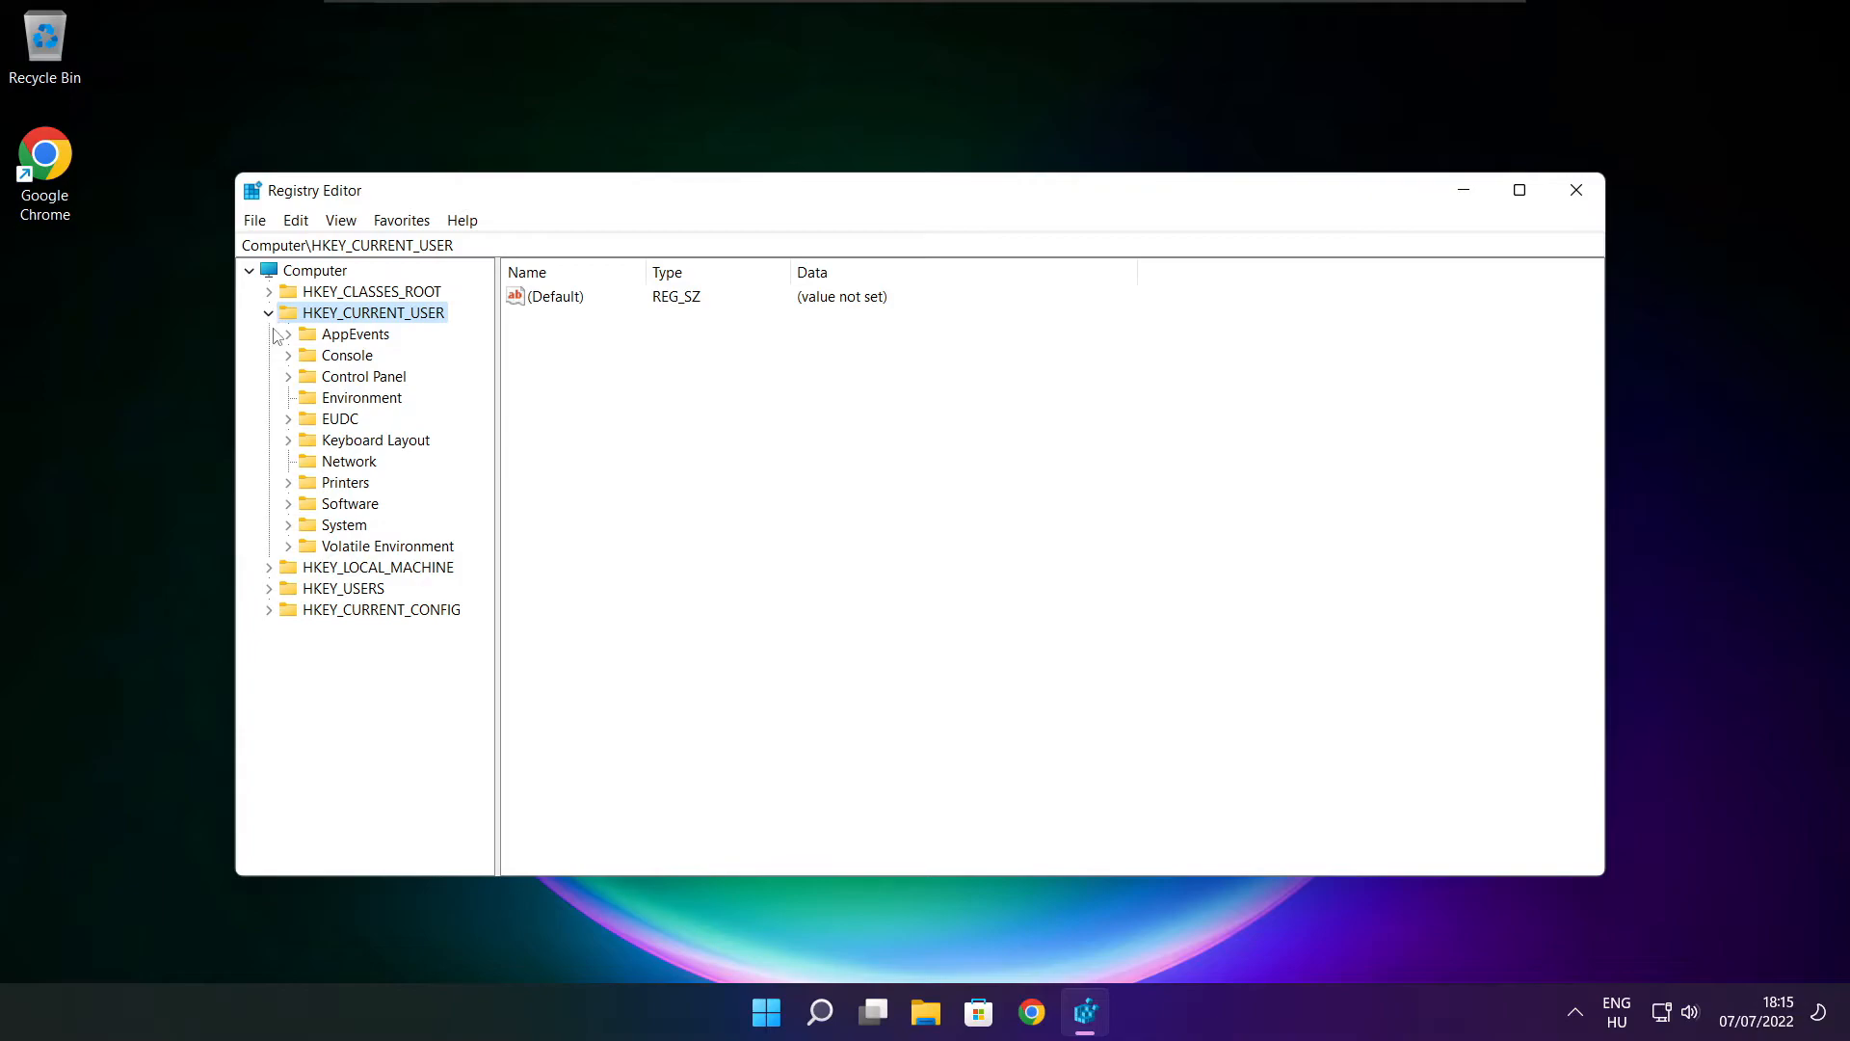
click(345, 525)
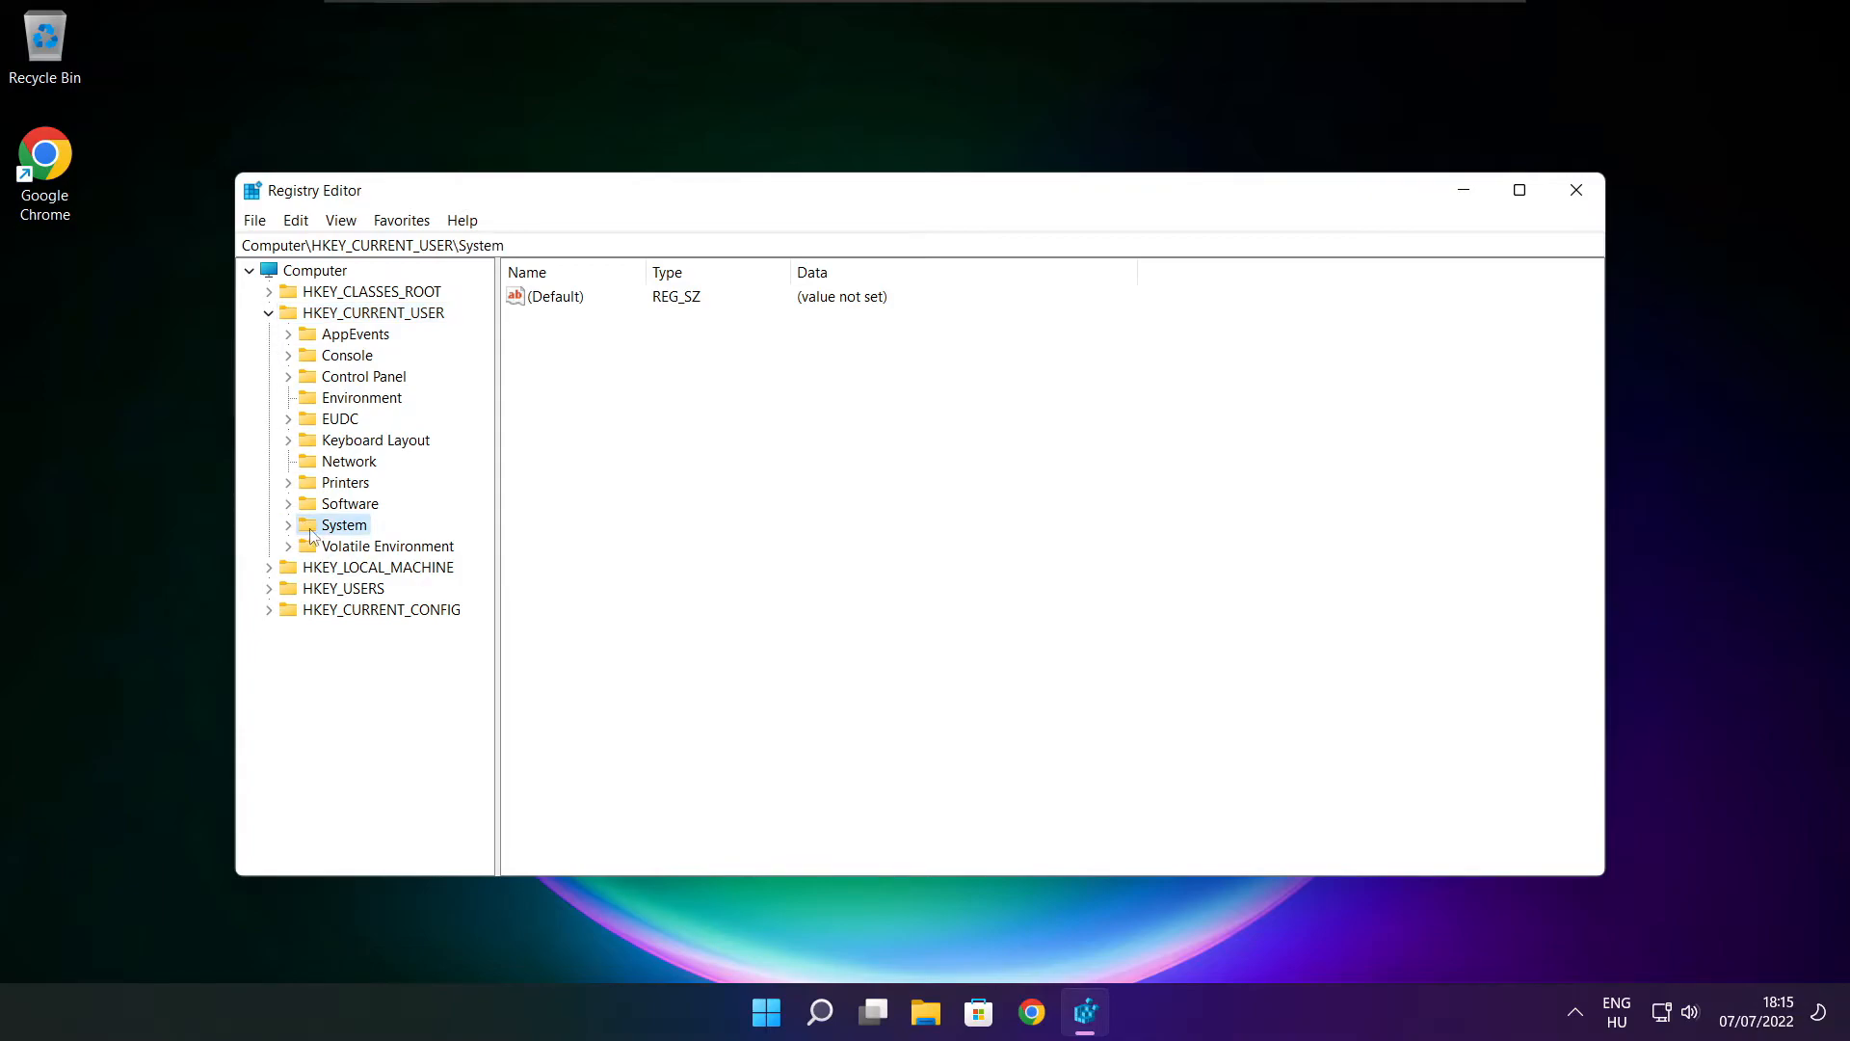
click(289, 525)
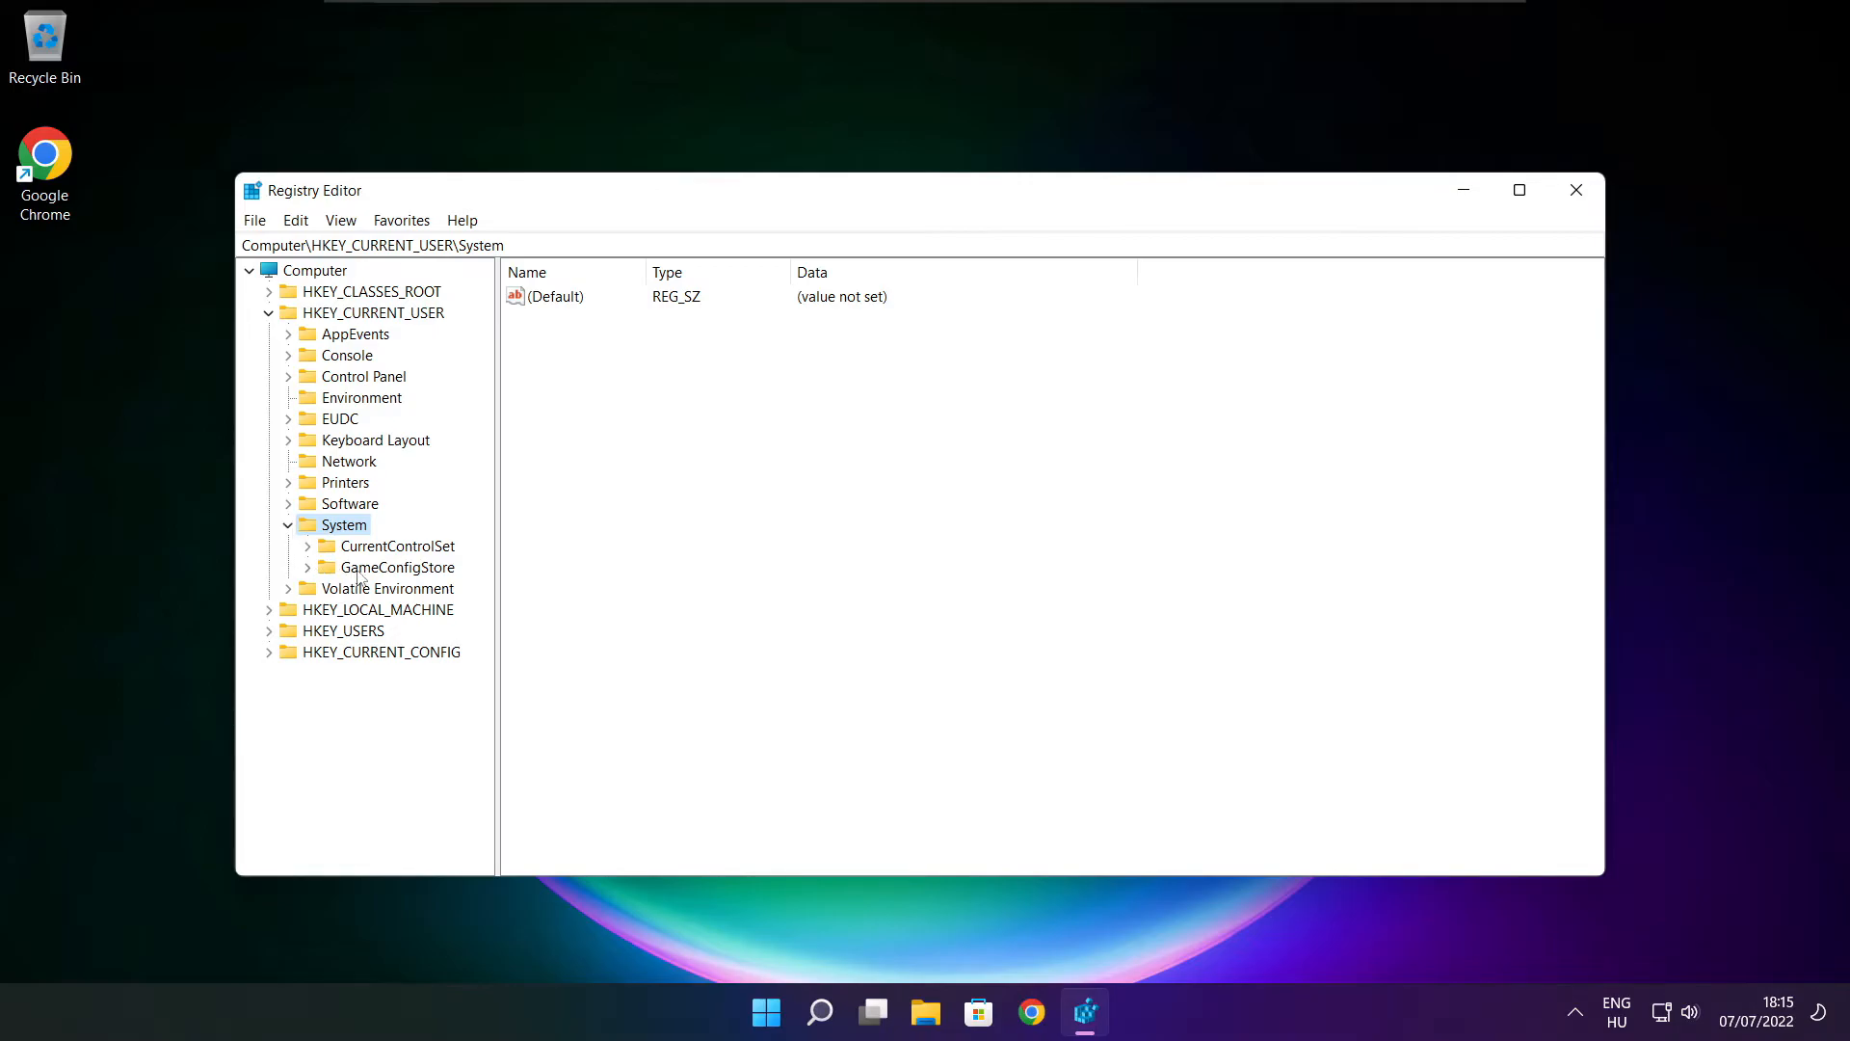
click(397, 567)
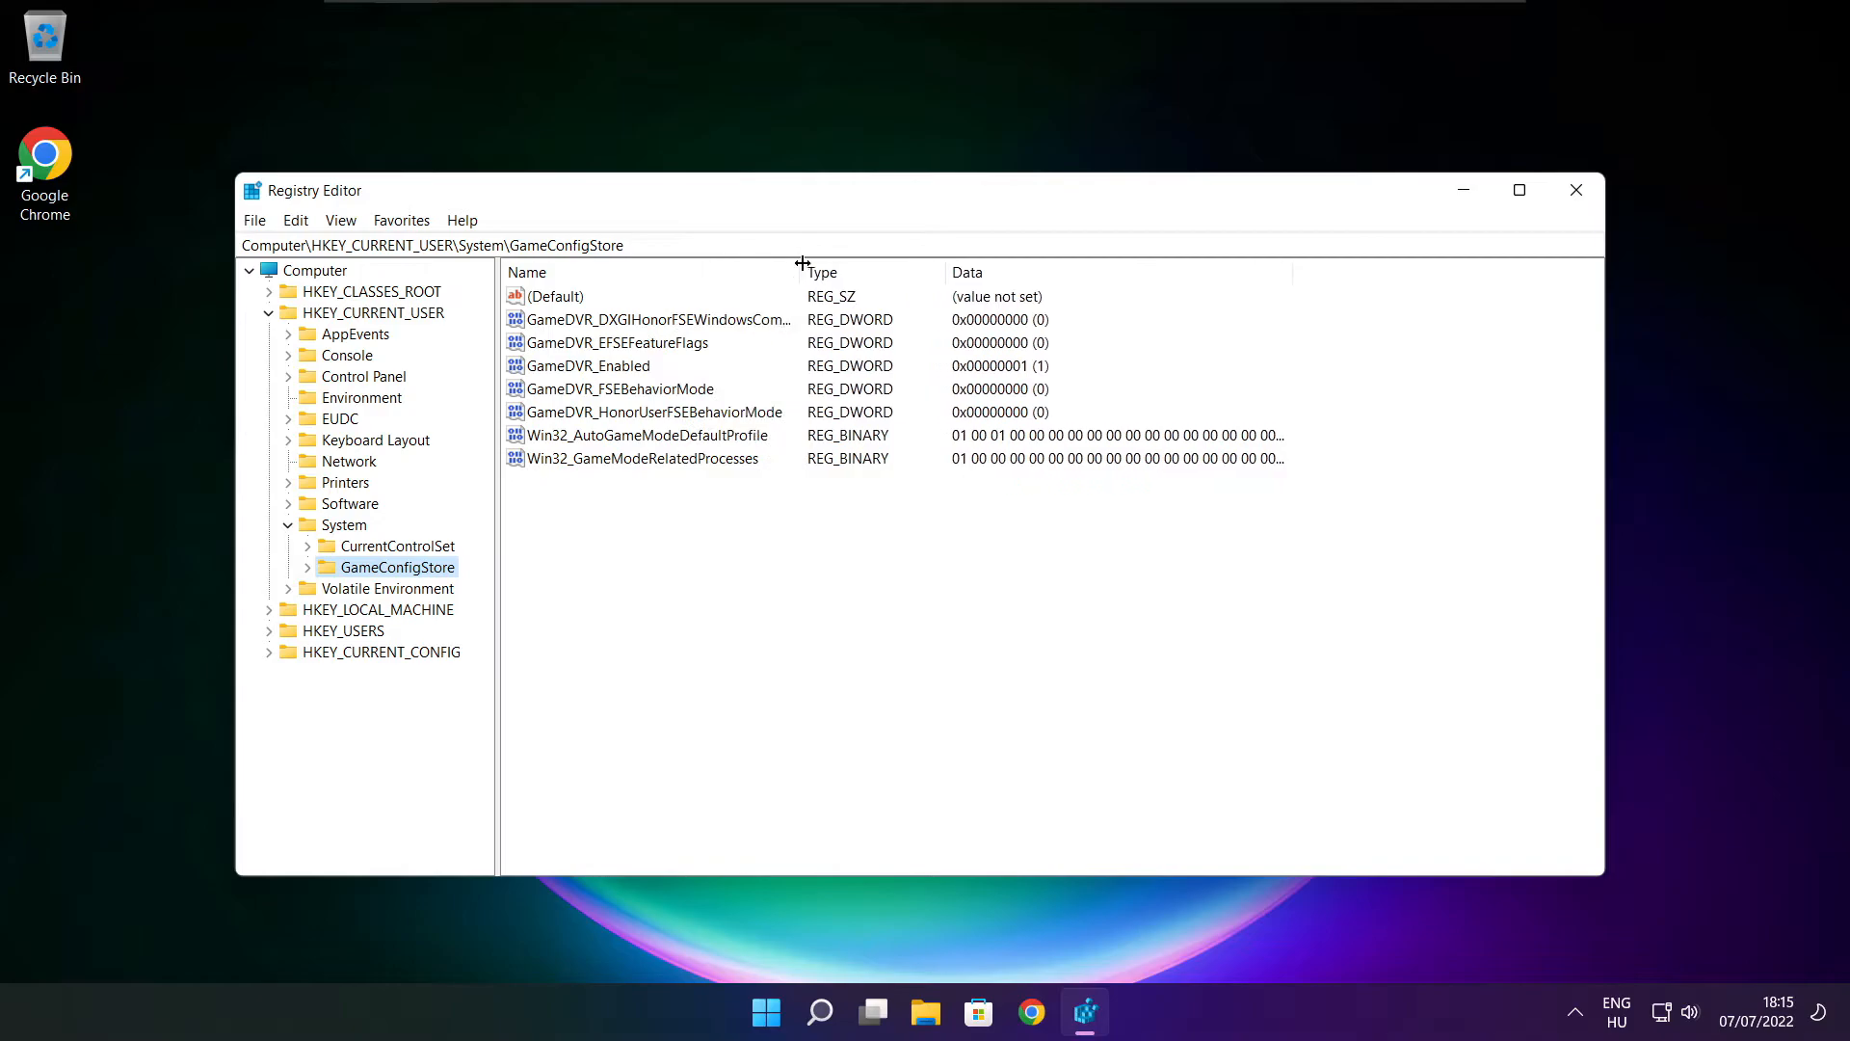
- Set the GameDVR_Enabled value to 0 and confirm
click(586, 366)
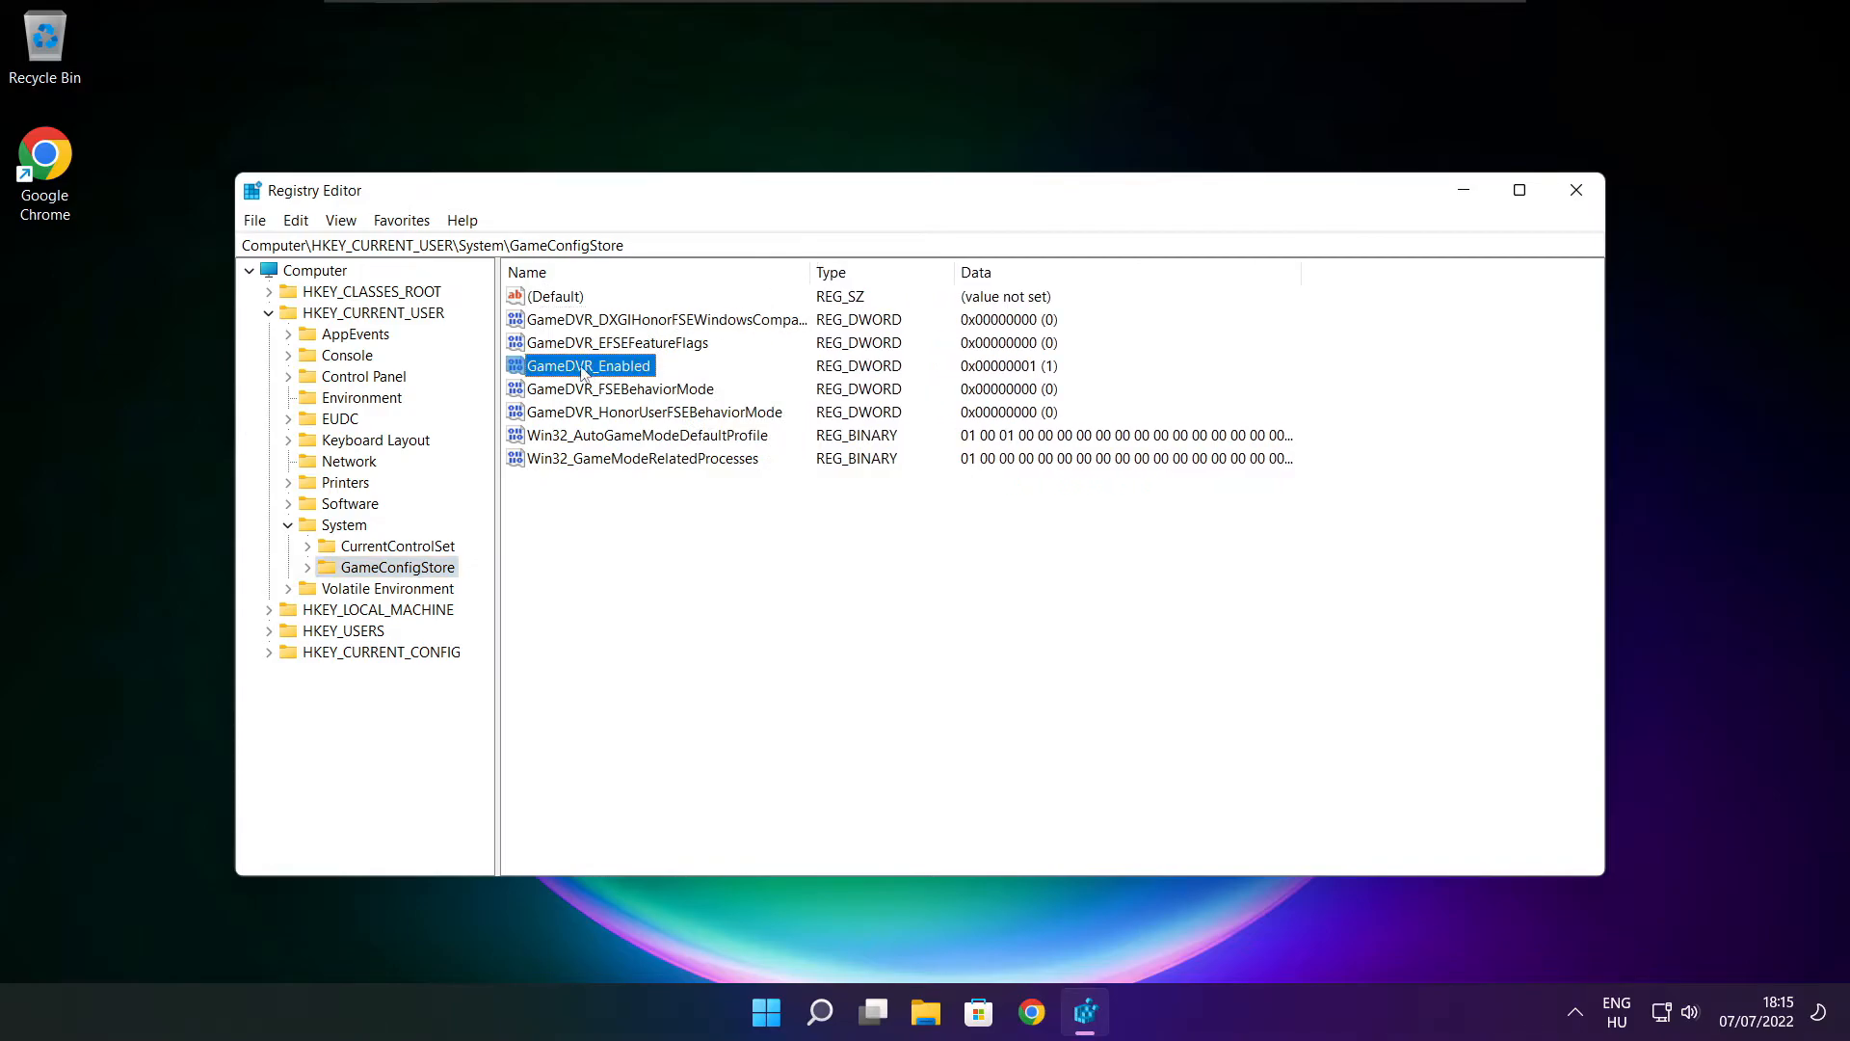
double_click(588, 365)
text(0)
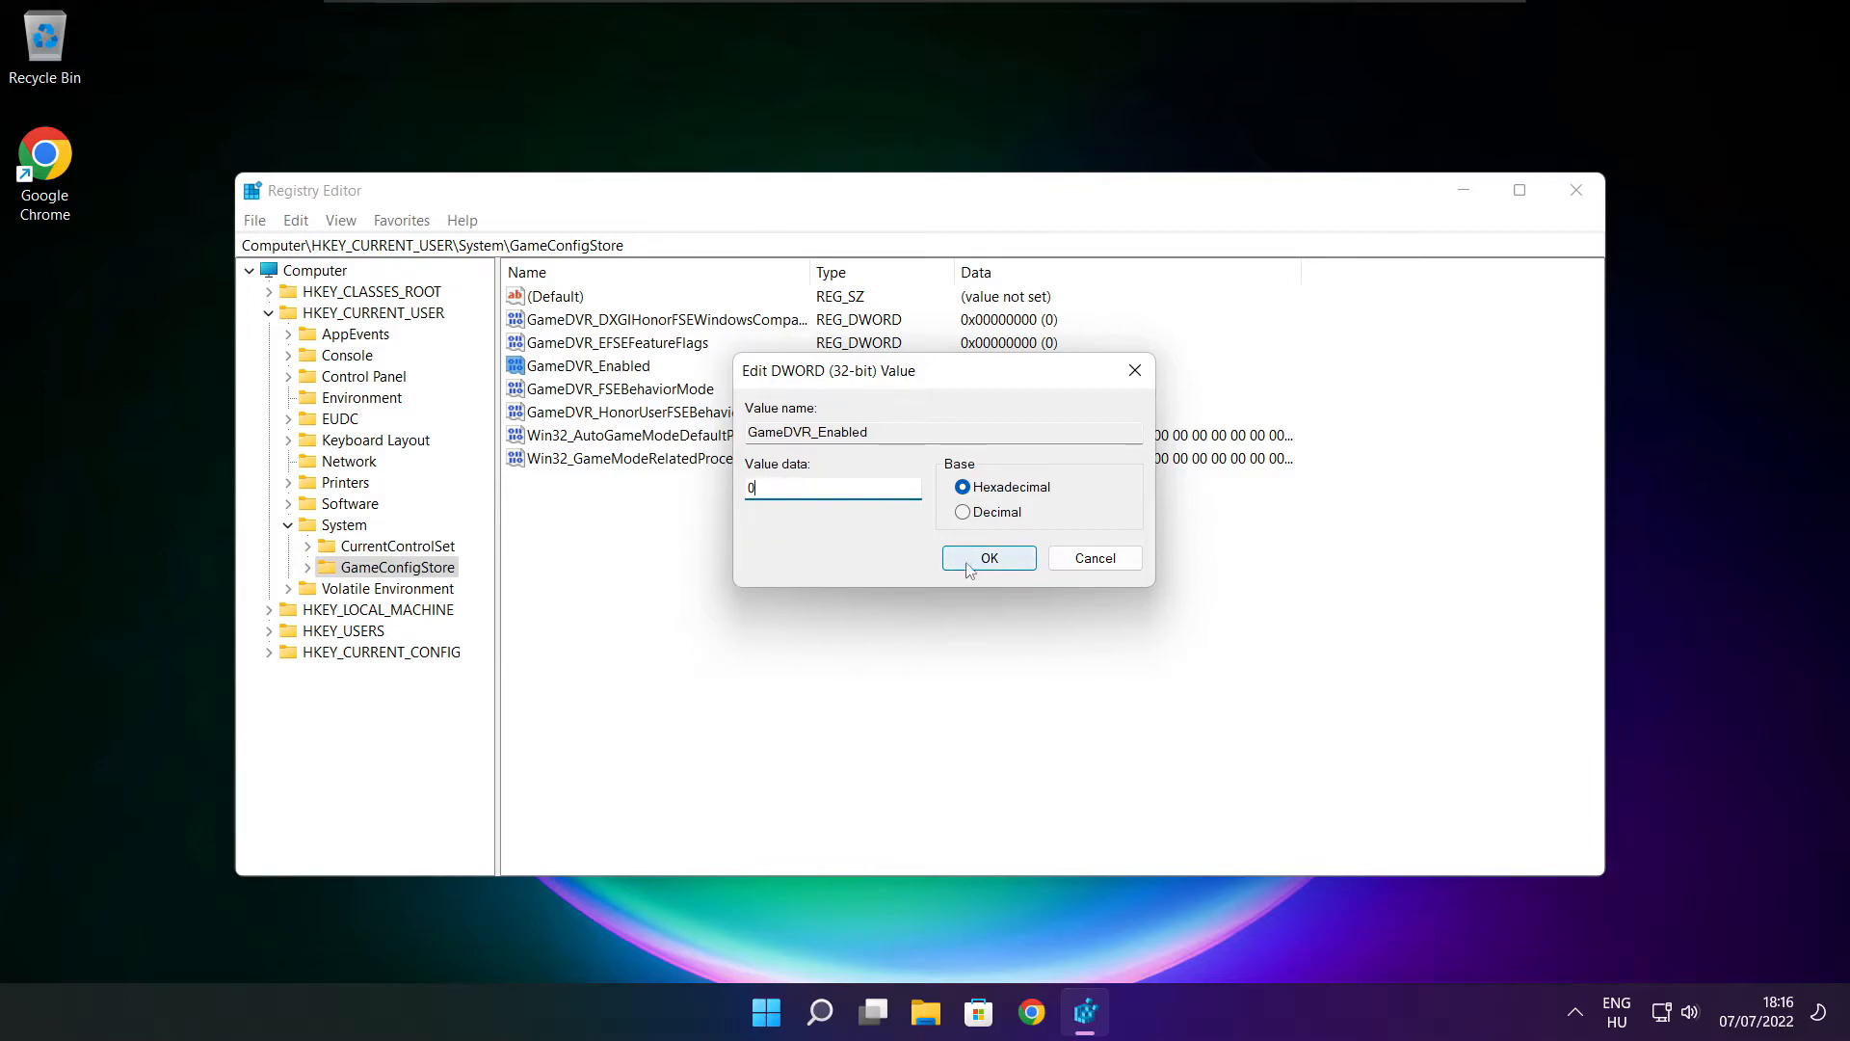
click(989, 557)
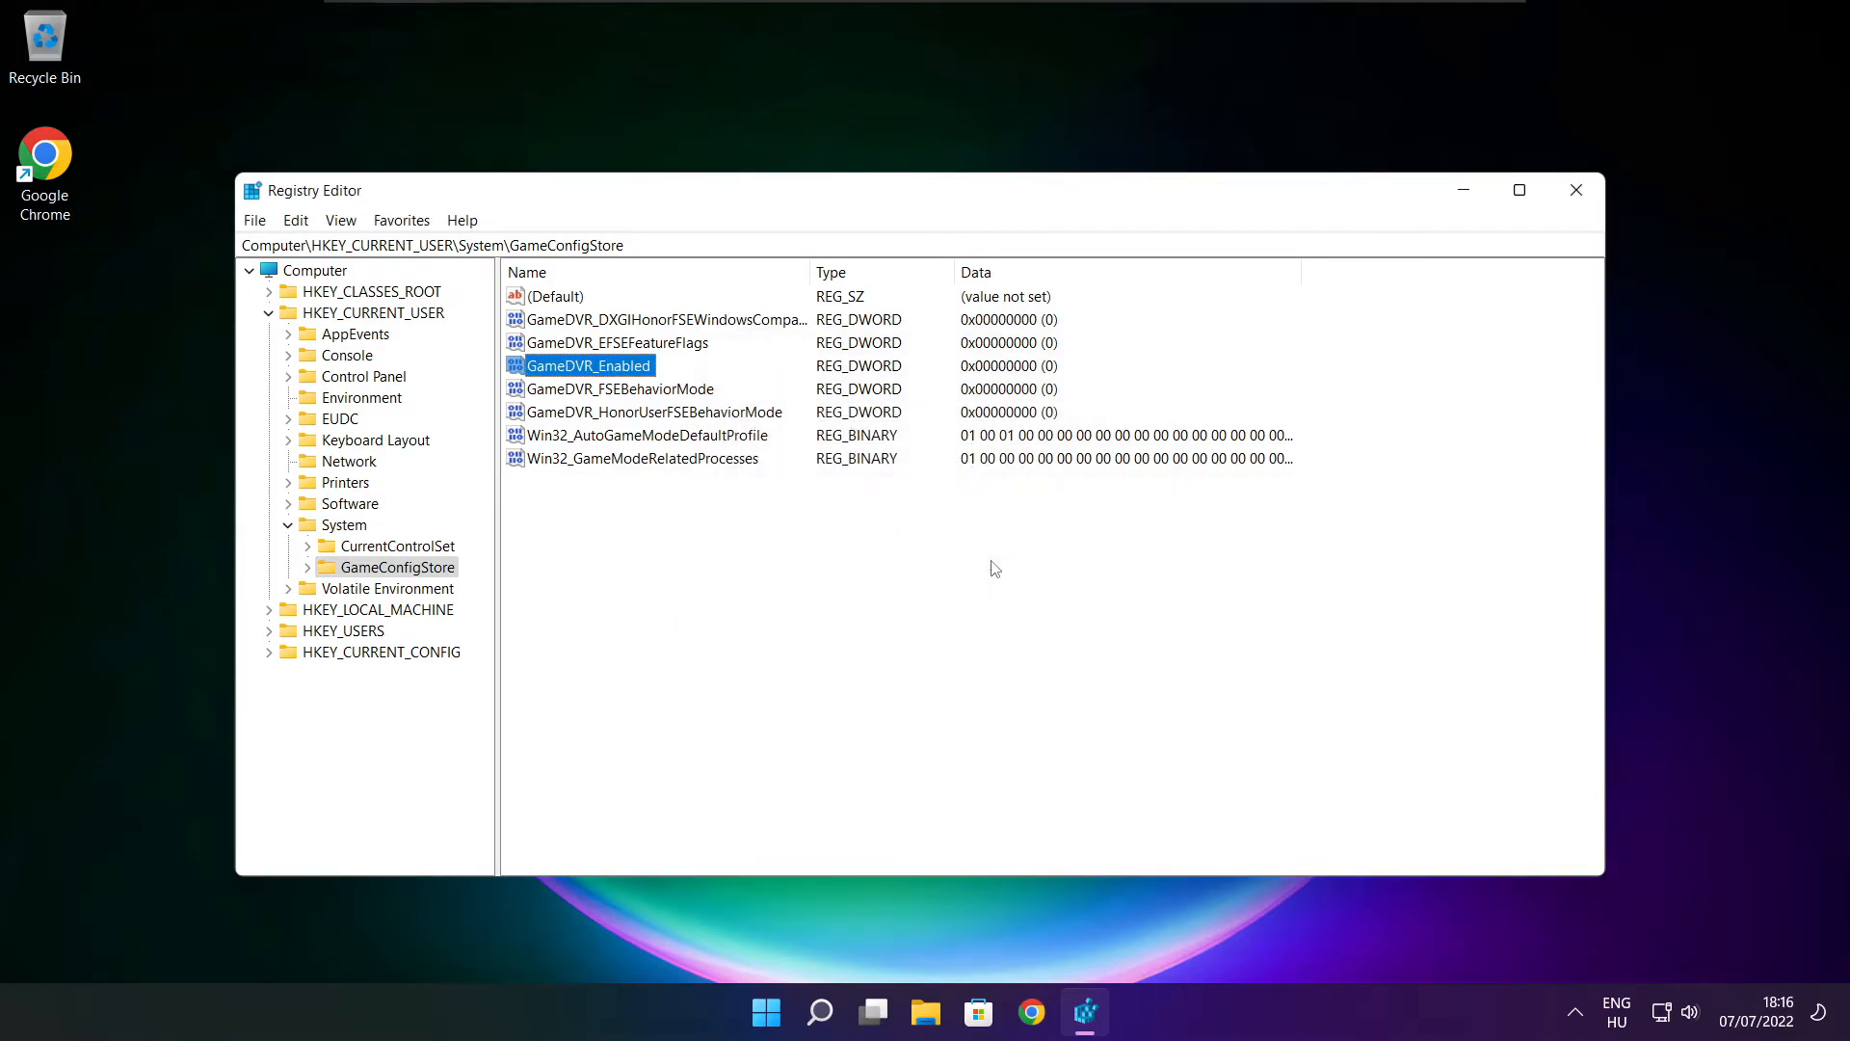
- Collapse HKEY_CURRENT_USER and expand HKEY_LOCAL_MACHINE\SOFTWARE\Microsoft
click(269, 313)
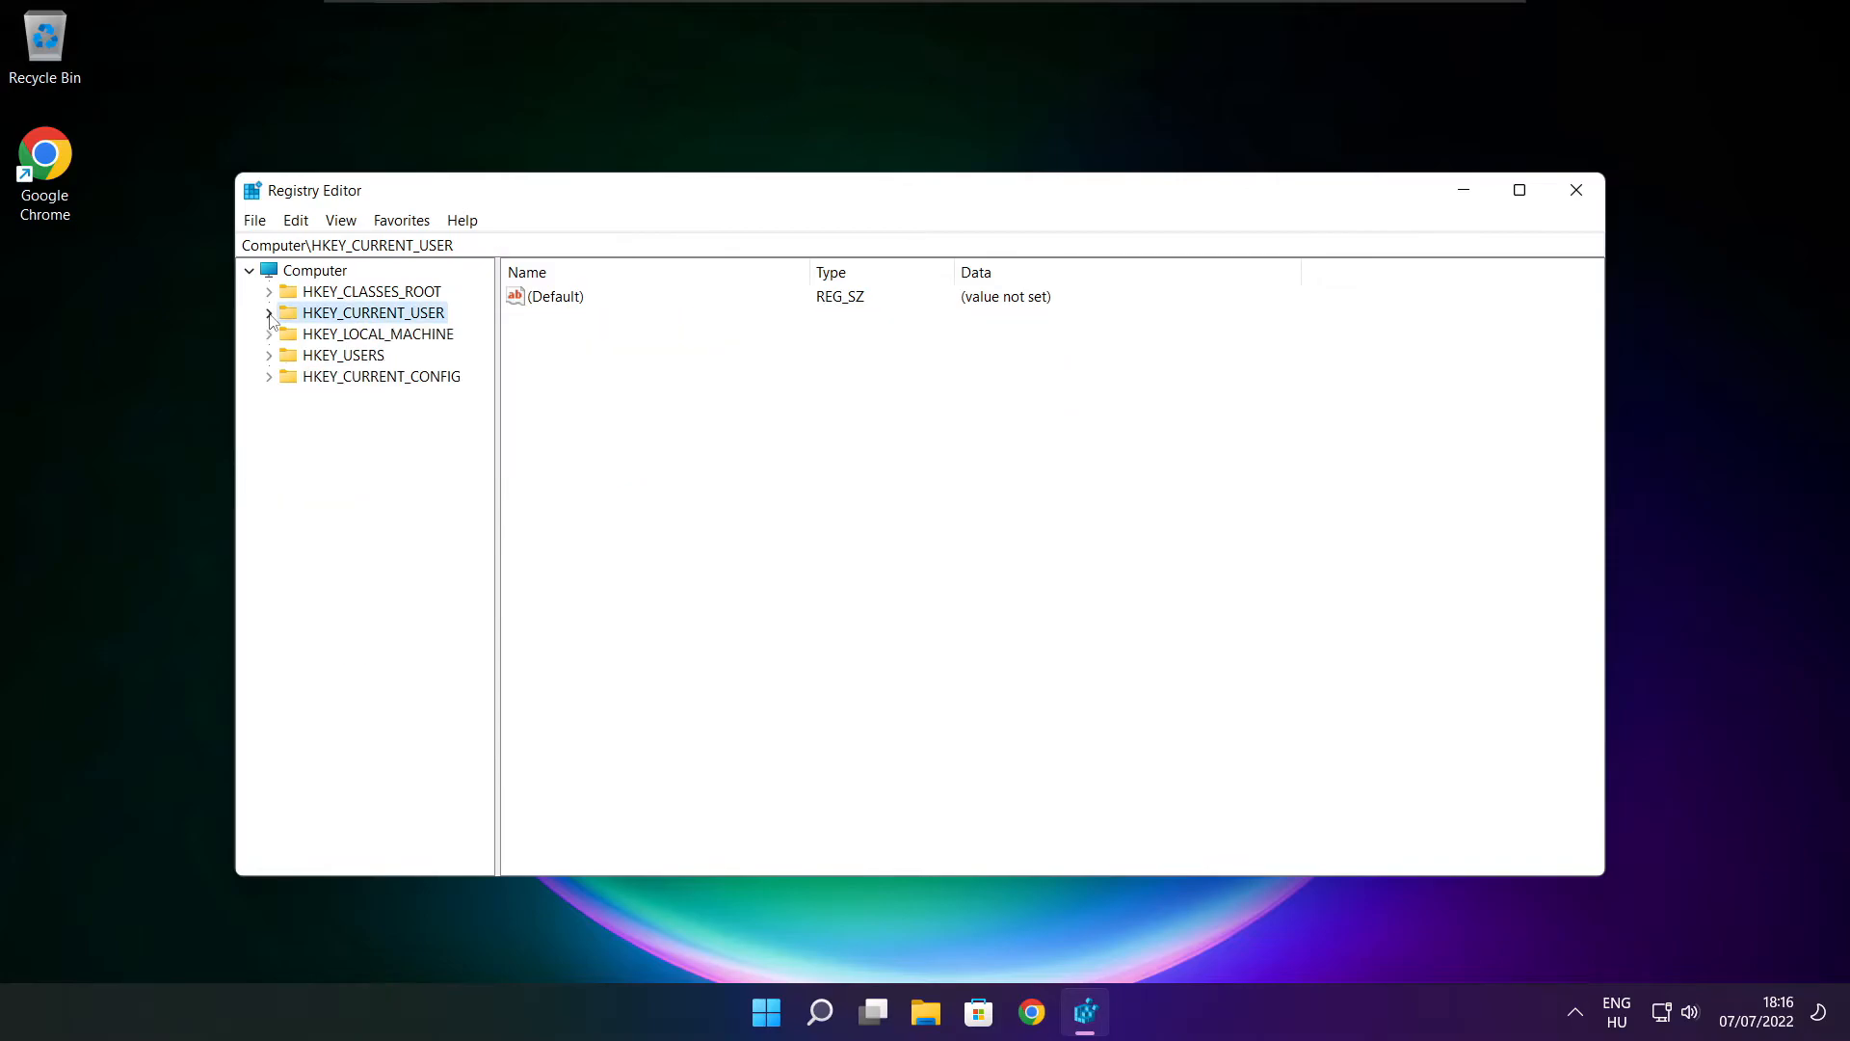
mouse_move(316, 343)
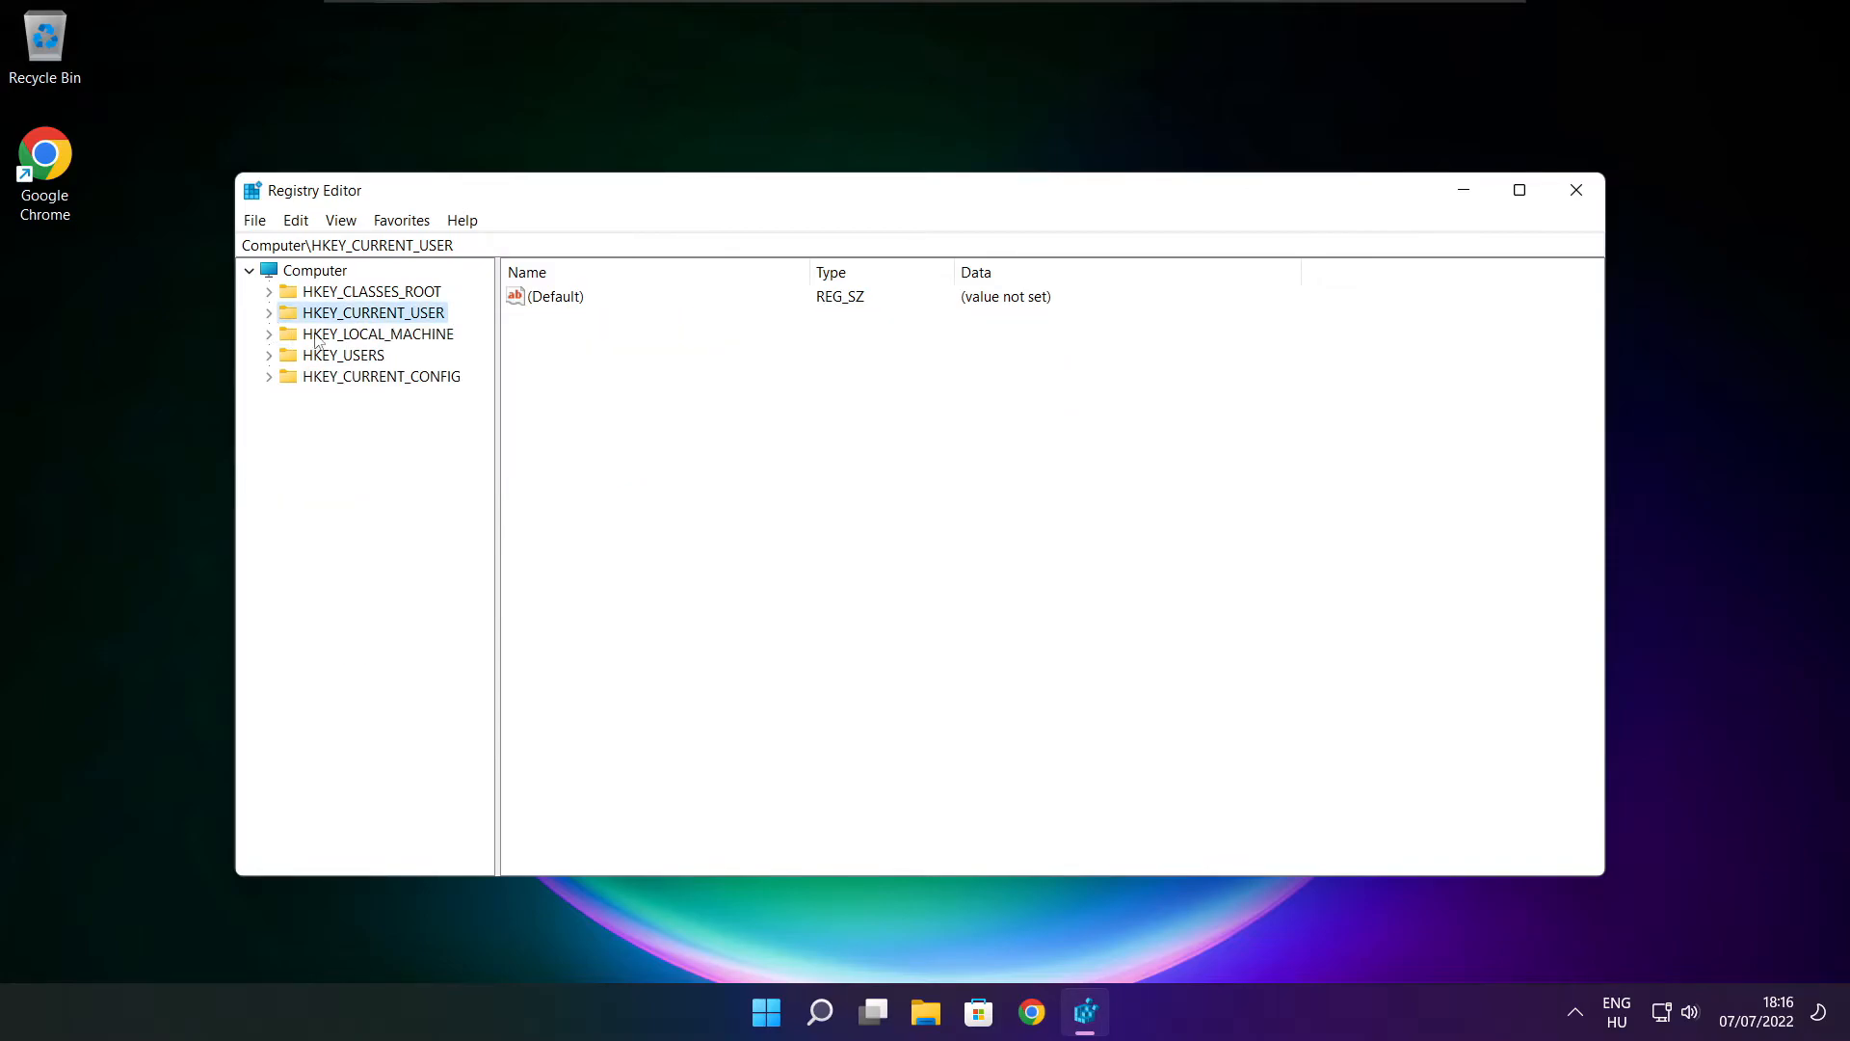
click(379, 333)
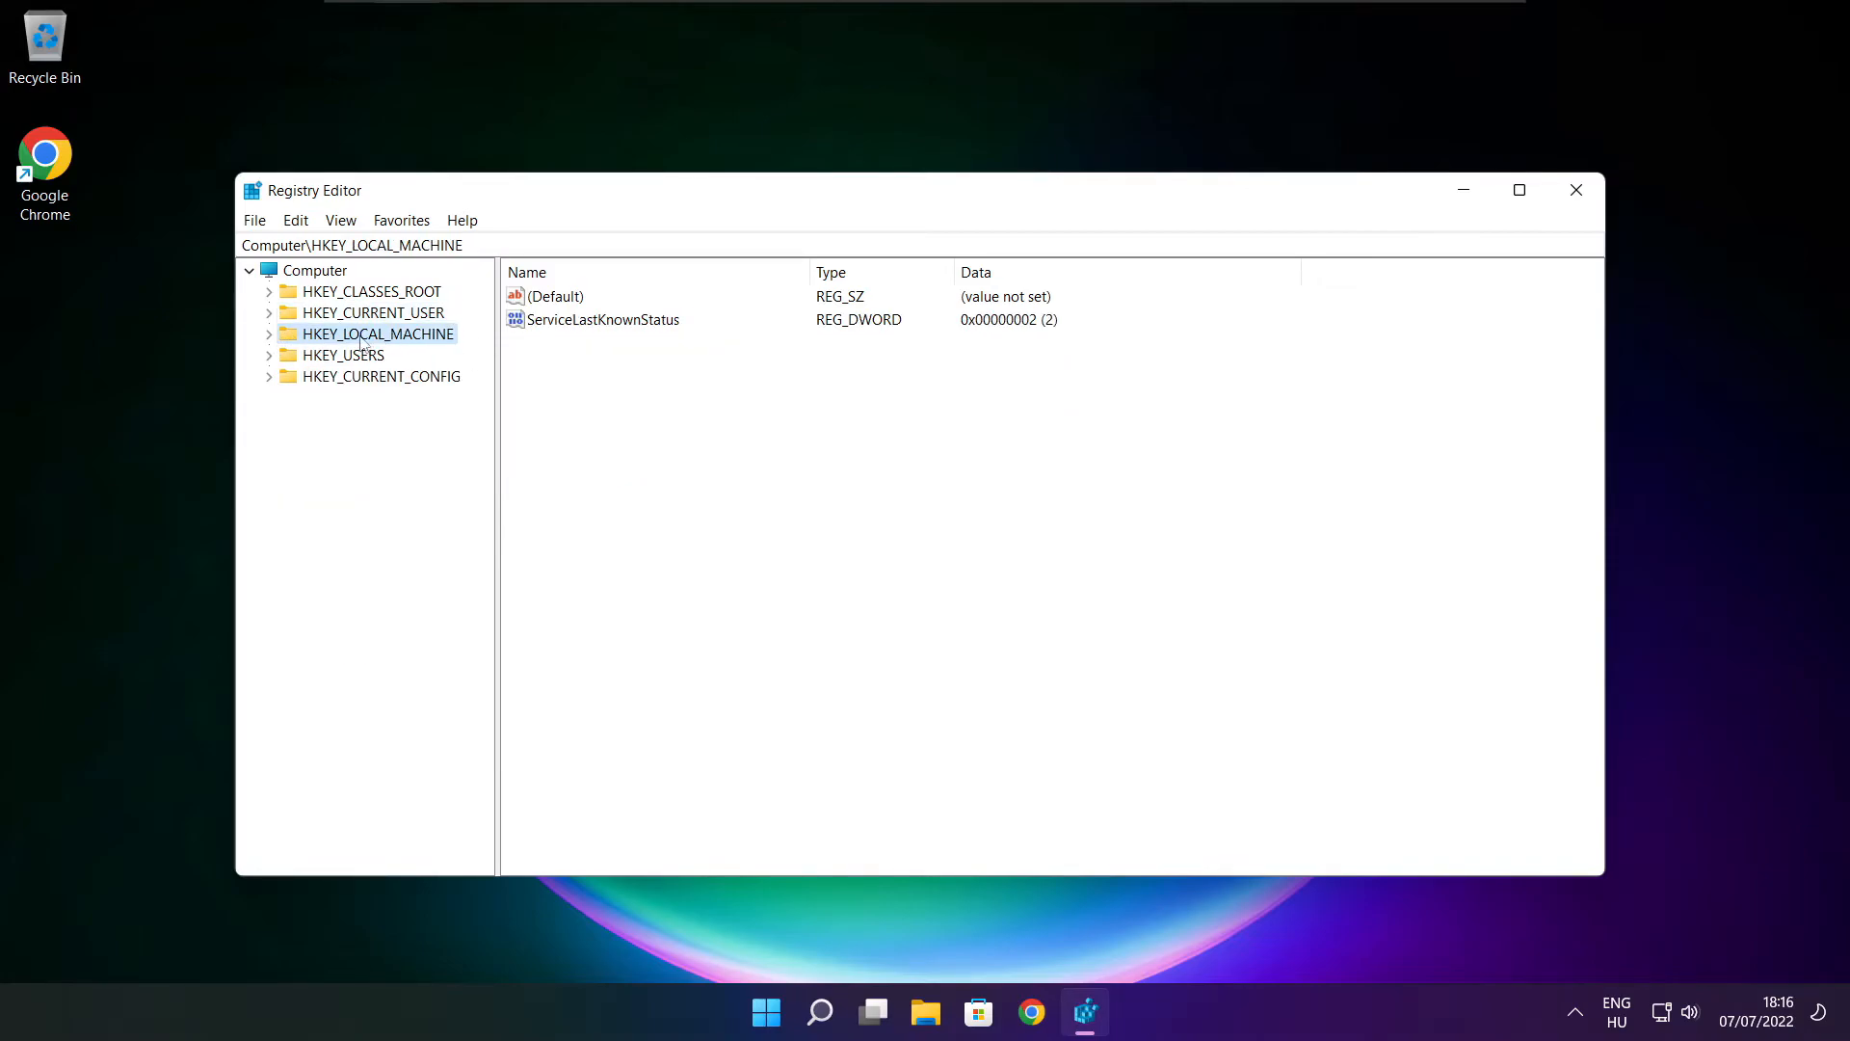
click(270, 334)
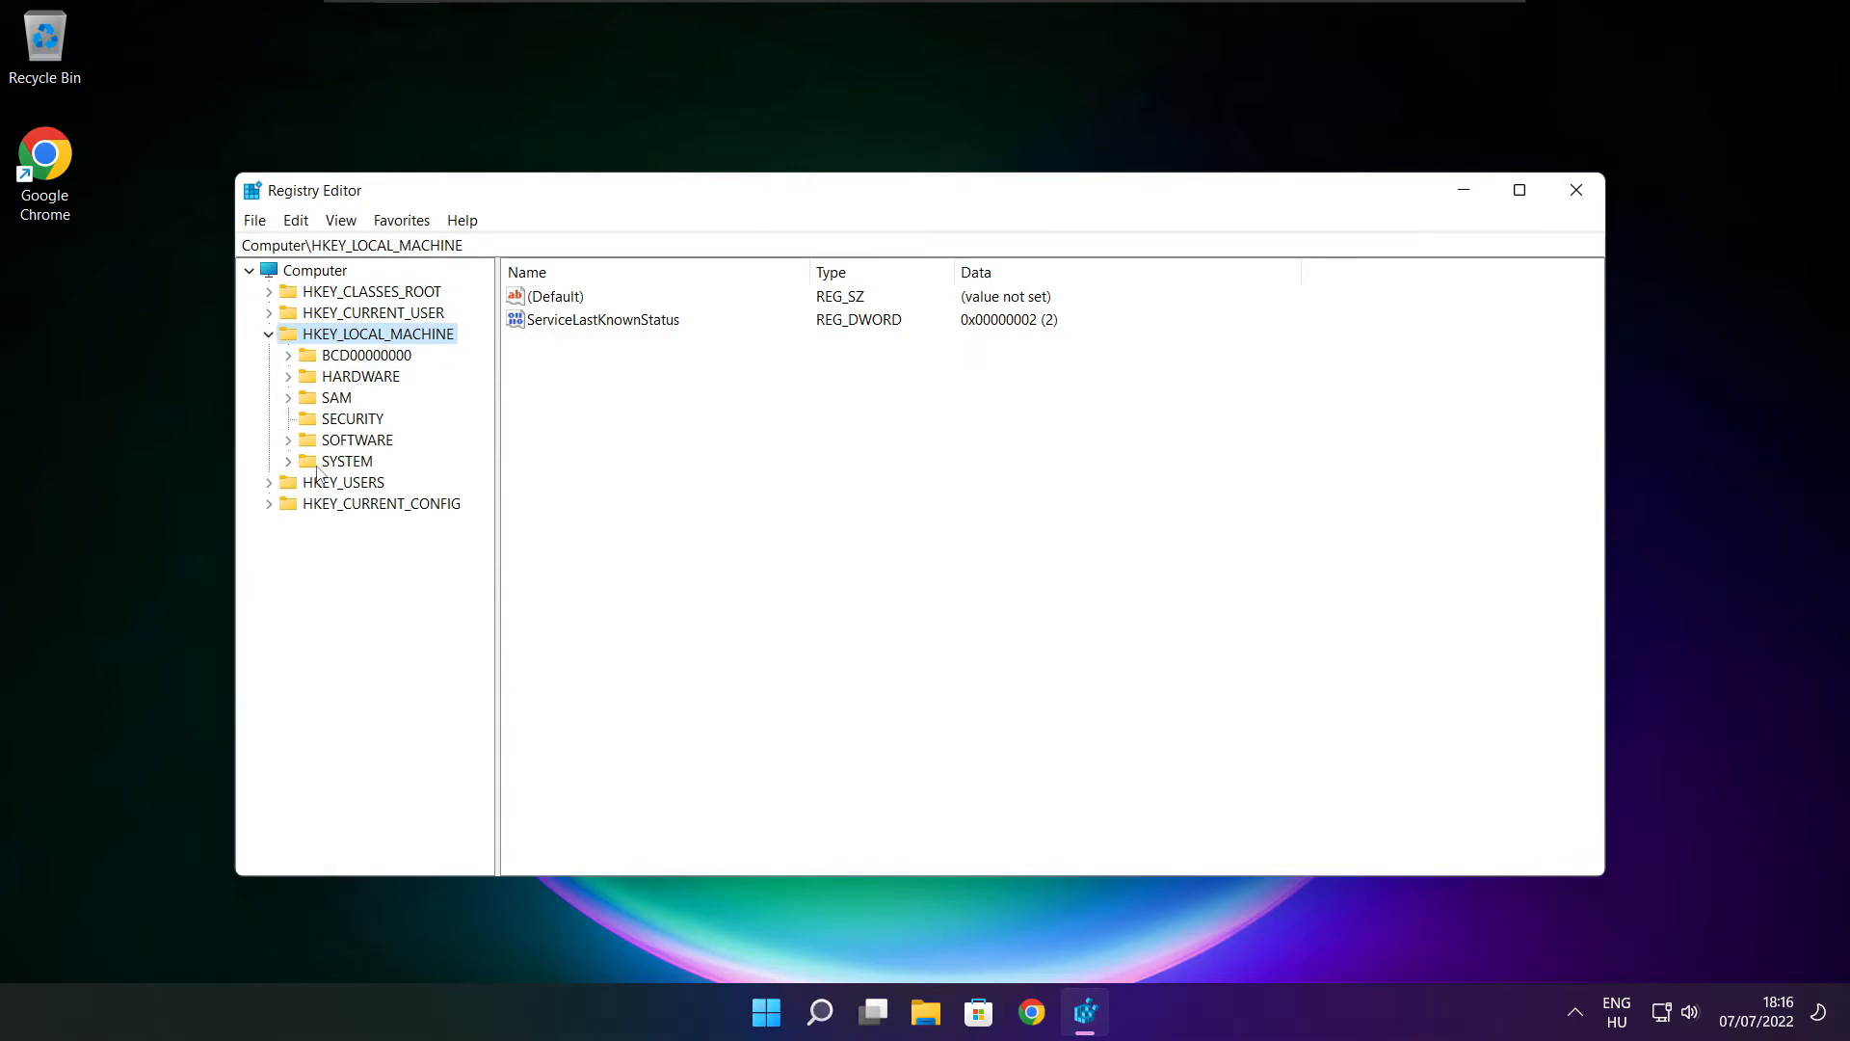
click(357, 439)
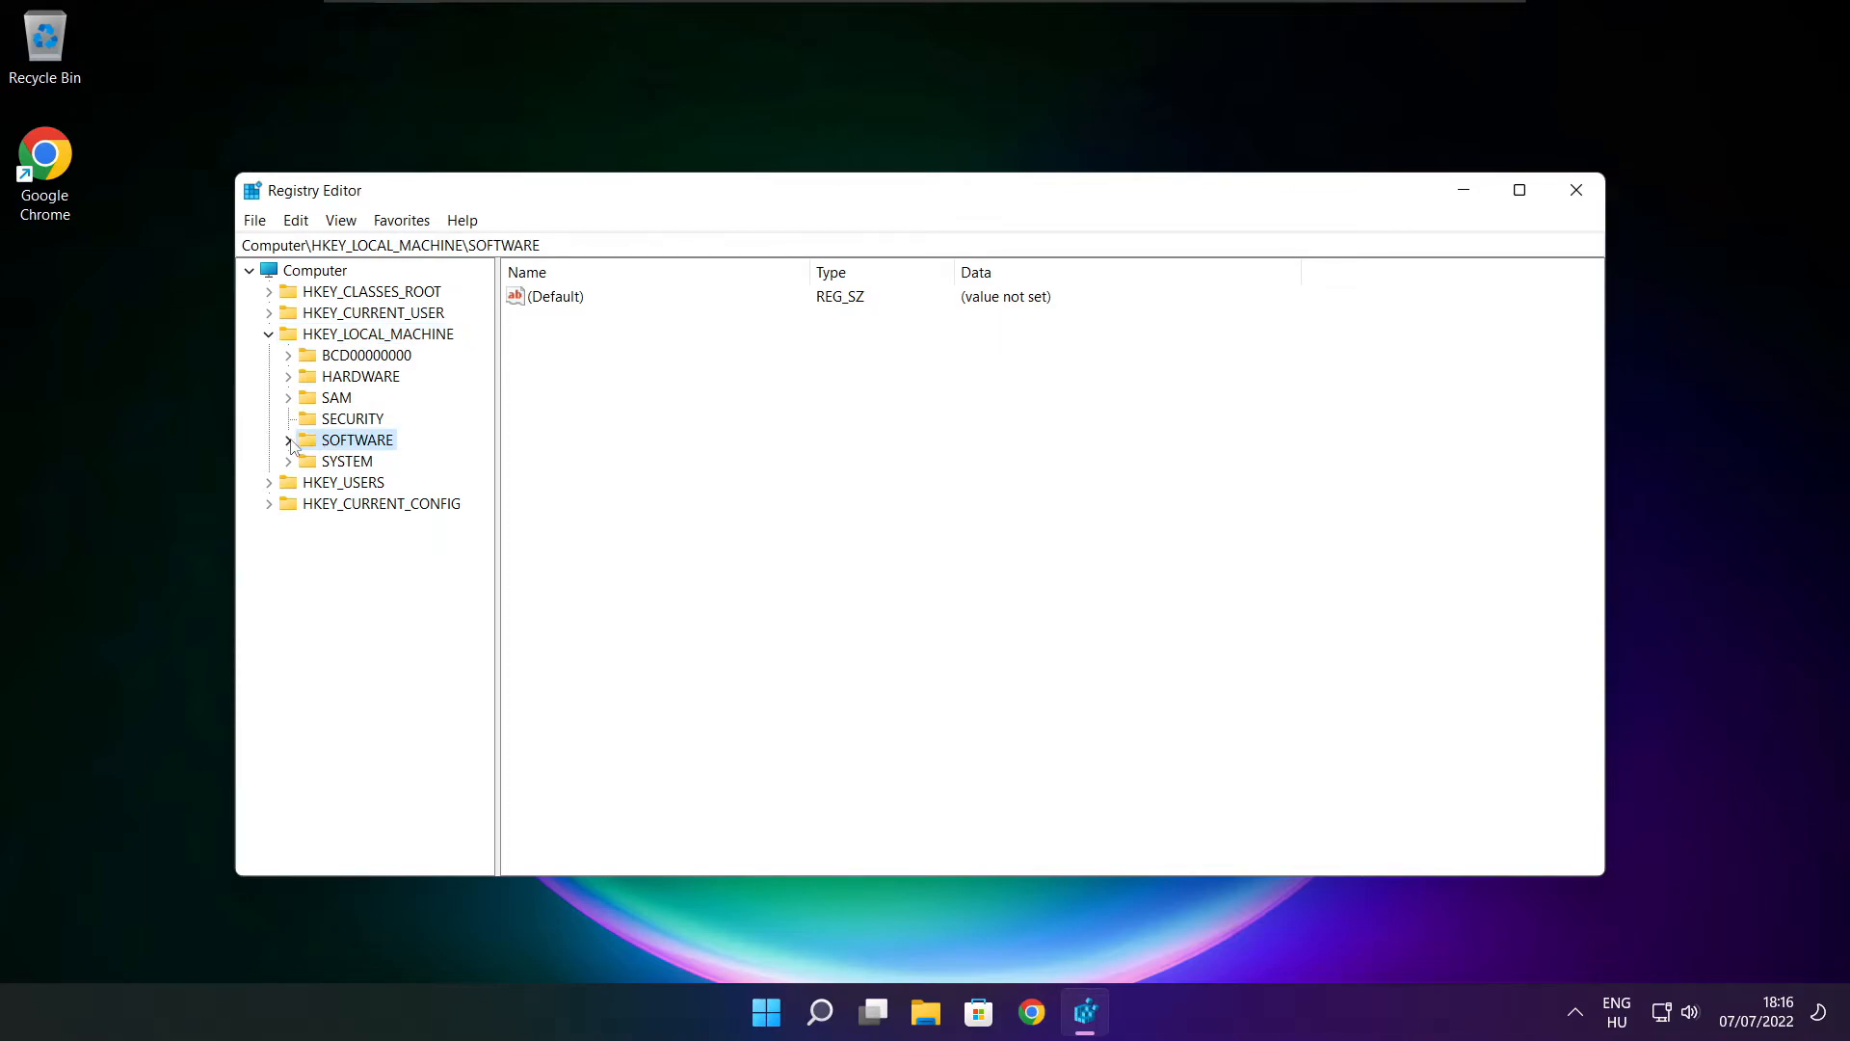
click(291, 439)
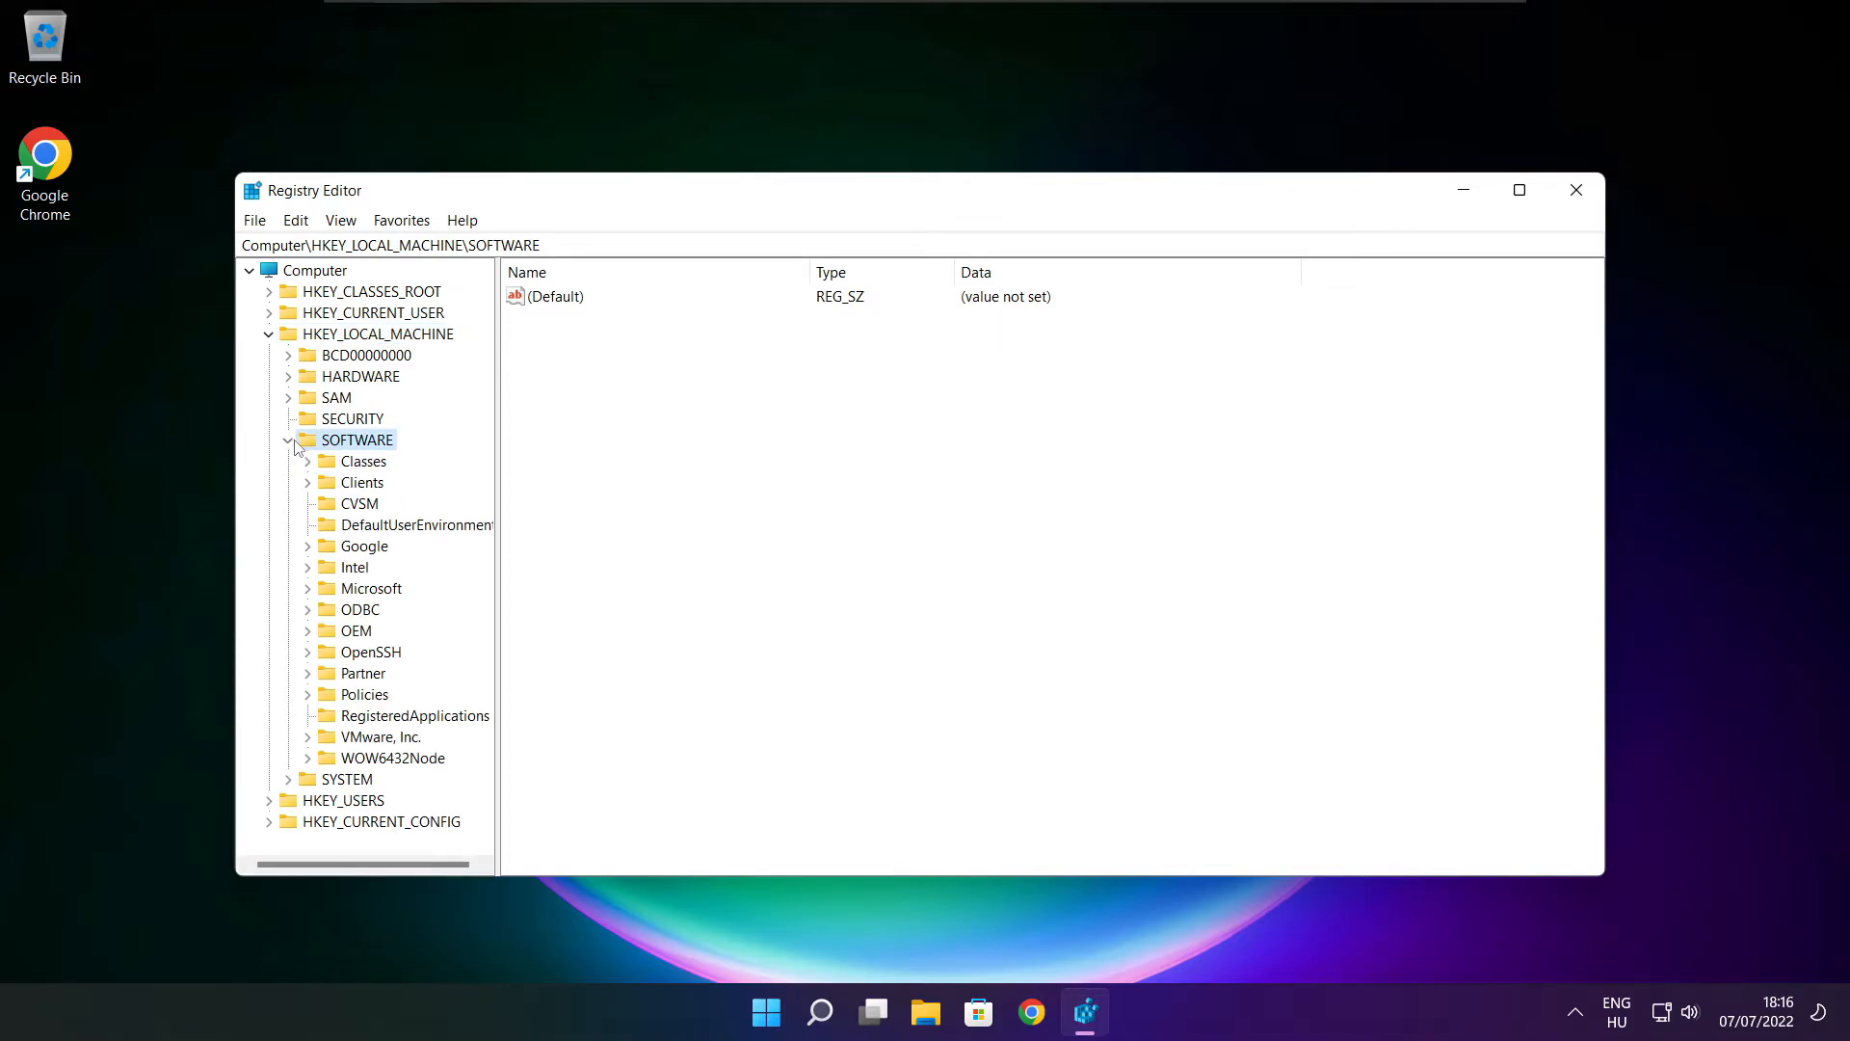
click(372, 588)
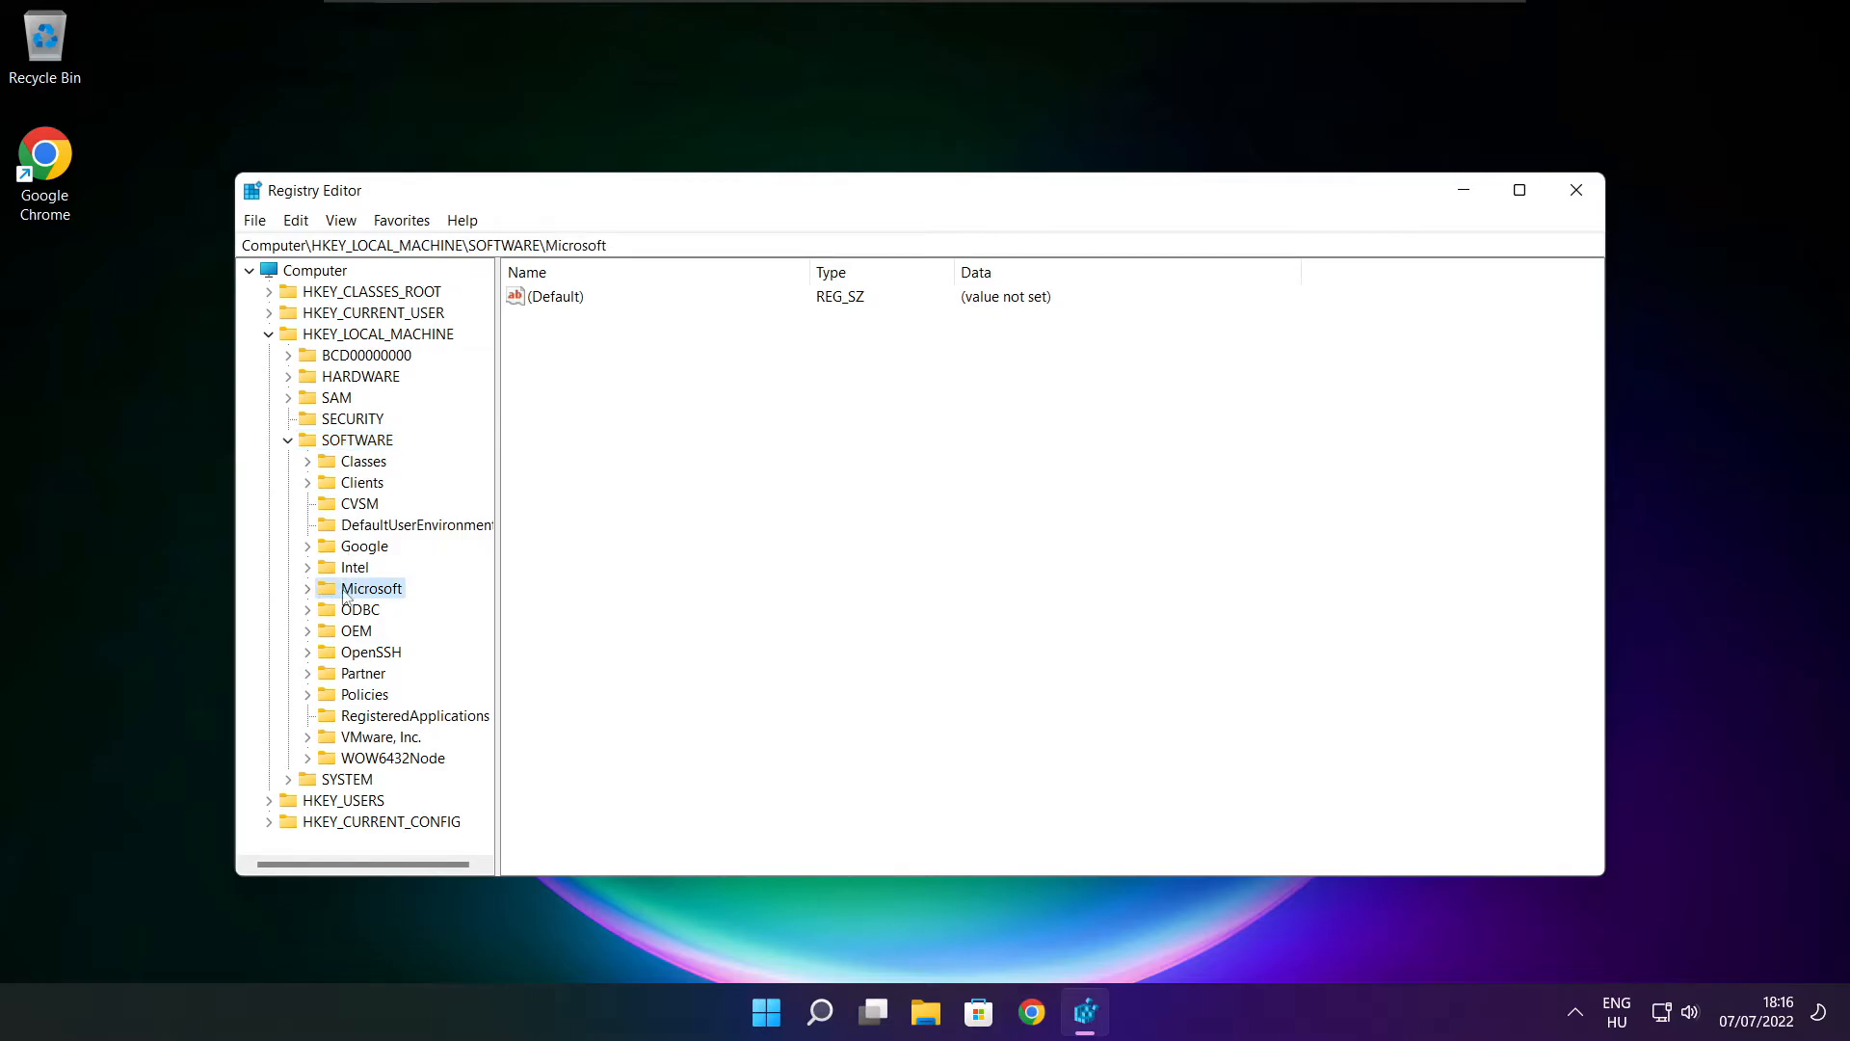
click(306, 588)
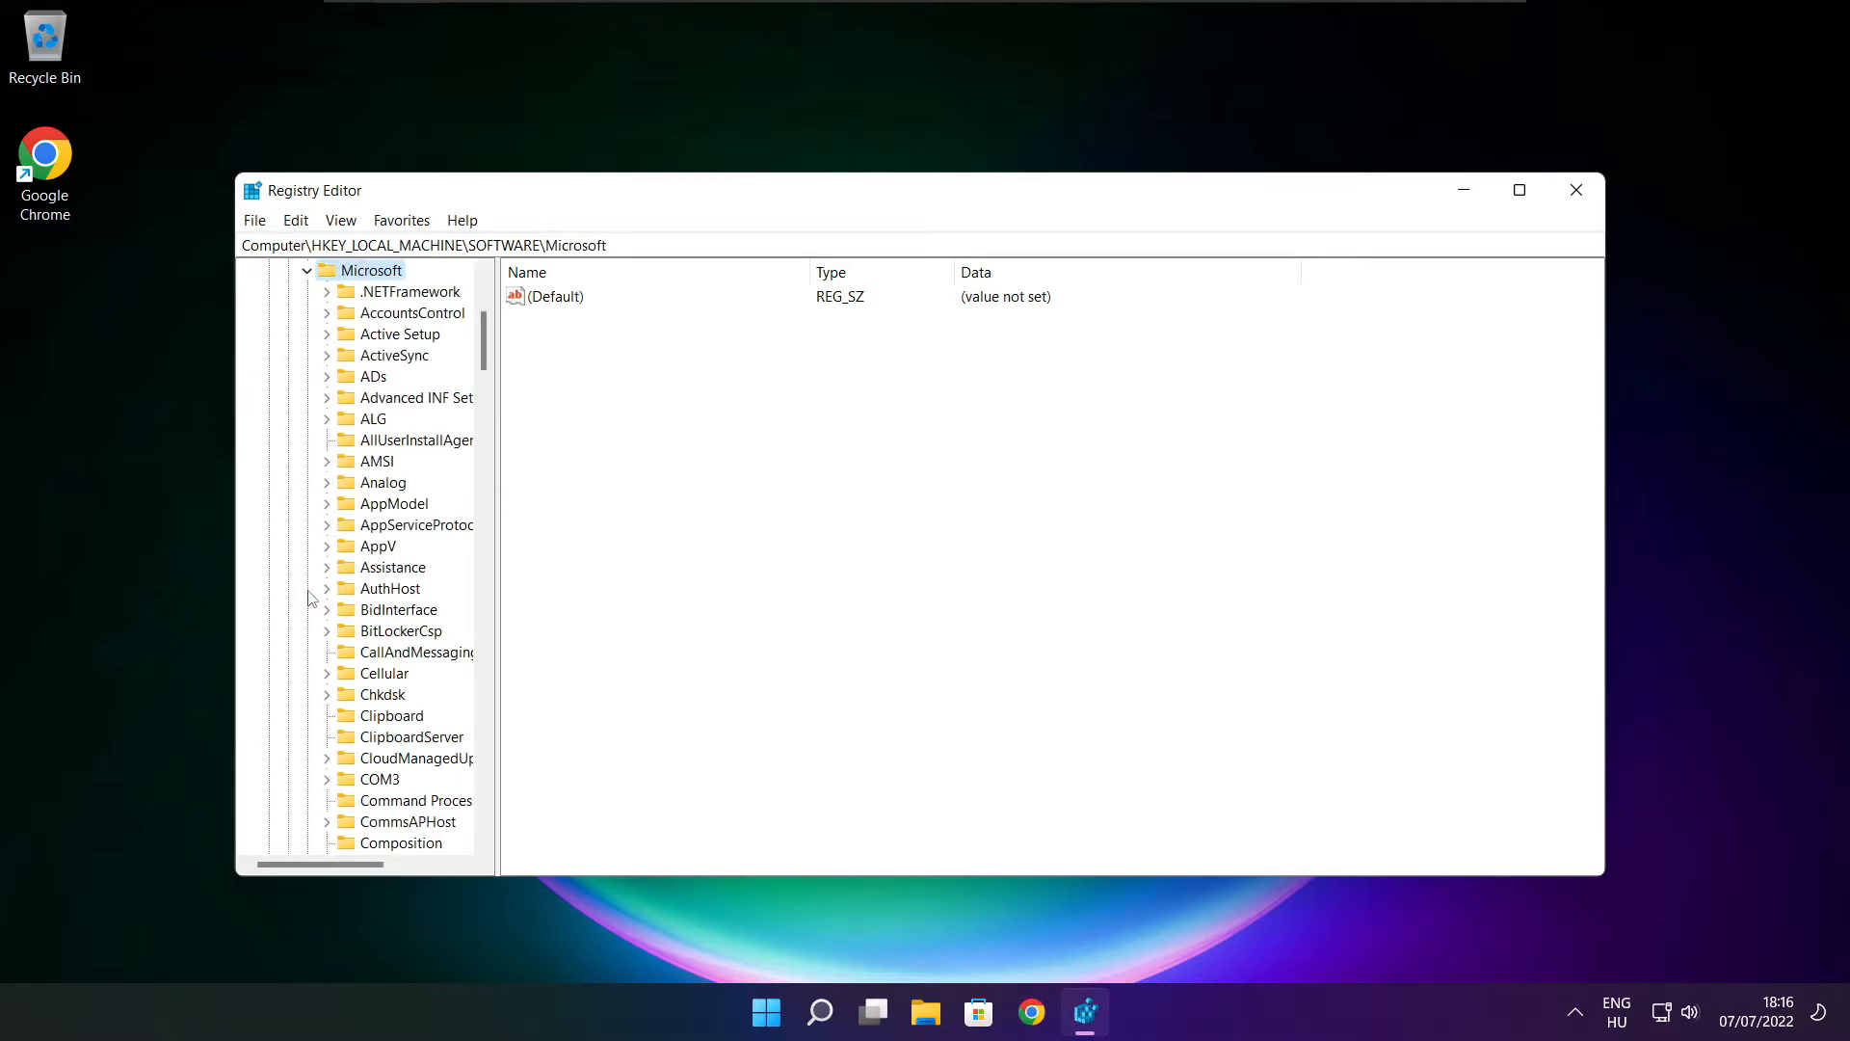
- Expand PolicyManager\default\ApplicationManagement to reveal its policy subkeys including AllowGameDVR
scroll(down, 3)
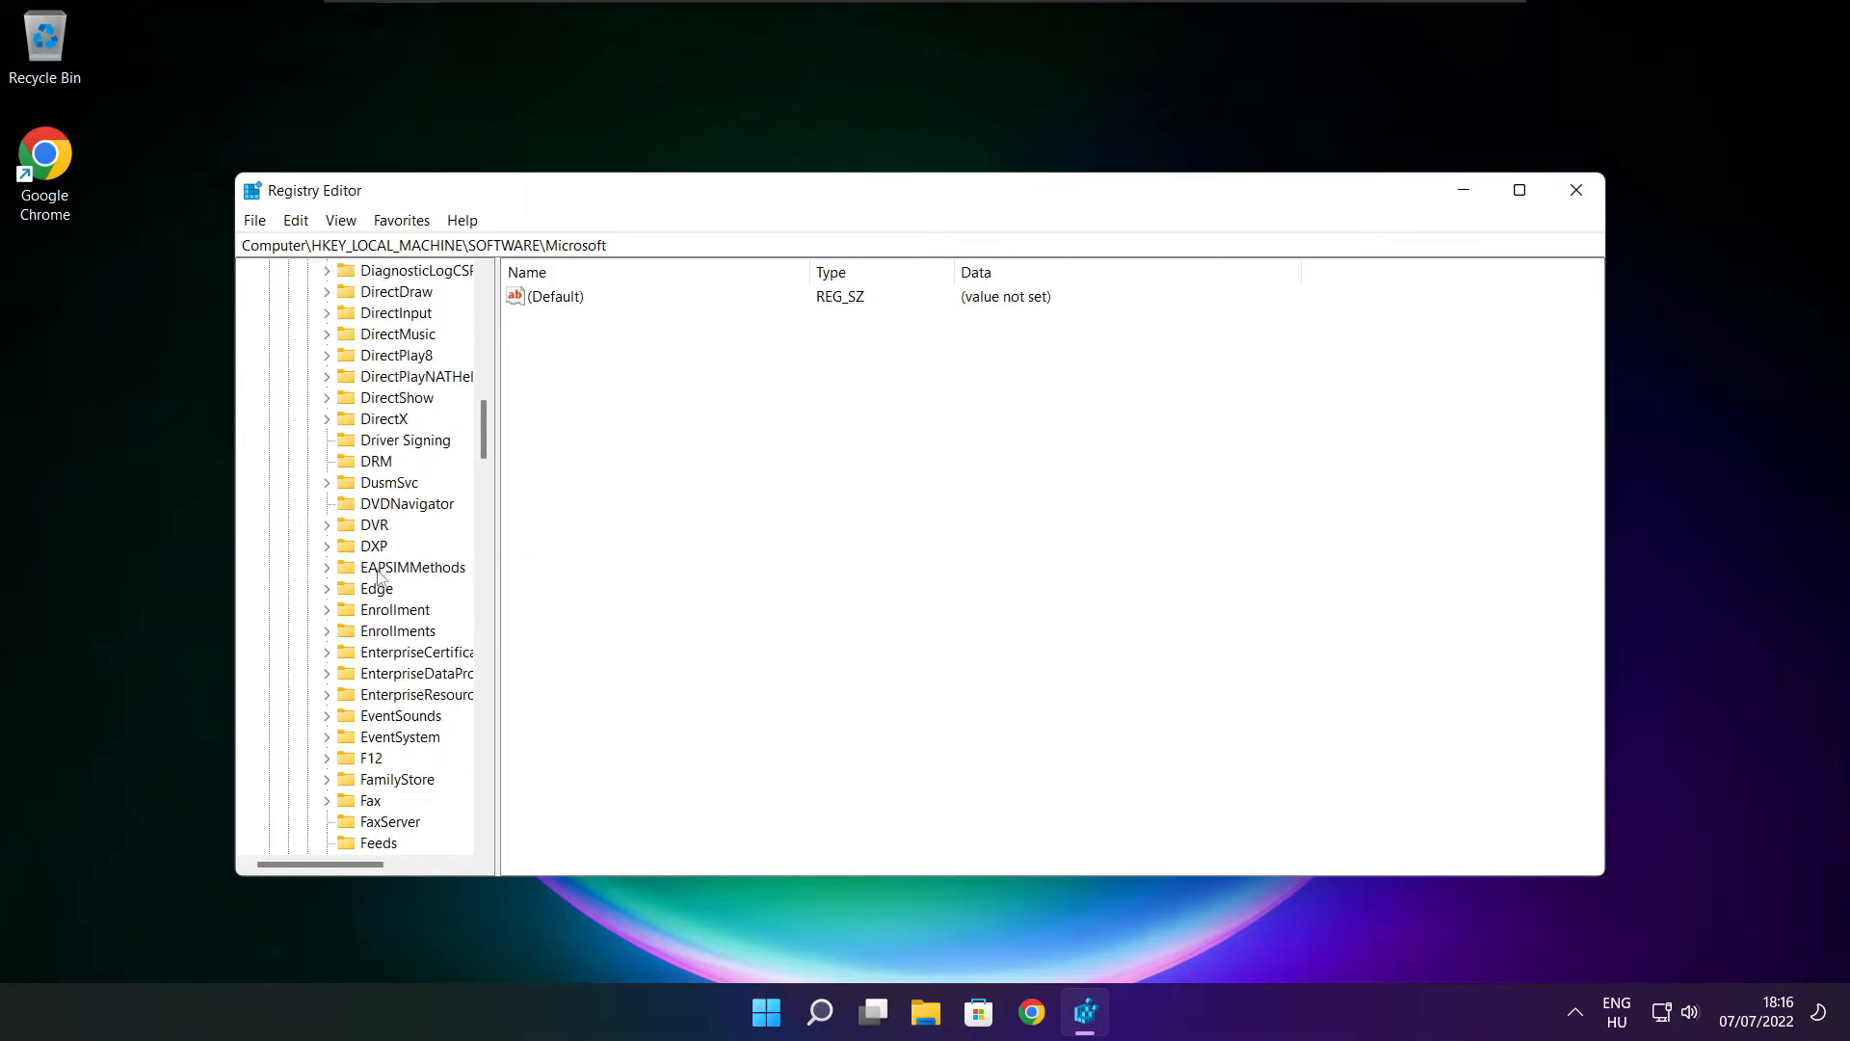
scroll(down, 3)
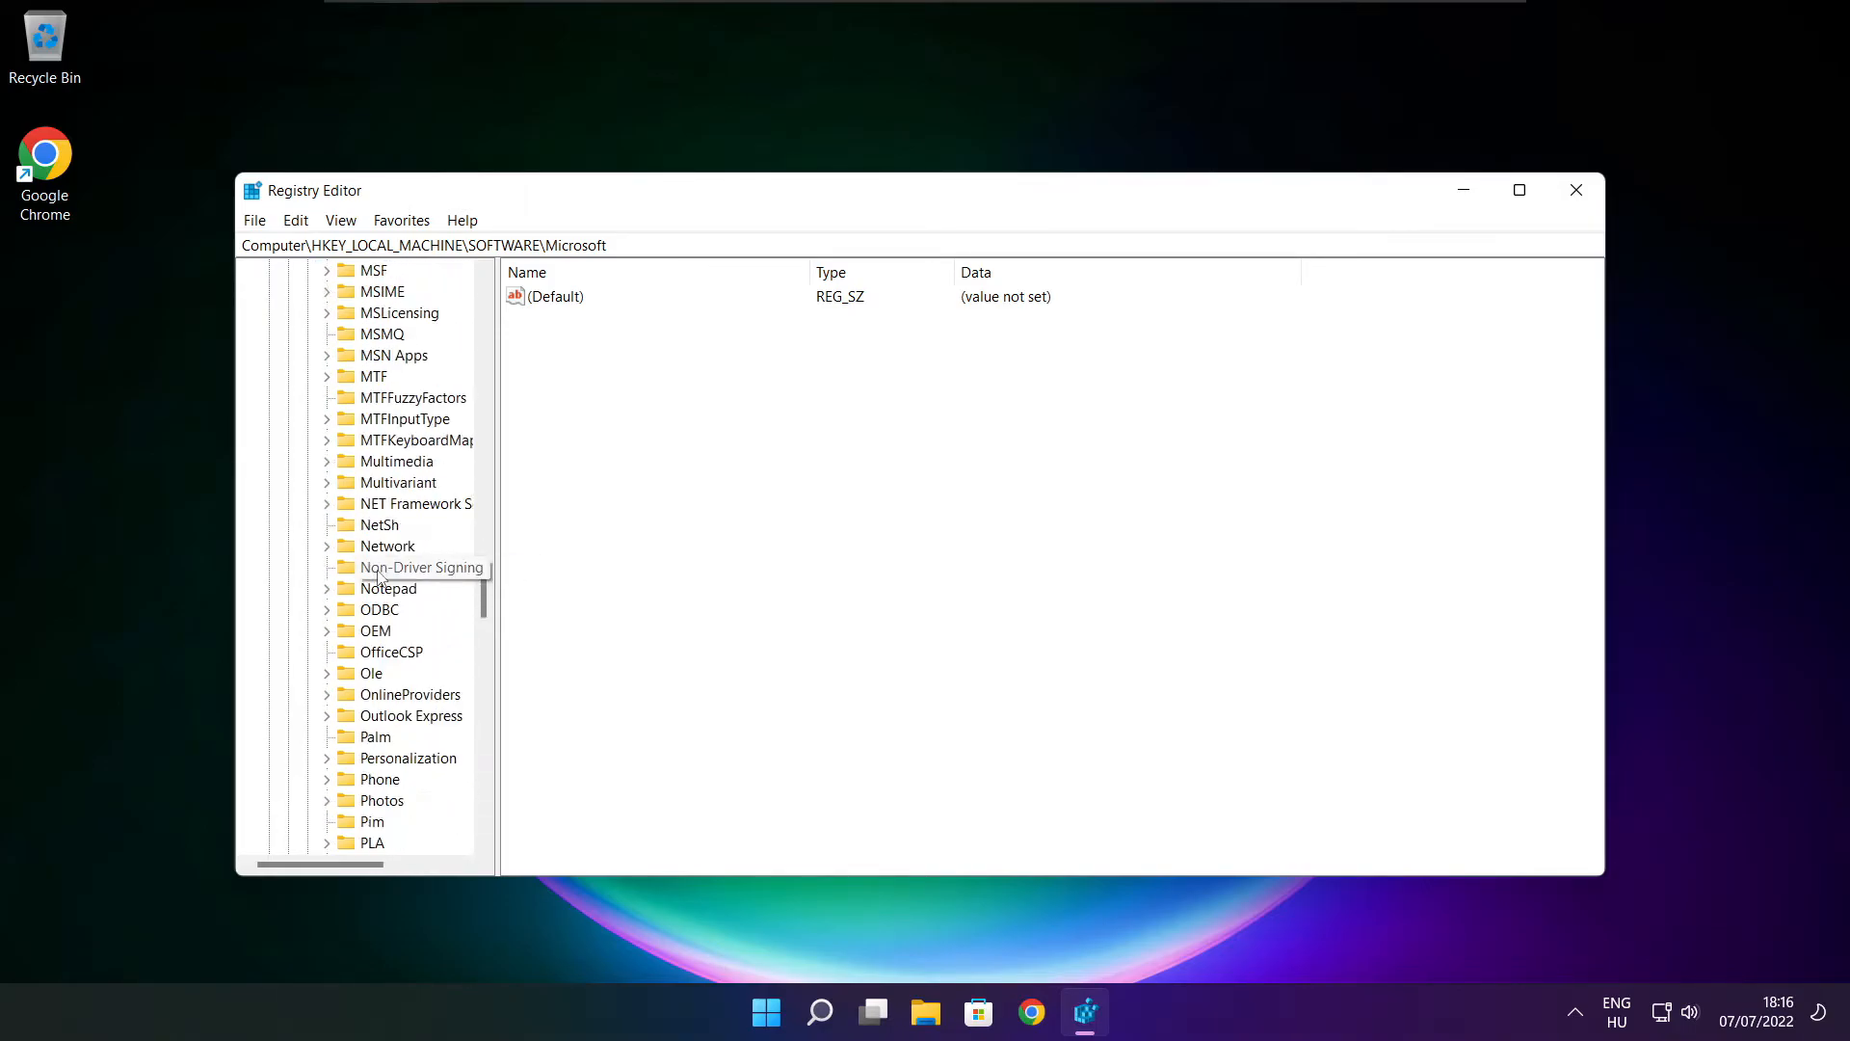
scroll(down, 3)
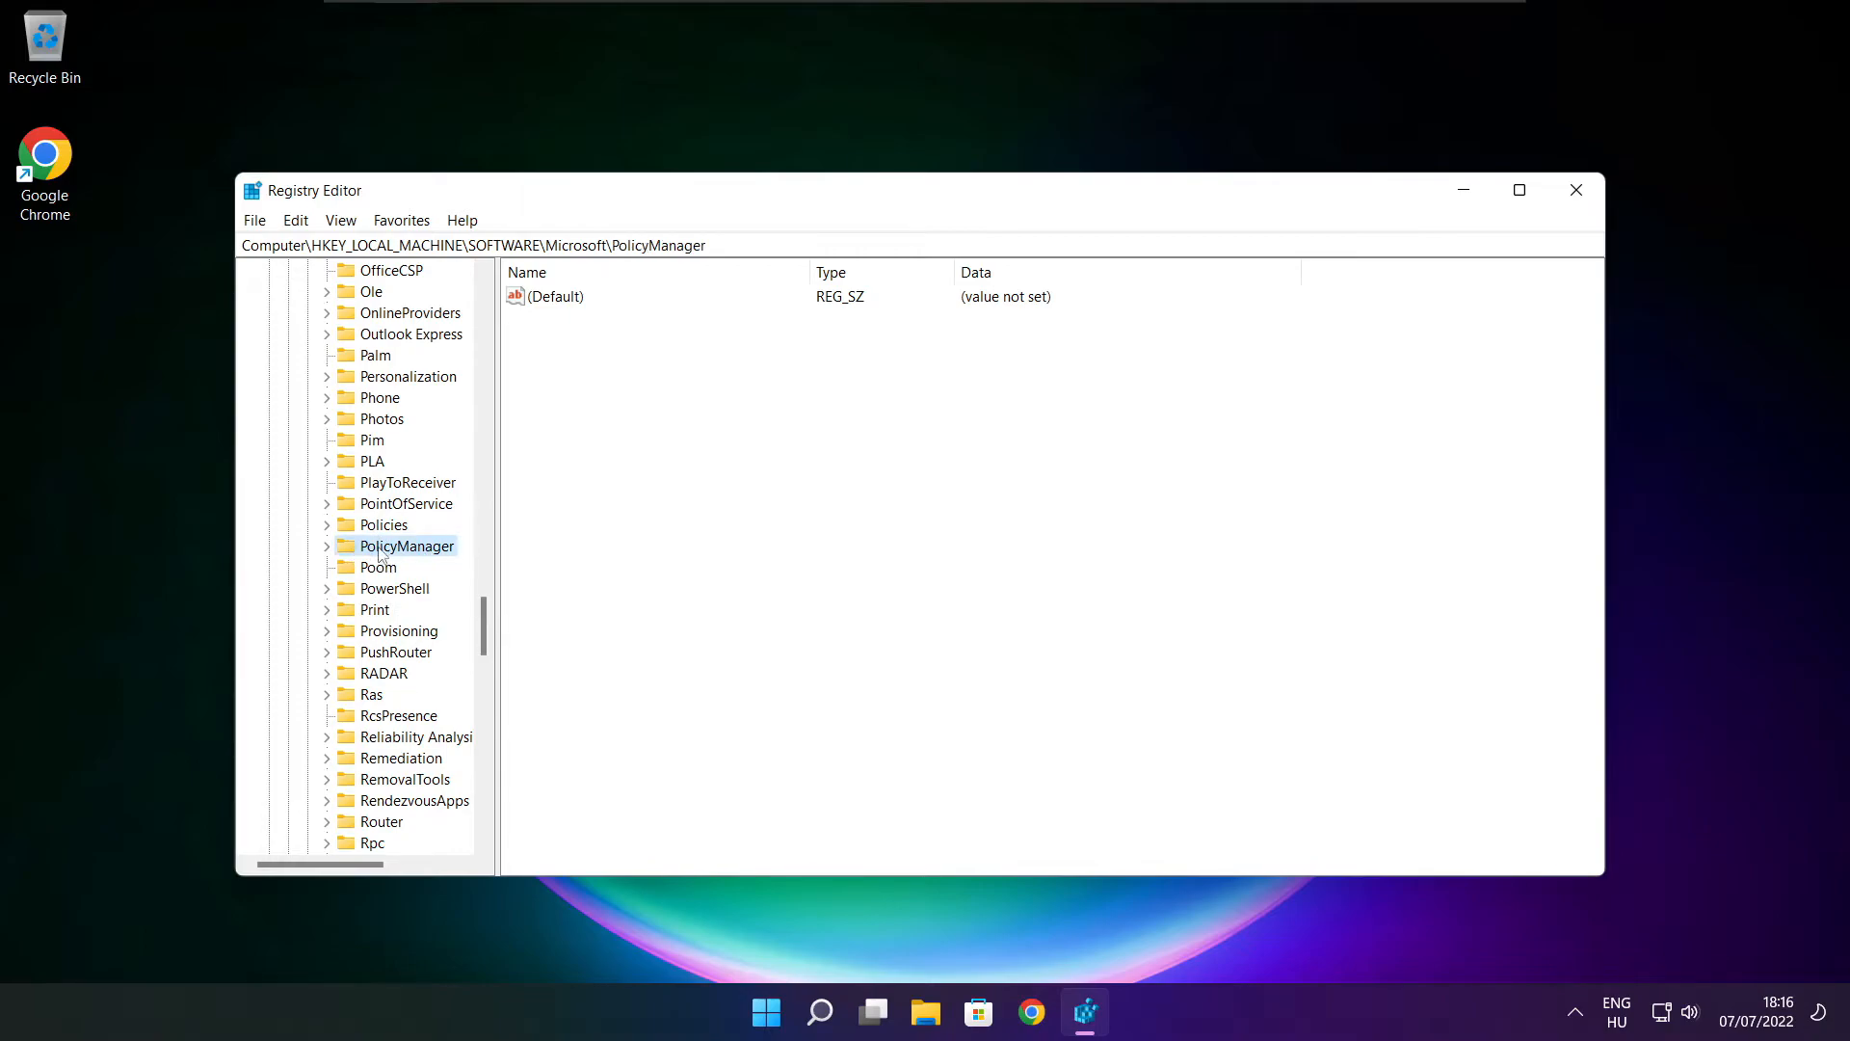
click(327, 546)
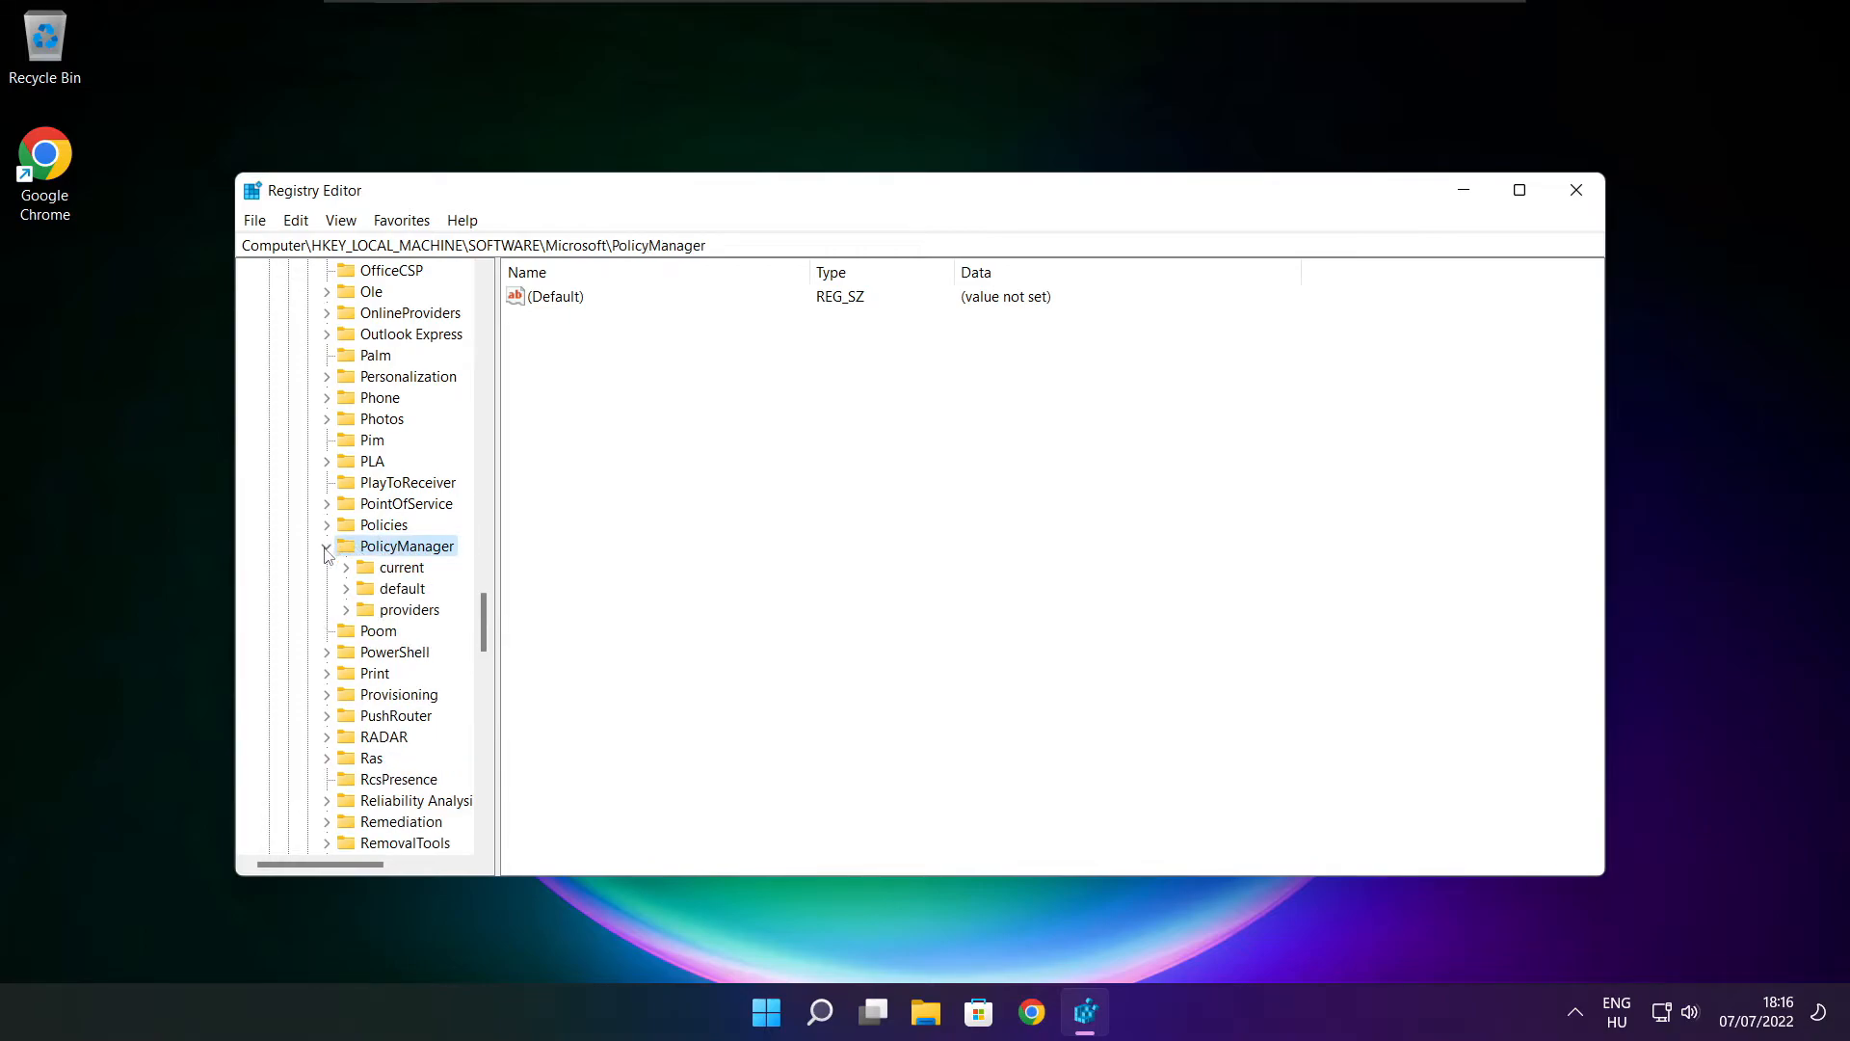
click(403, 588)
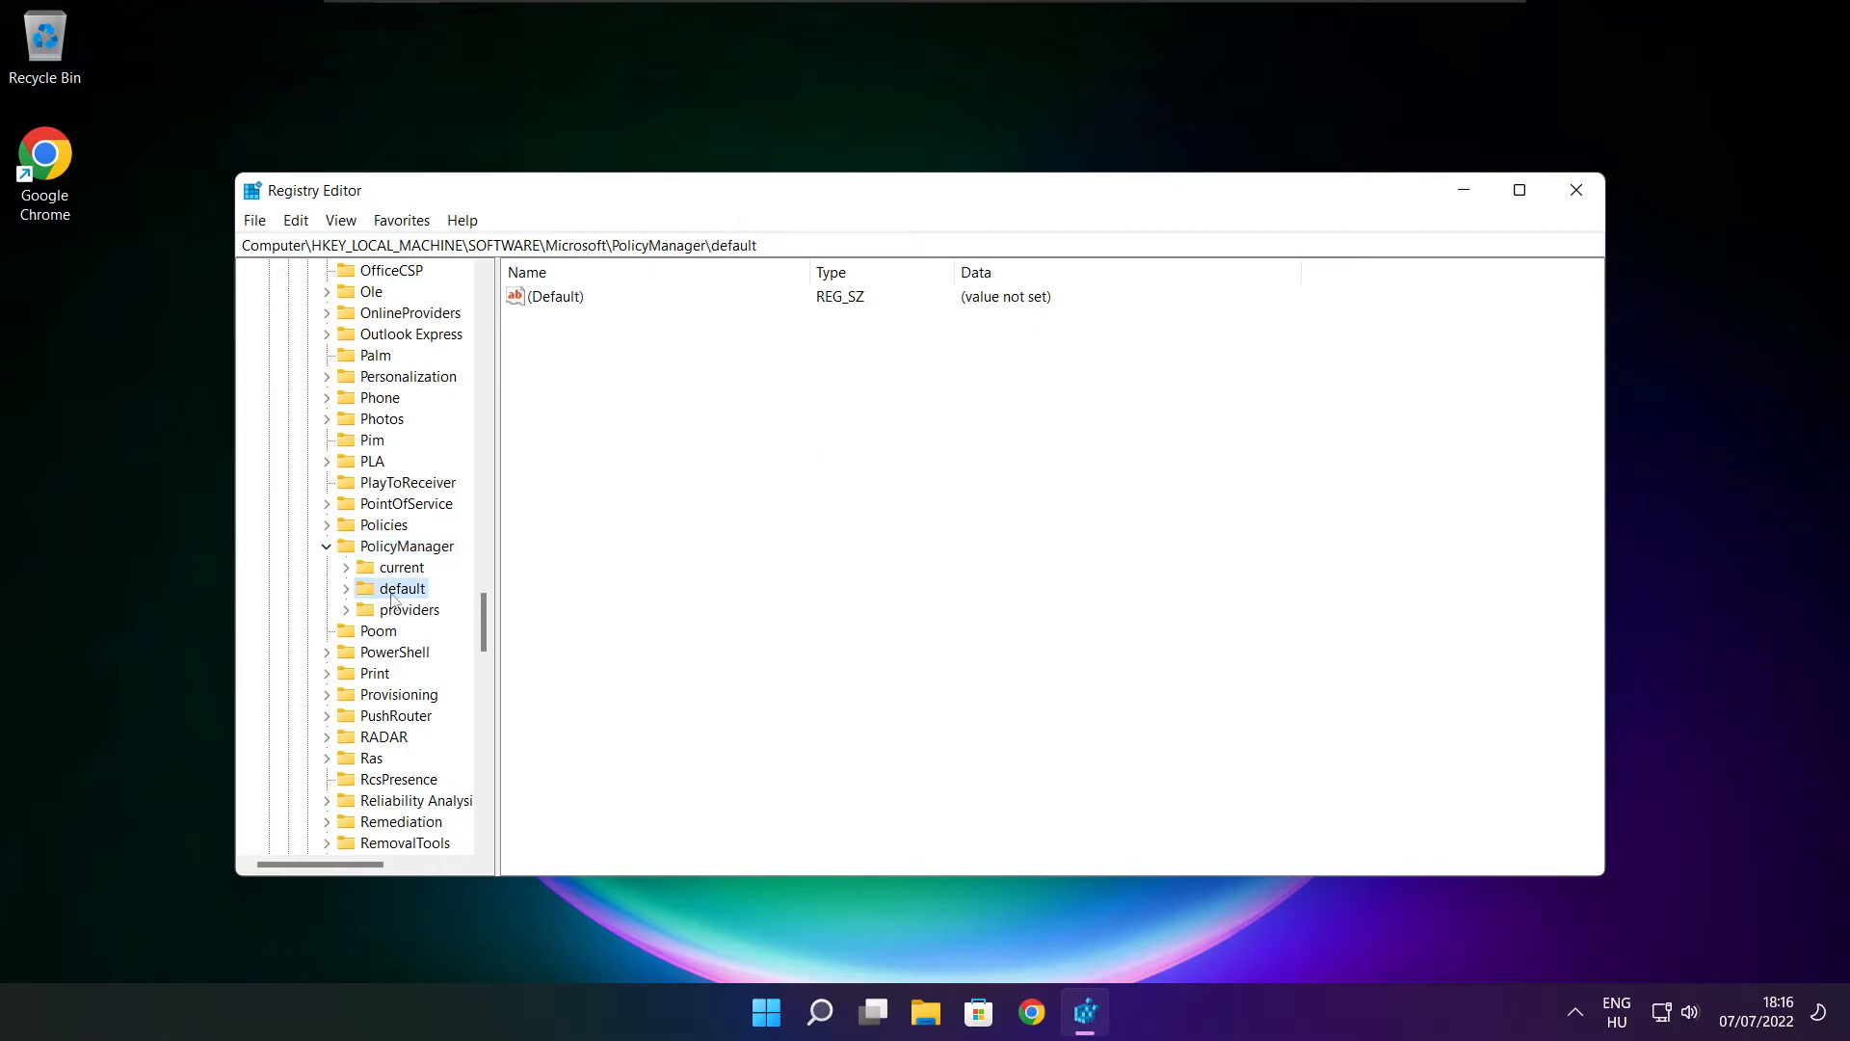
mouse_move(349, 592)
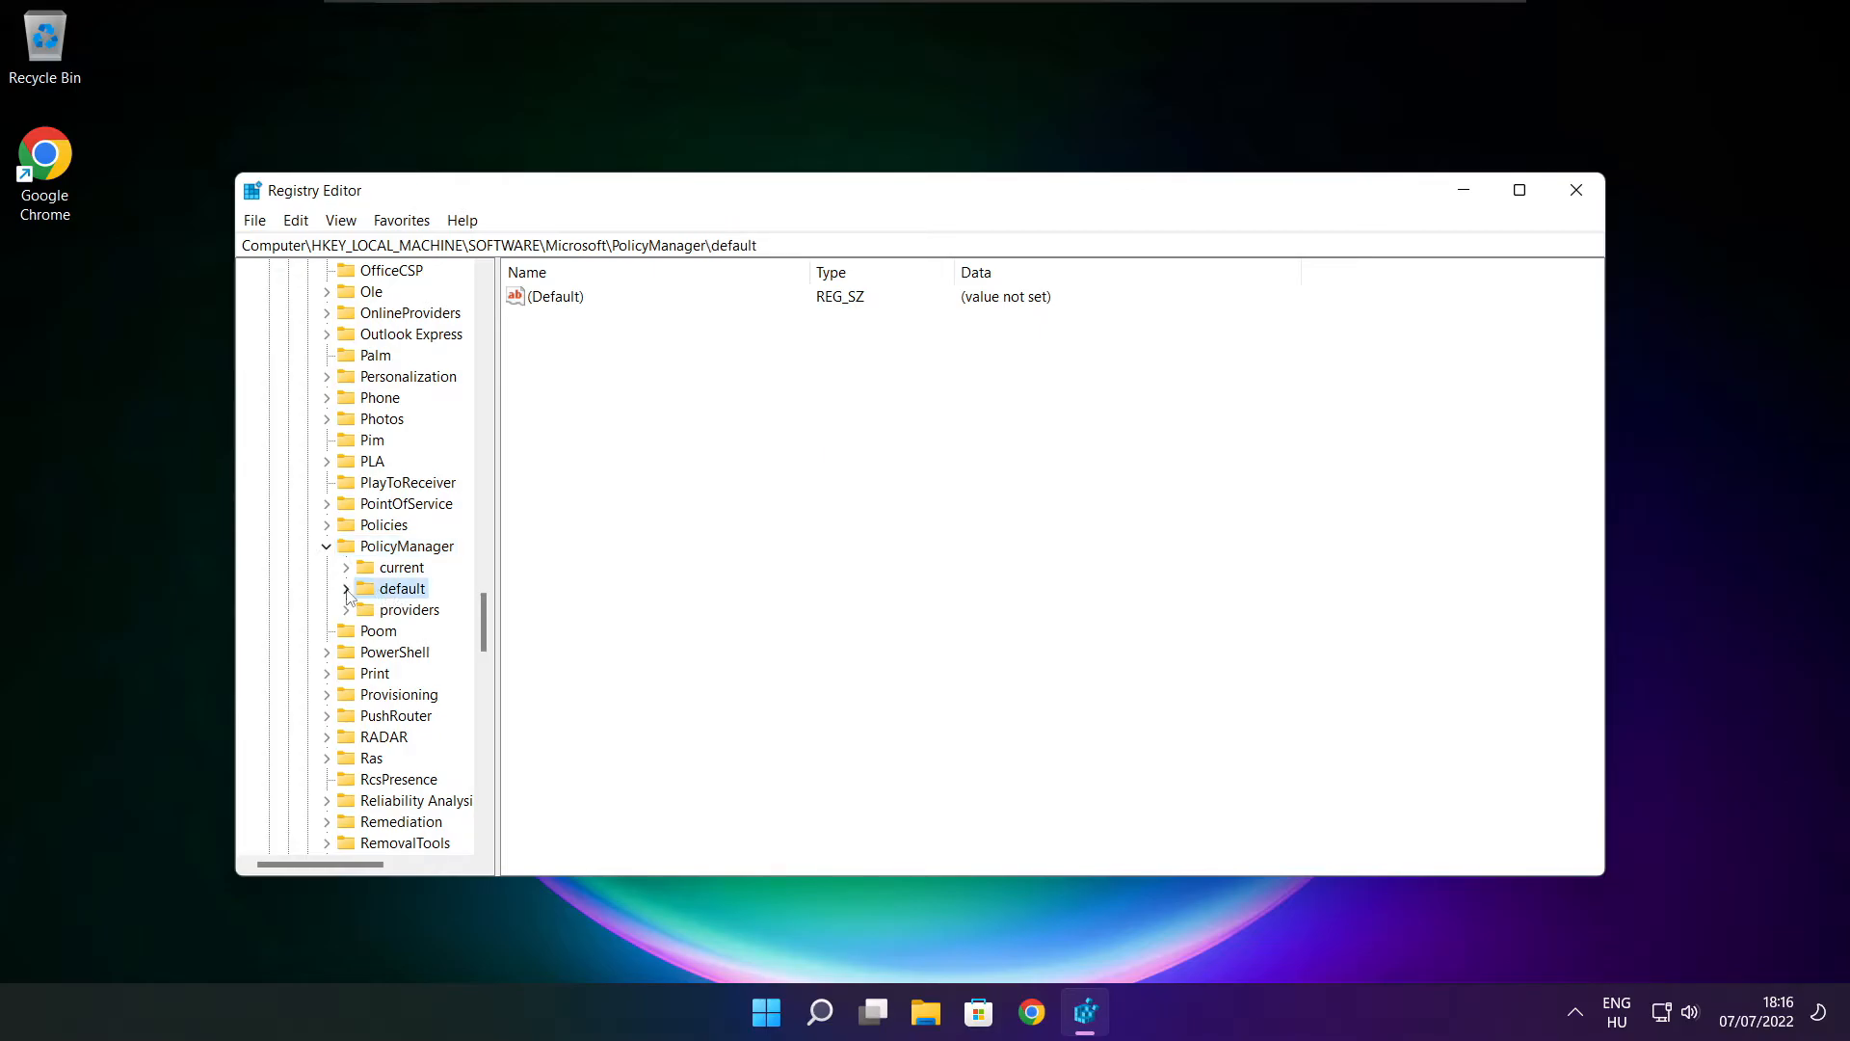
click(345, 590)
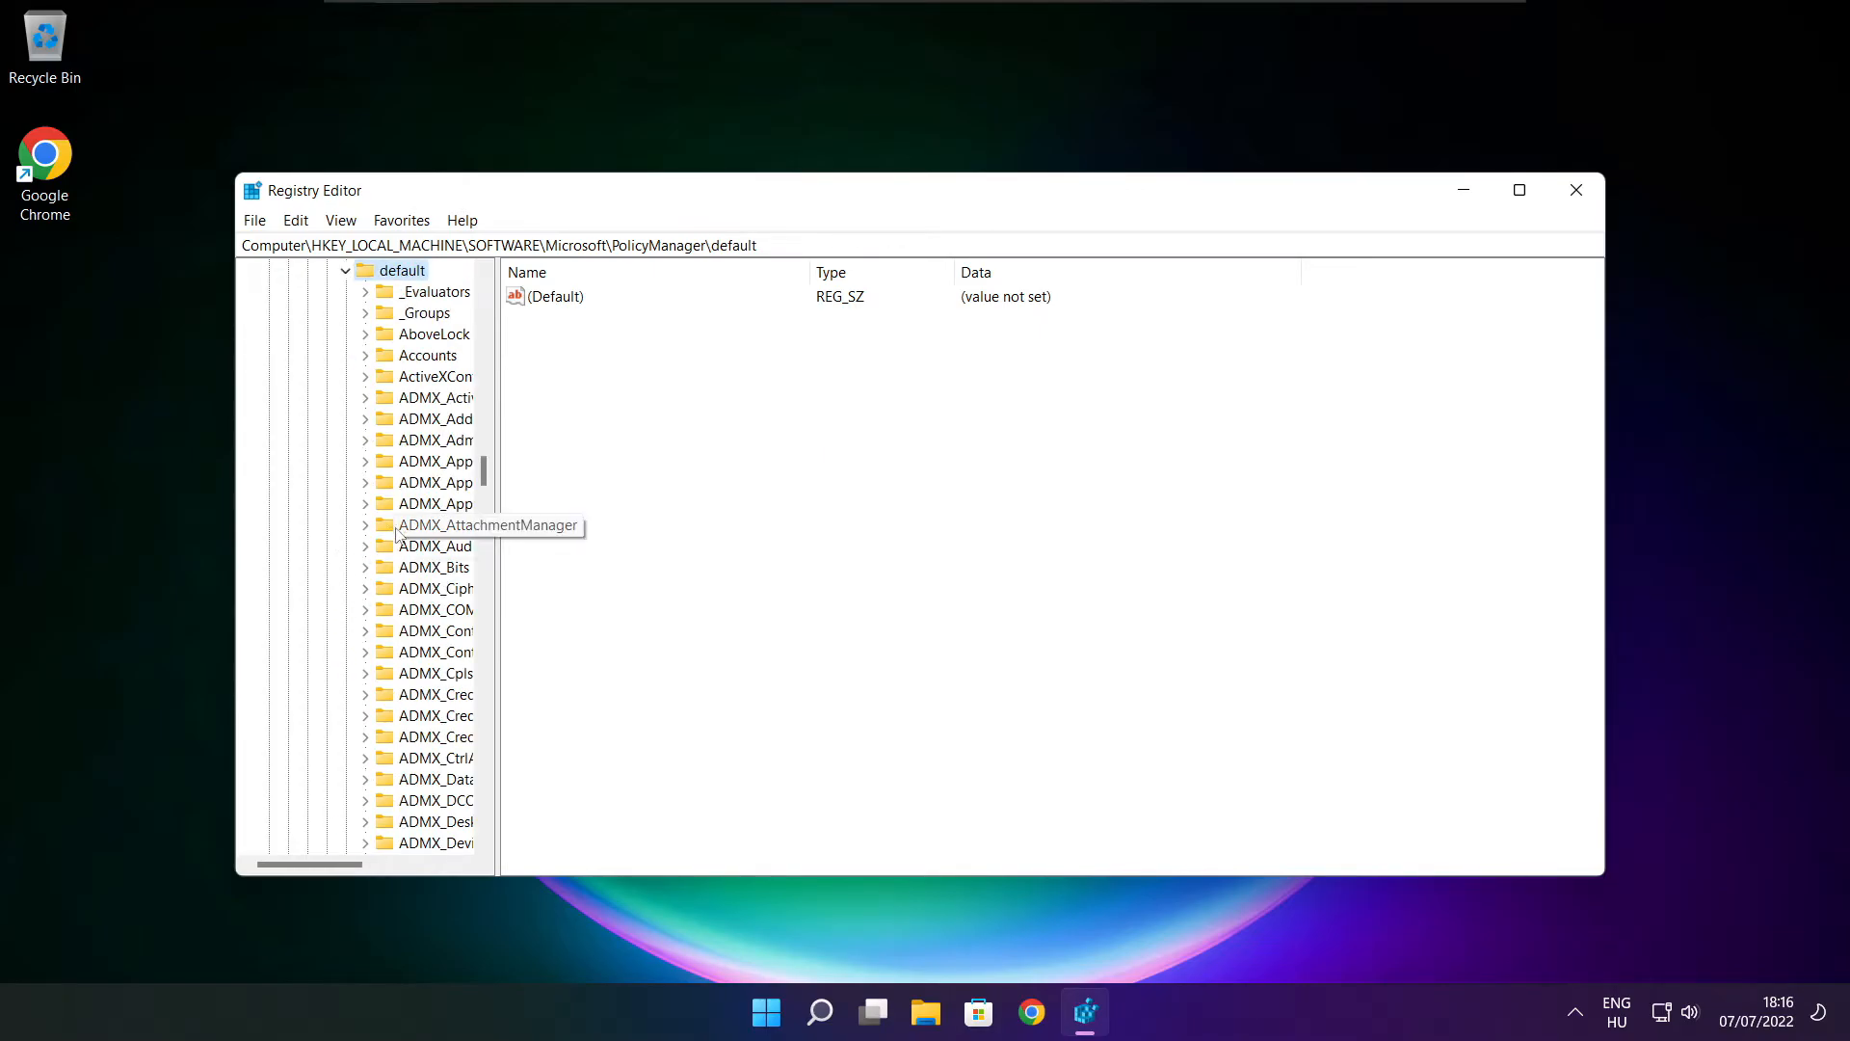
scroll(down, 3)
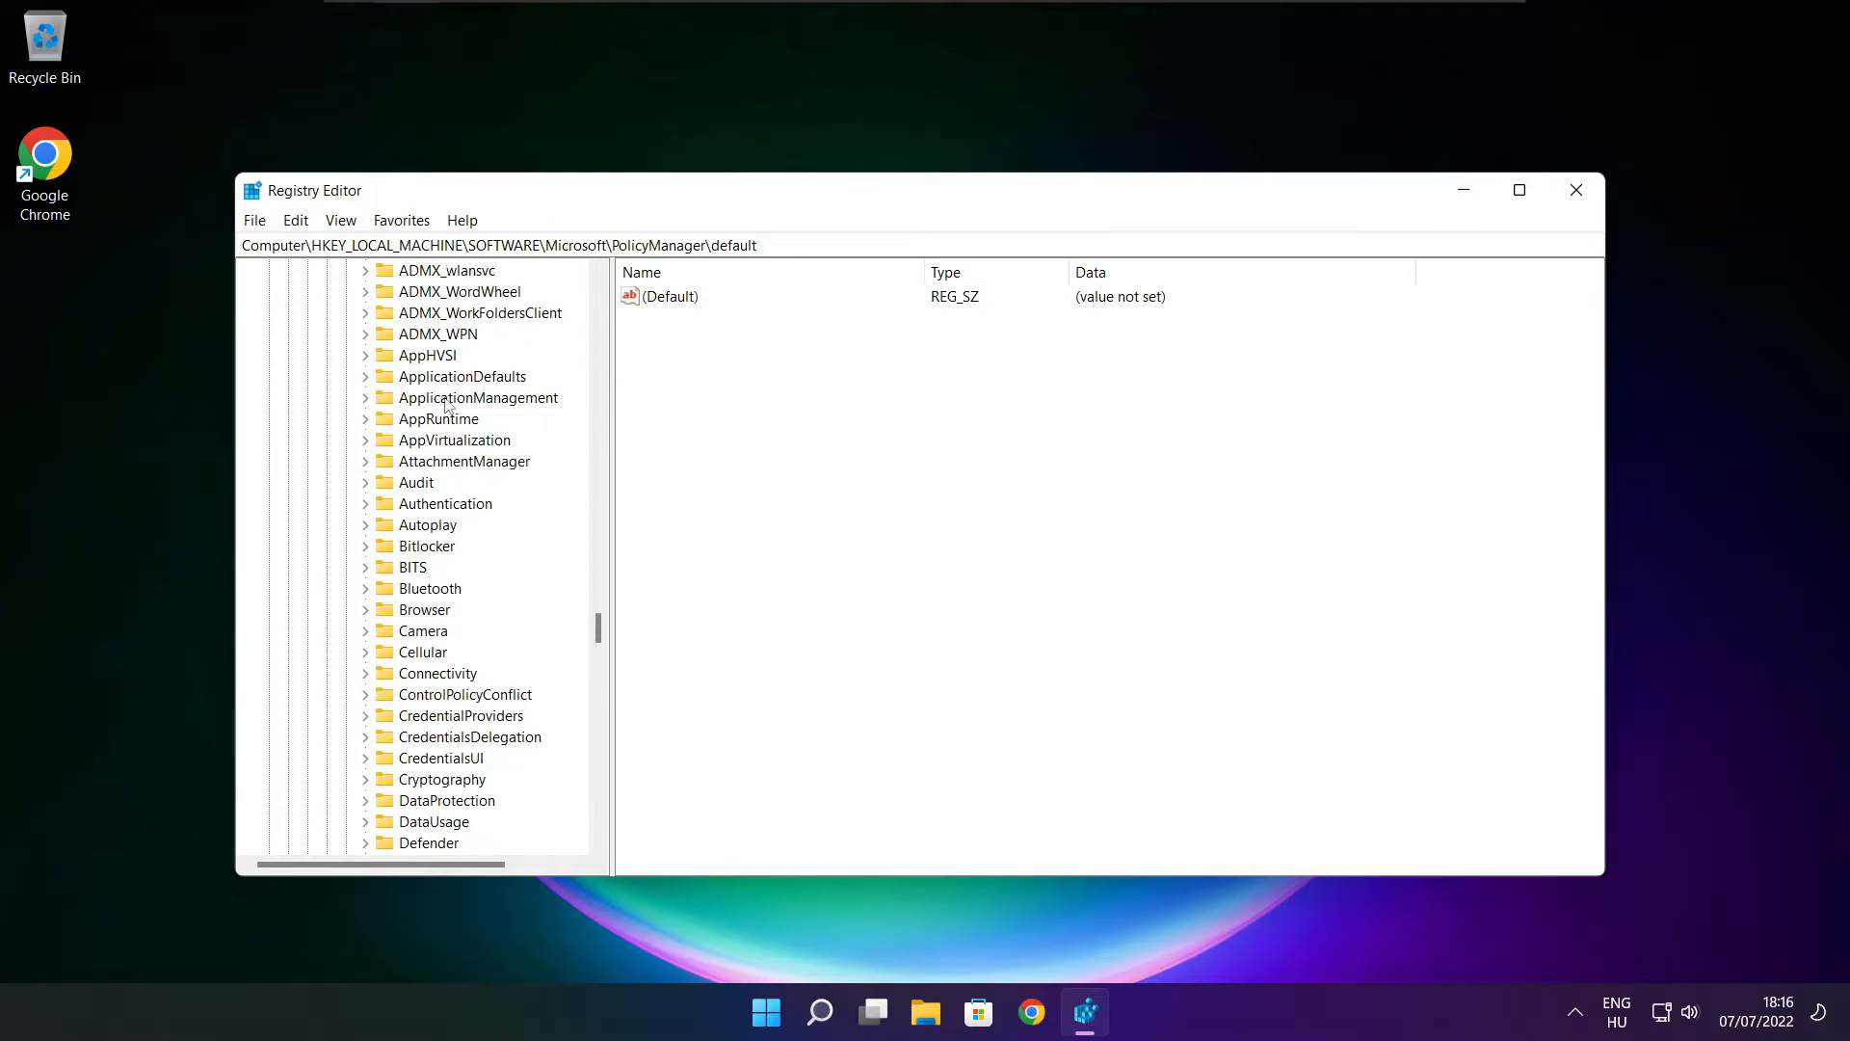
click(478, 397)
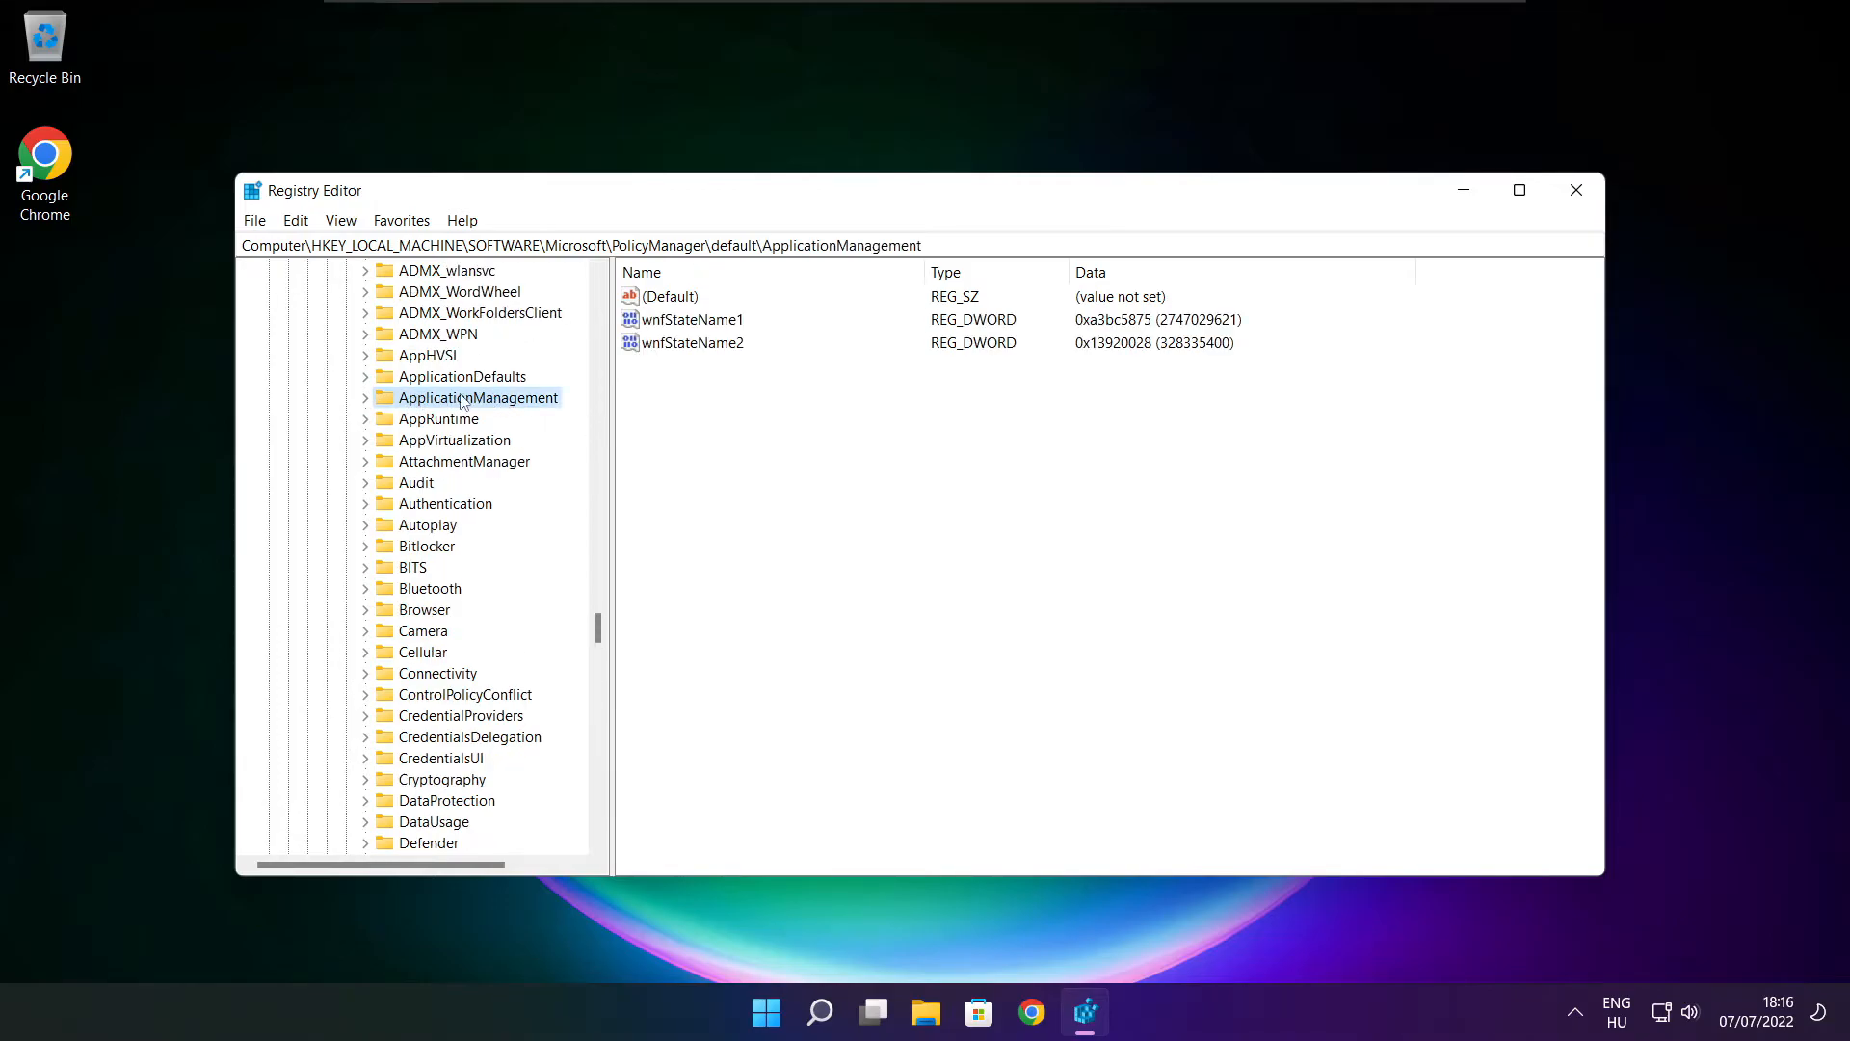
click(366, 397)
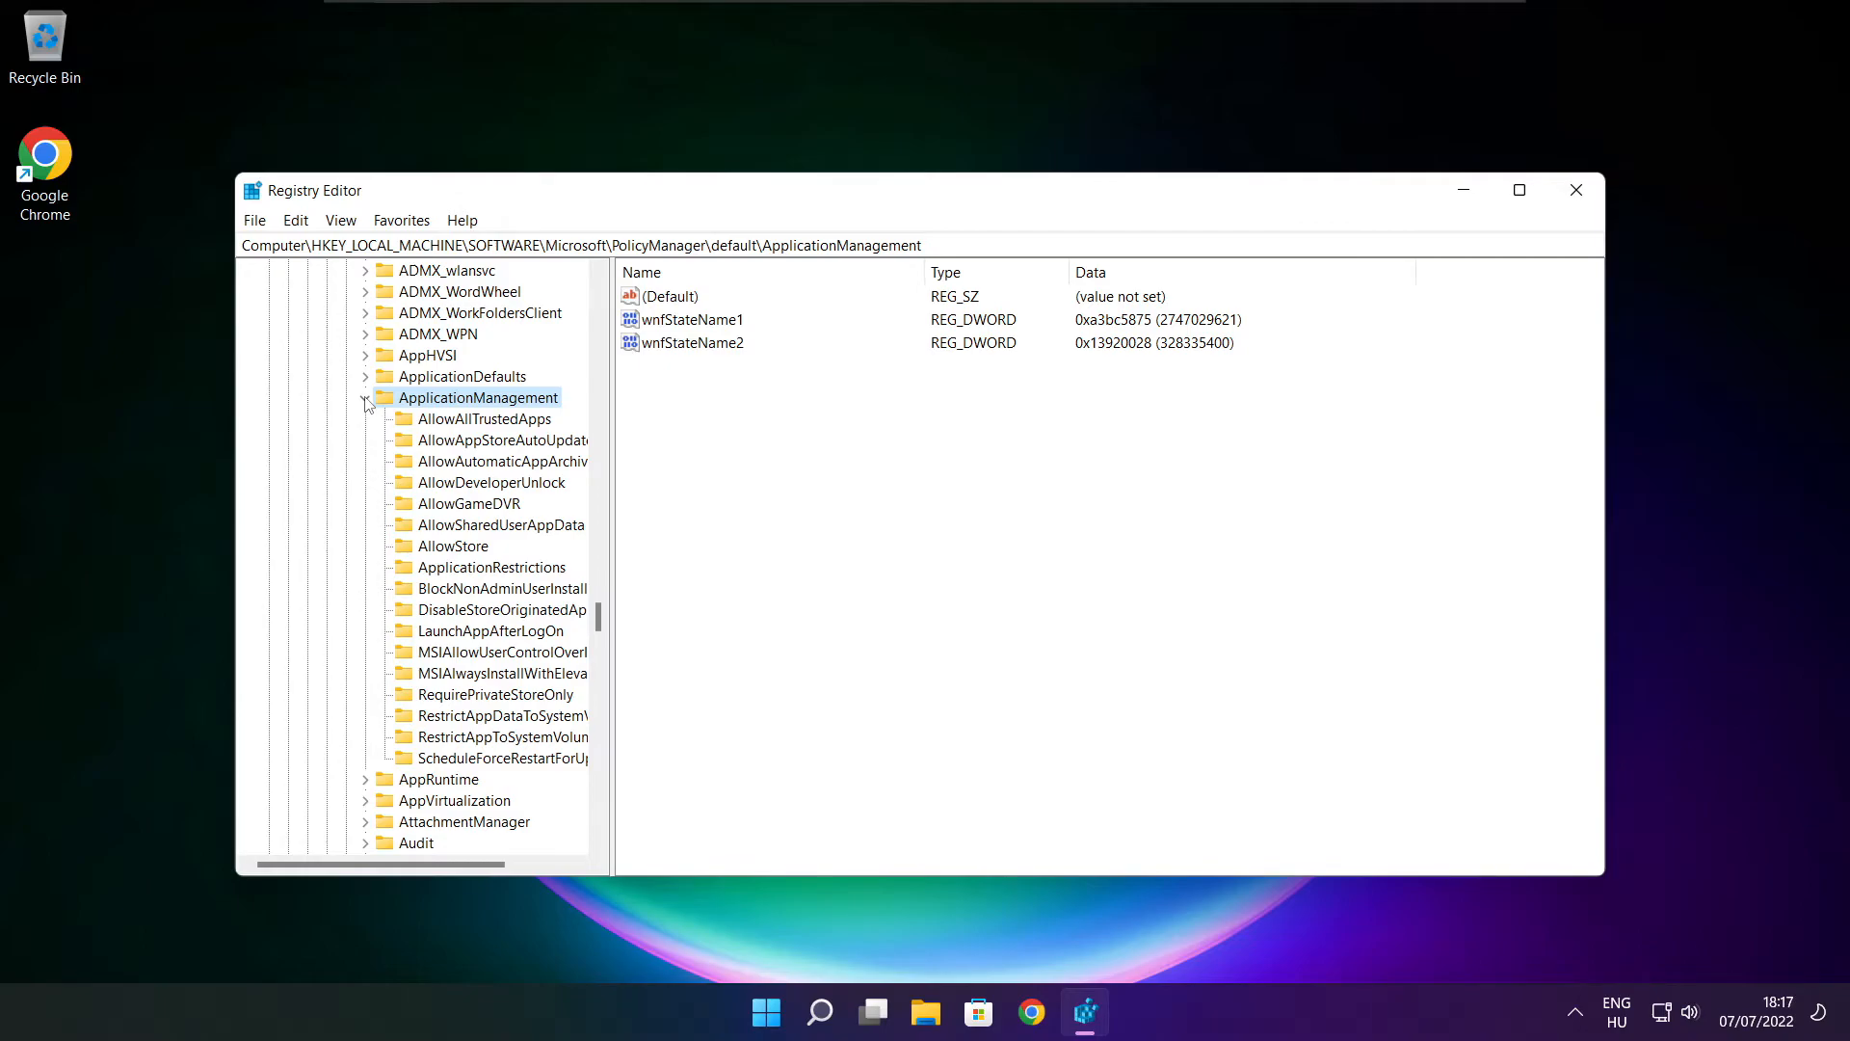
mouse_move(613, 486)
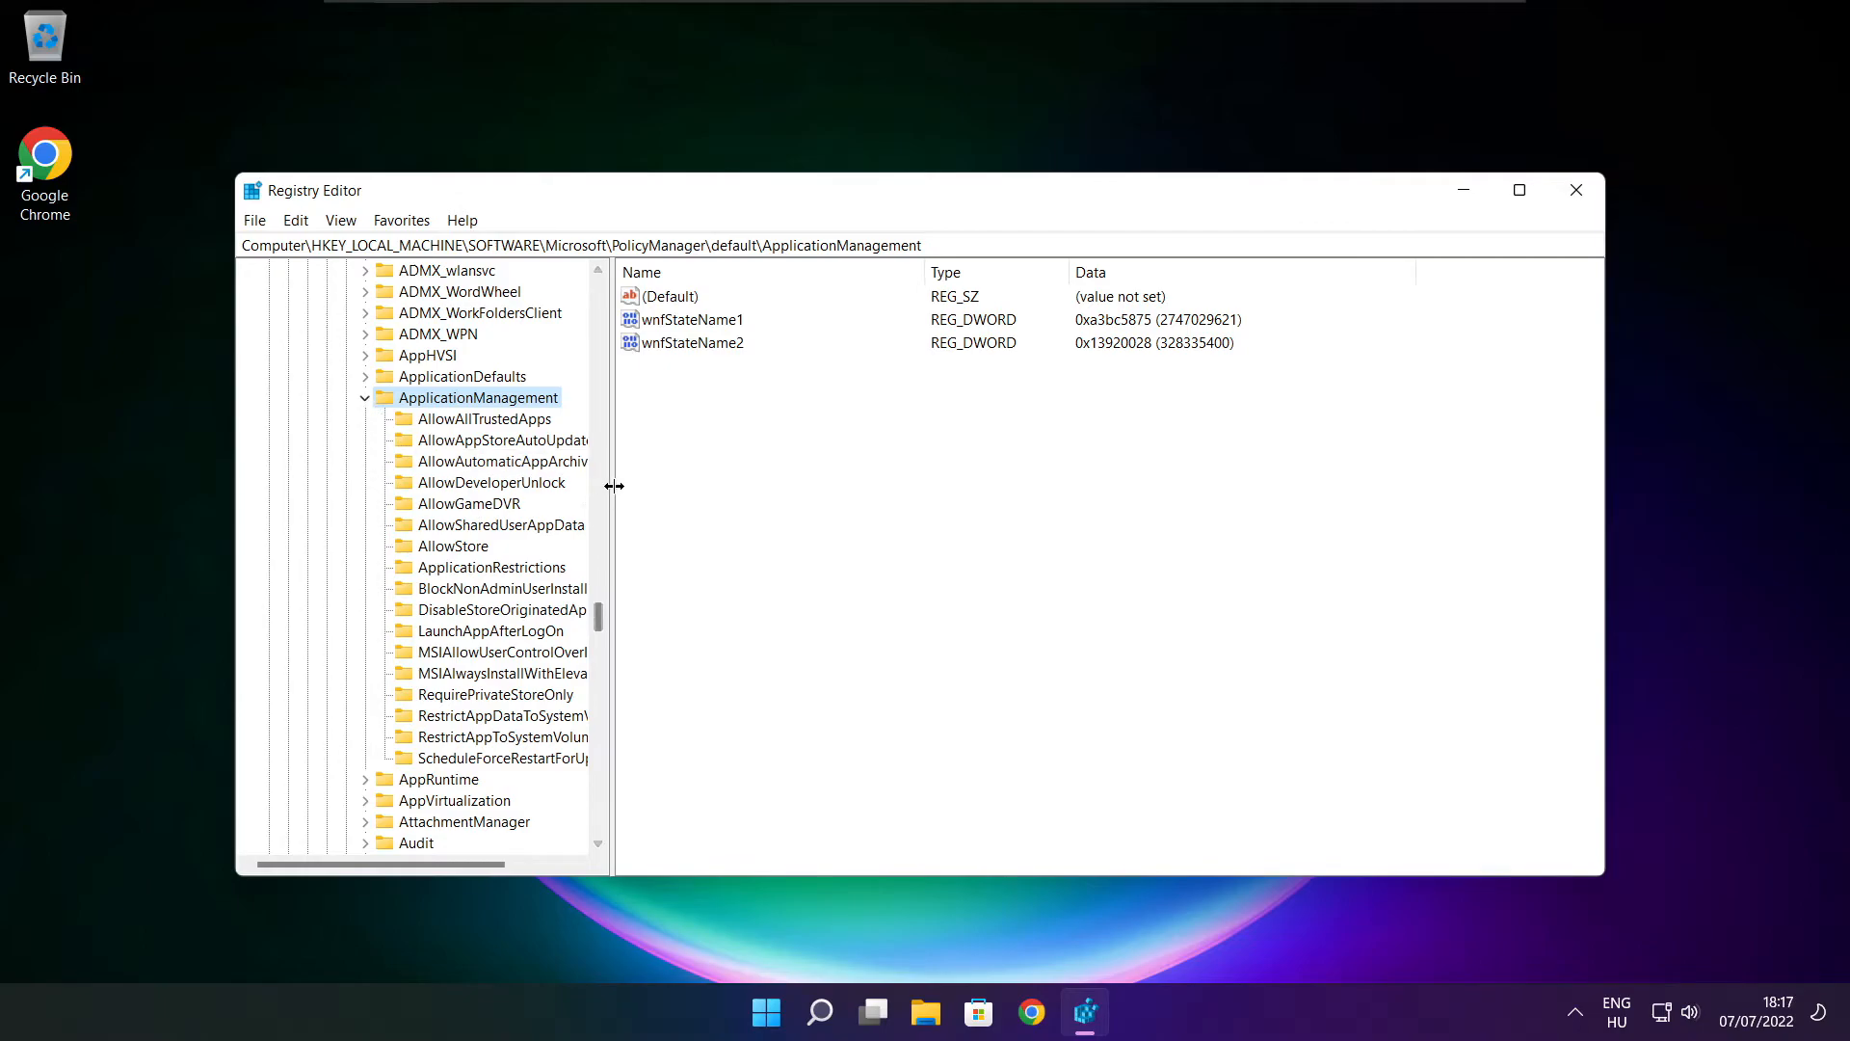
- Set the AllowGameDVR policy's 'value' DWORD to 0 and confirm
click(470, 503)
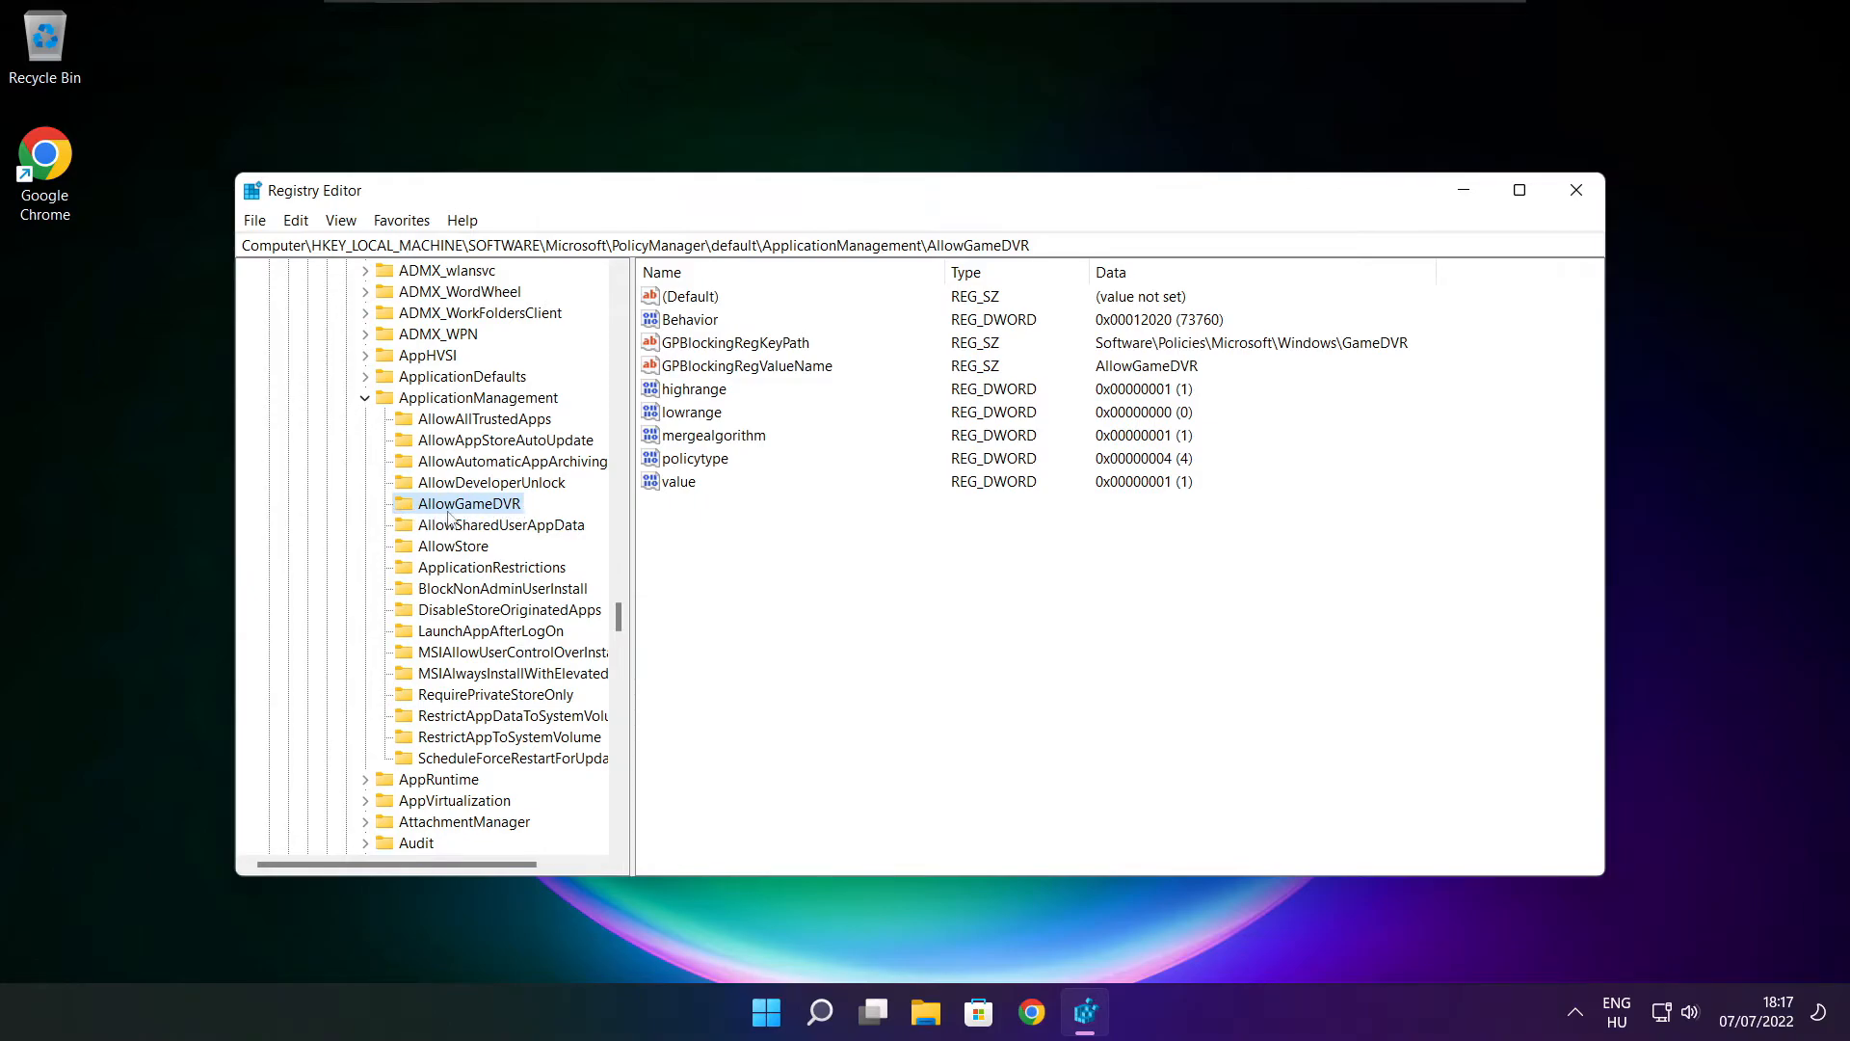
click(681, 481)
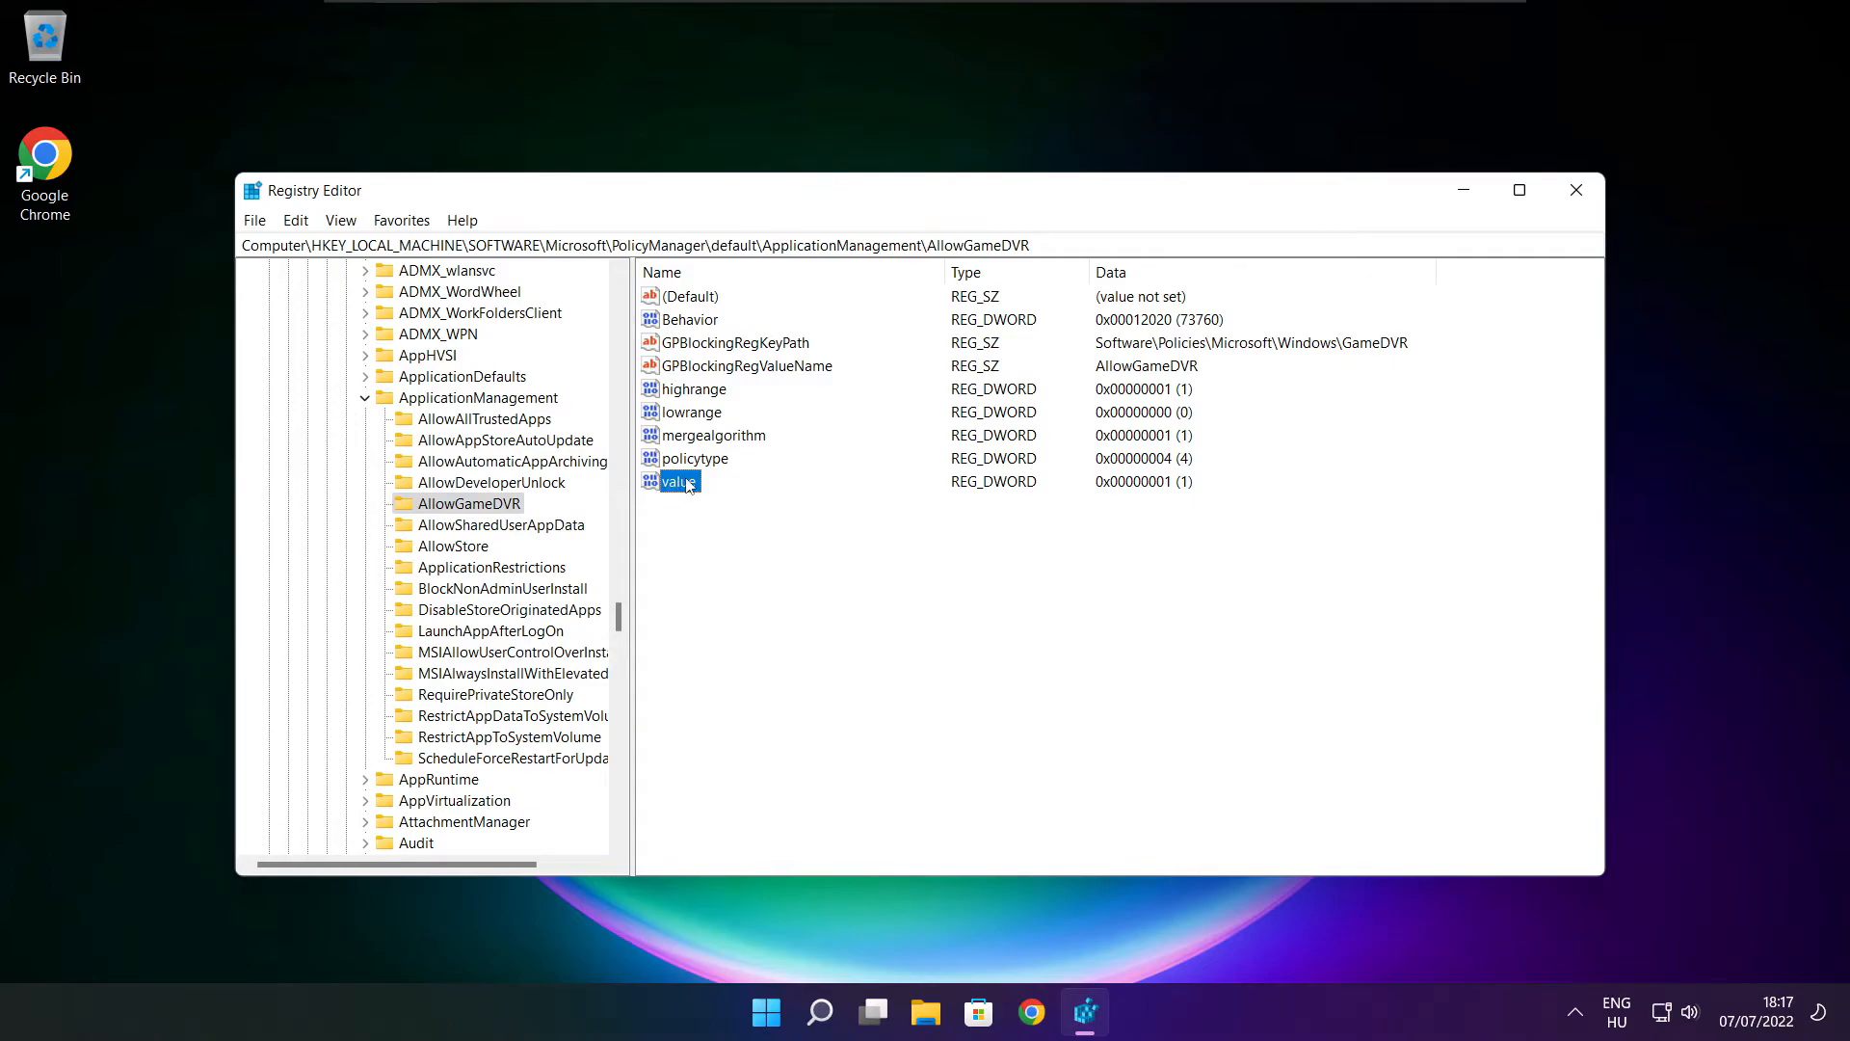
double_click(676, 482)
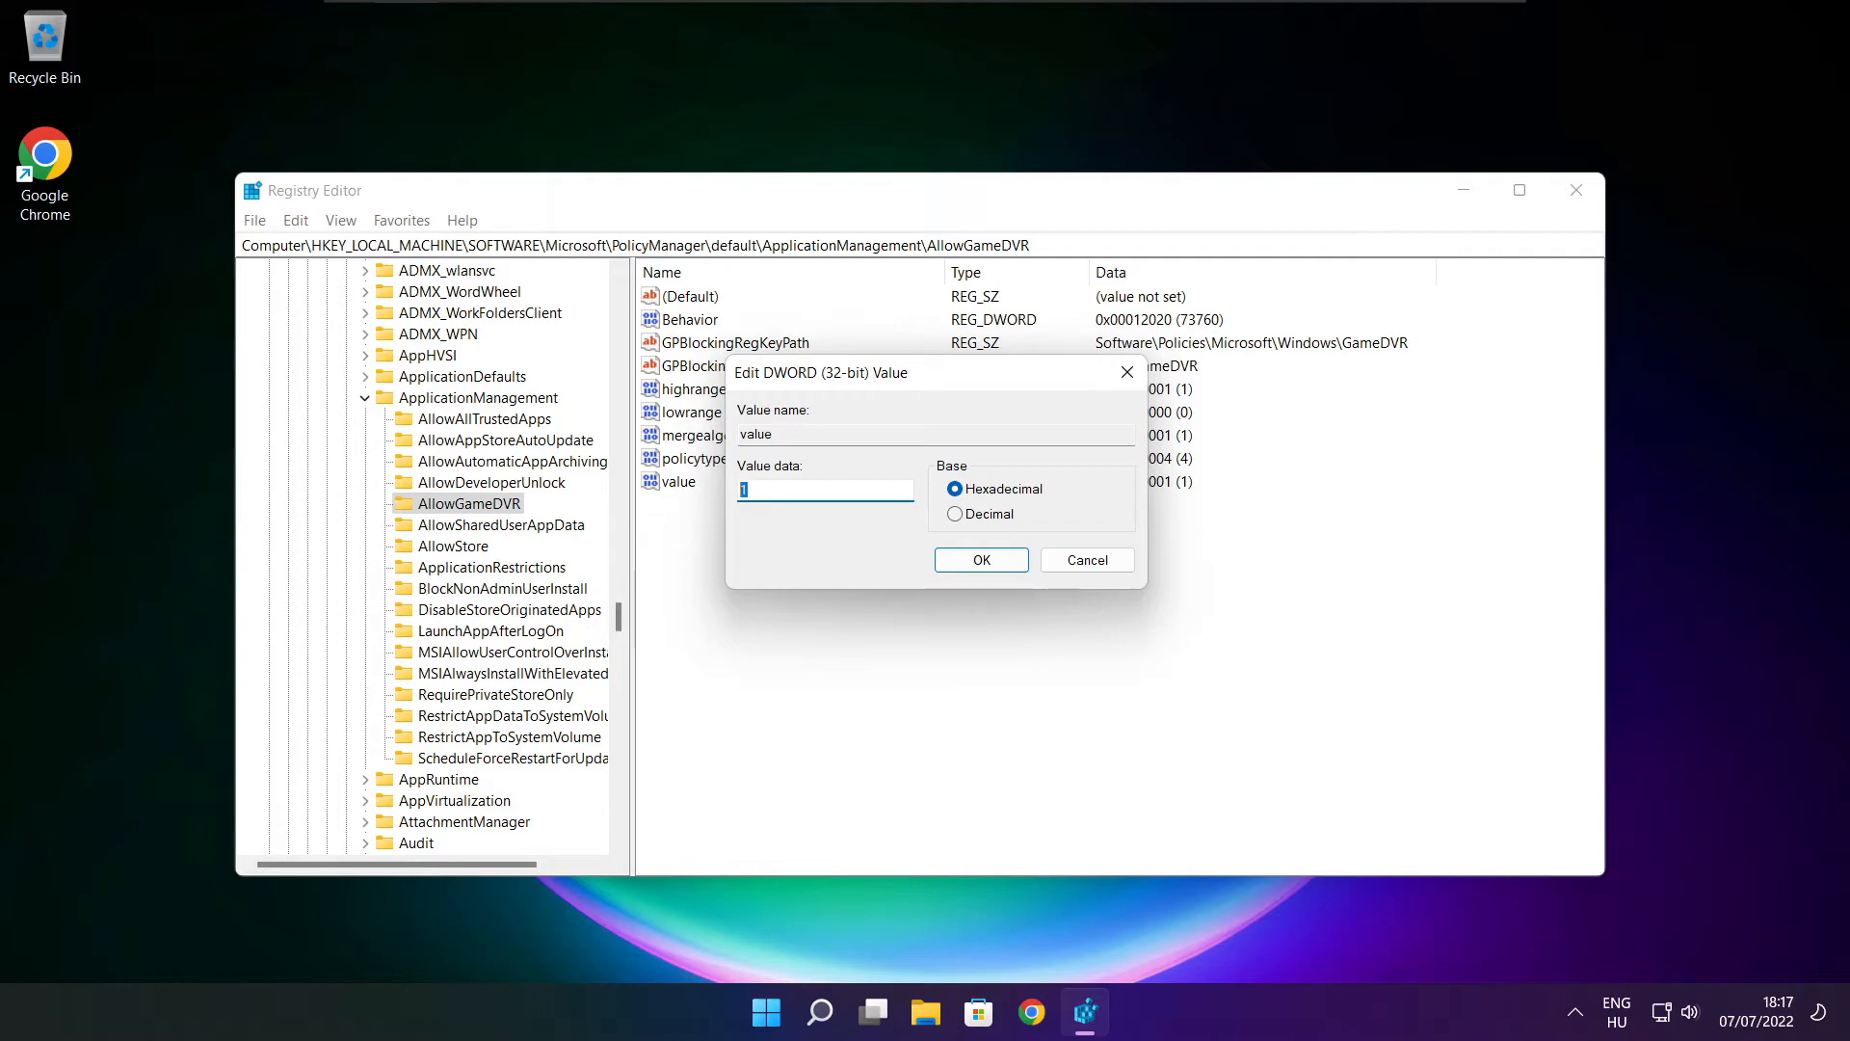
text(0)
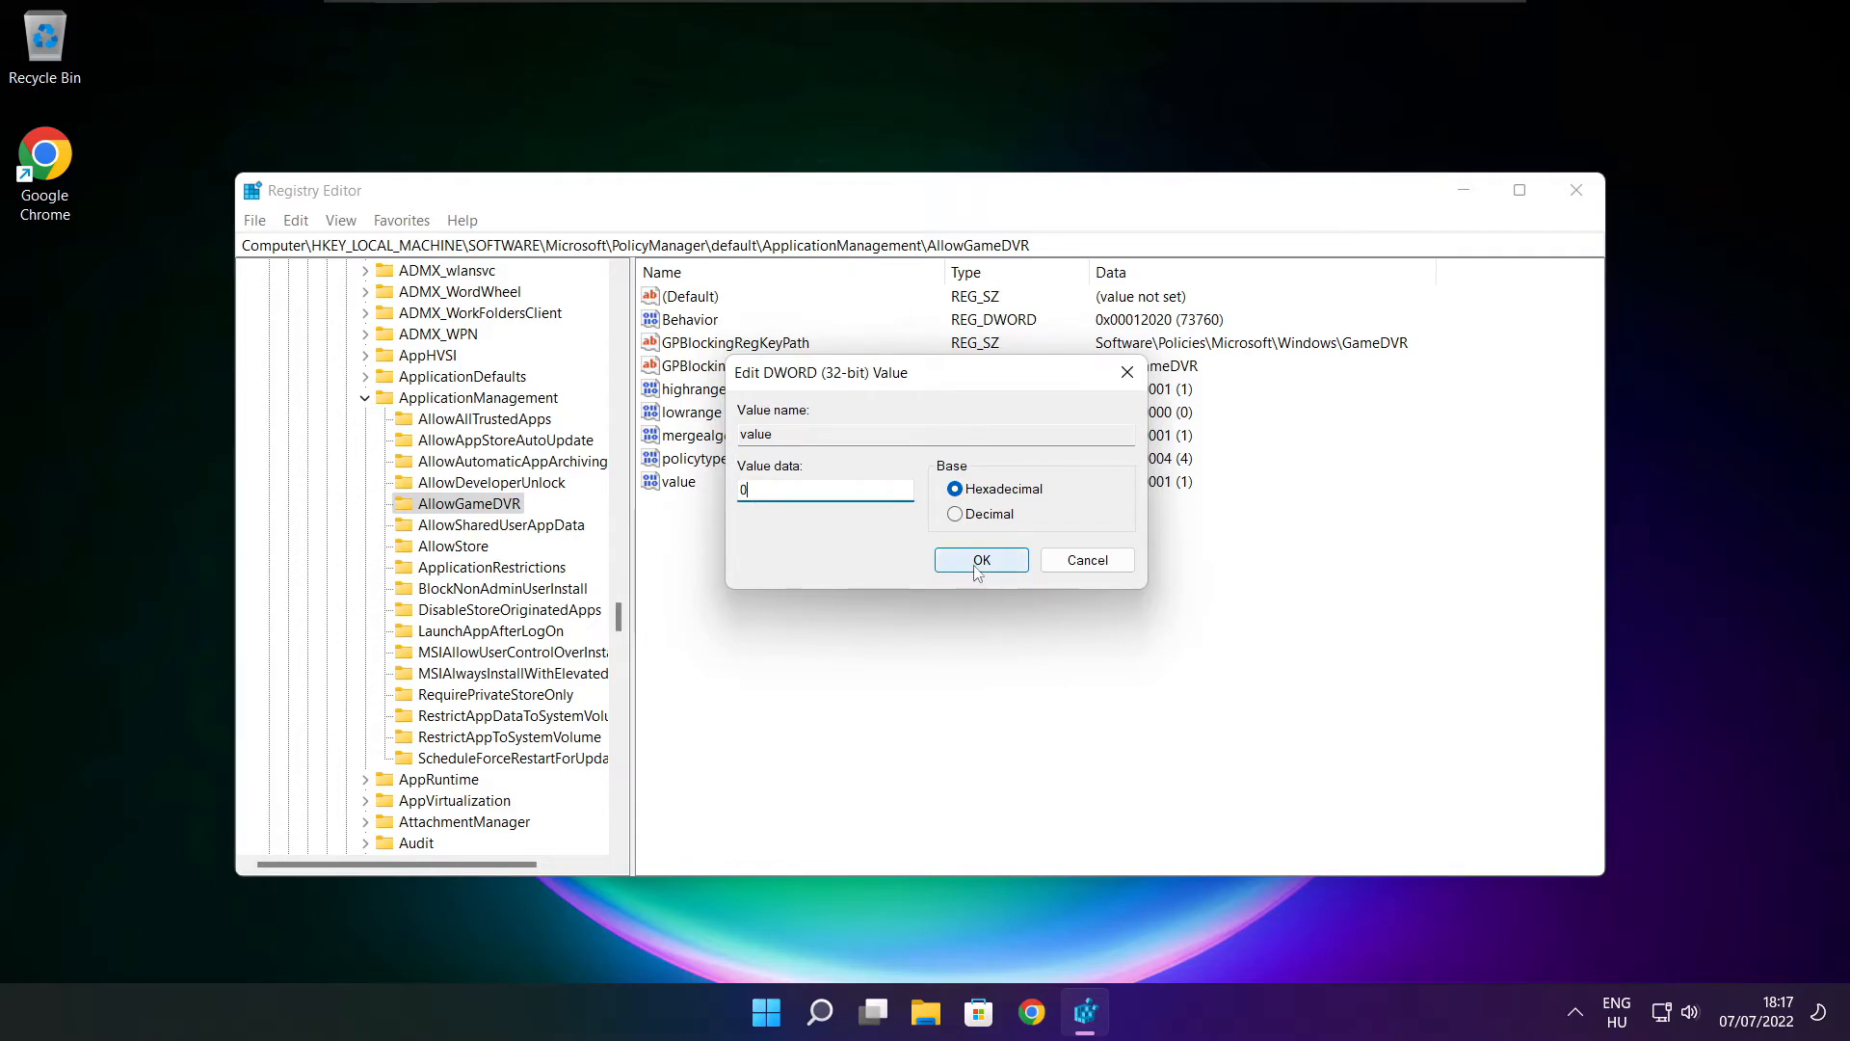
click(981, 559)
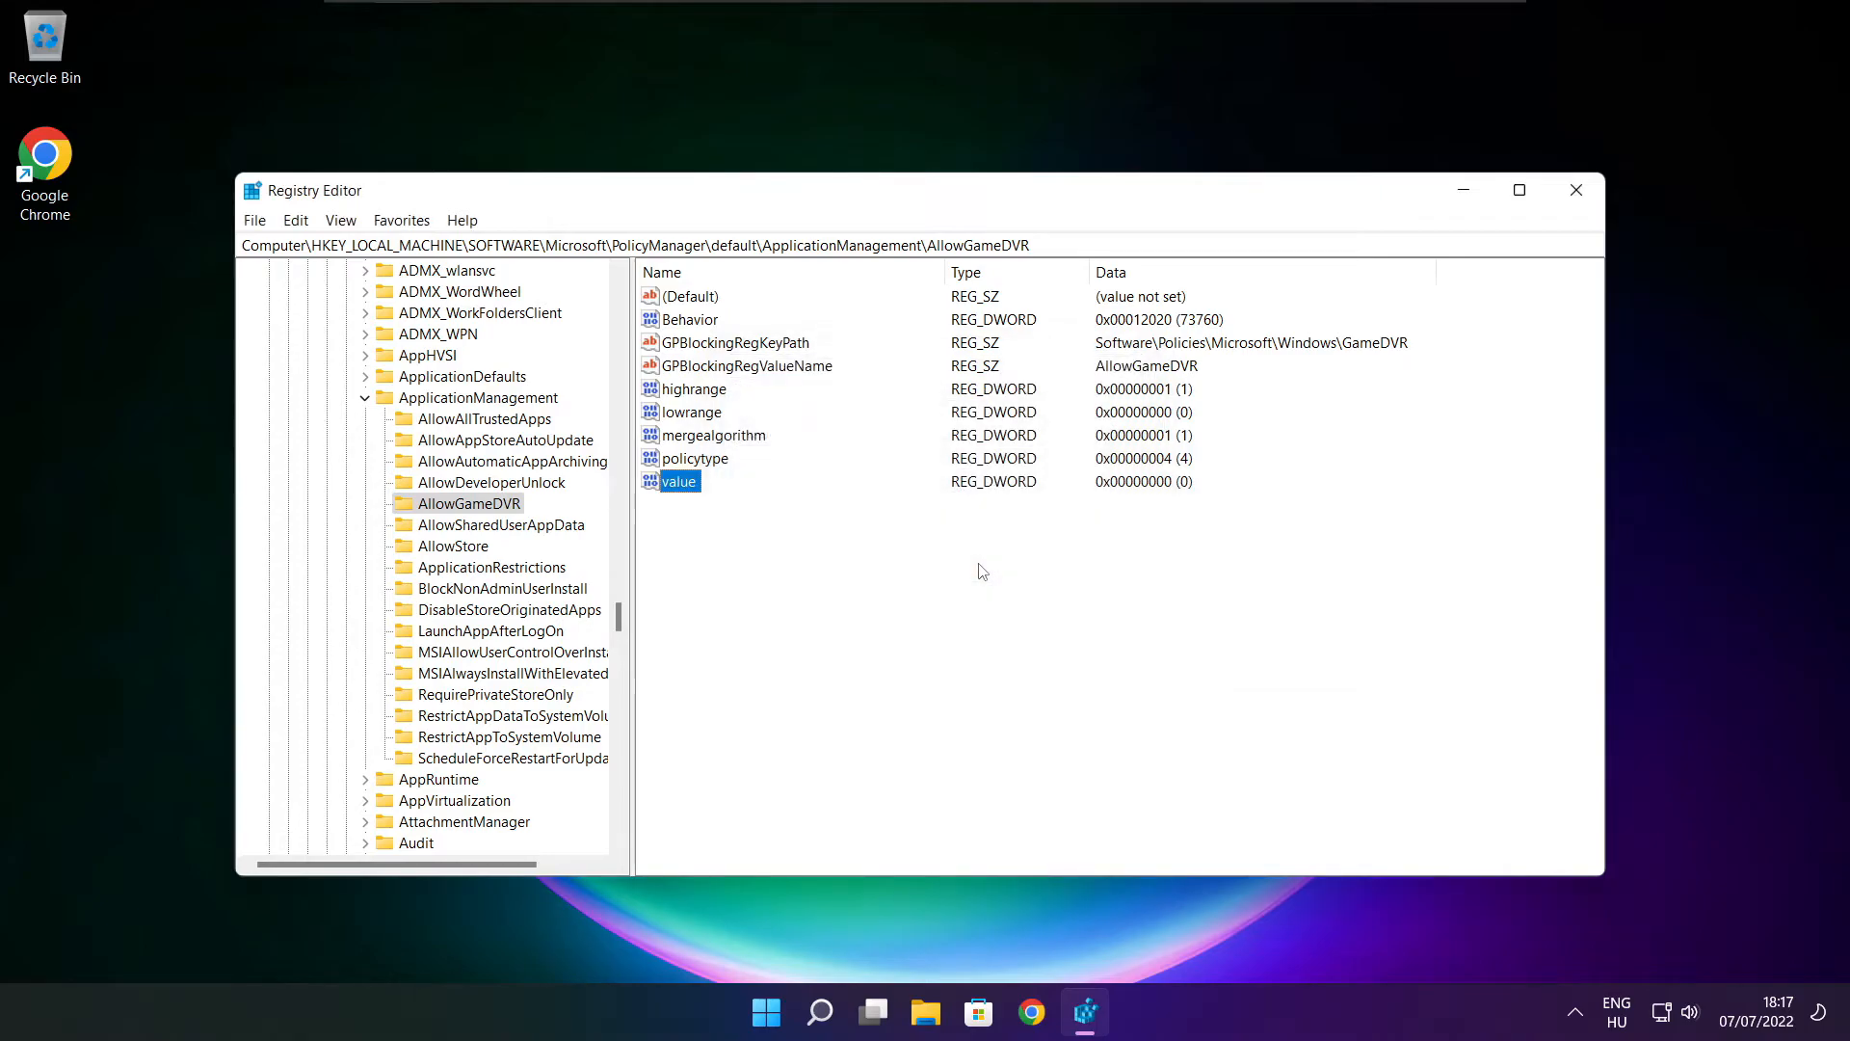
mouse_move(1492, 316)
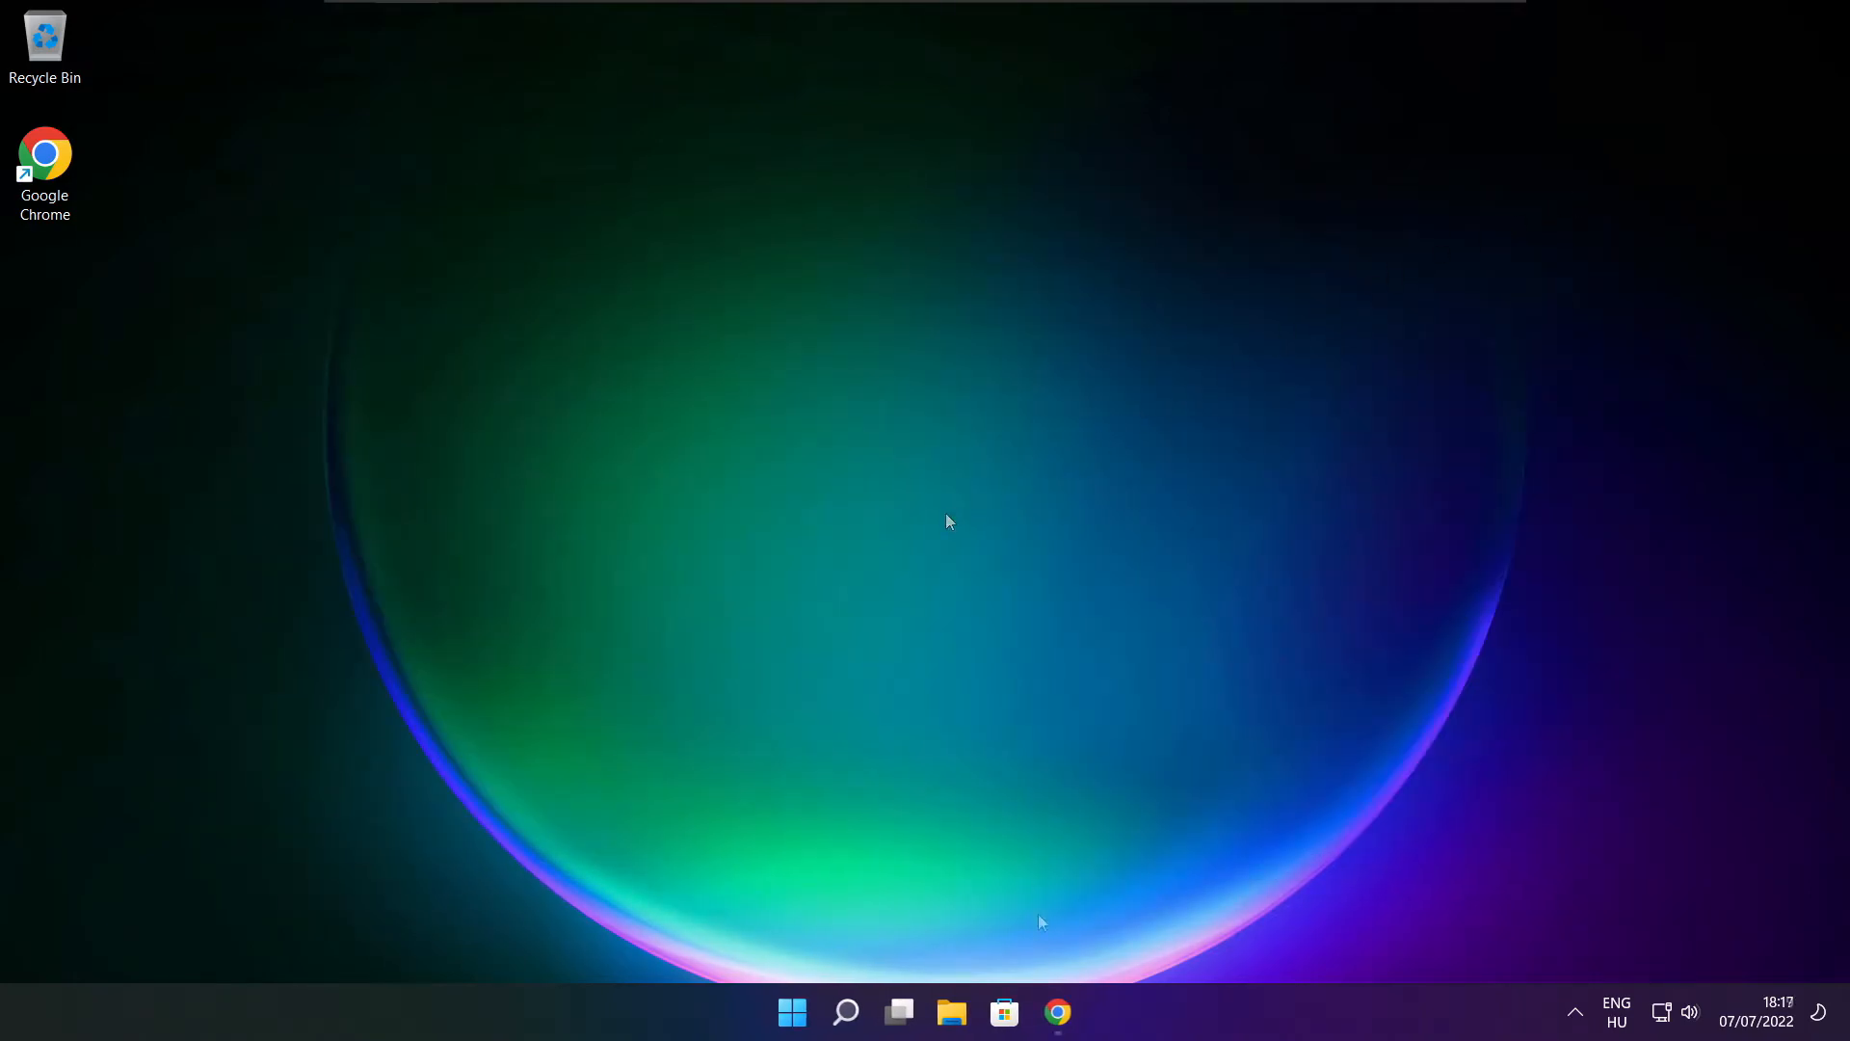
- Download the DirectX End-User Runtime Web Installer (dxwebsetup.exe) in Chrome
click(1056, 1011)
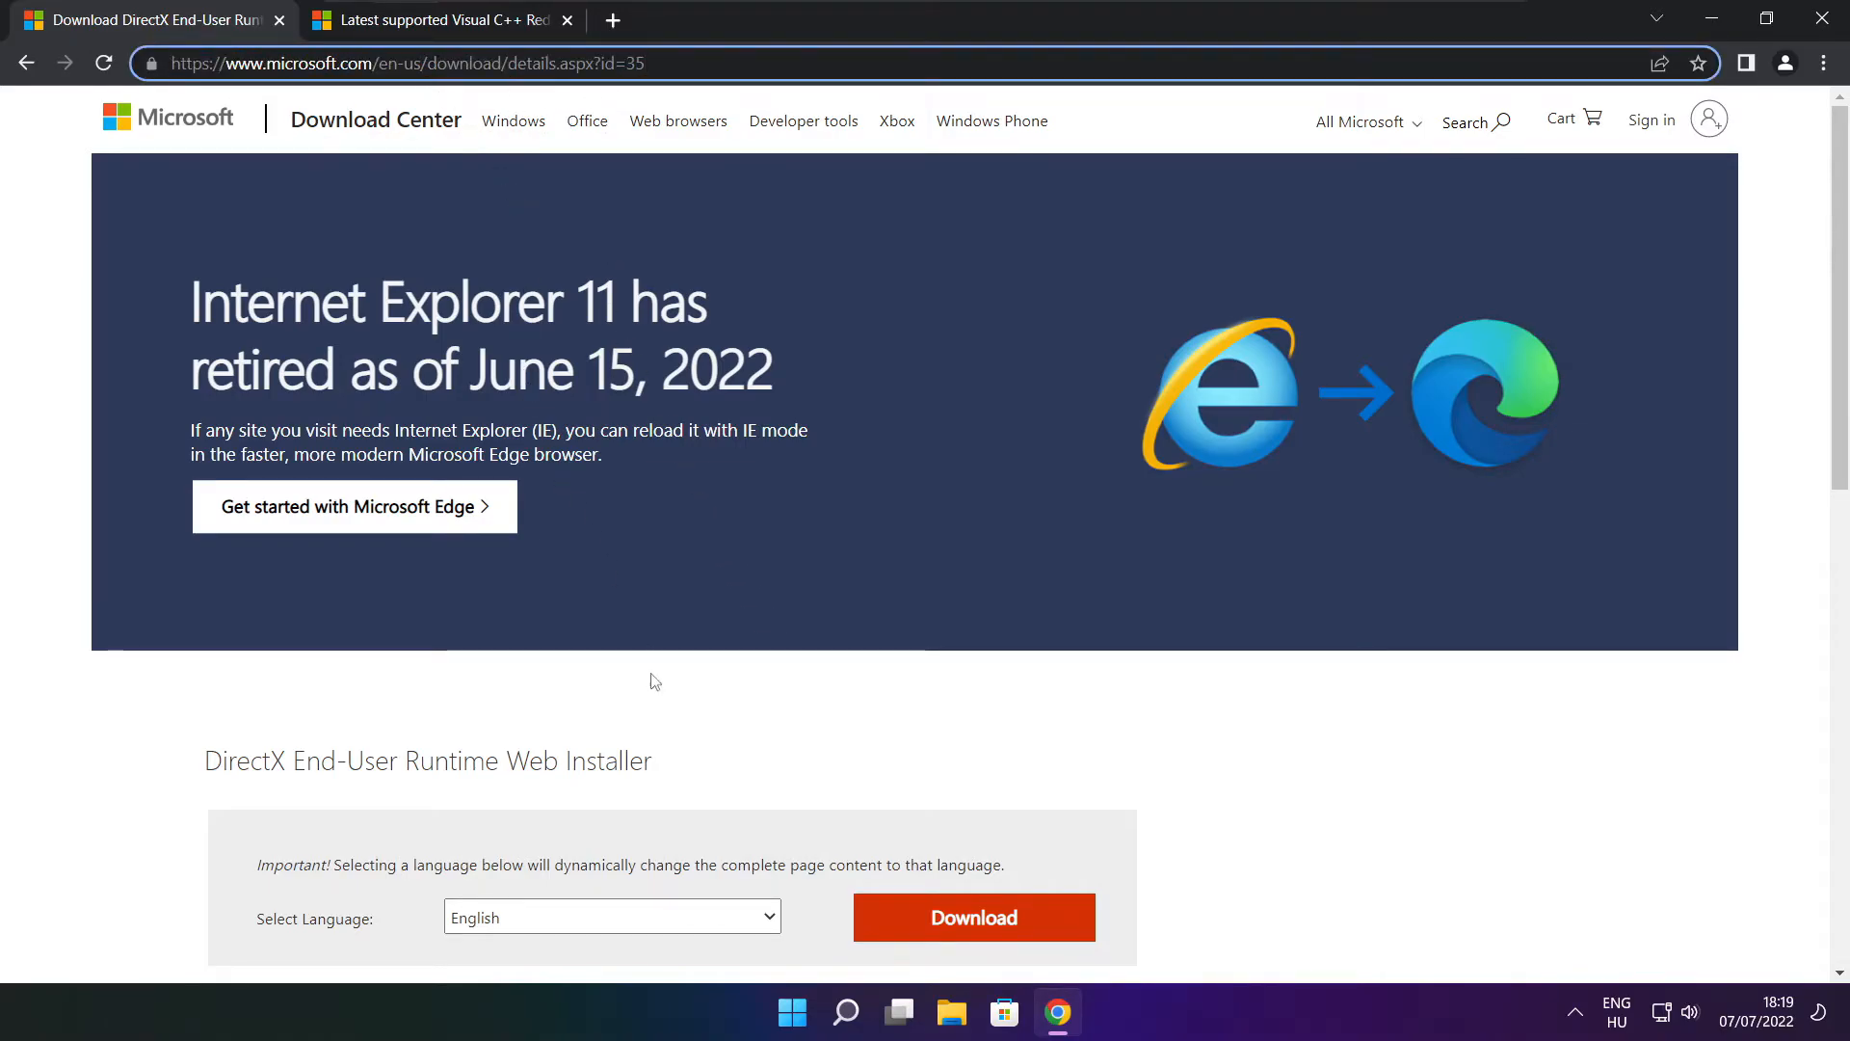
scroll(down, 3)
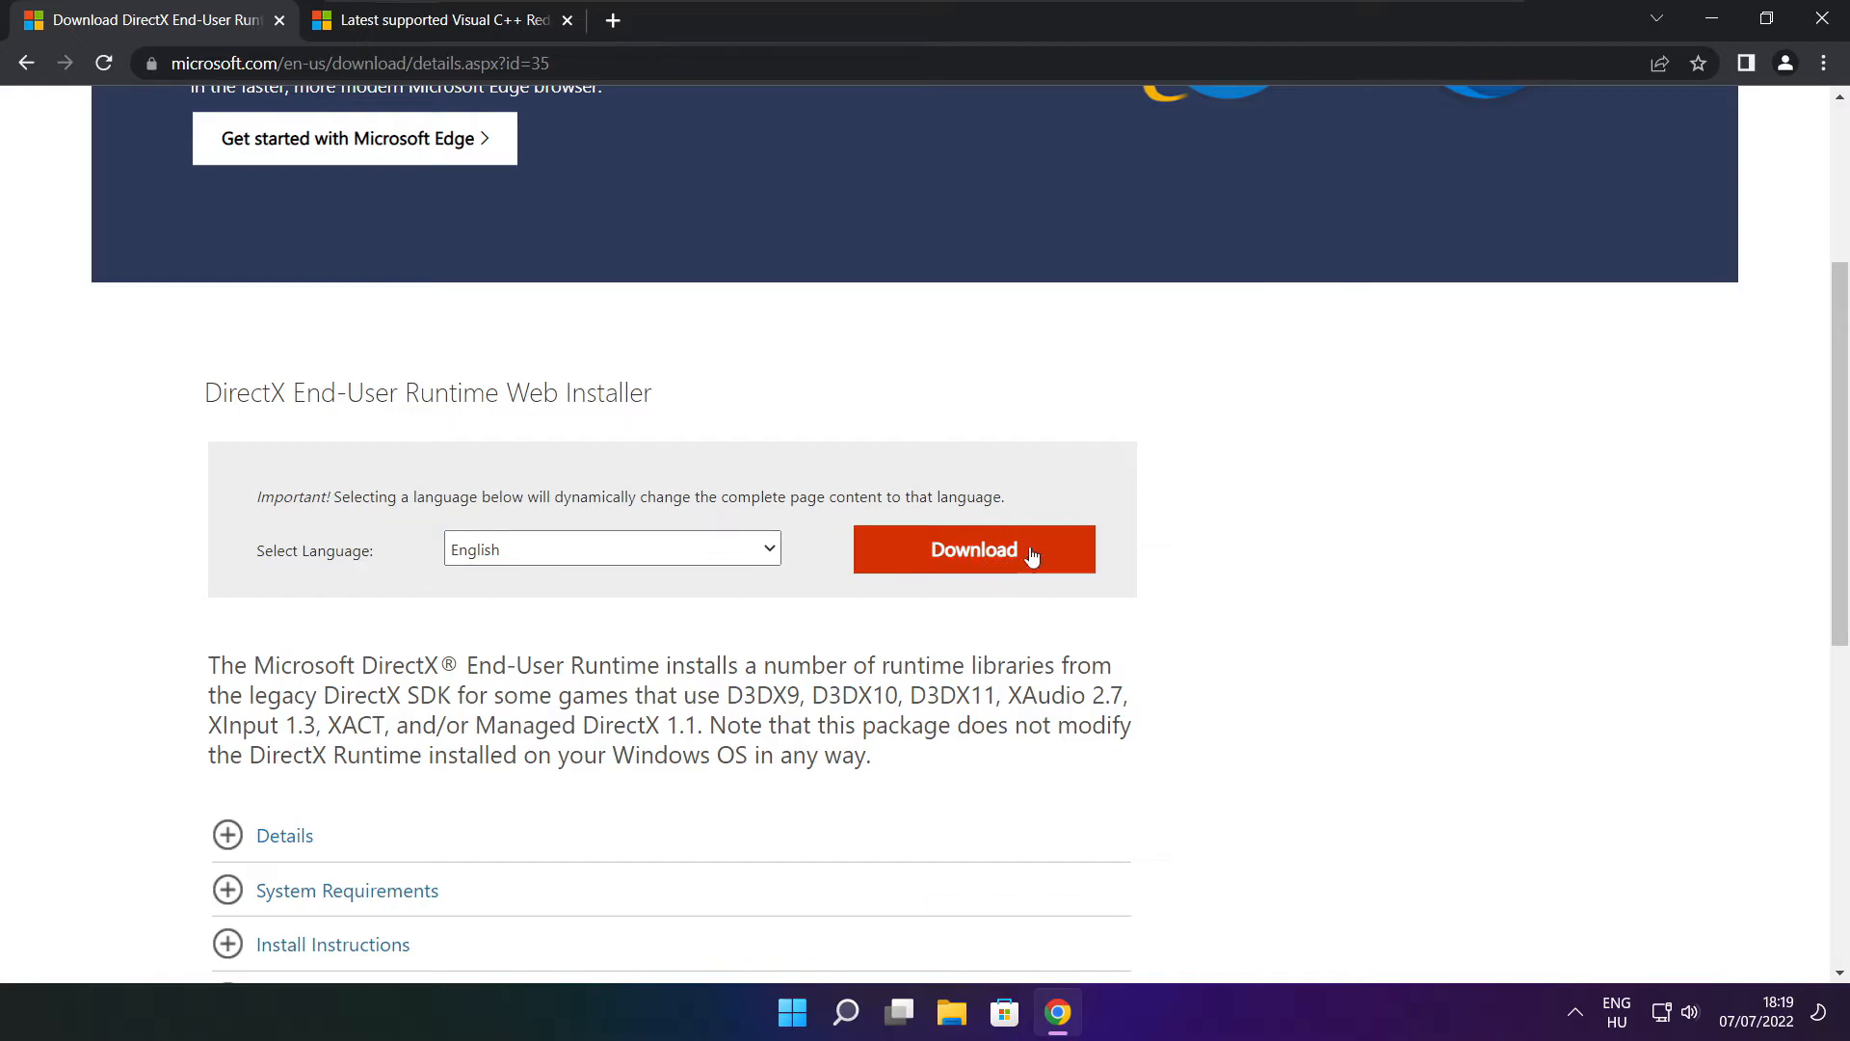
click(971, 549)
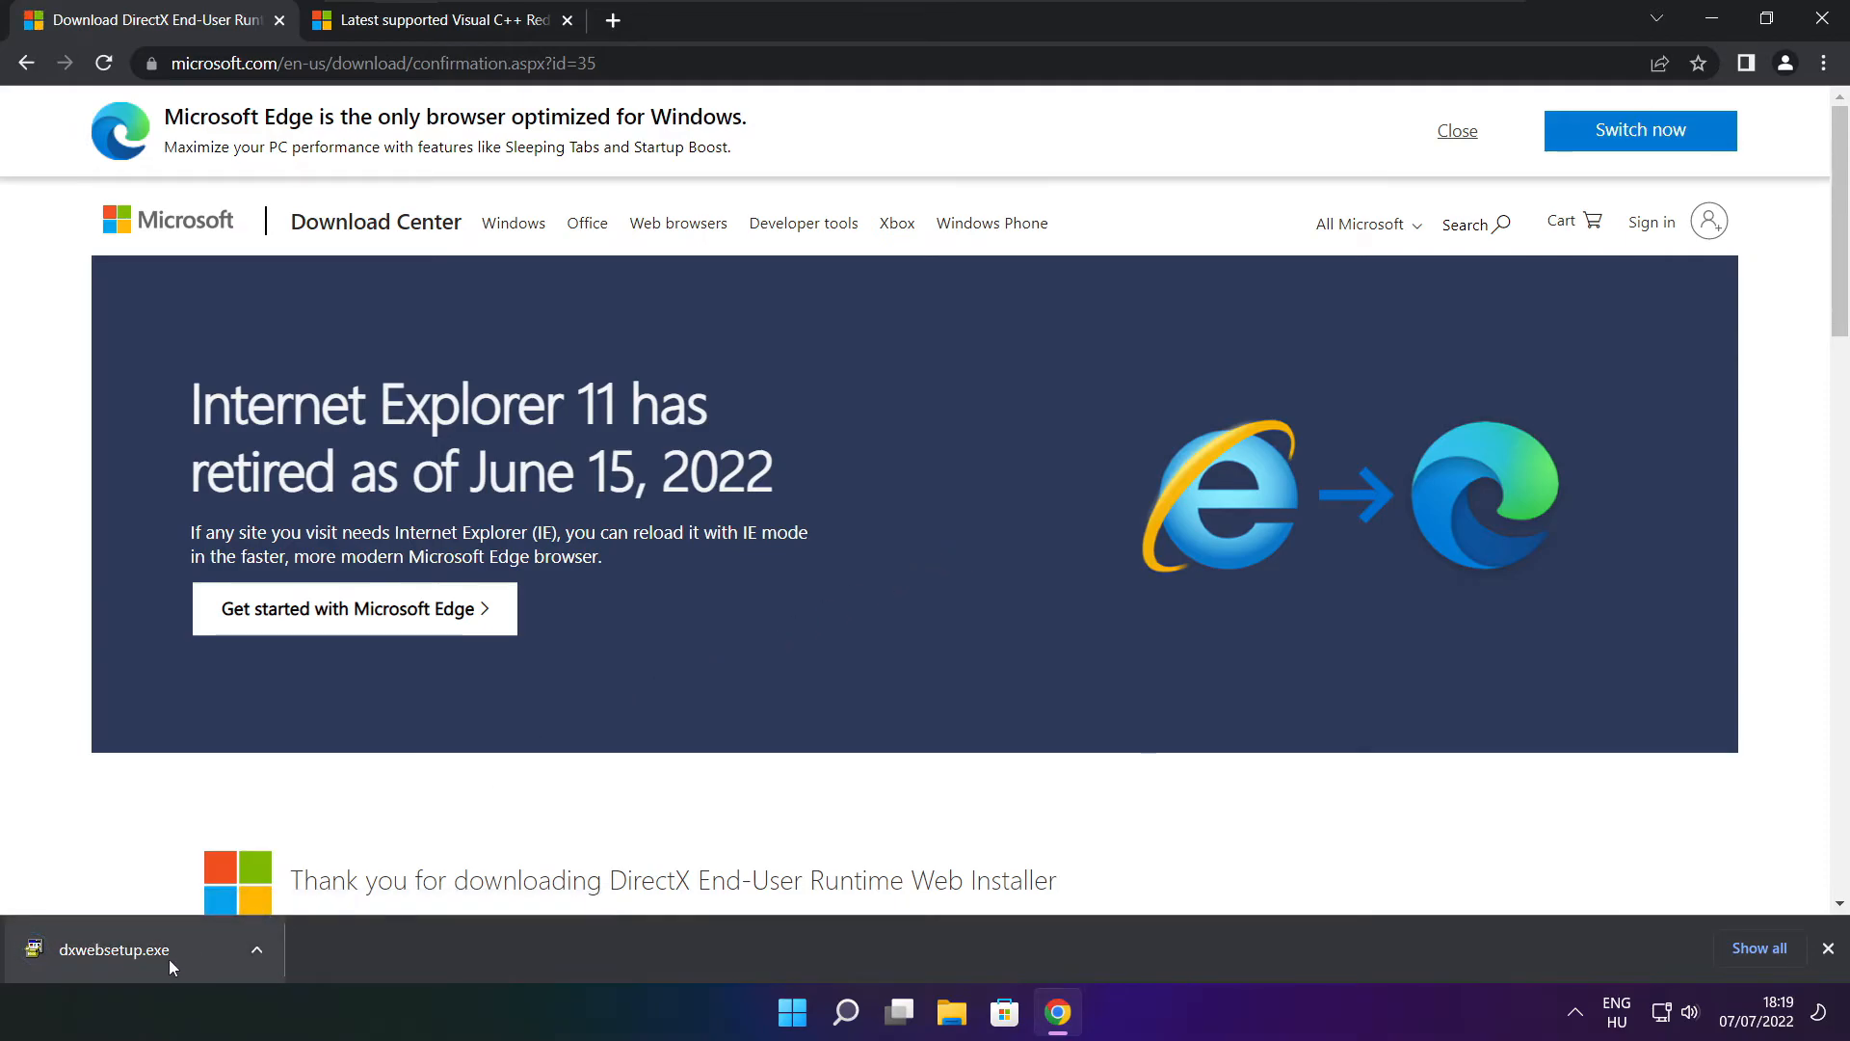
- Run dxwebsetup.exe, accept the licence agreement and decline the Bing Bar offer
click(111, 950)
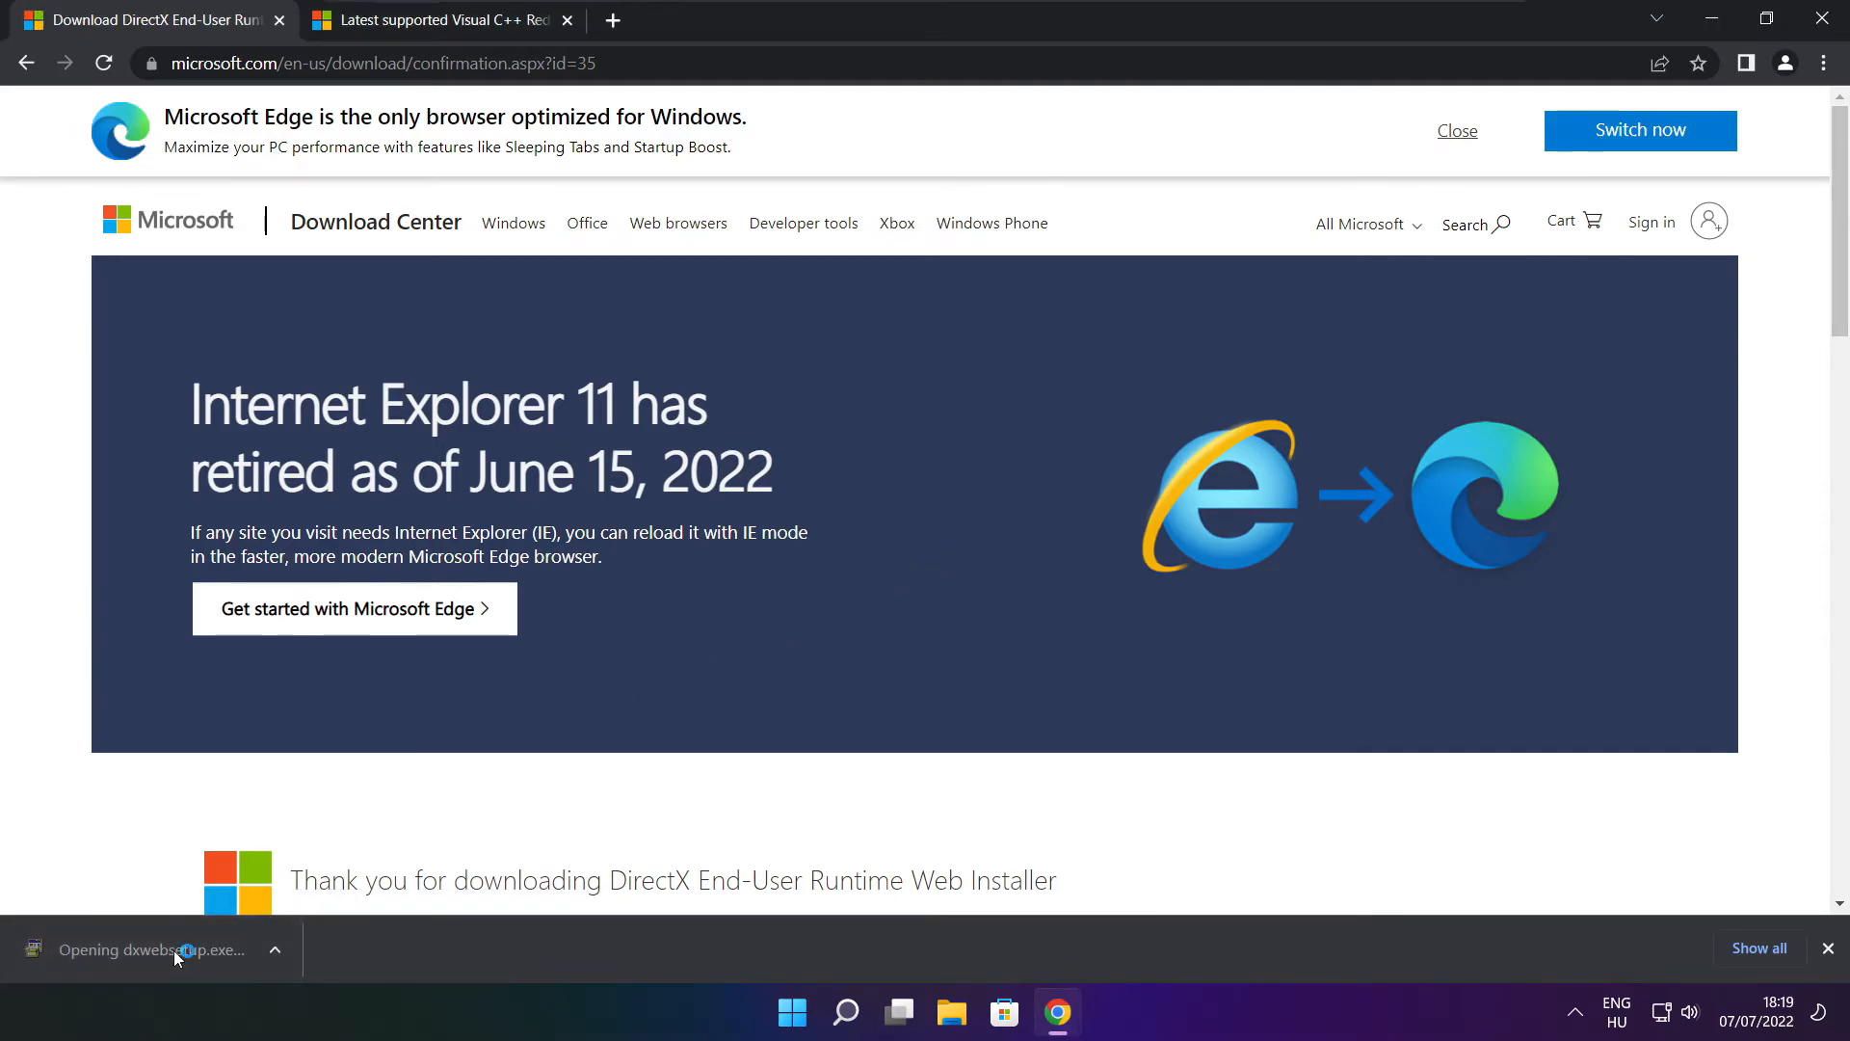
click(140, 948)
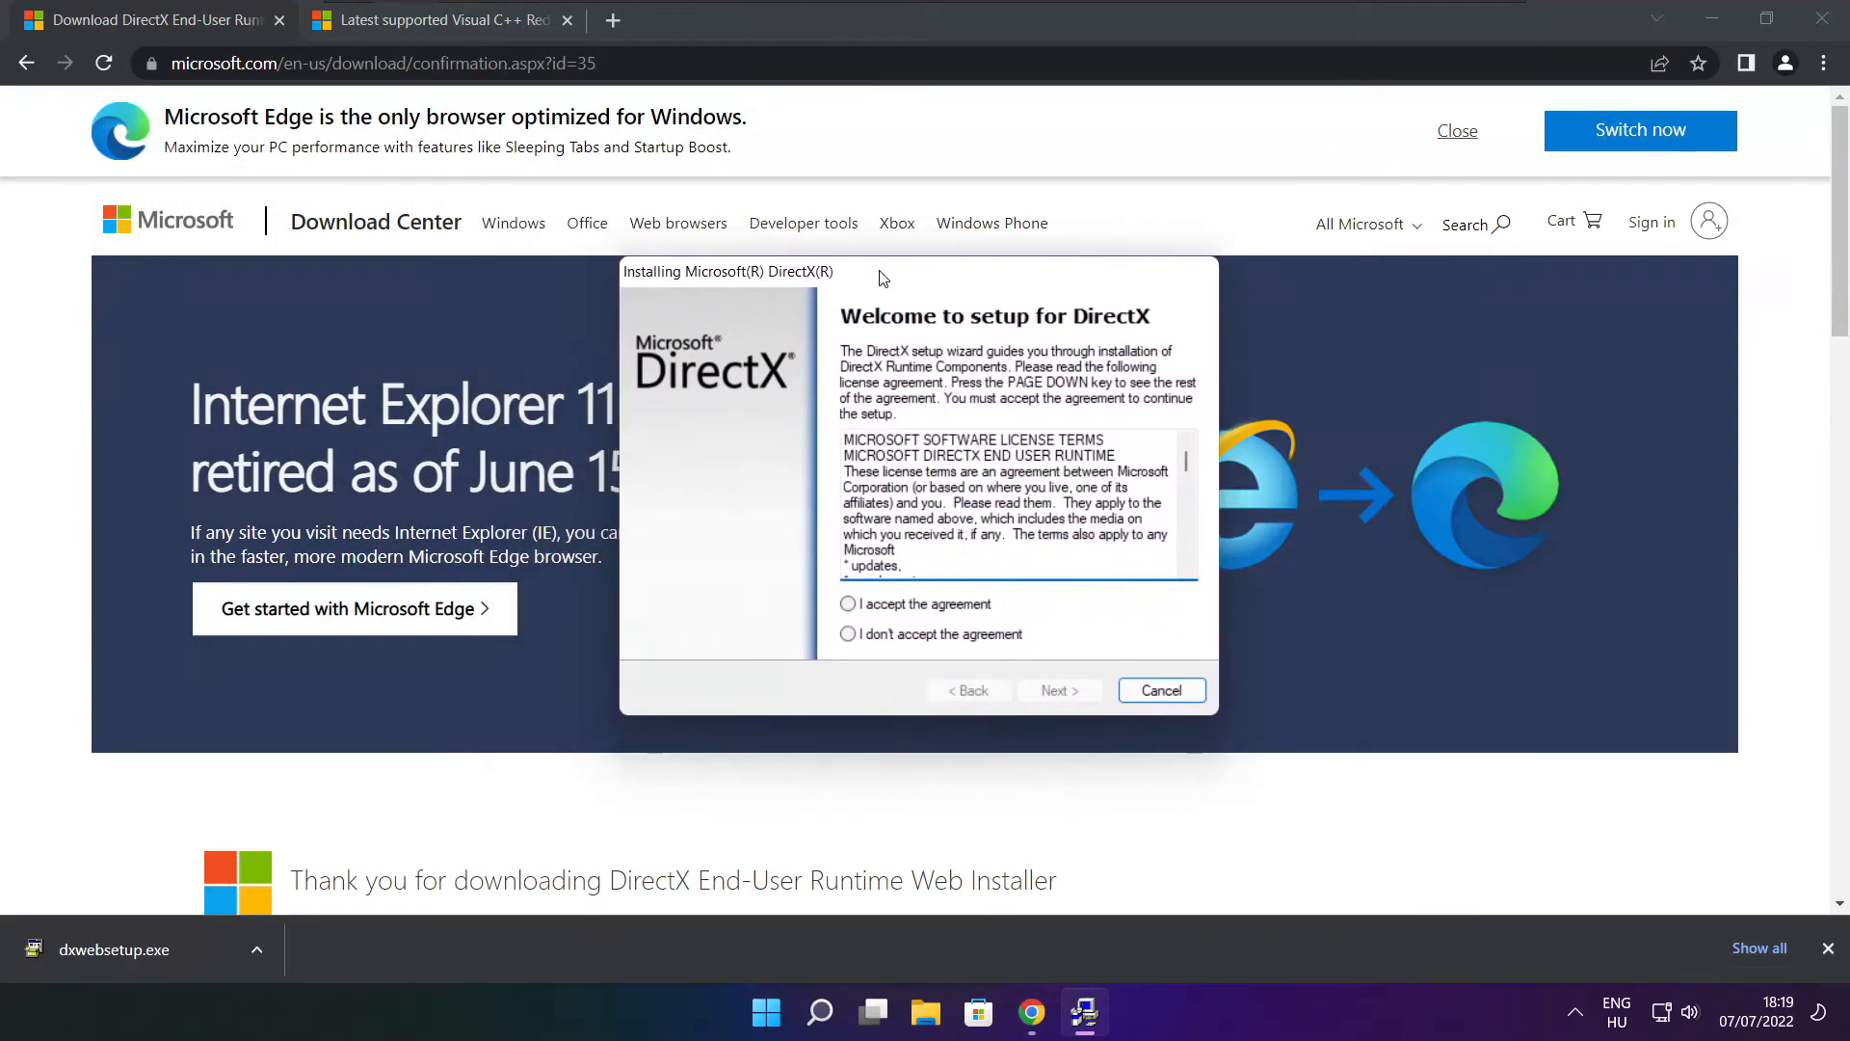
scroll(down, 3)
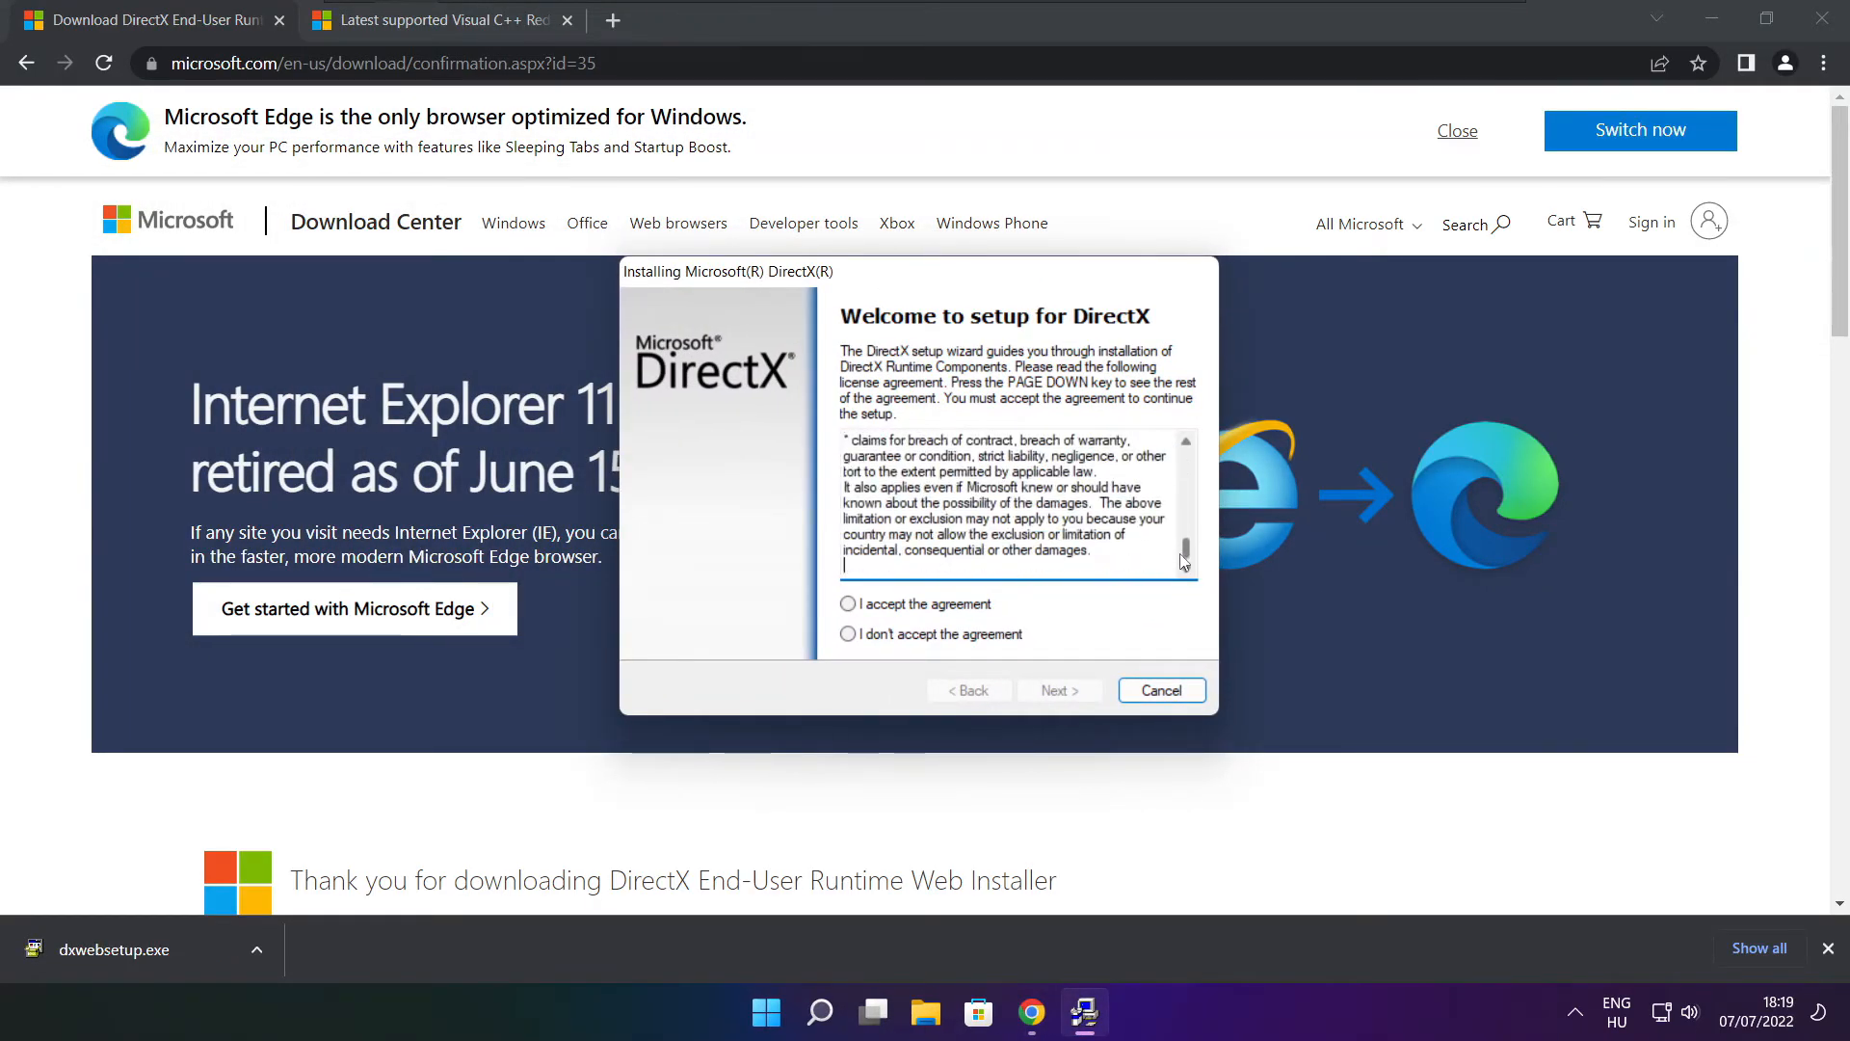
click(848, 604)
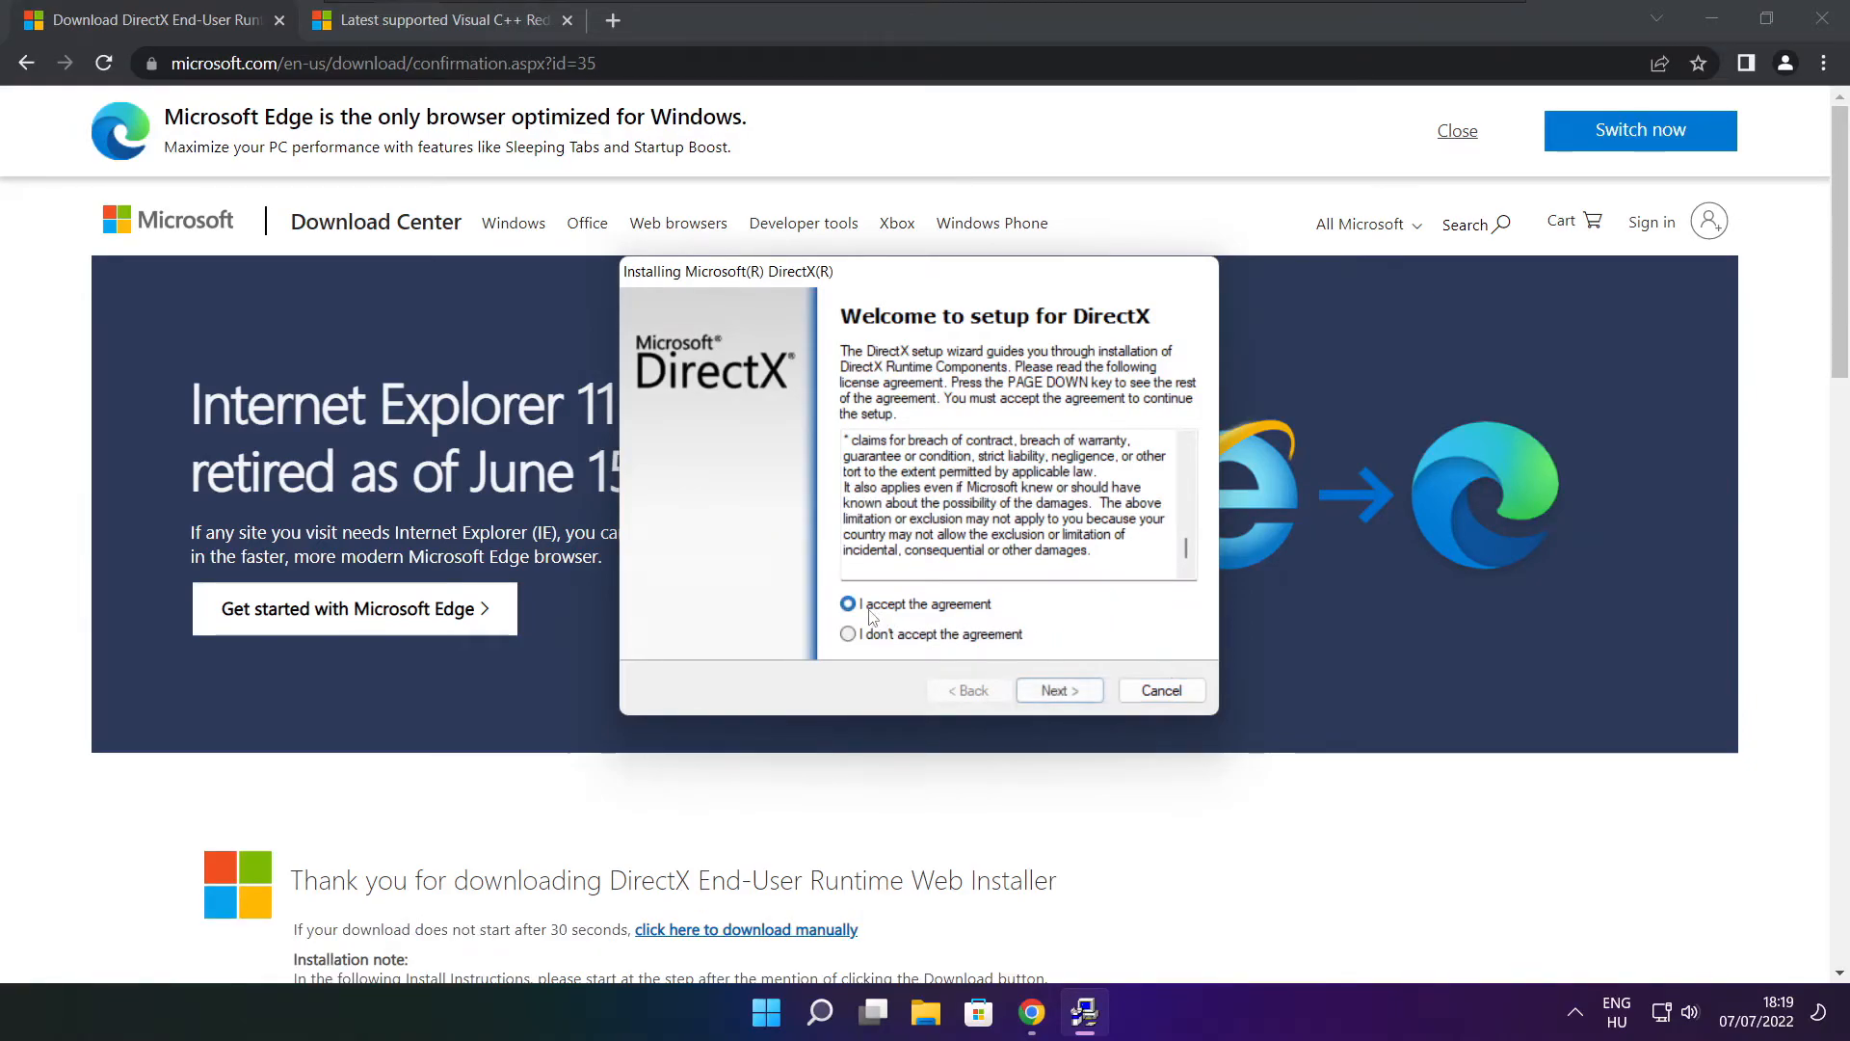
click(1057, 690)
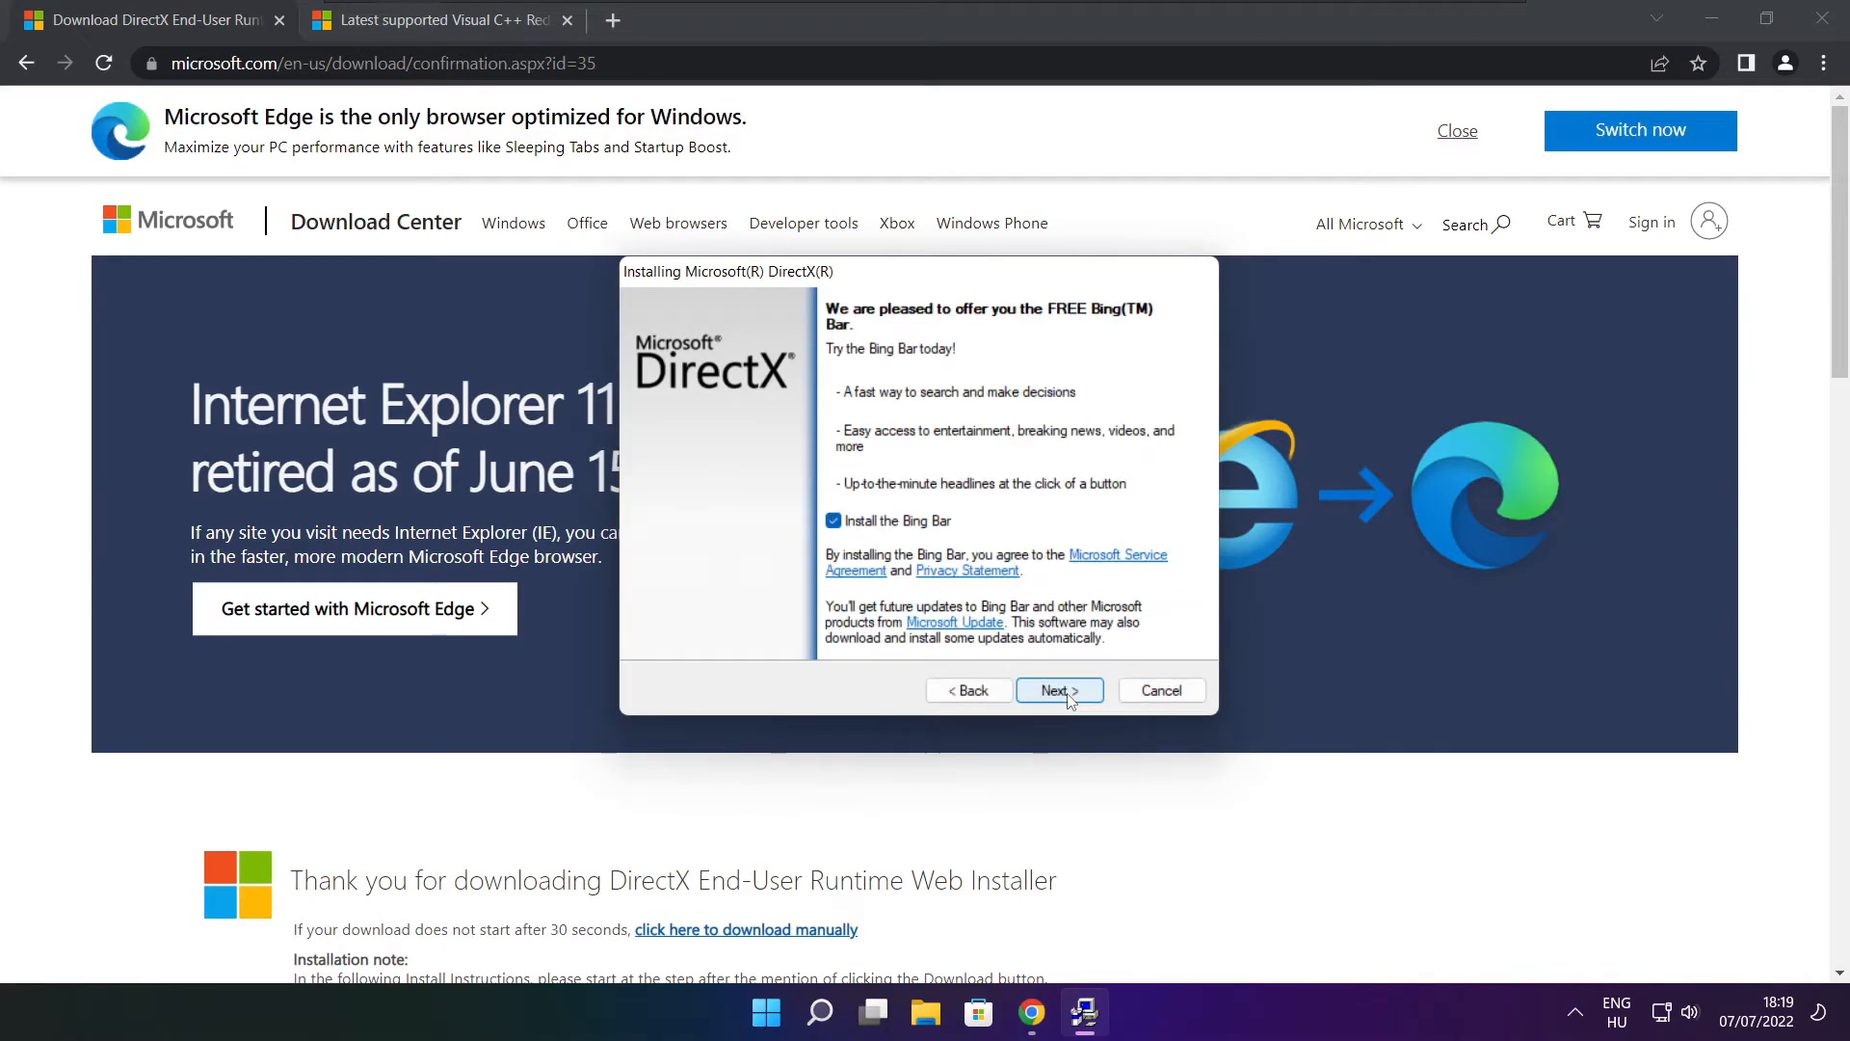
click(832, 521)
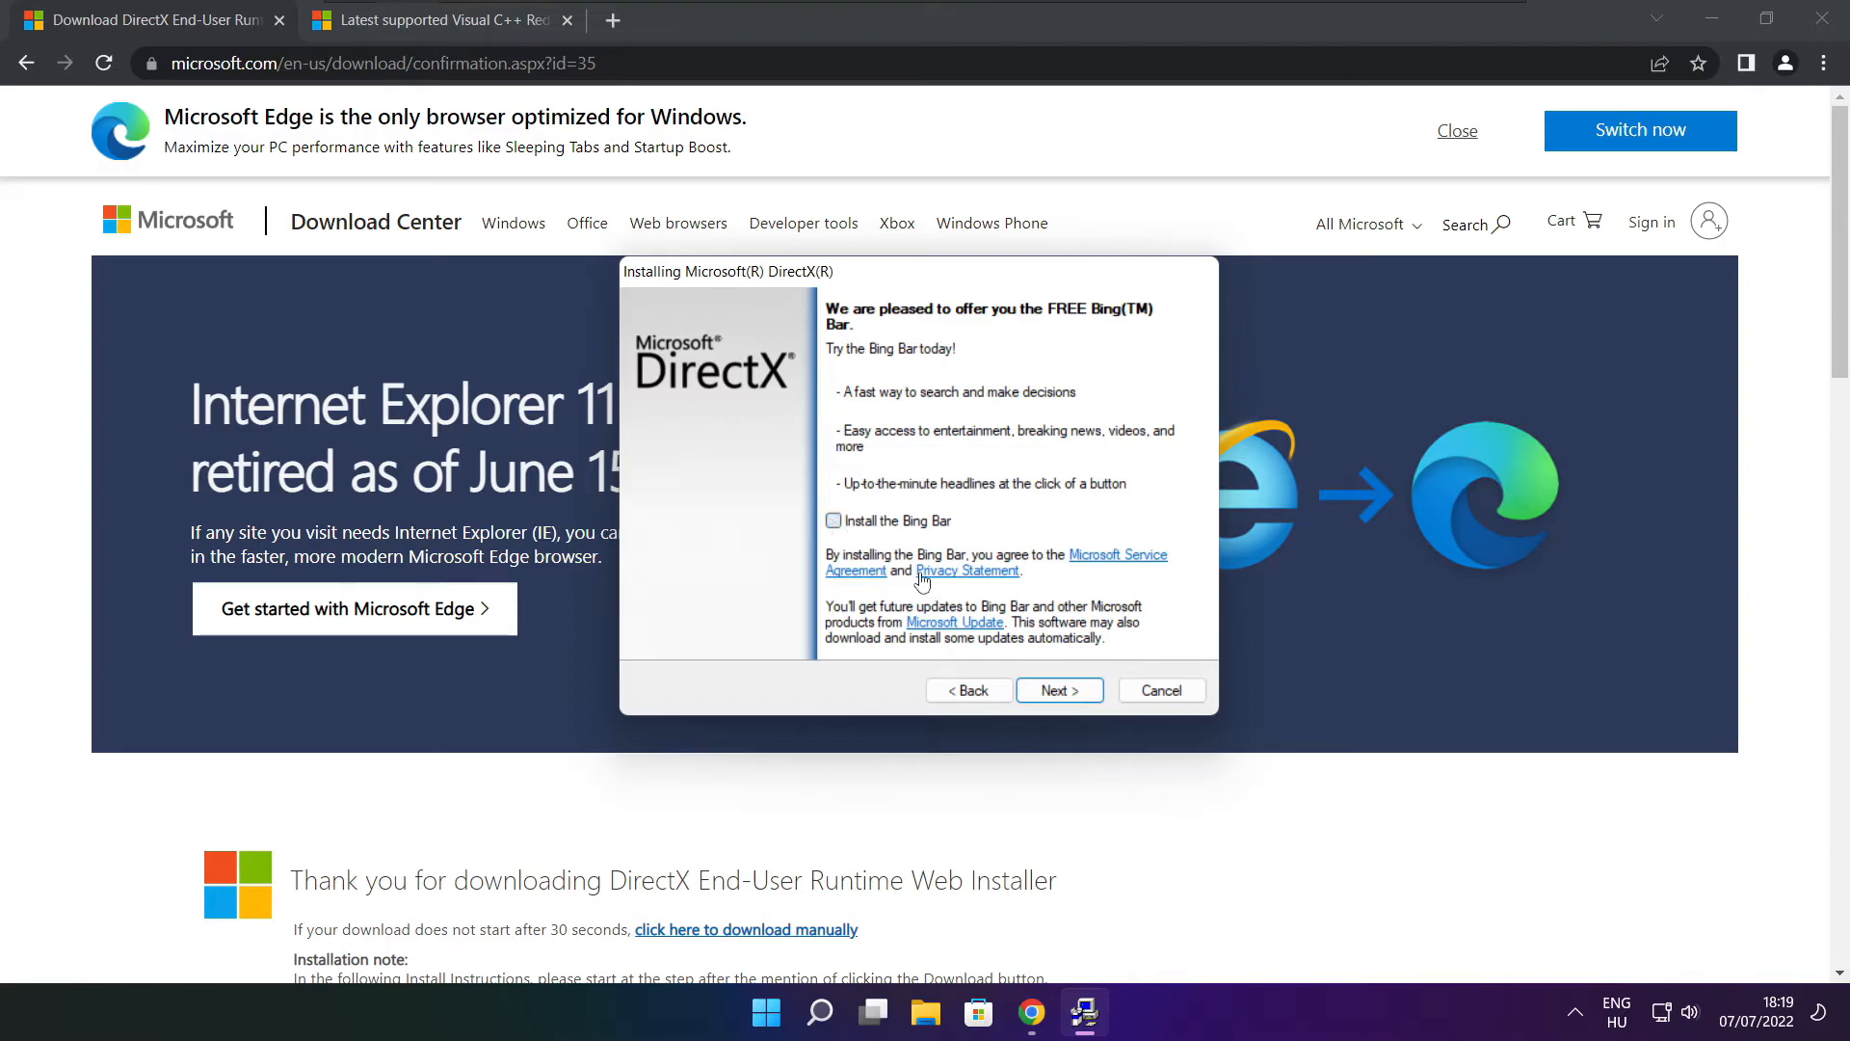
click(1055, 690)
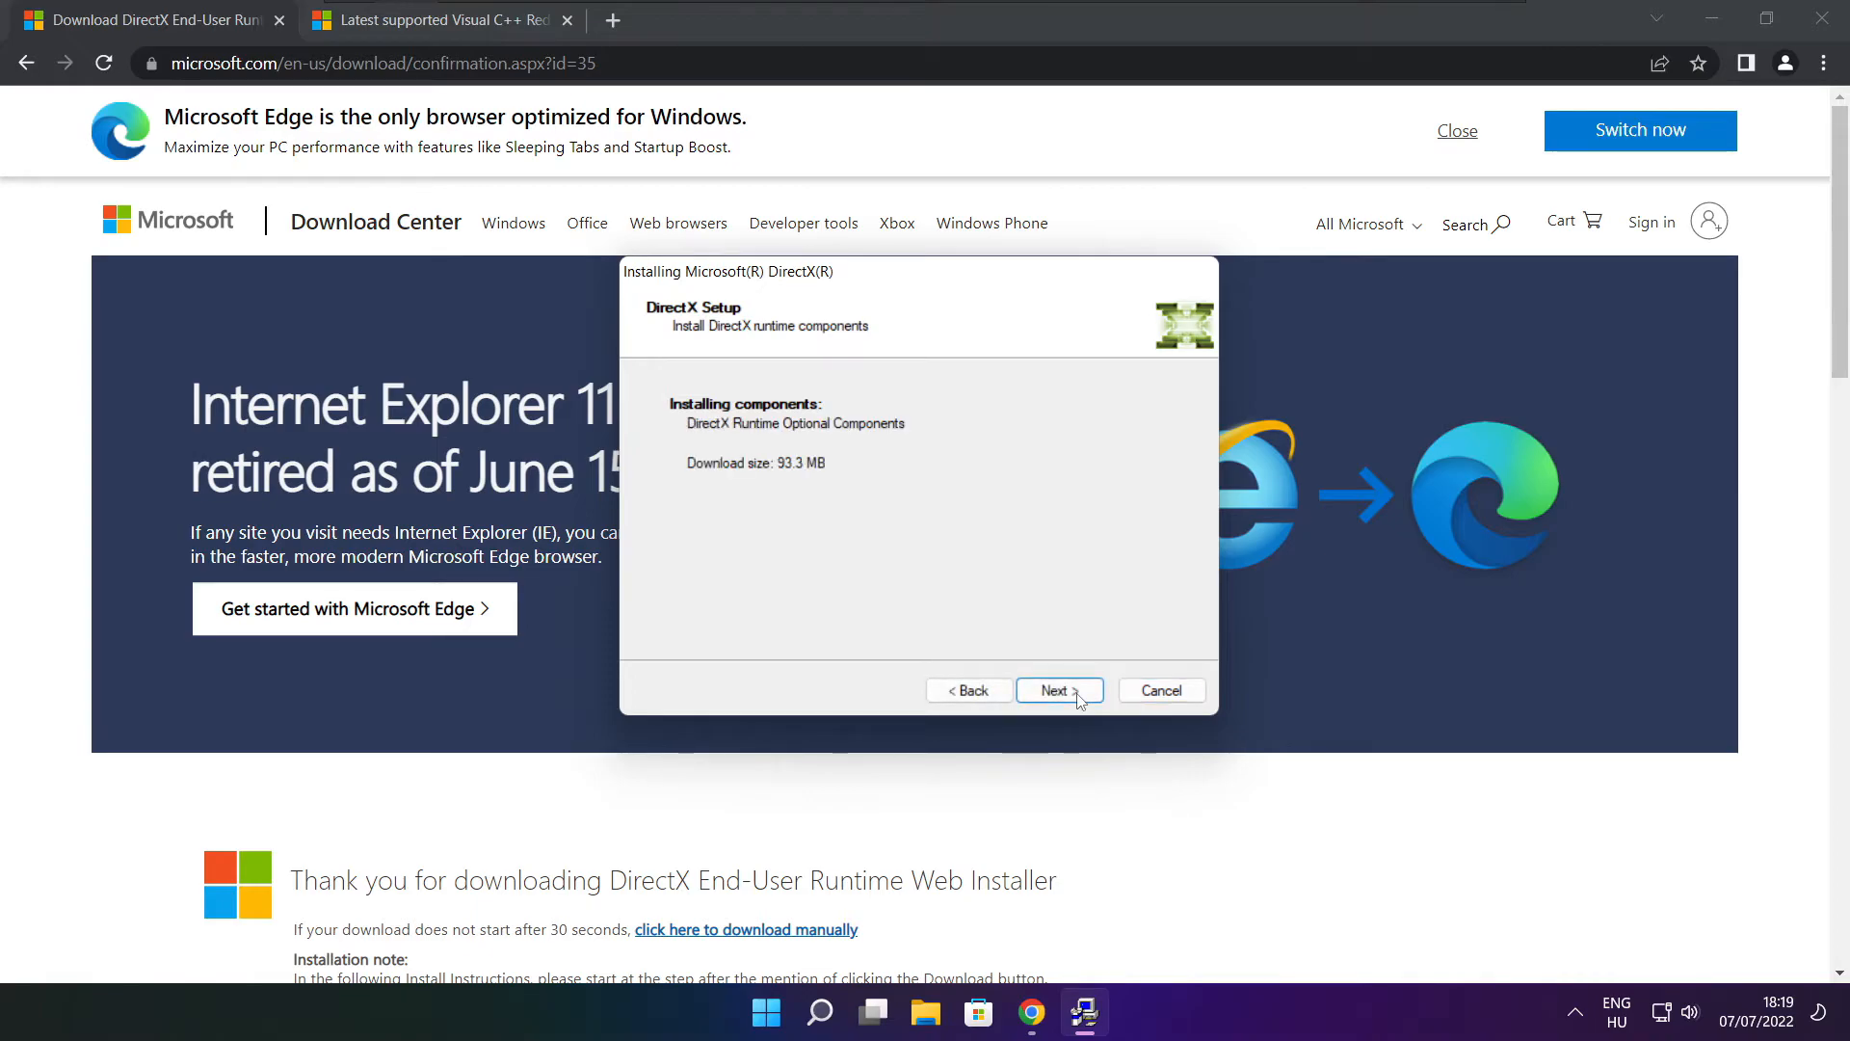
- Download and install the DirectX runtime components, then finish the setup
click(1058, 690)
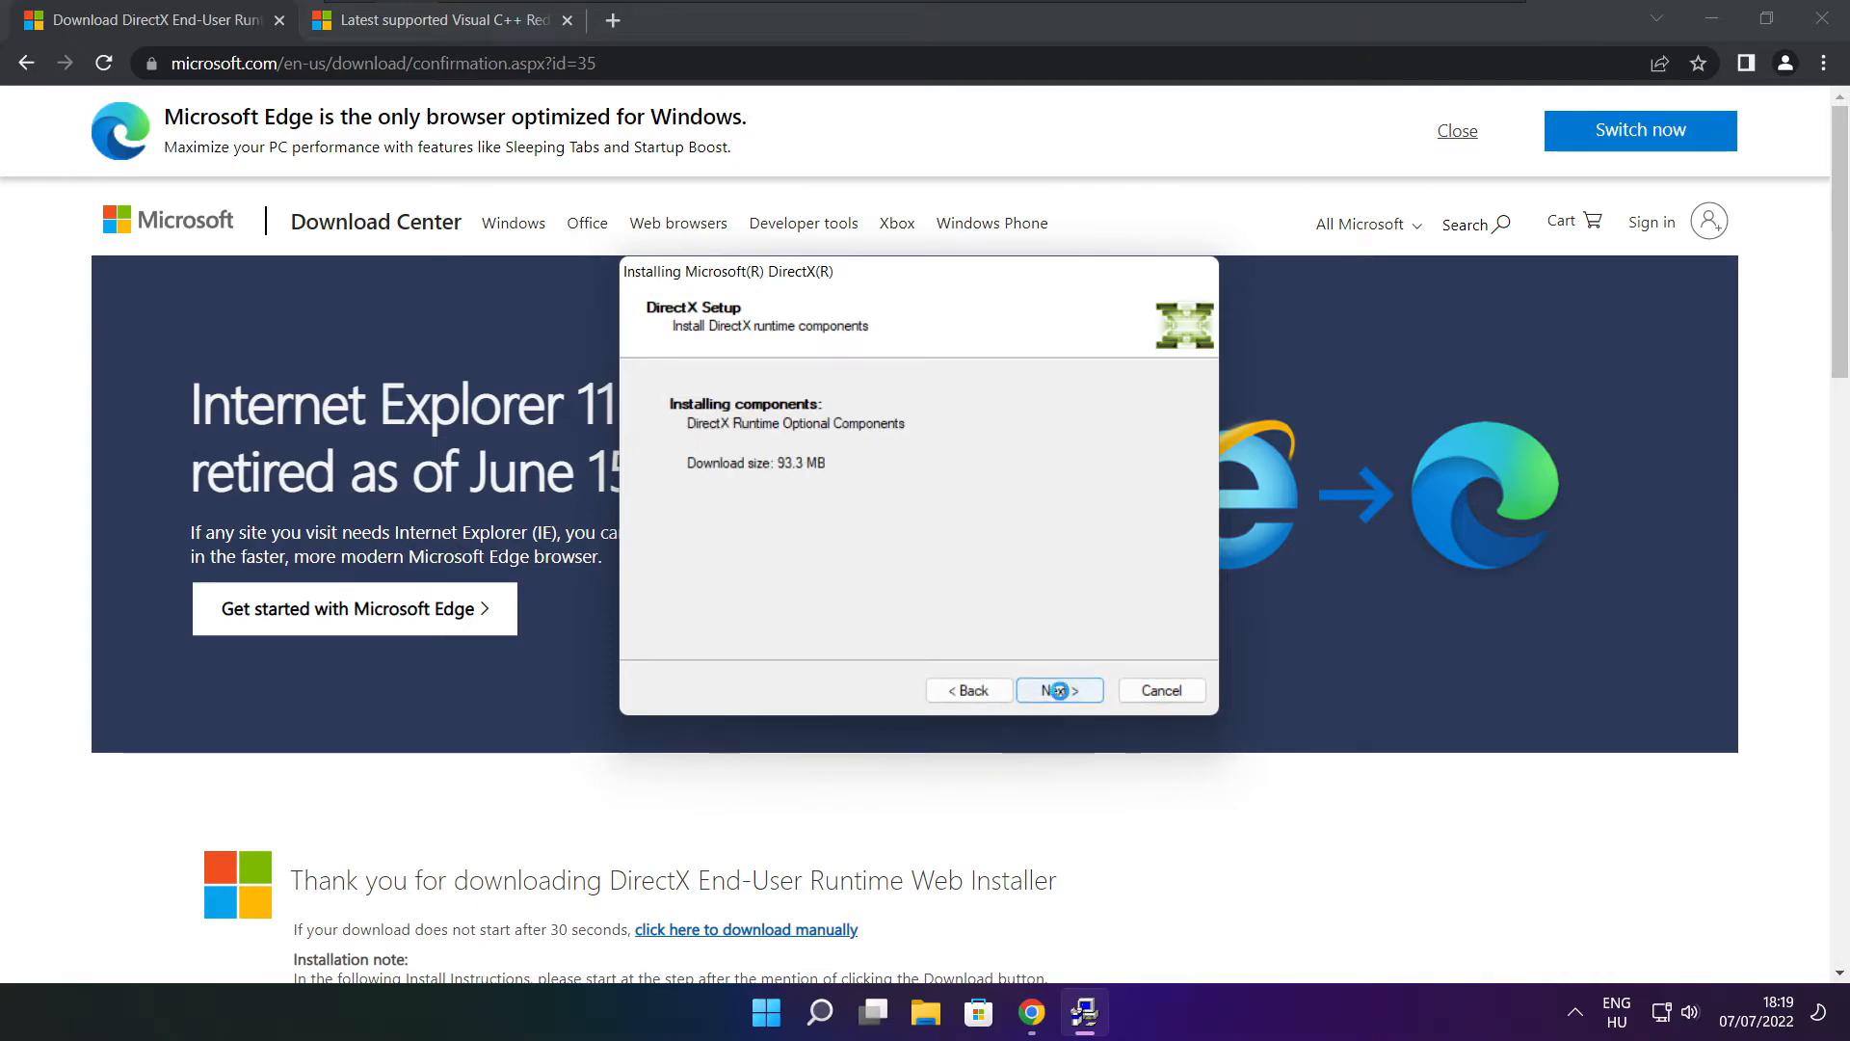
click(1058, 690)
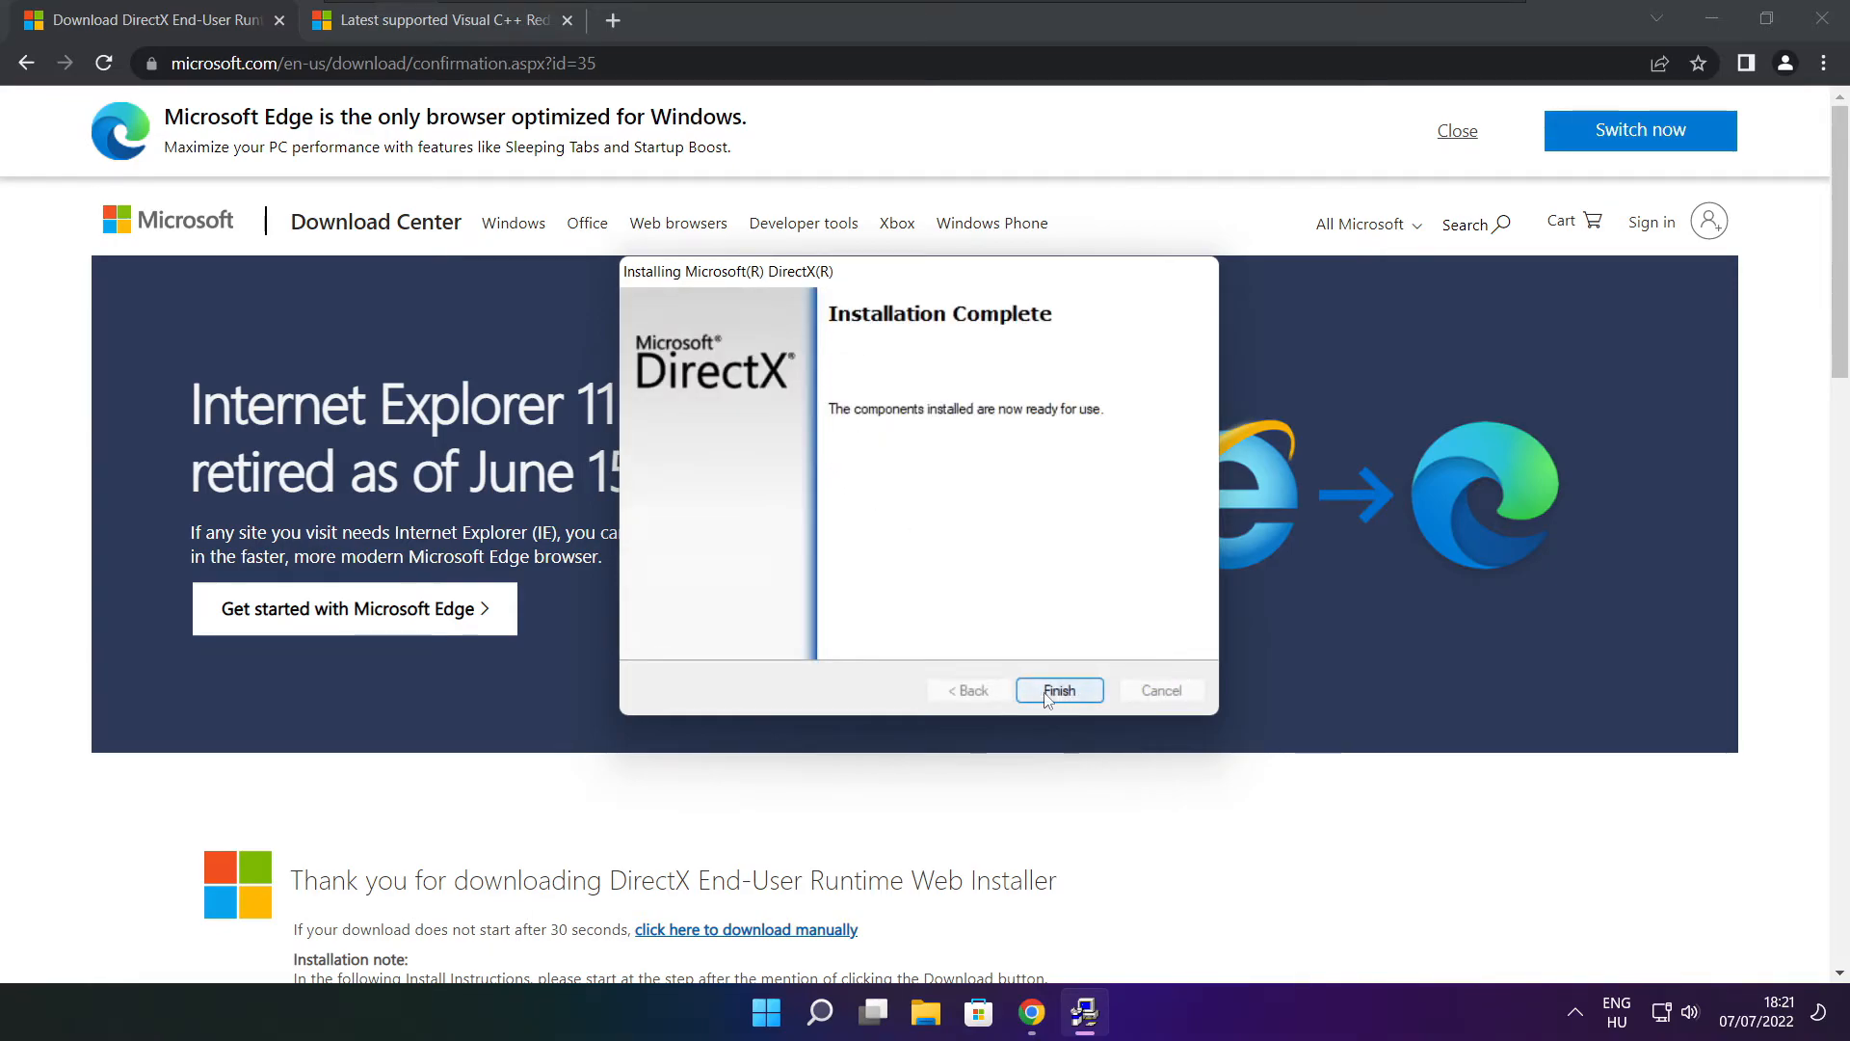
click(1058, 690)
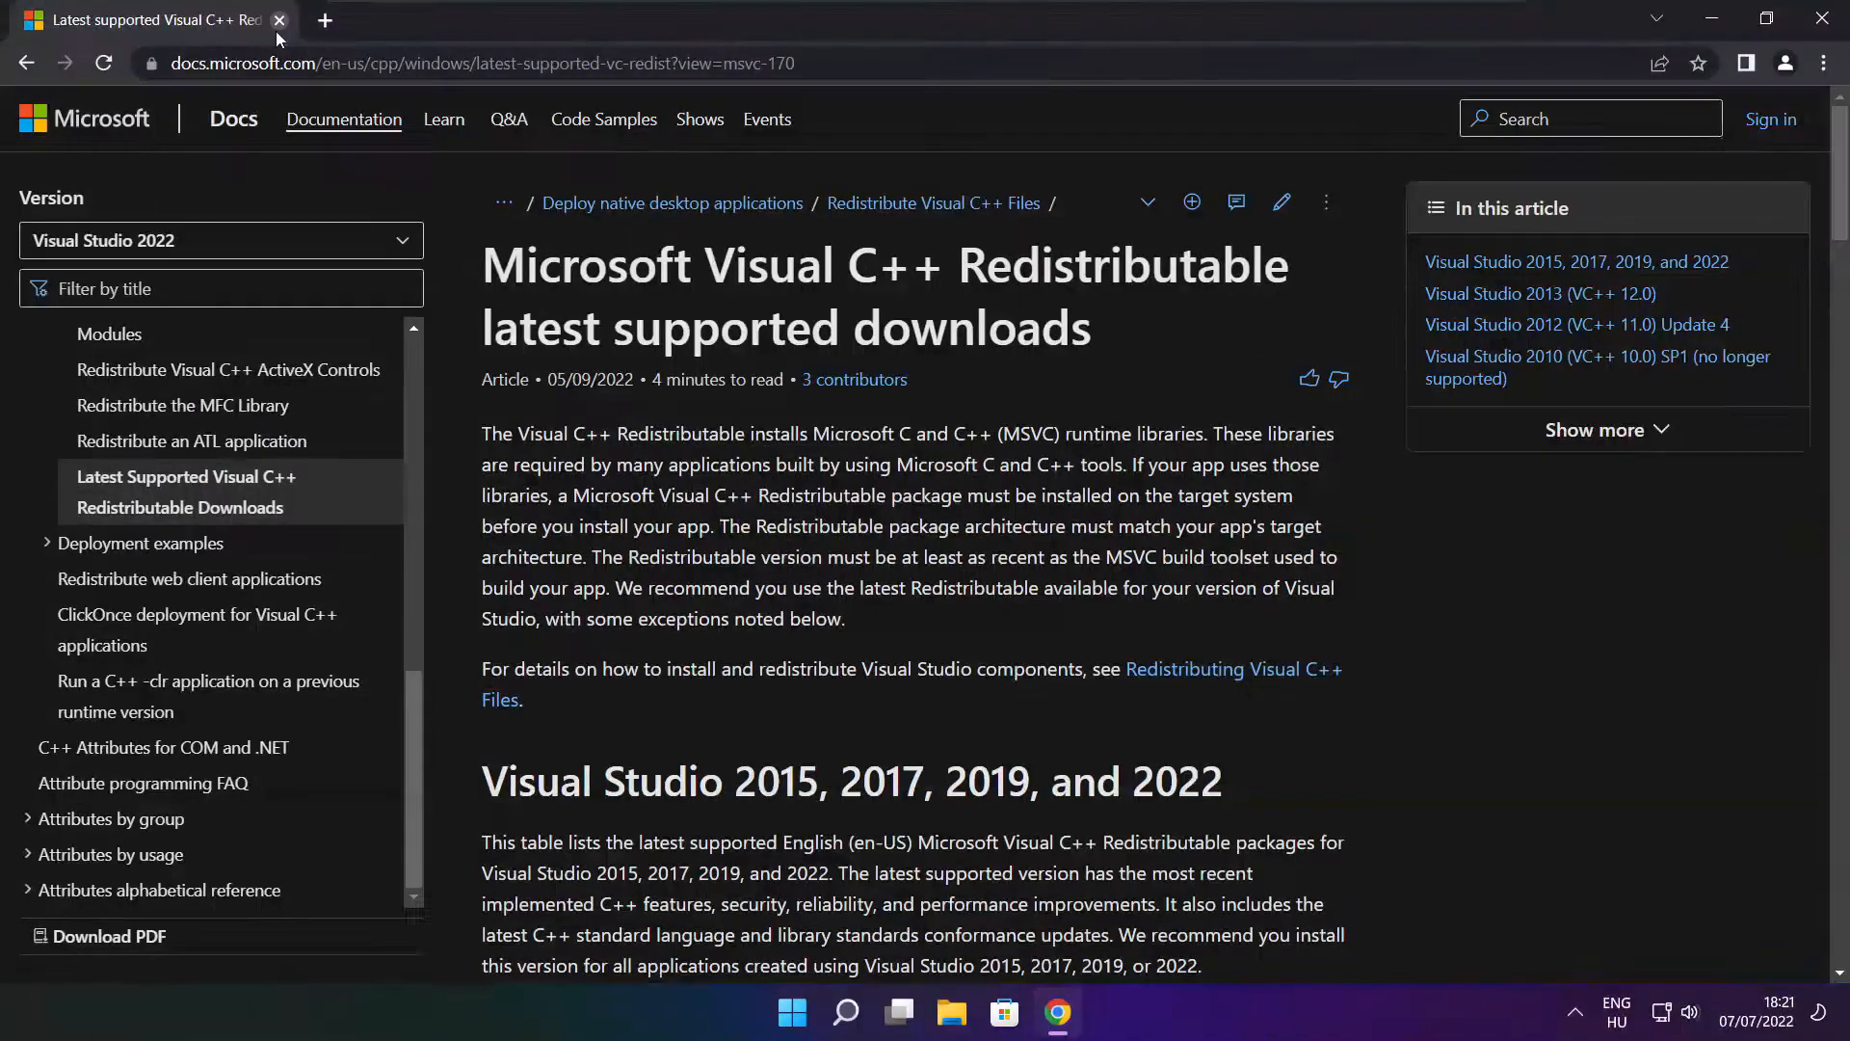
- Download the vc_redist ARM64, x86 and x64 installers and launch the ARM64 one
click(472, 63)
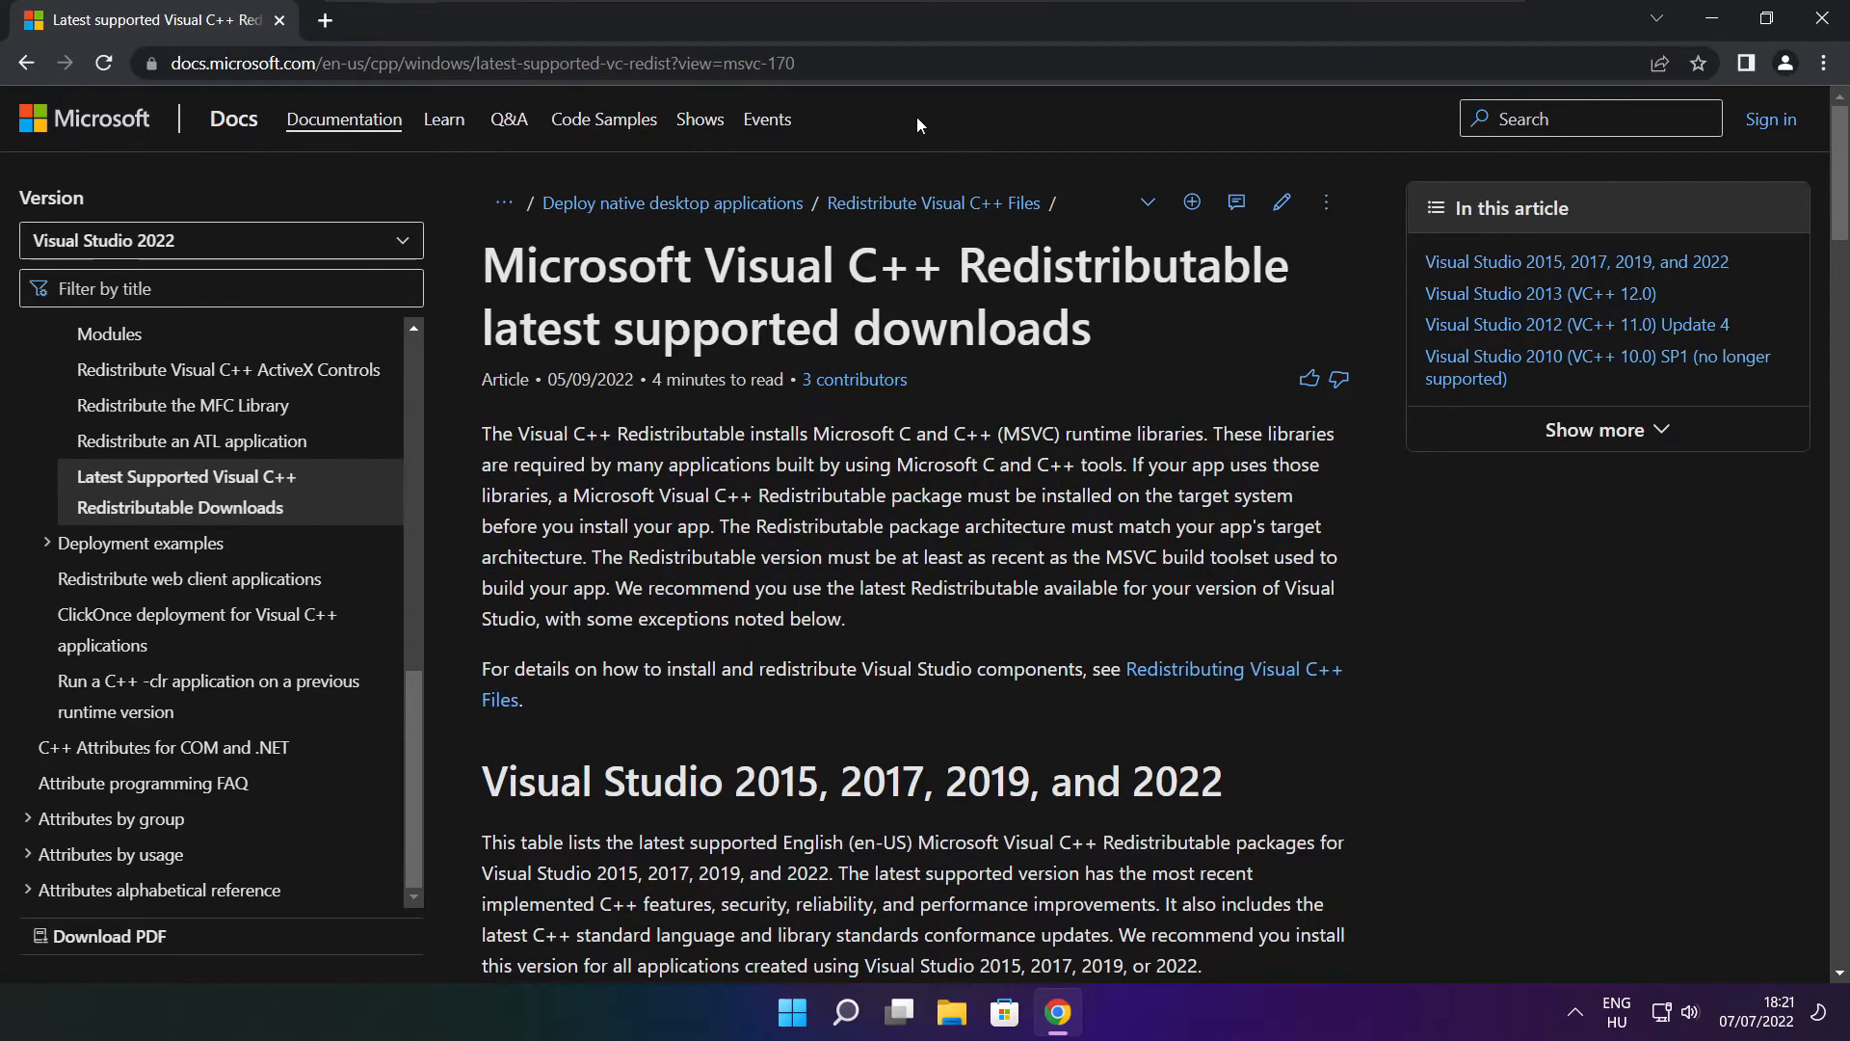
scroll(down, 3)
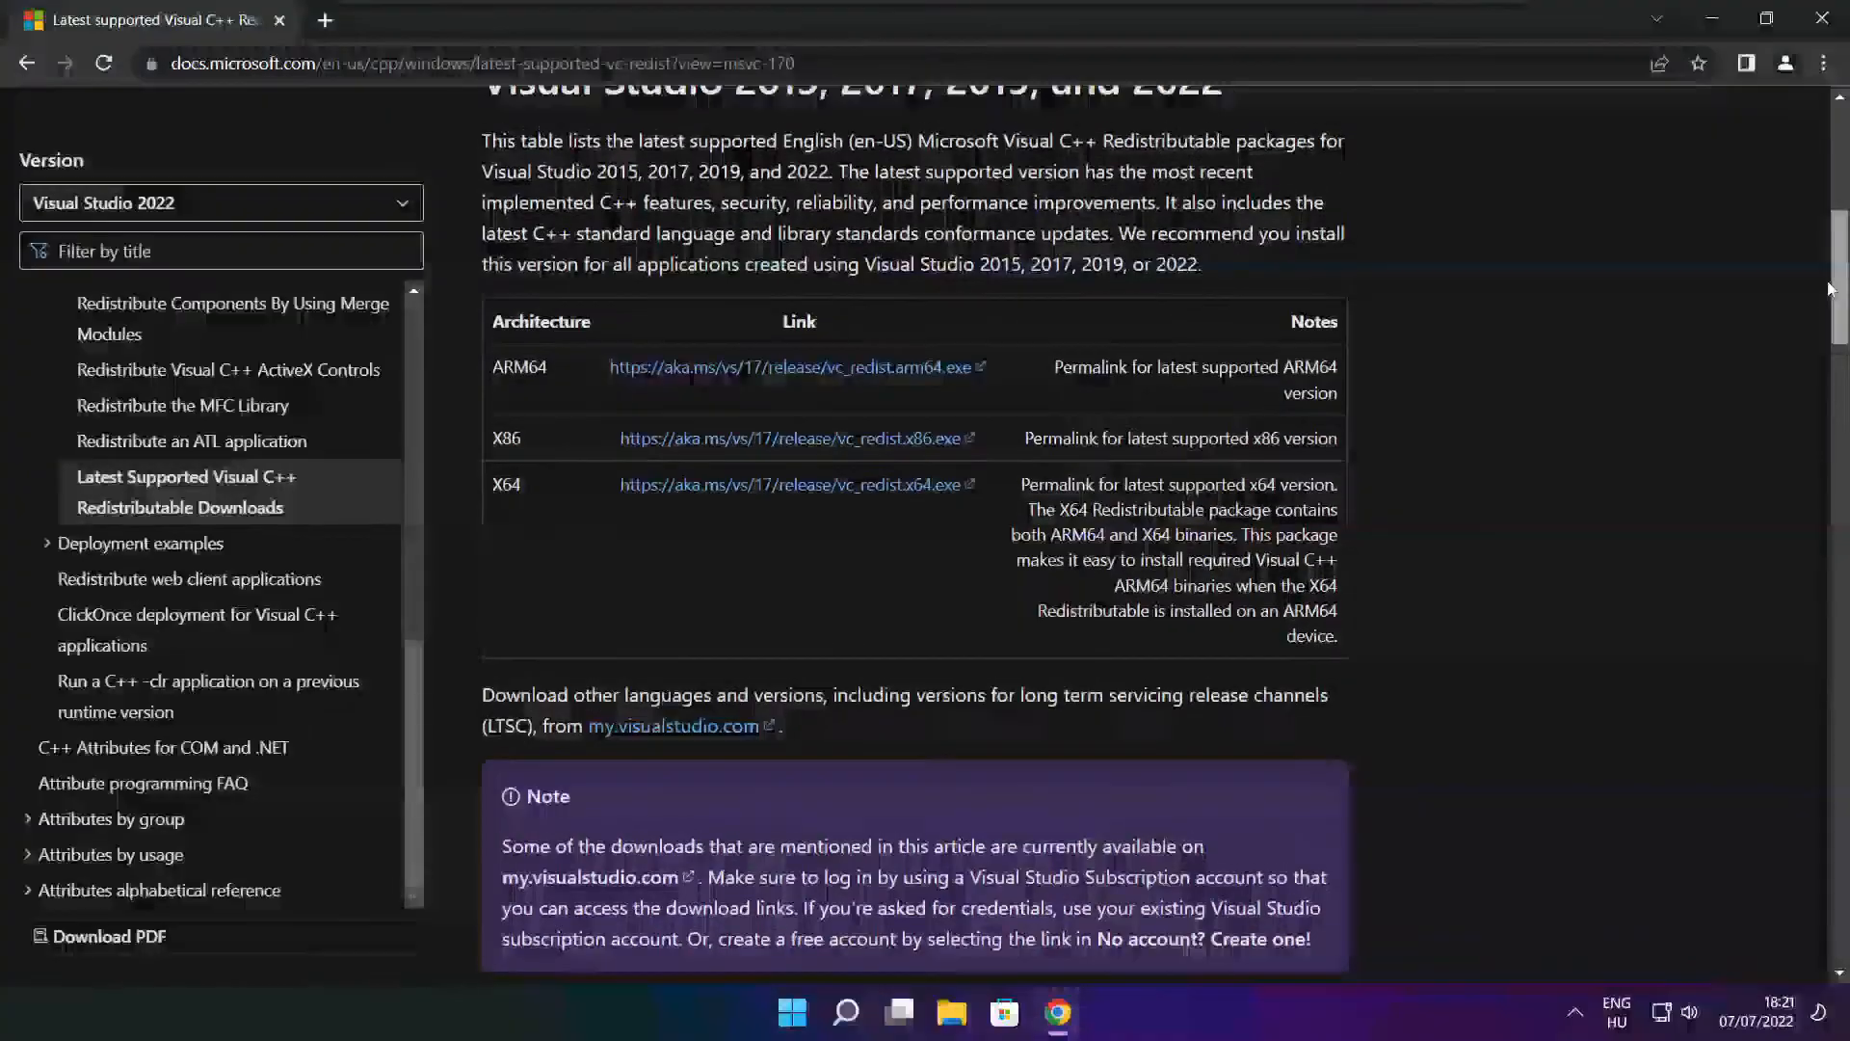
scroll(up, 3)
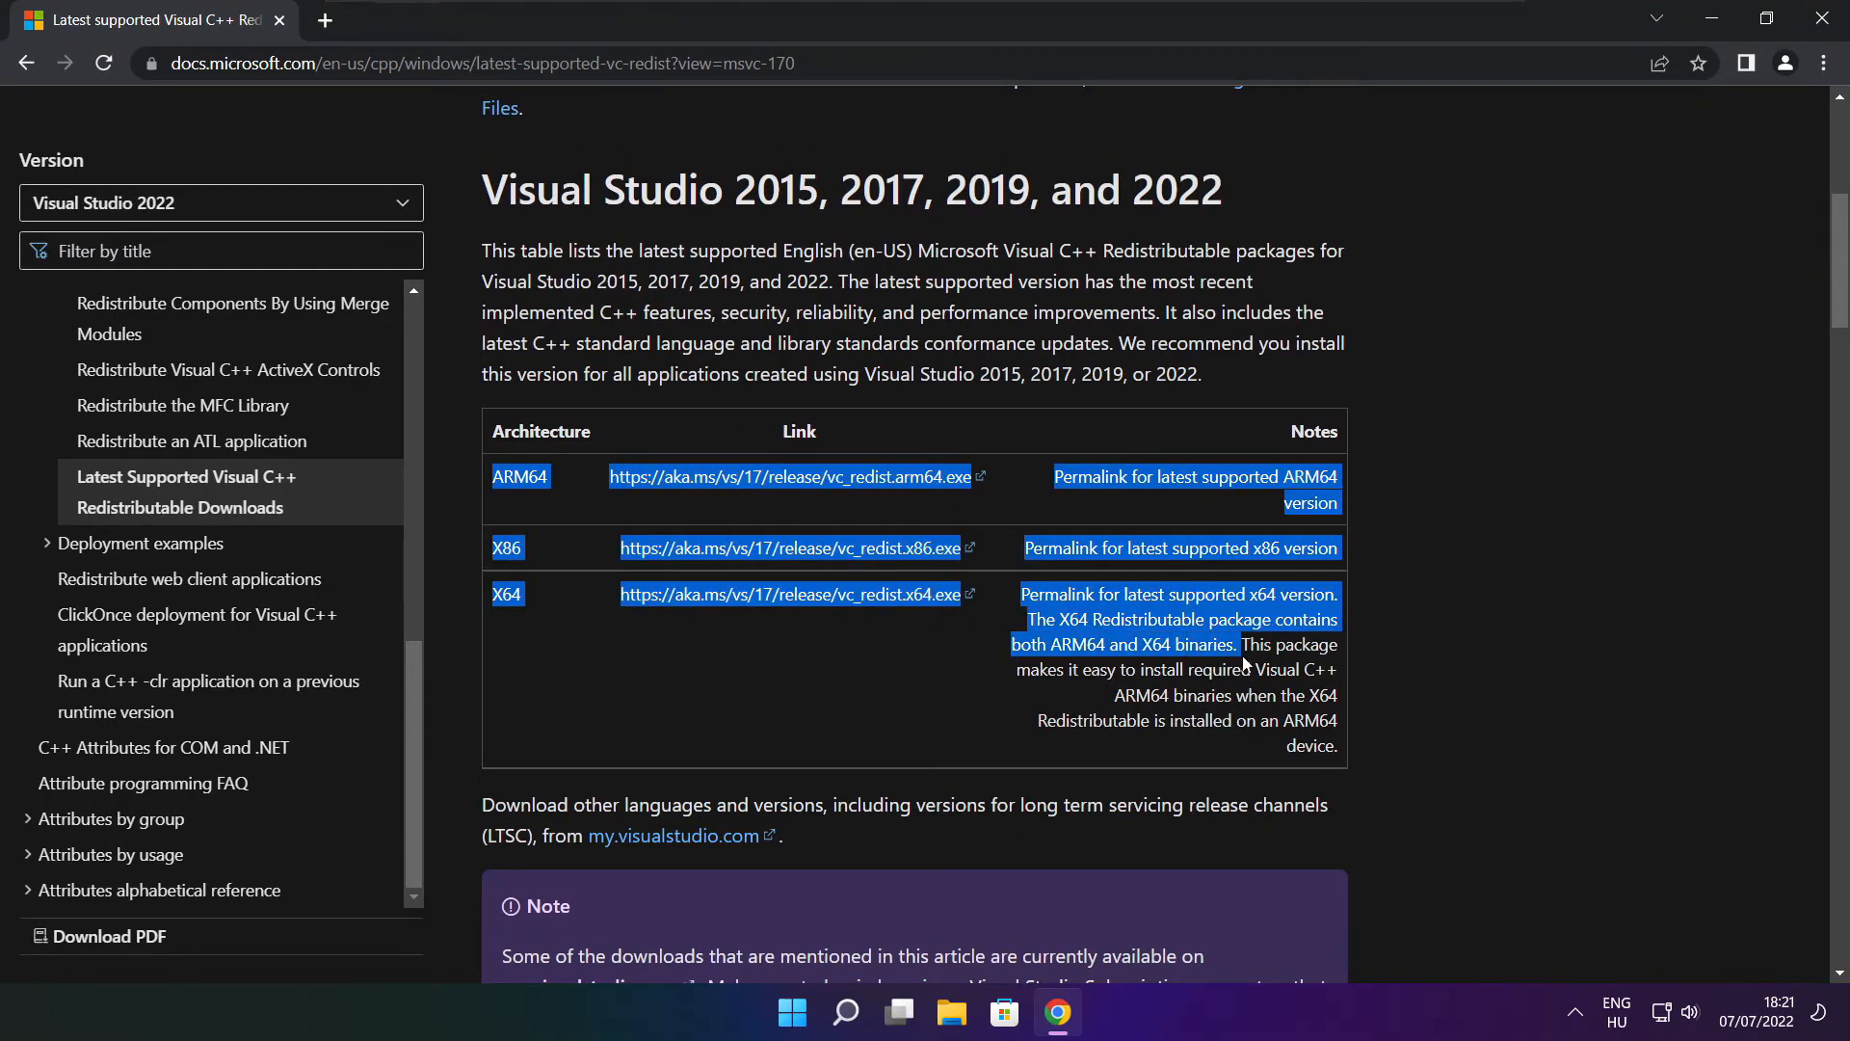
click(744, 485)
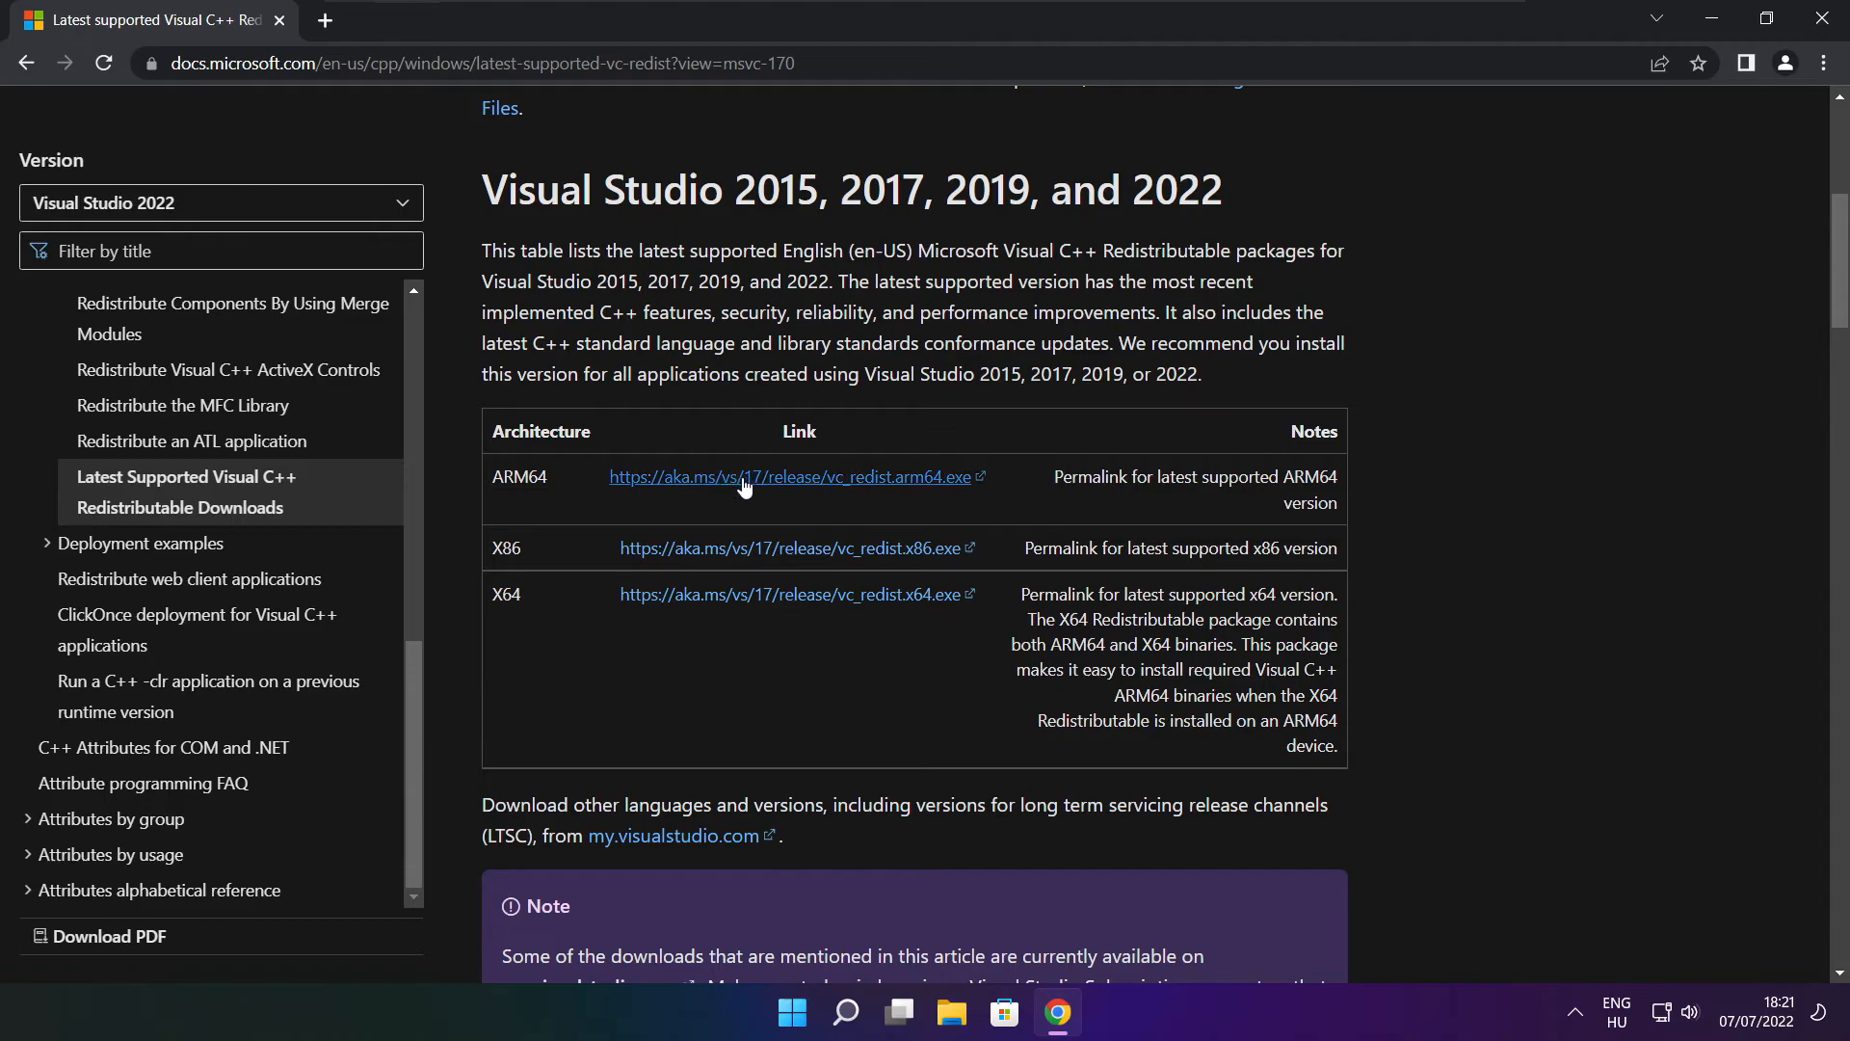
click(786, 476)
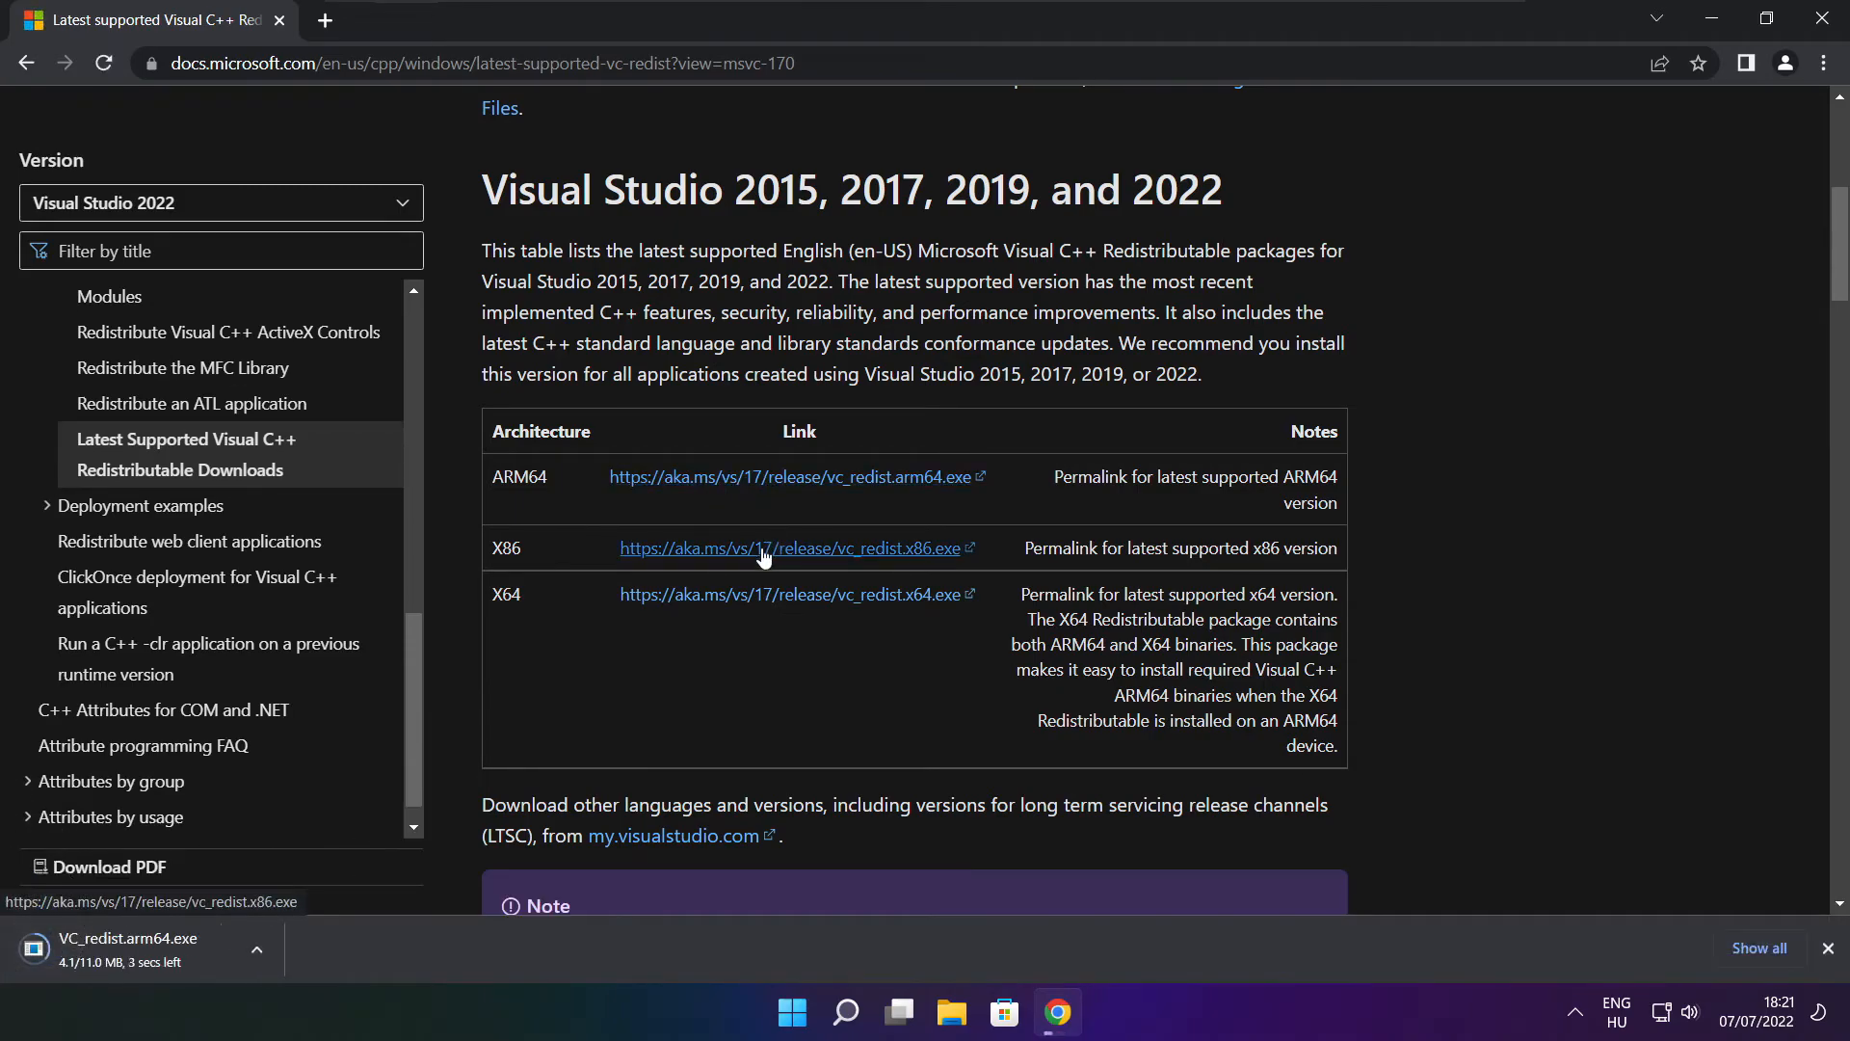
click(792, 547)
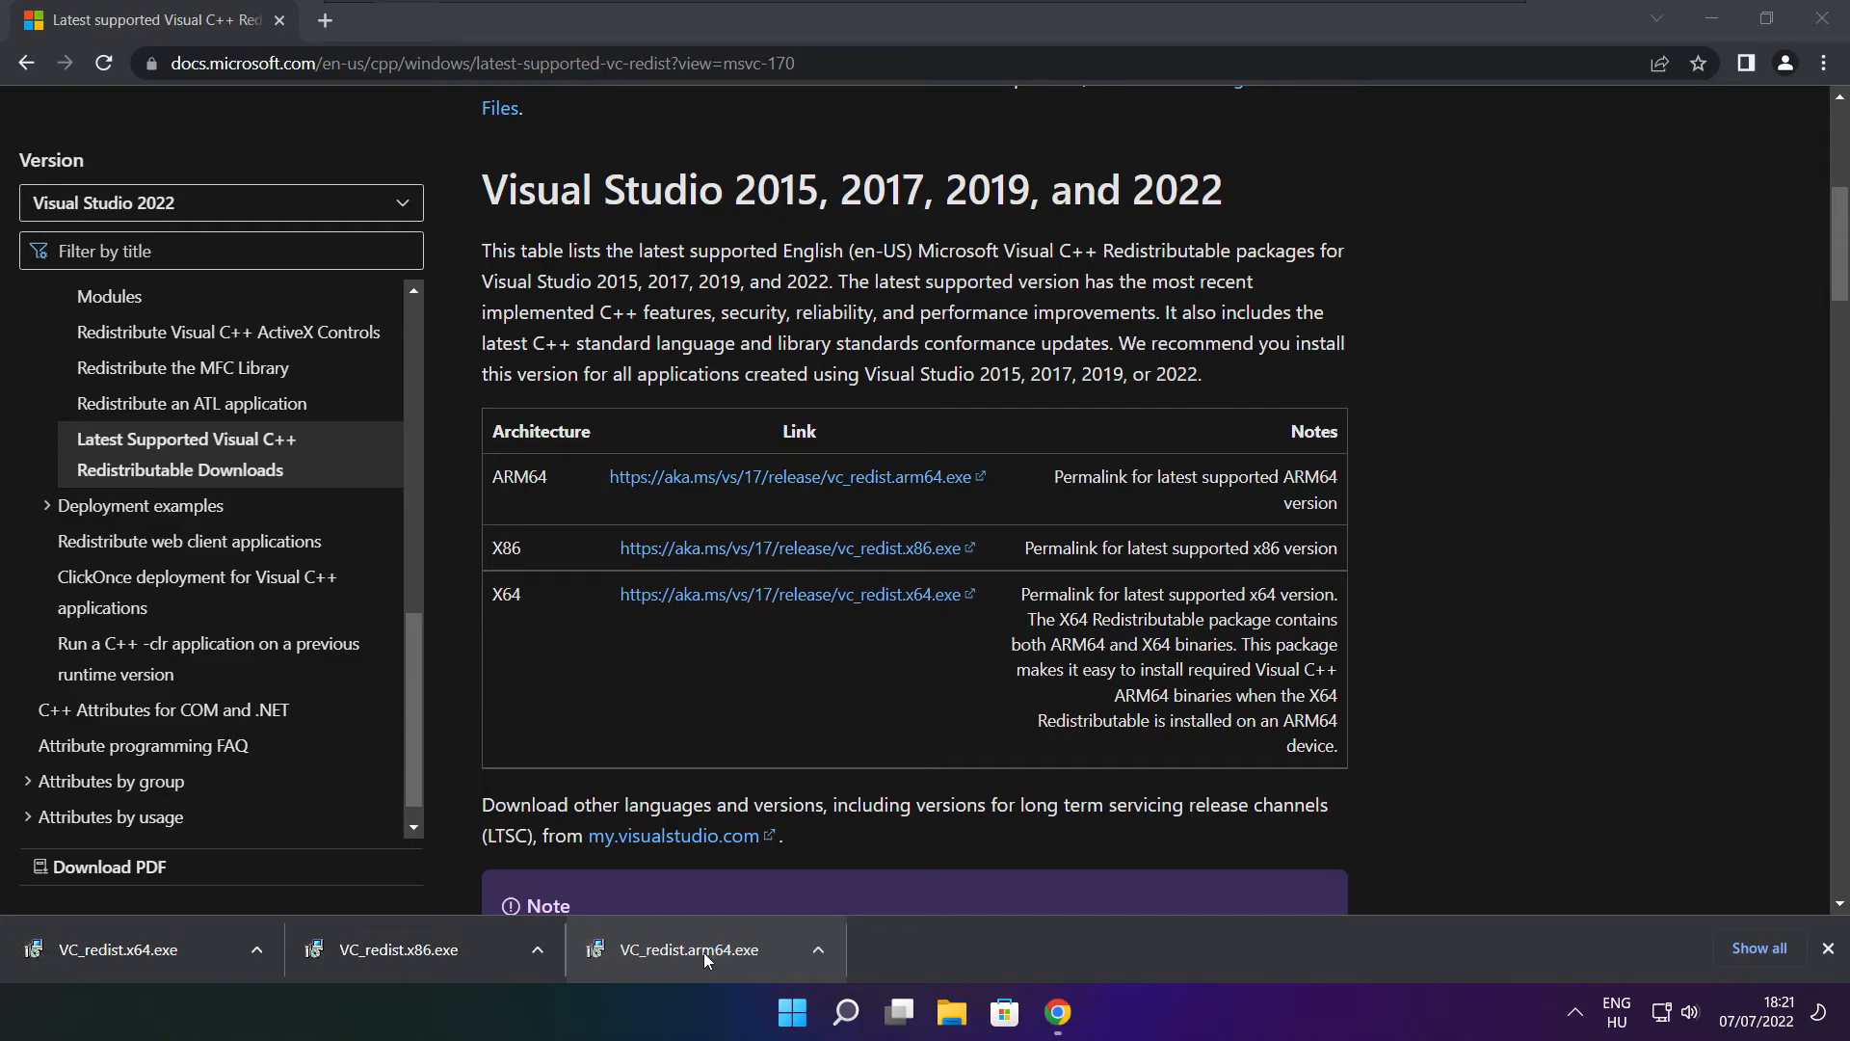
click(690, 948)
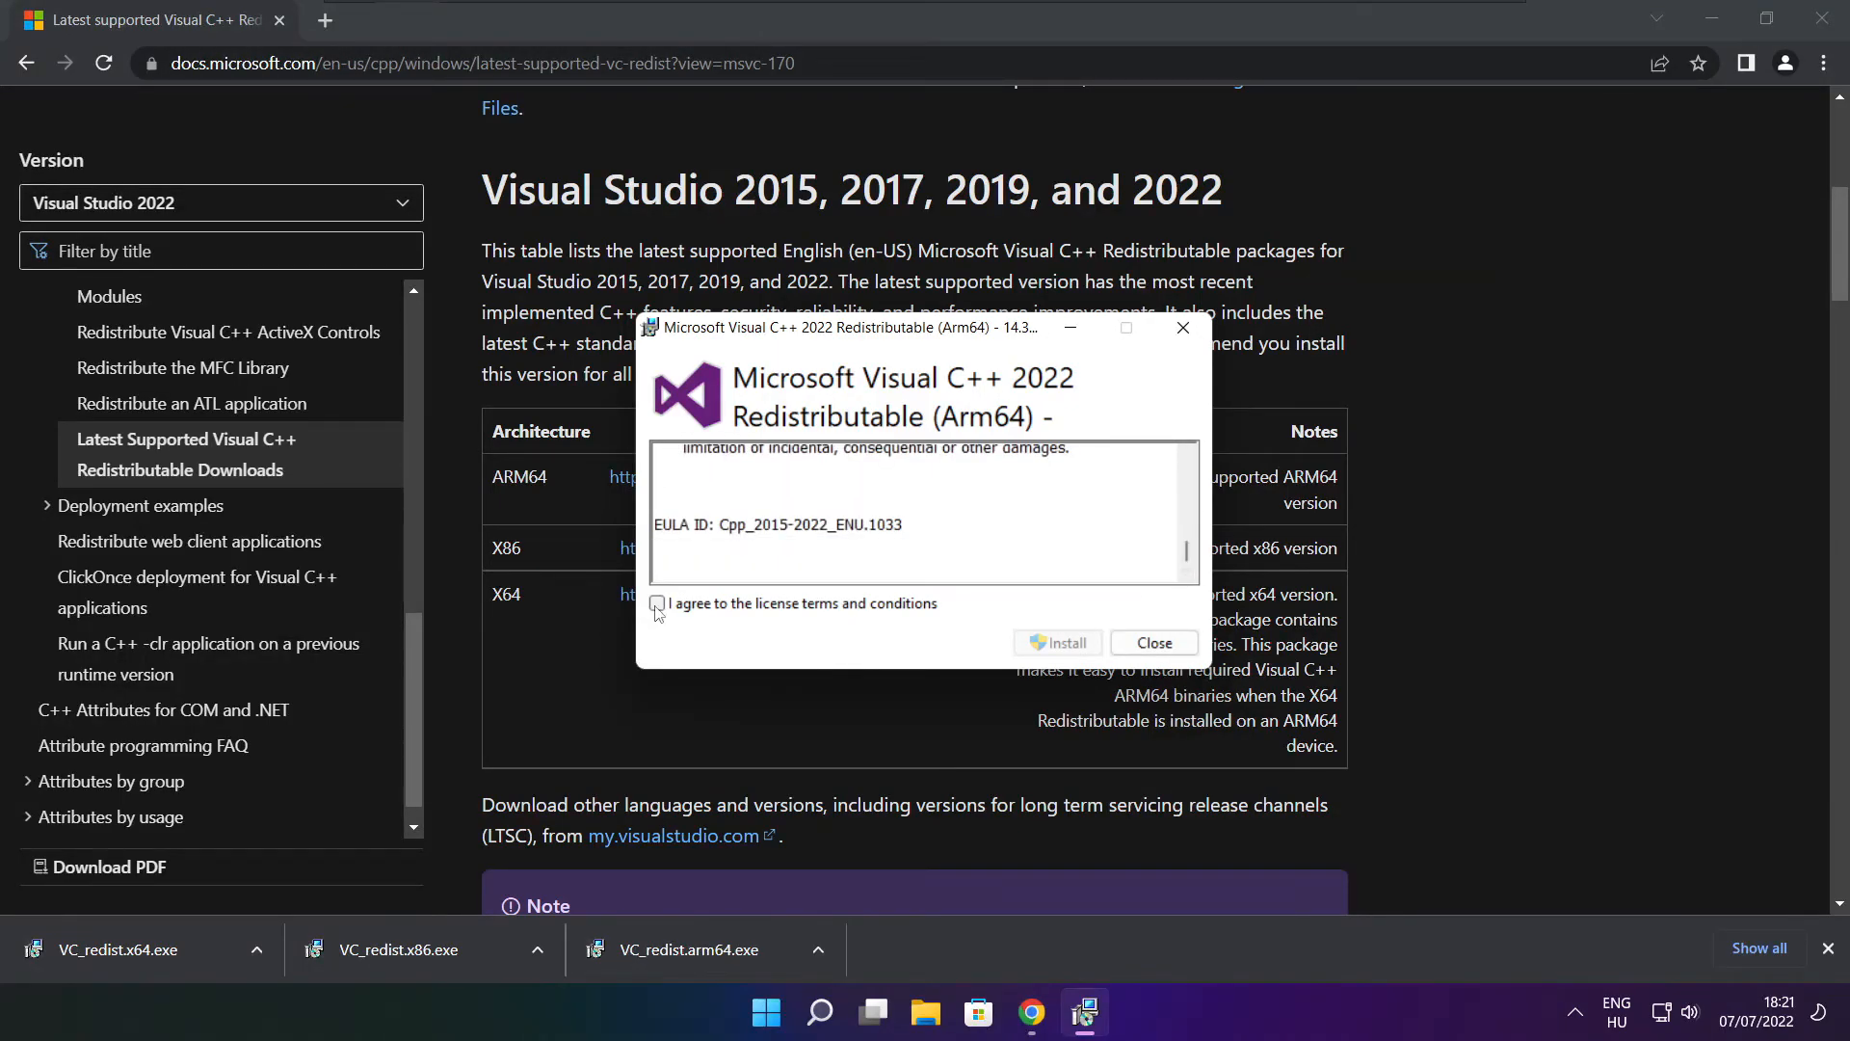
- Accept terms and install the ARM64 redistributable, then install the x86 one to Setup Successful
click(657, 603)
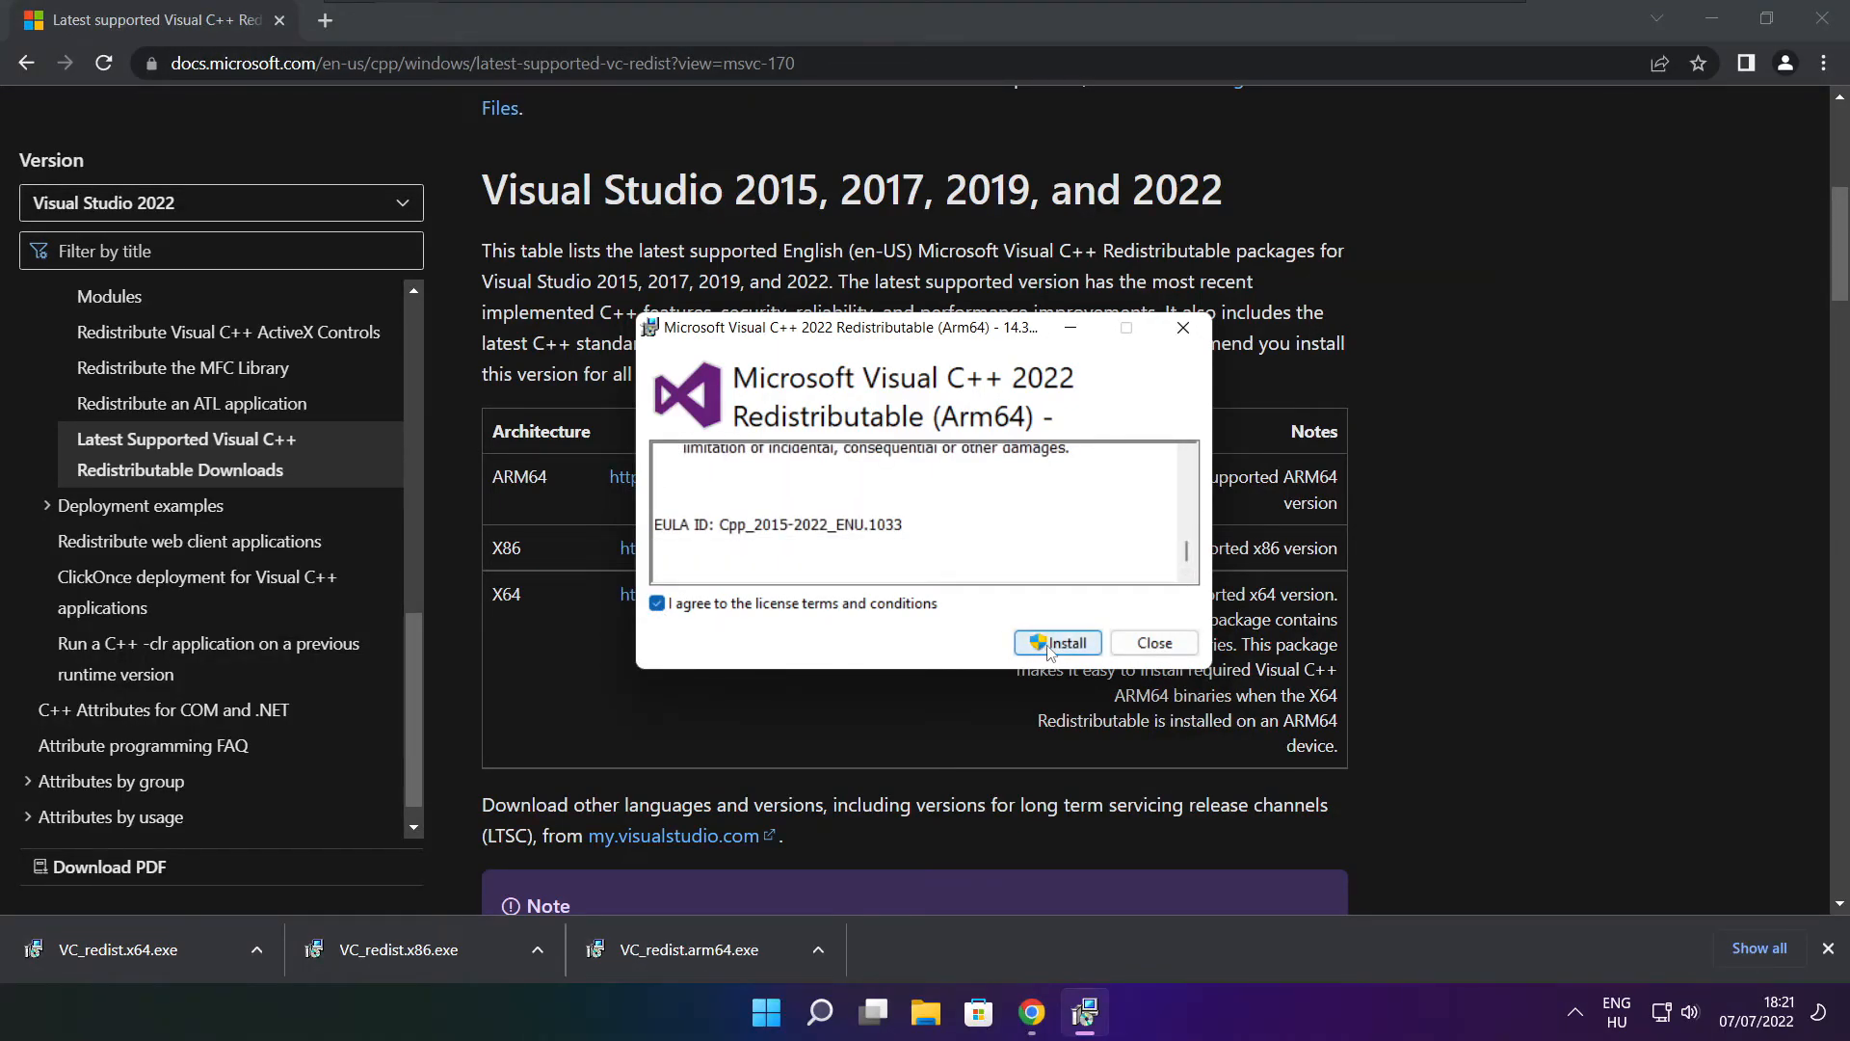
click(1058, 642)
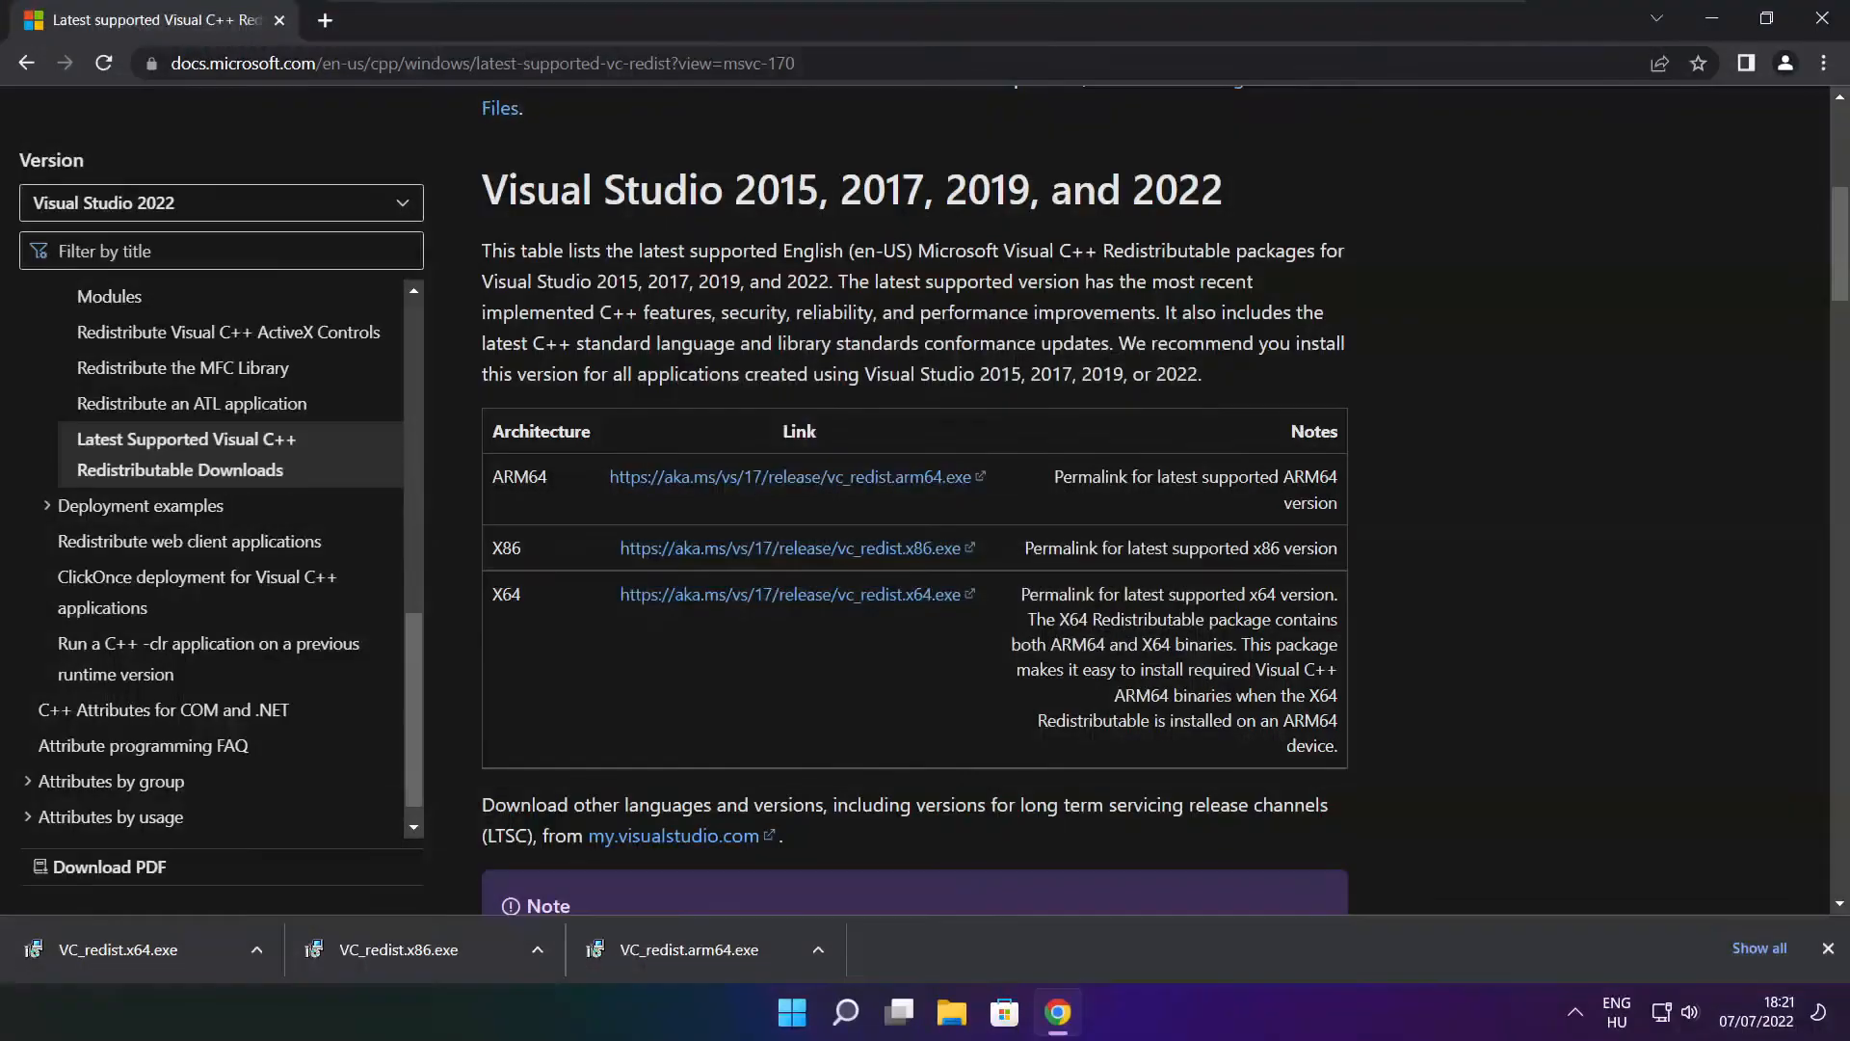
click(407, 949)
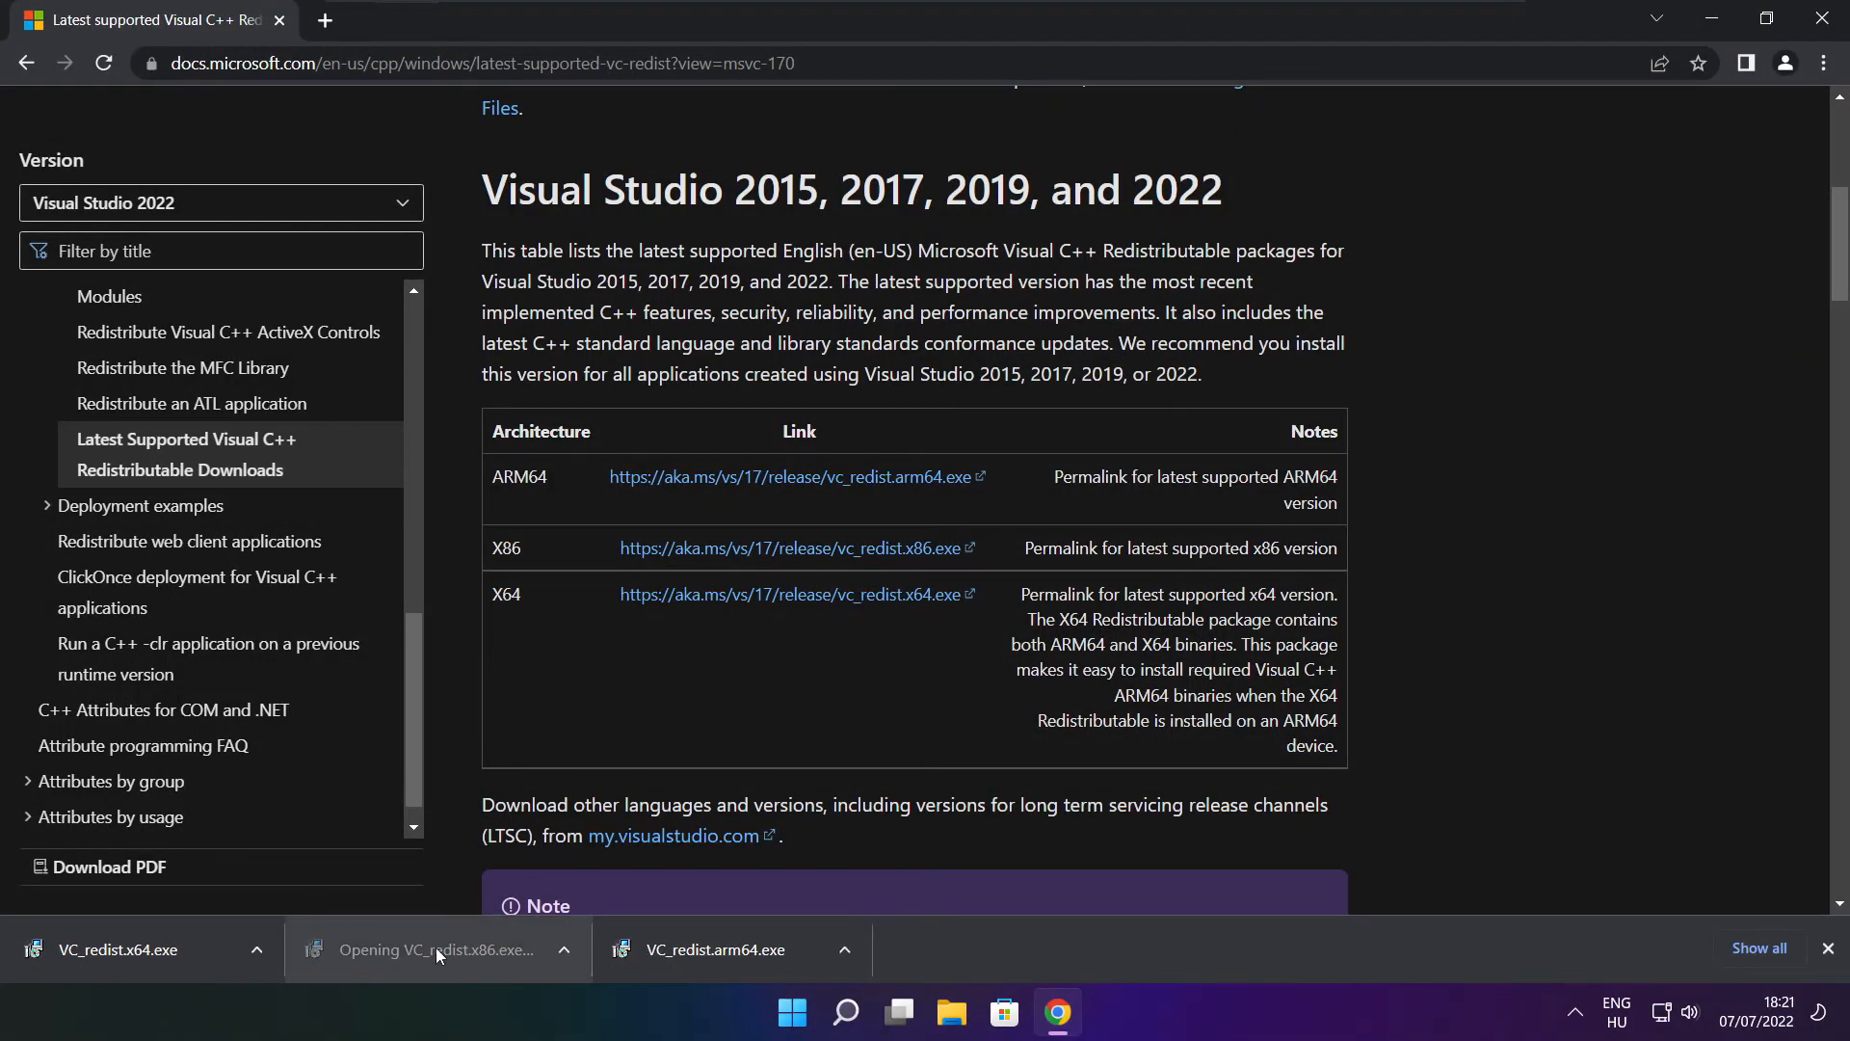
click(438, 948)
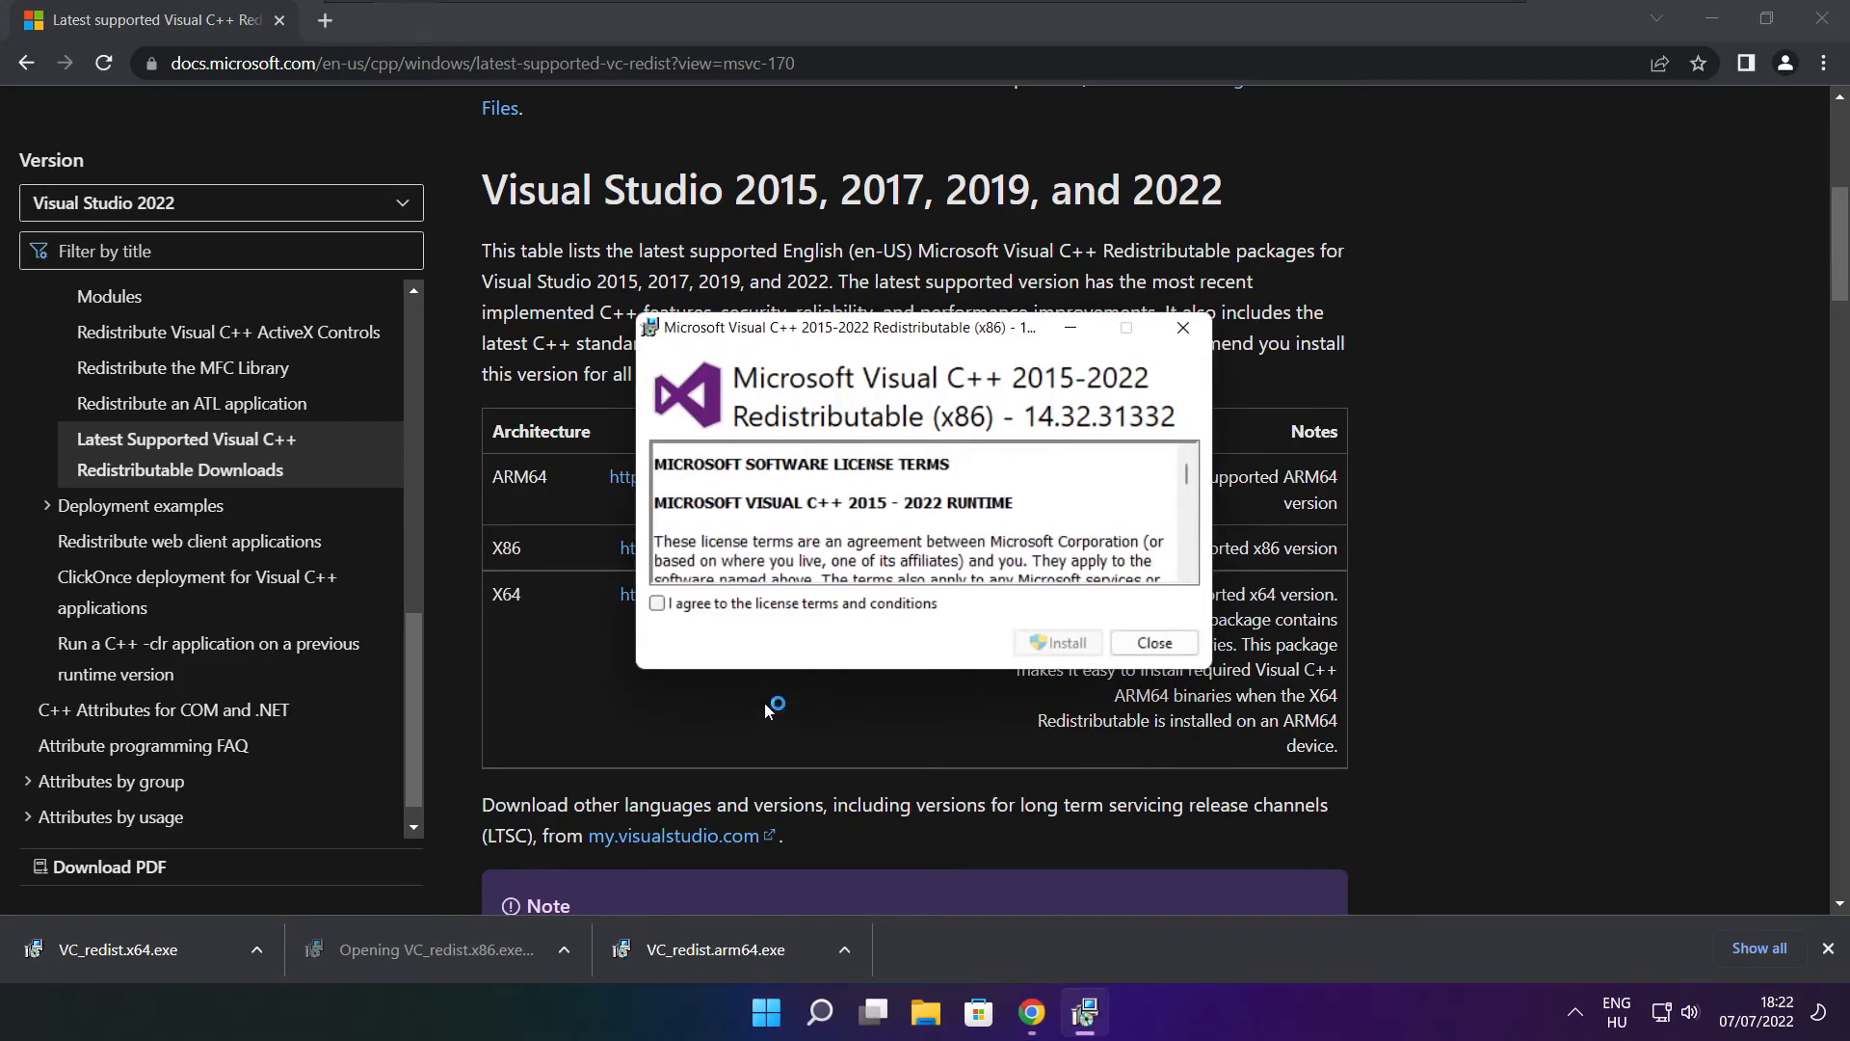
scroll(down, 3)
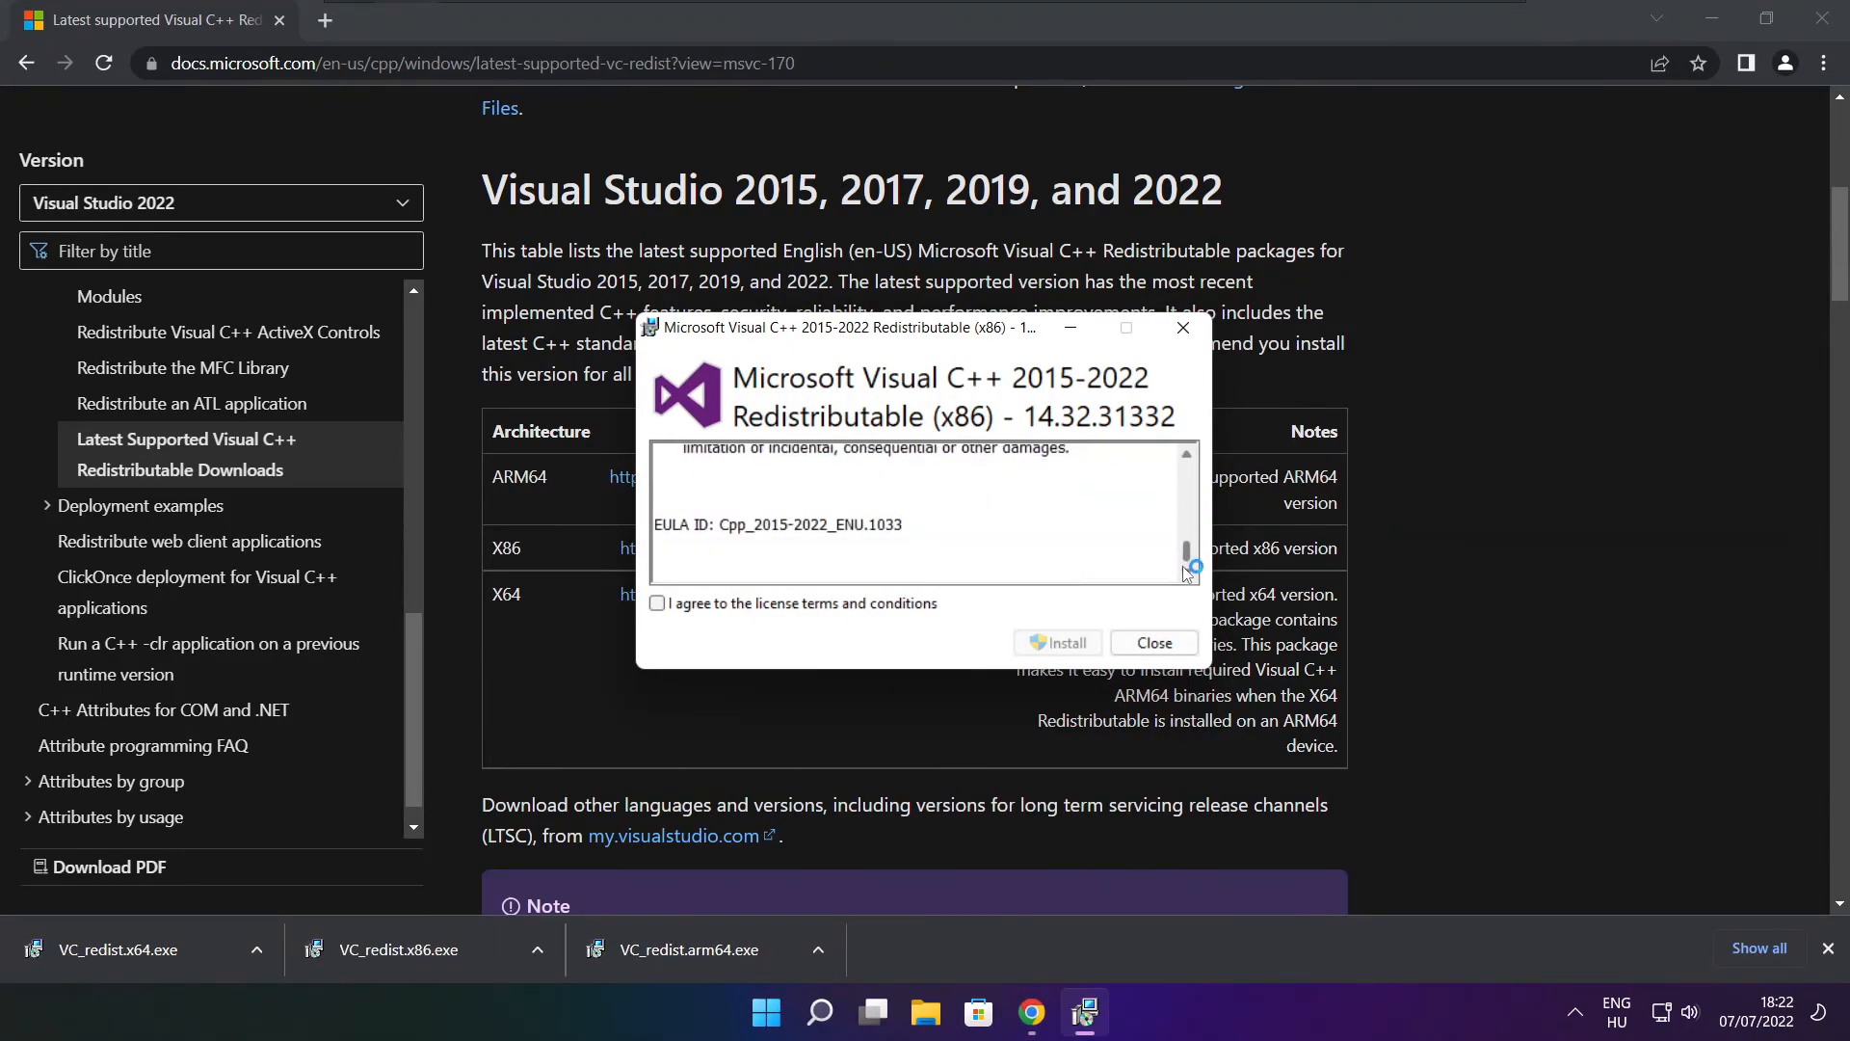
click(657, 603)
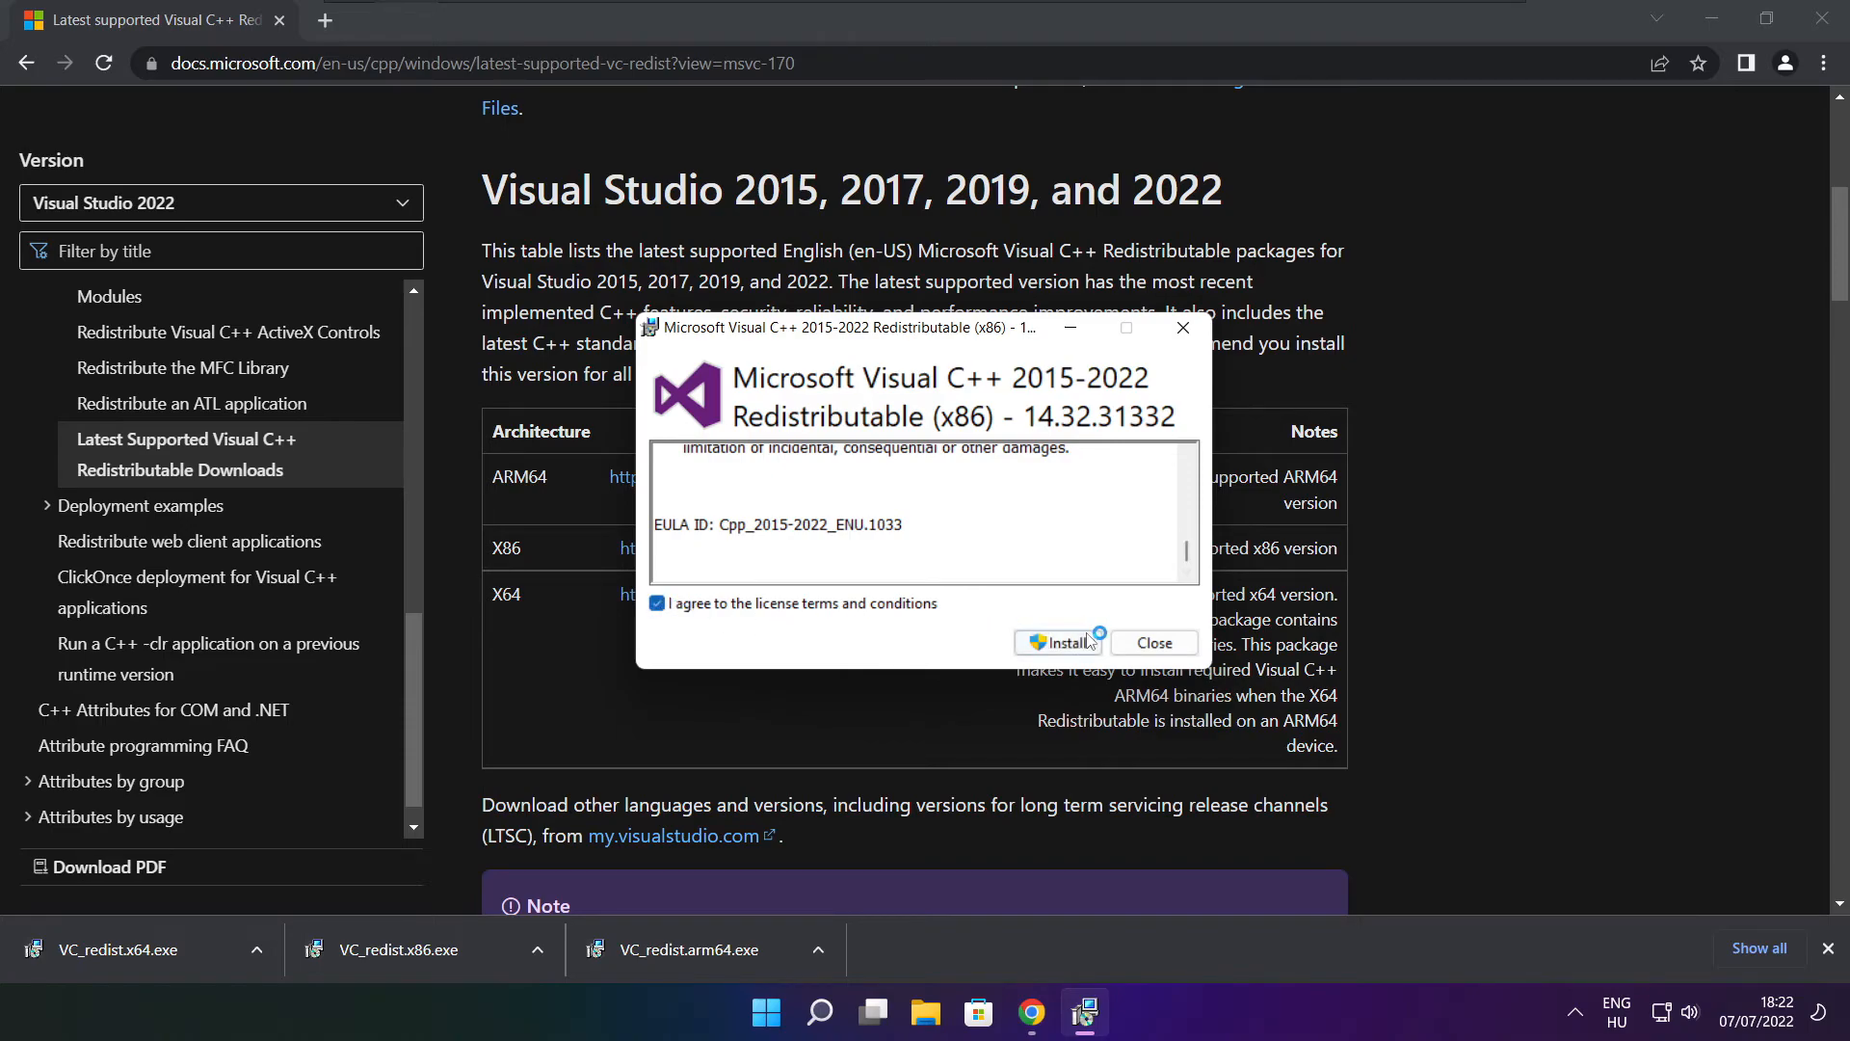
click(1062, 642)
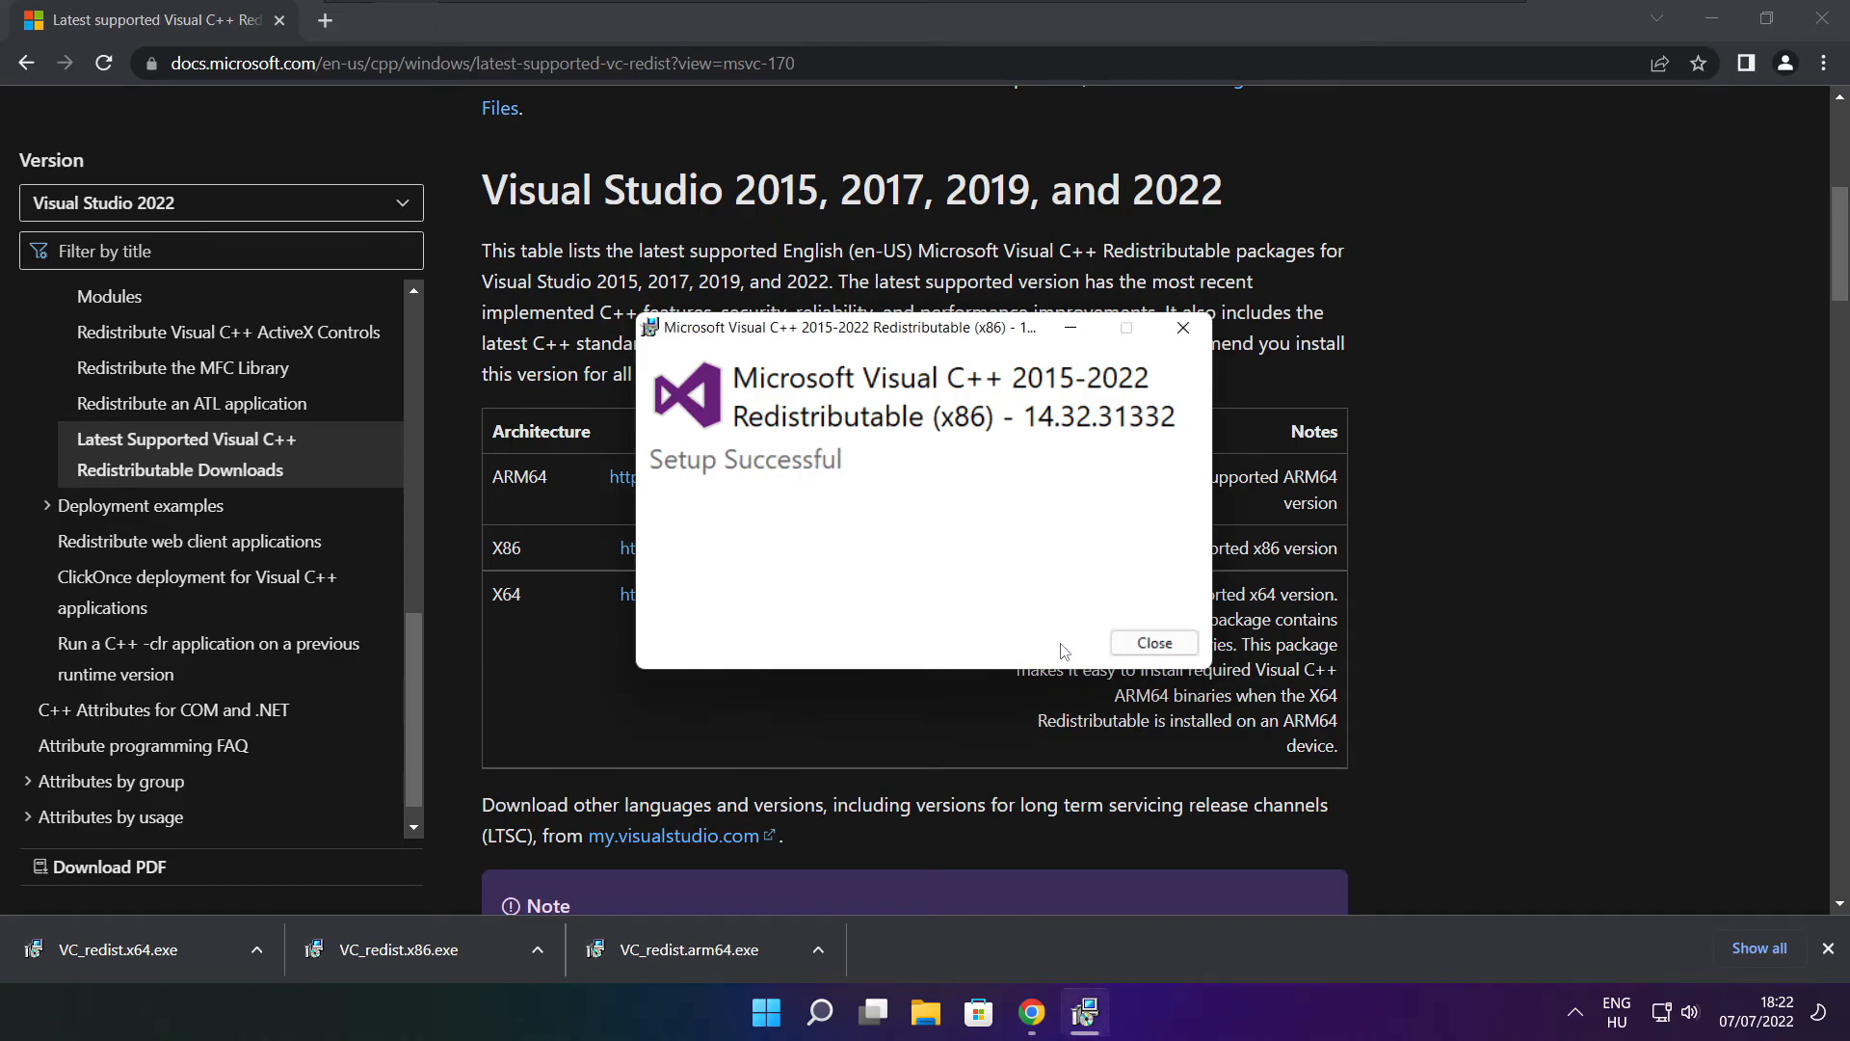
click(1153, 644)
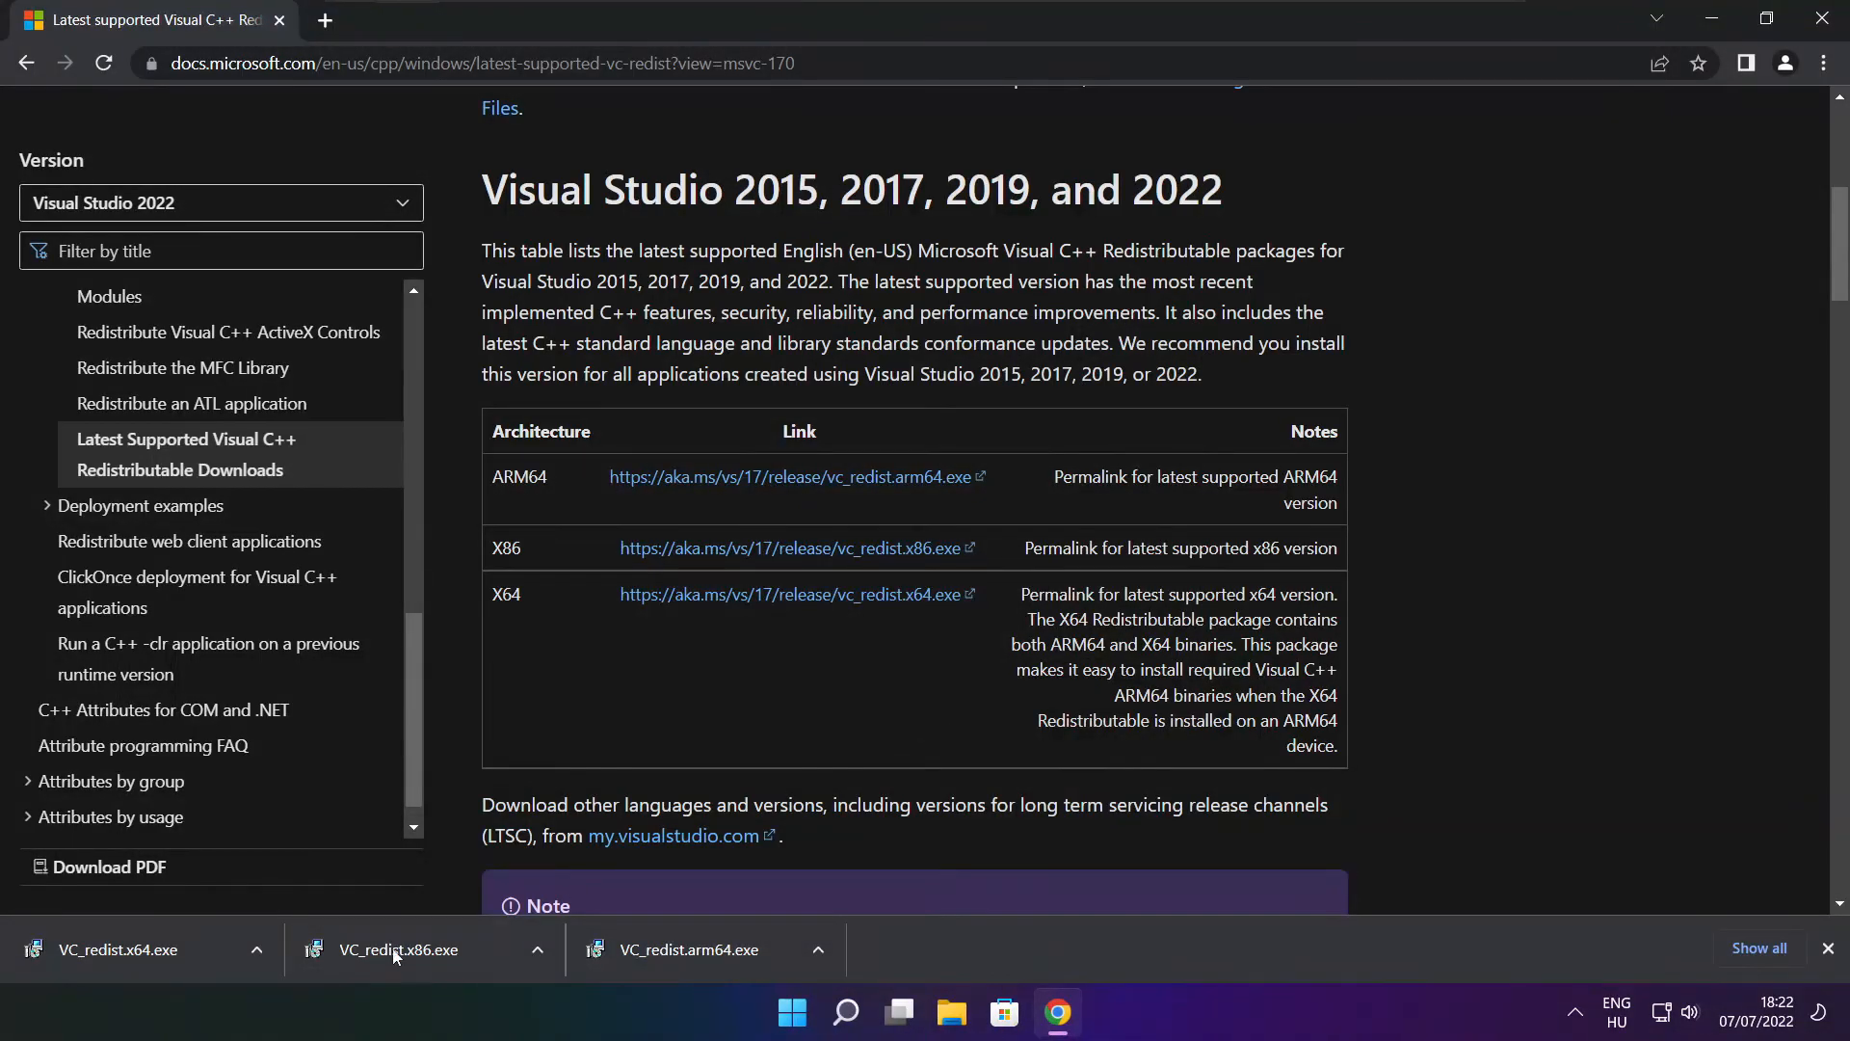
- Install the x64 Visual C++ redistributable, accepting its licence, and close on success
click(139, 949)
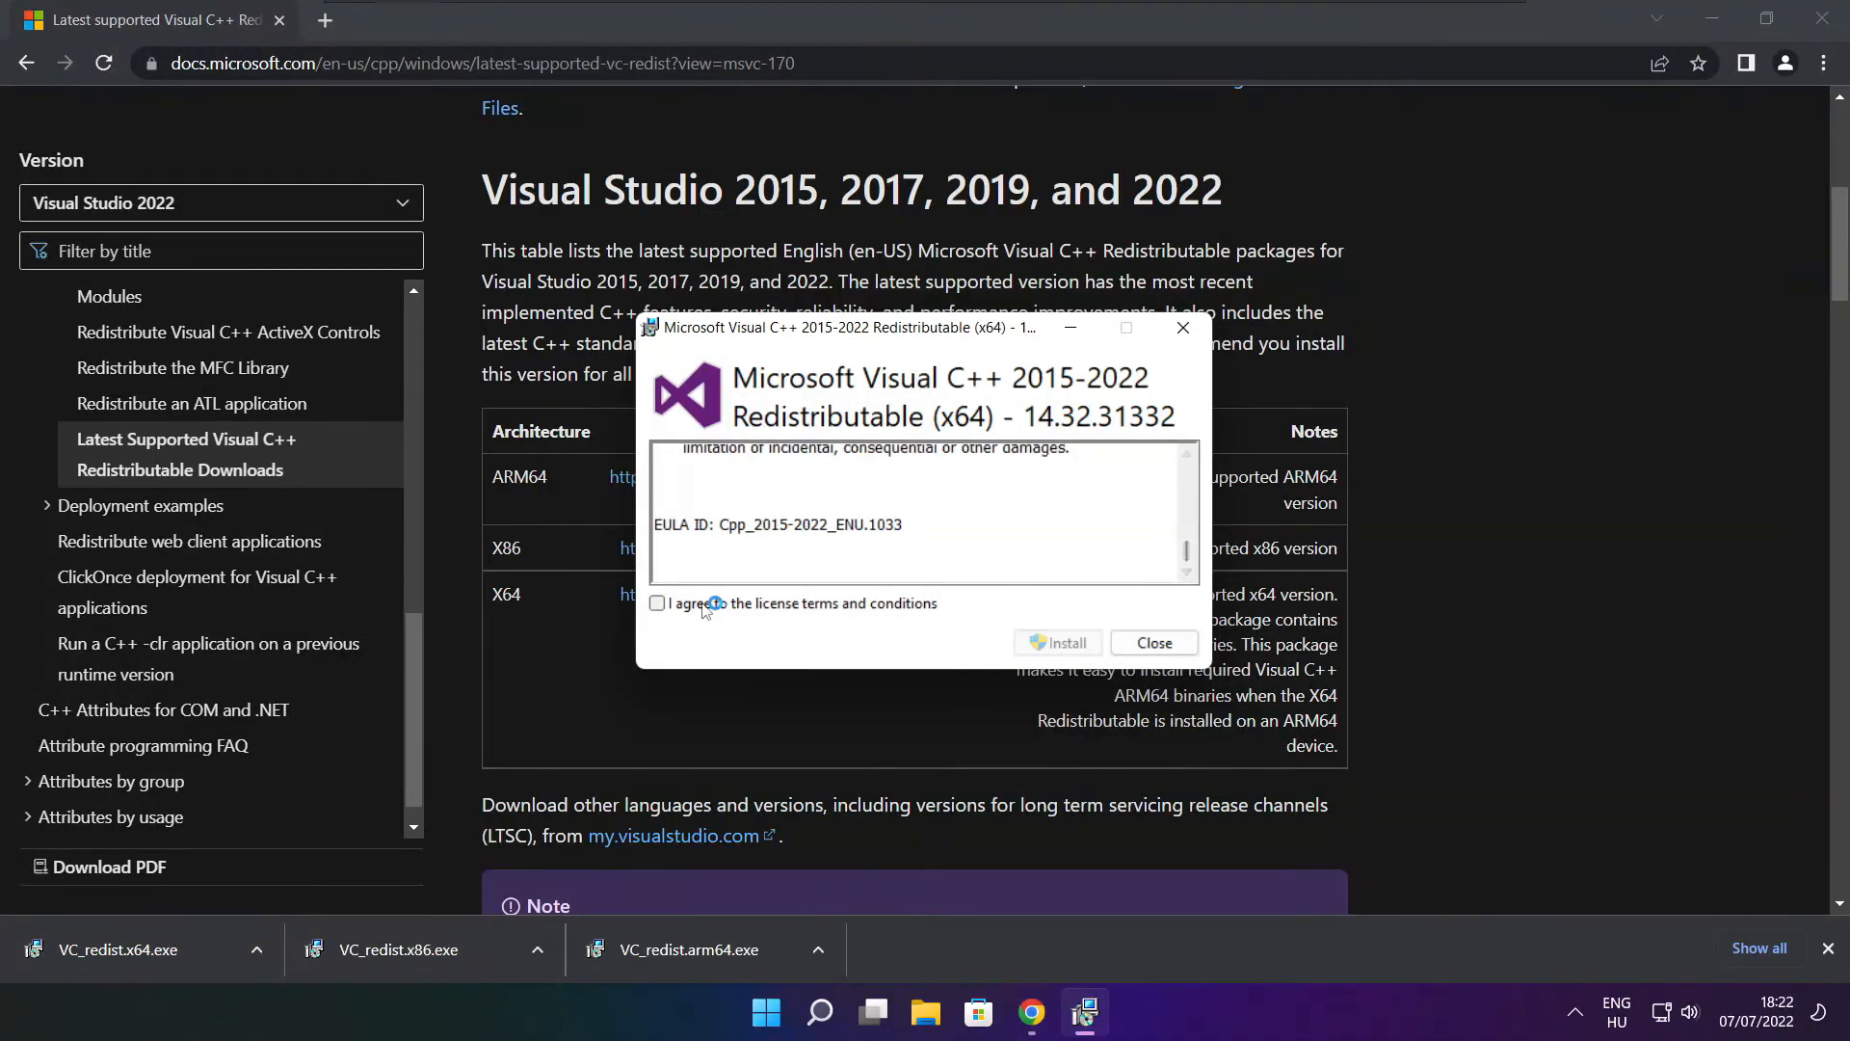
click(657, 603)
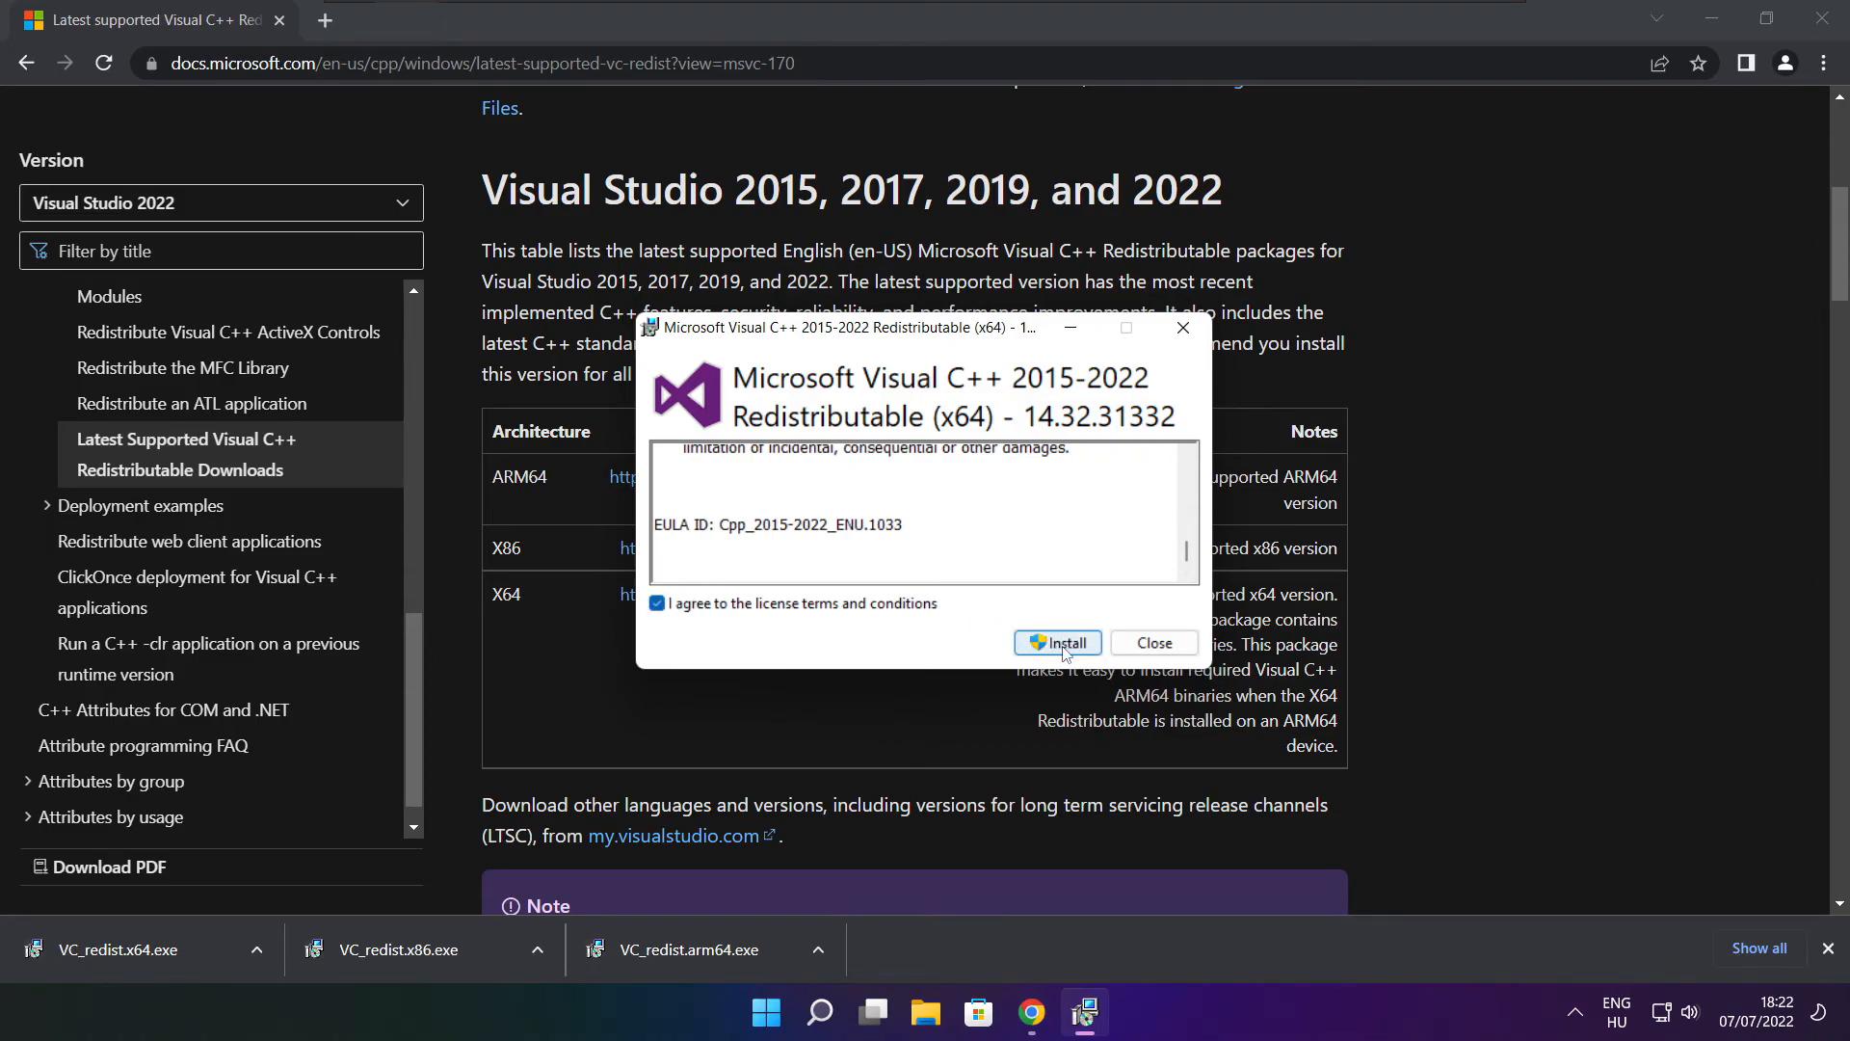
click(1056, 643)
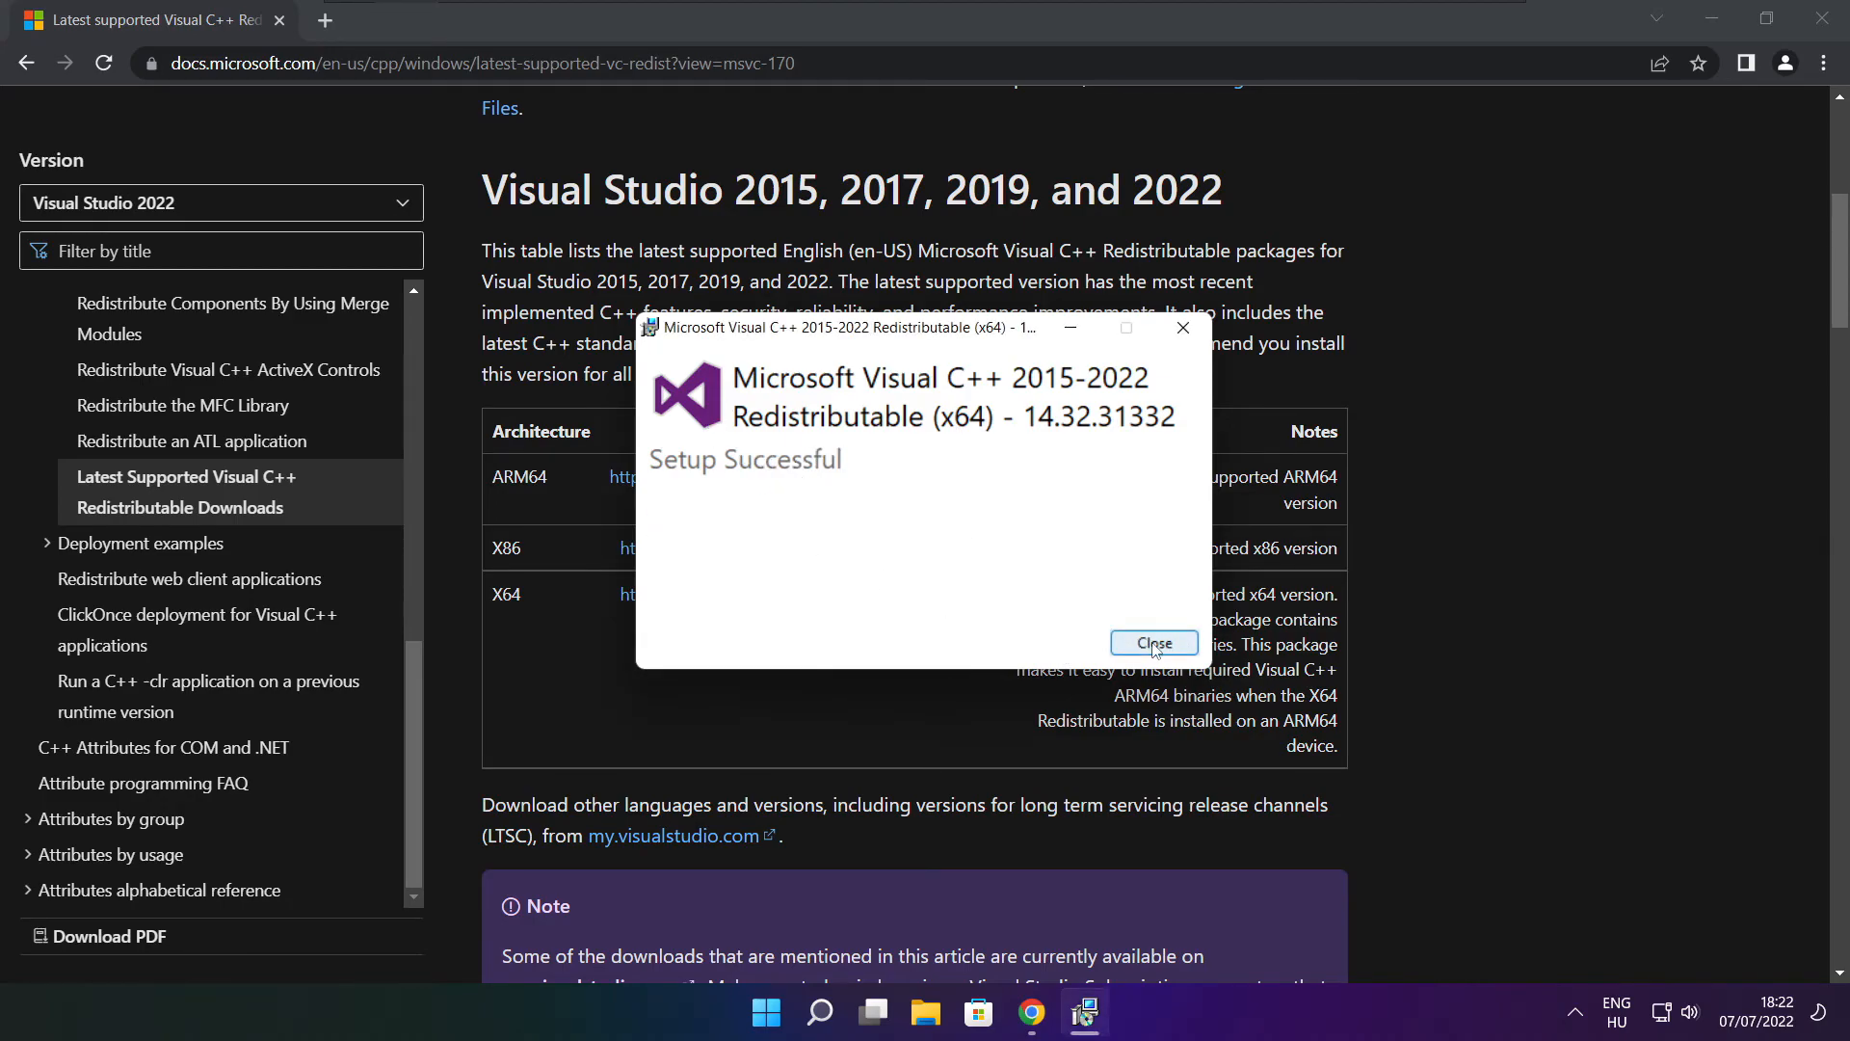
click(1153, 644)
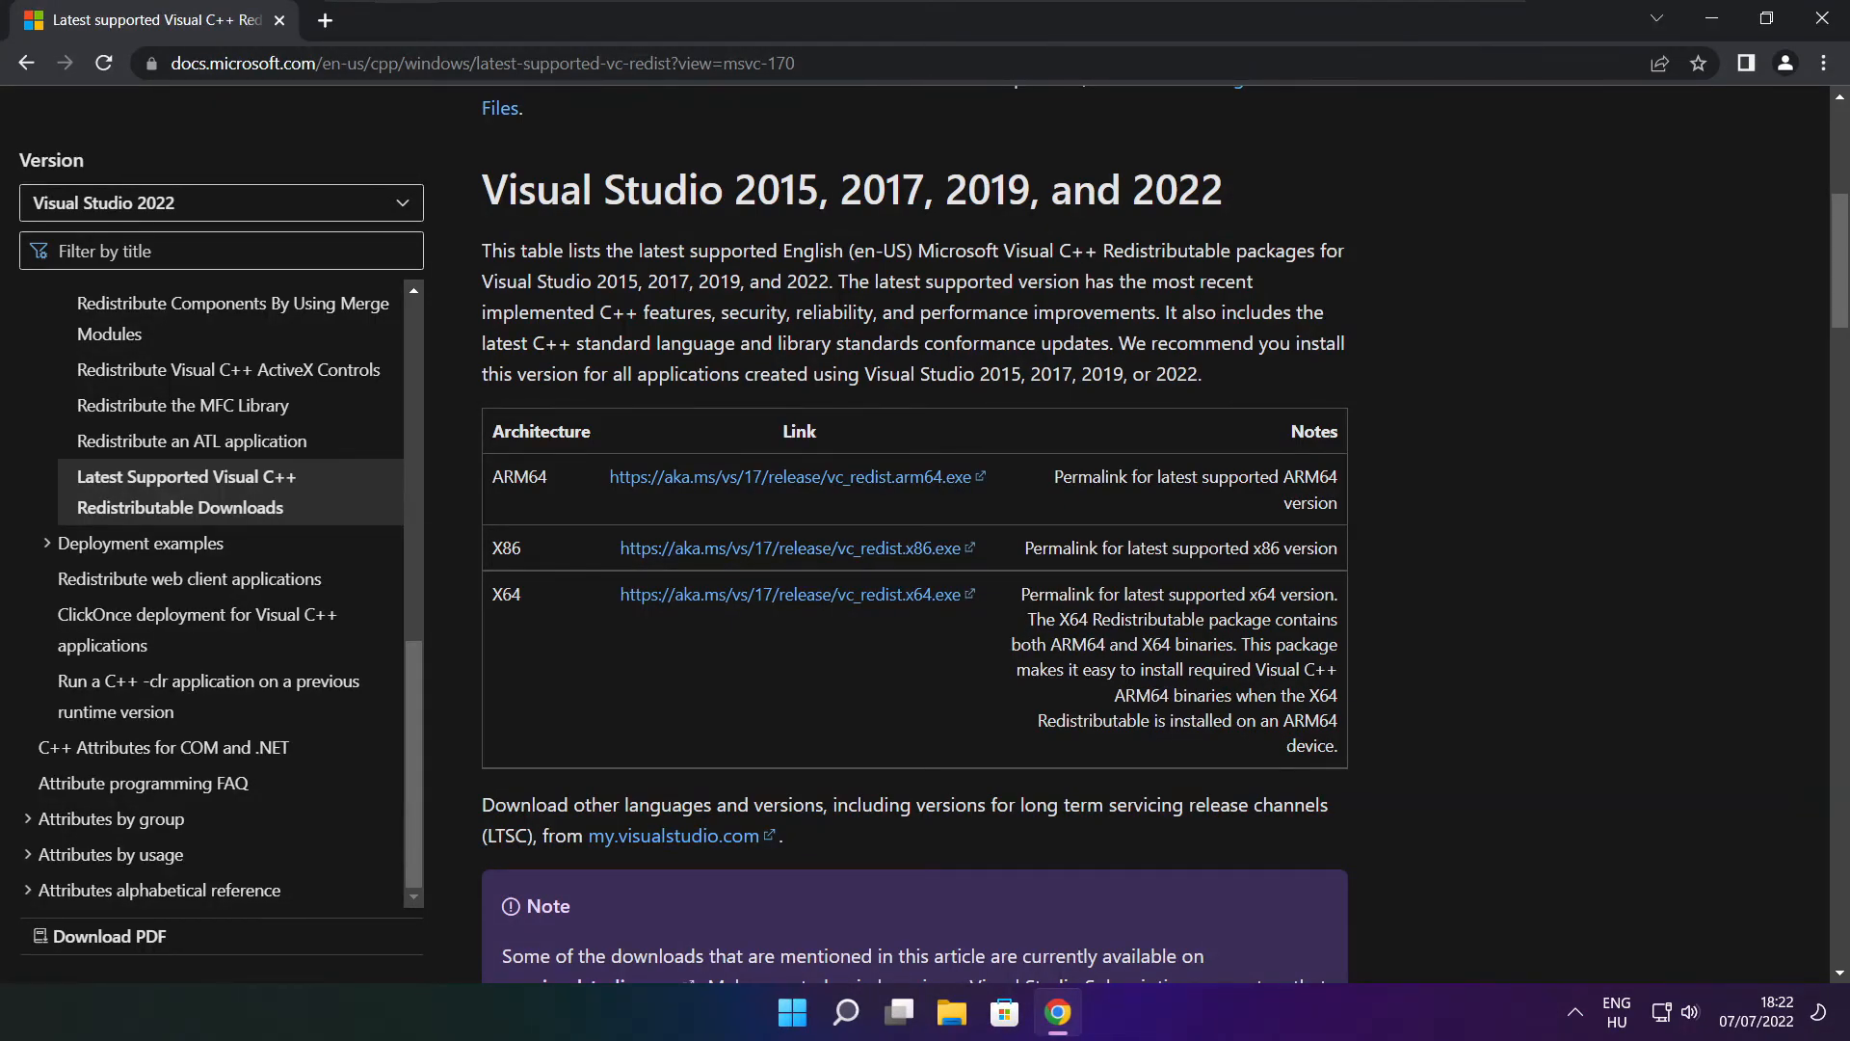
mouse_move(1796, 81)
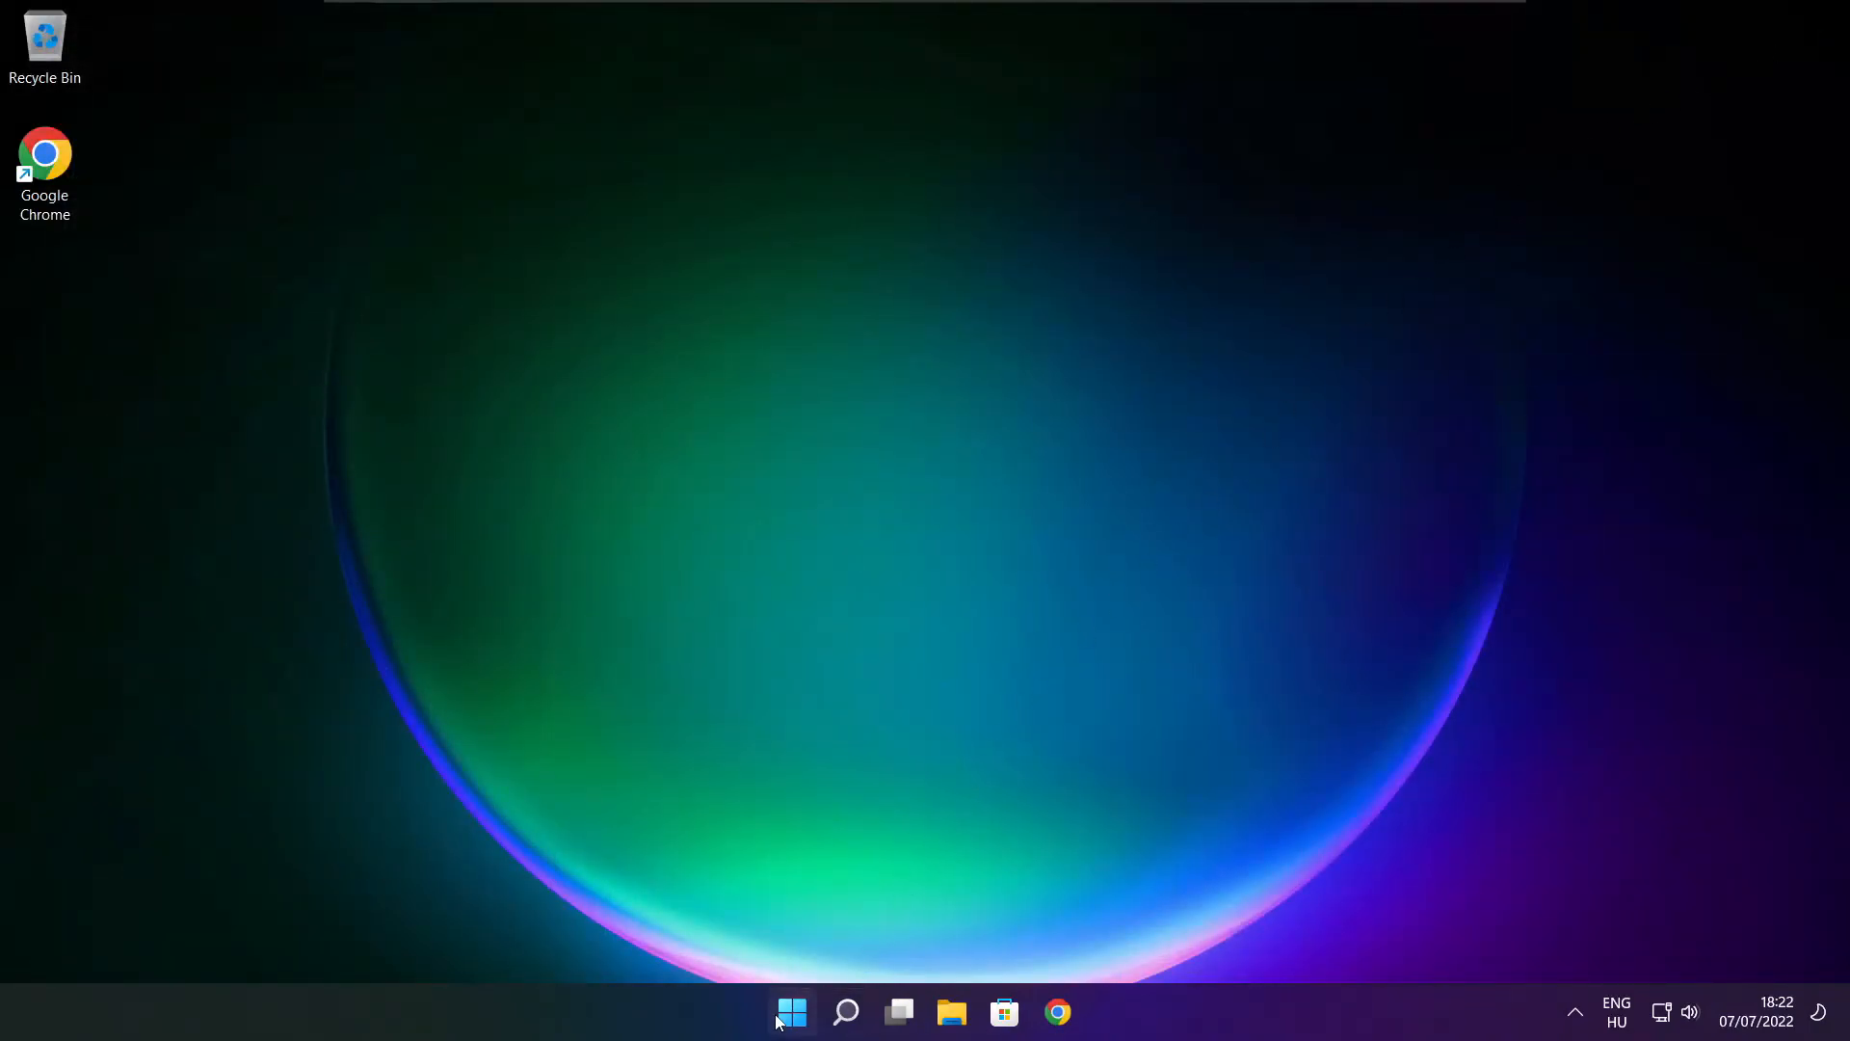
- Show the Start menu power options: Sleep, Shut down and Restart
click(791, 1012)
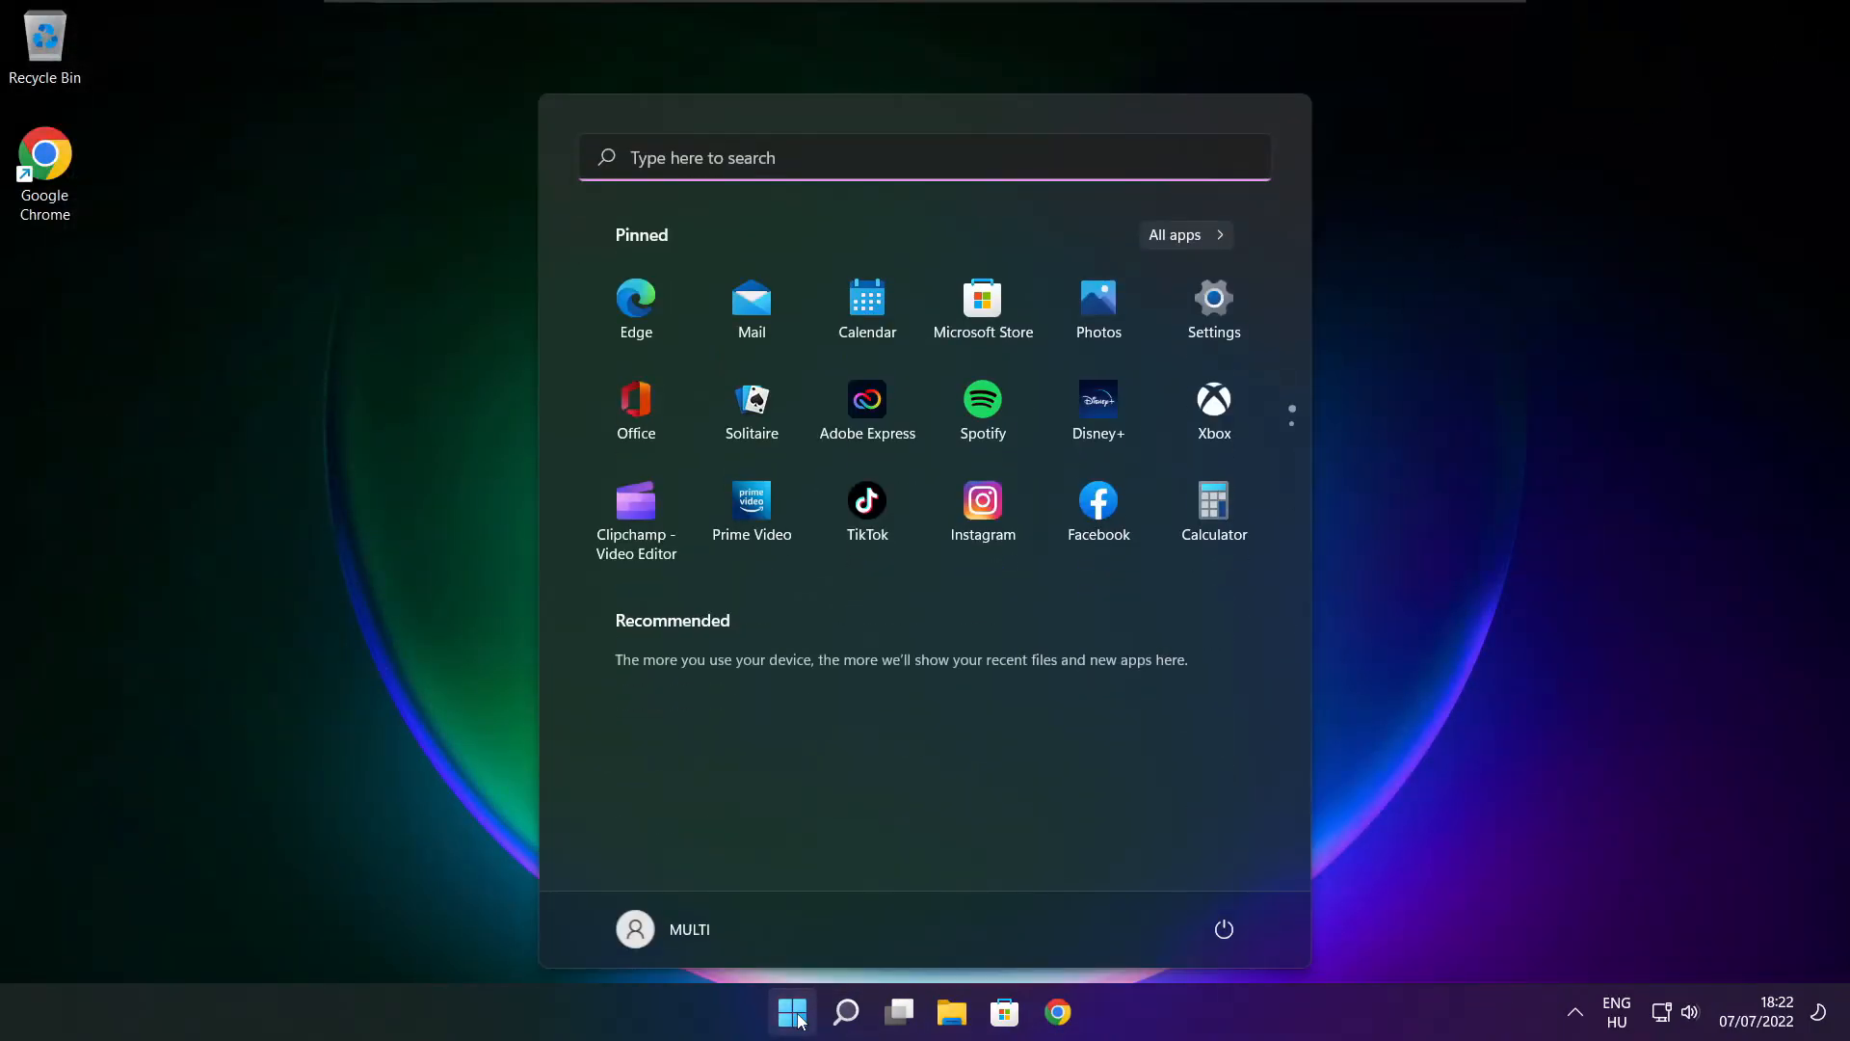
mouse_move(1224, 929)
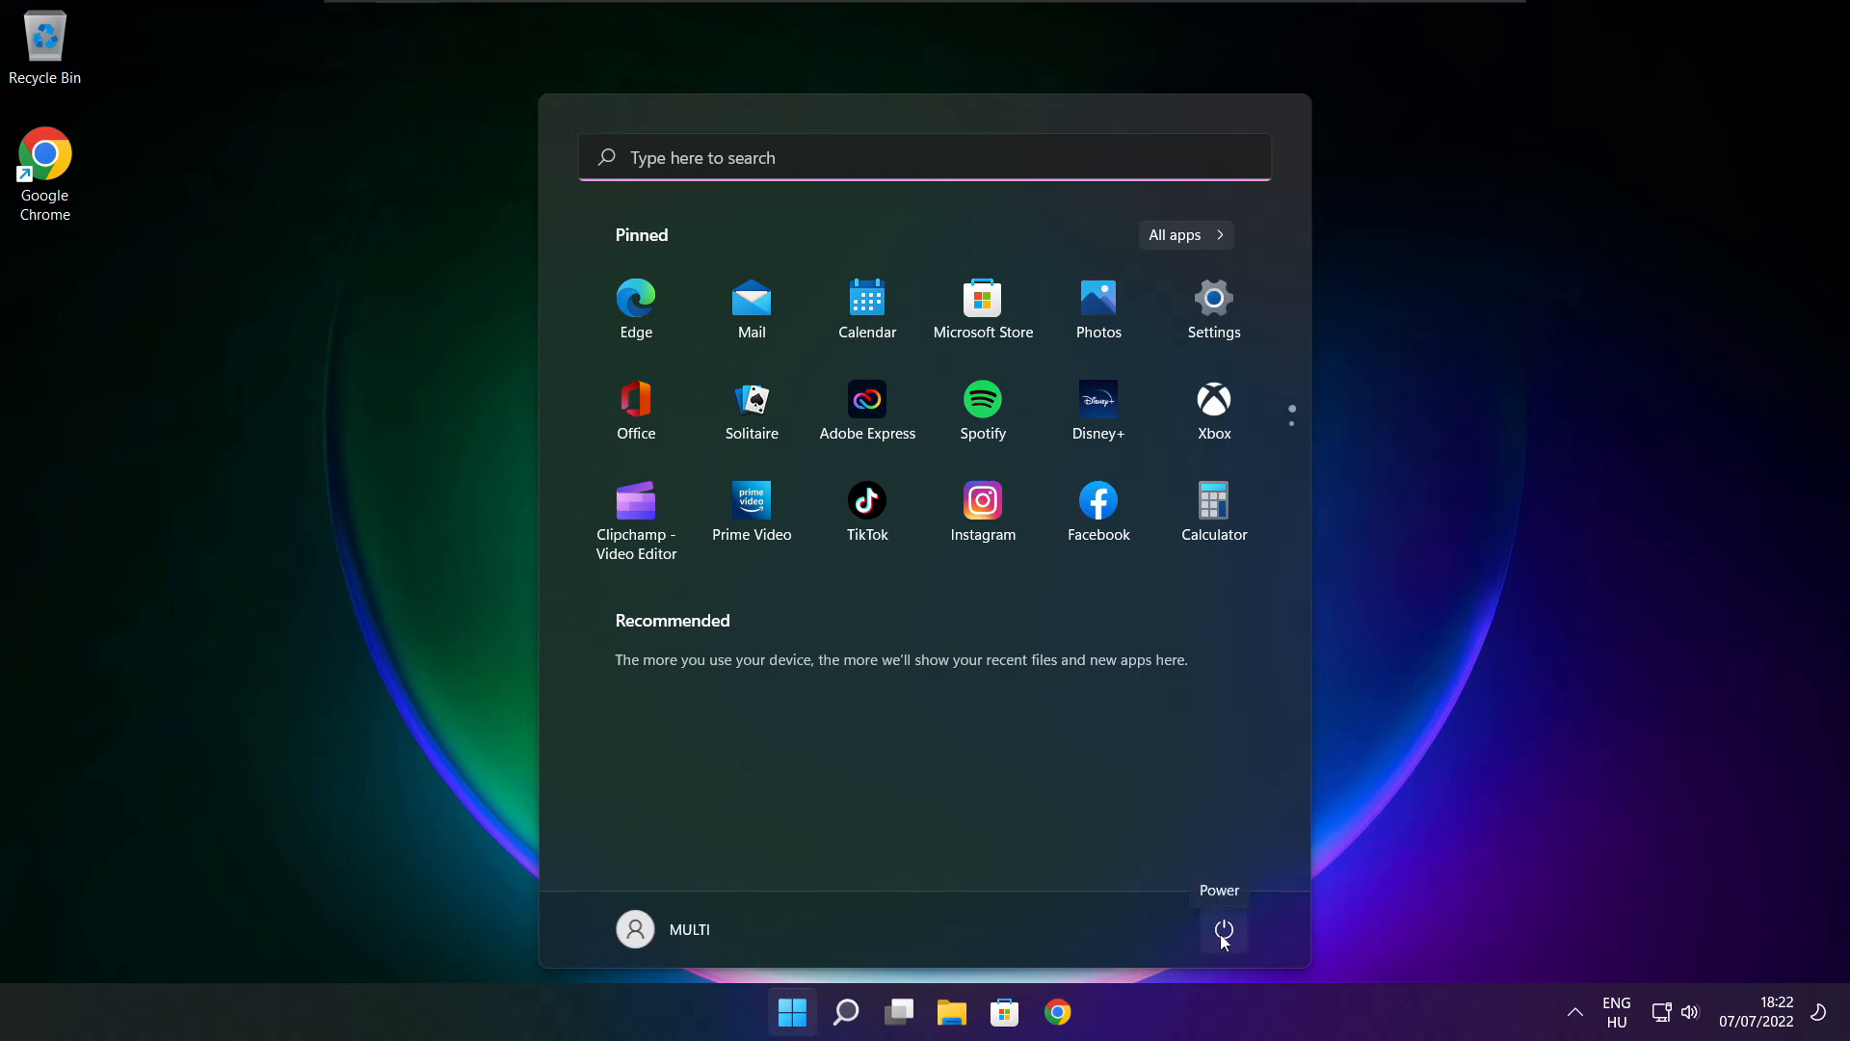
click(1224, 931)
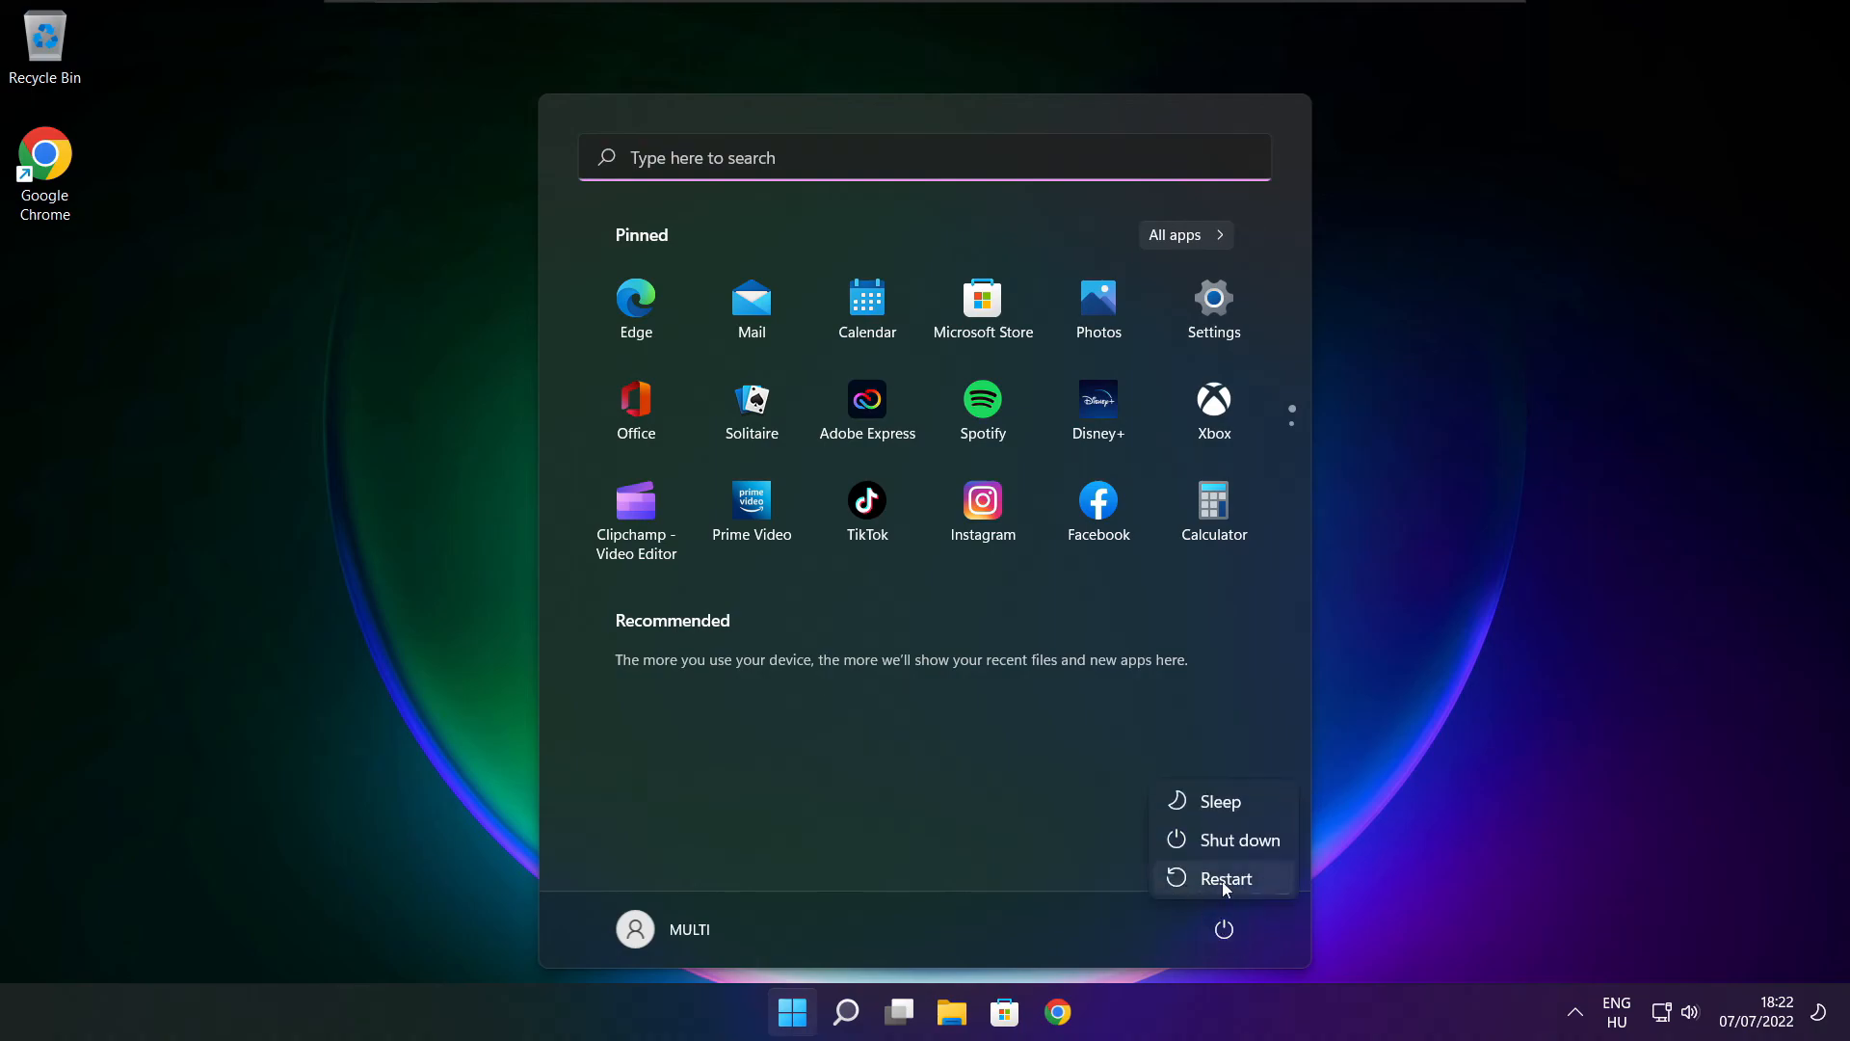